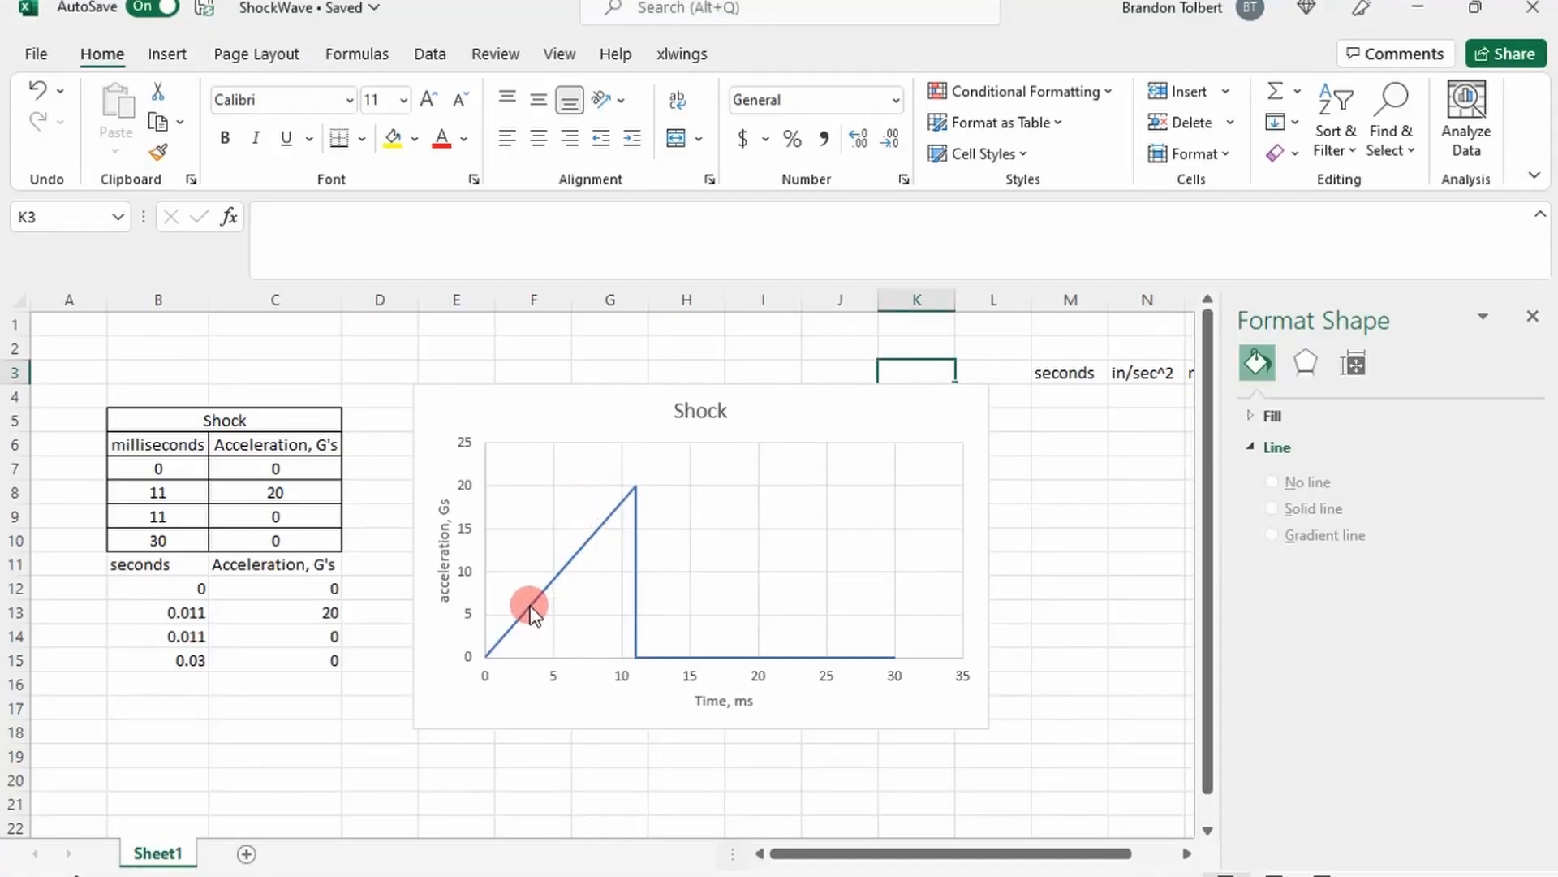
mouse_move(634, 633)
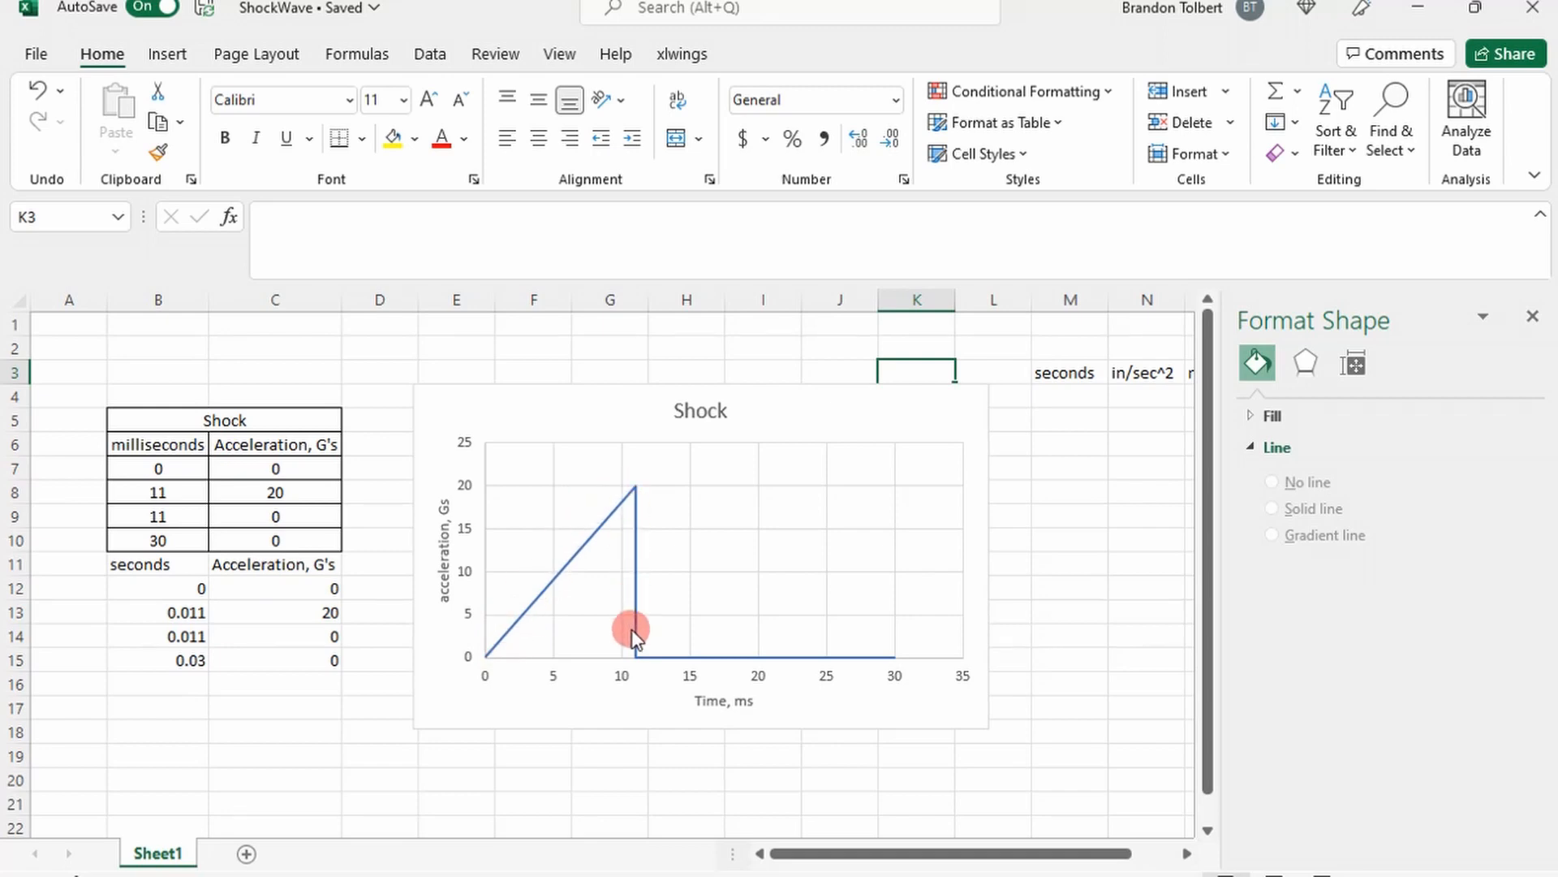
mouse_move(621, 664)
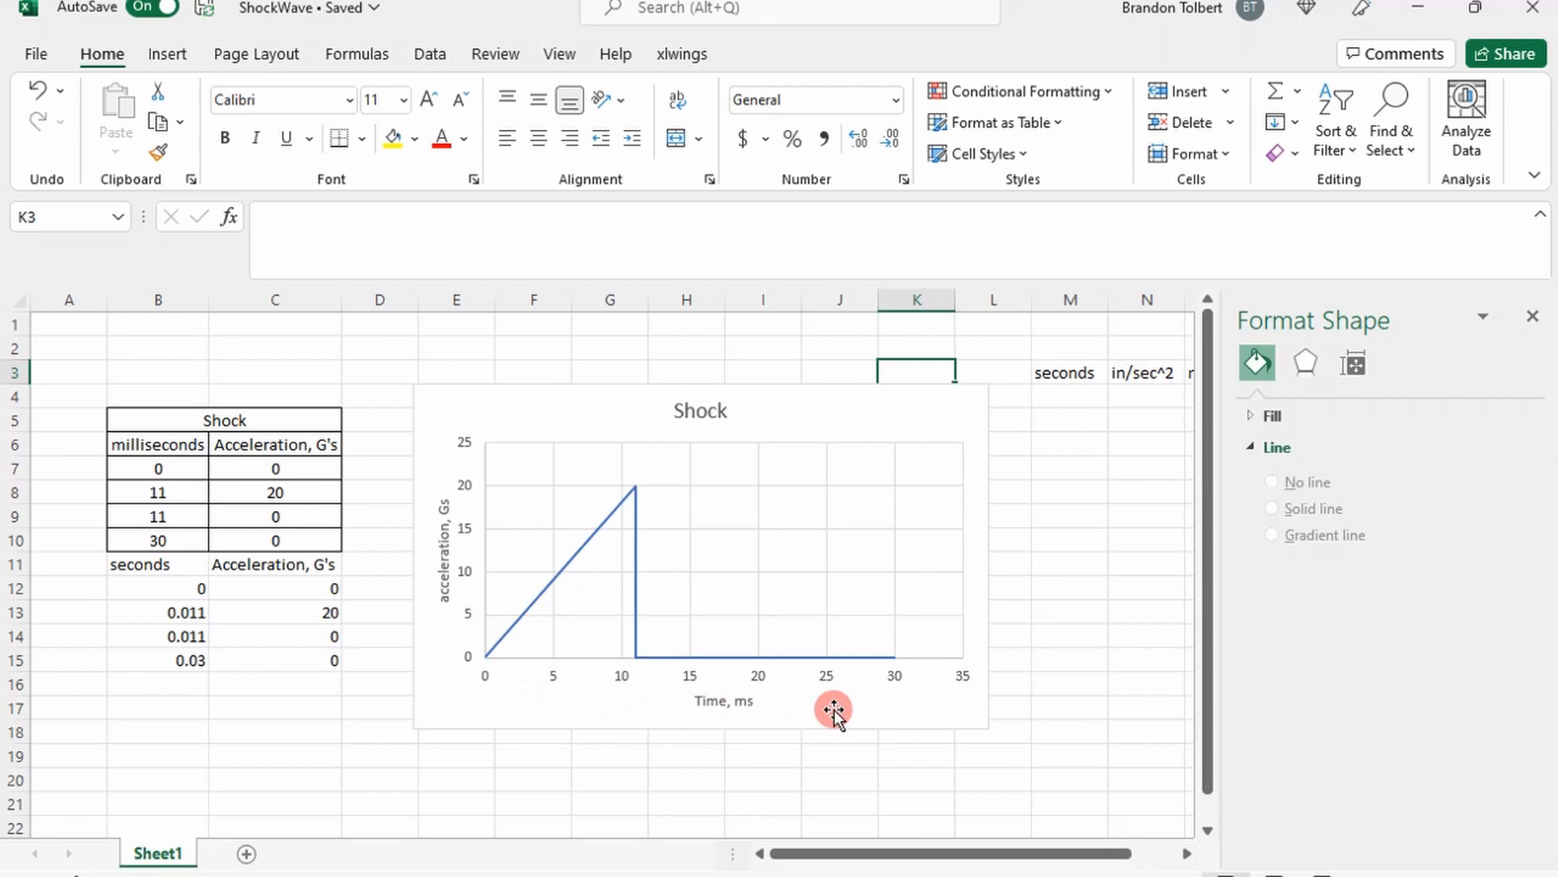
mouse_move(794, 699)
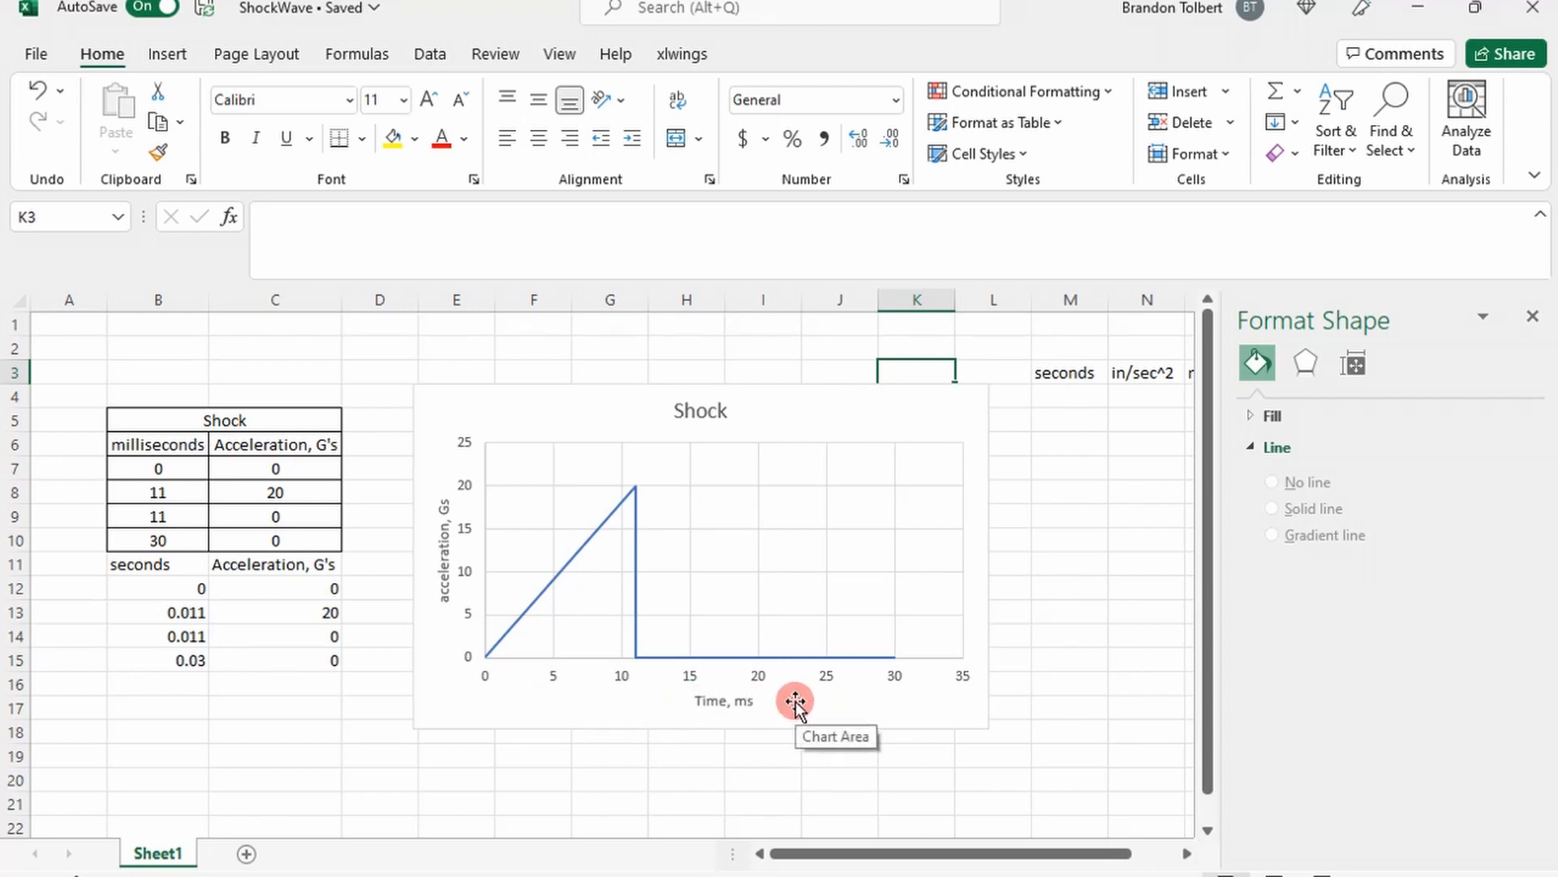
mouse_move(454, 472)
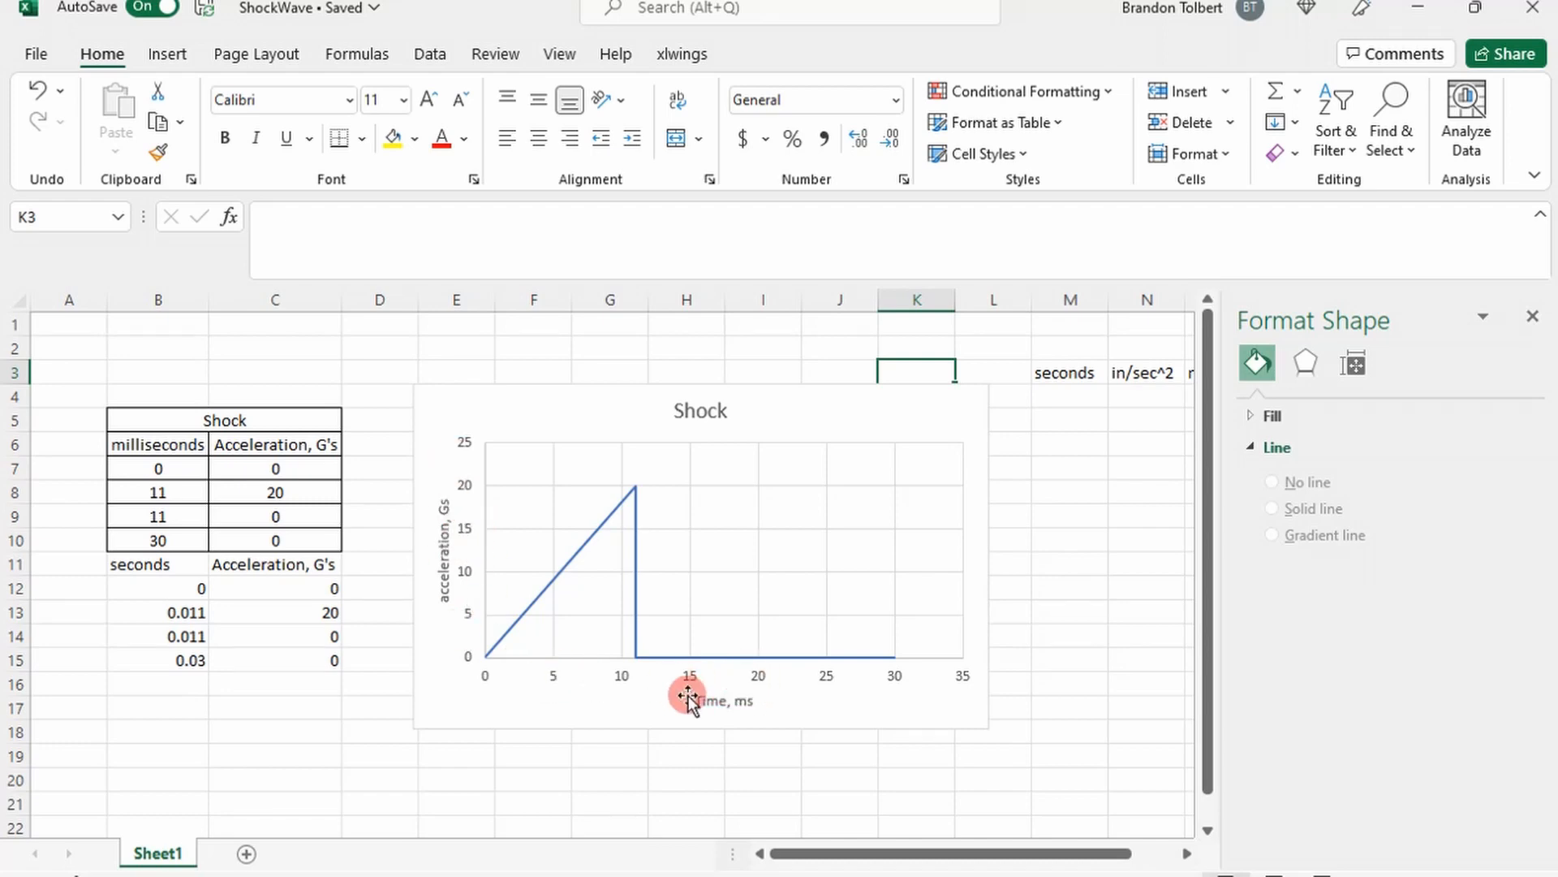
mouse_move(654, 672)
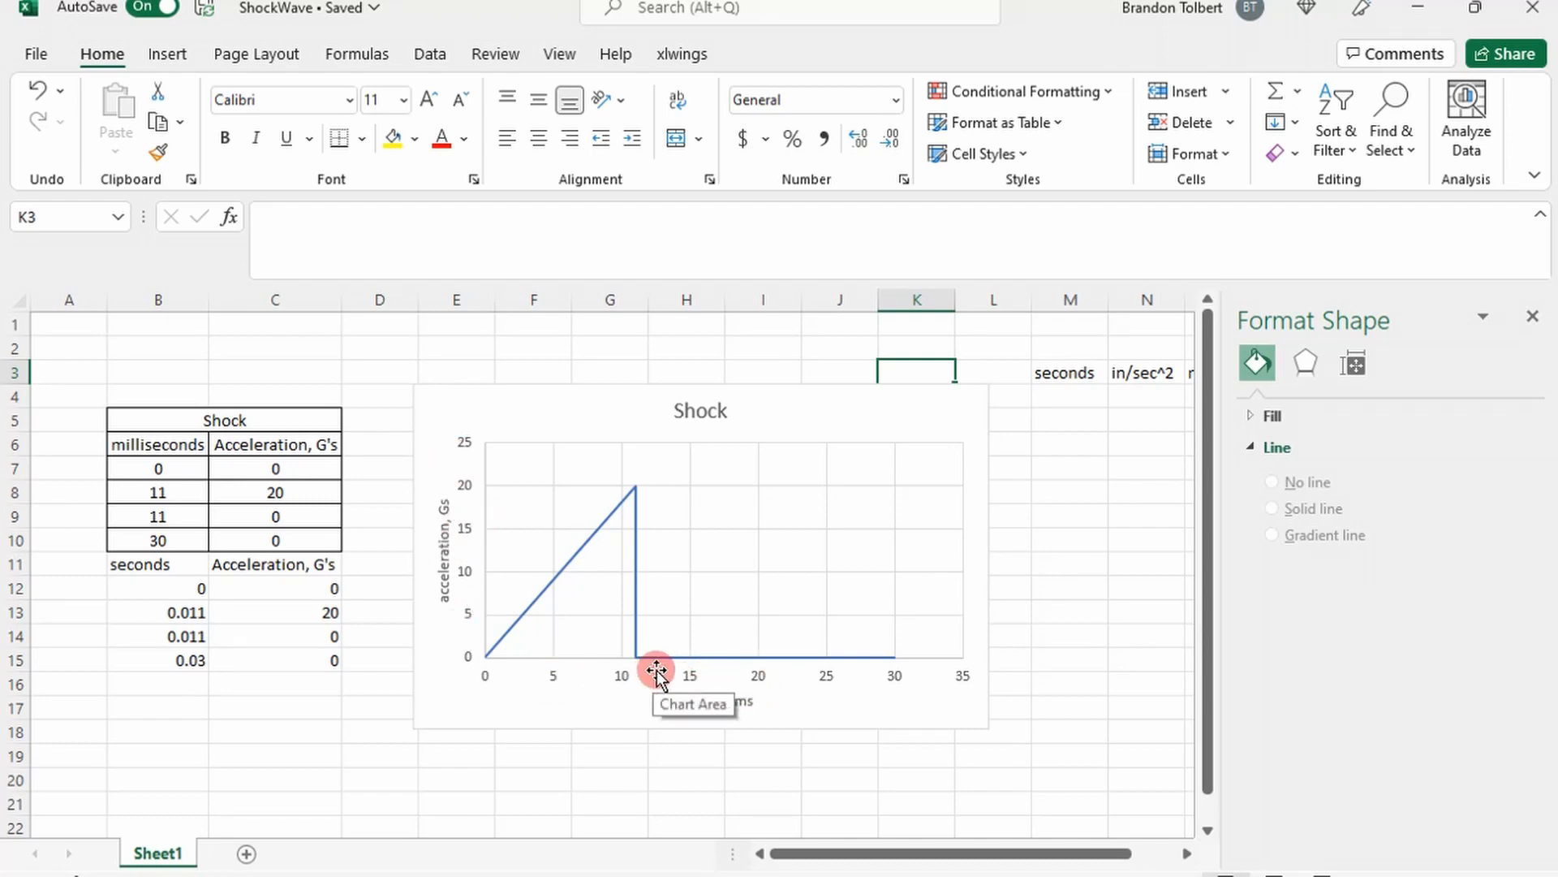
mouse_move(652, 681)
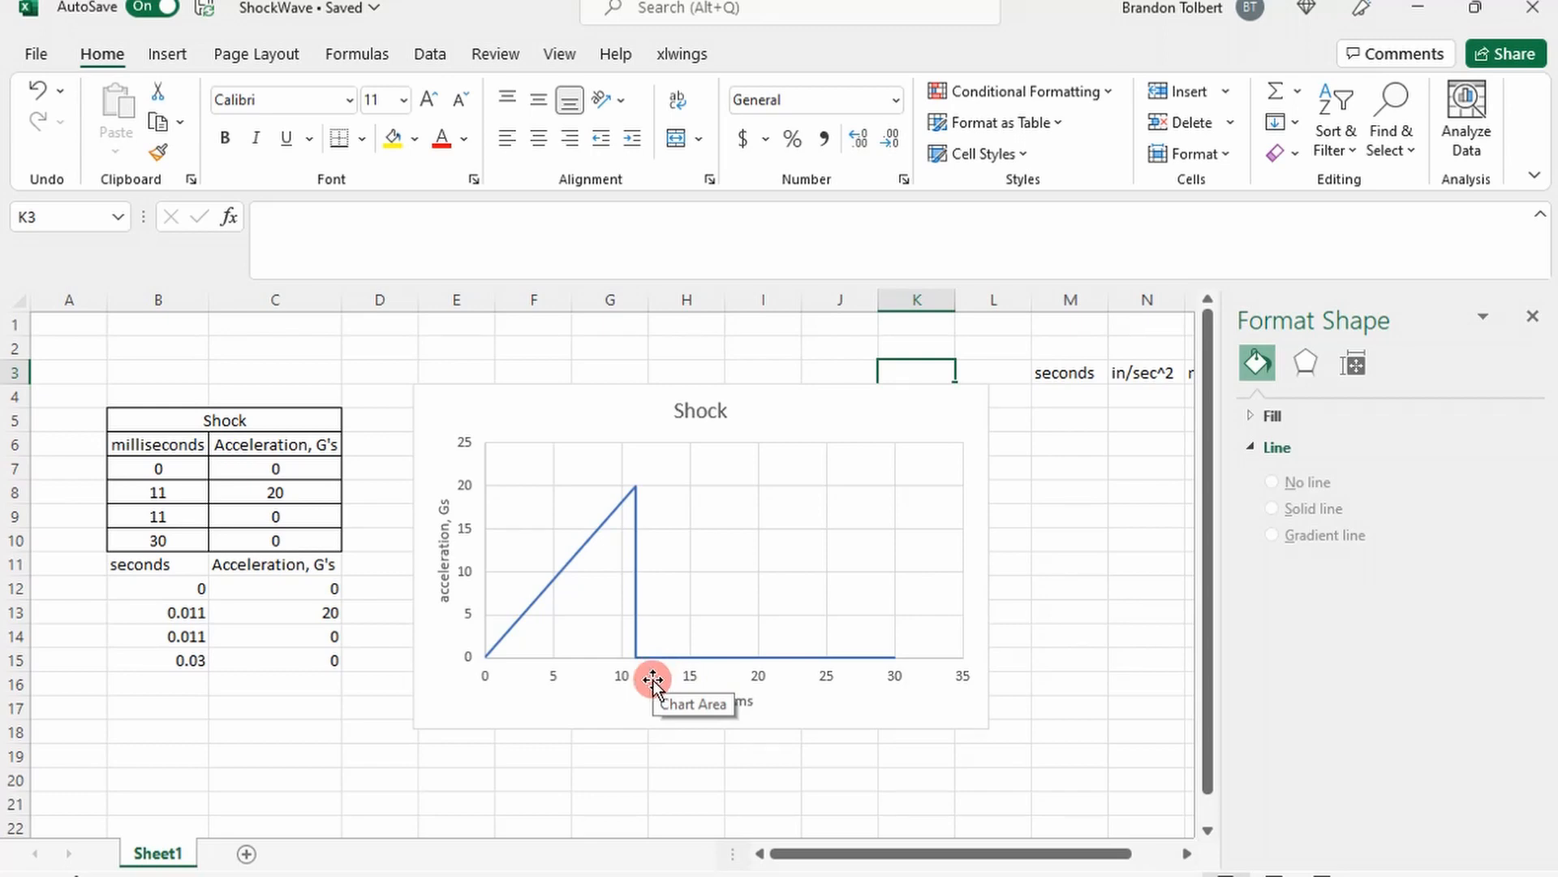
mouse_move(425, 586)
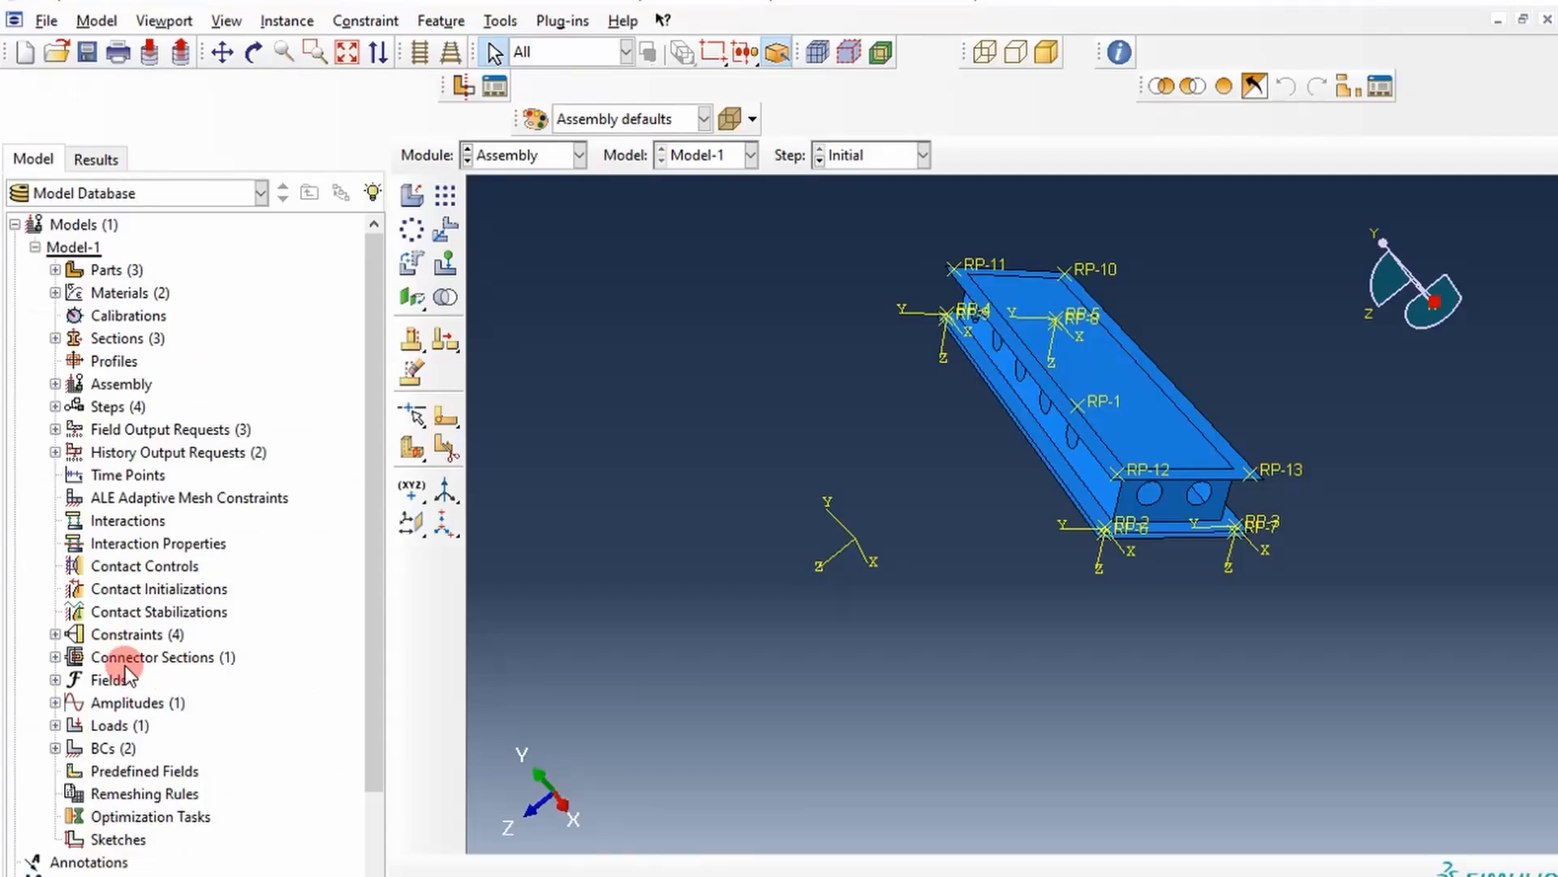
Create tabular amplitude Shock_SawtoothPulse with time points 0, 0.011, 0.011 and 0.03 s.
scroll(down, 3)
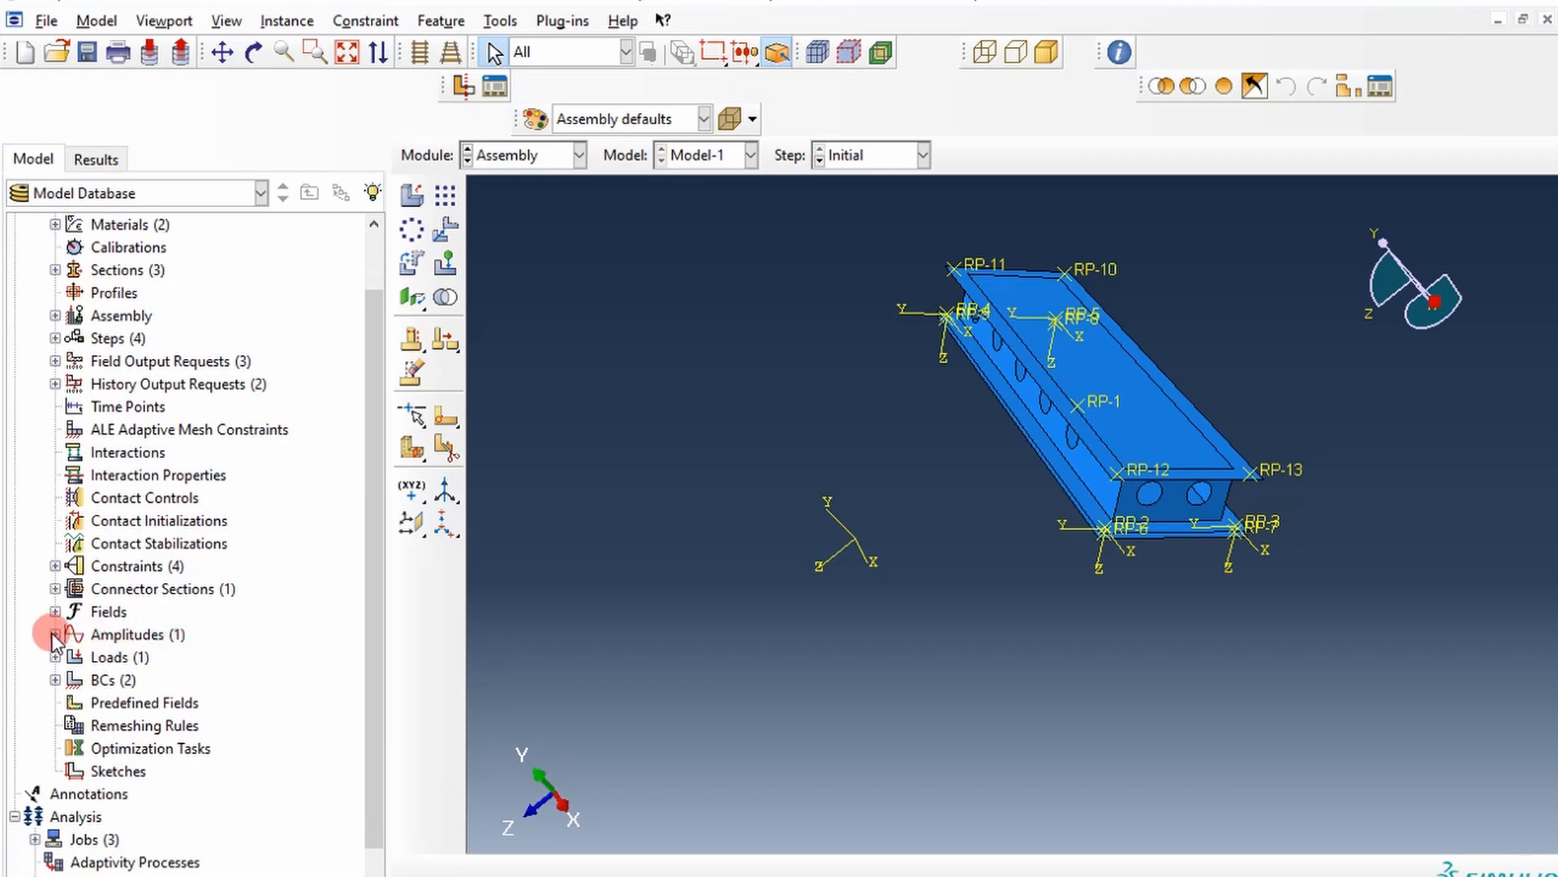
right_click(126, 634)
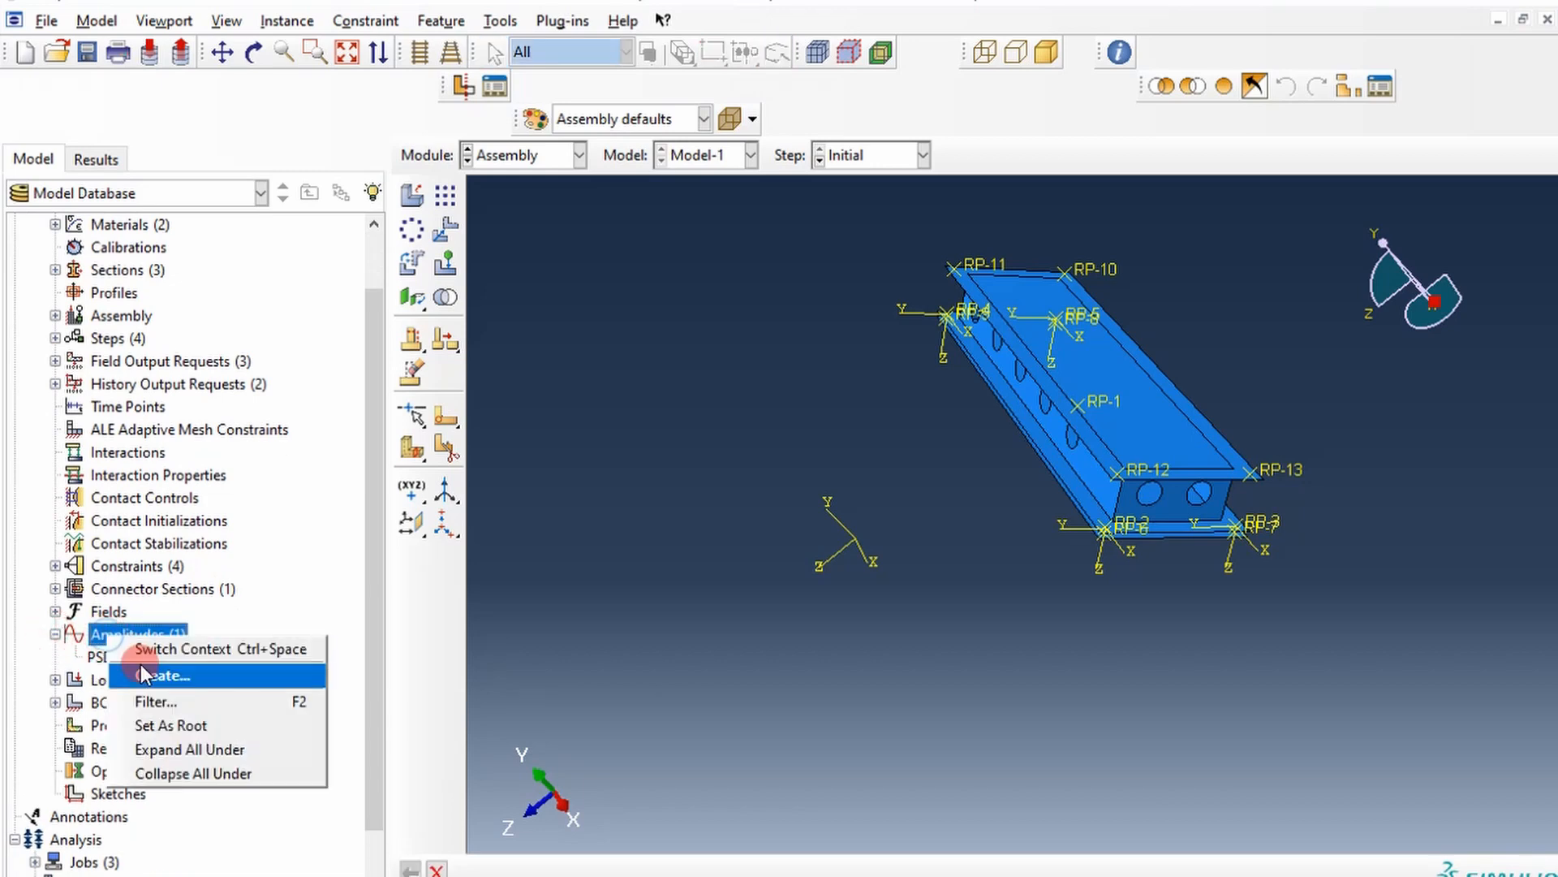
click(160, 675)
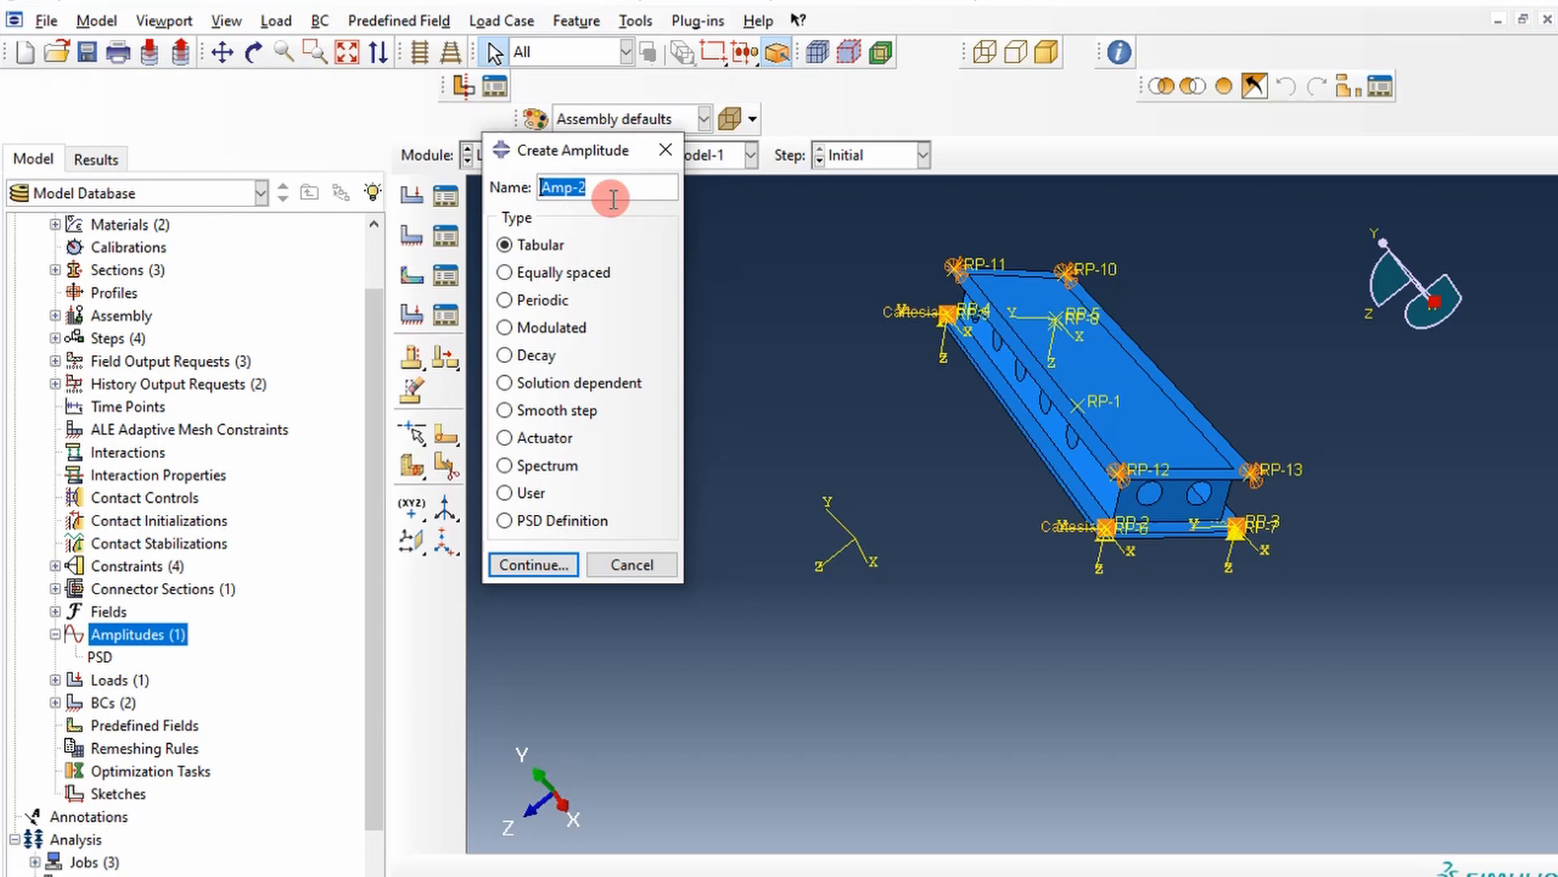
text(Shock)
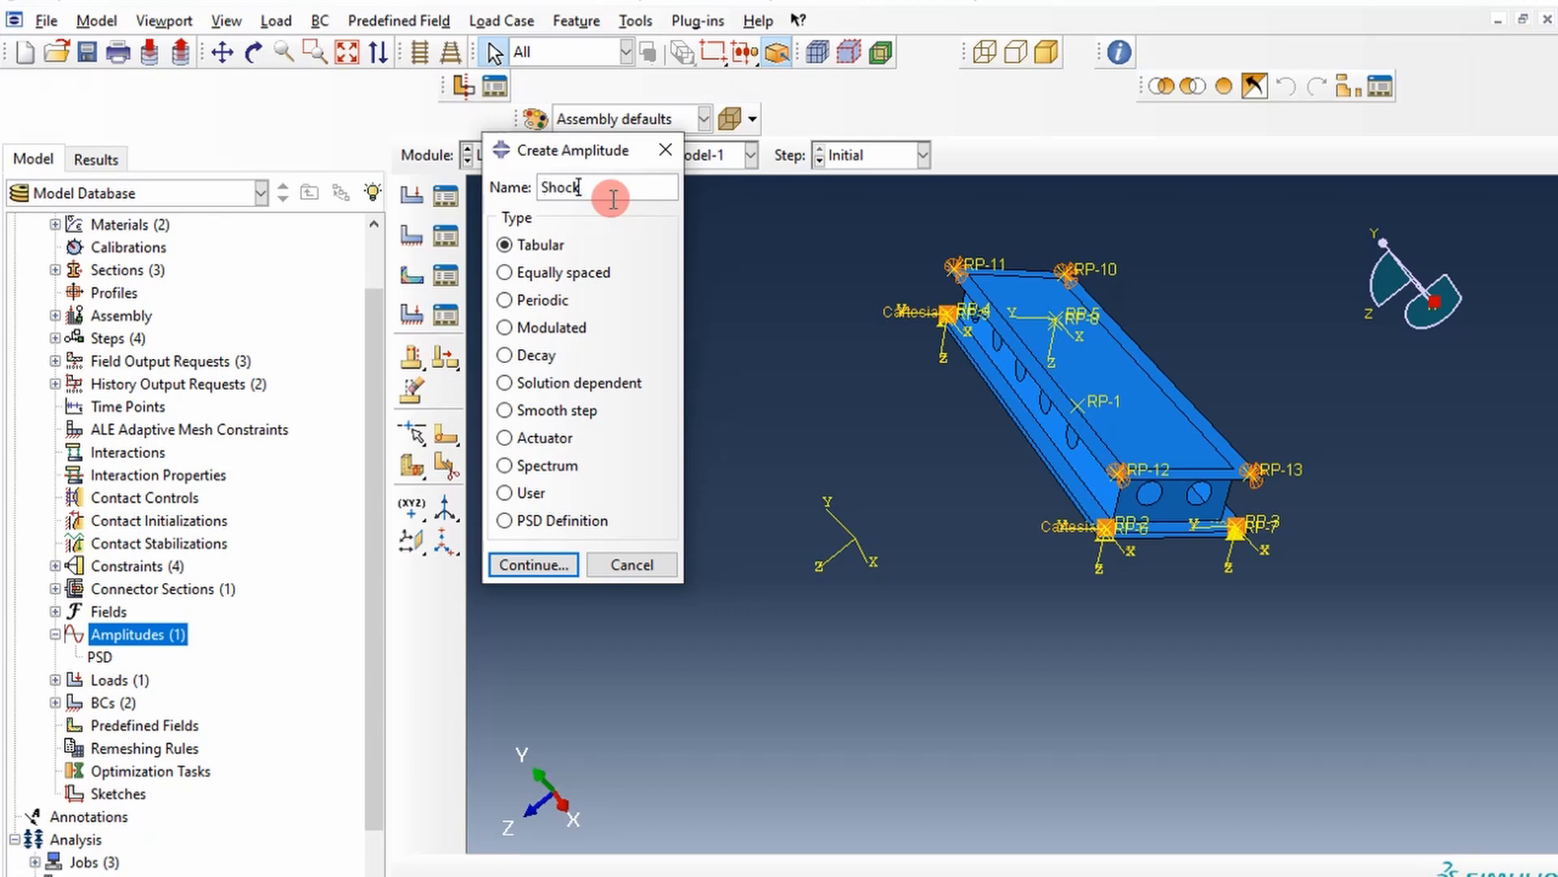
text(_SawtoothPulse)
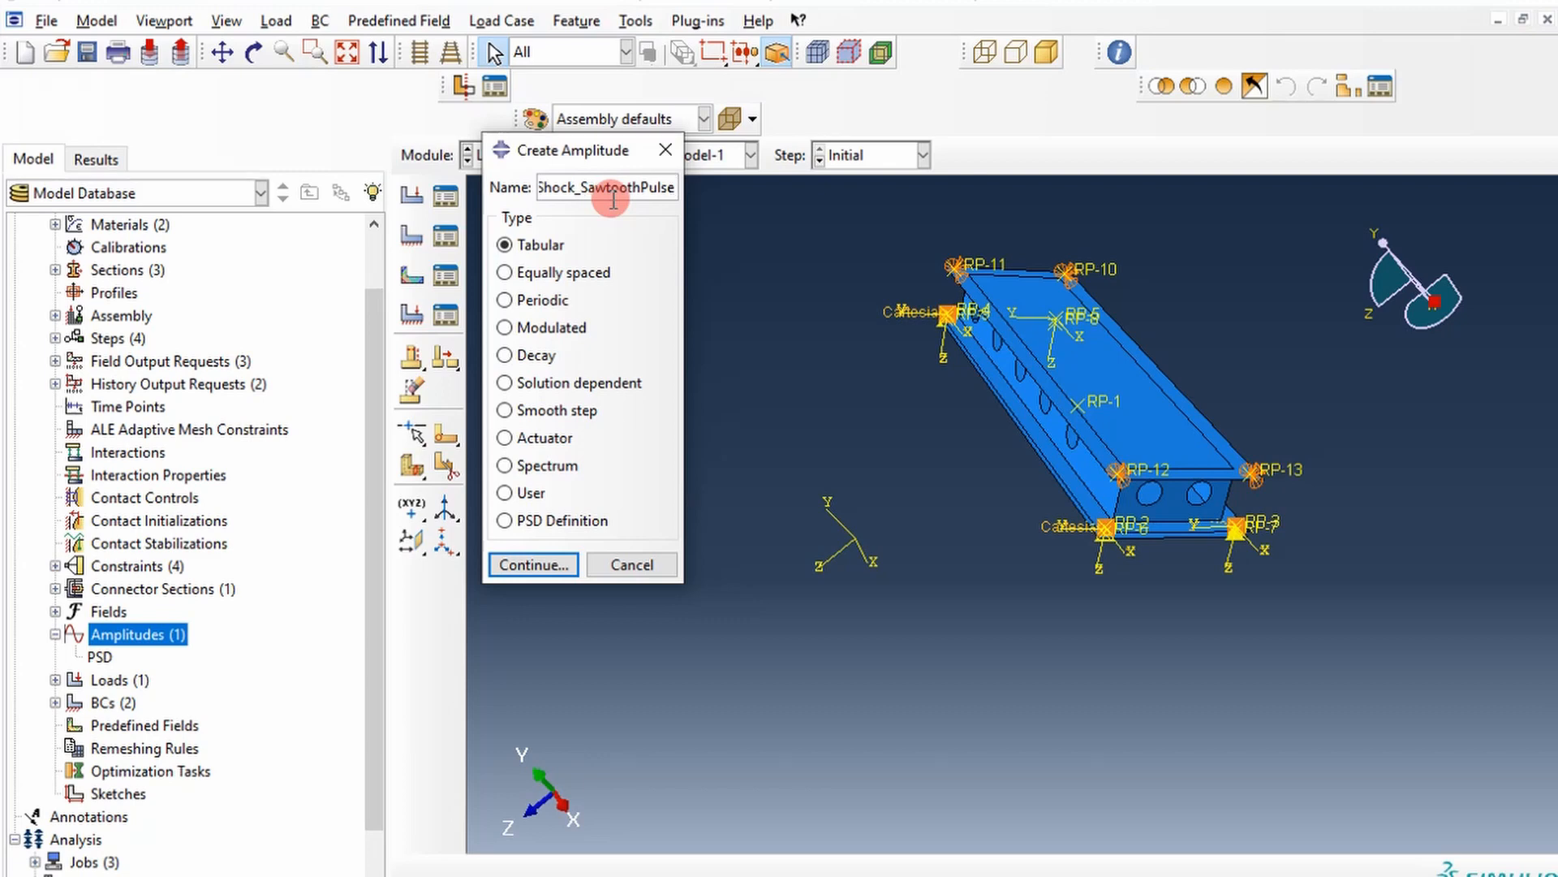
click(532, 565)
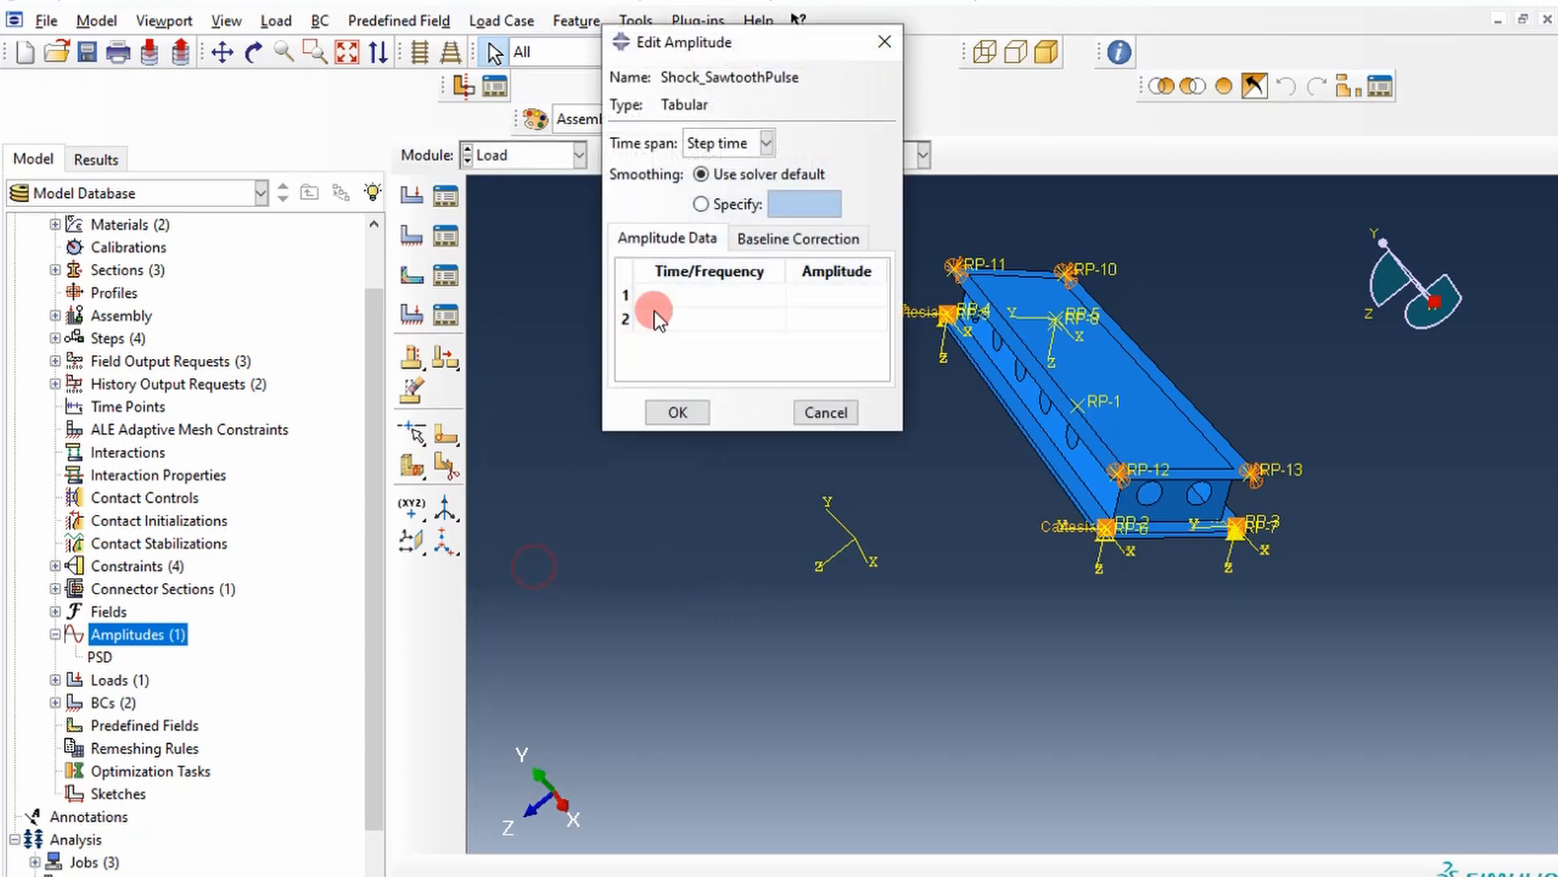
click(708, 295)
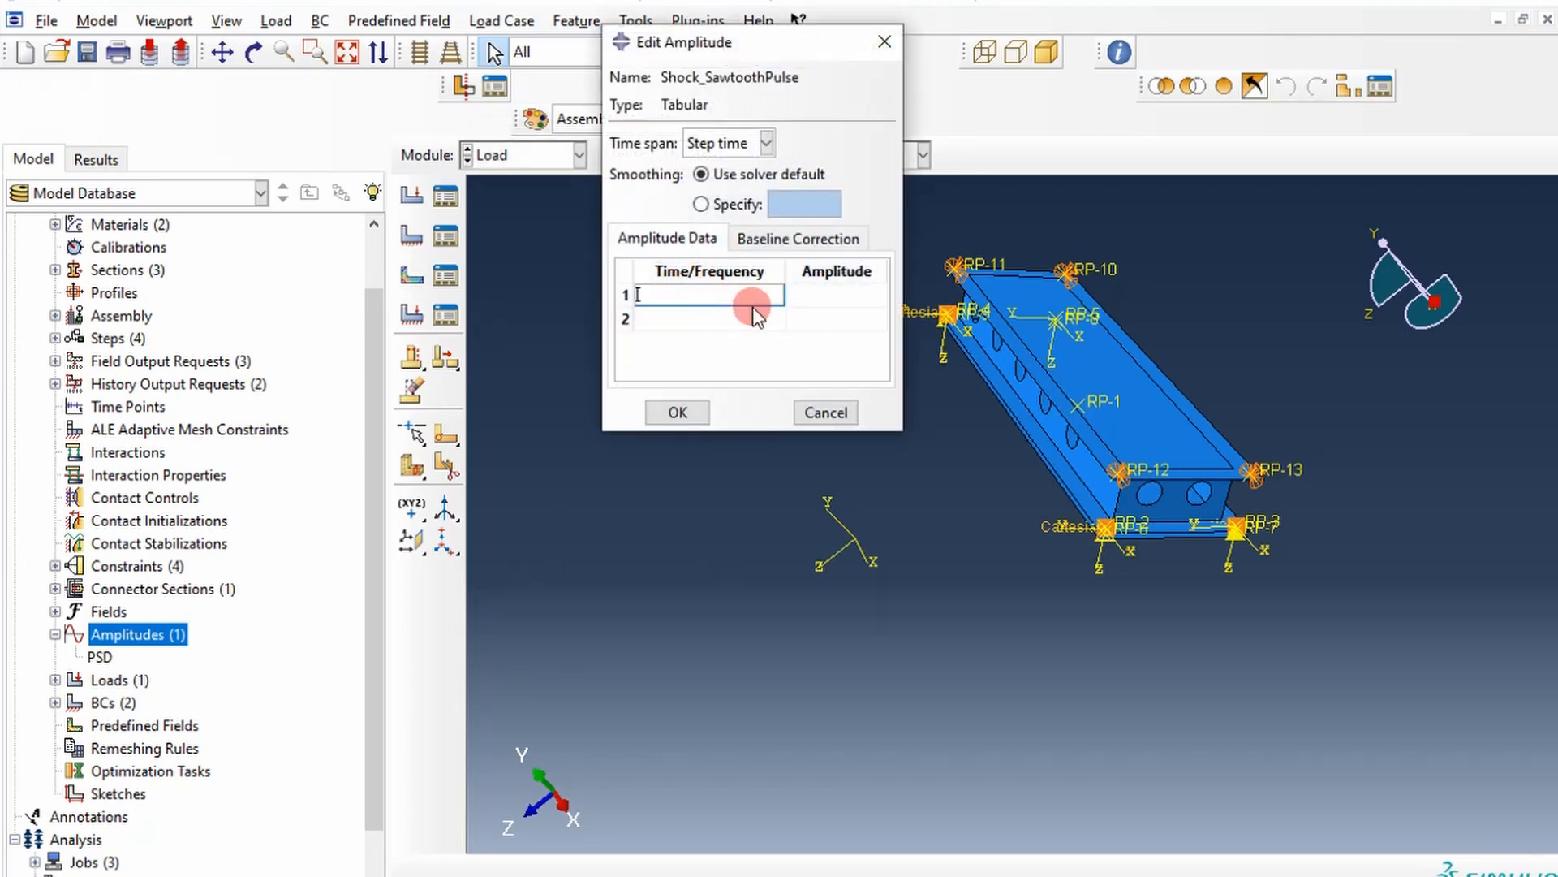
text(0)
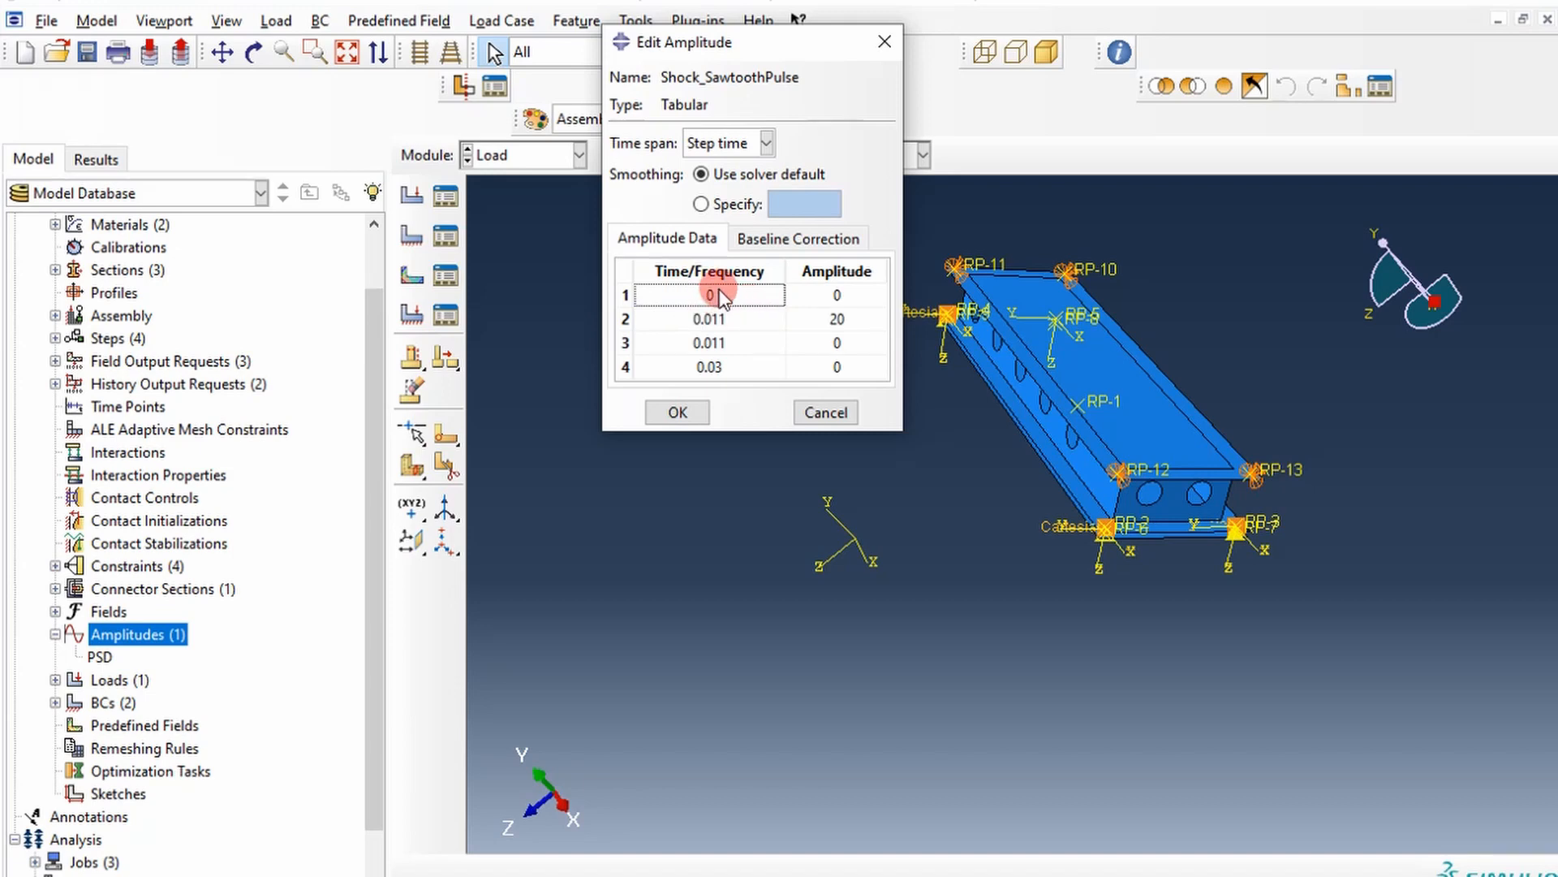
click(676, 412)
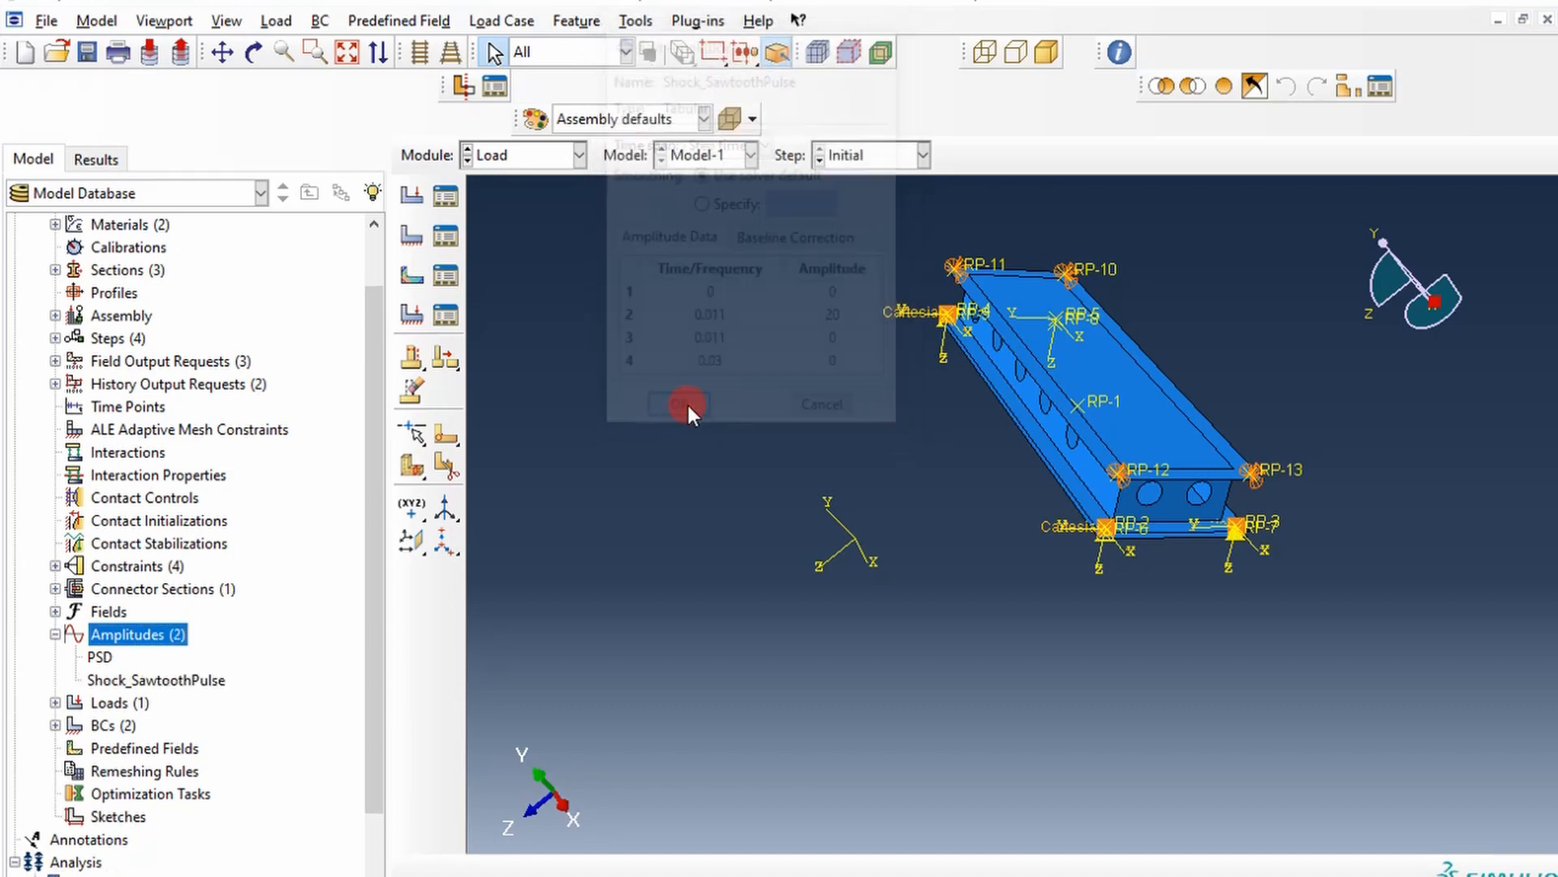
In the Step module, suppress the PSD random response step via the Step Manager.
click(678, 403)
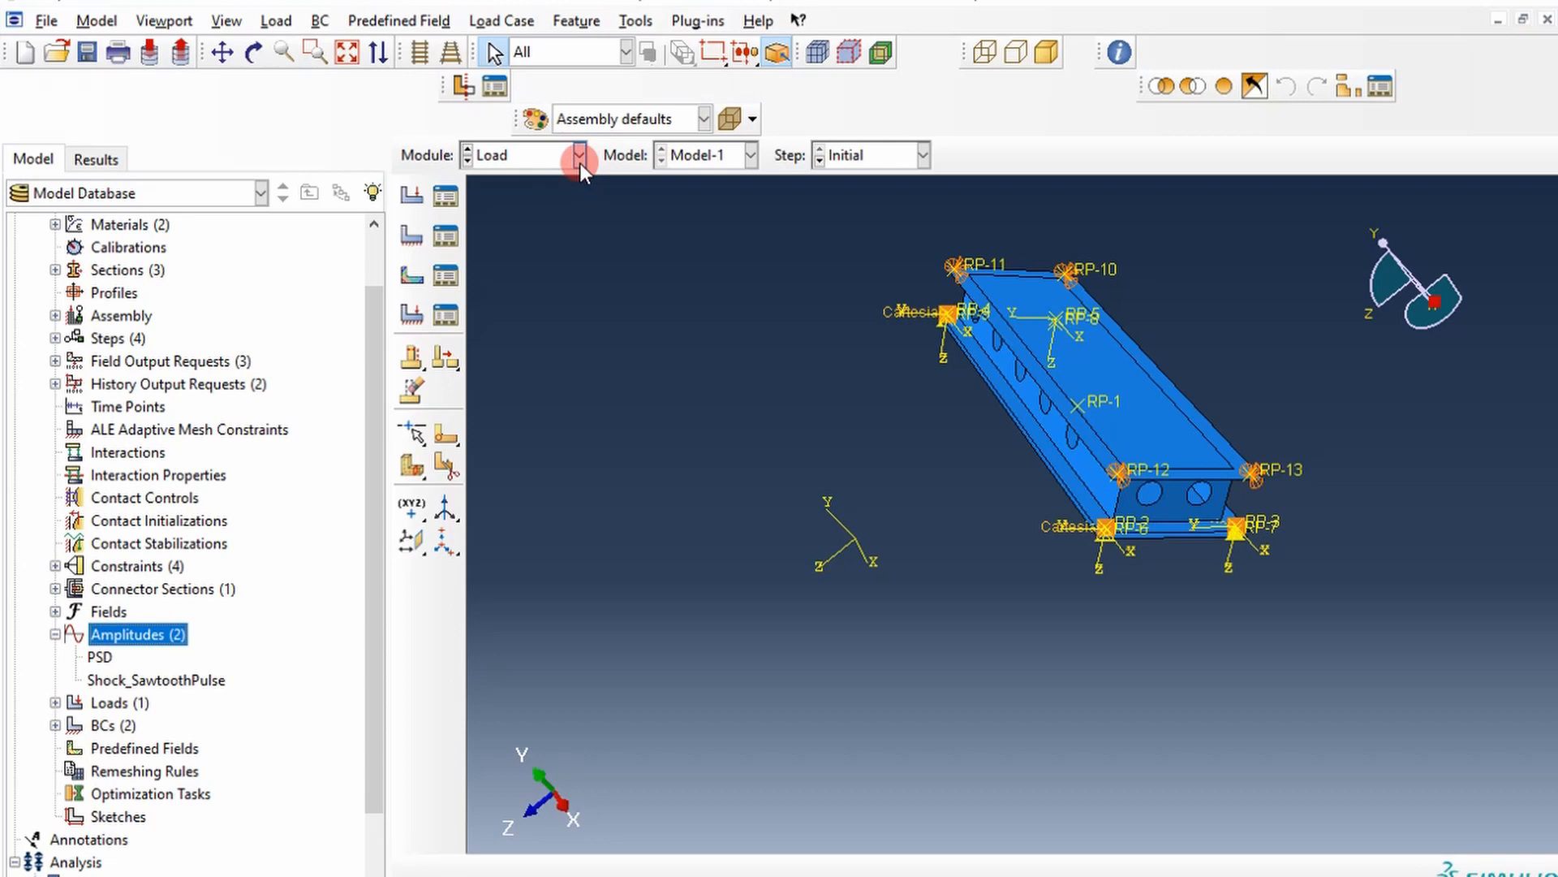
click(578, 155)
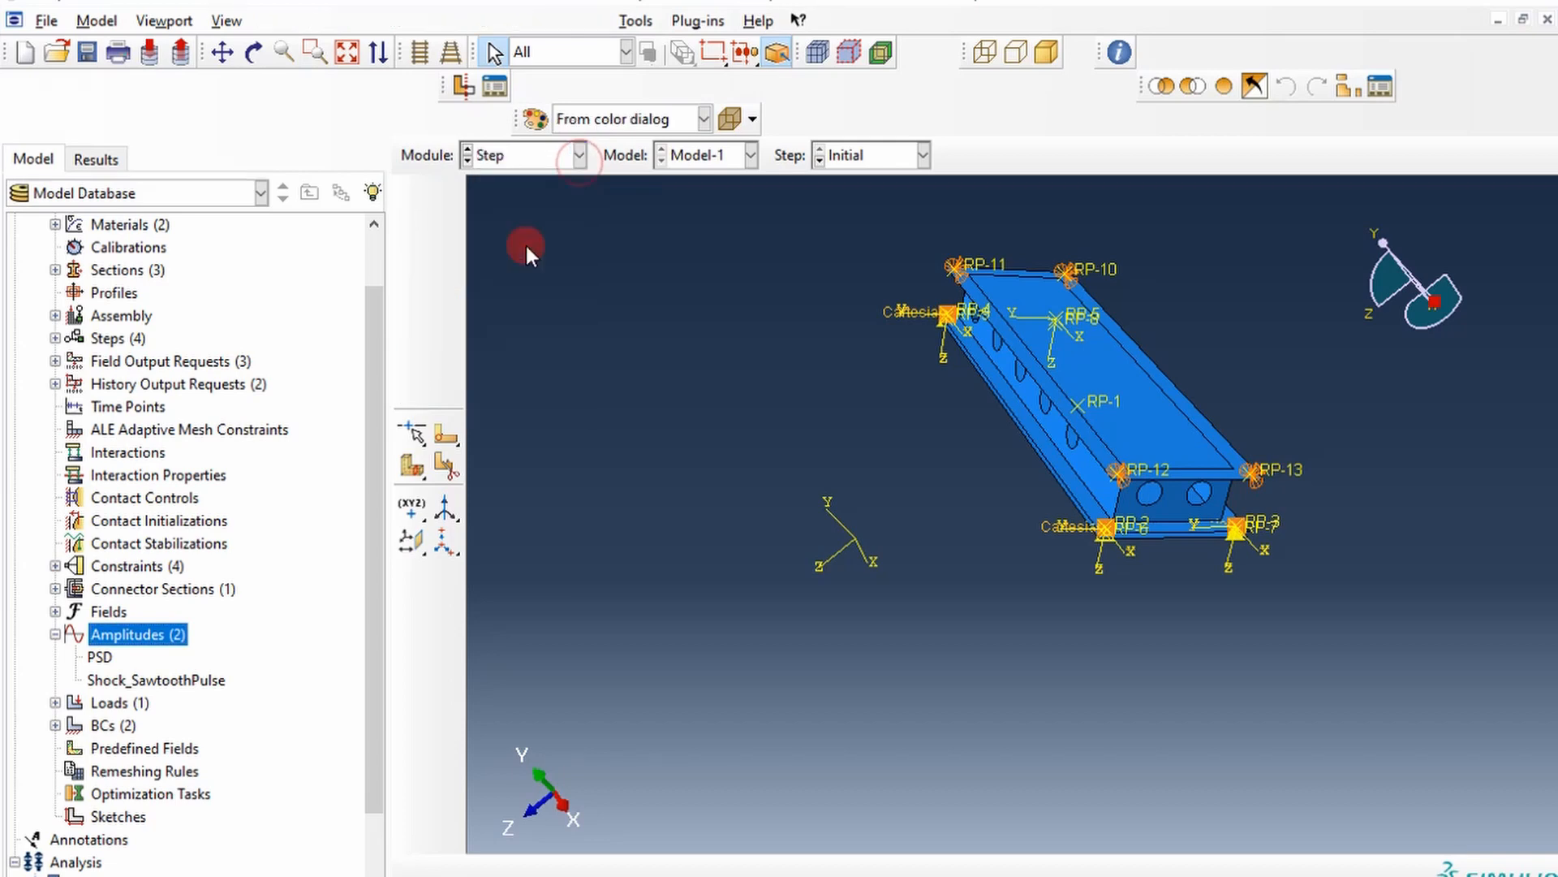
click(444, 209)
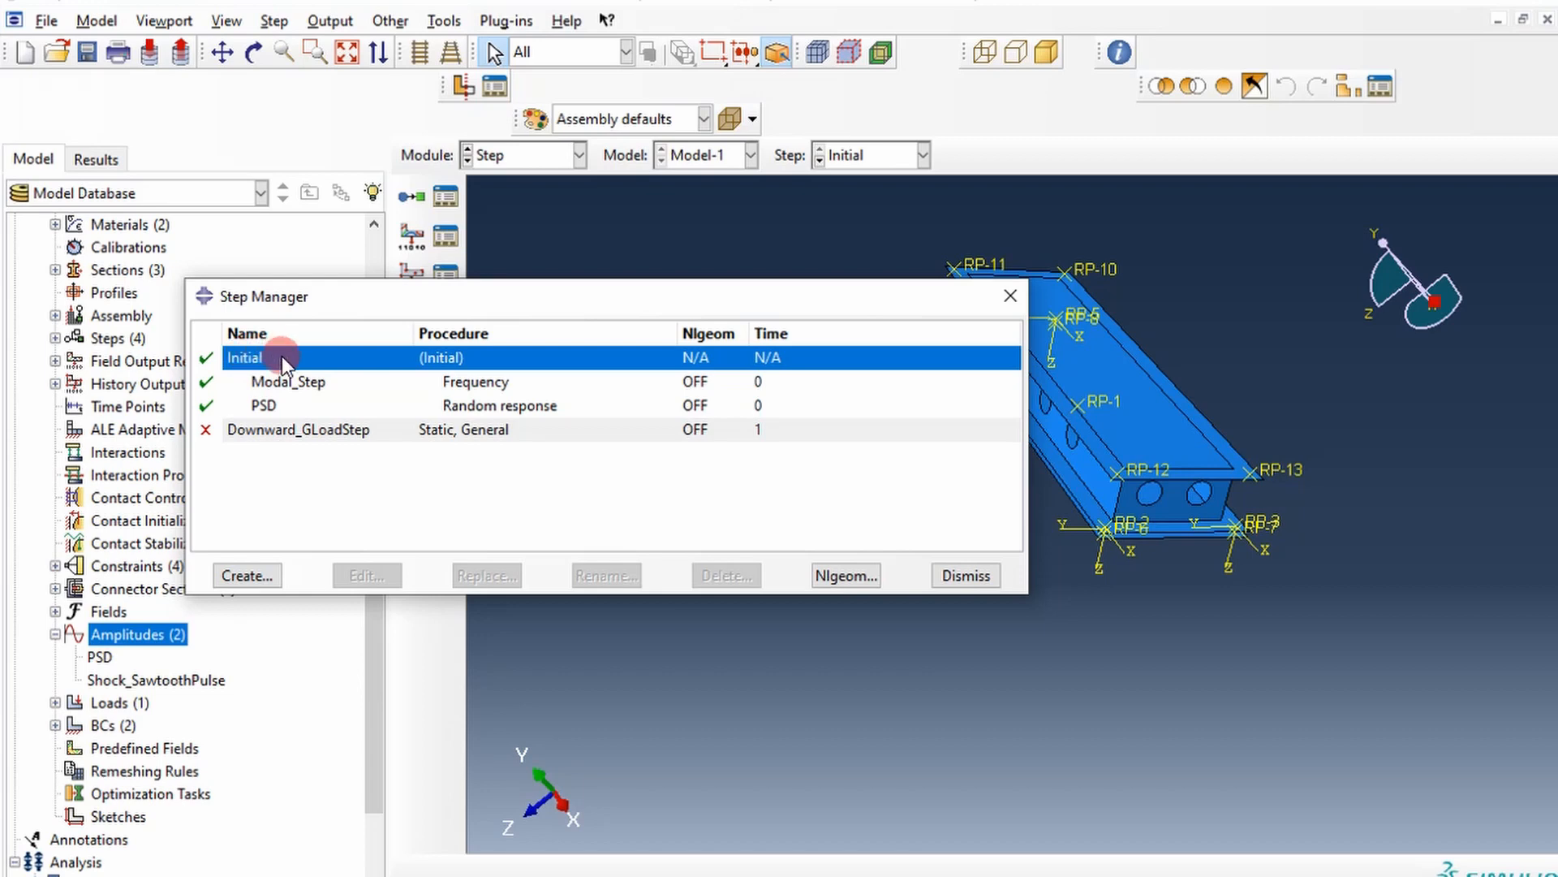
mouse_move(438, 363)
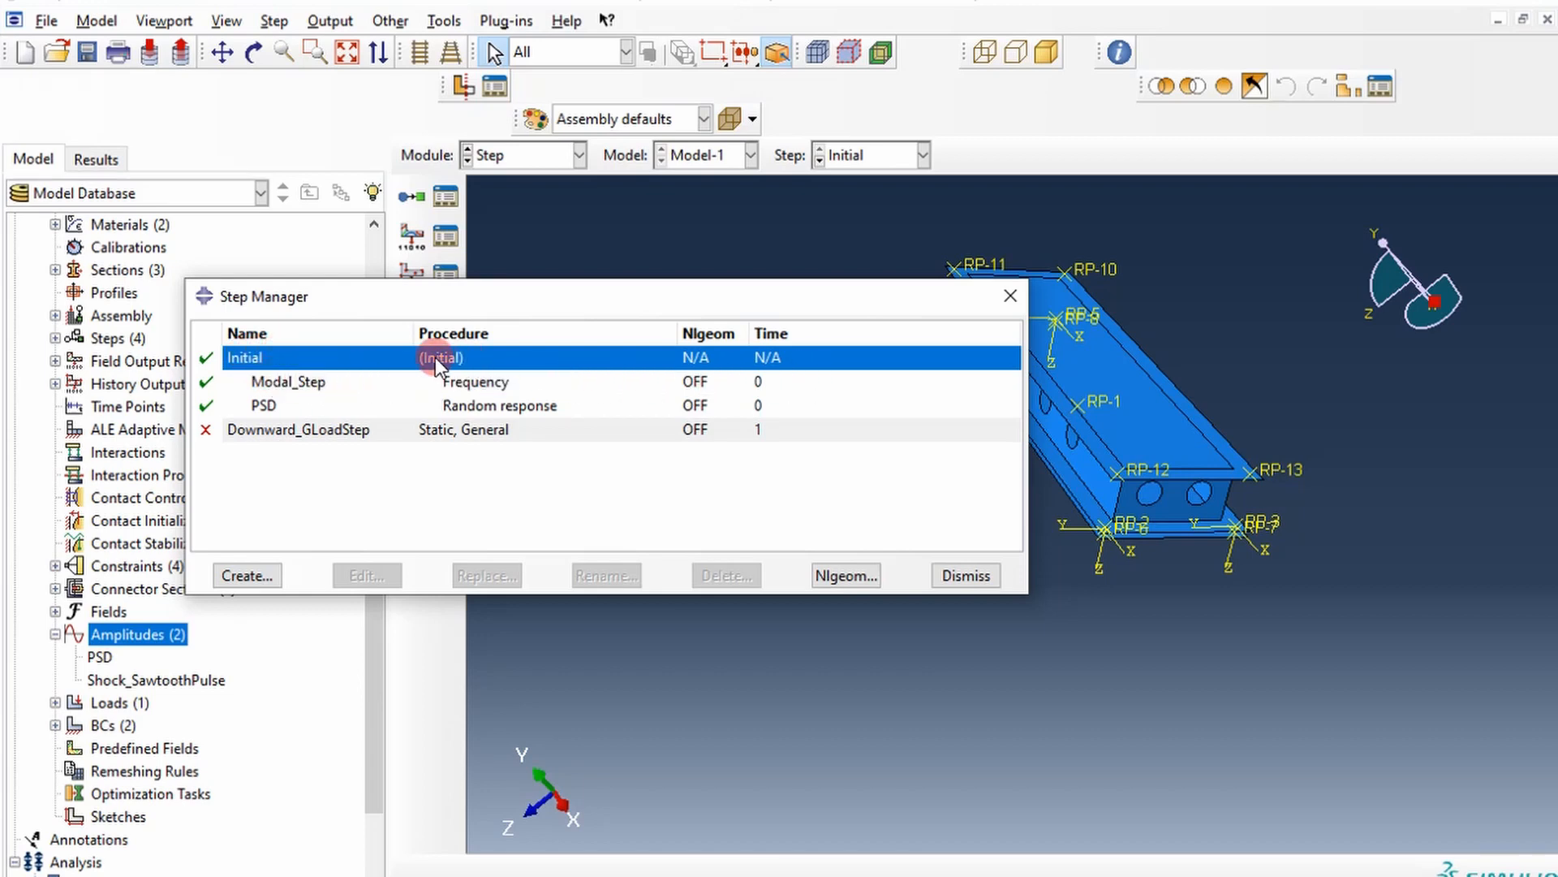
mouse_move(309, 388)
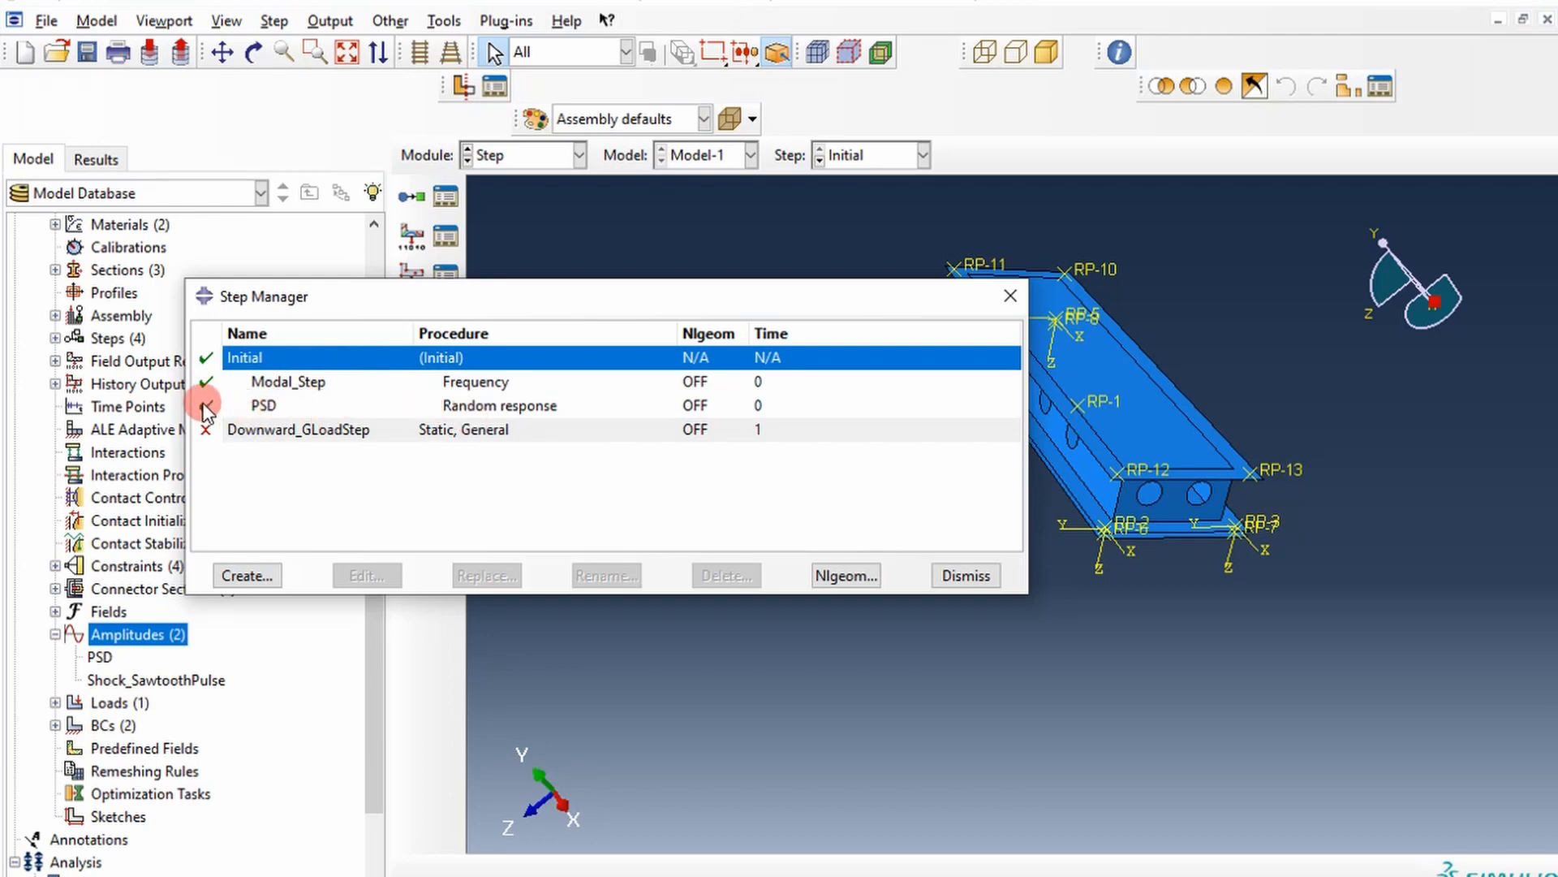
click(298, 404)
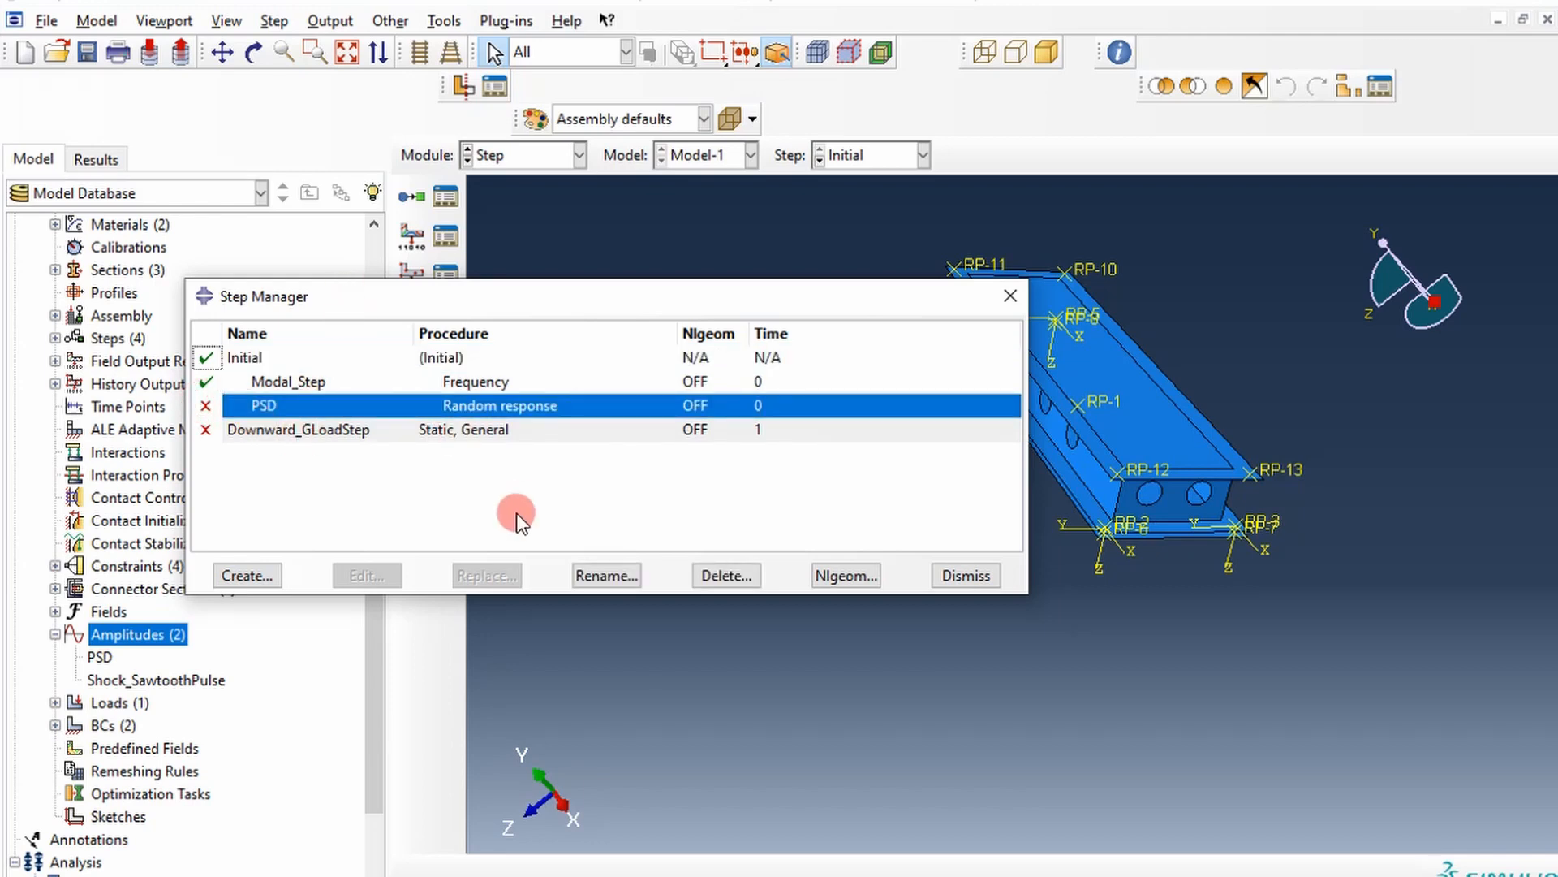
mouse_move(853, 552)
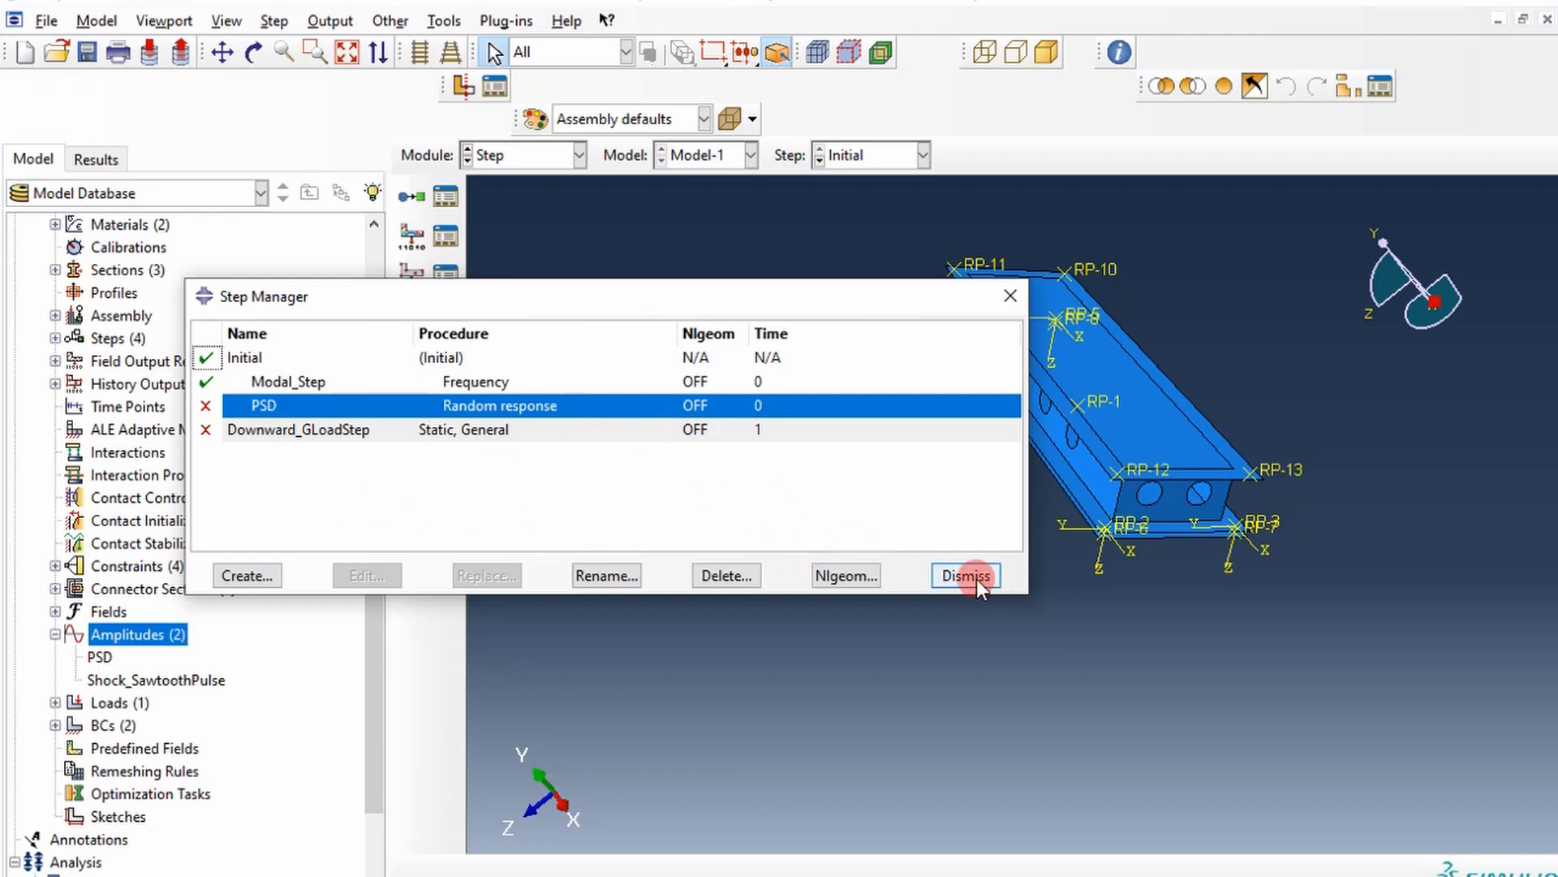
click(964, 574)
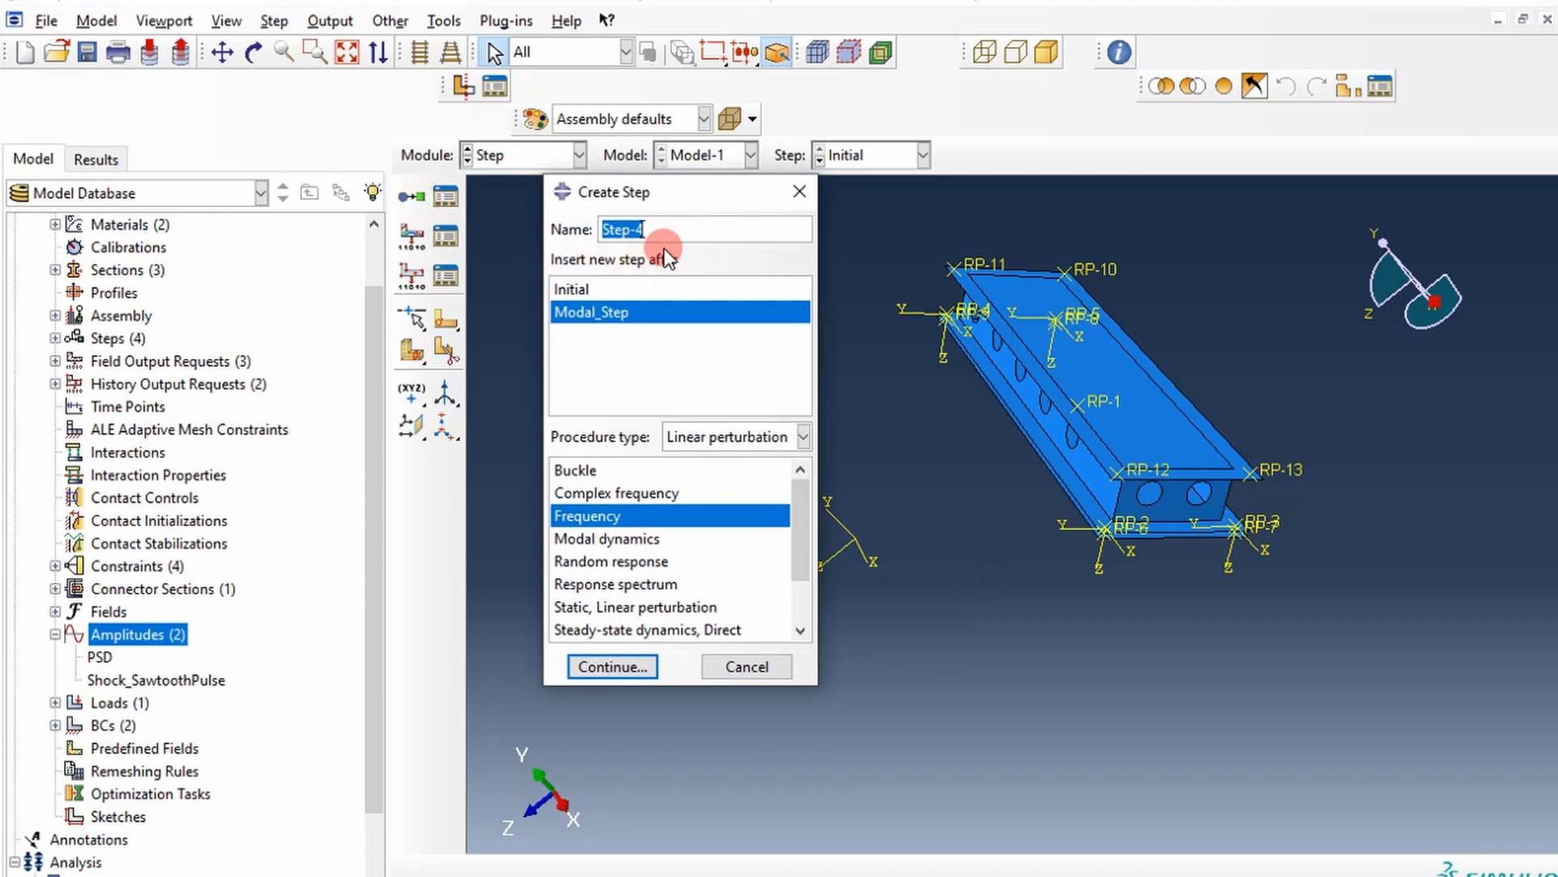
Name the new step after Modal_Step 'Shock' and pick its linear perturbation procedure.
text(Shock)
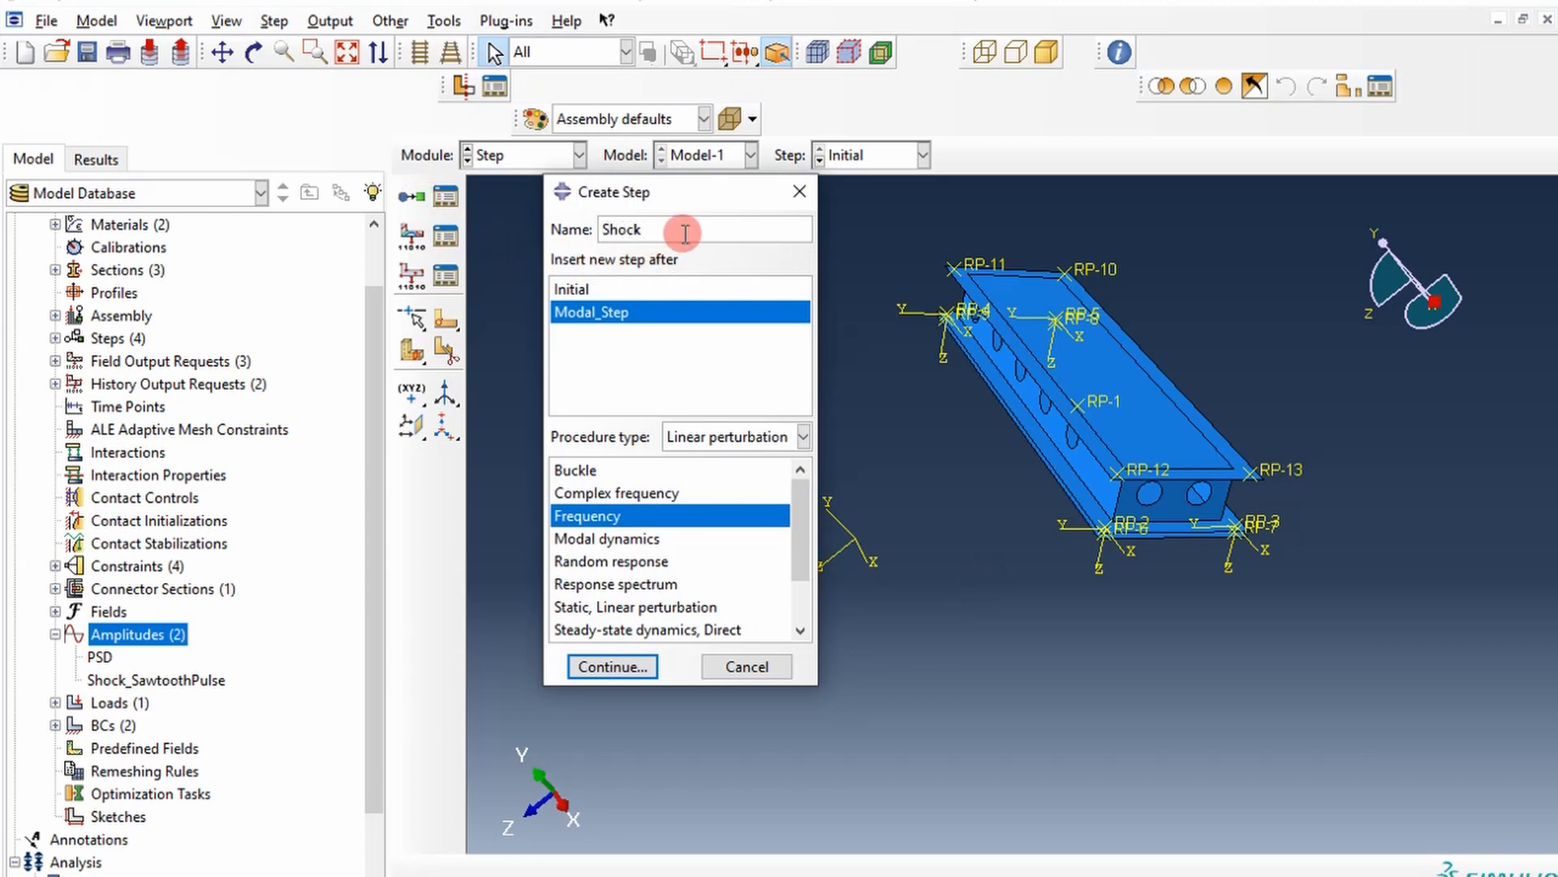
mouse_move(646, 539)
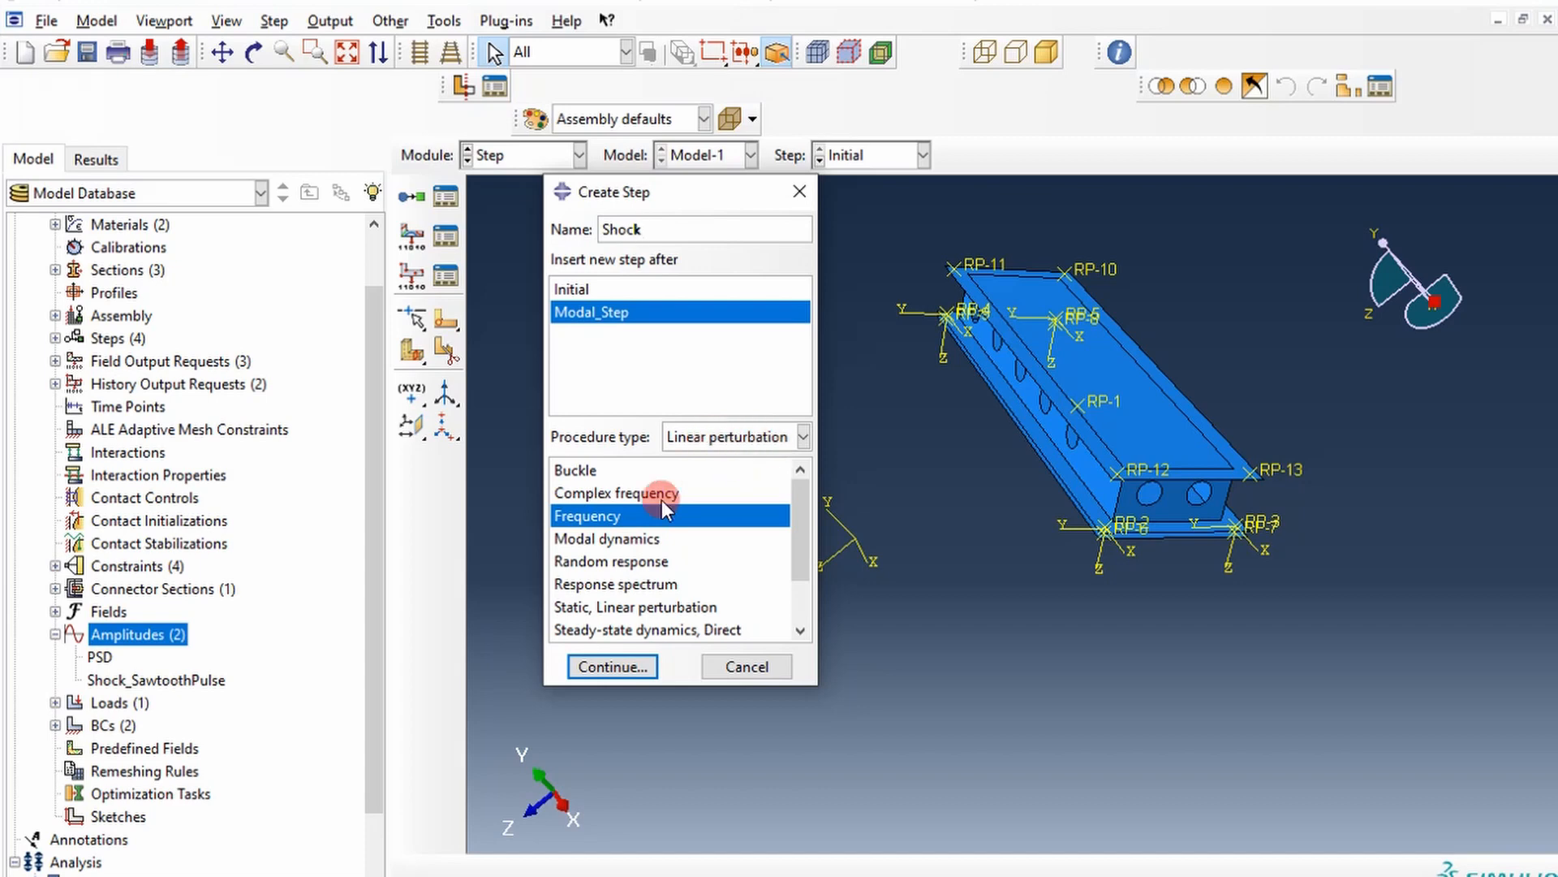
click(611, 665)
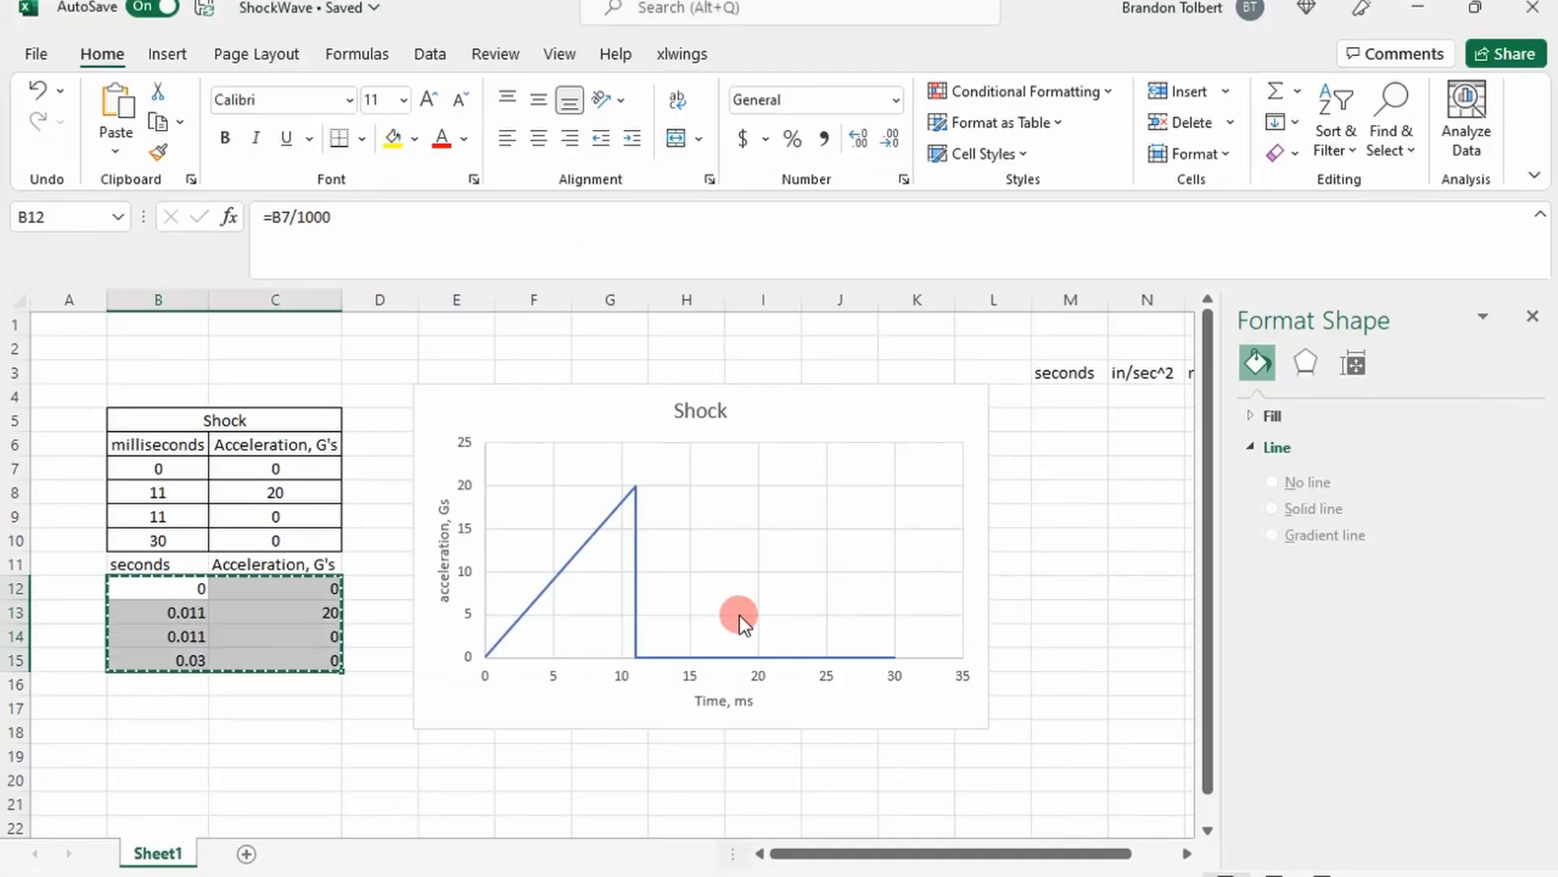
mouse_move(887, 678)
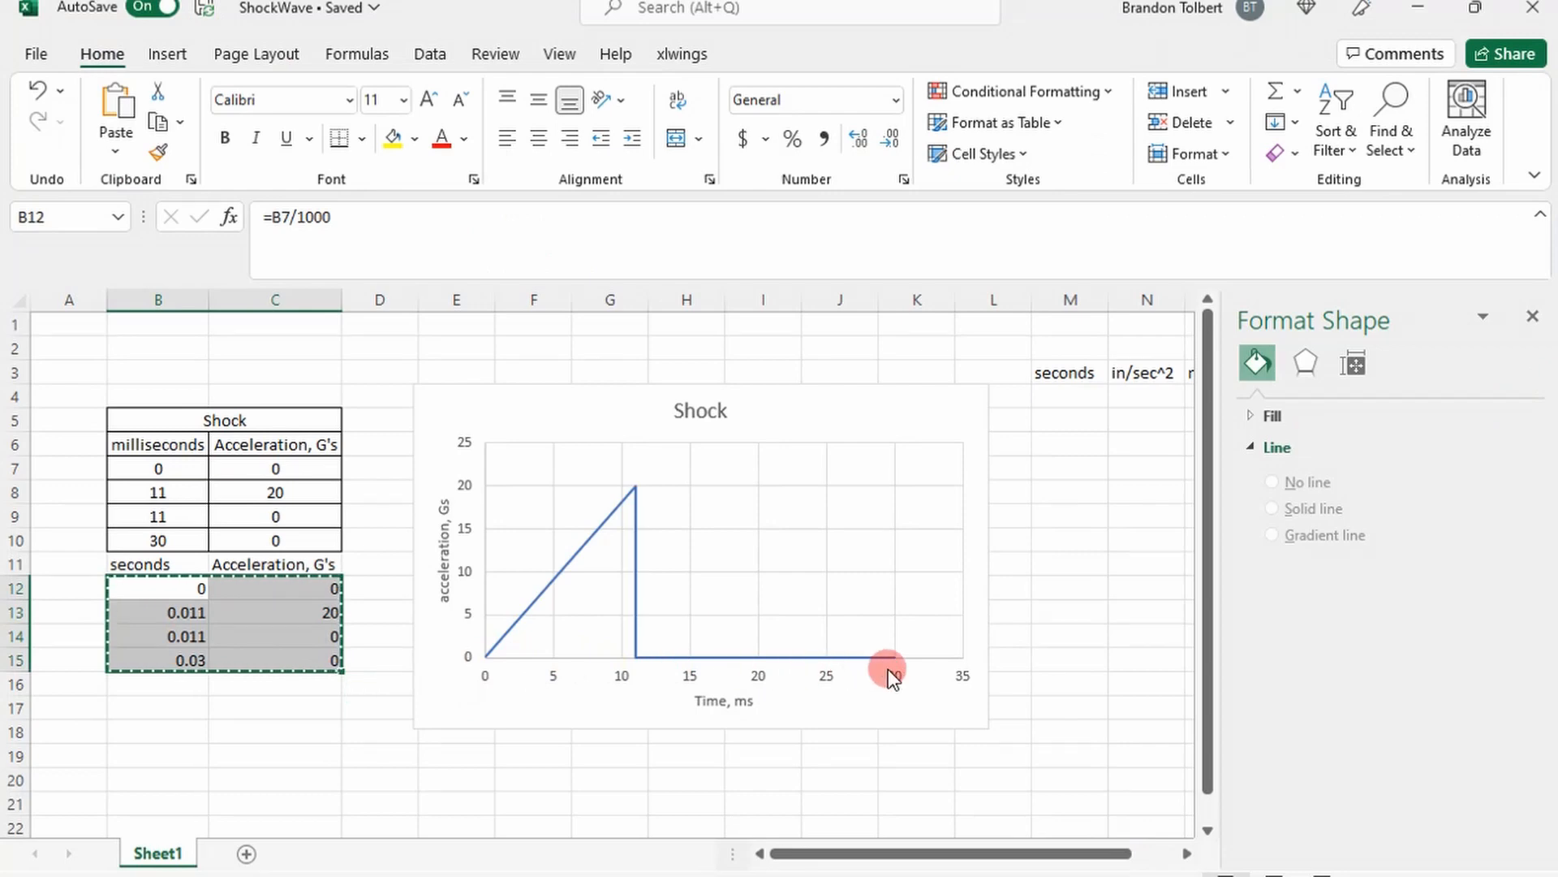
Move to an empty cell beside the chart after copying the pulse values.
click(1071, 682)
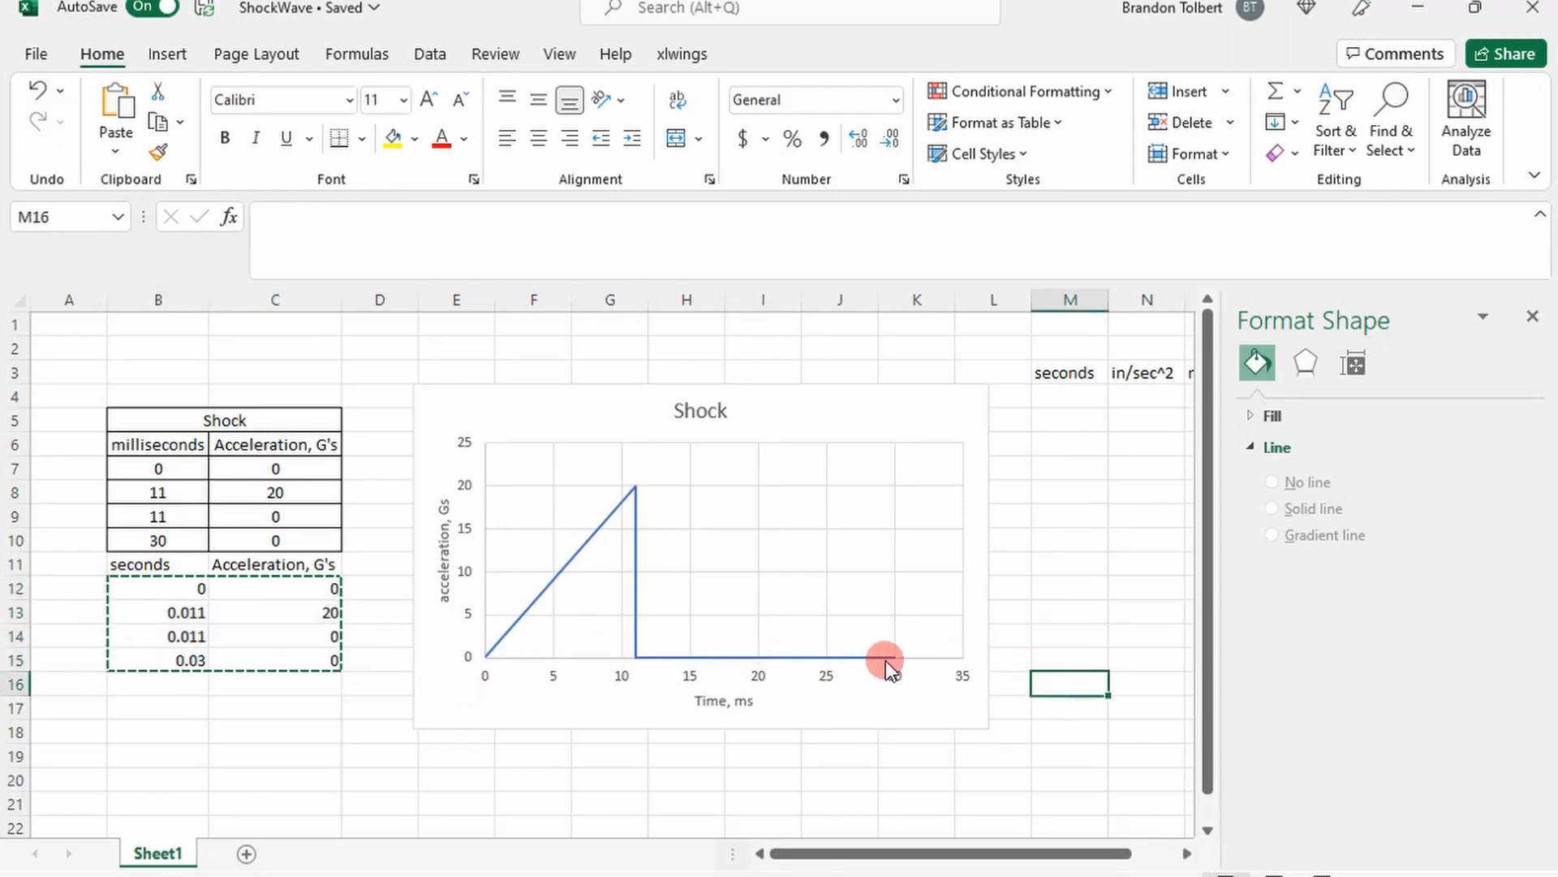
mouse_move(825, 676)
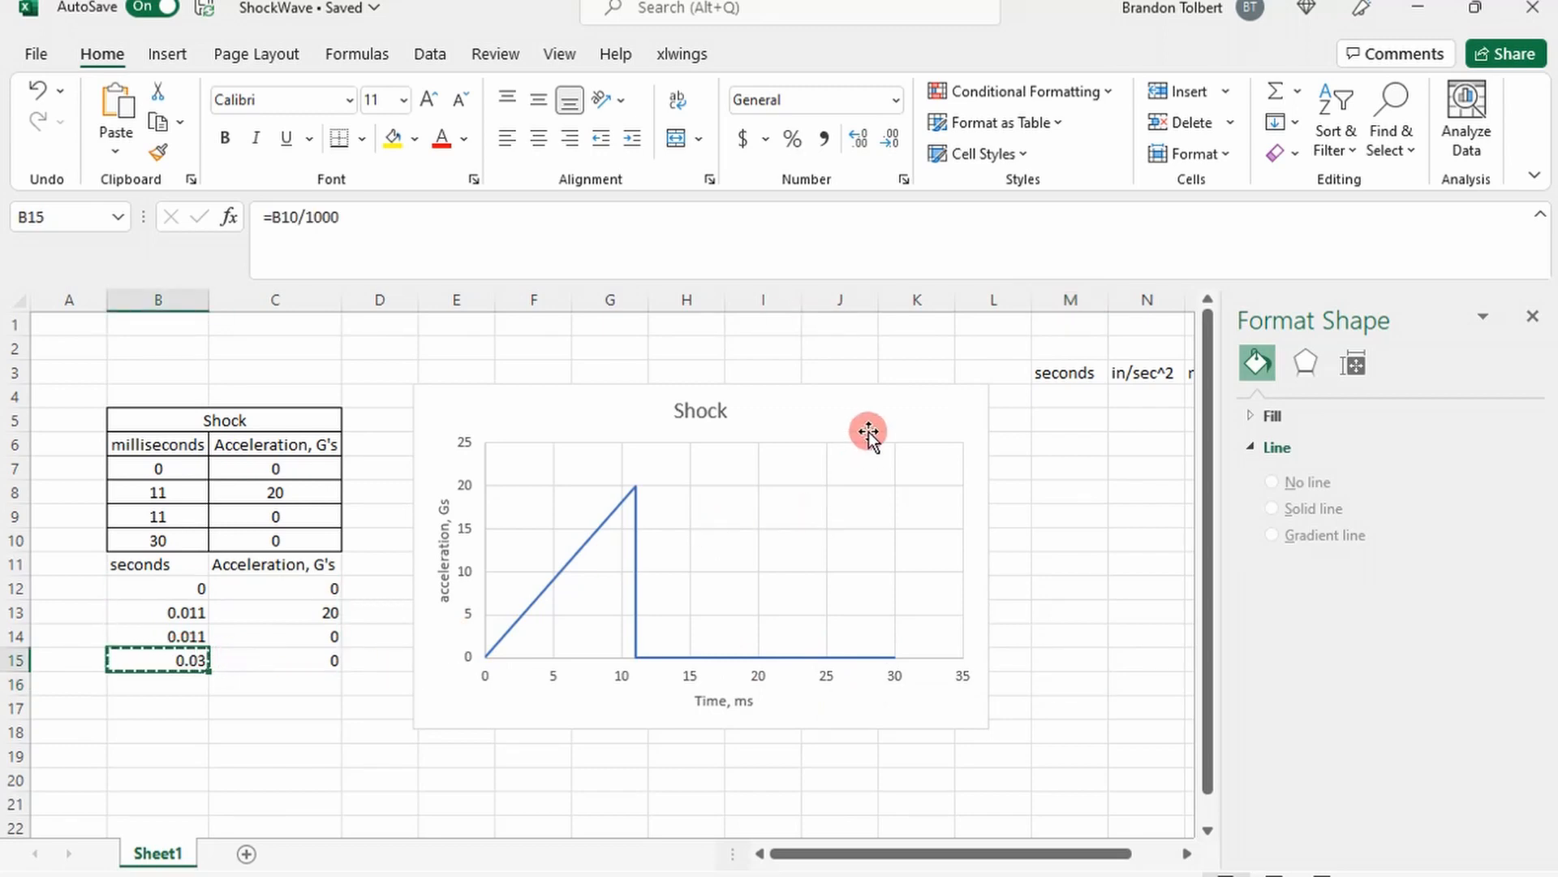
mouse_move(664, 513)
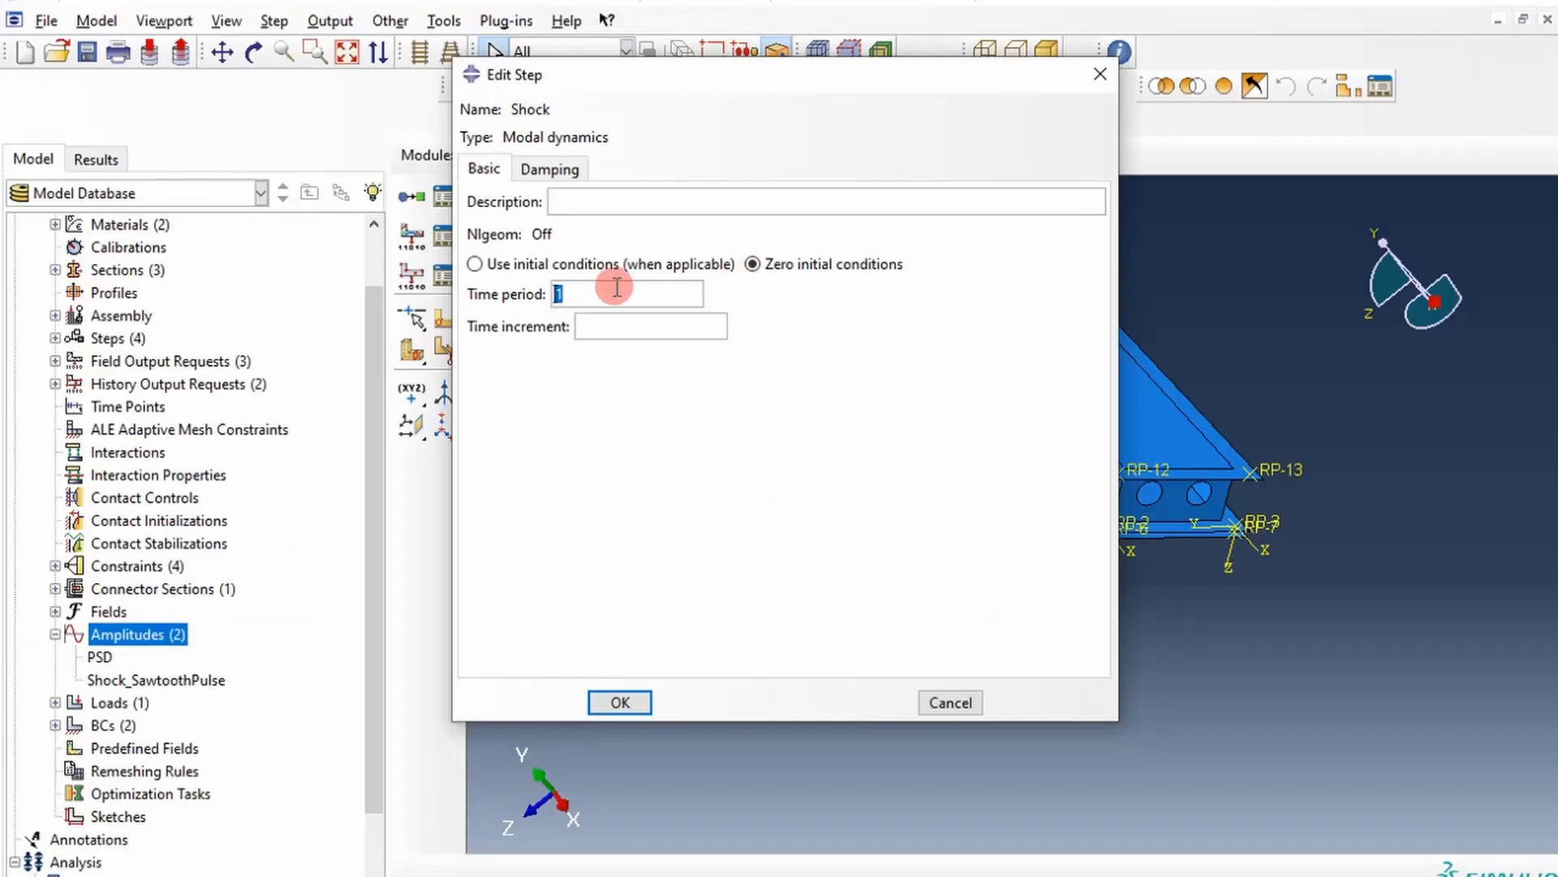
Enter a 0.03 time period and a 1e-5 time increment for the Shock step.
text(0.03)
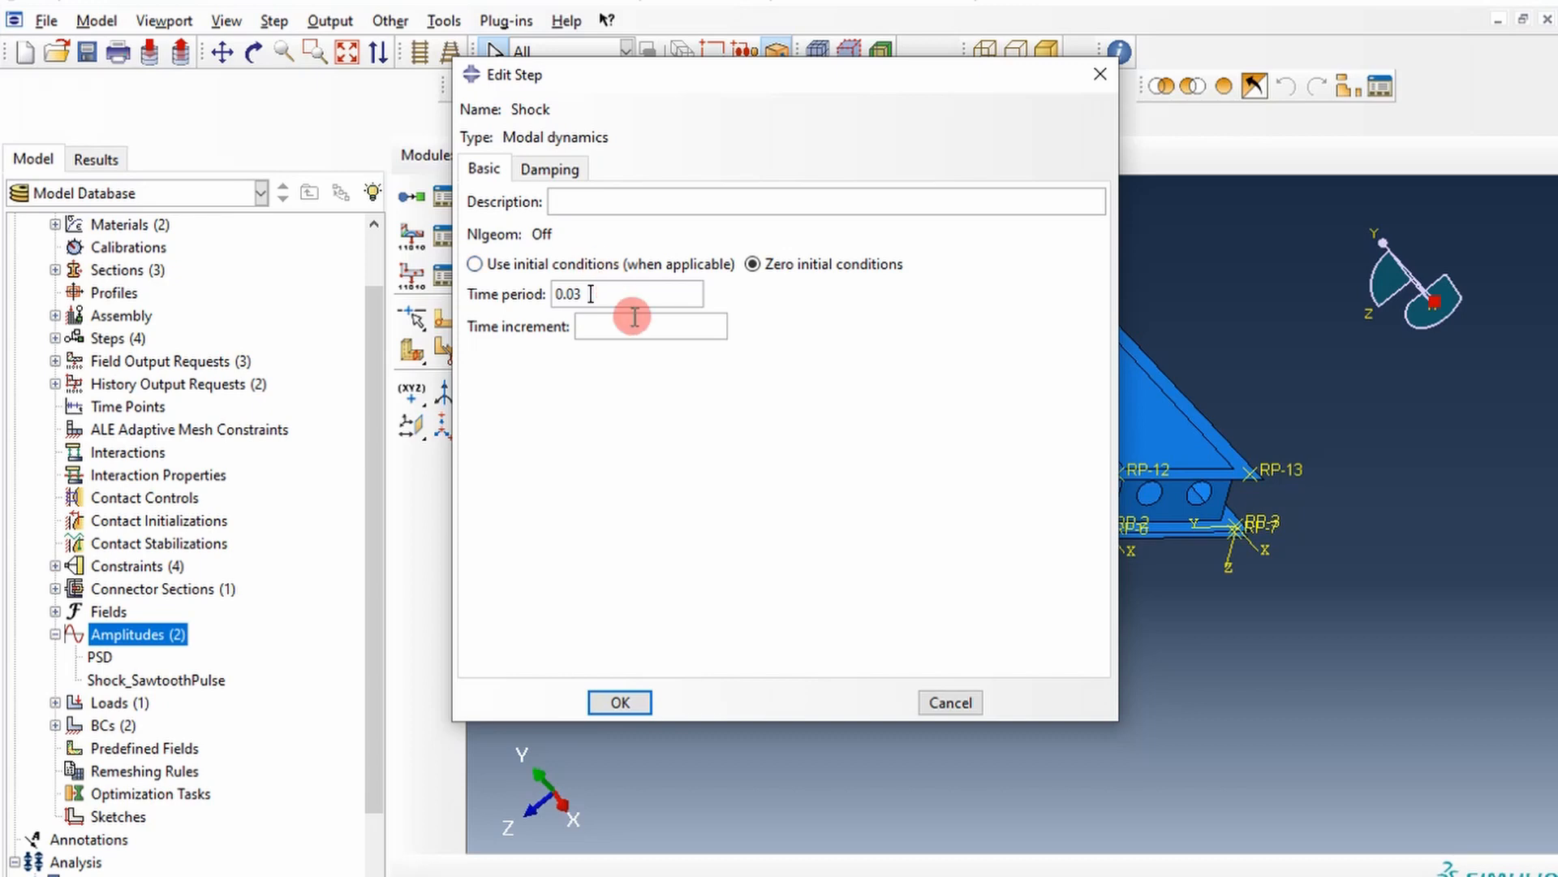
mouse_move(1001, 270)
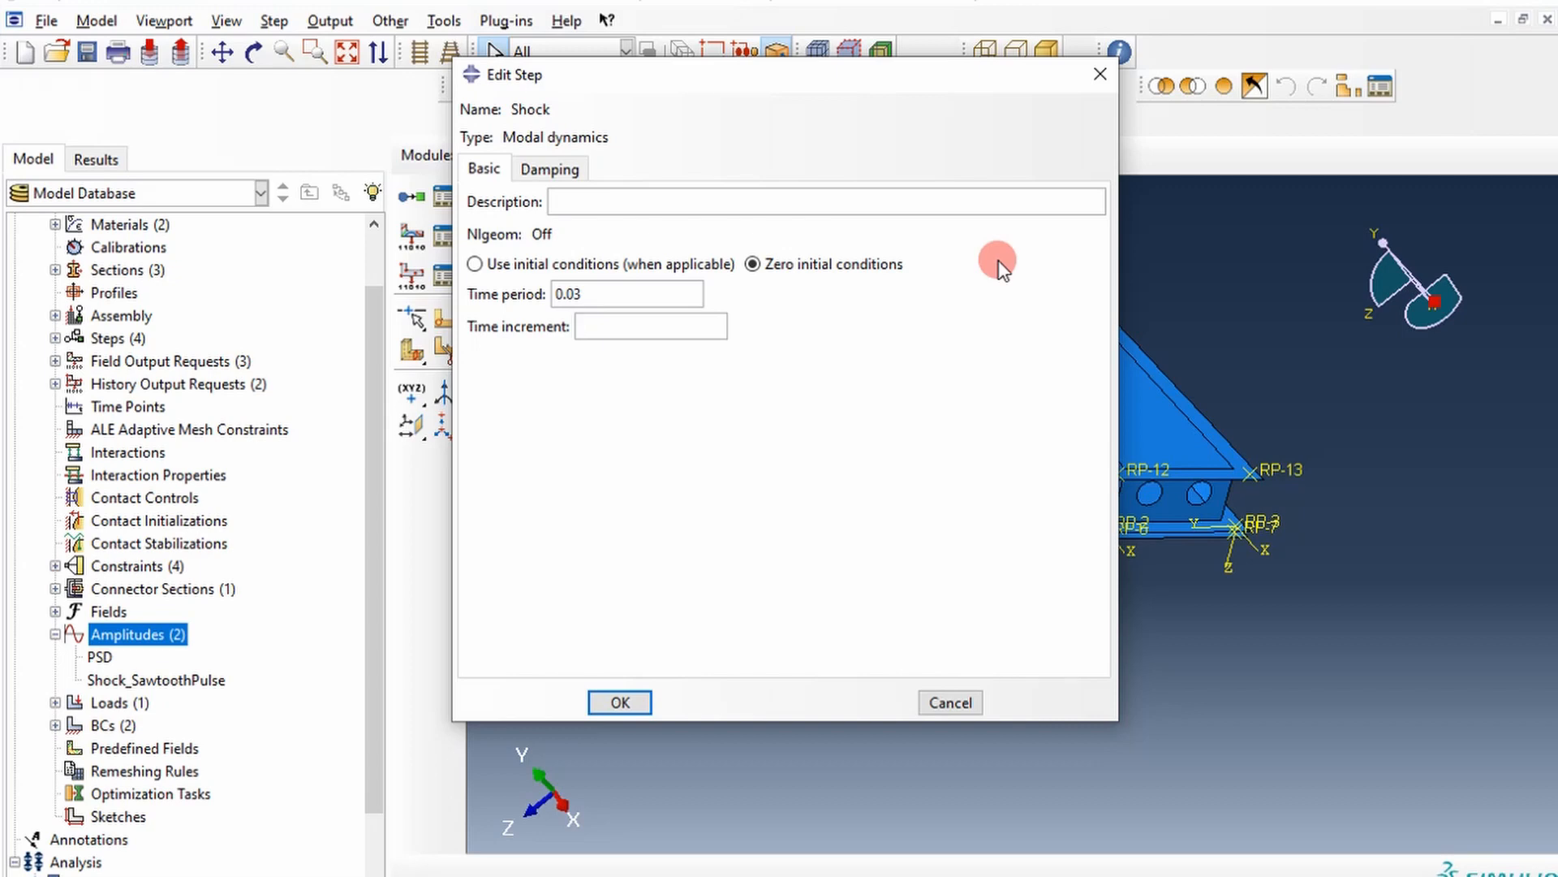
click(651, 326)
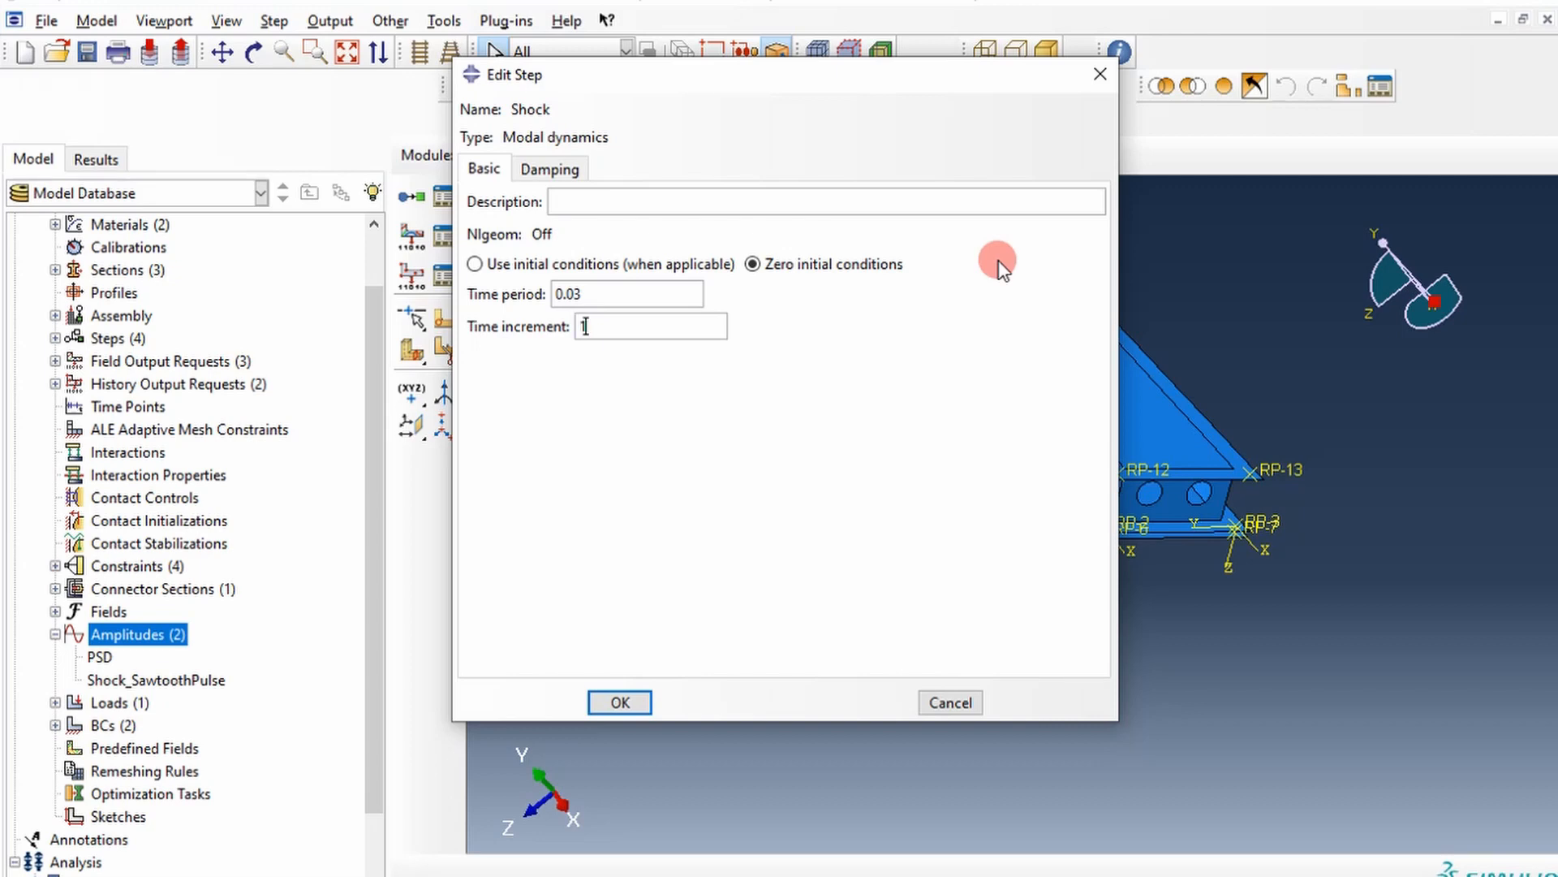
text(1e-5)
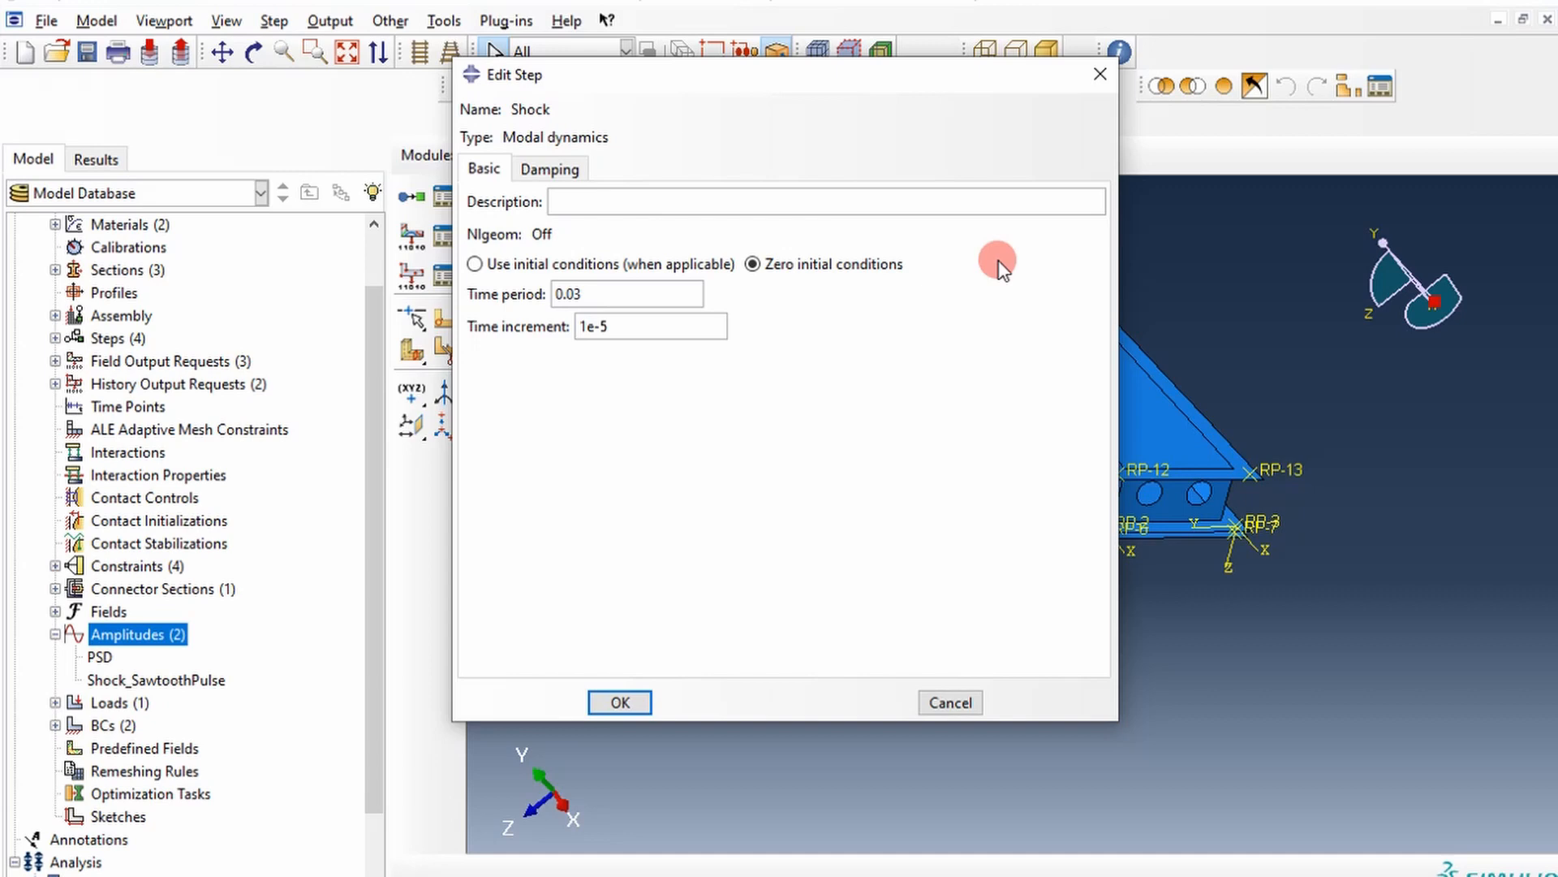
click(624, 293)
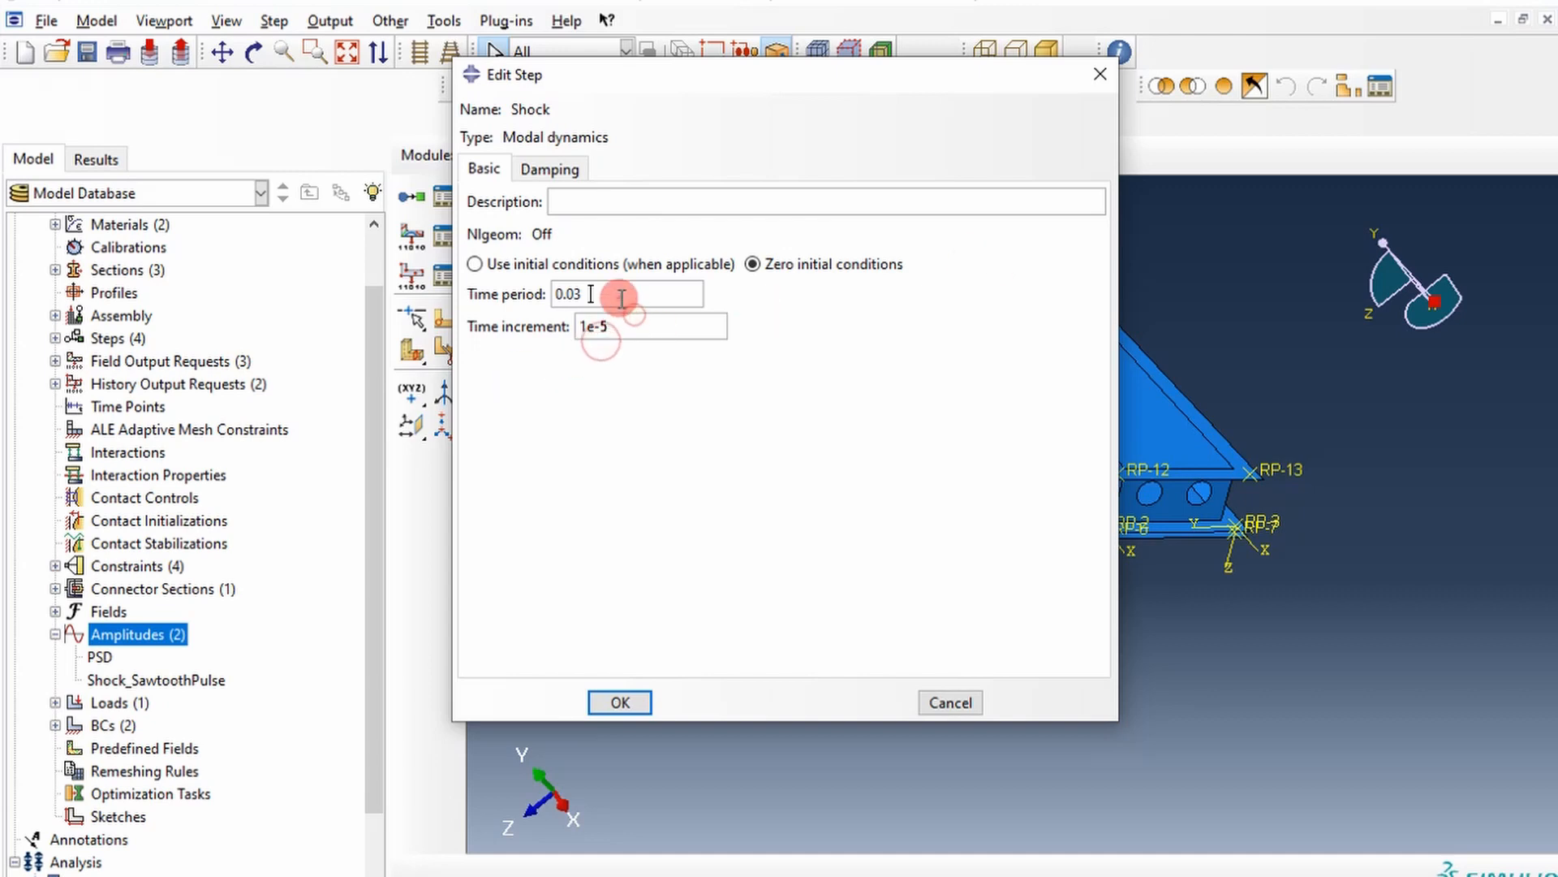
Add 0.05 critical direct modal damping for modes 1 to 2000 and confirm the Shock step.
click(549, 168)
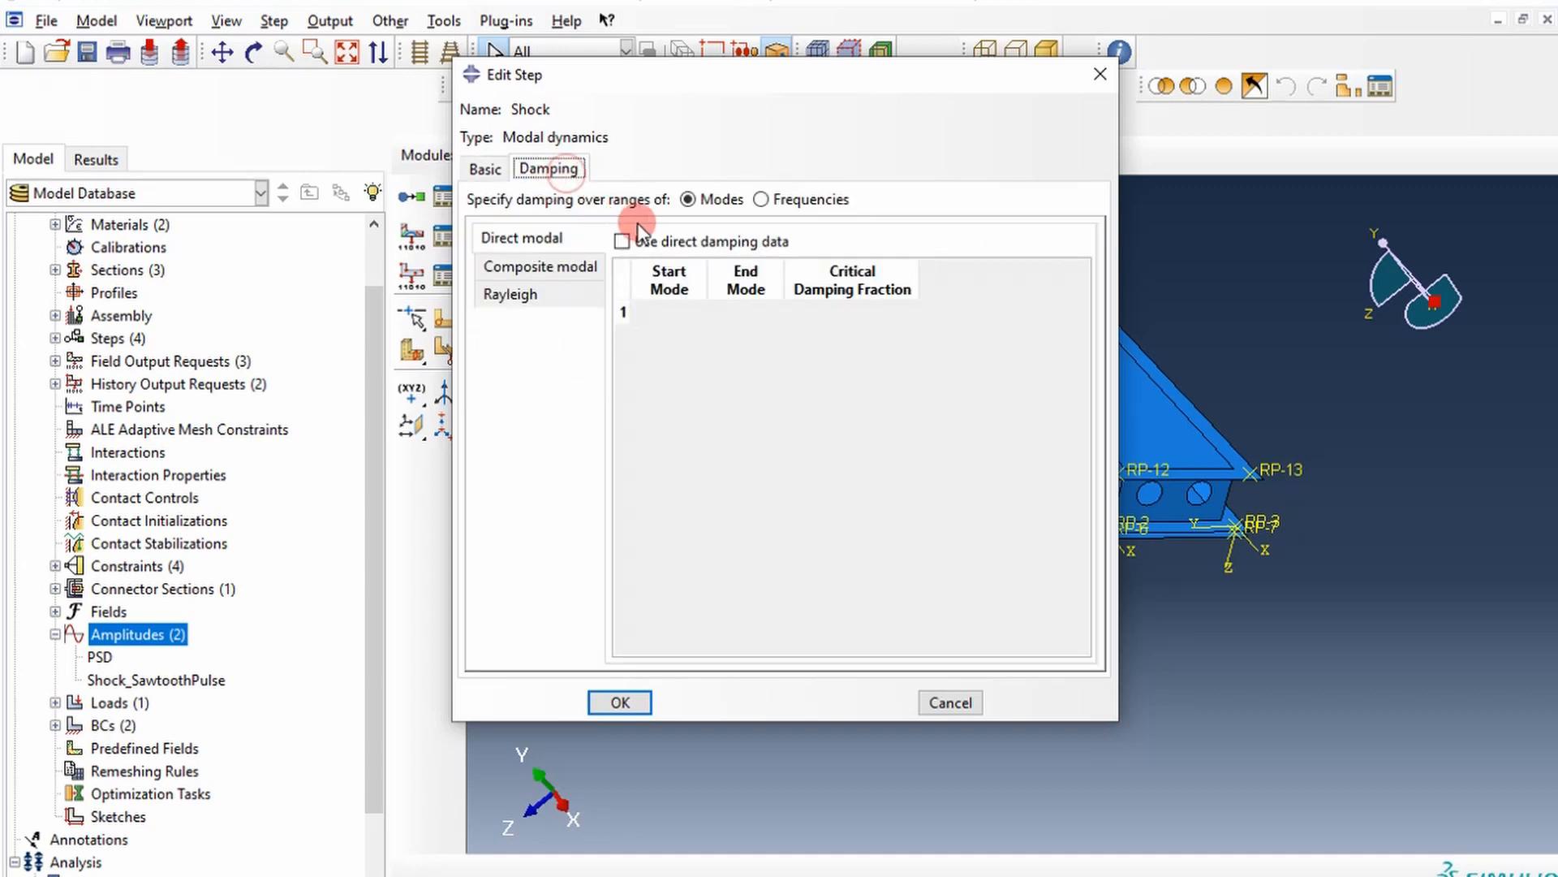
click(624, 240)
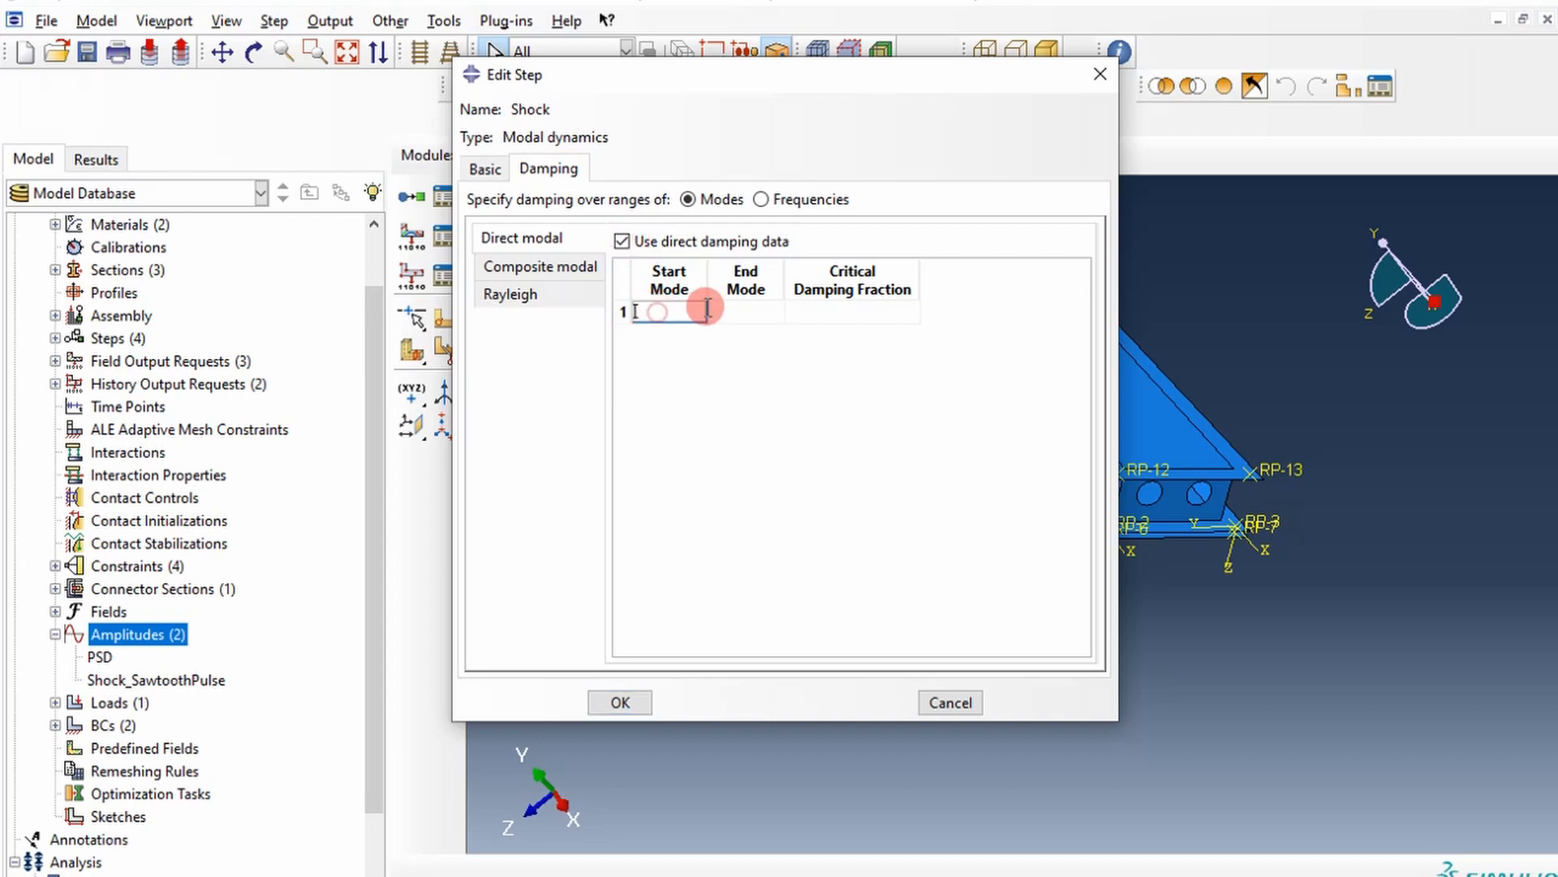
mouse_move(1058, 289)
text(1)
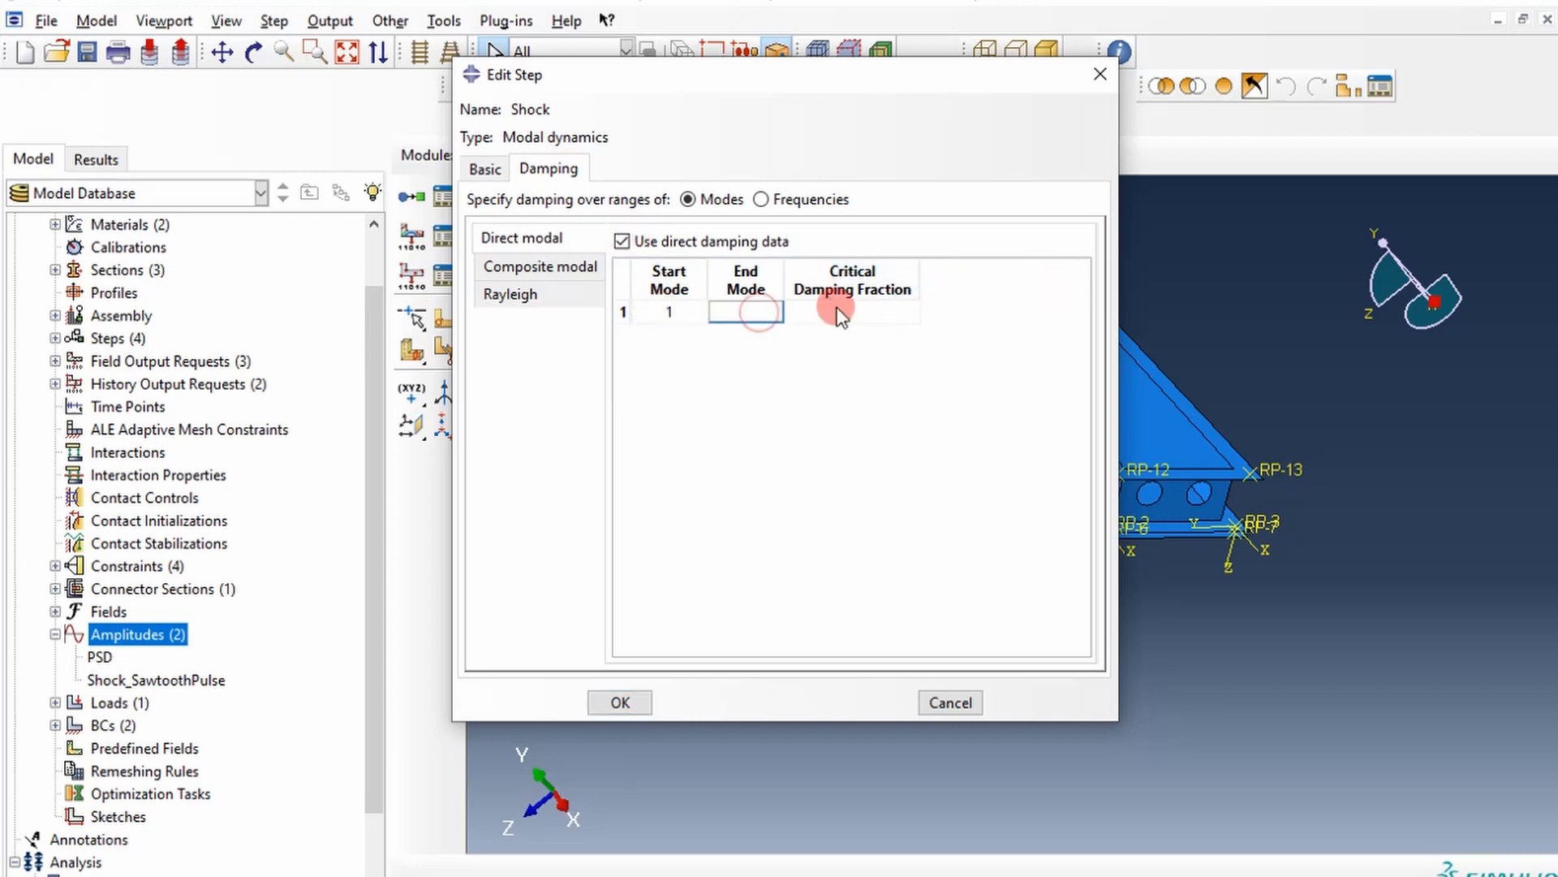
text(200)
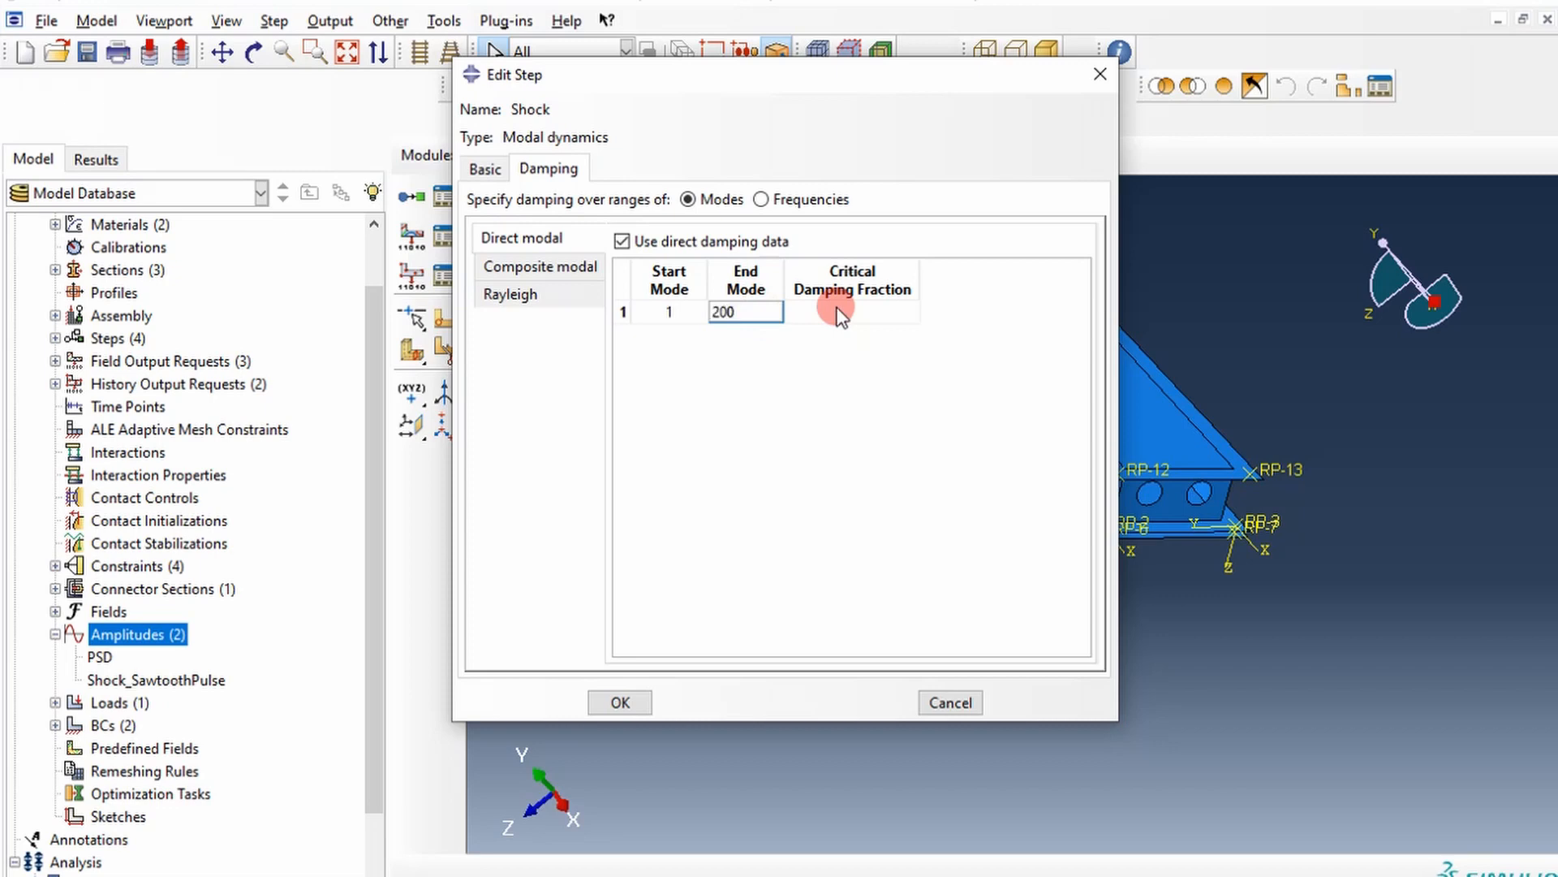
text(0)
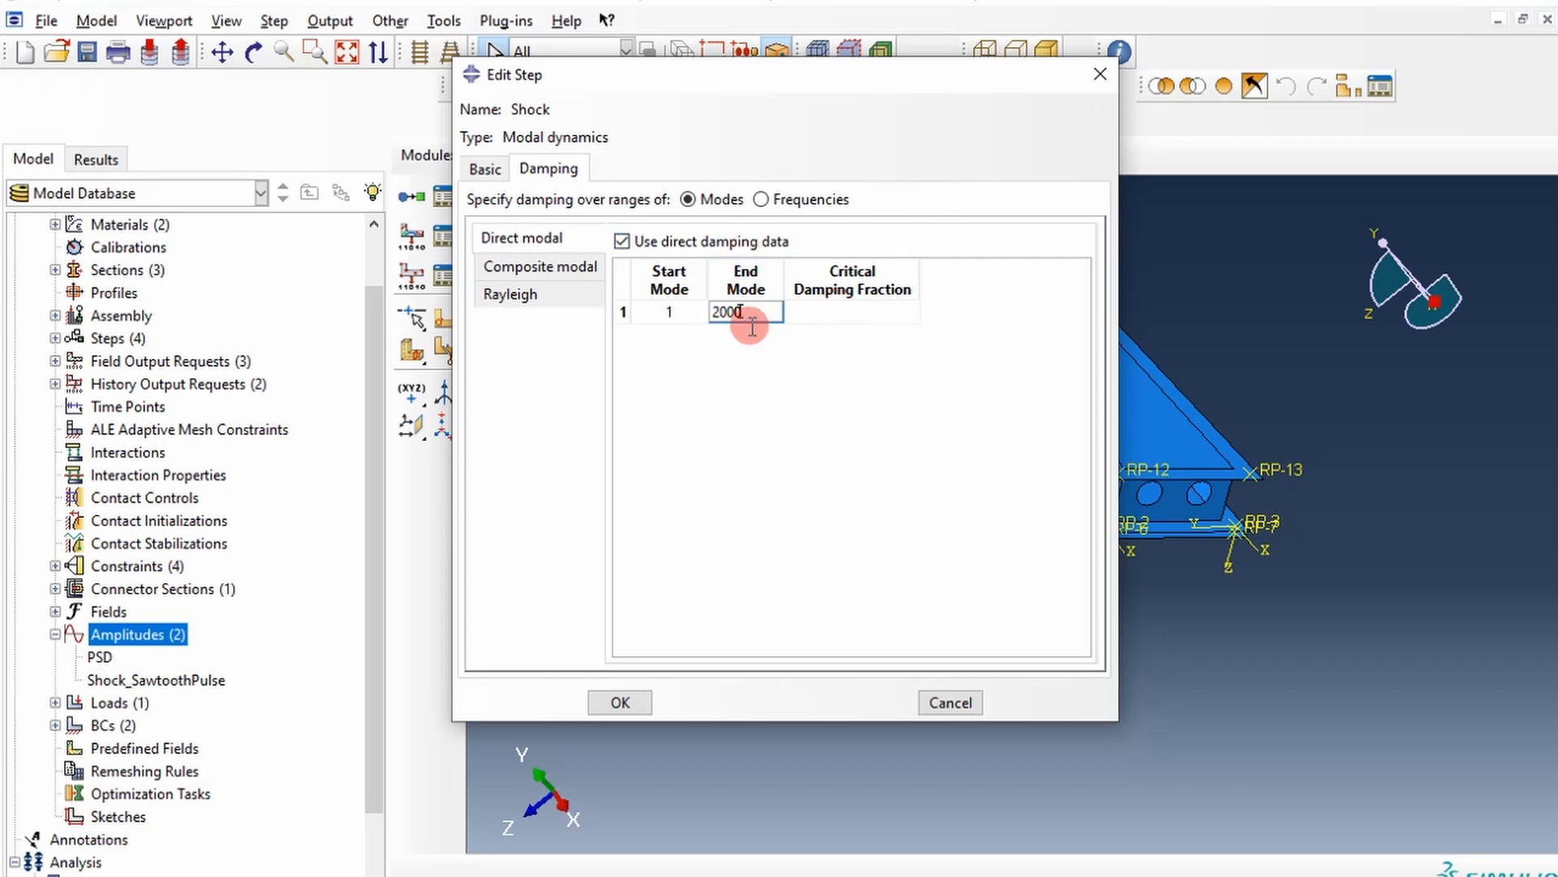
click(851, 311)
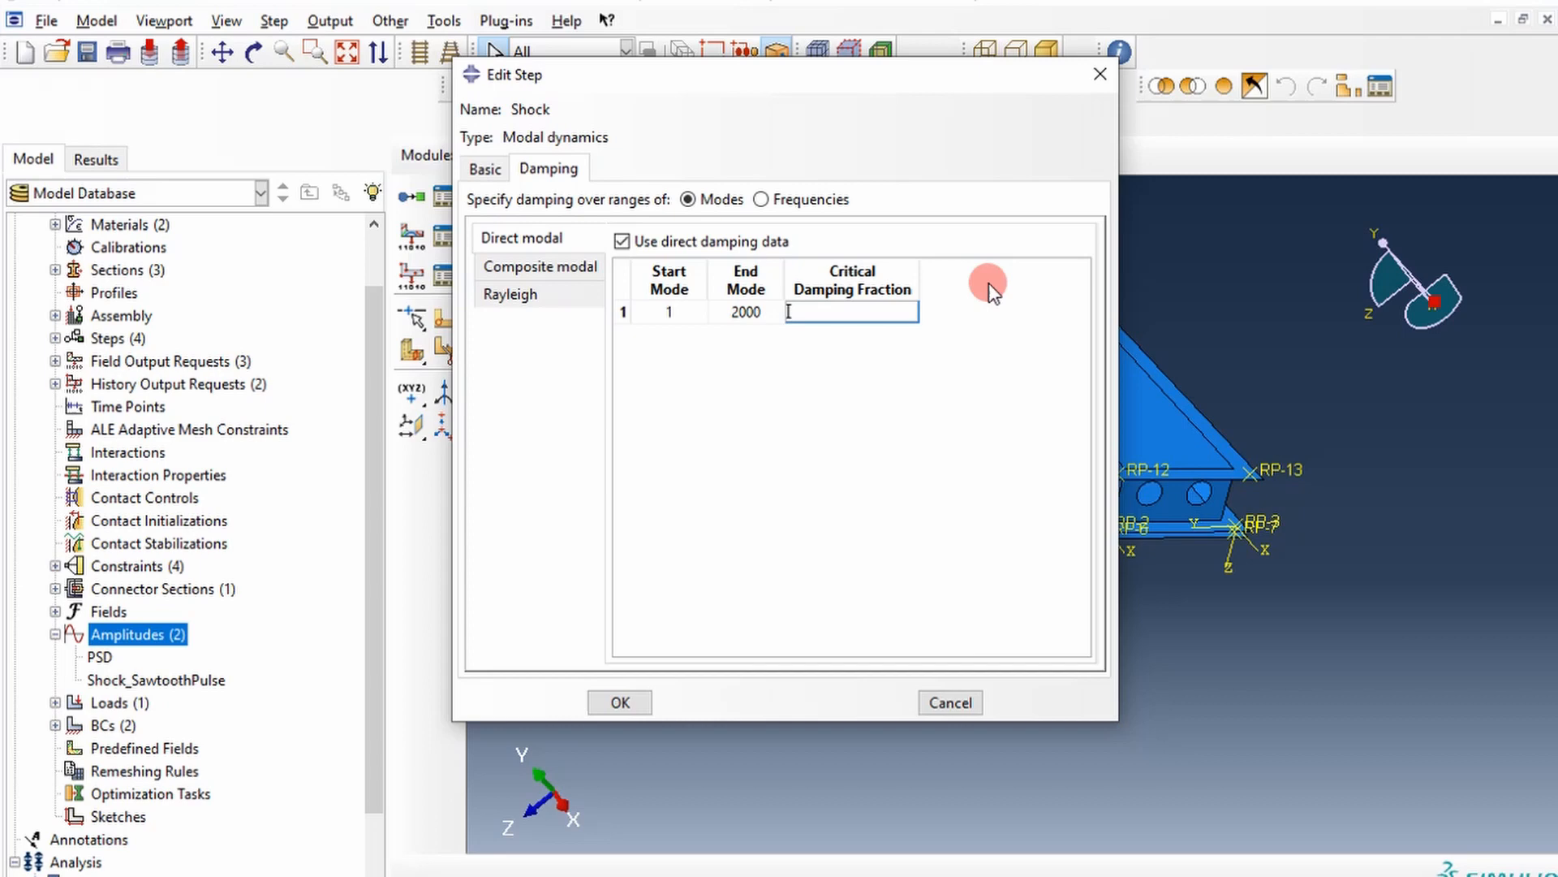
text(.05)
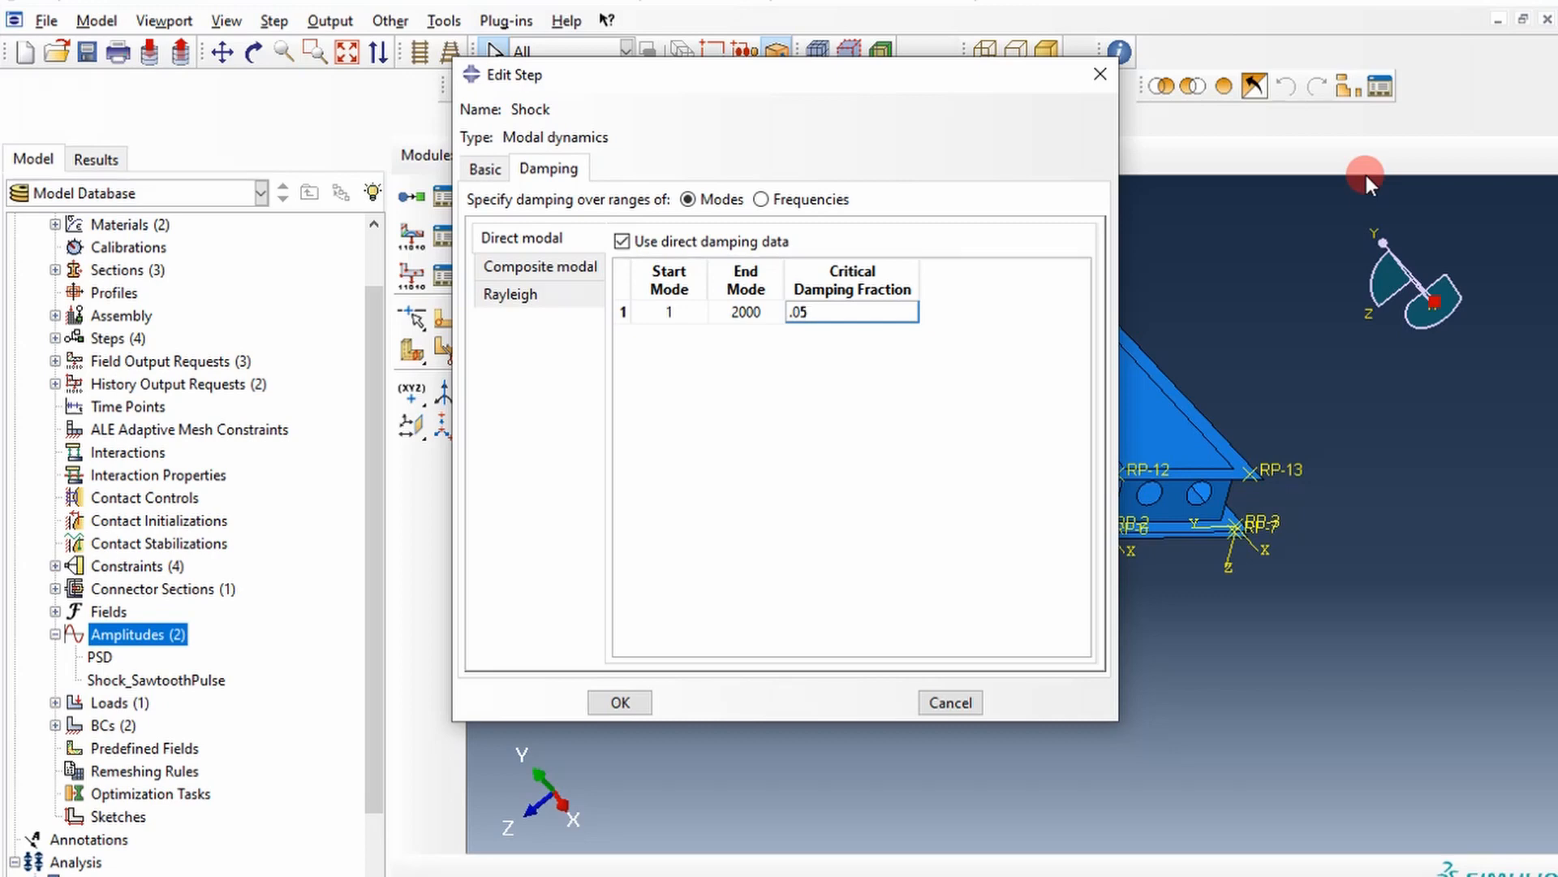
mouse_move(417, 672)
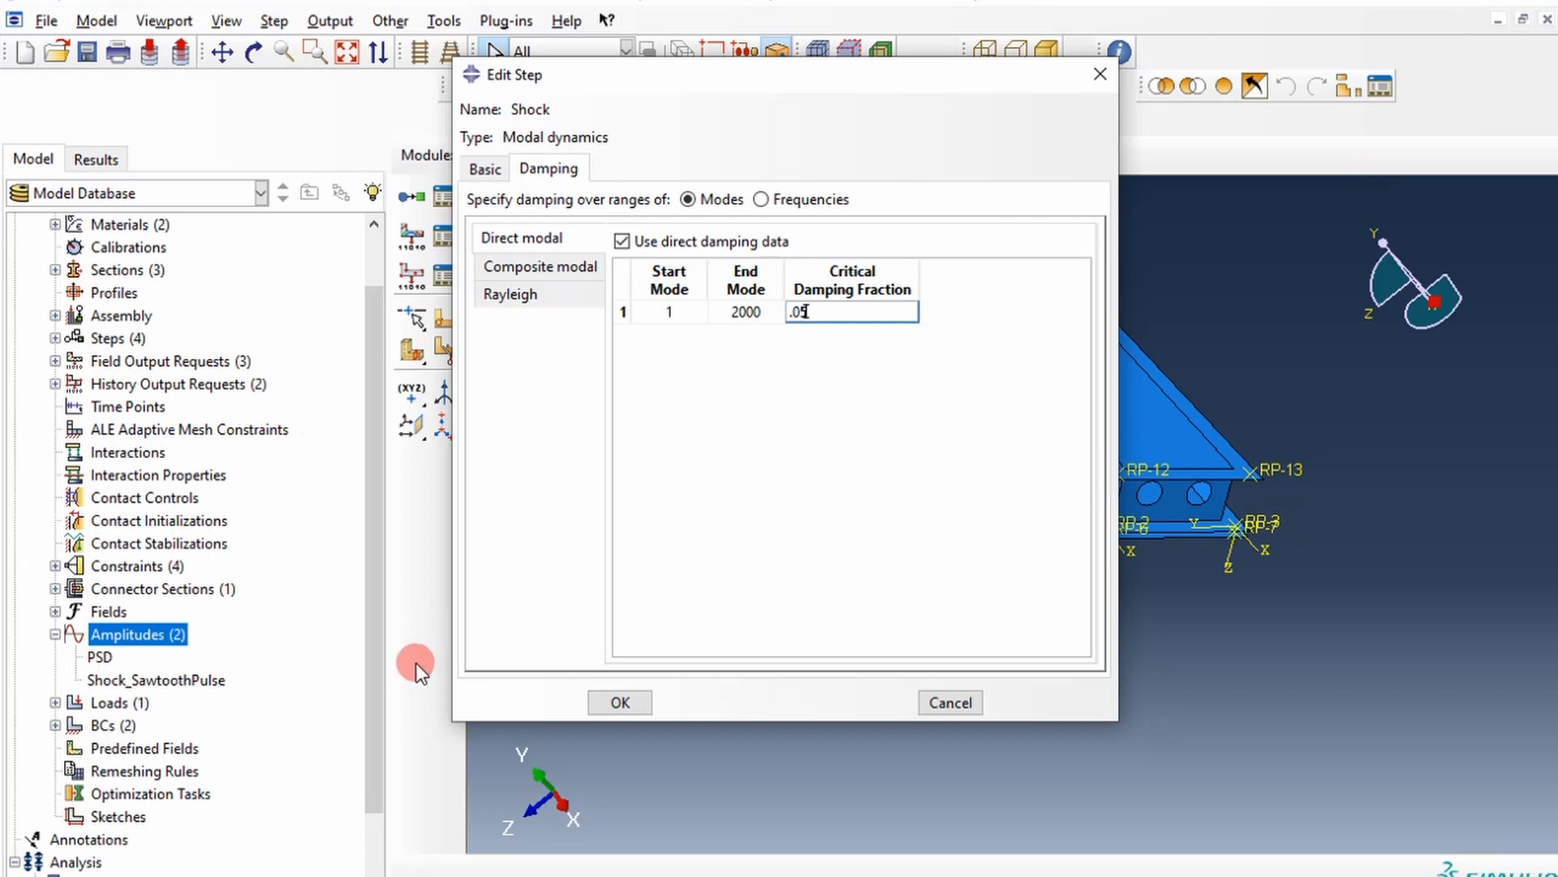
click(618, 701)
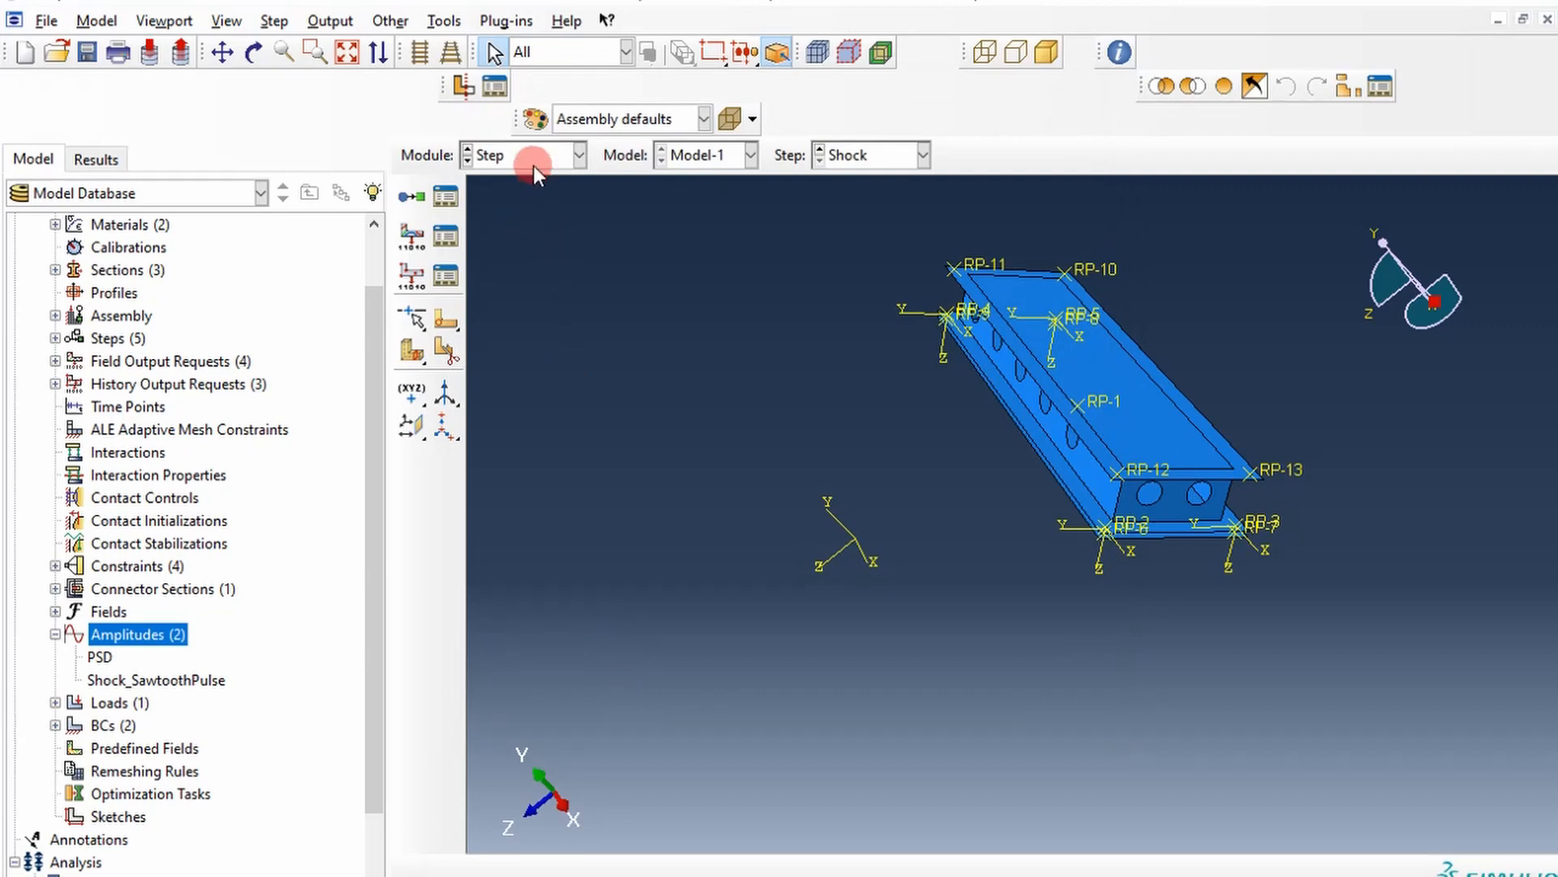
In the Load module, start boundary condition Shock_Input as acceleration base motion.
click(579, 155)
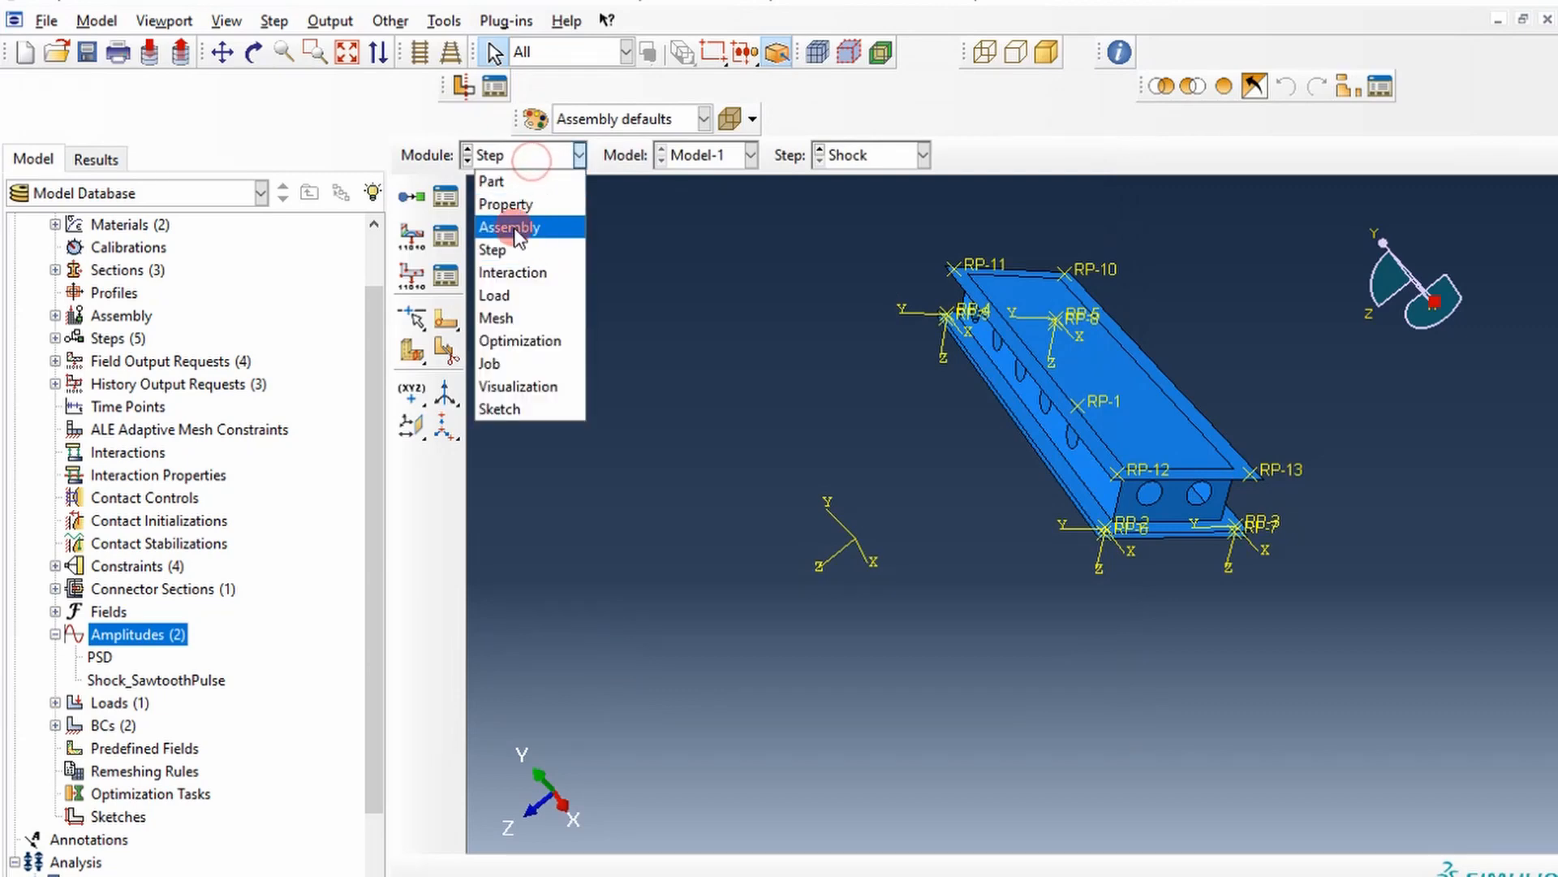
click(494, 294)
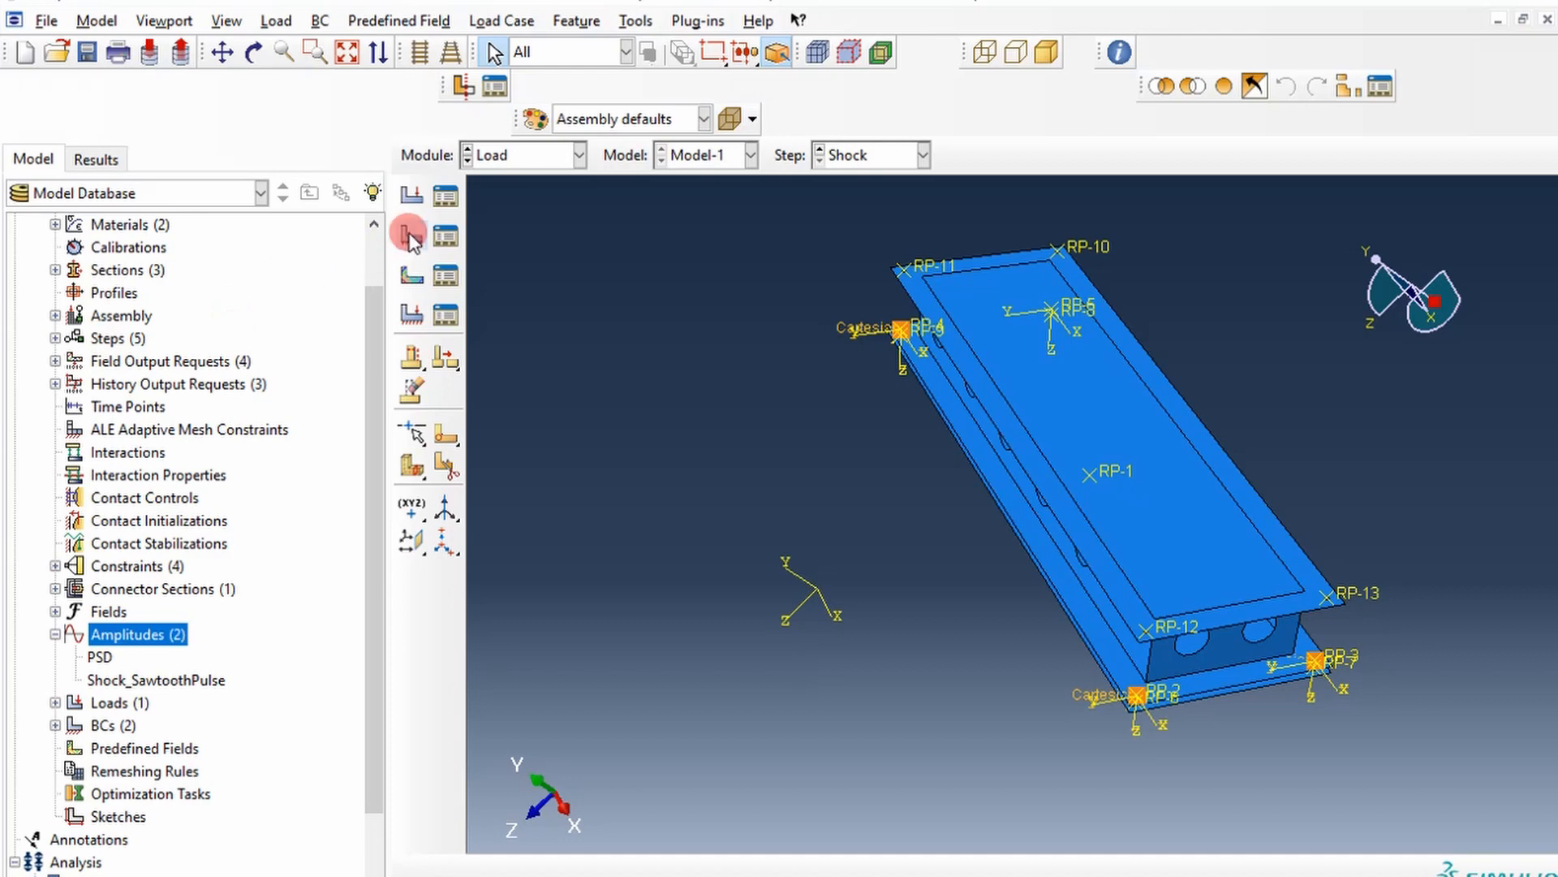
click(408, 234)
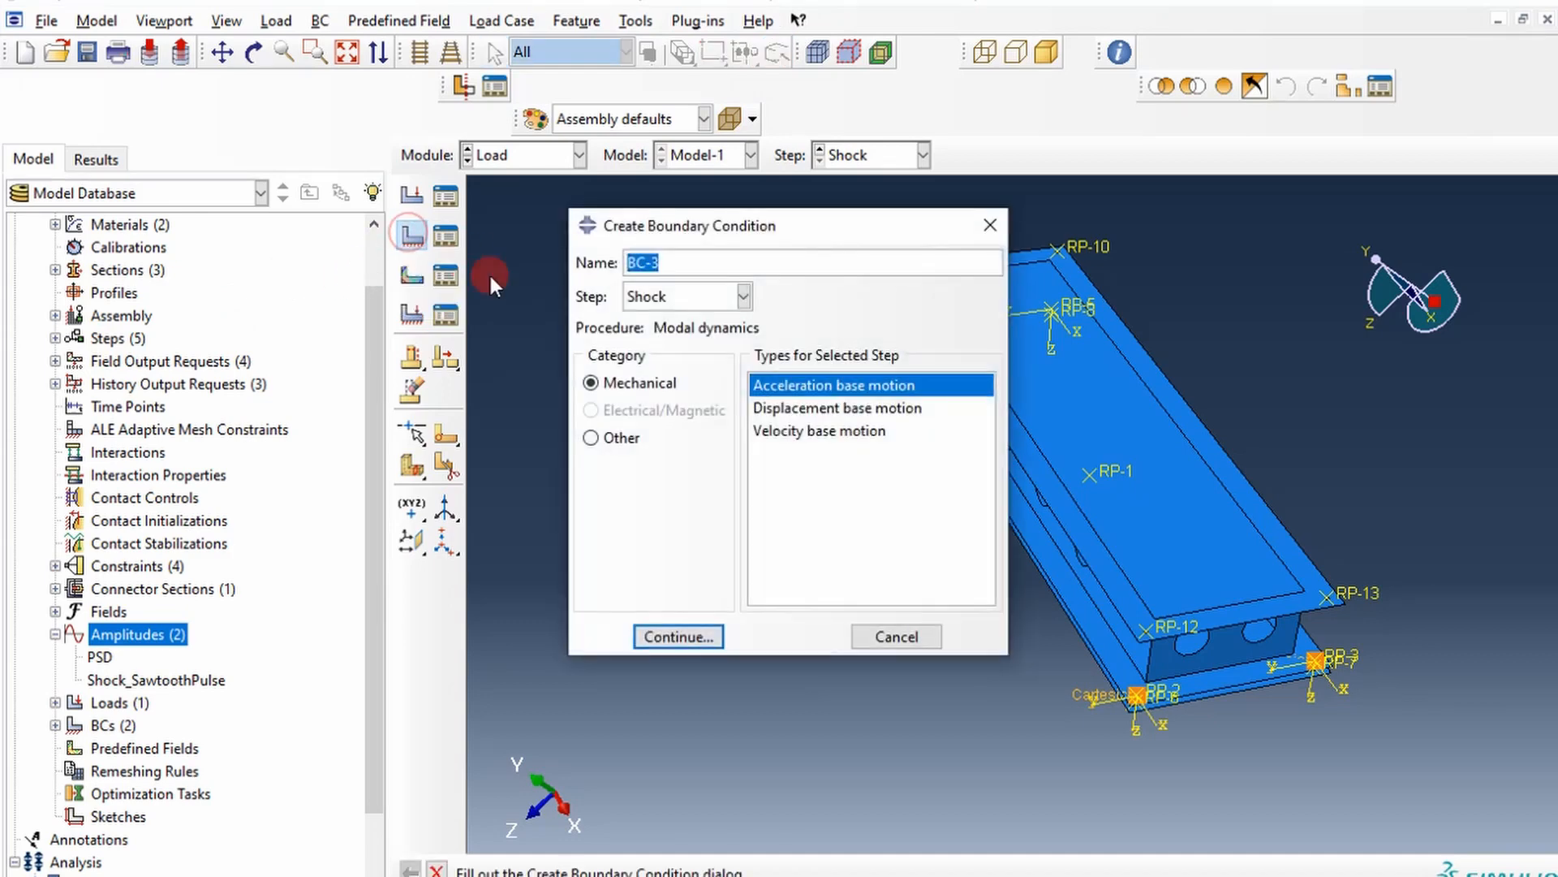
mouse_move(754, 246)
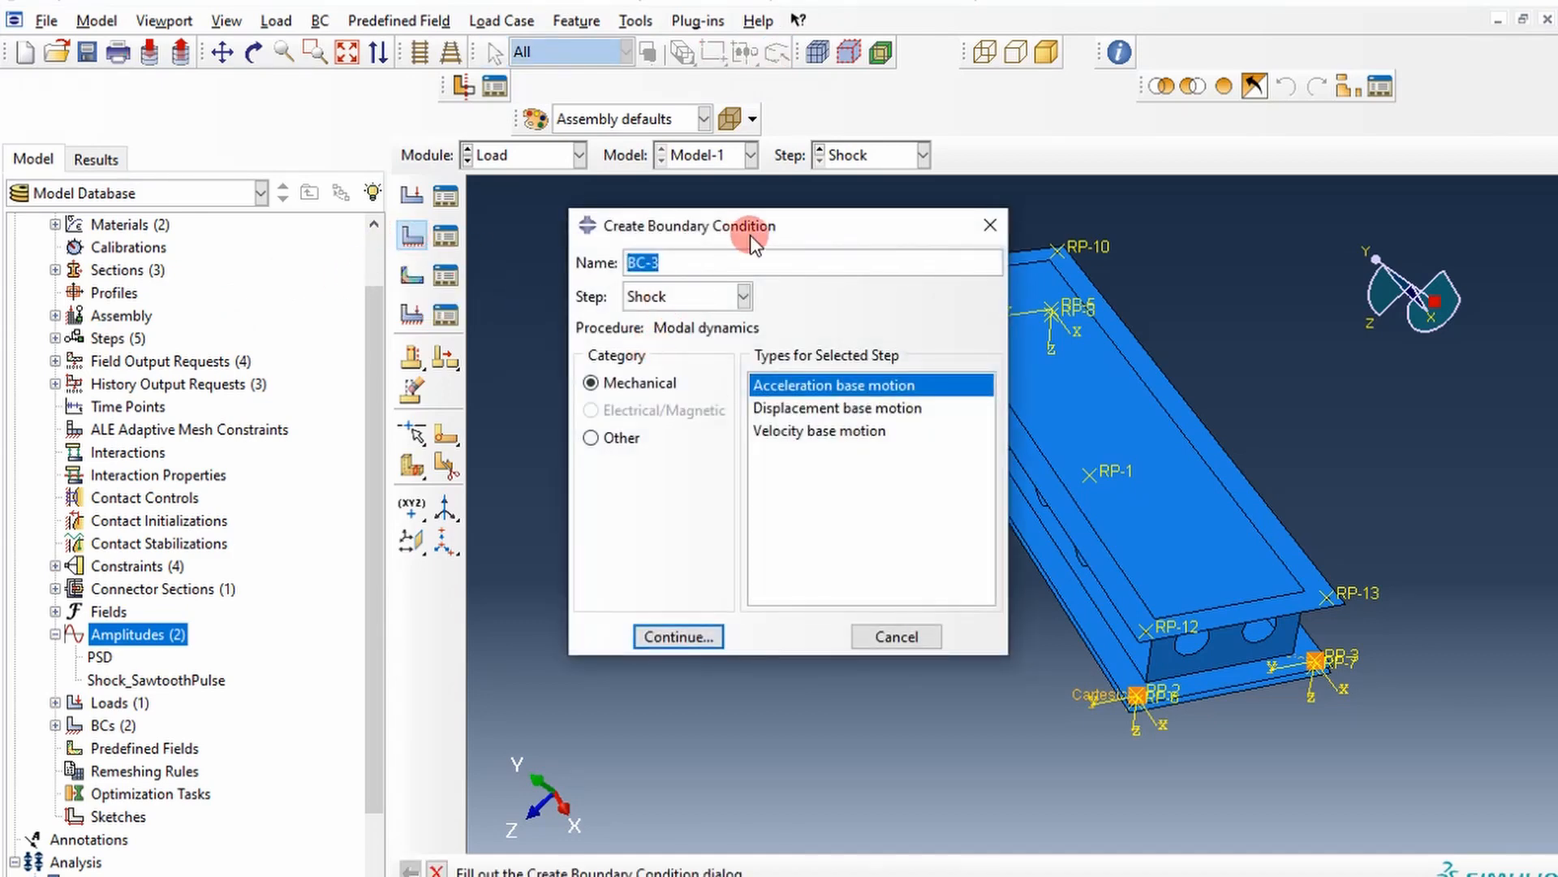
text(Shock_)
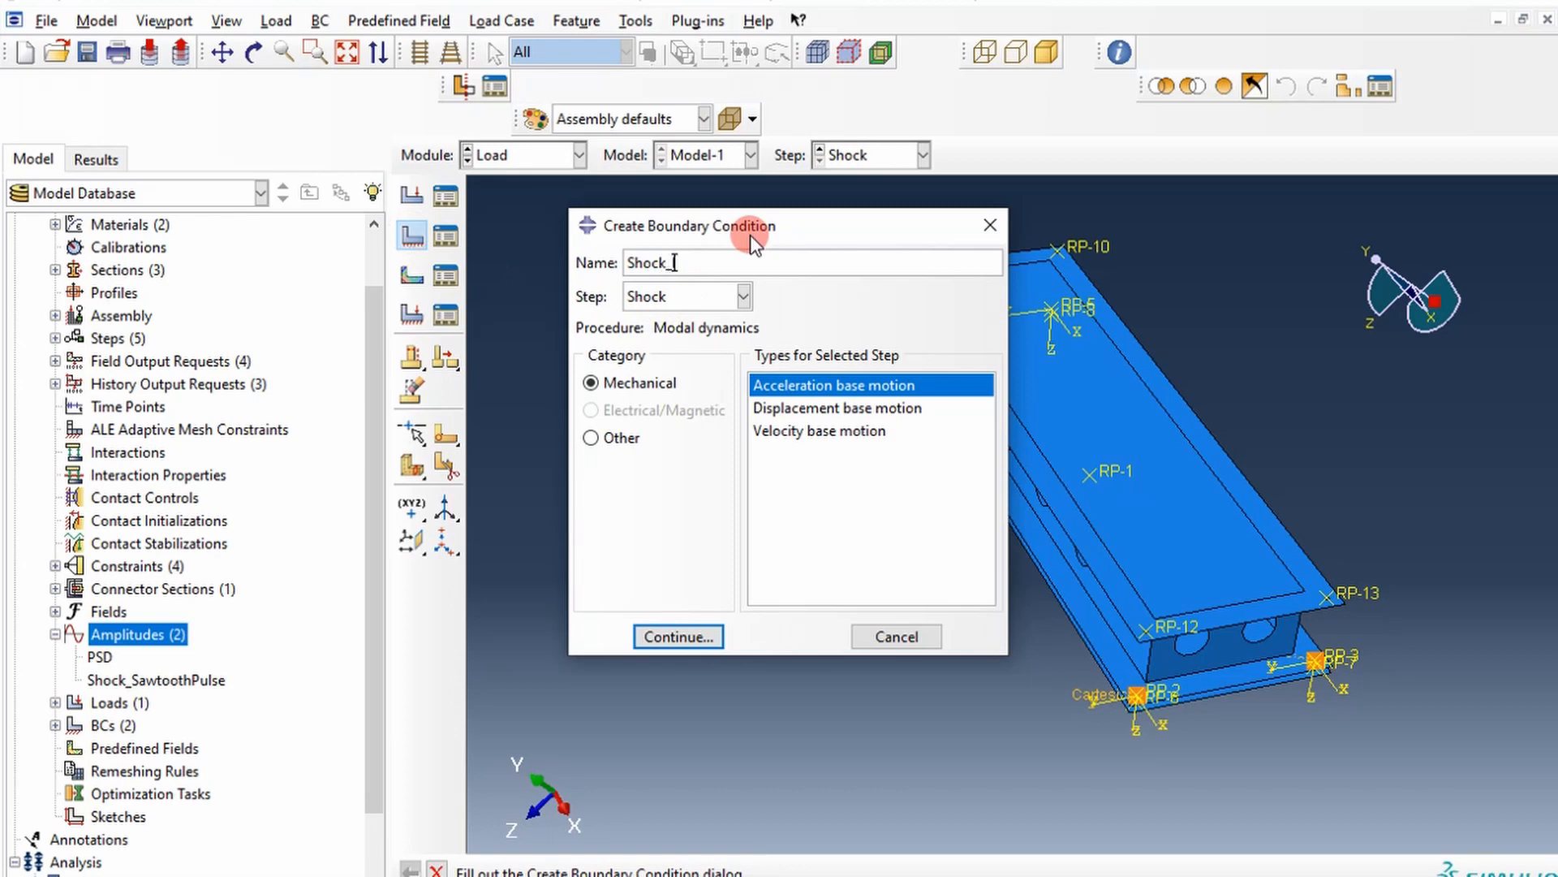
text(Input)
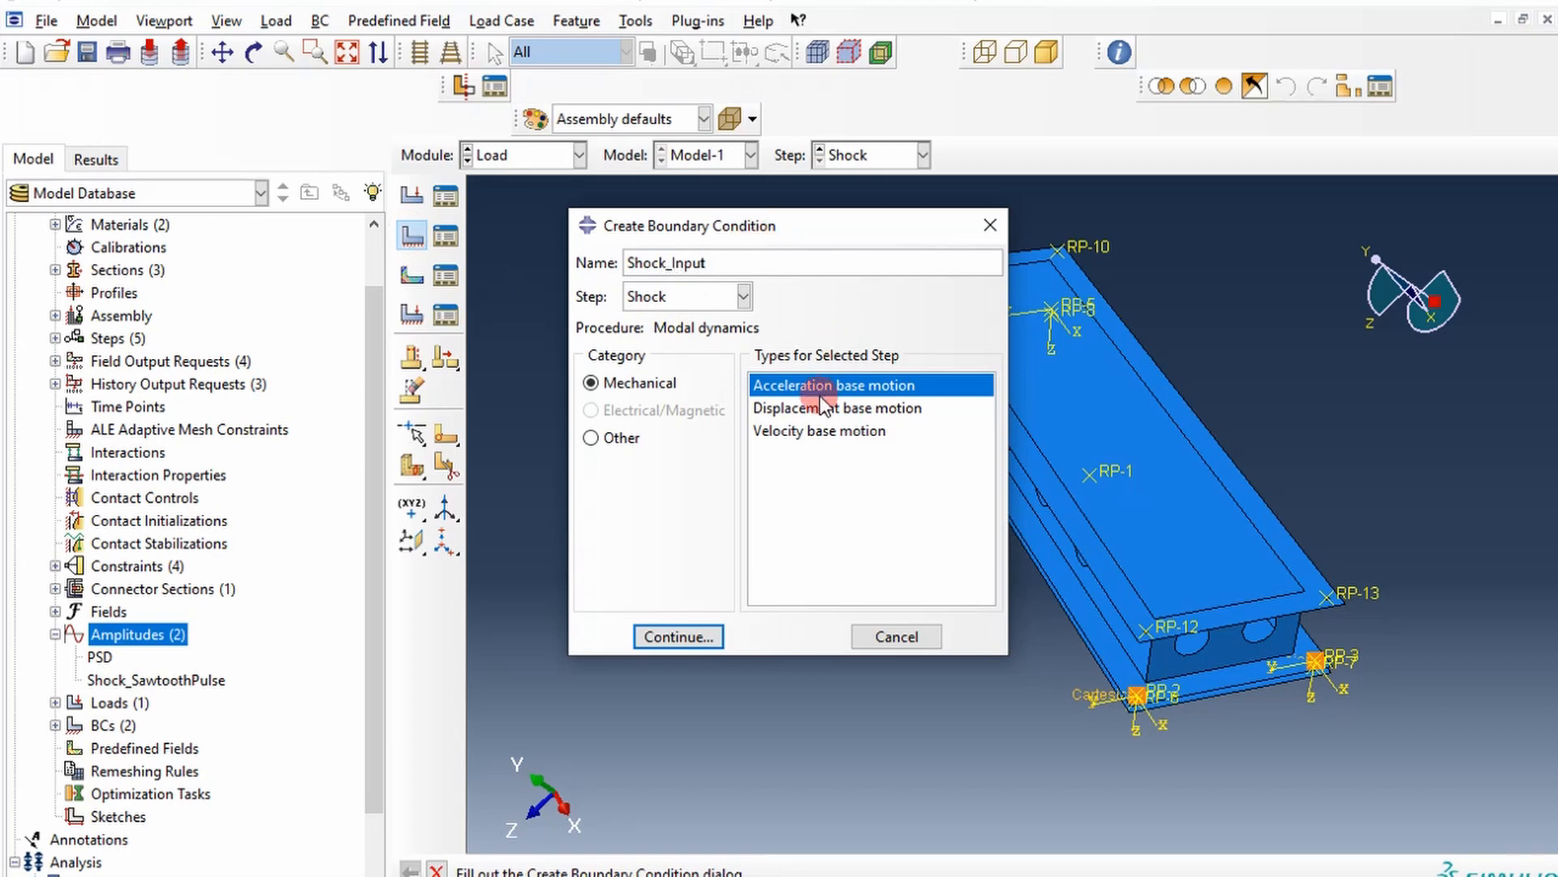
mouse_move(882, 398)
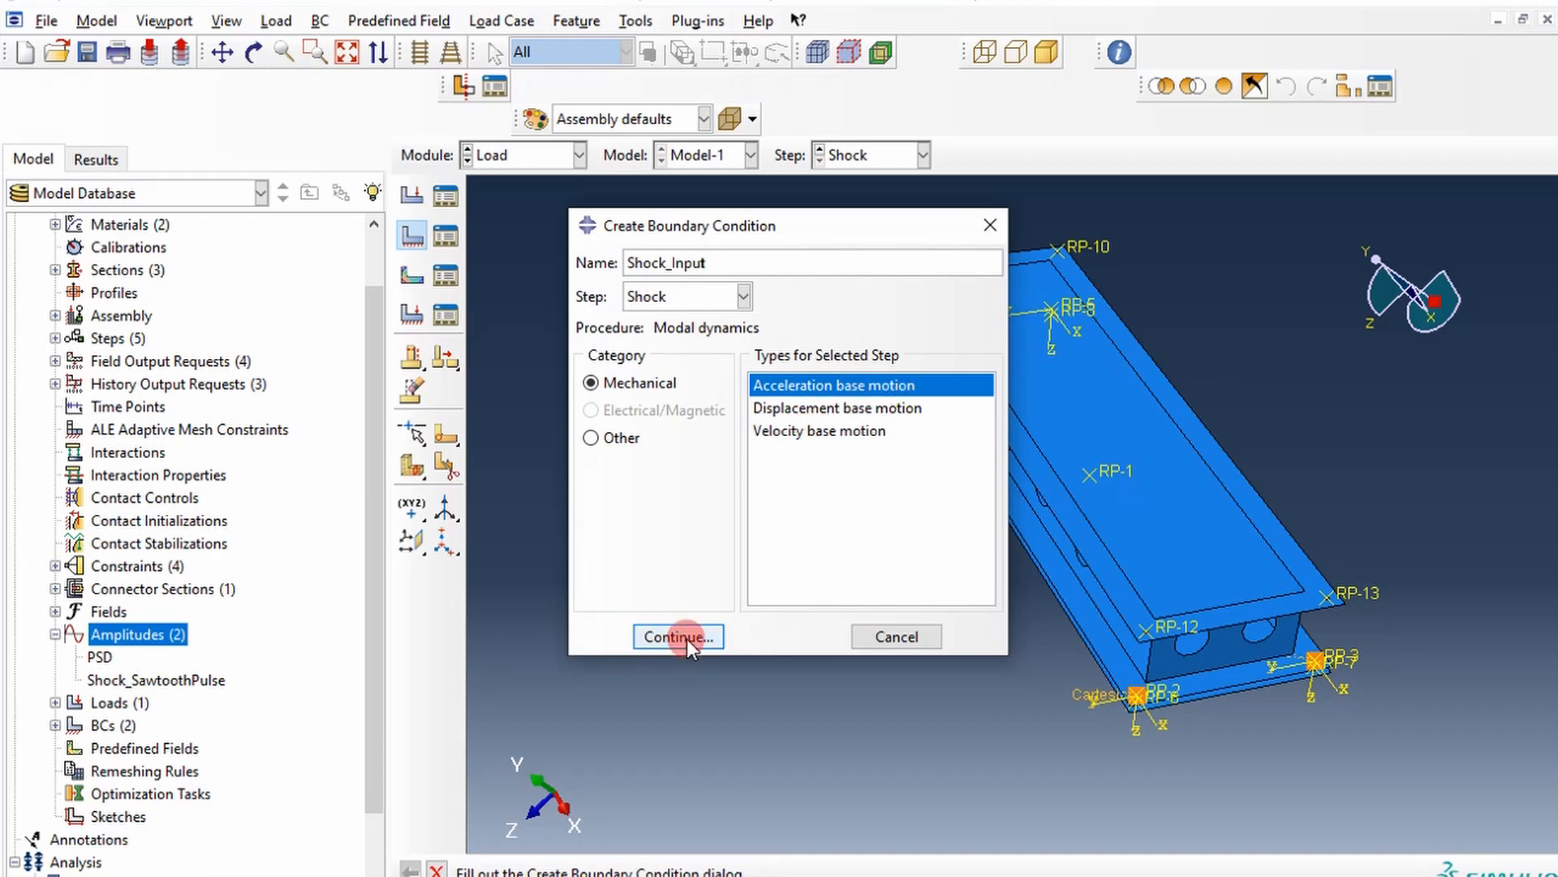
Set Shock_Input to U1 driven by Shock_SawtoothPulse with a 386.1 scale factor.
click(677, 636)
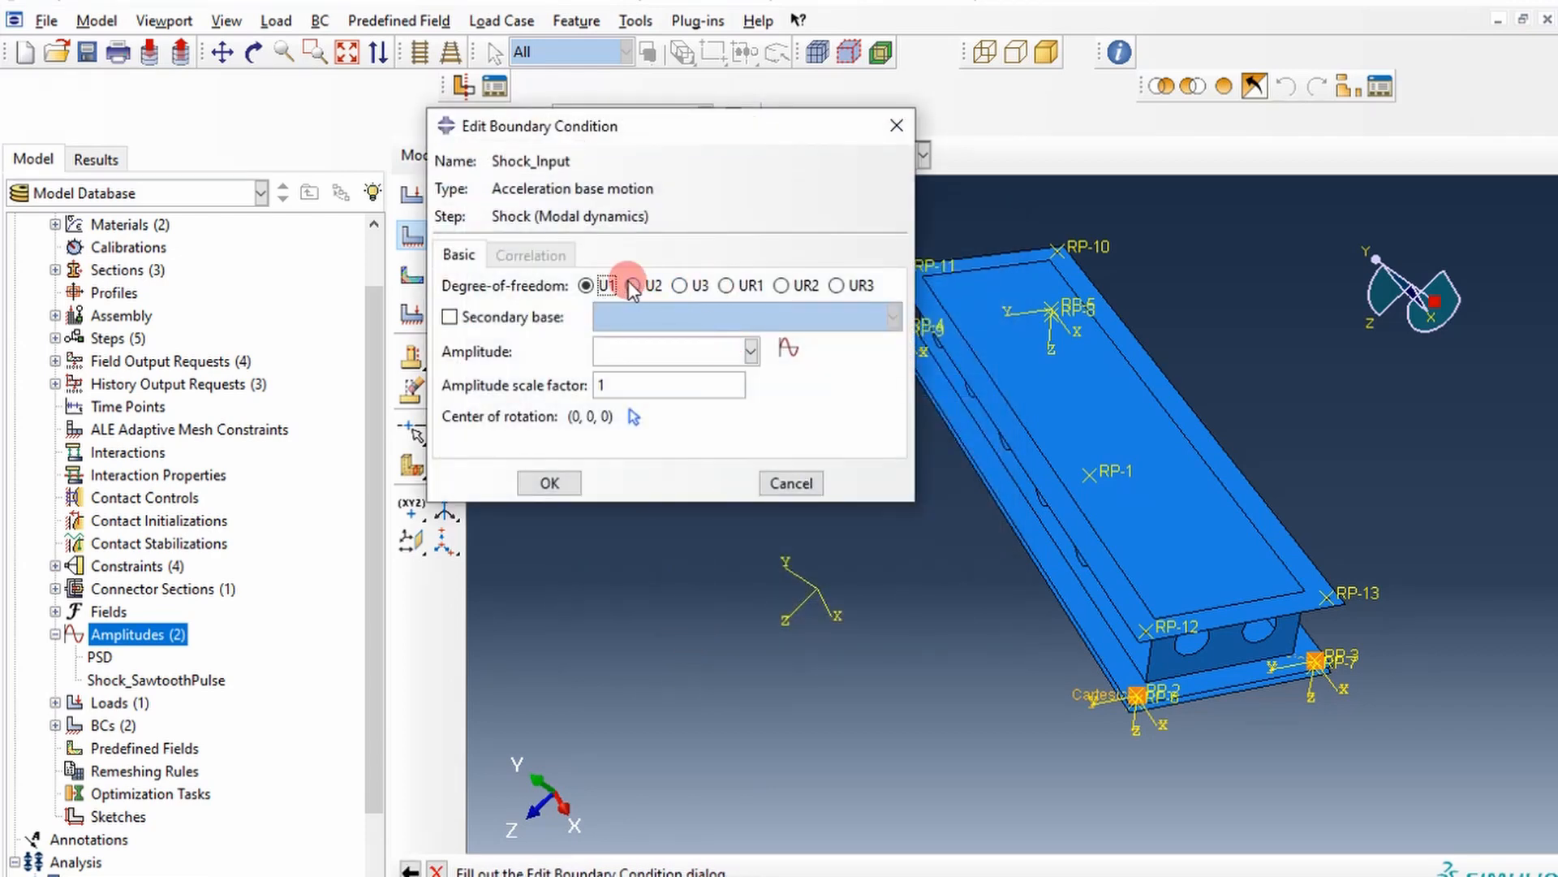
mouse_move(837, 289)
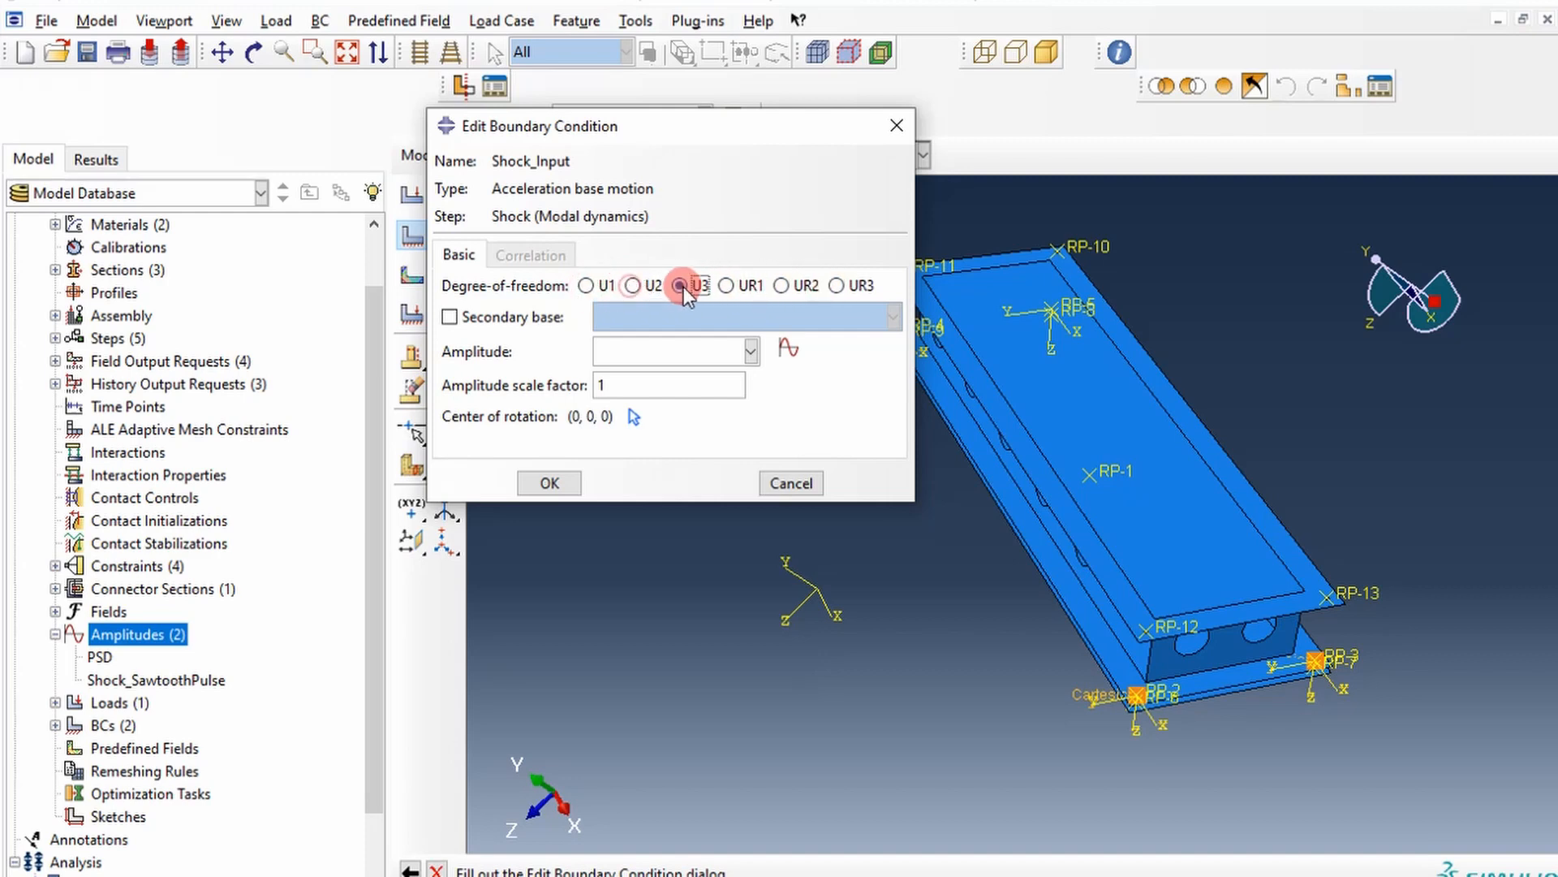
click(750, 351)
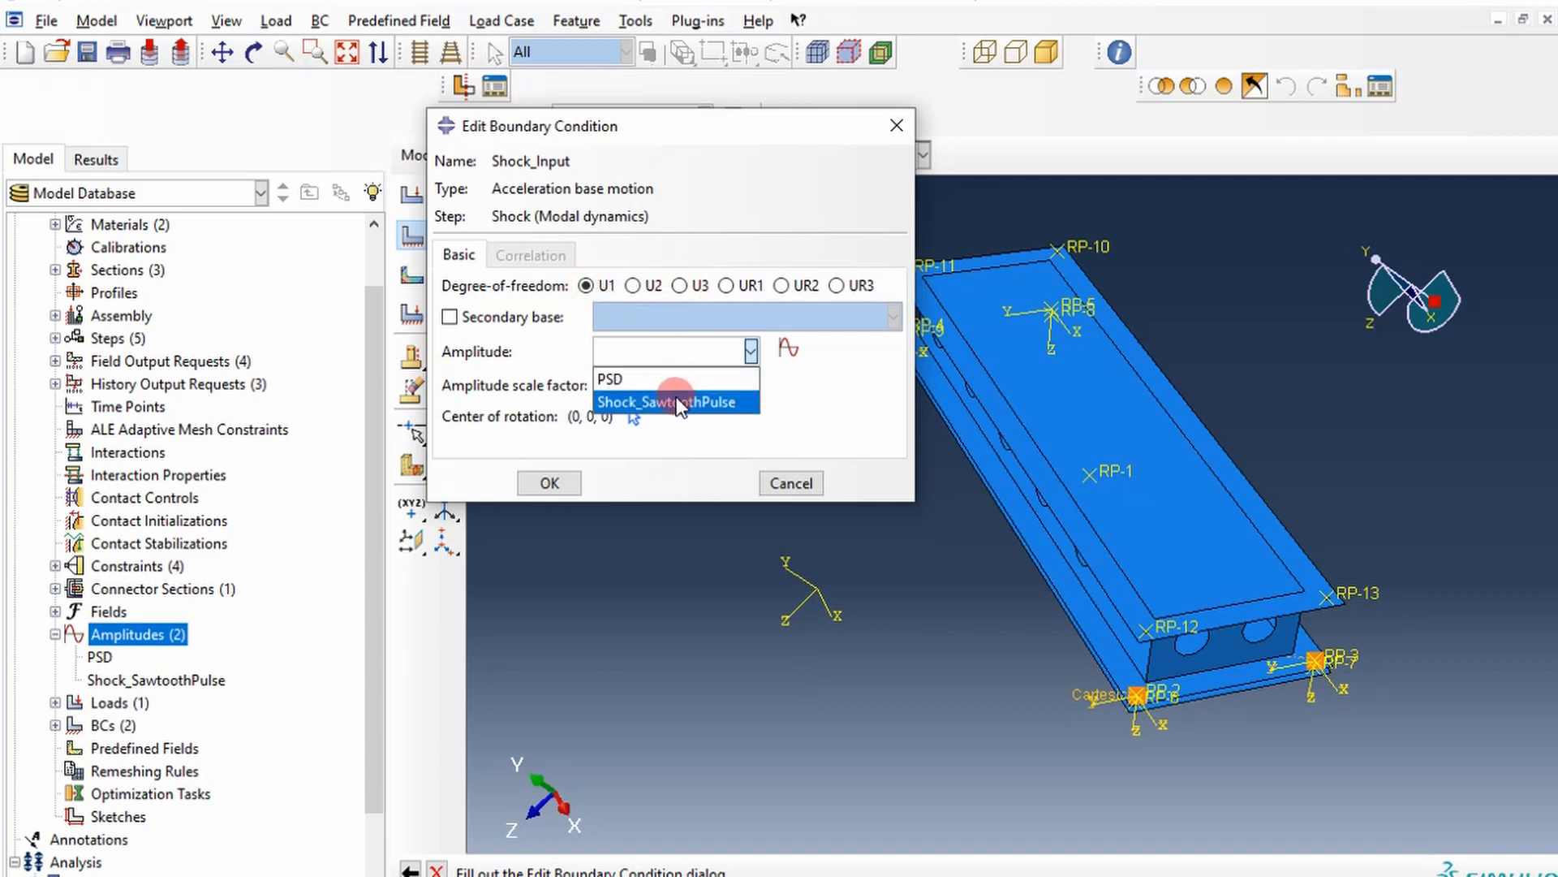
click(673, 402)
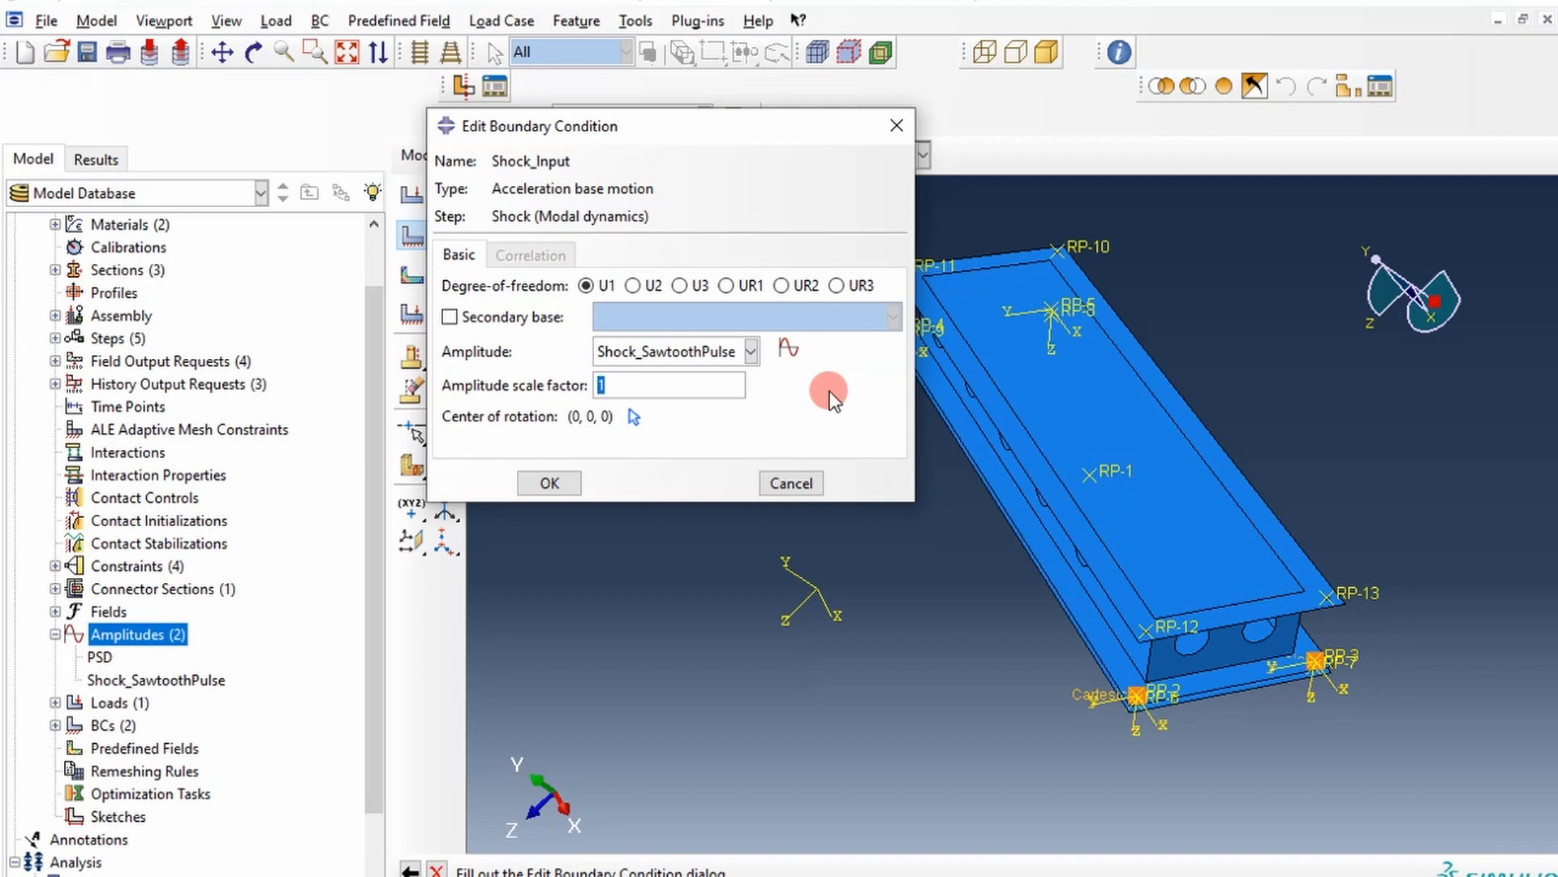
text(386.1)
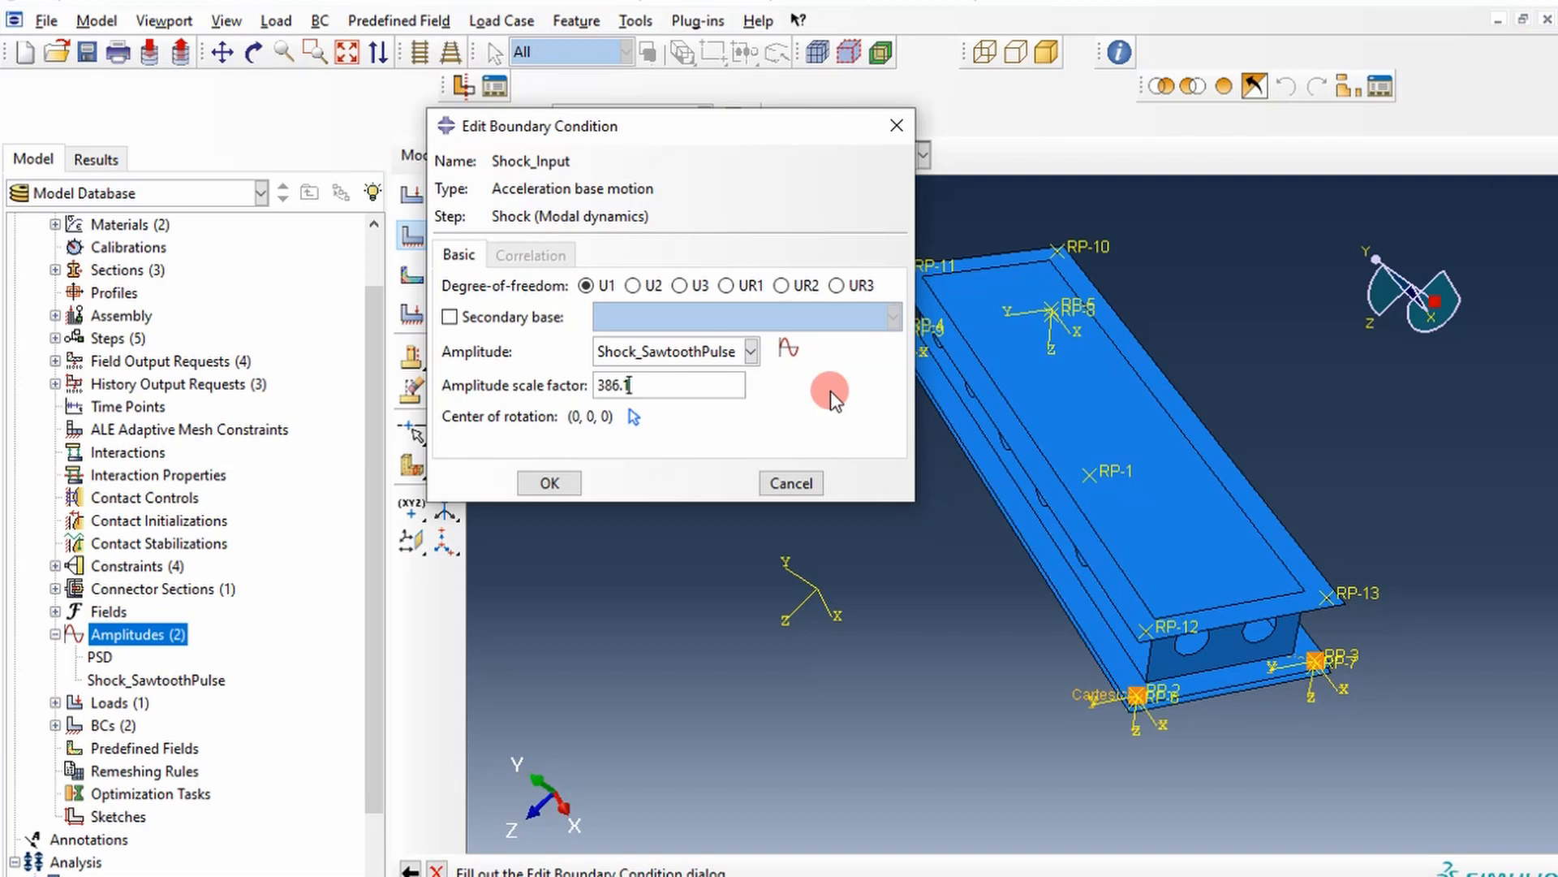
mouse_move(281, 607)
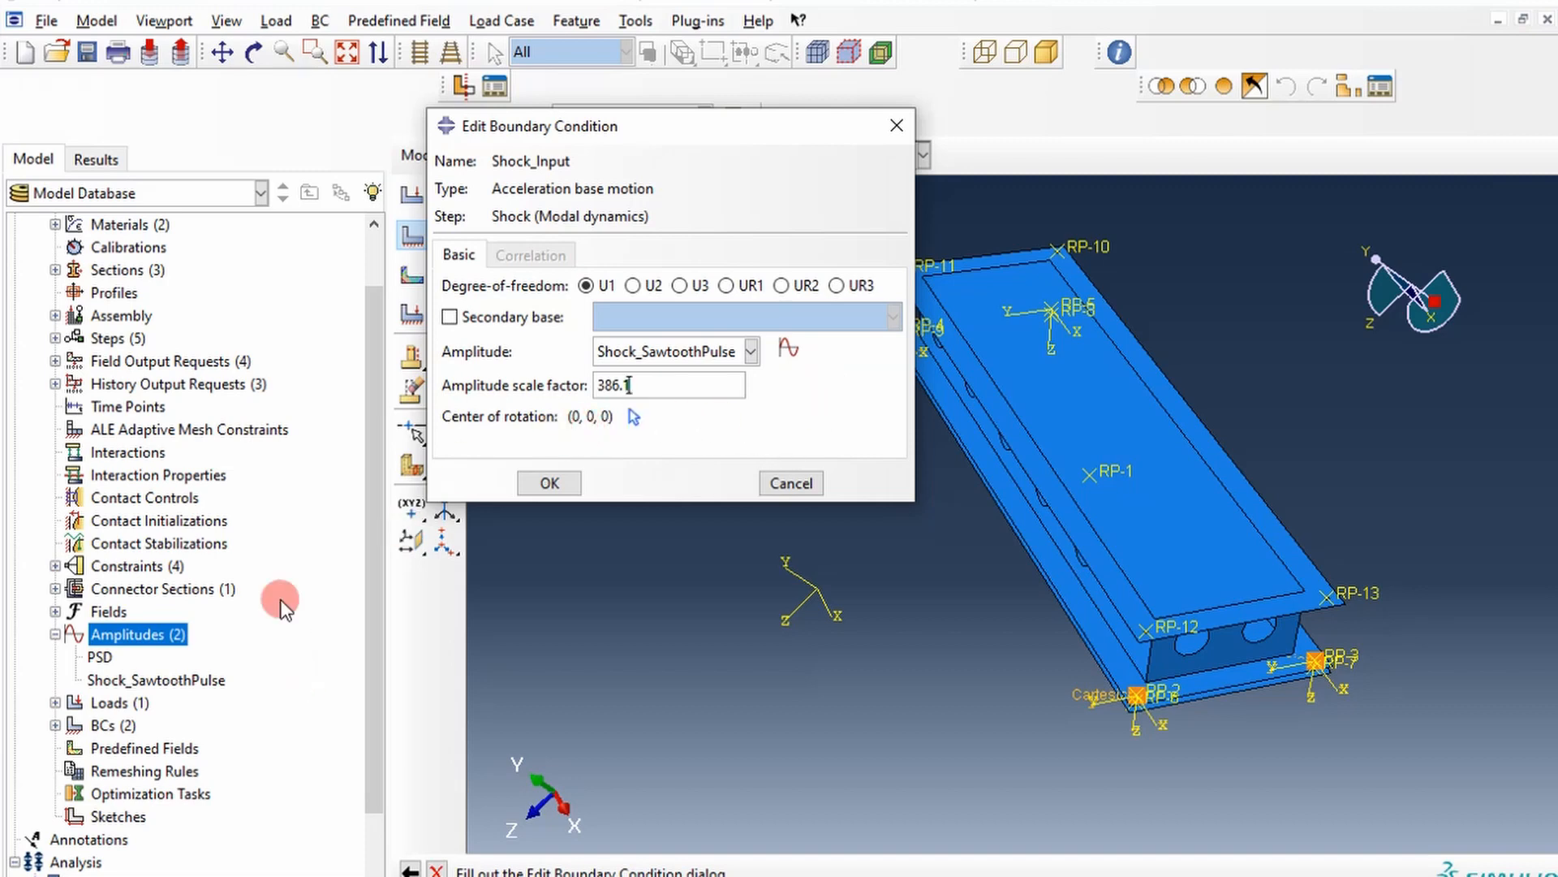
mouse_move(549, 483)
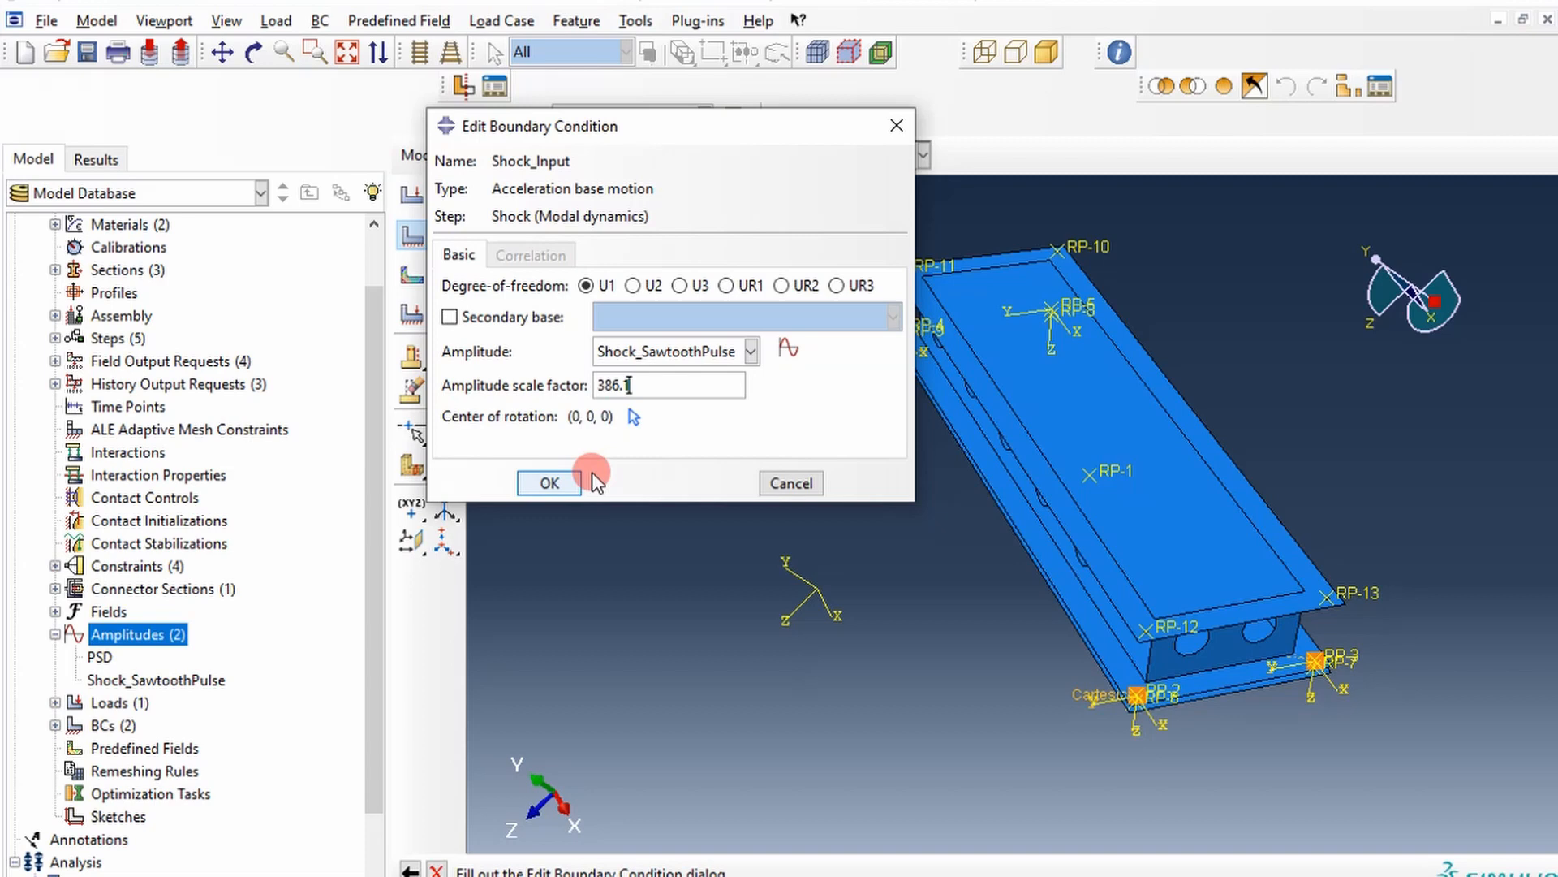
click(548, 482)
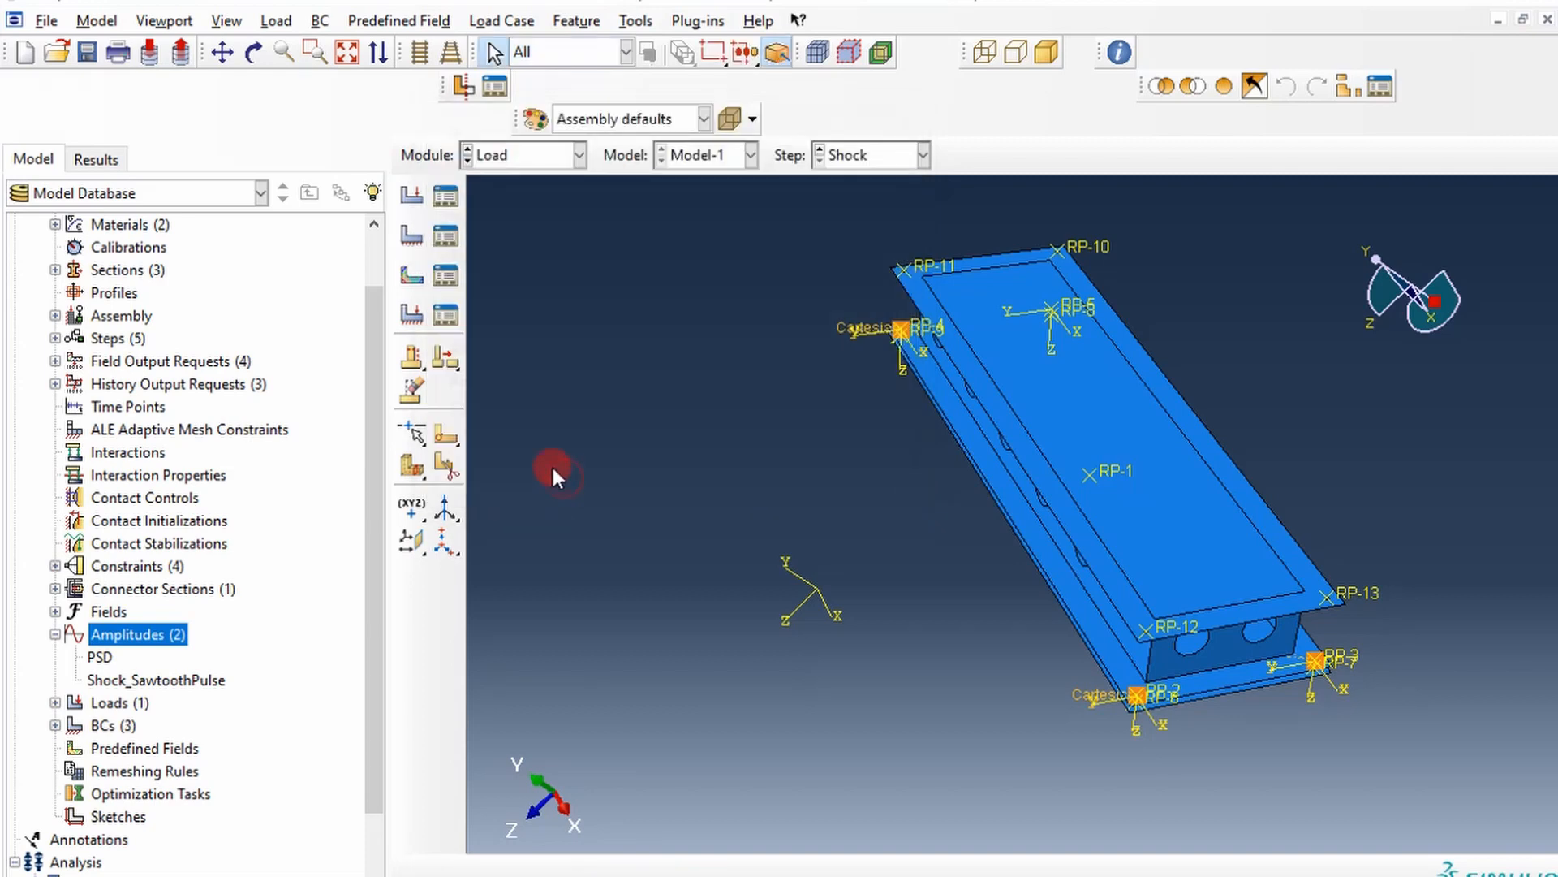
Add acceleration A to F-Output-4's variables alongside CF, LE, RF, S, U and V.
click(522, 155)
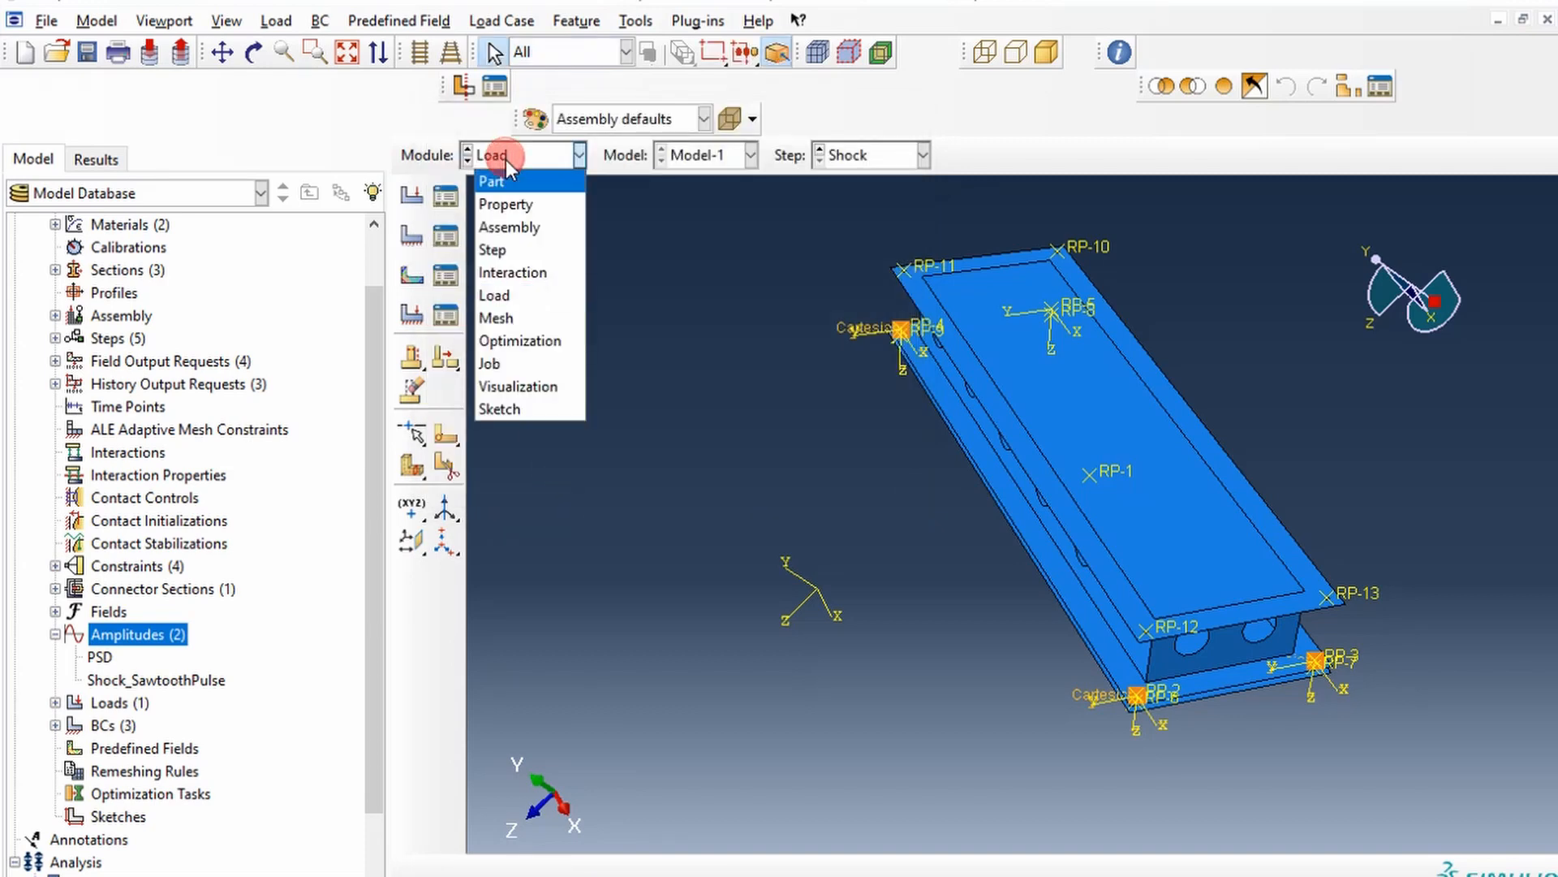
click(493, 249)
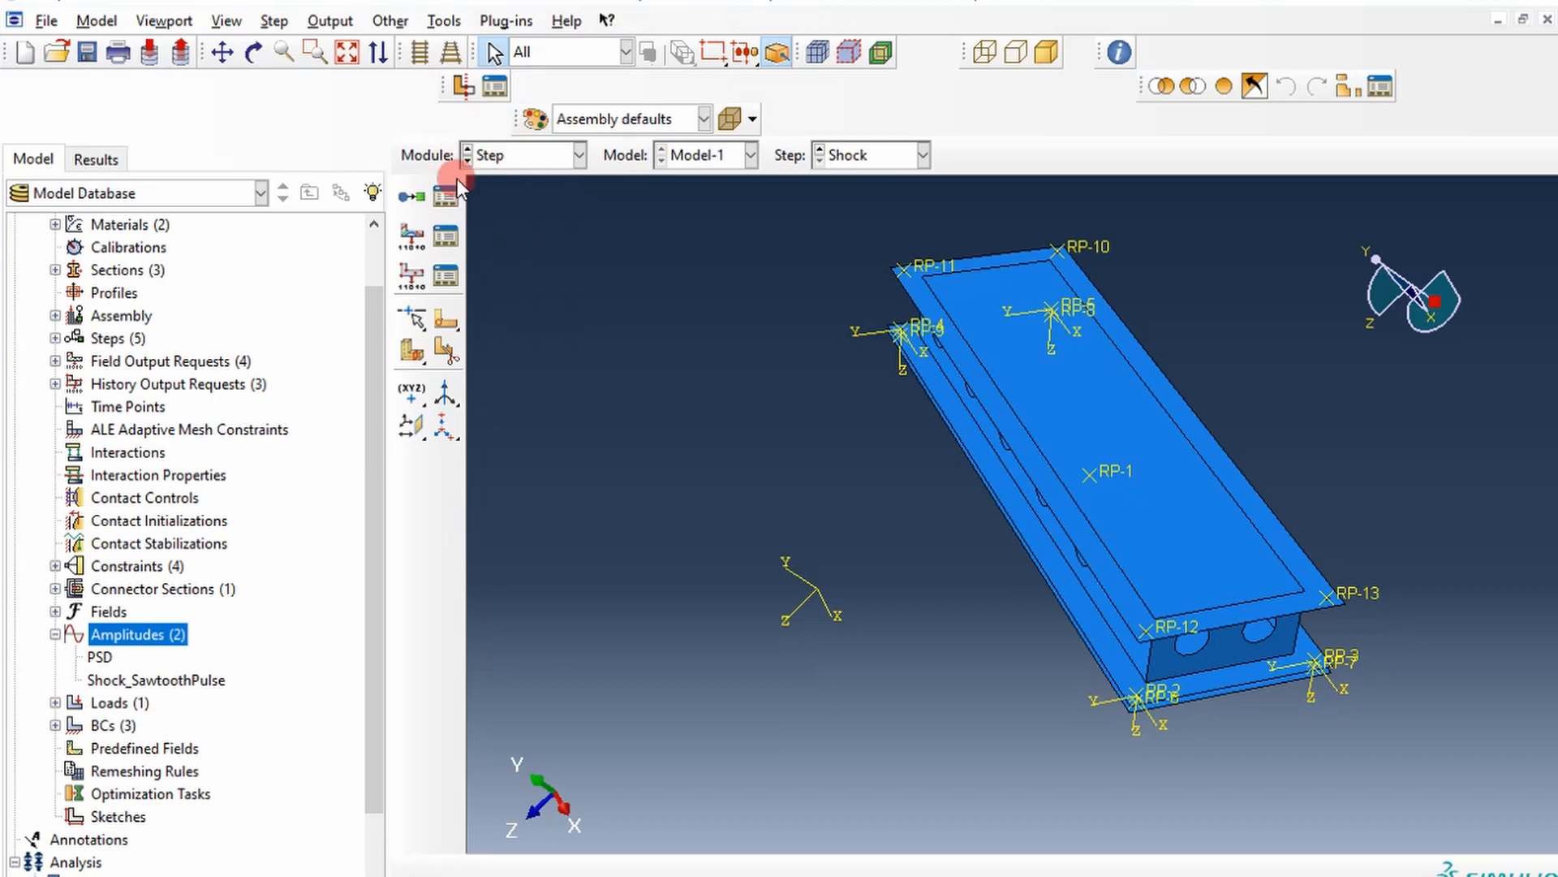
mouse_move(437, 239)
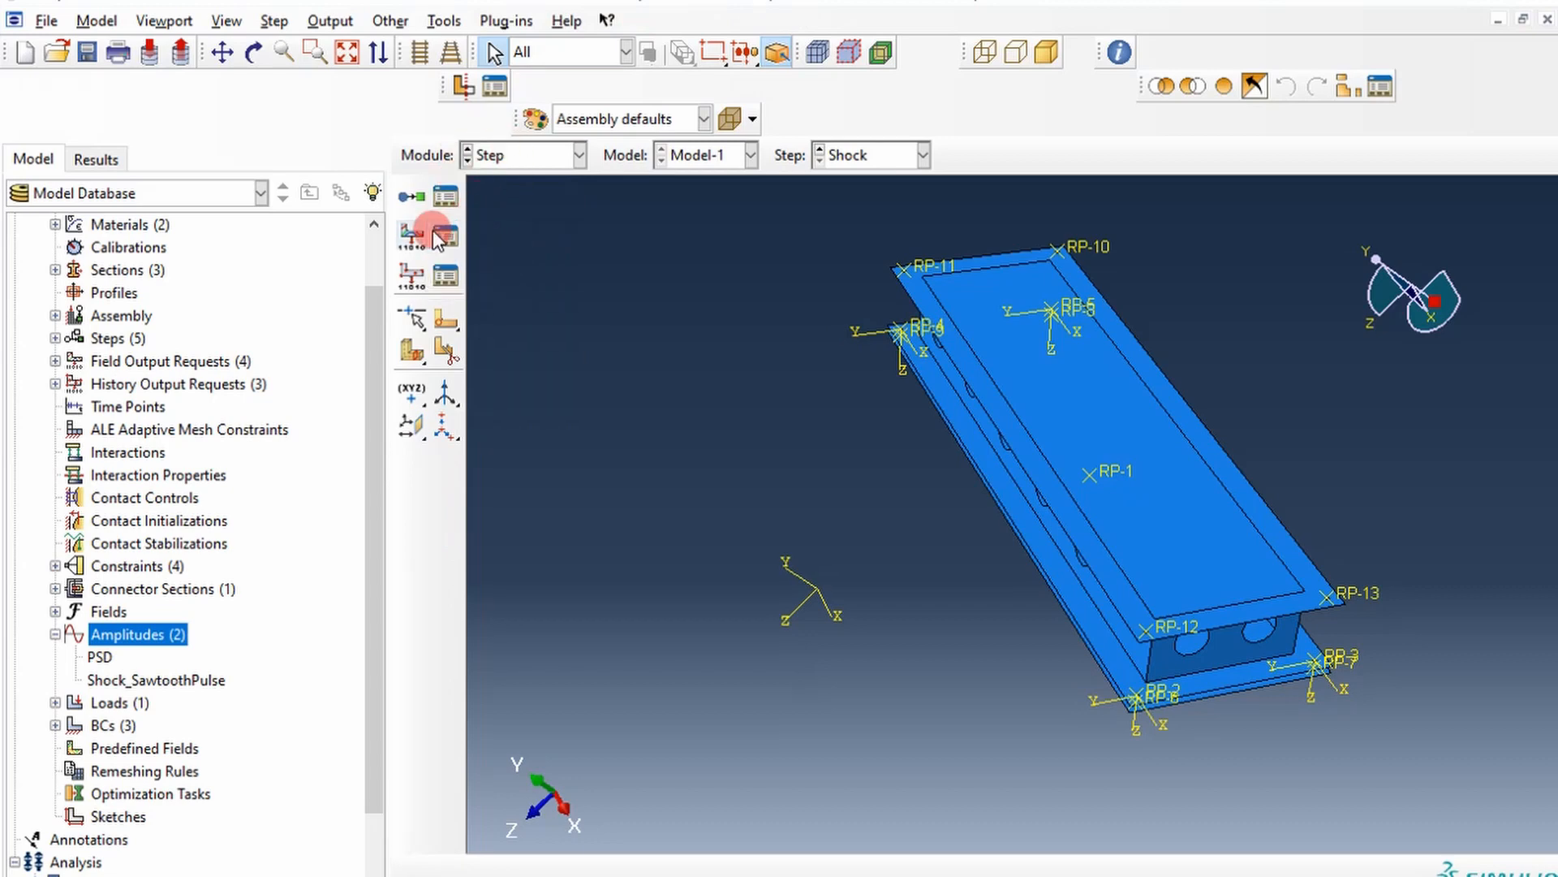
click(446, 237)
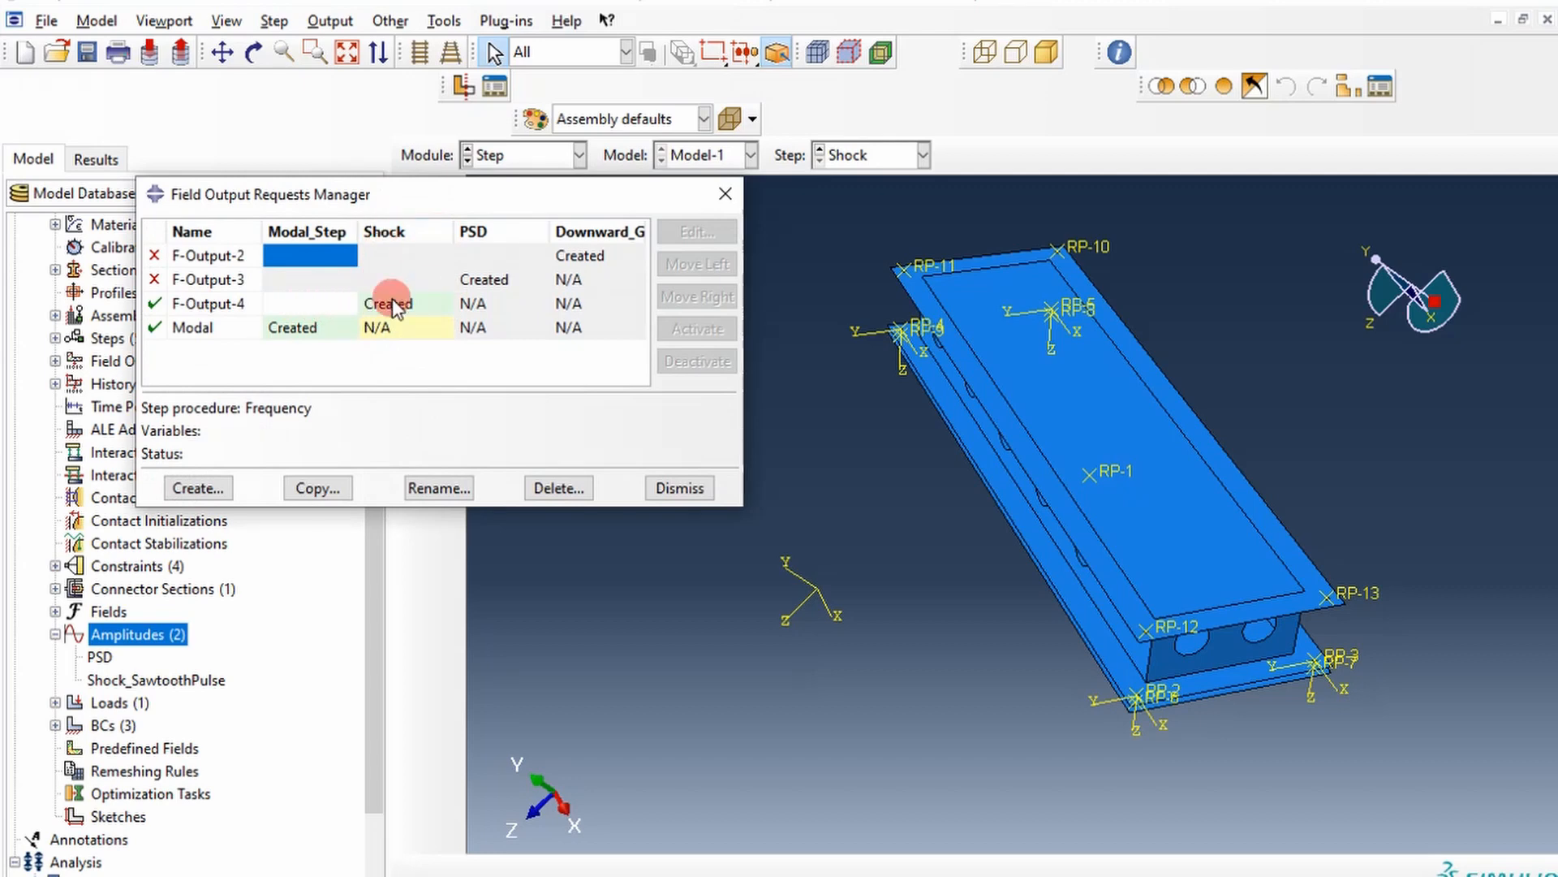
click(402, 303)
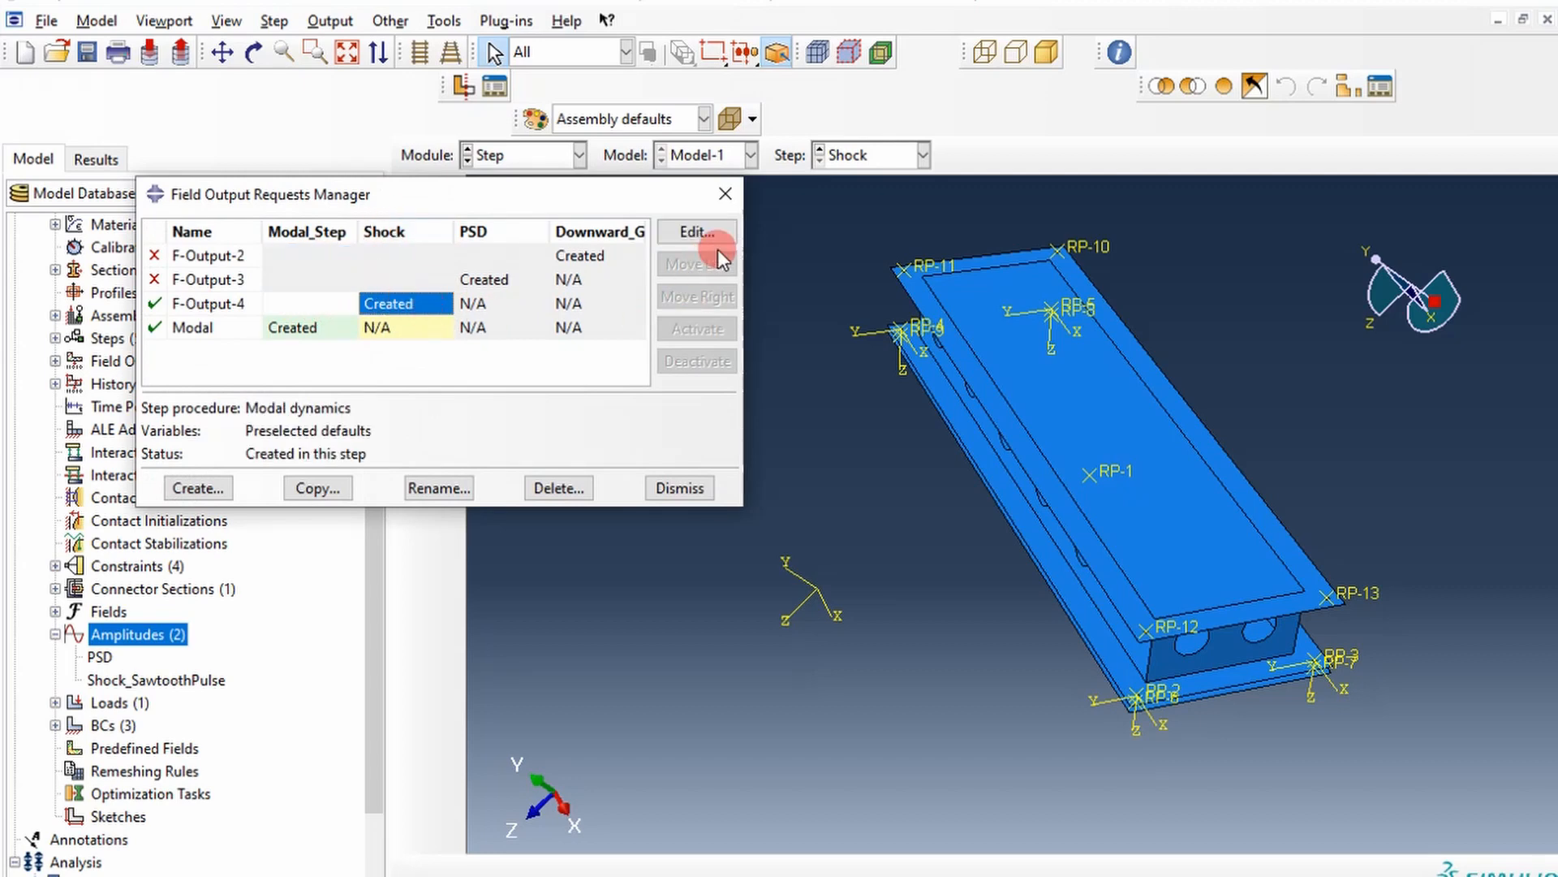
click(696, 231)
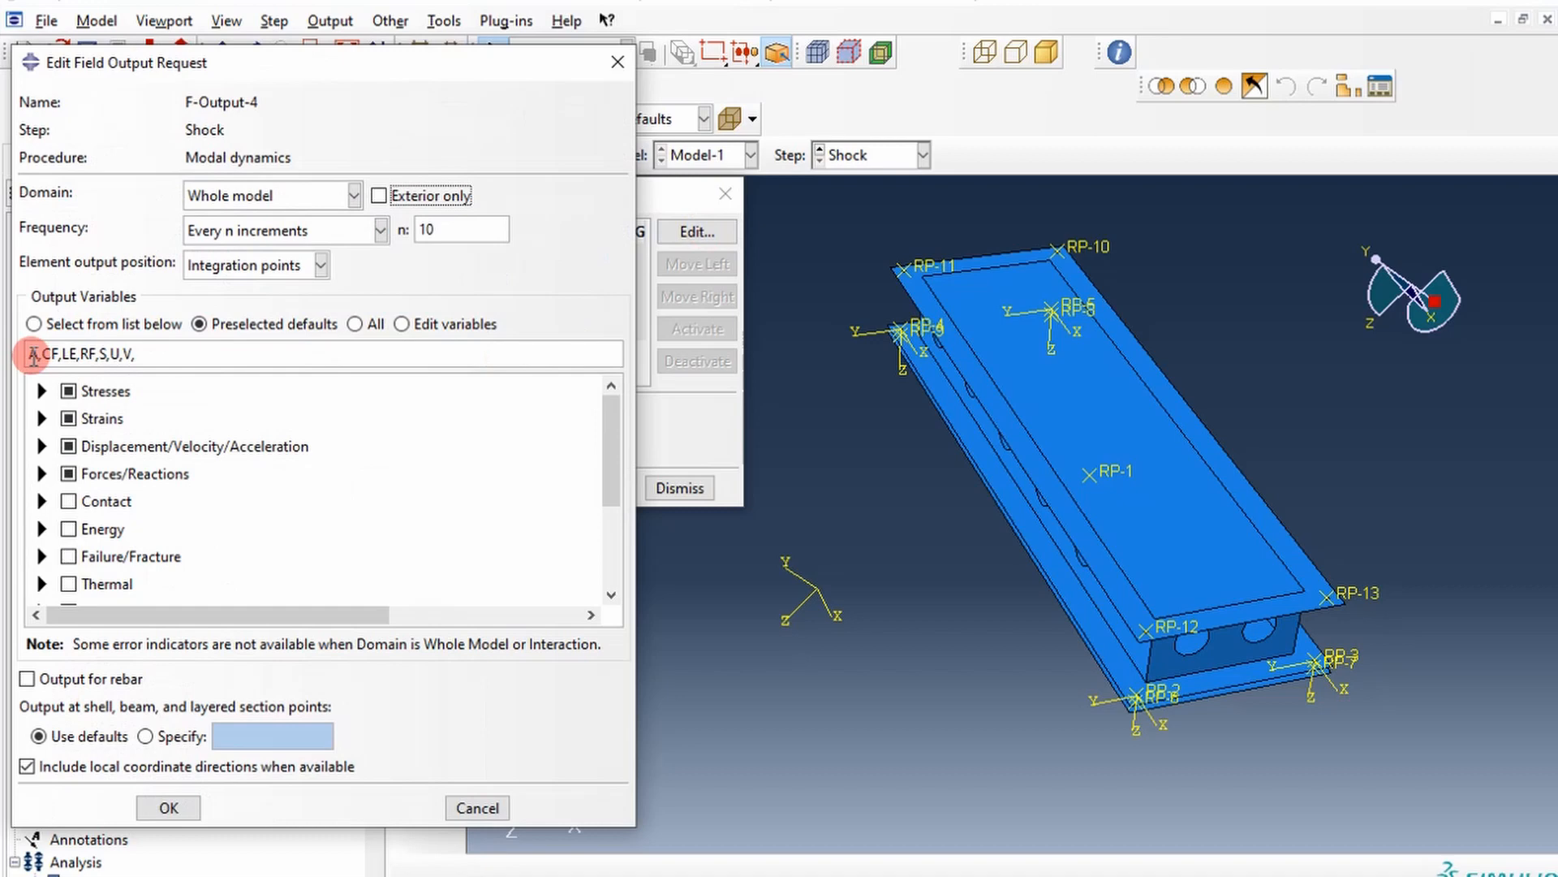
click(402, 324)
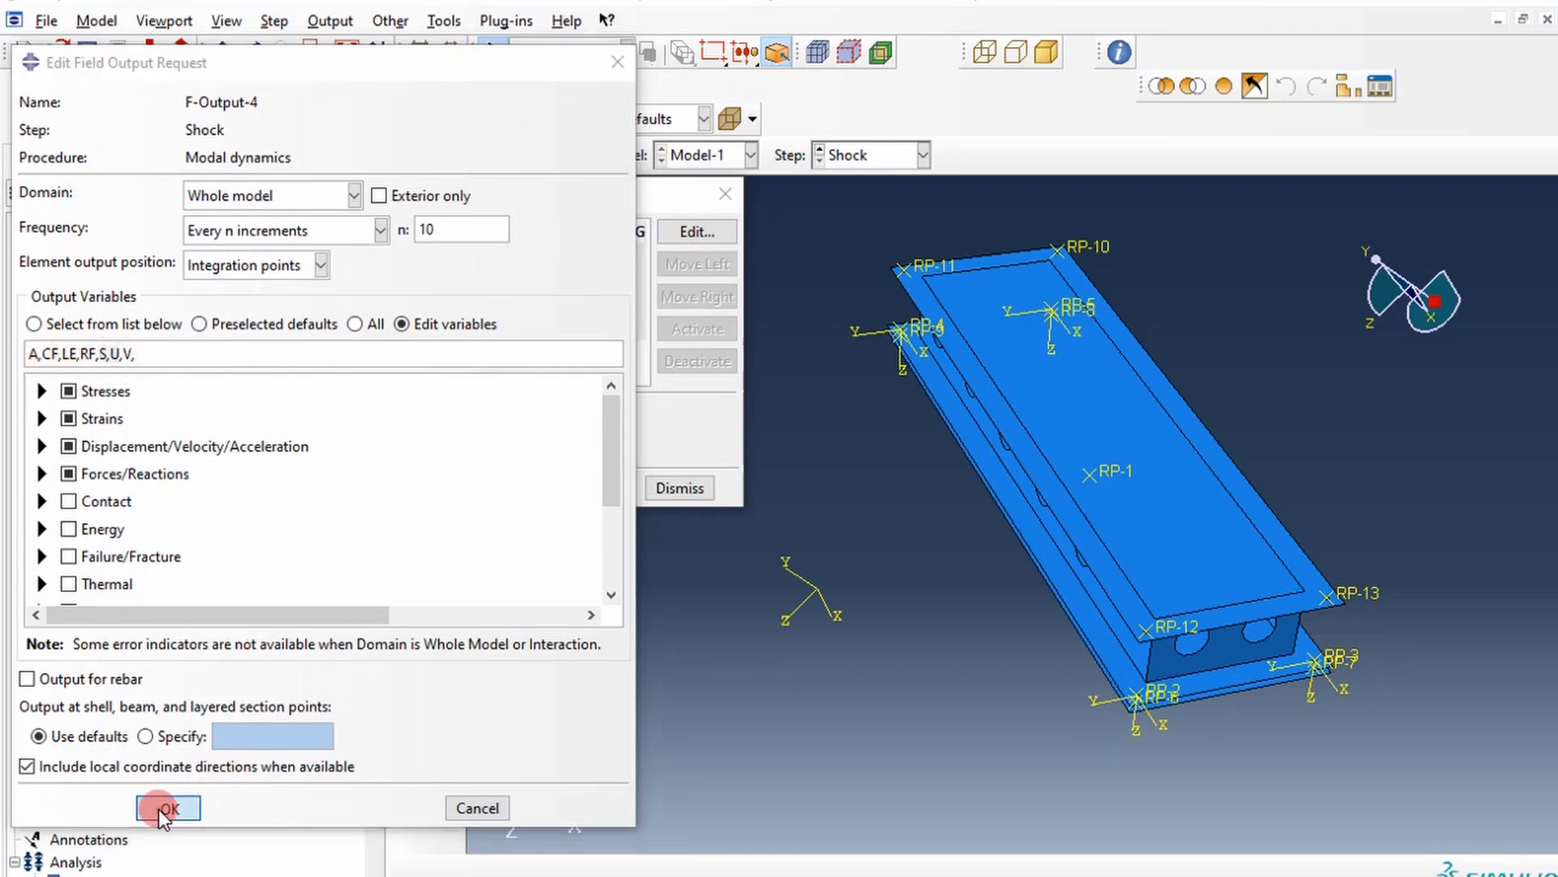
click(168, 807)
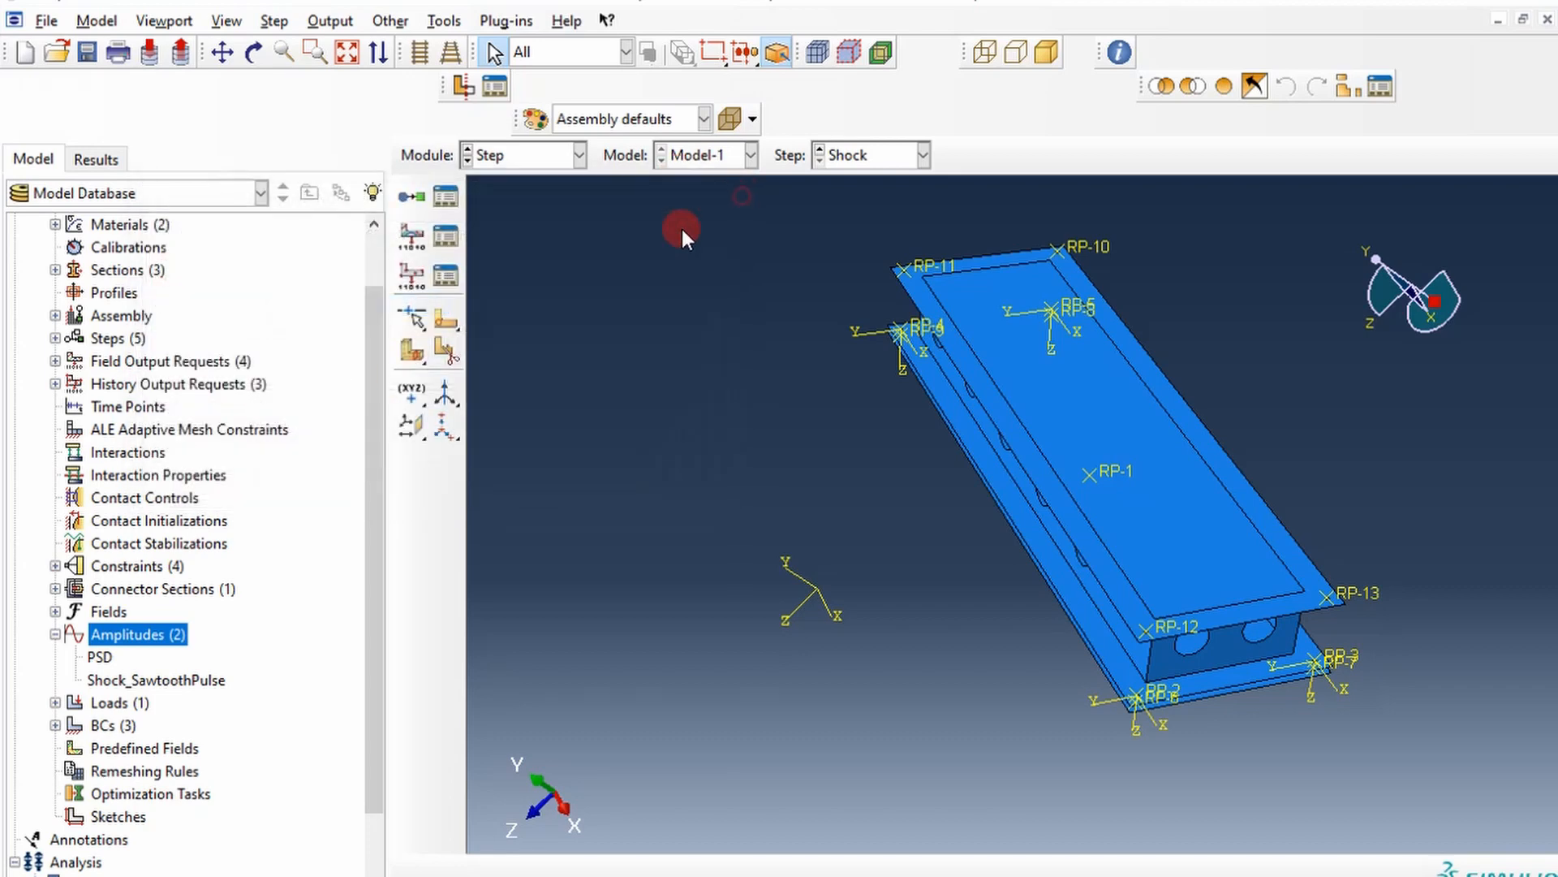
mouse_move(447, 260)
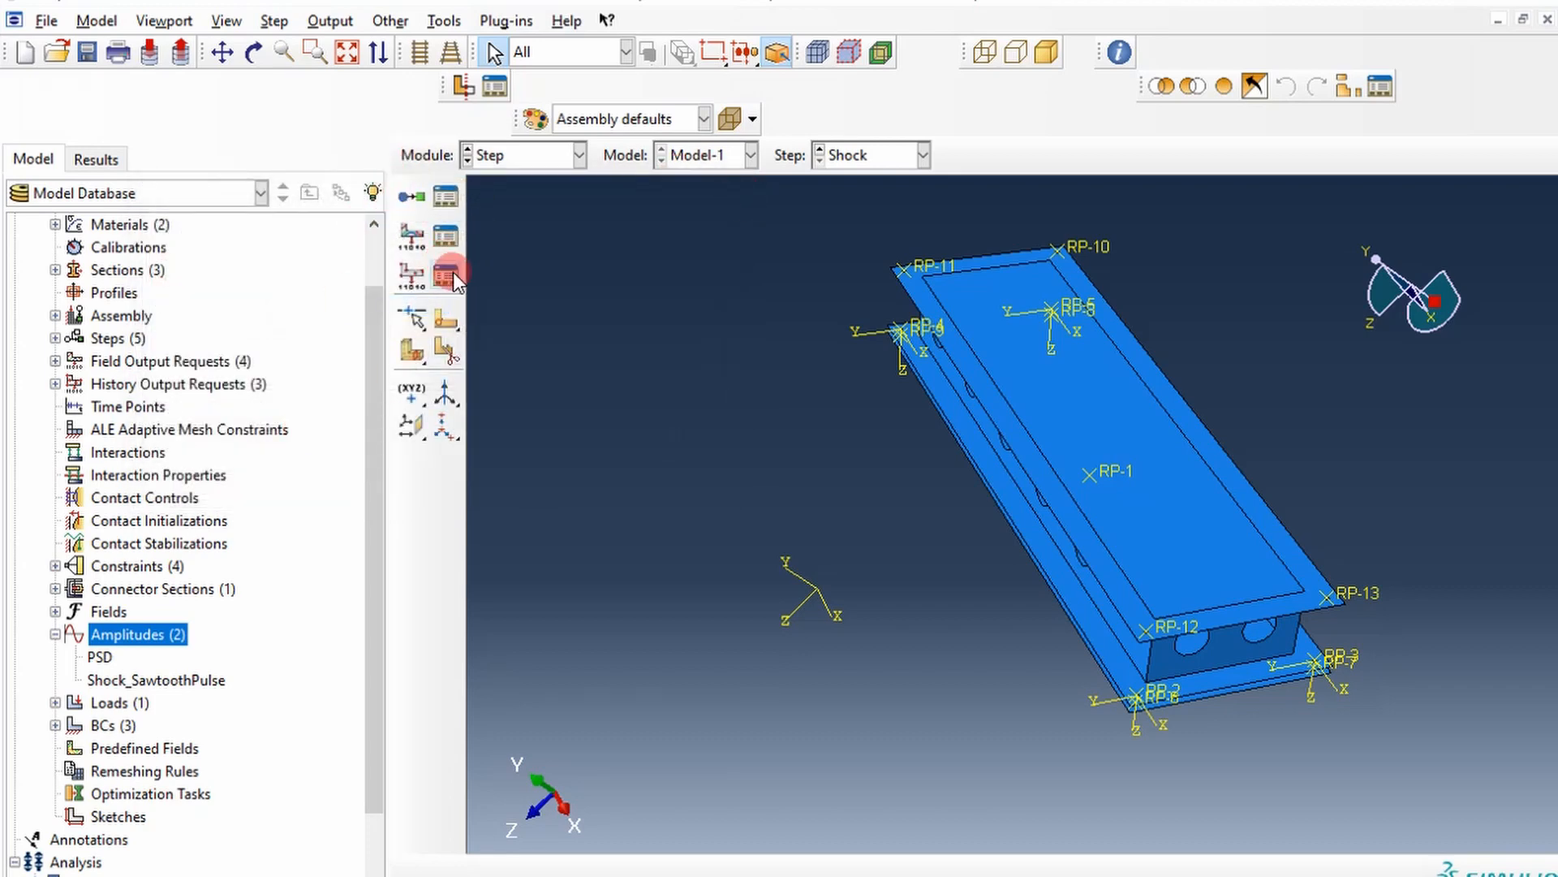
mouse_move(412, 275)
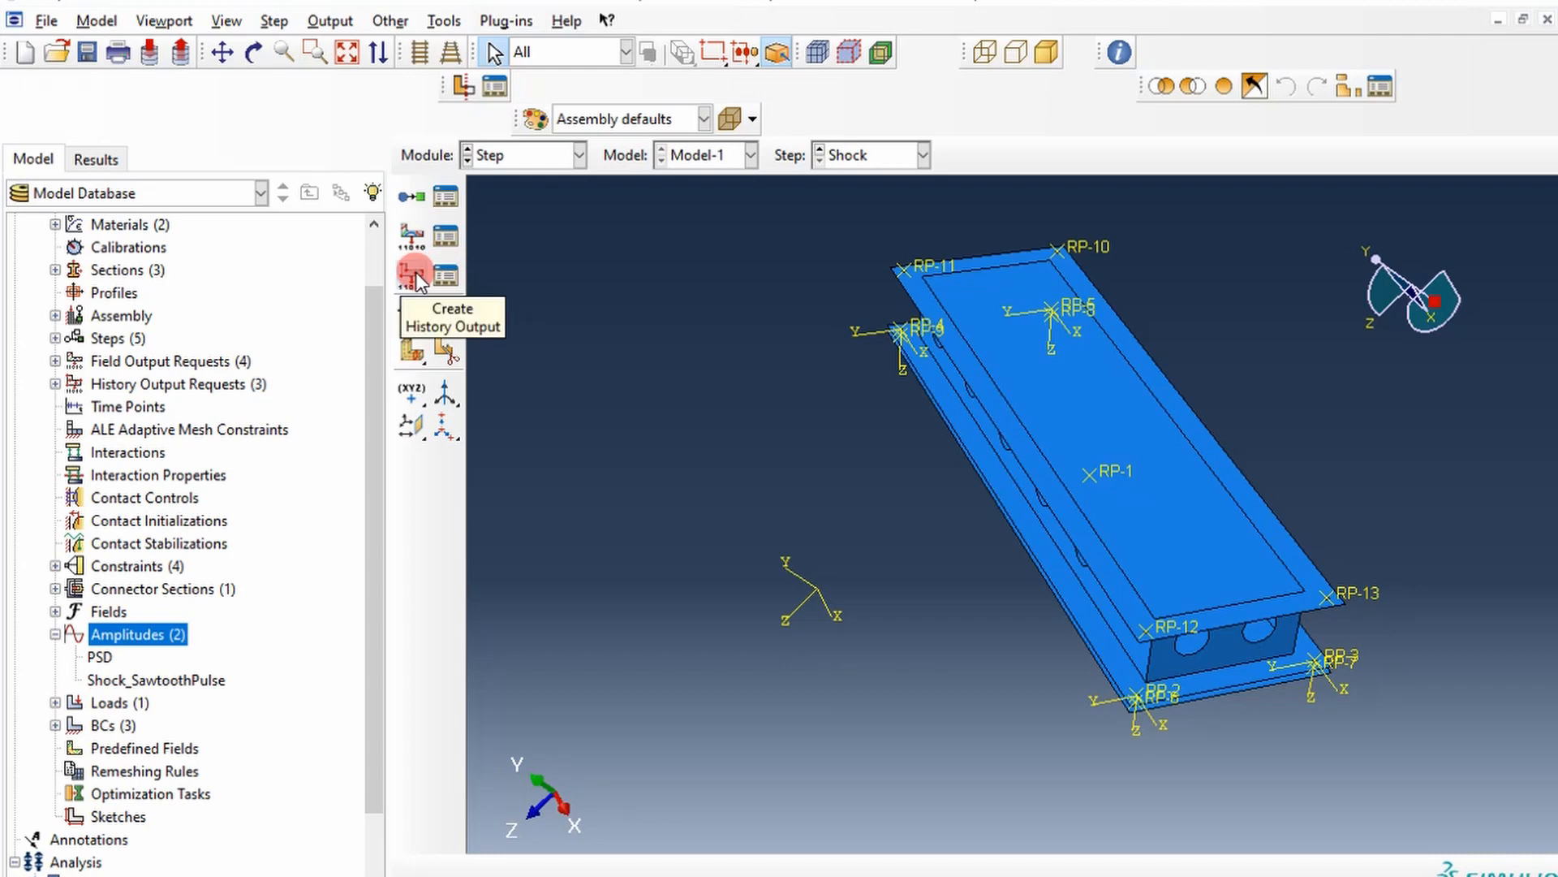
Try a history output request limited to set RP_BC, then discard it.
click(412, 275)
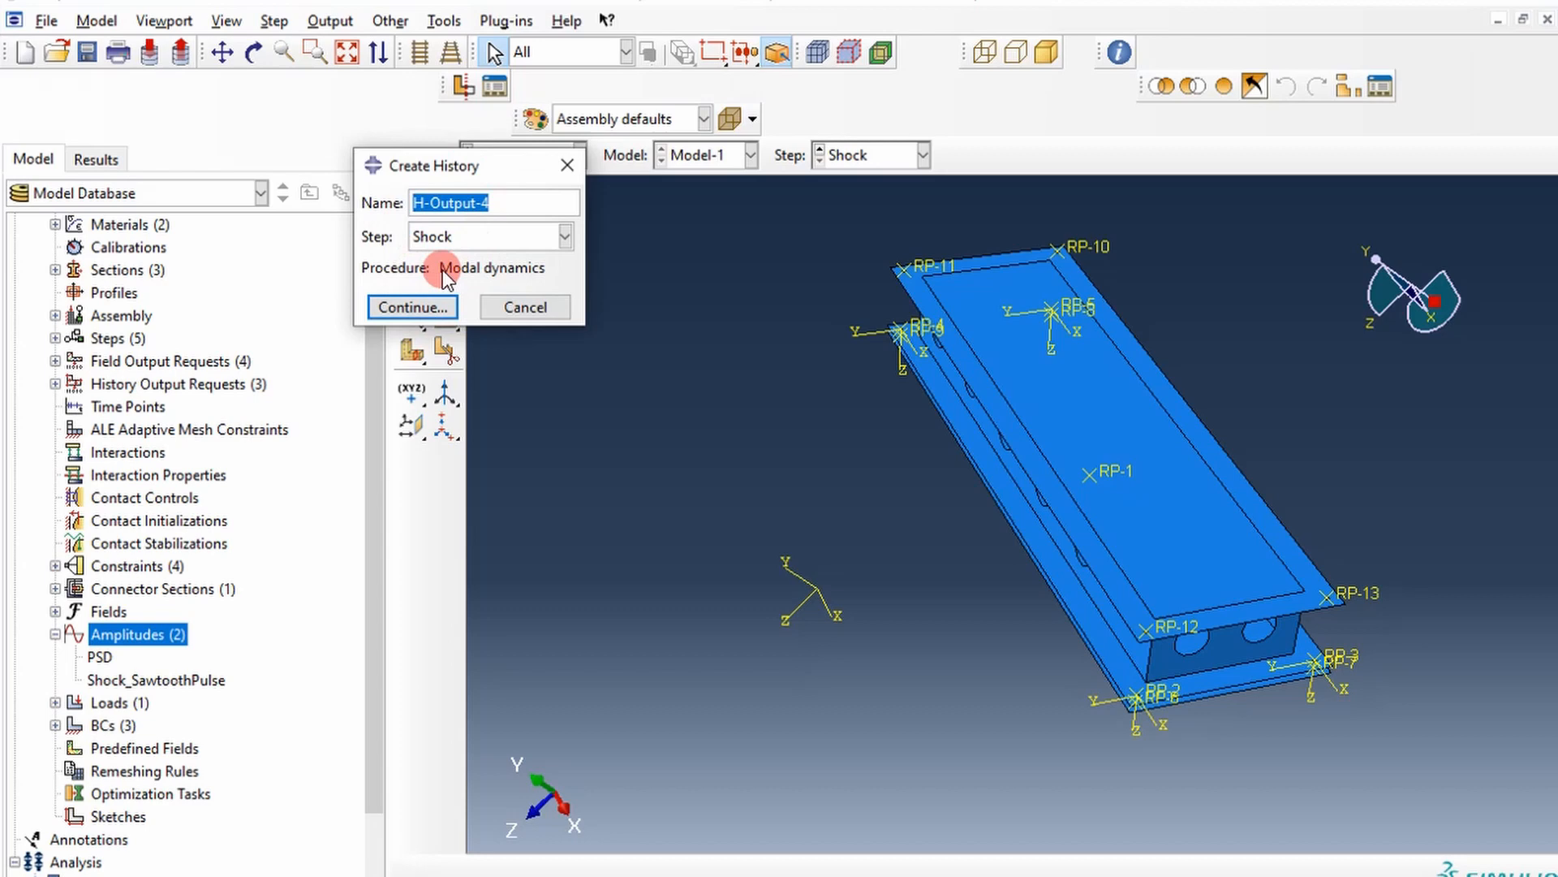
mouse_move(1063, 248)
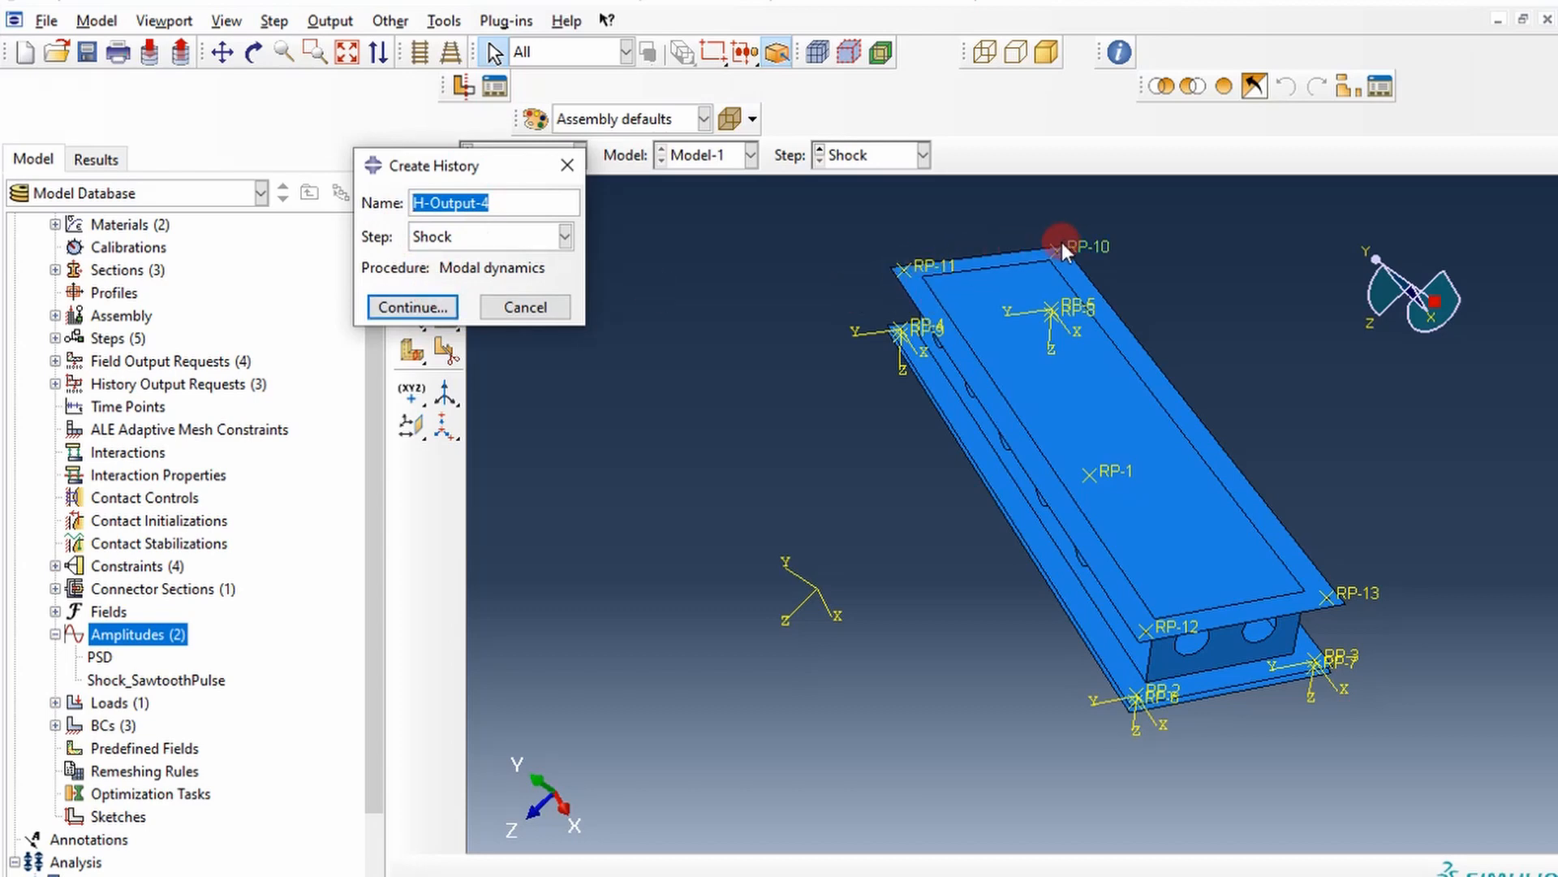
mouse_move(1091, 247)
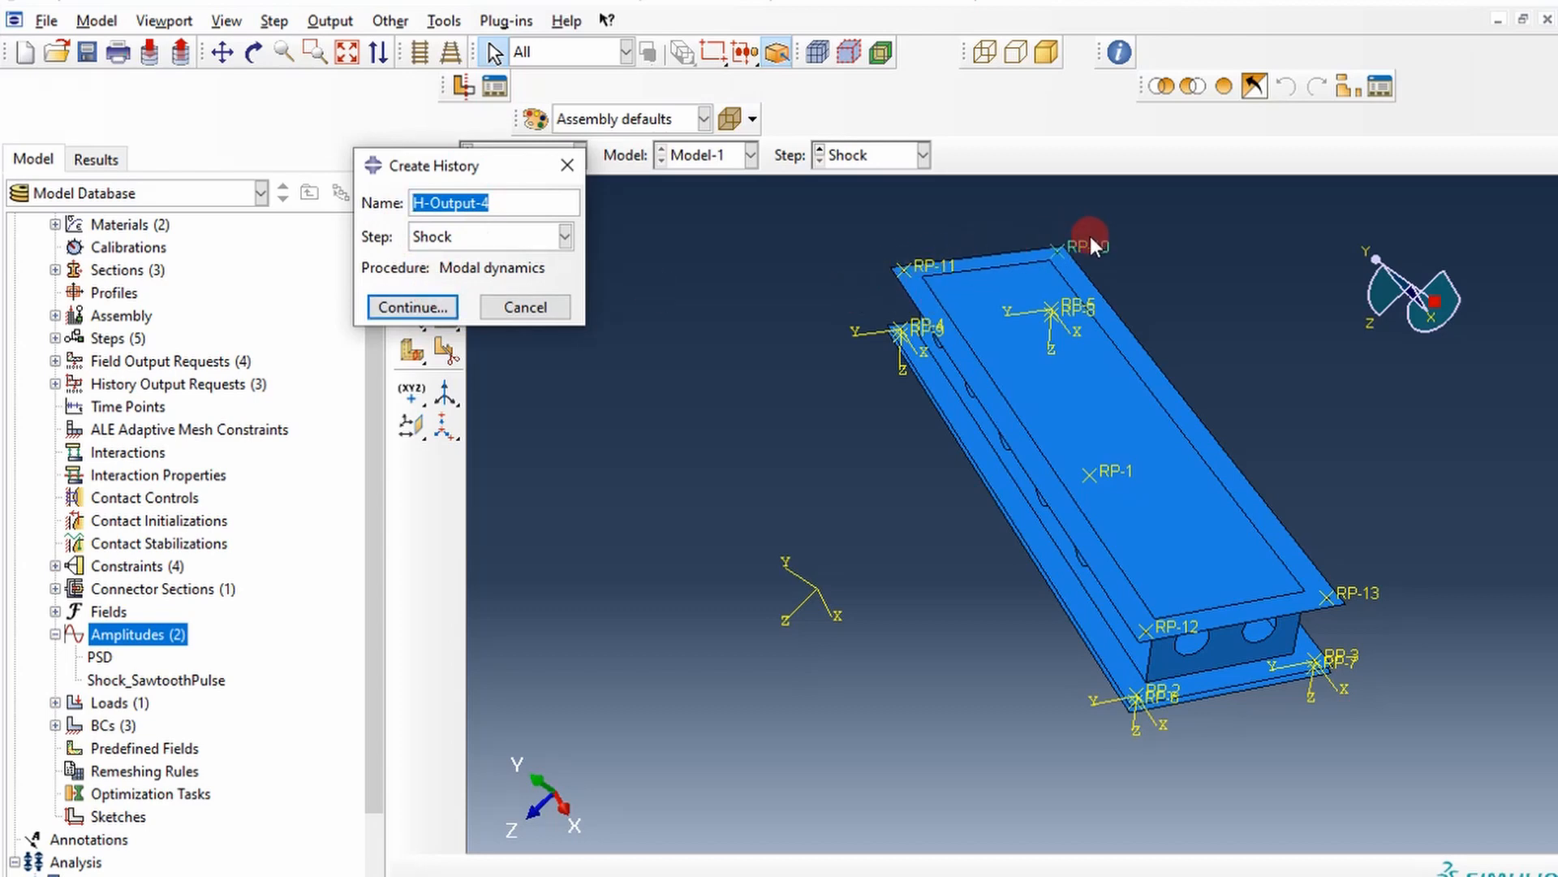
mouse_move(1031, 251)
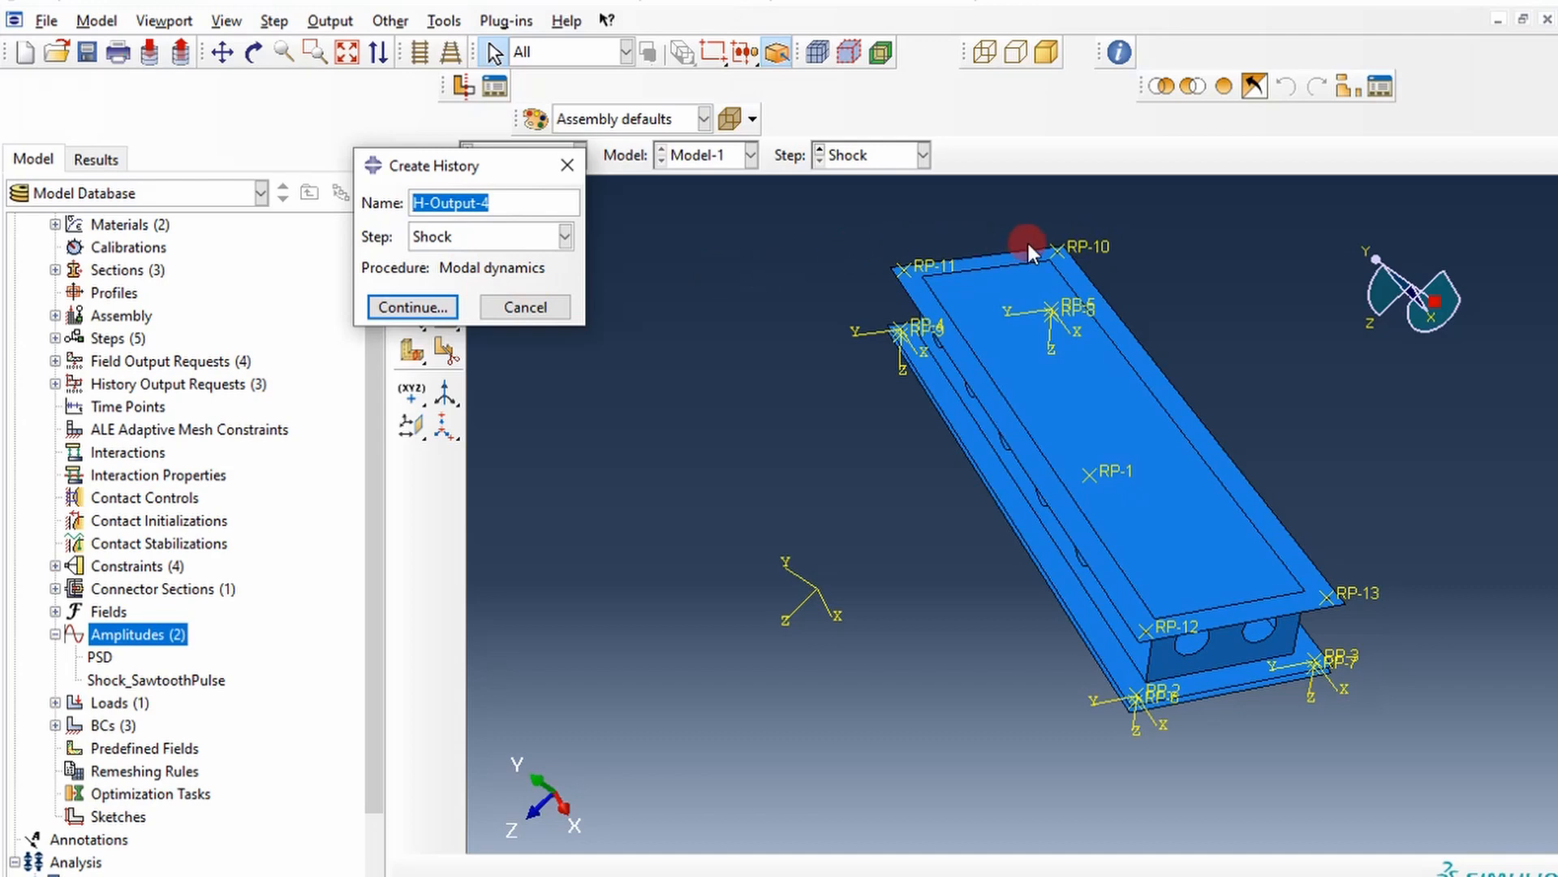
mouse_move(120, 616)
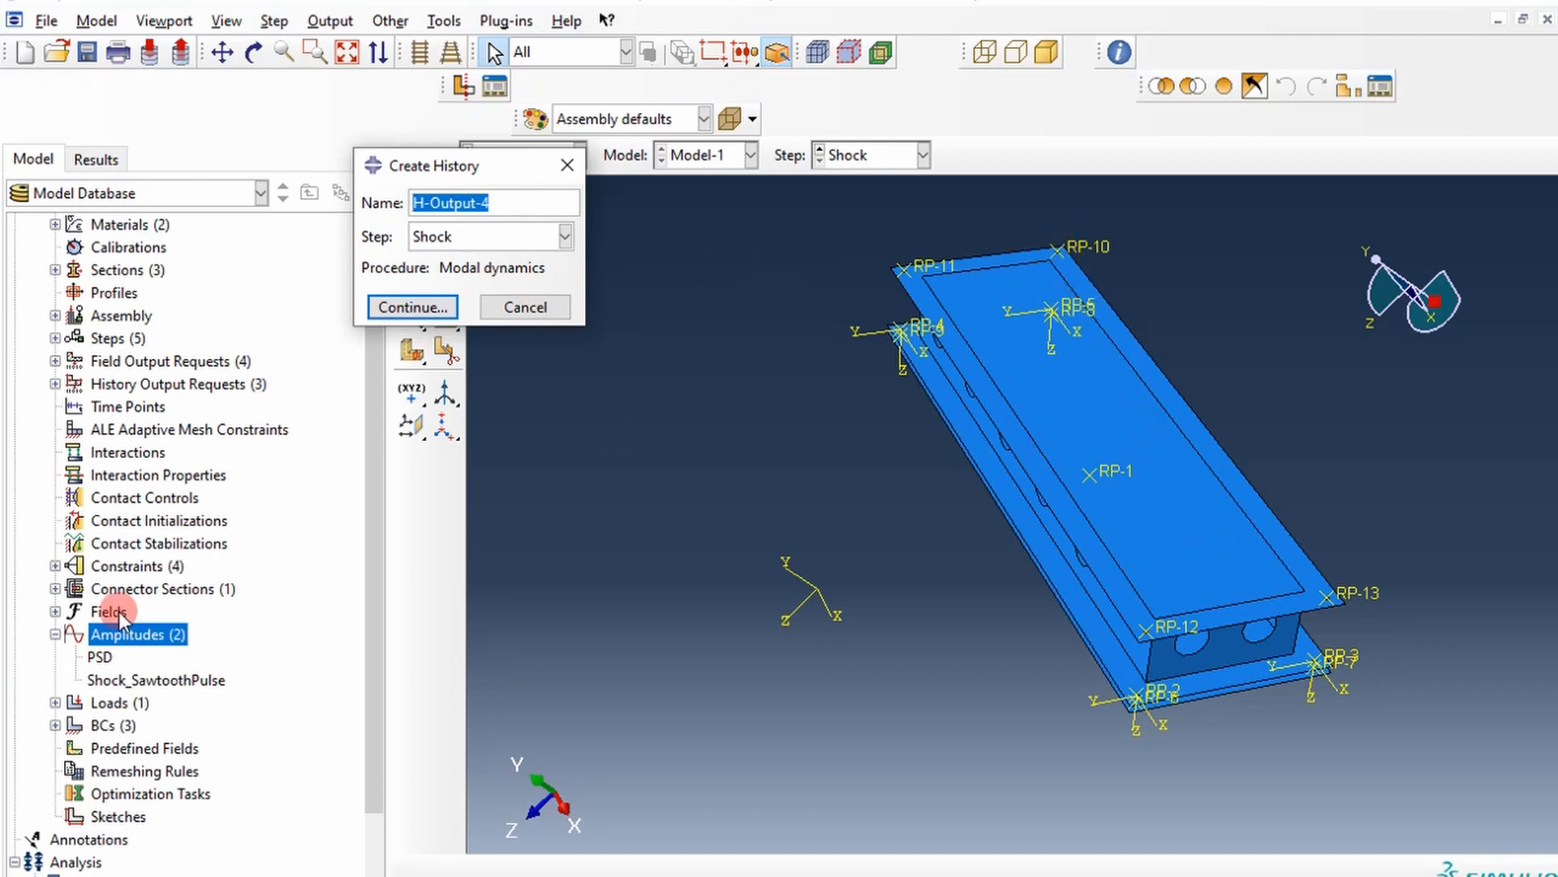
mouse_move(734, 303)
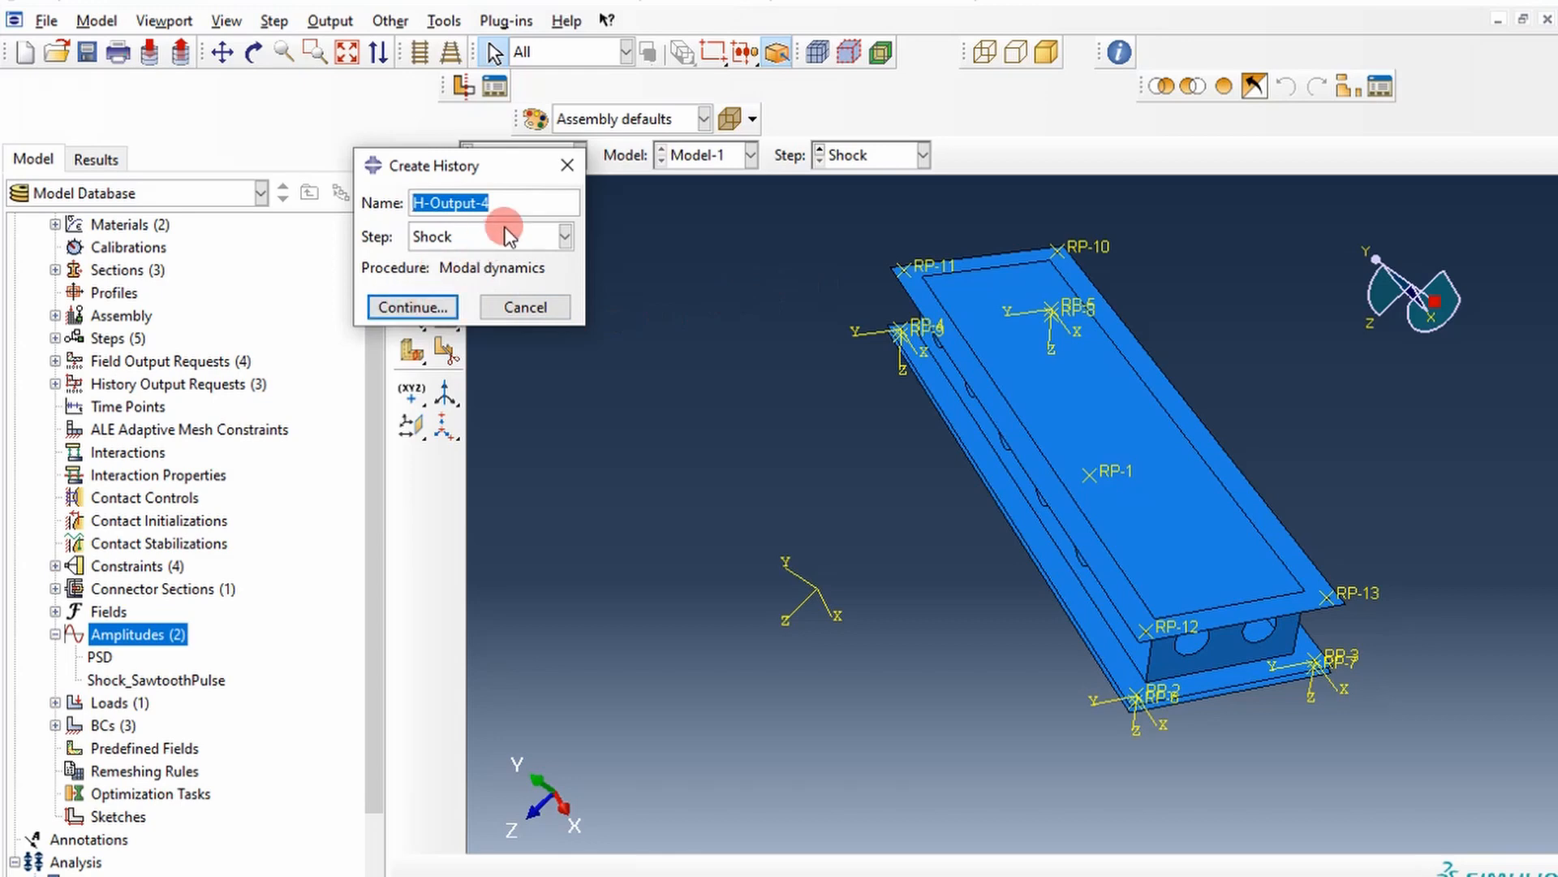
click(411, 306)
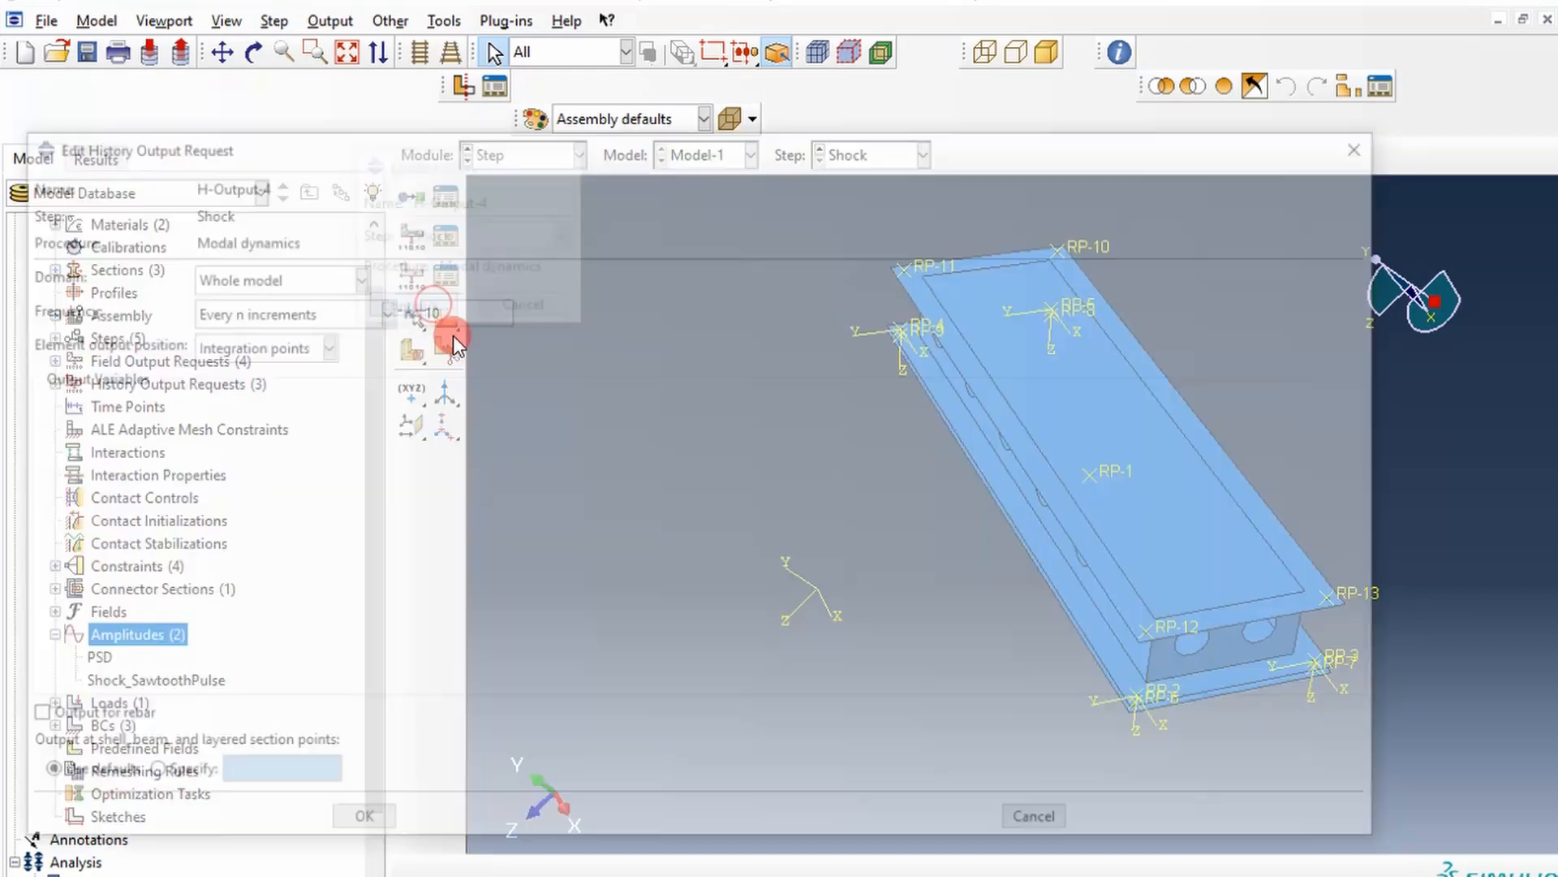
click(353, 276)
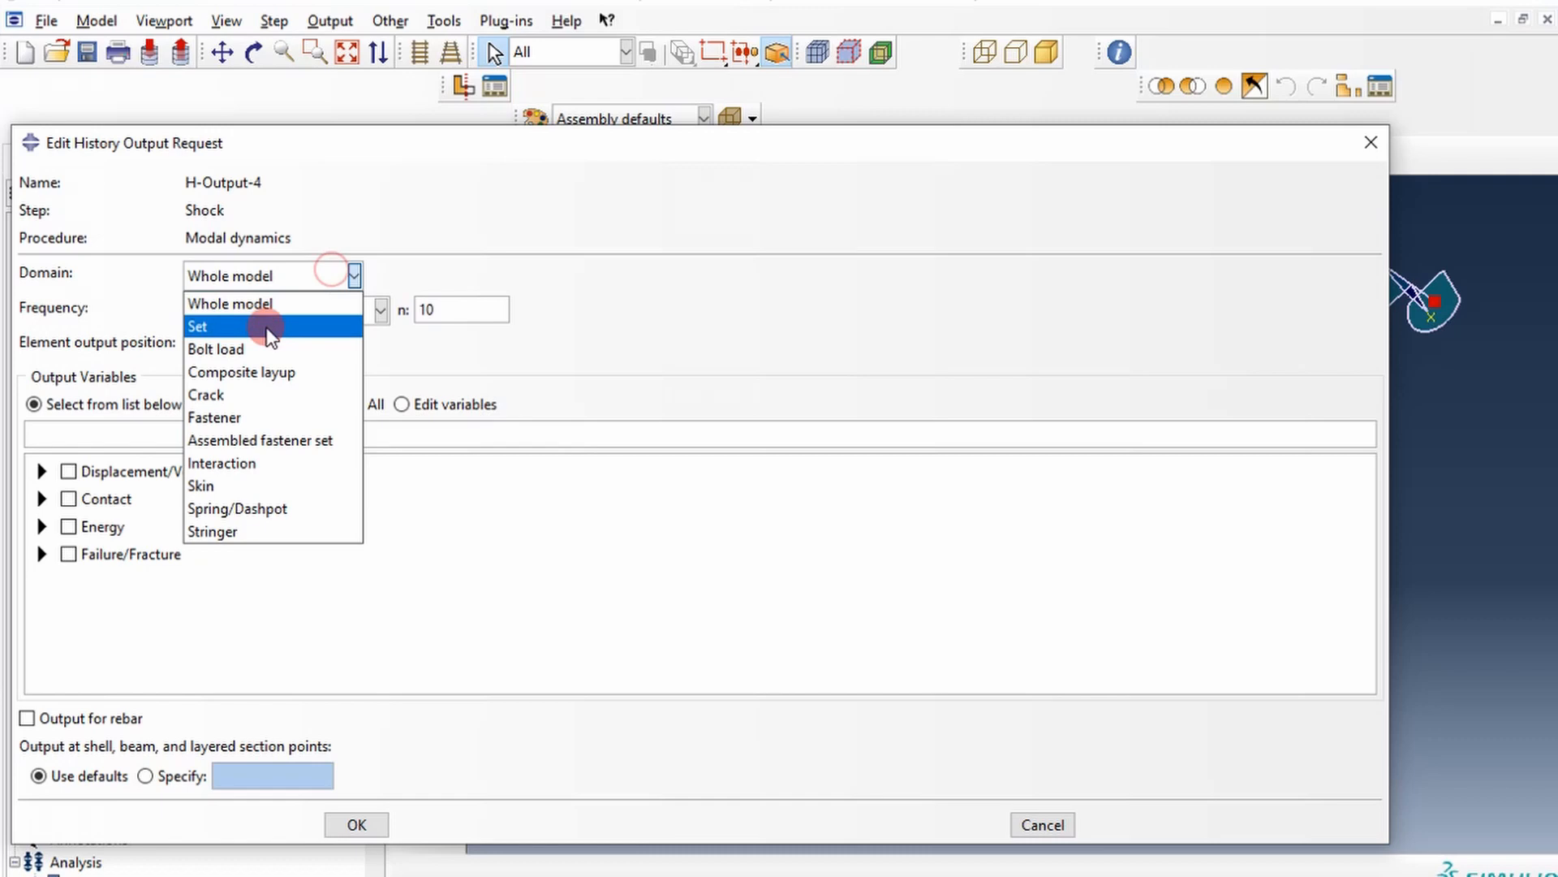
click(198, 327)
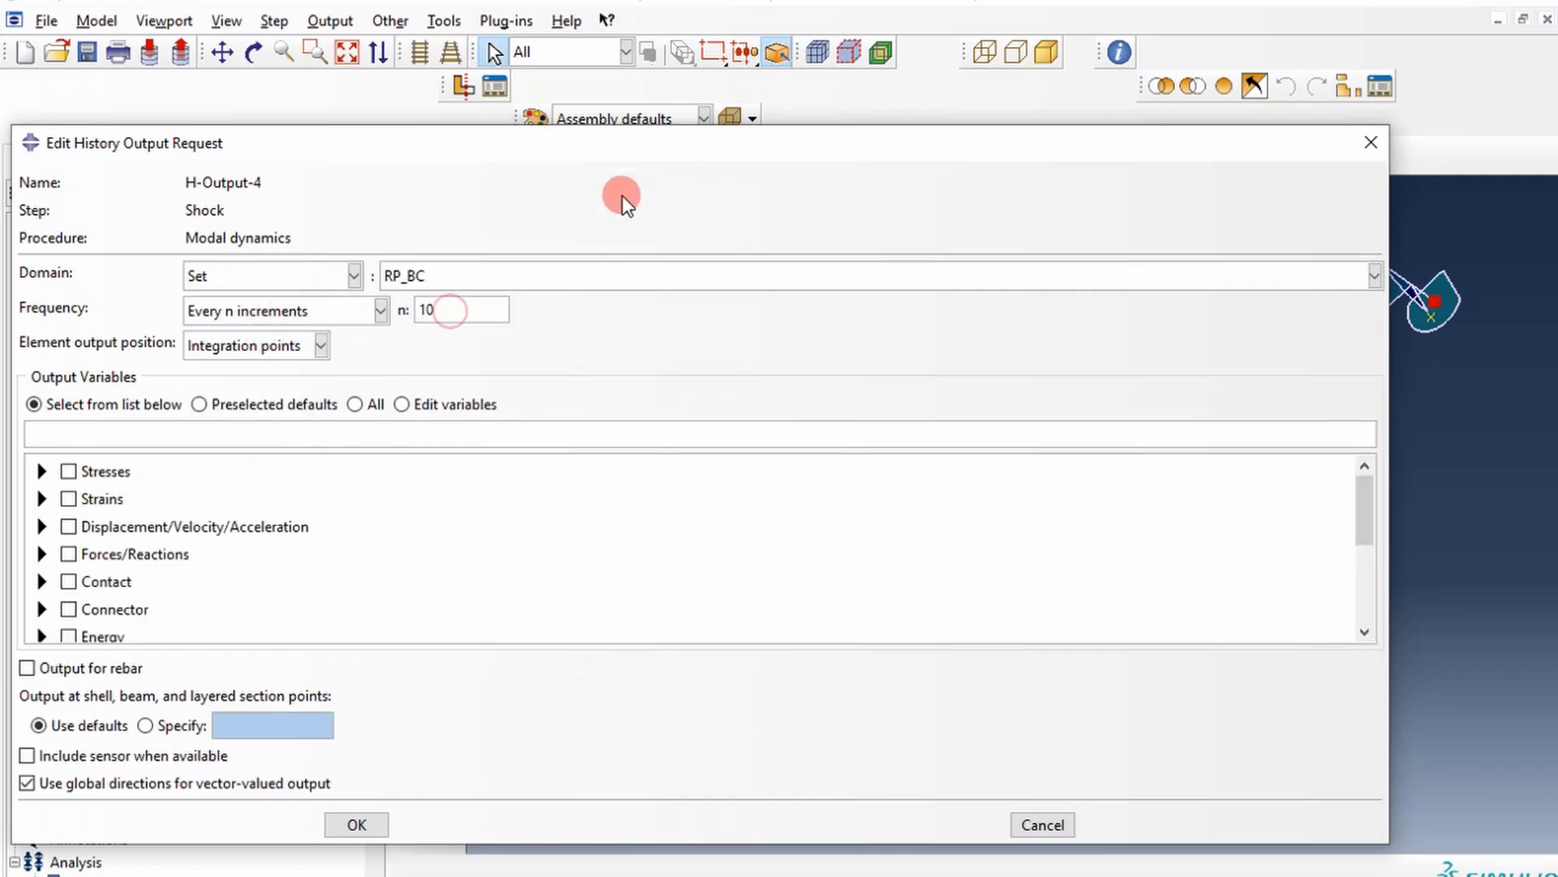
click(1371, 142)
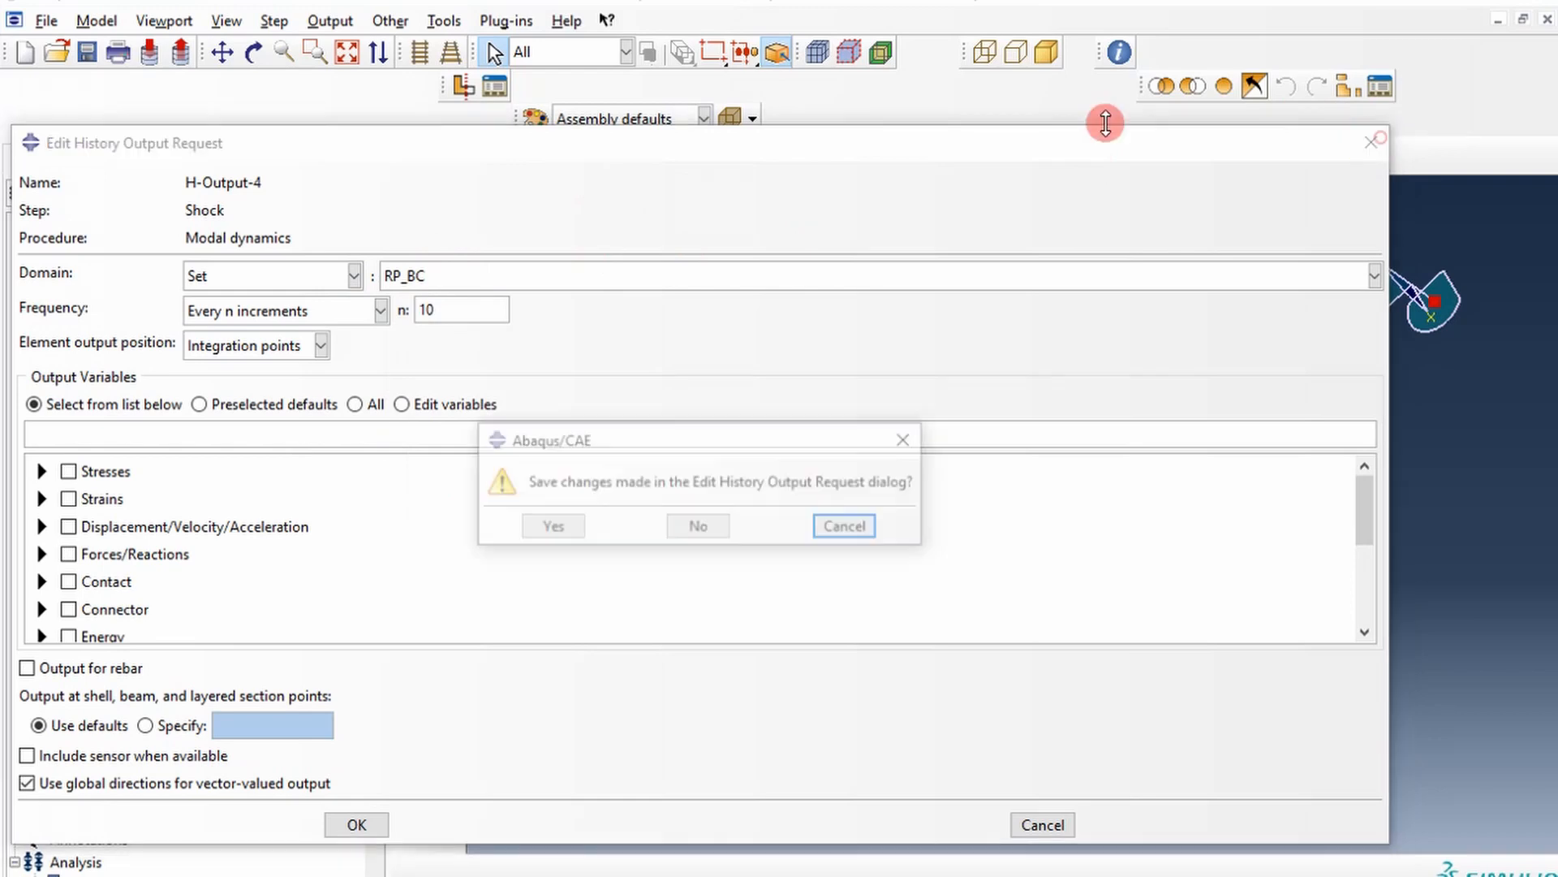
click(698, 525)
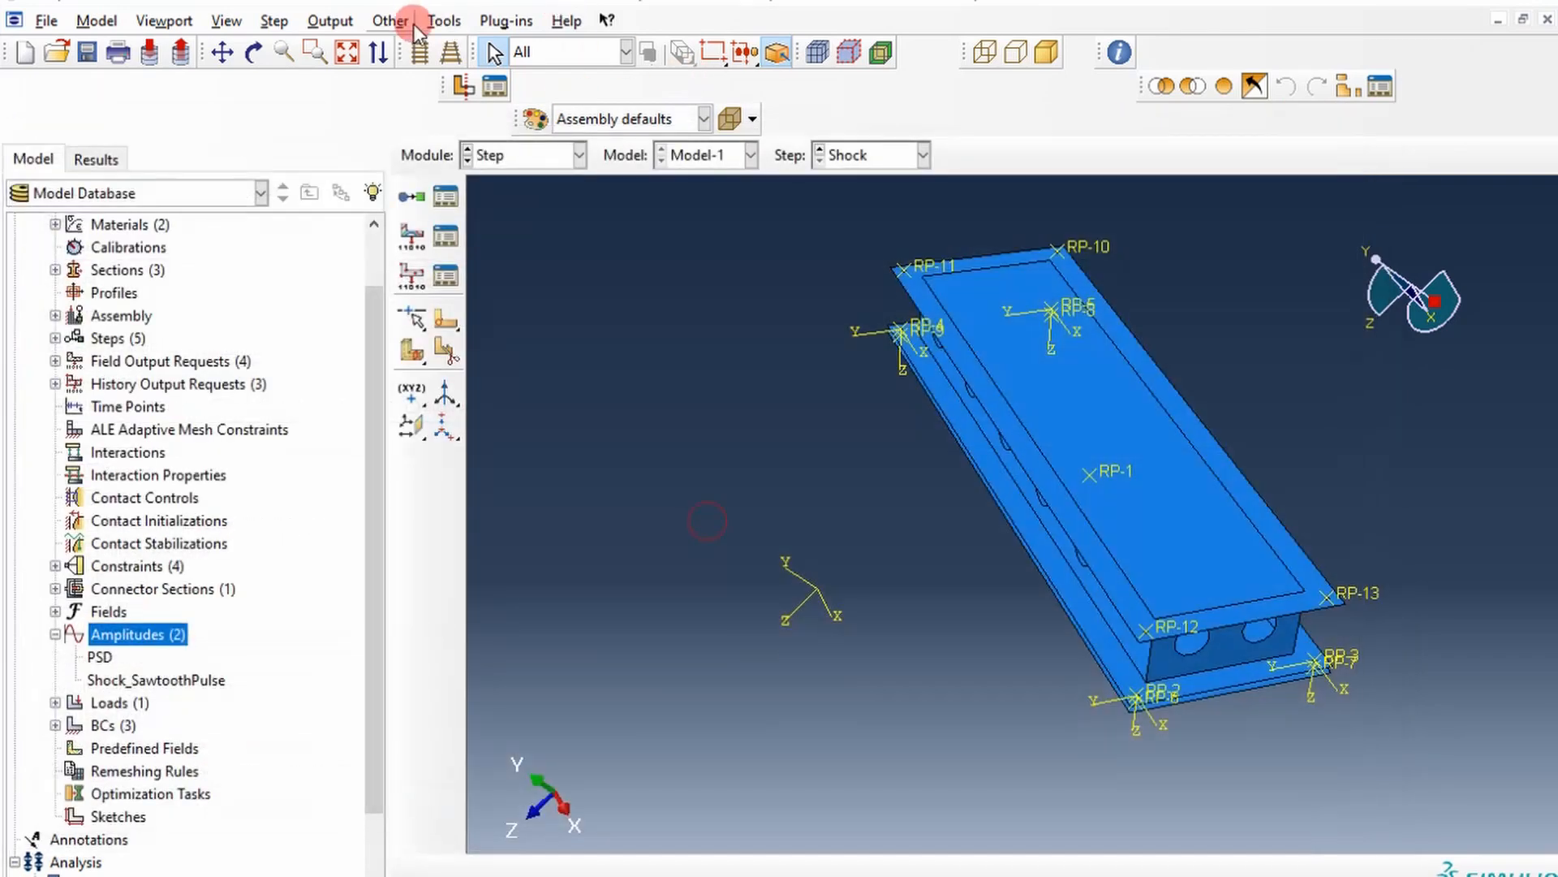
Inspect the RP_BC set's reference points and review the gravity load.
click(444, 19)
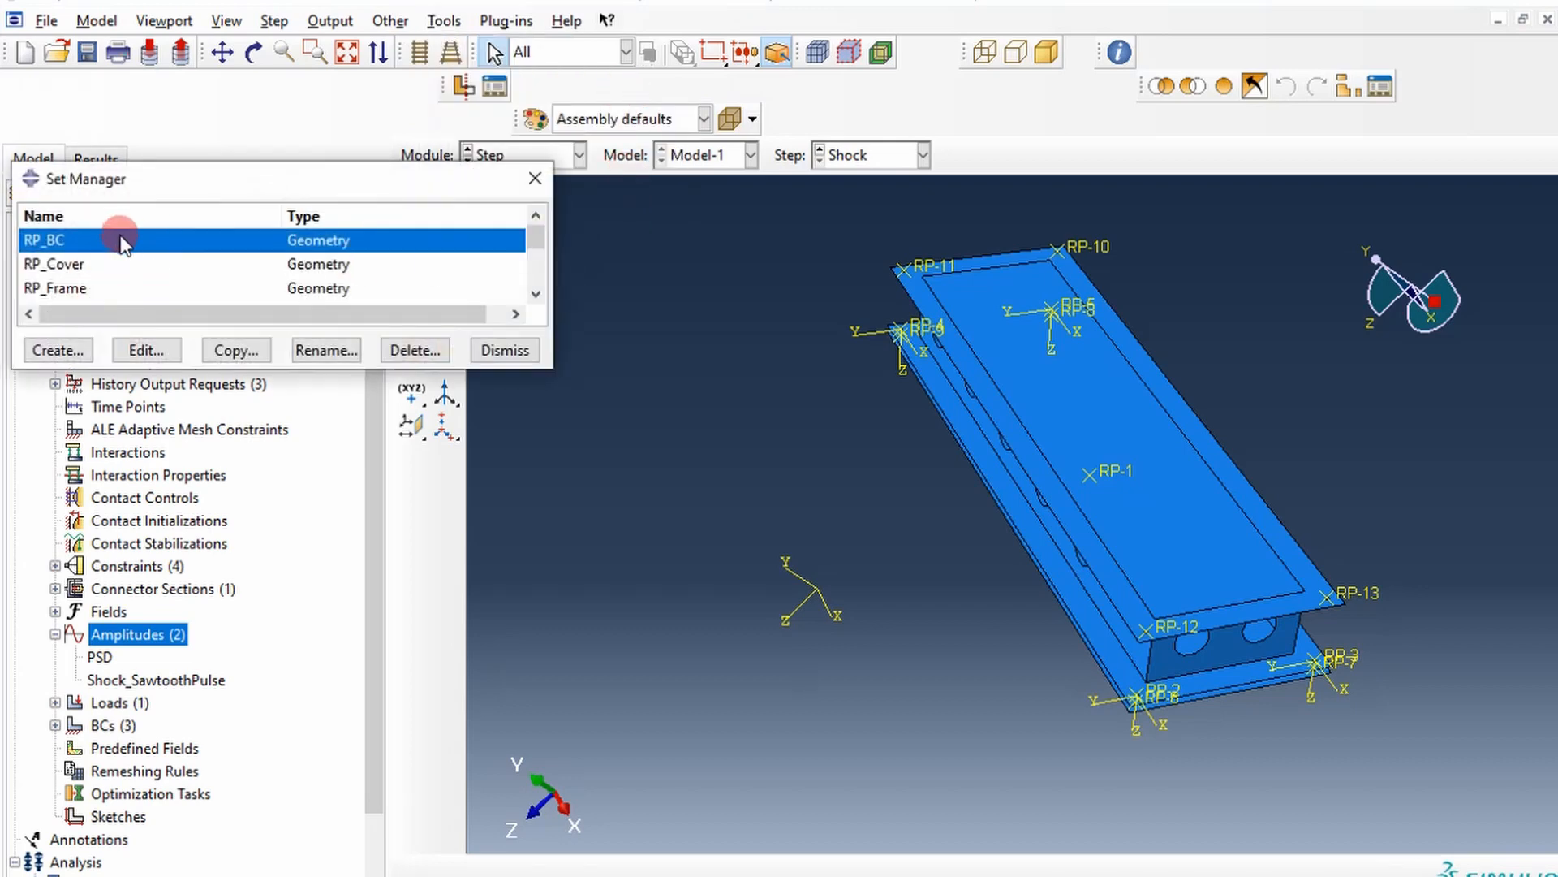
click(146, 350)
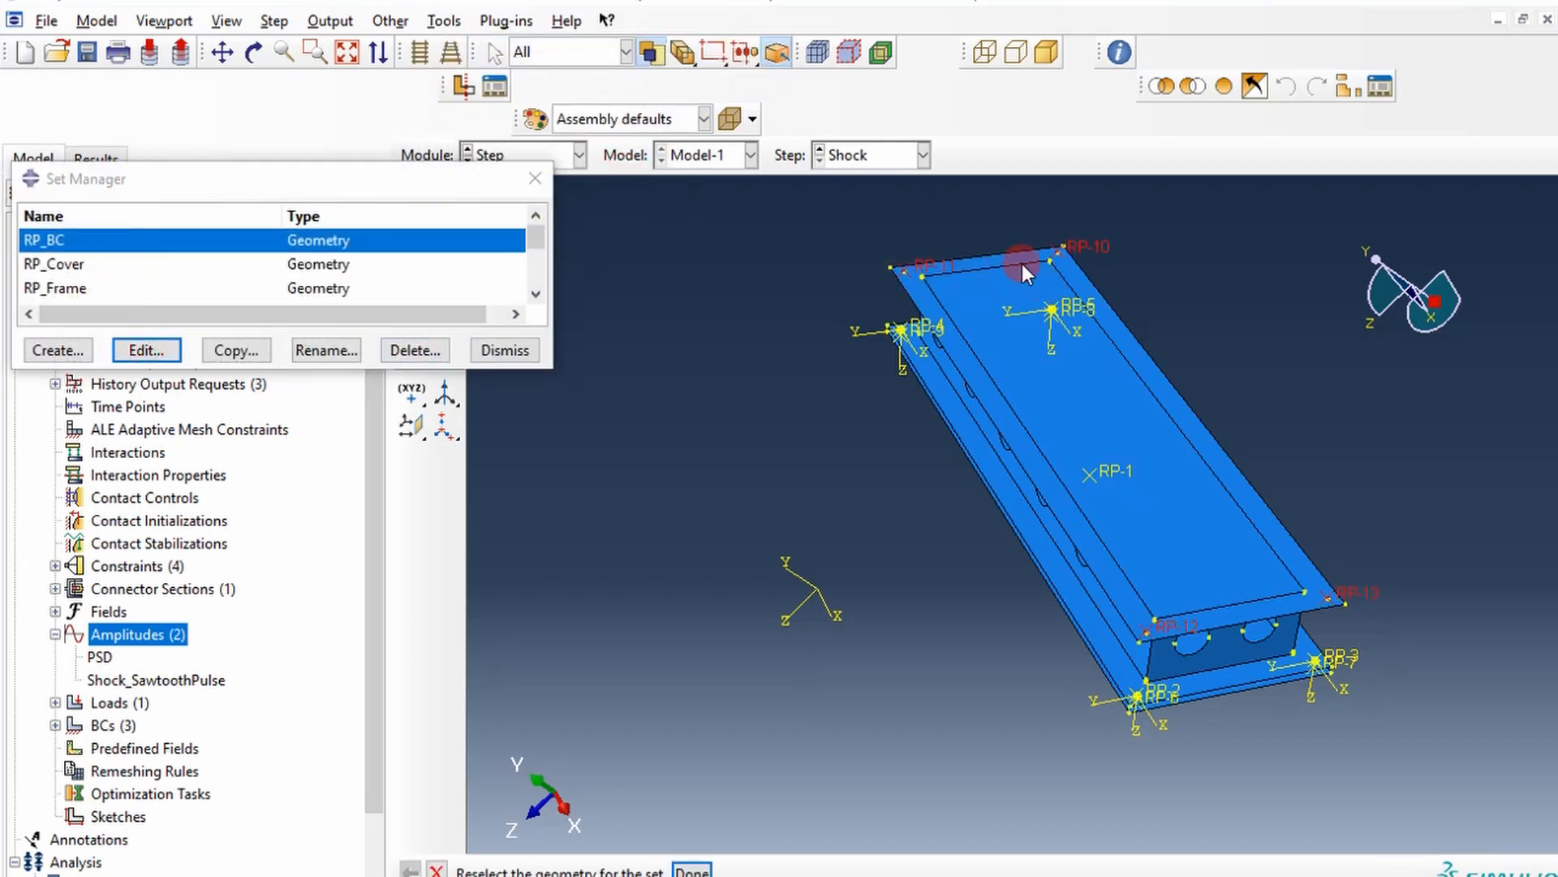
click(501, 349)
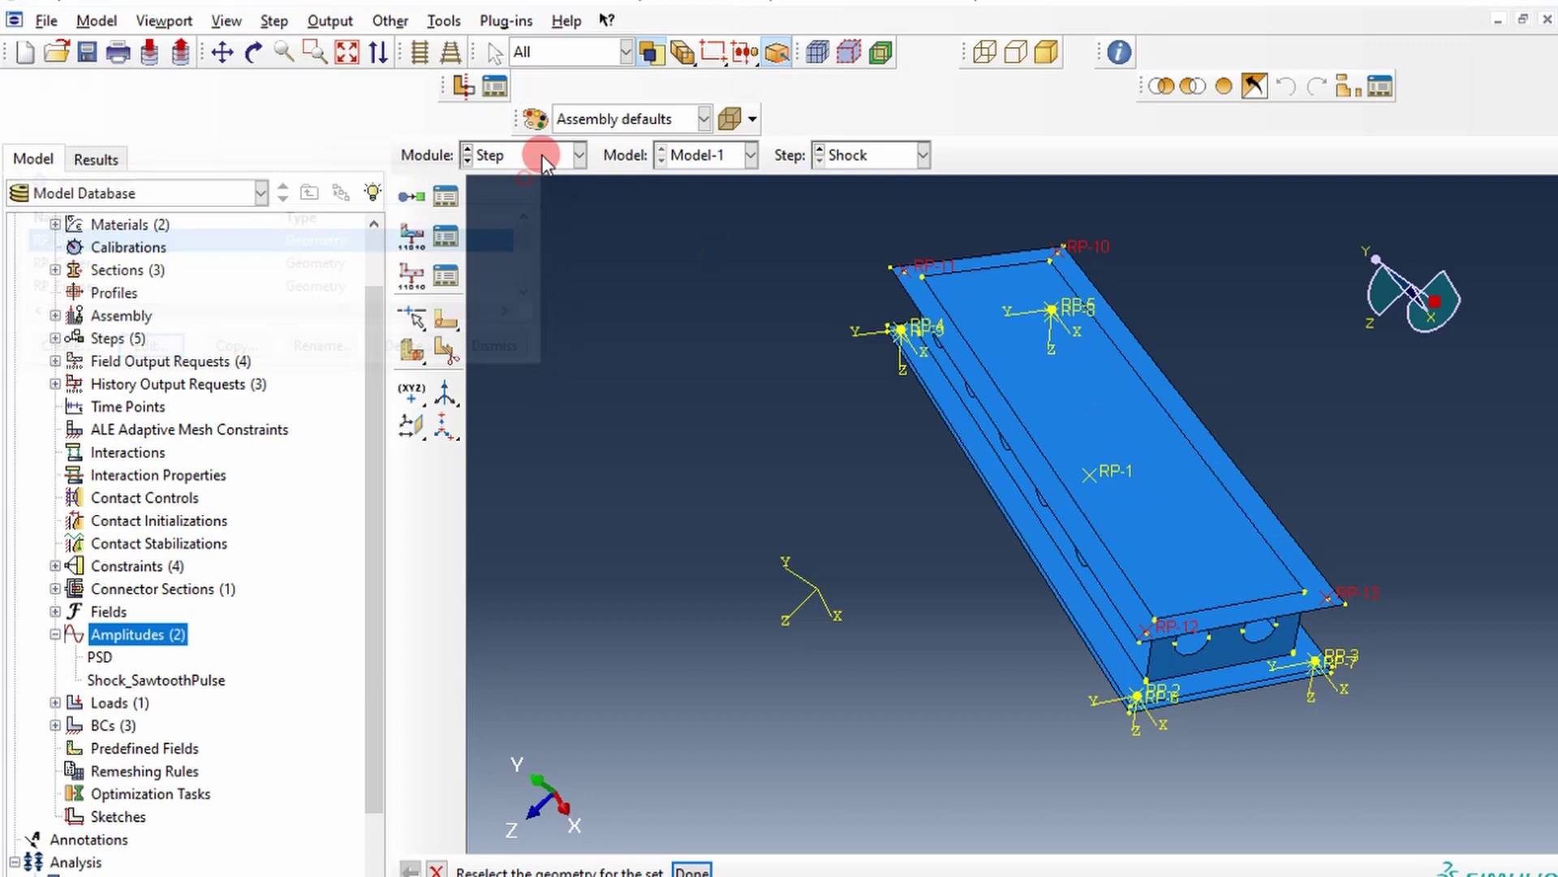
click(543, 155)
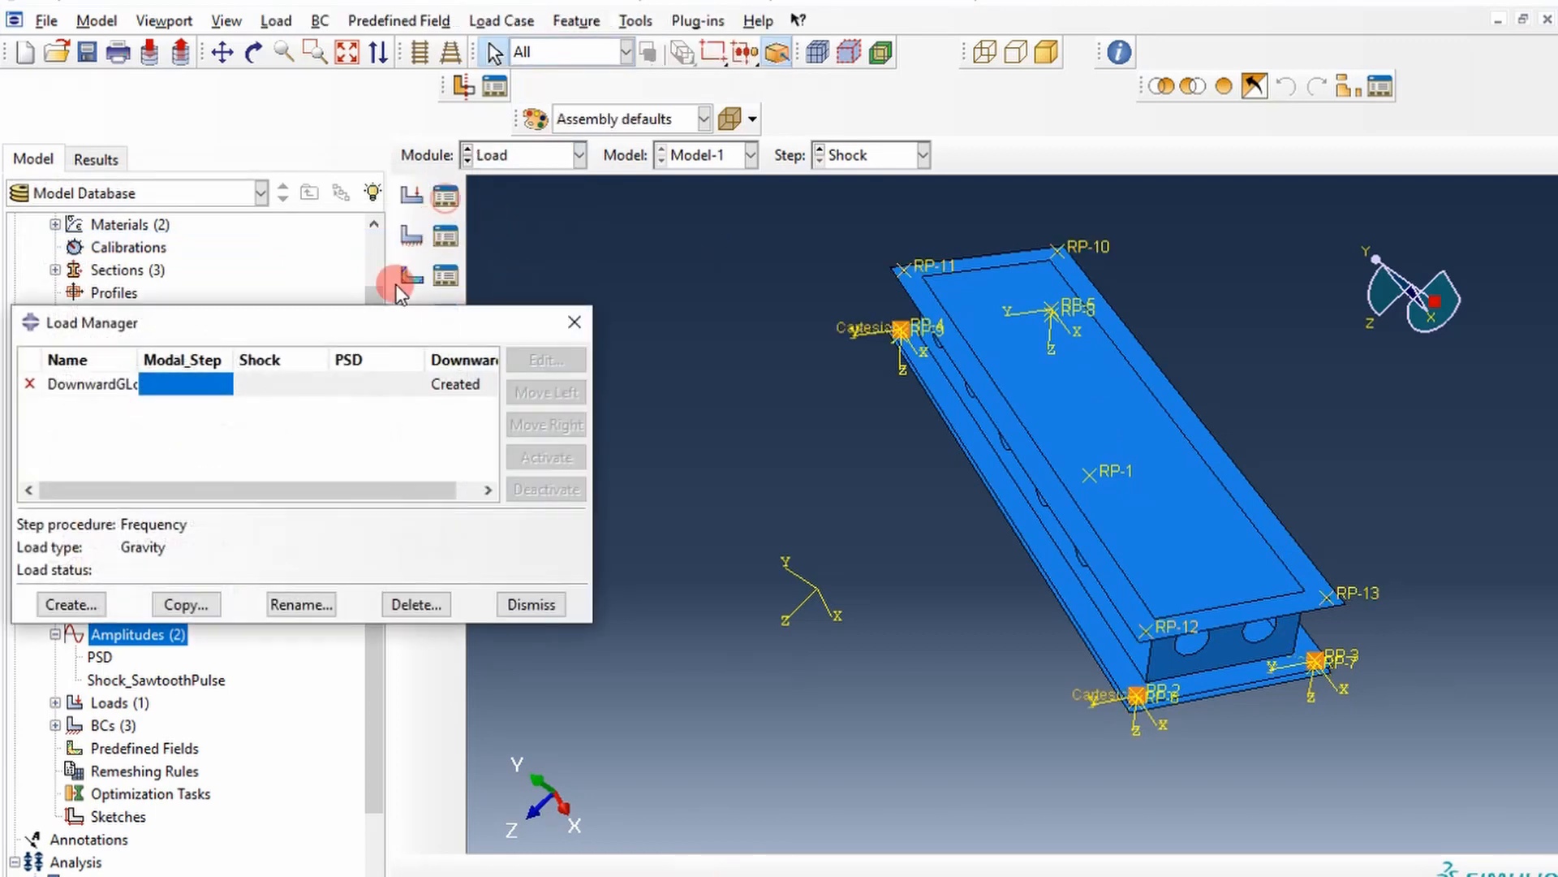
click(530, 603)
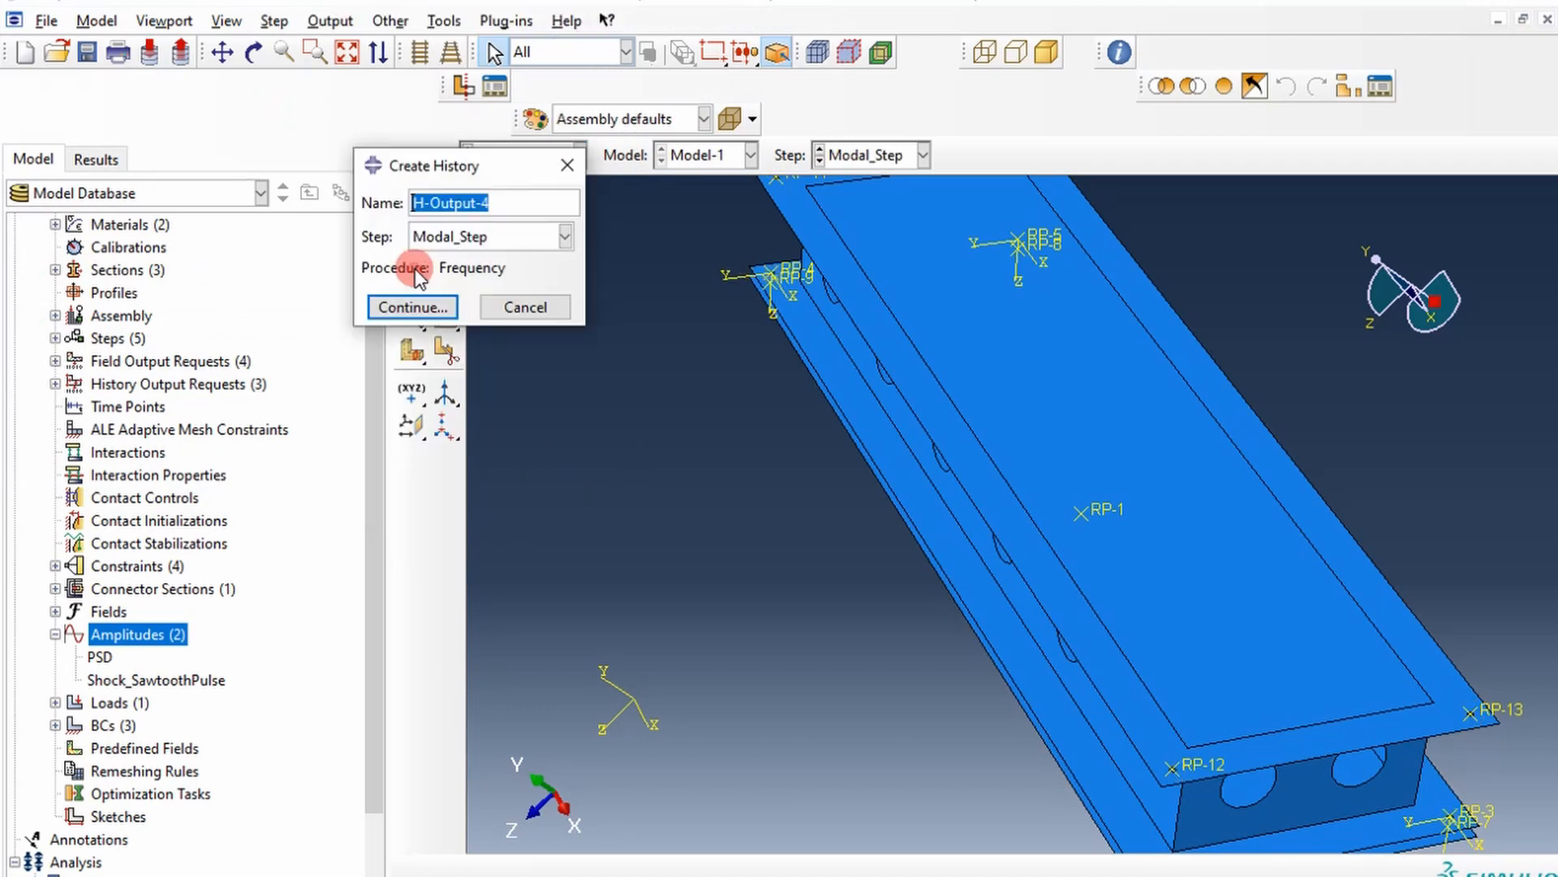
Set H-Output-4 to the Shock step with its domain limited to set RP_BC.
click(563, 236)
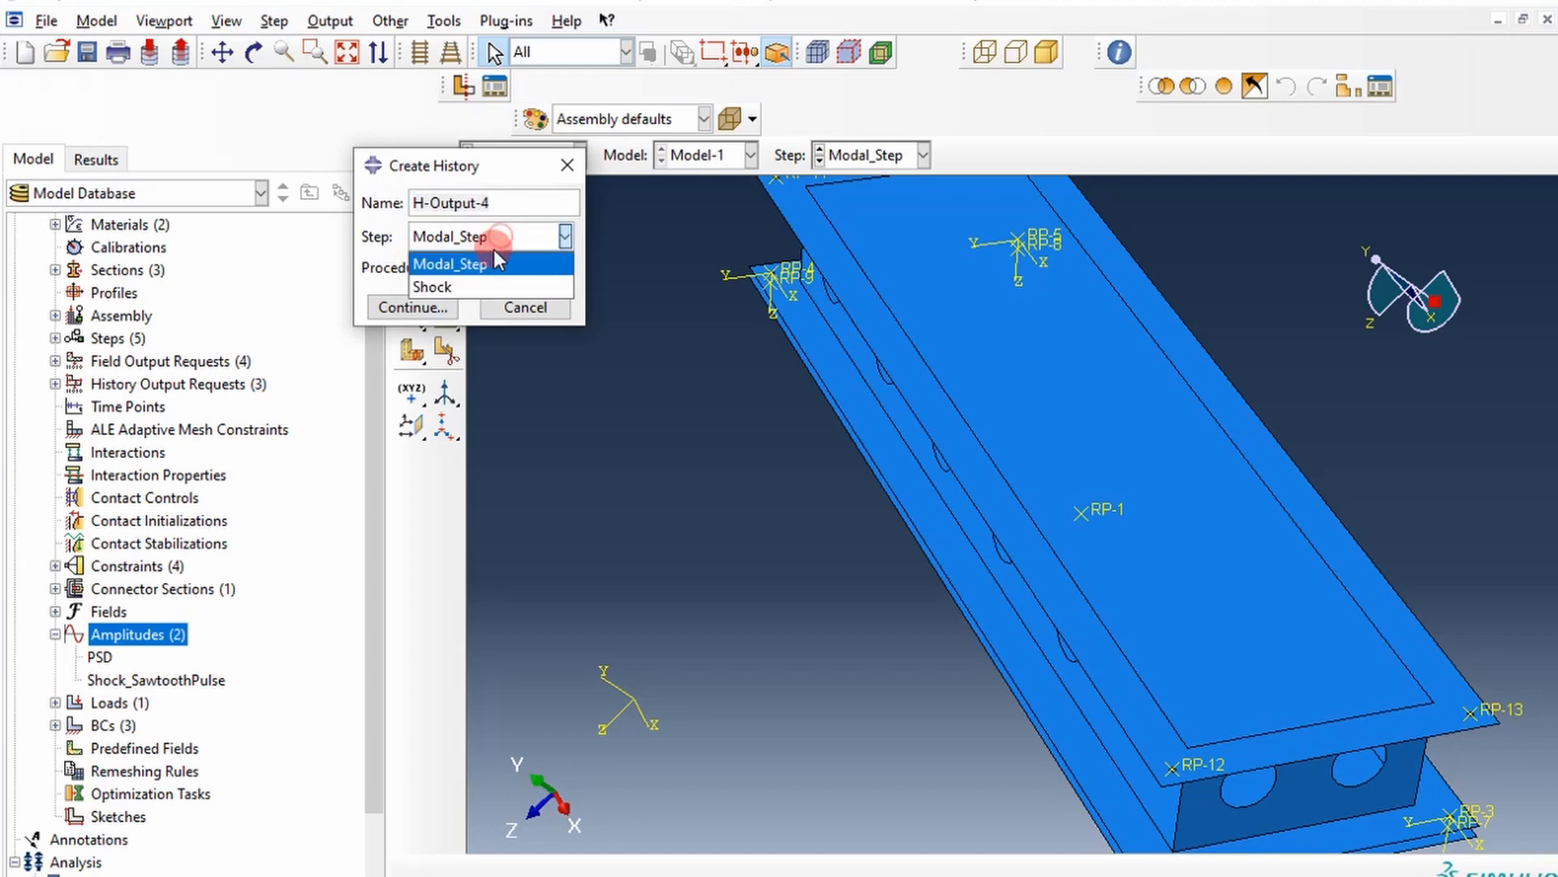
click(411, 307)
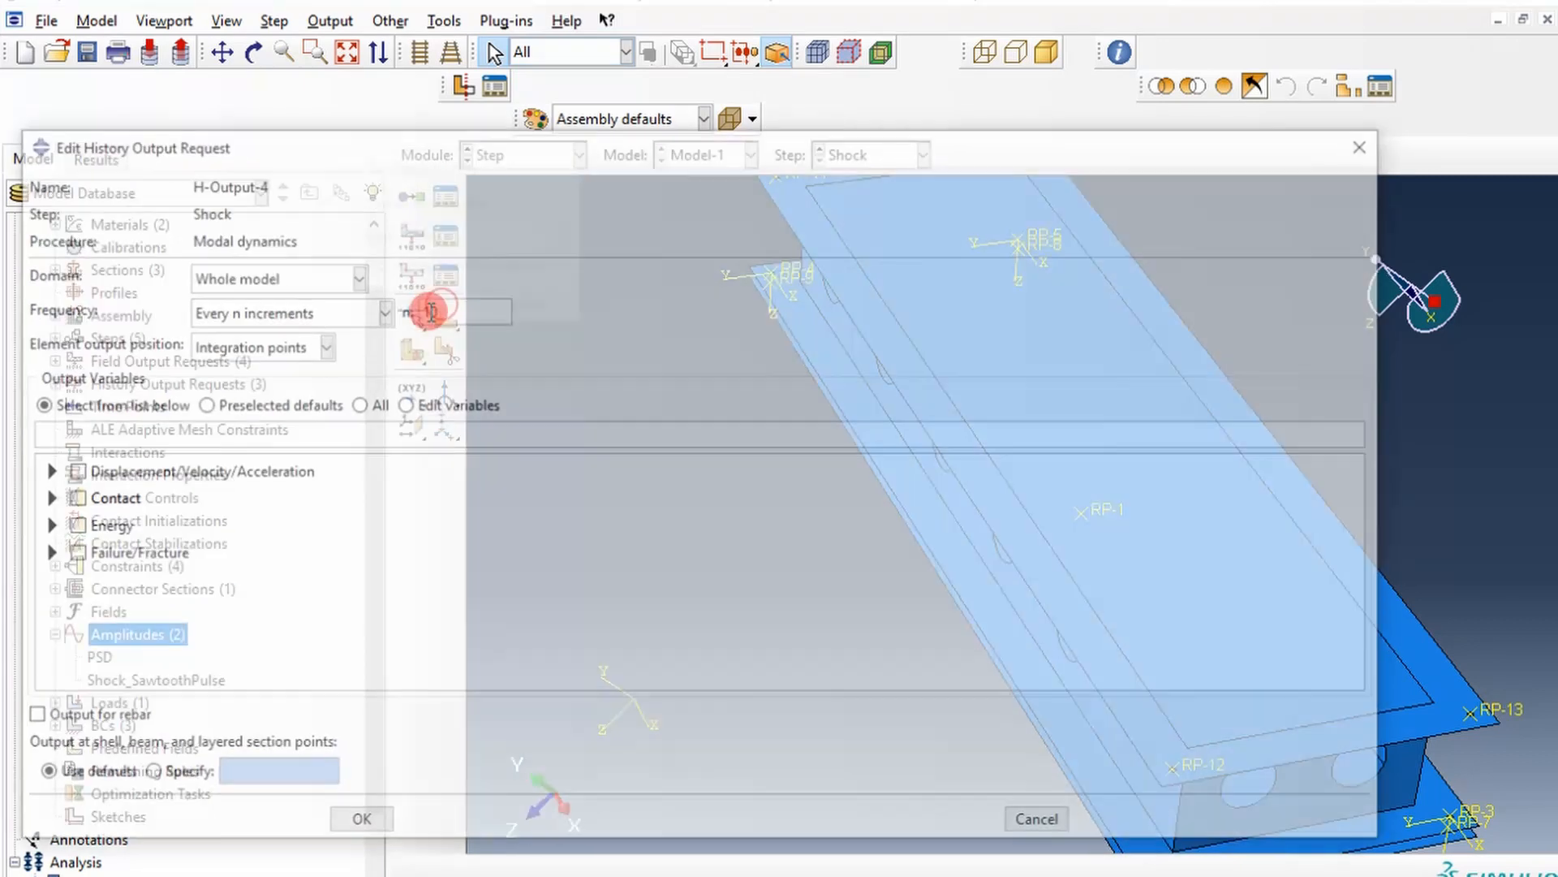
click(354, 276)
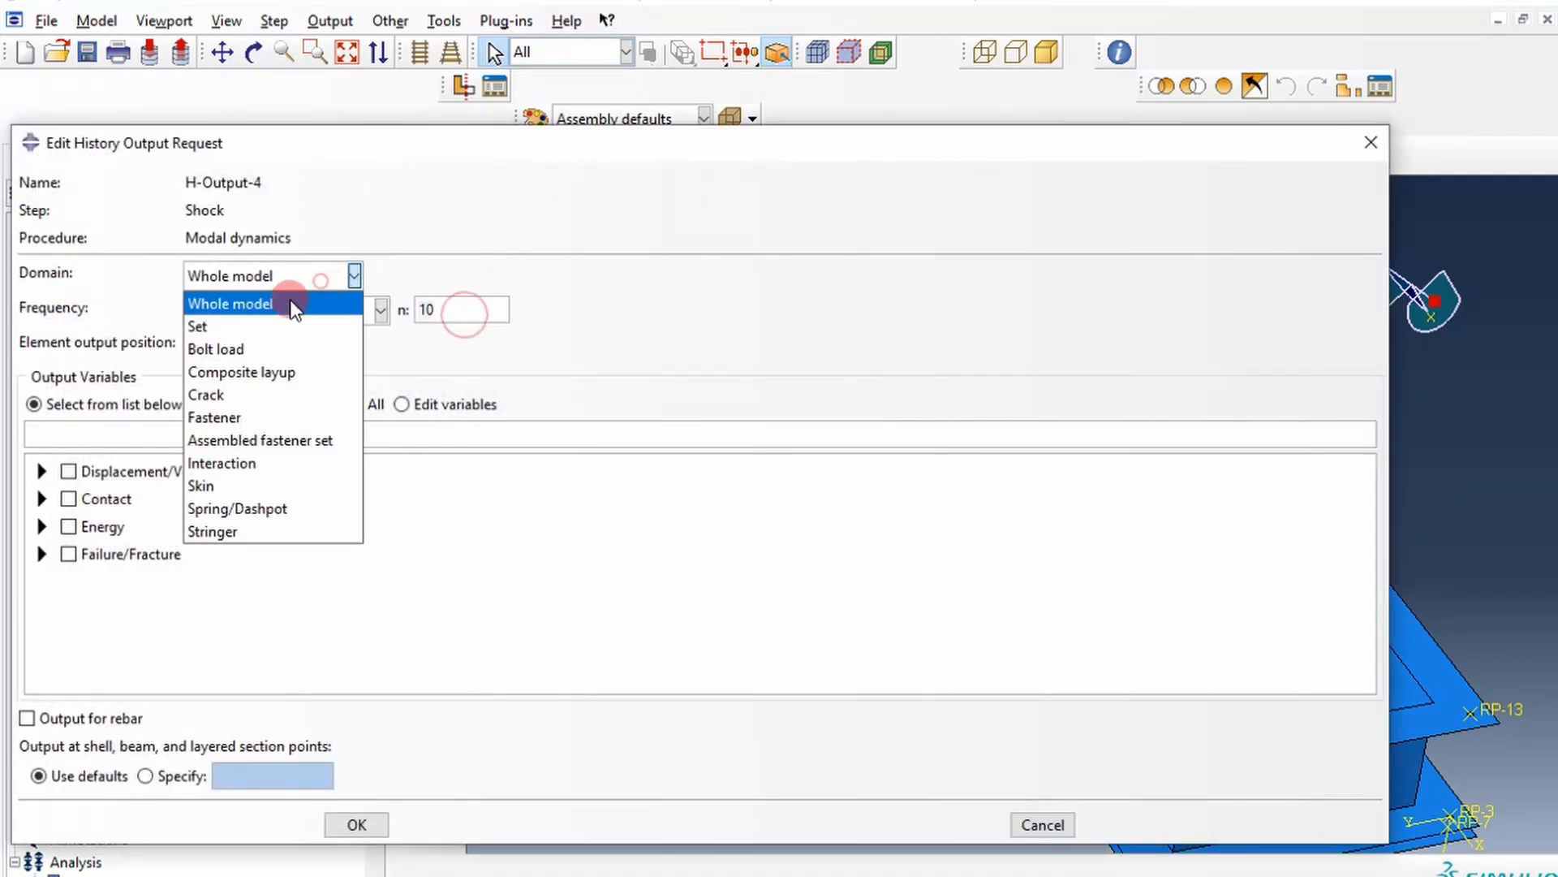
click(197, 327)
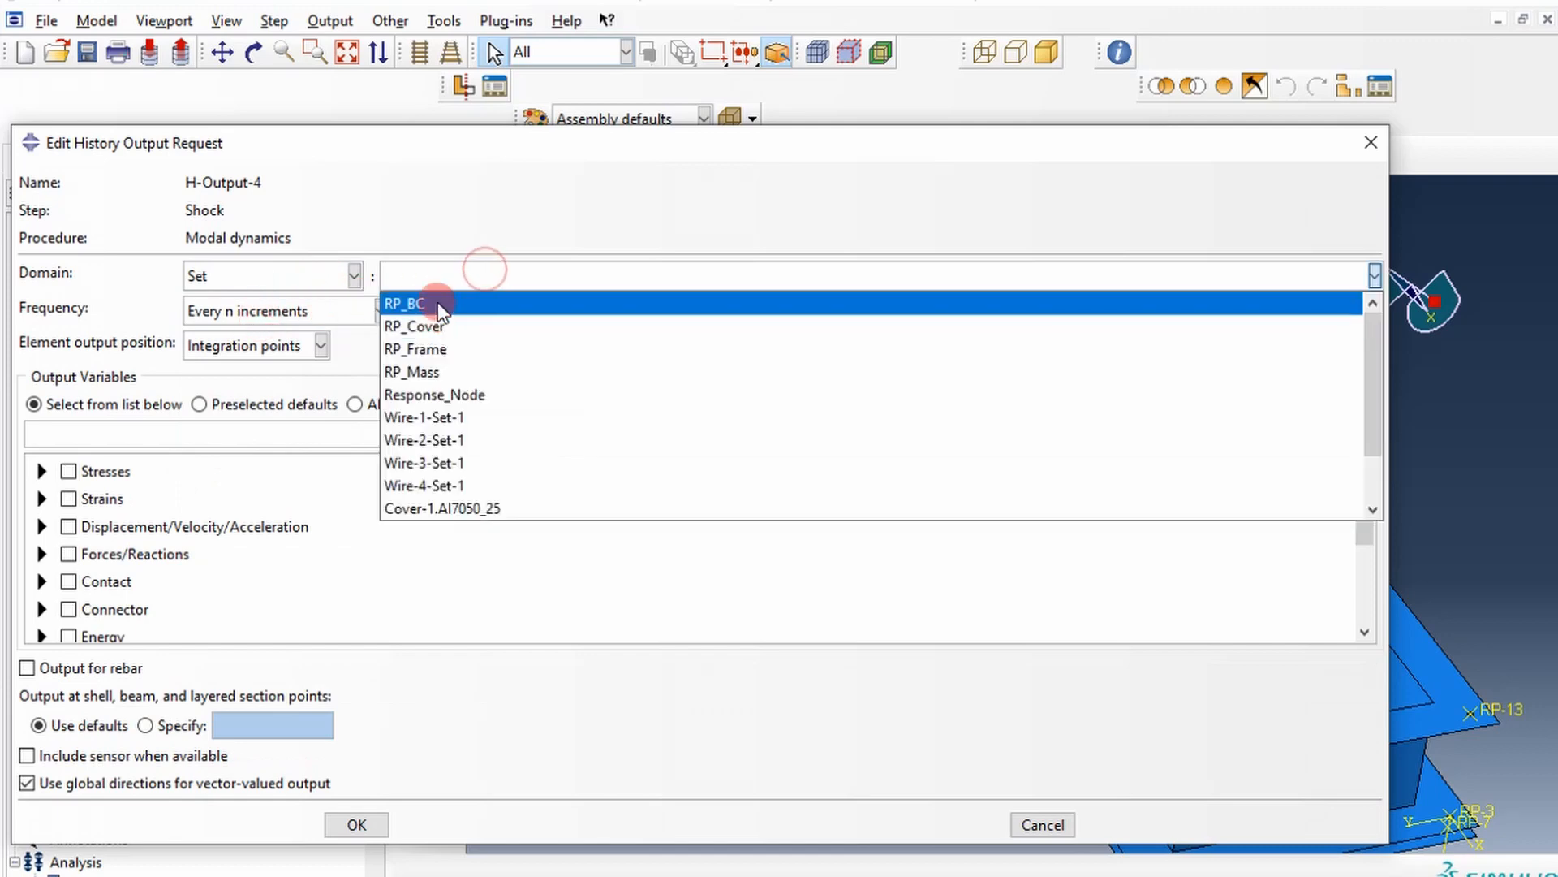
click(406, 303)
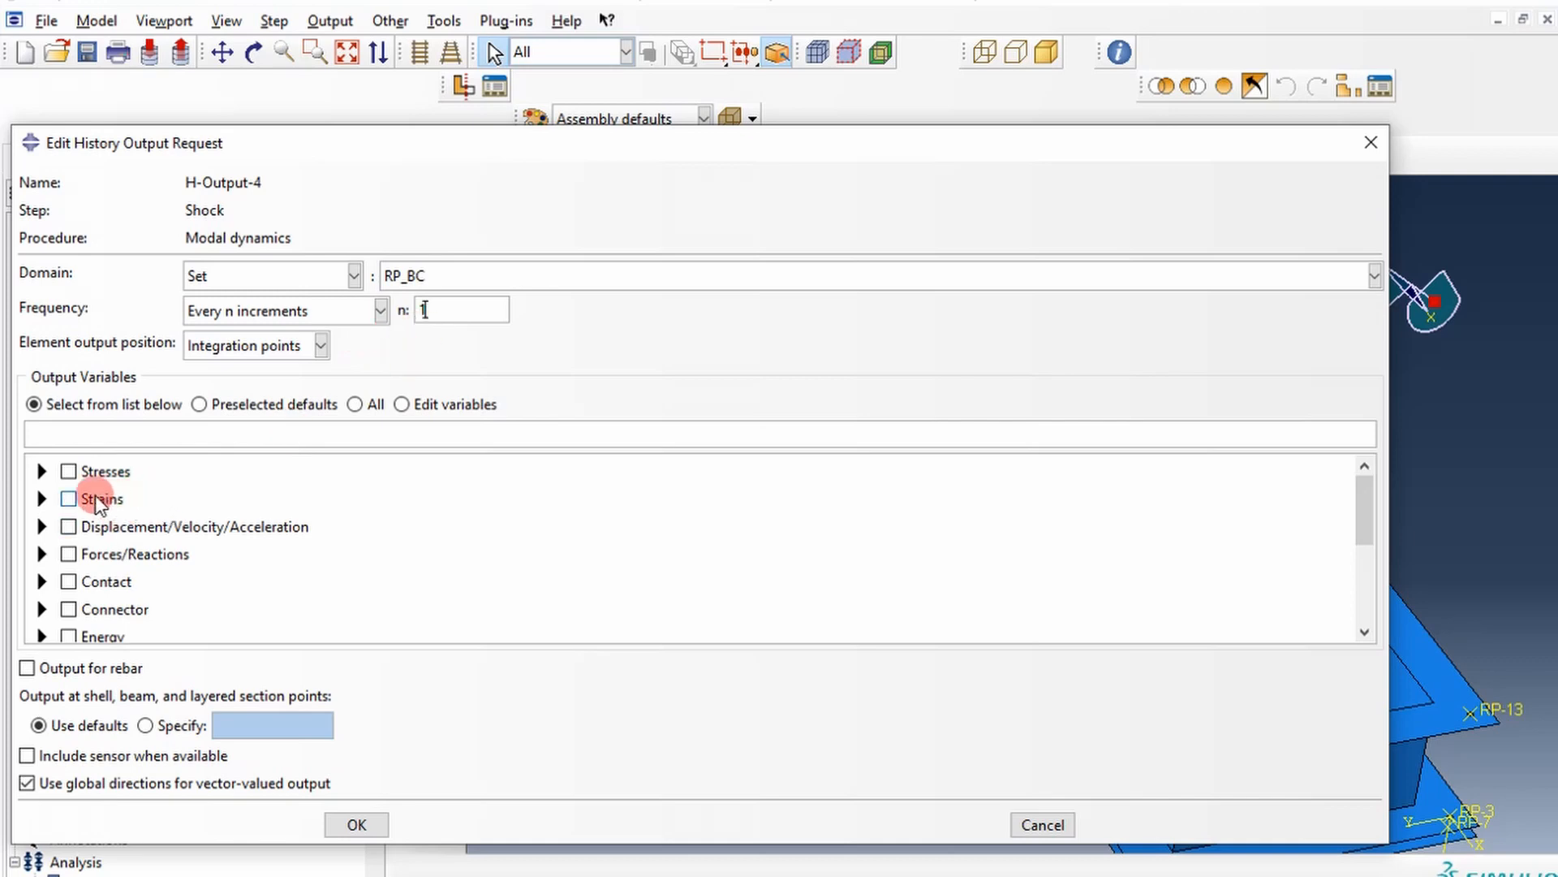
Check total acceleration TA1 under the motion variables and save the request.
click(41, 526)
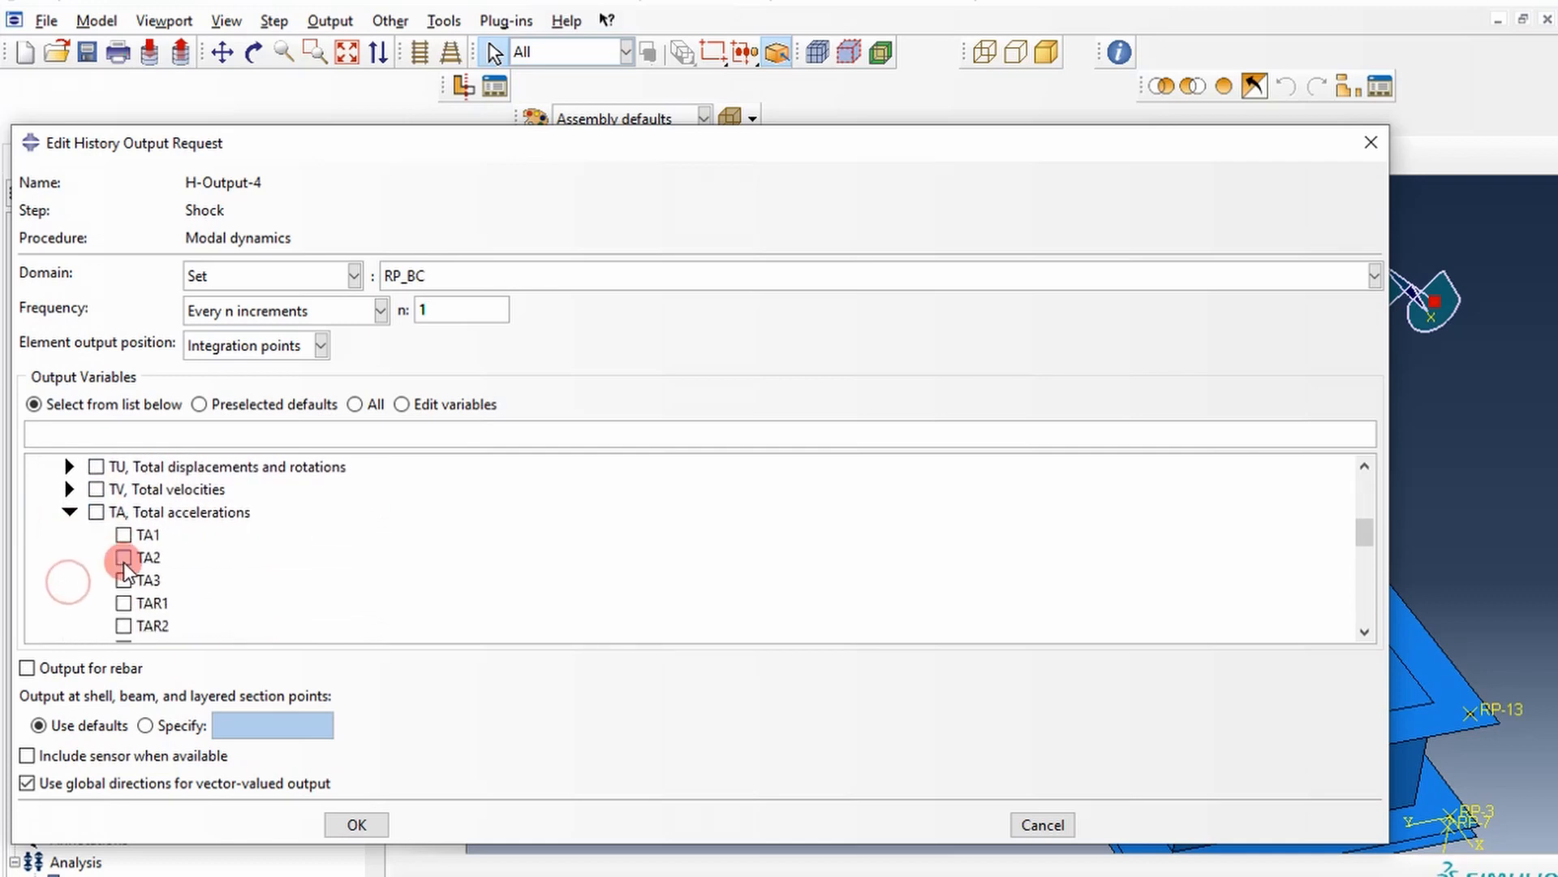
click(123, 535)
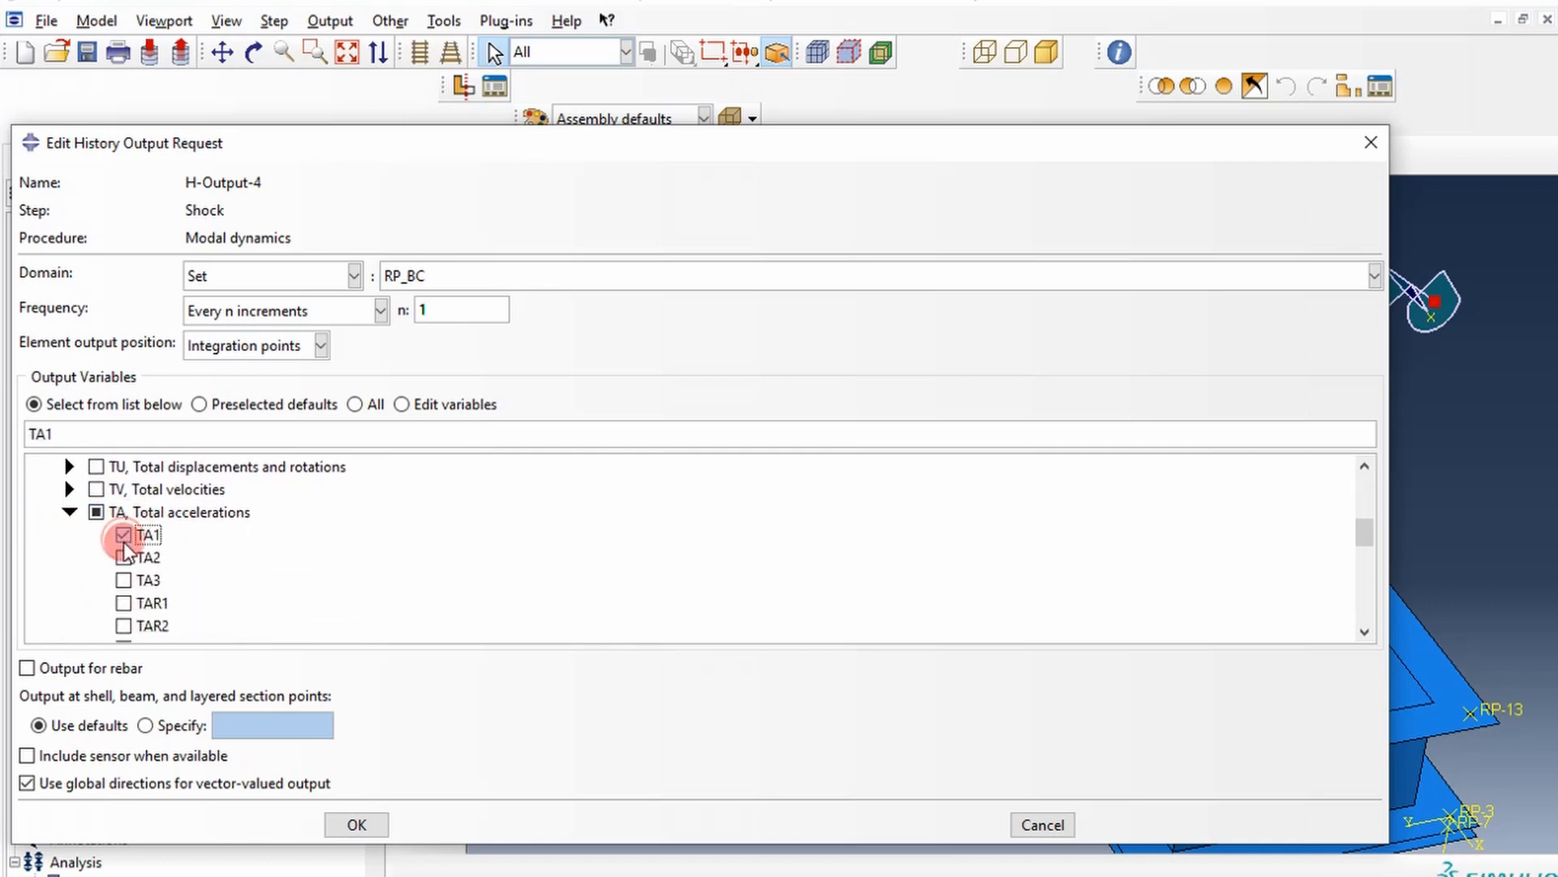
click(125, 535)
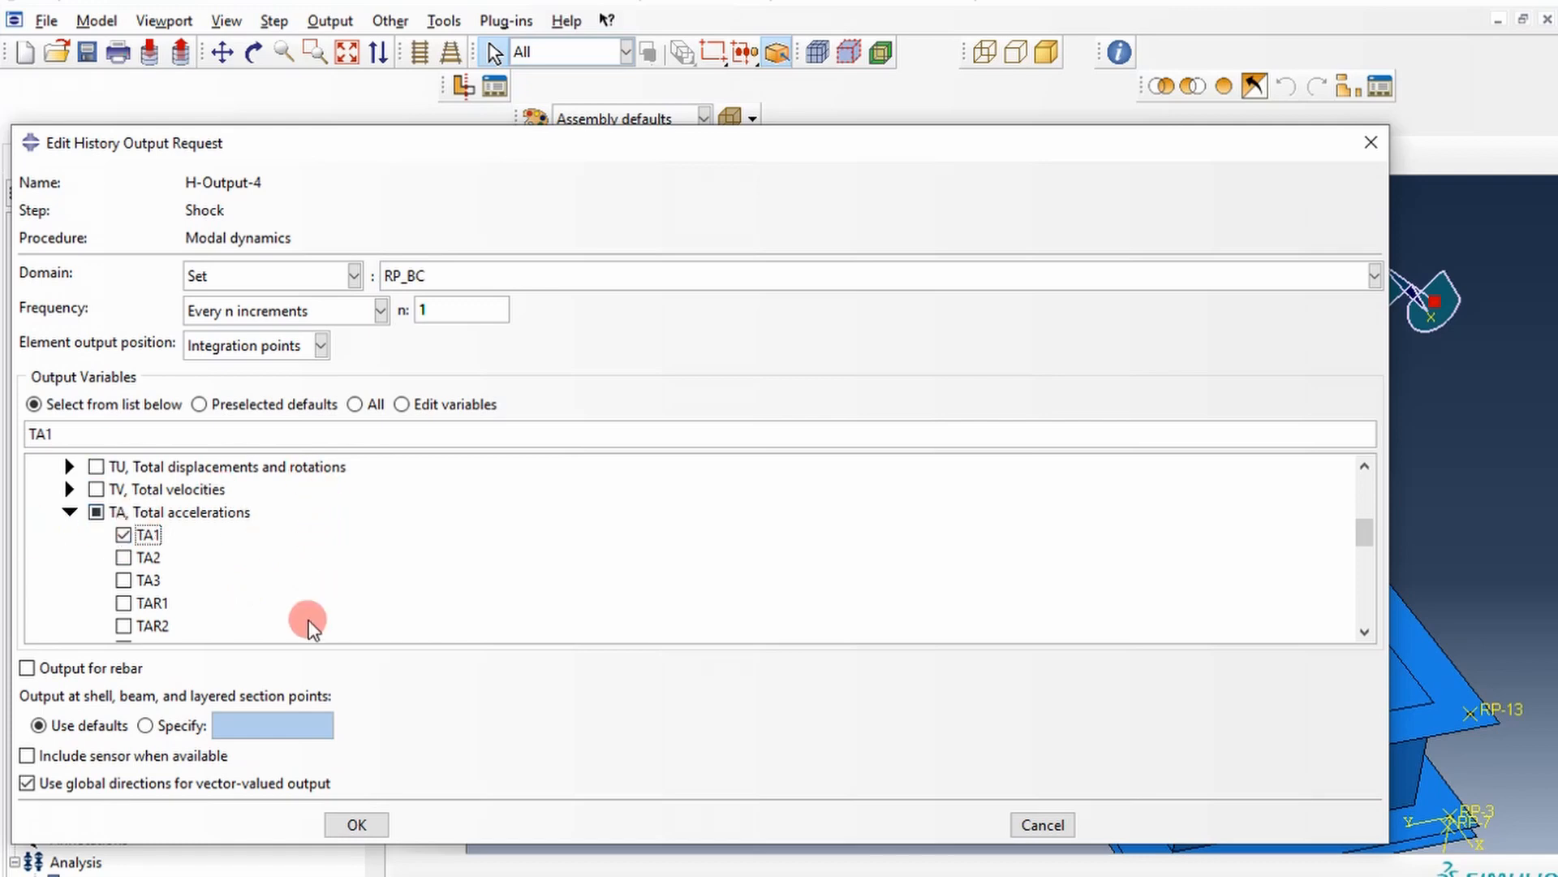
click(355, 824)
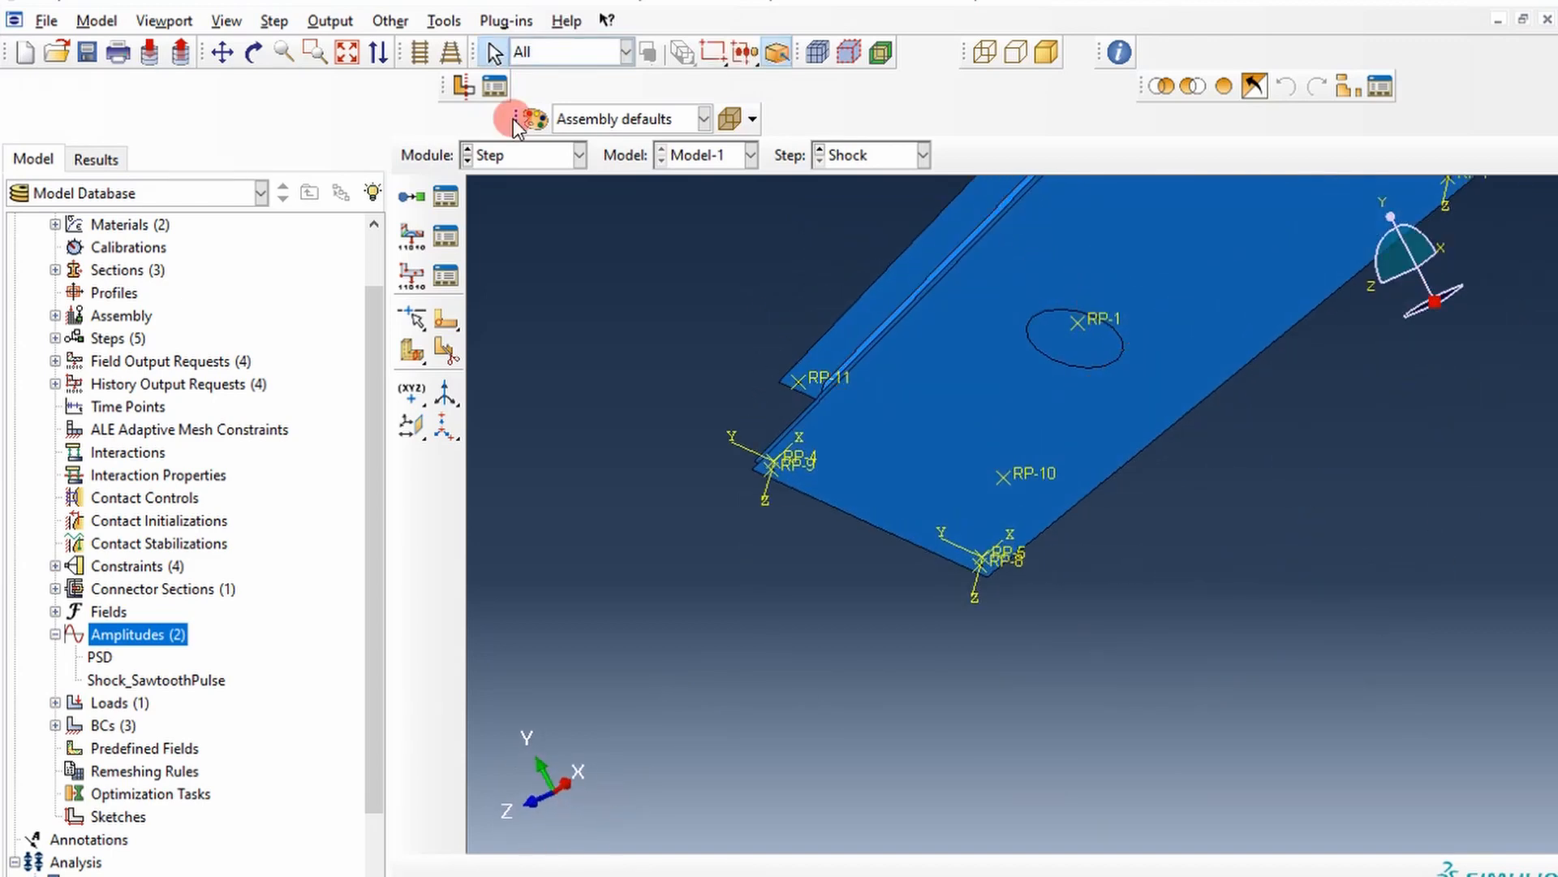
click(446, 19)
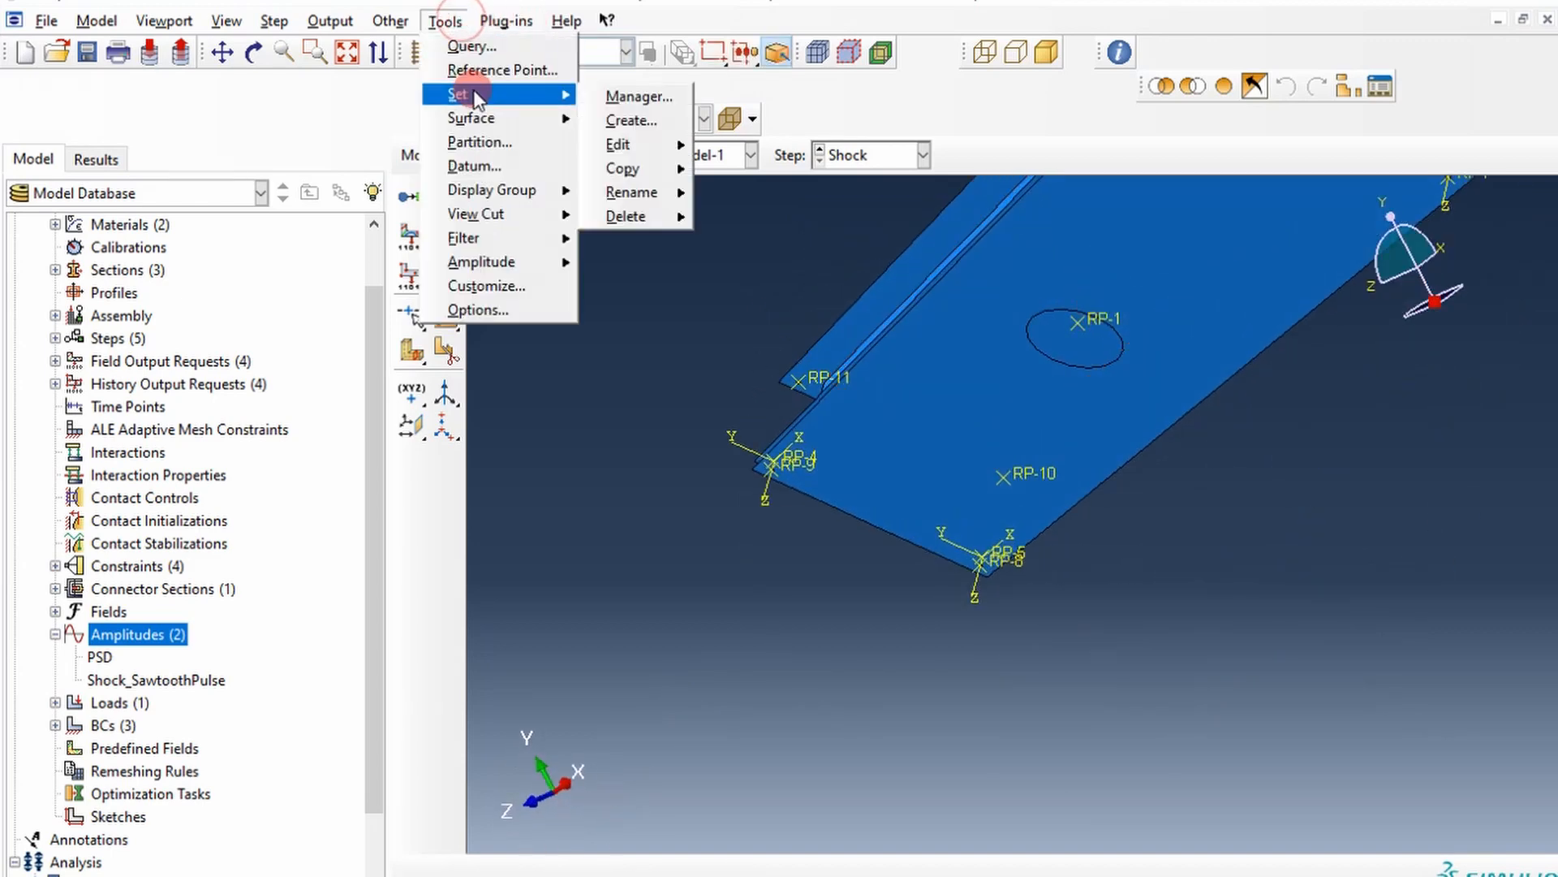
click(640, 96)
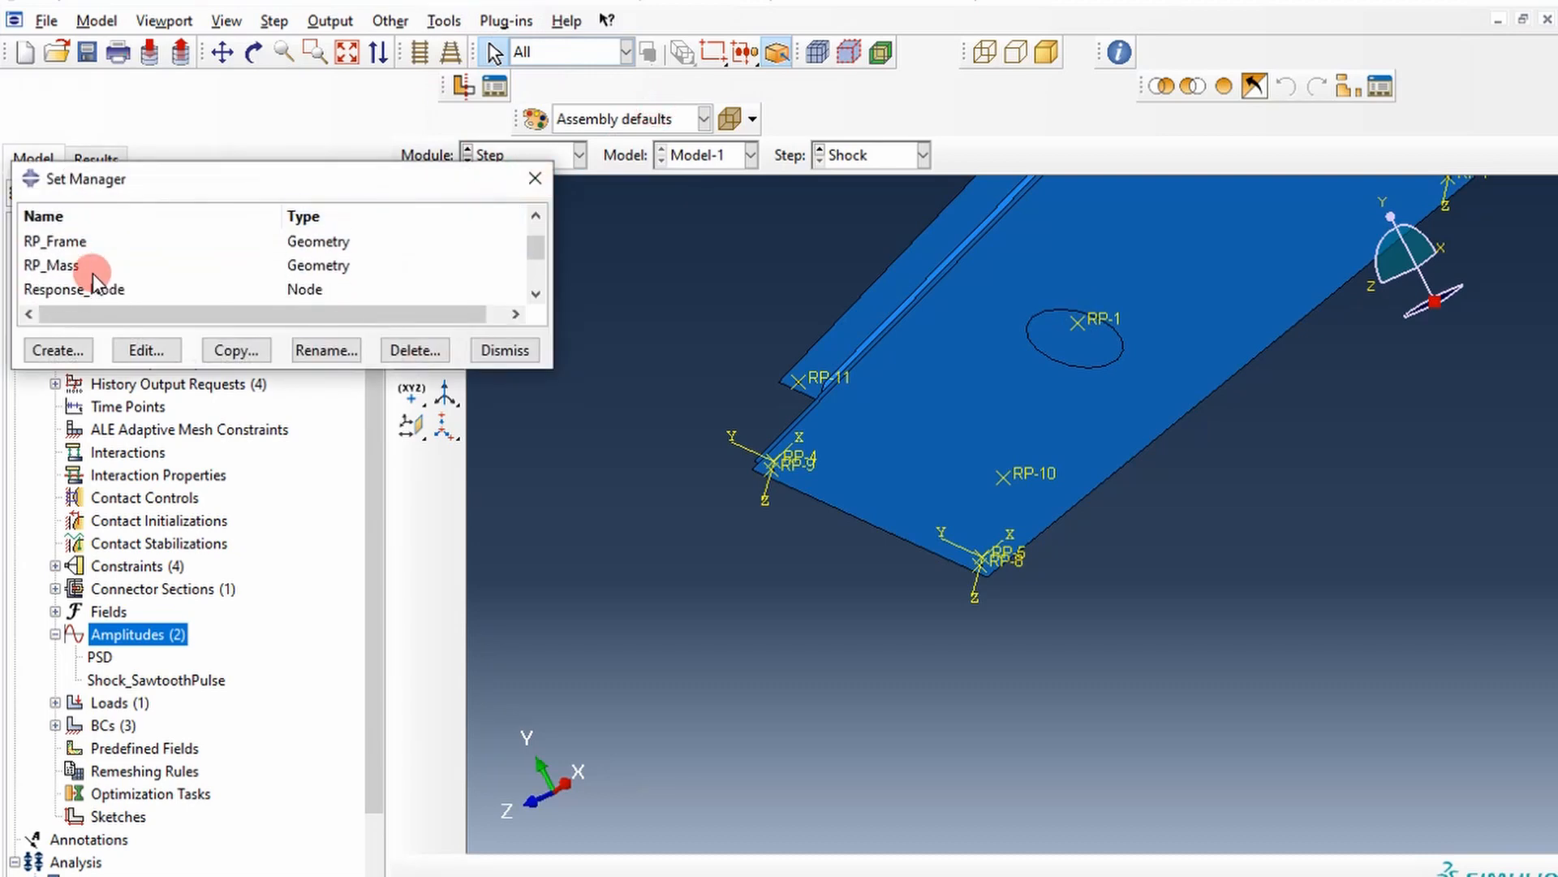
click(146, 349)
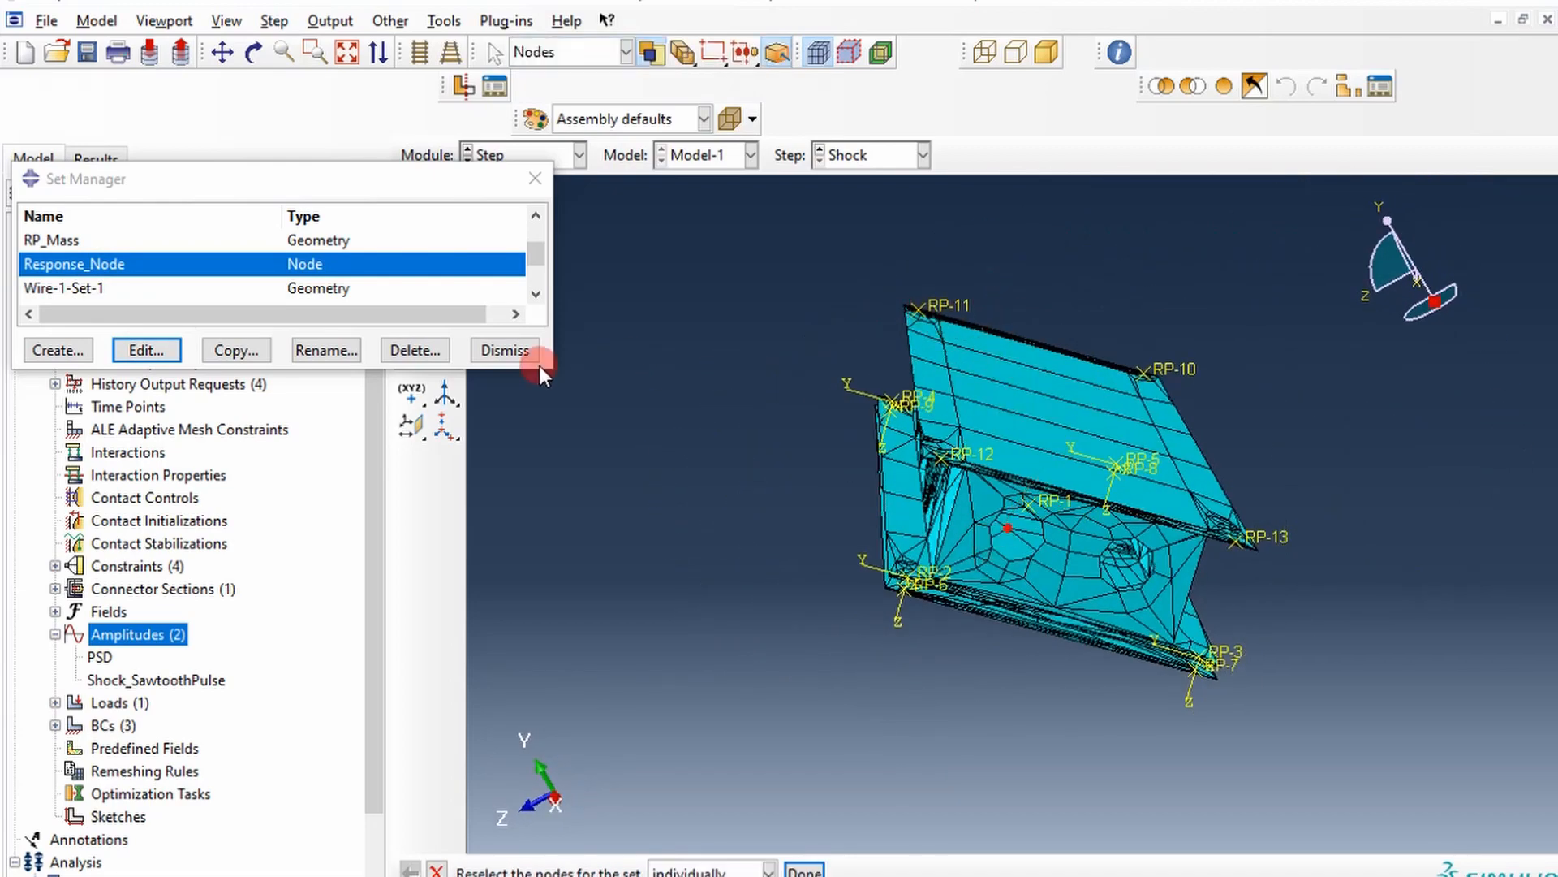
click(504, 350)
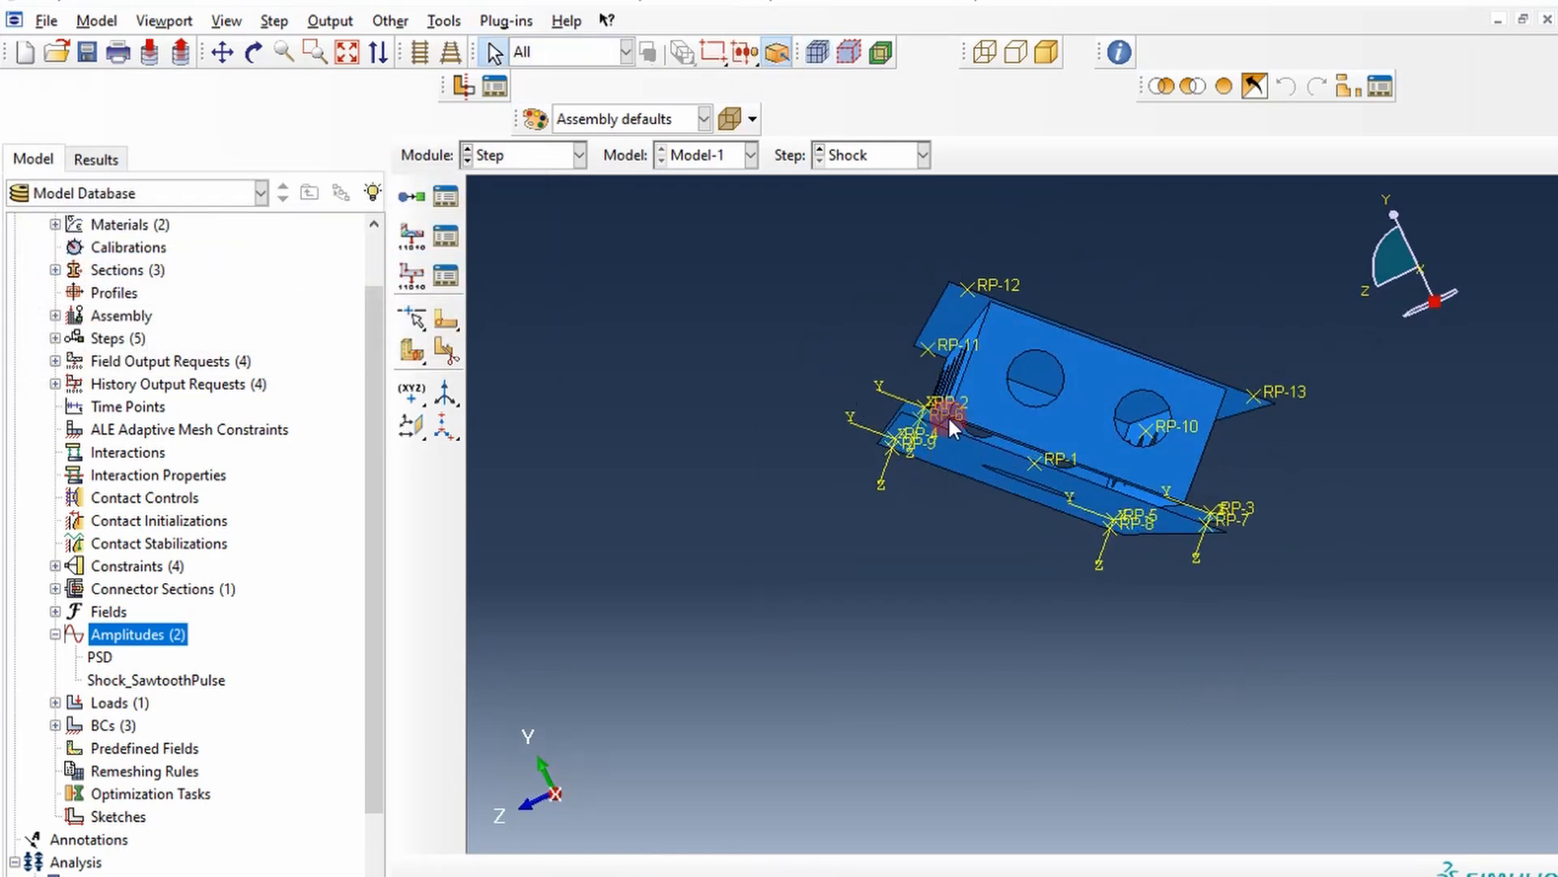
mouse_move(496, 343)
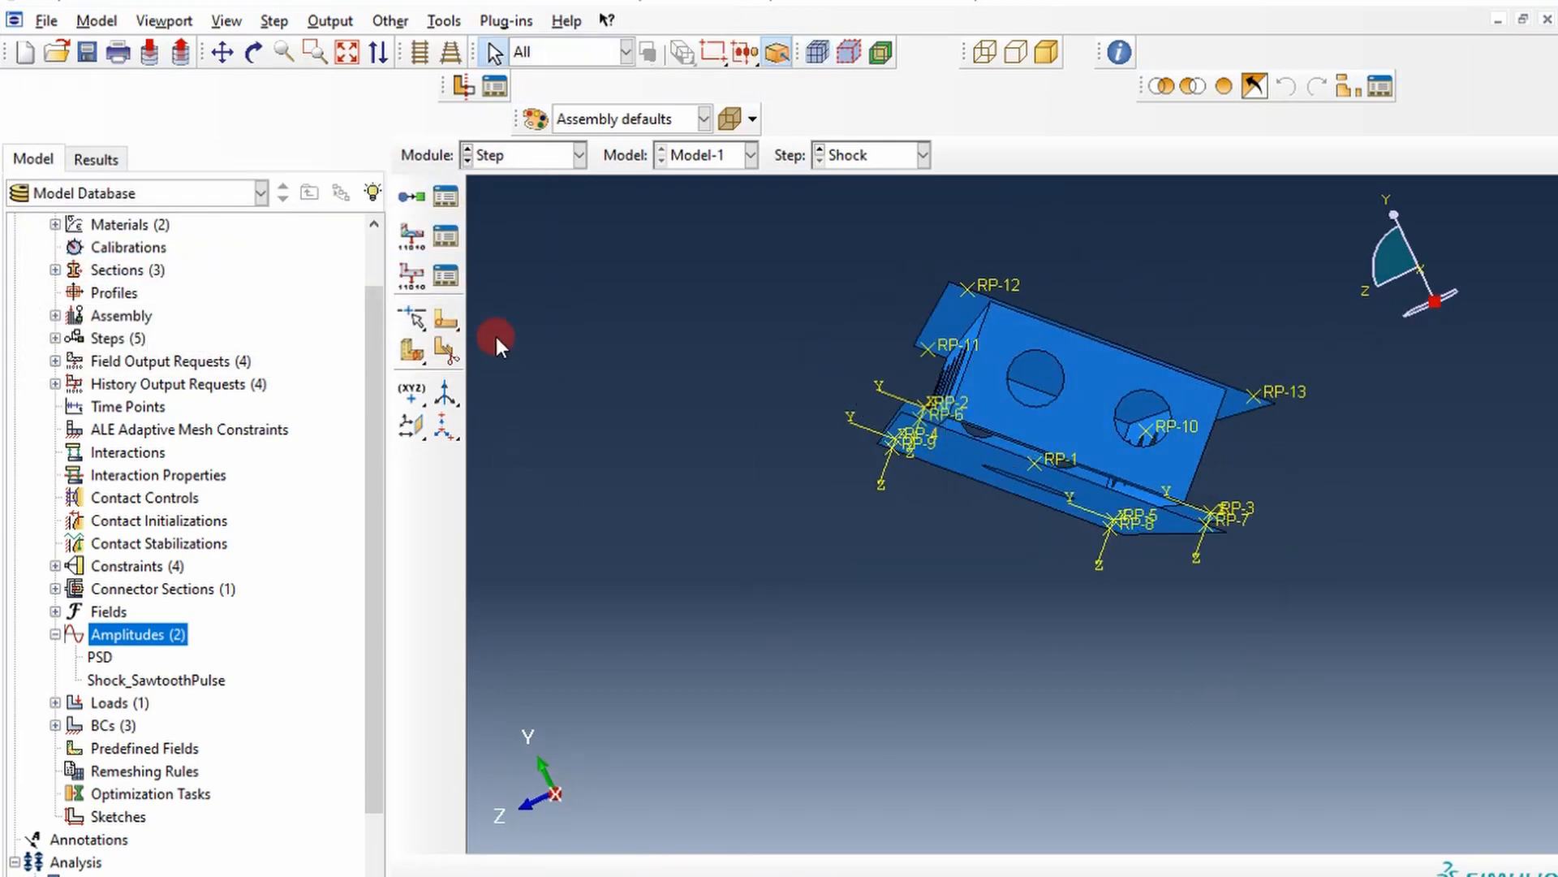
mouse_move(487, 297)
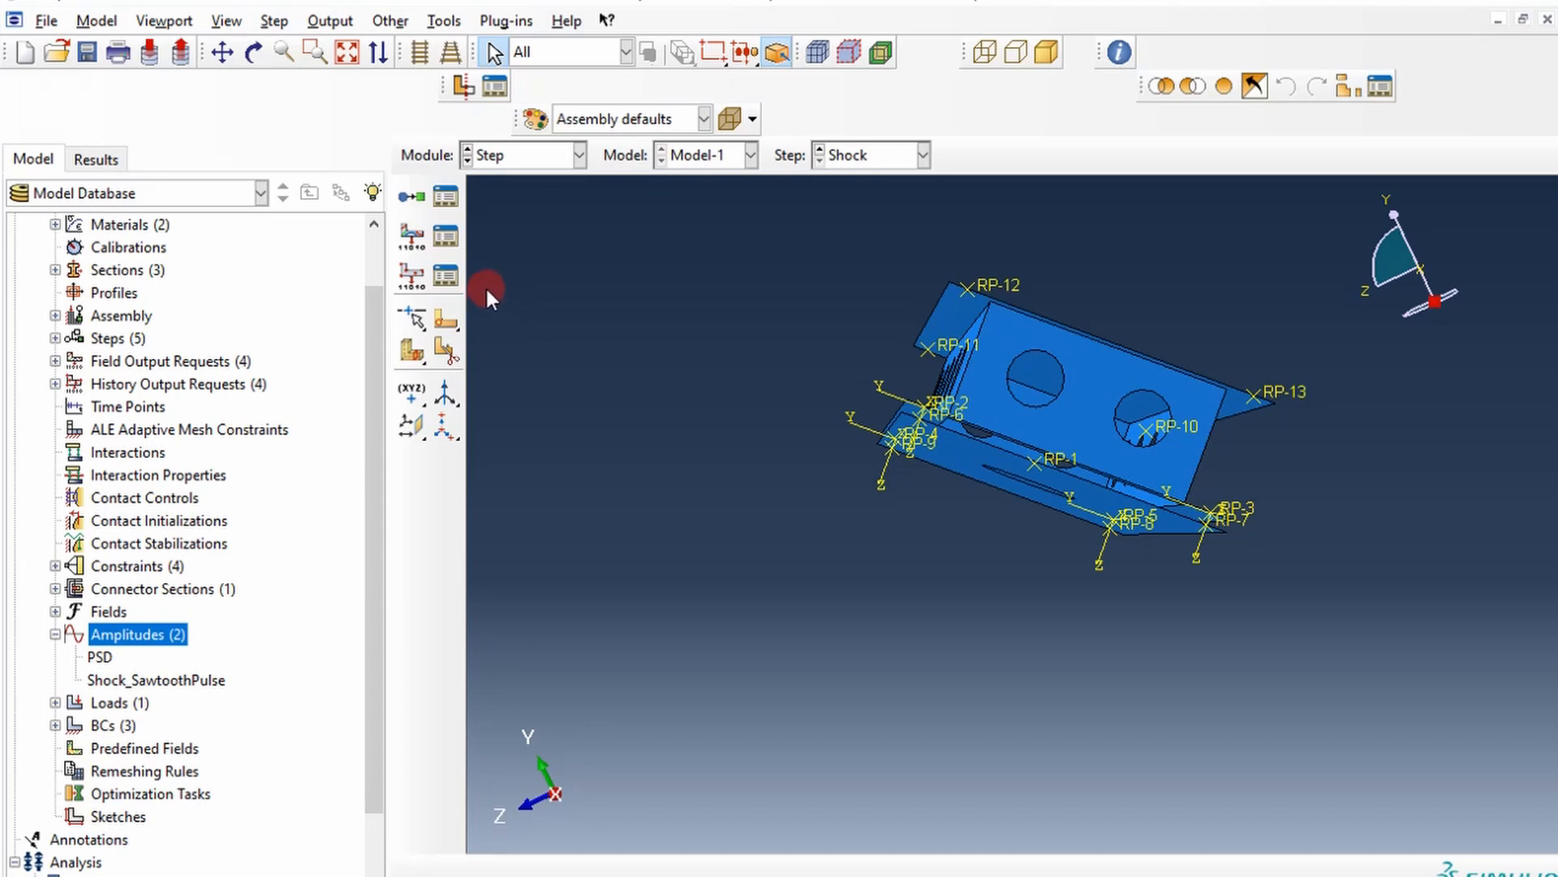
mouse_move(416, 276)
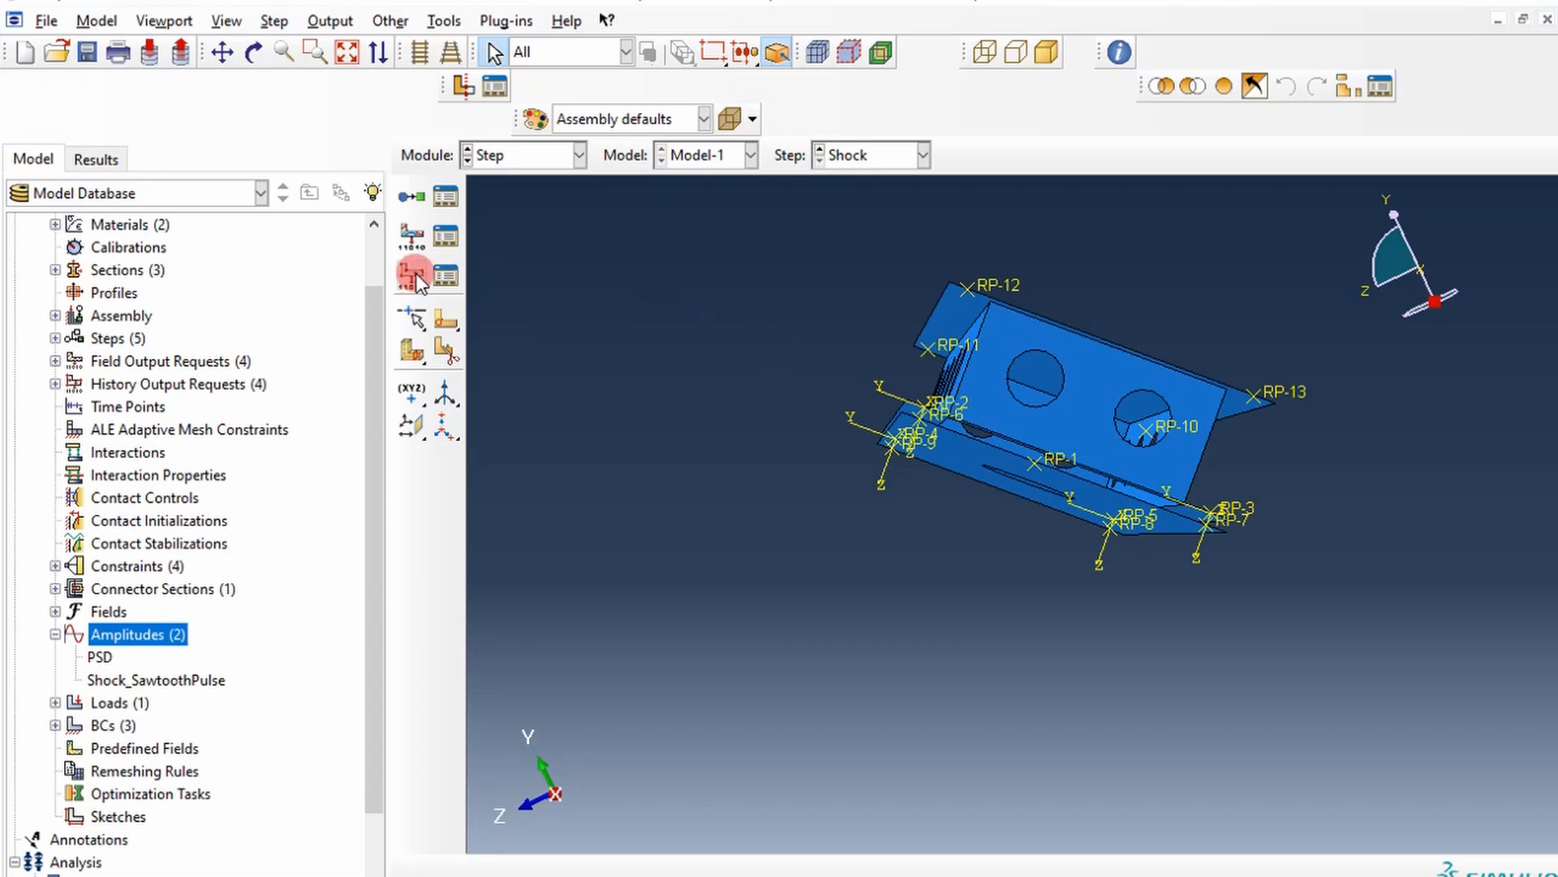
Create a new history output request named ResponseNode.
click(410, 274)
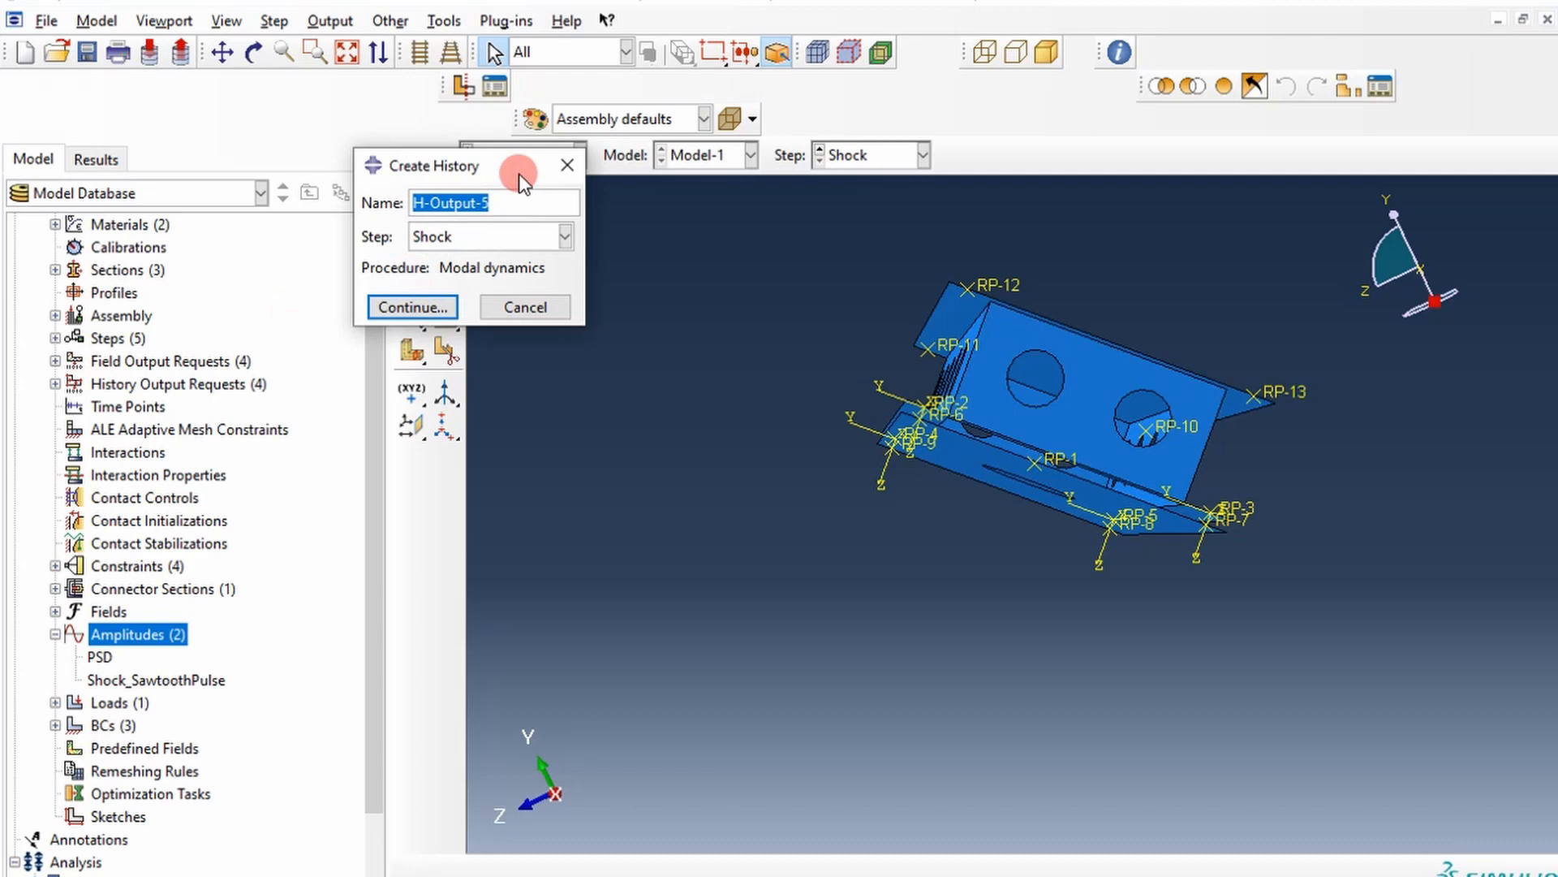
text(ResponseN)
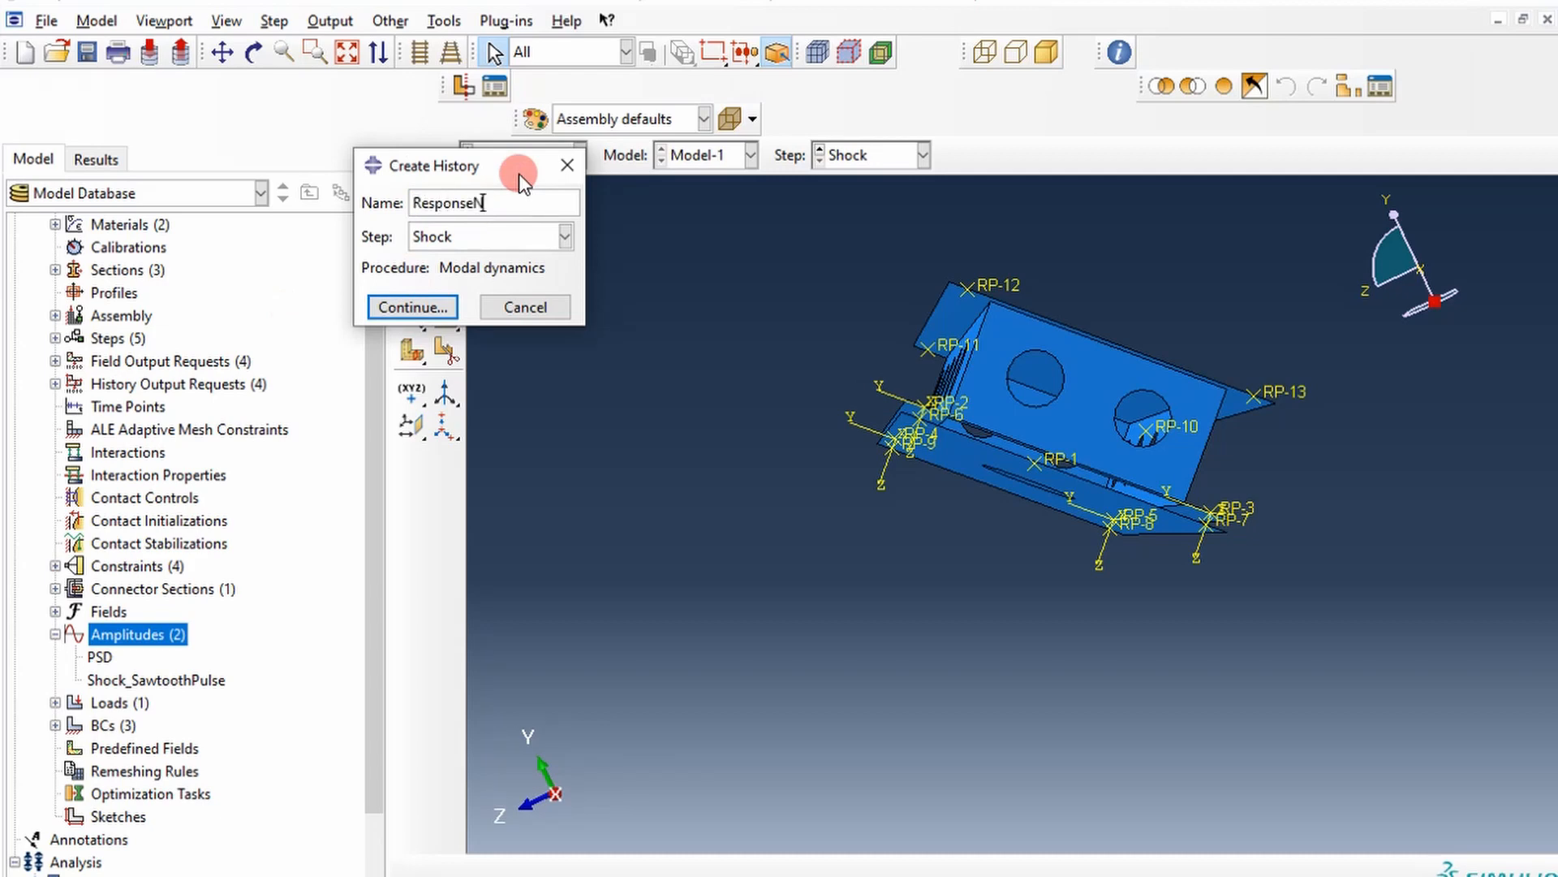
text(ode)
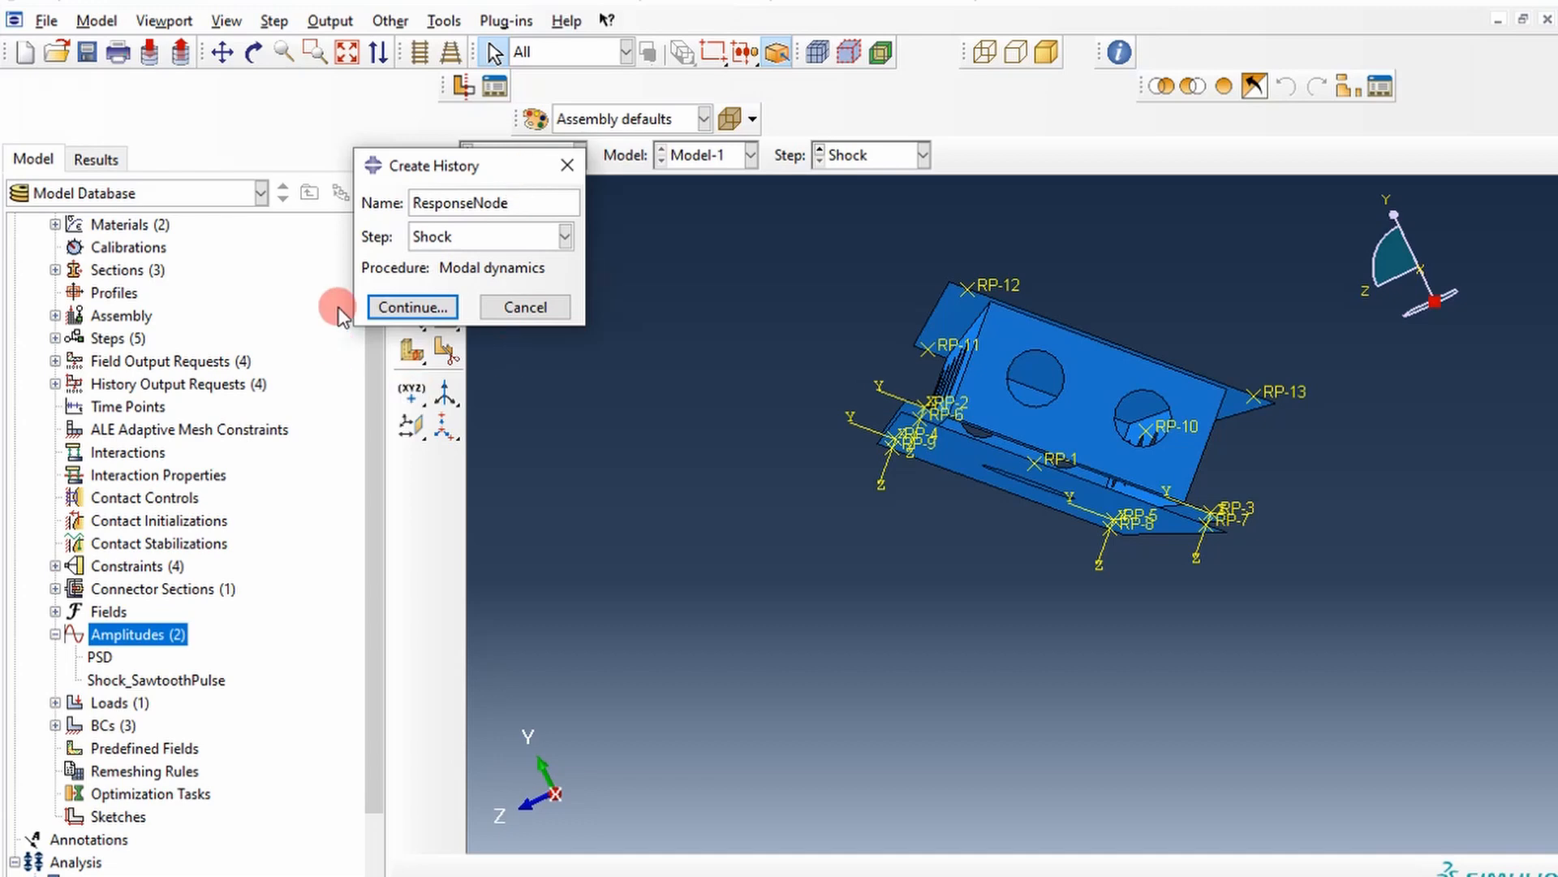
click(411, 307)
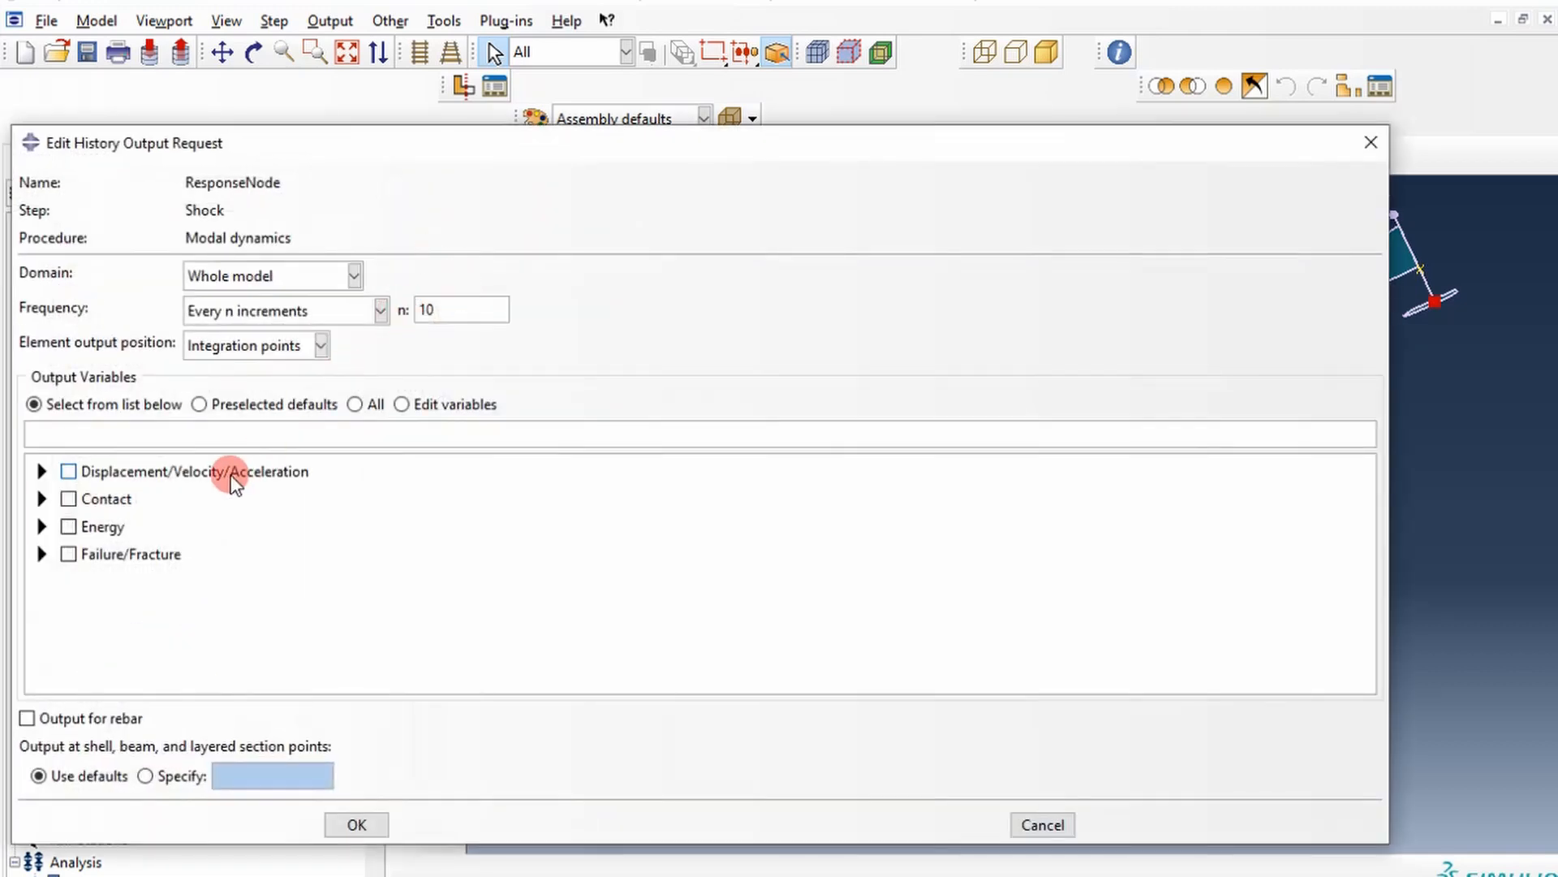
Set the domain to set Response_Node, select the total accelerations and save.
click(353, 275)
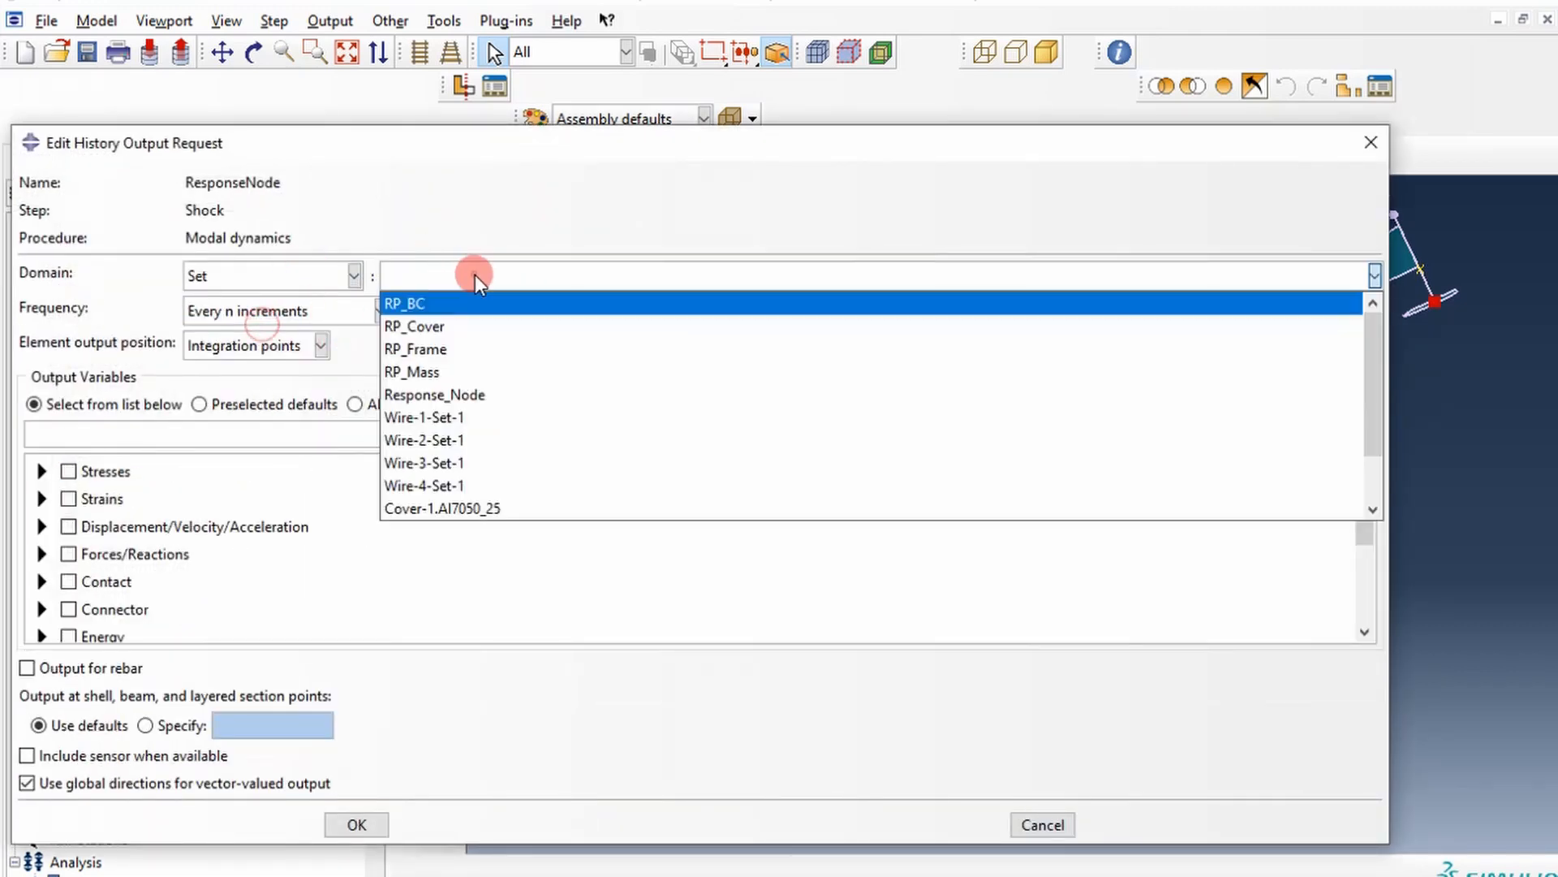
click(434, 395)
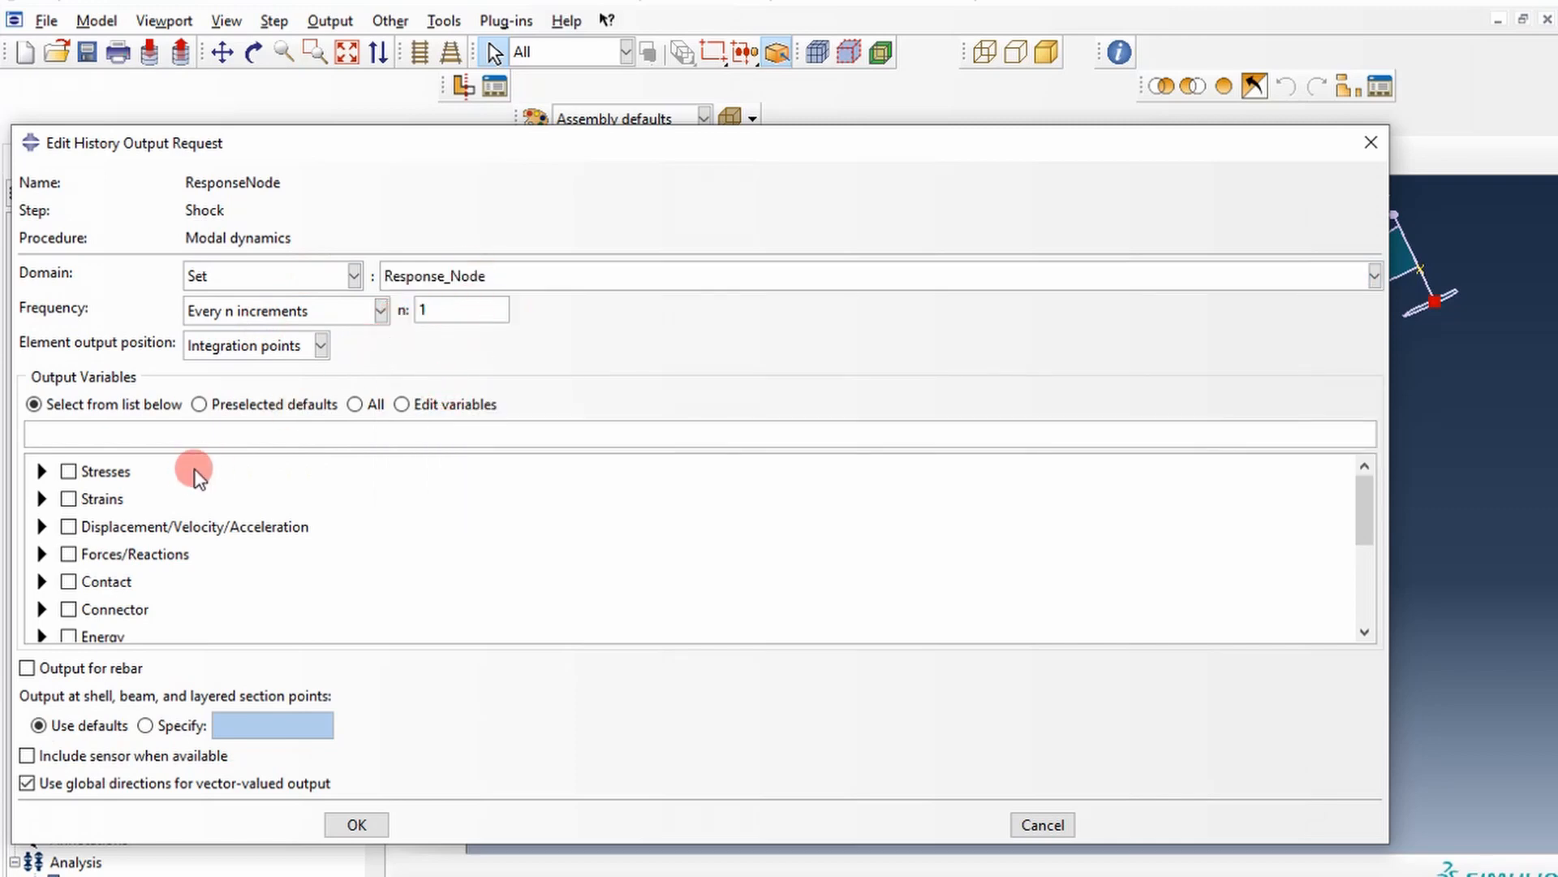
scroll(down, 3)
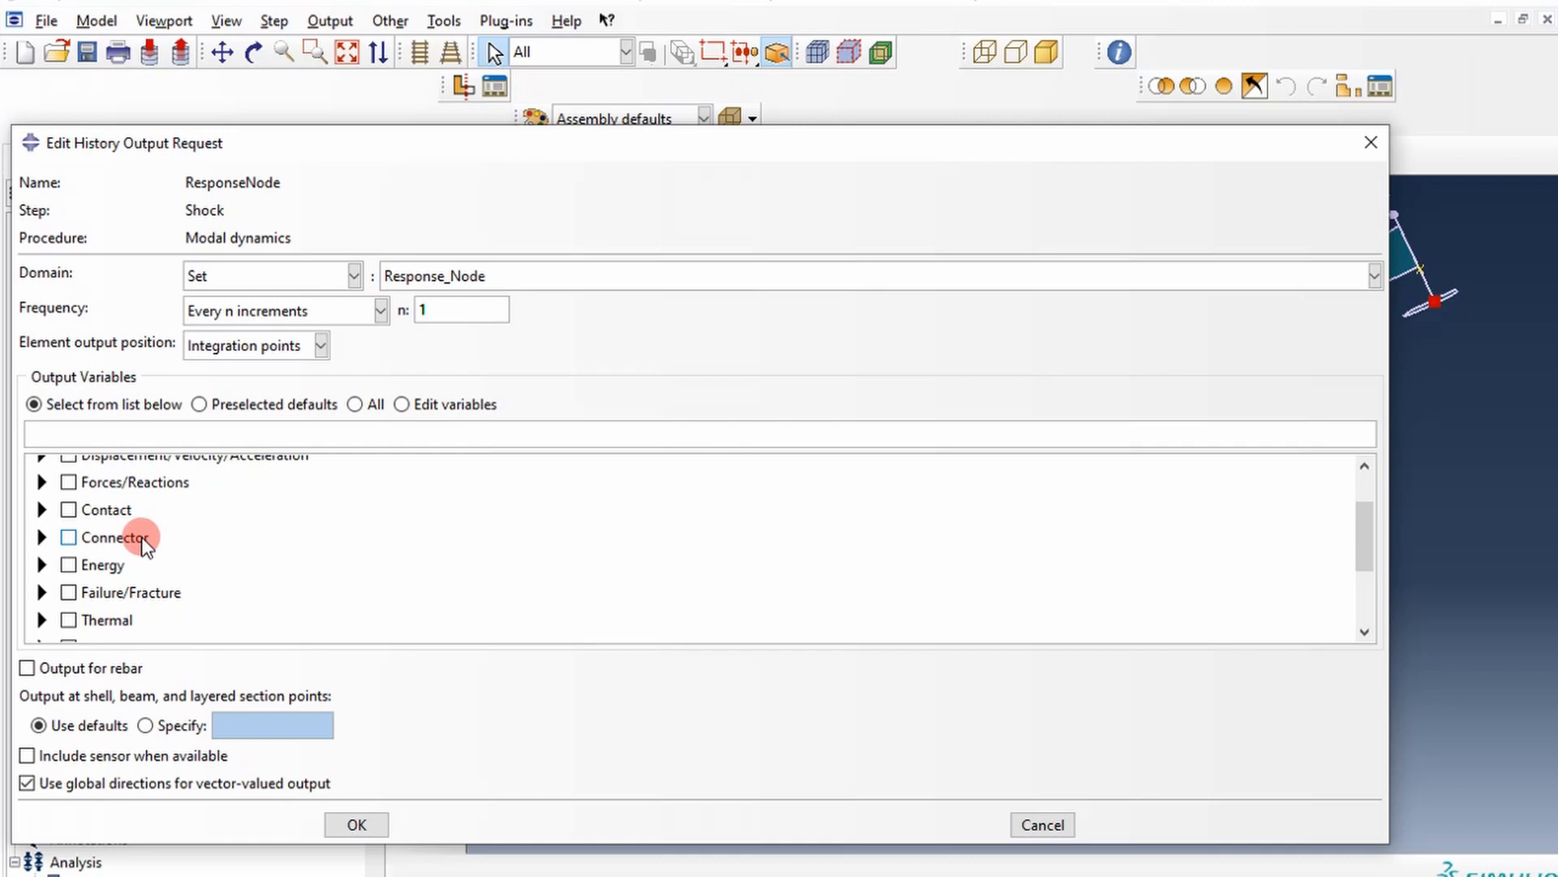
click(43, 526)
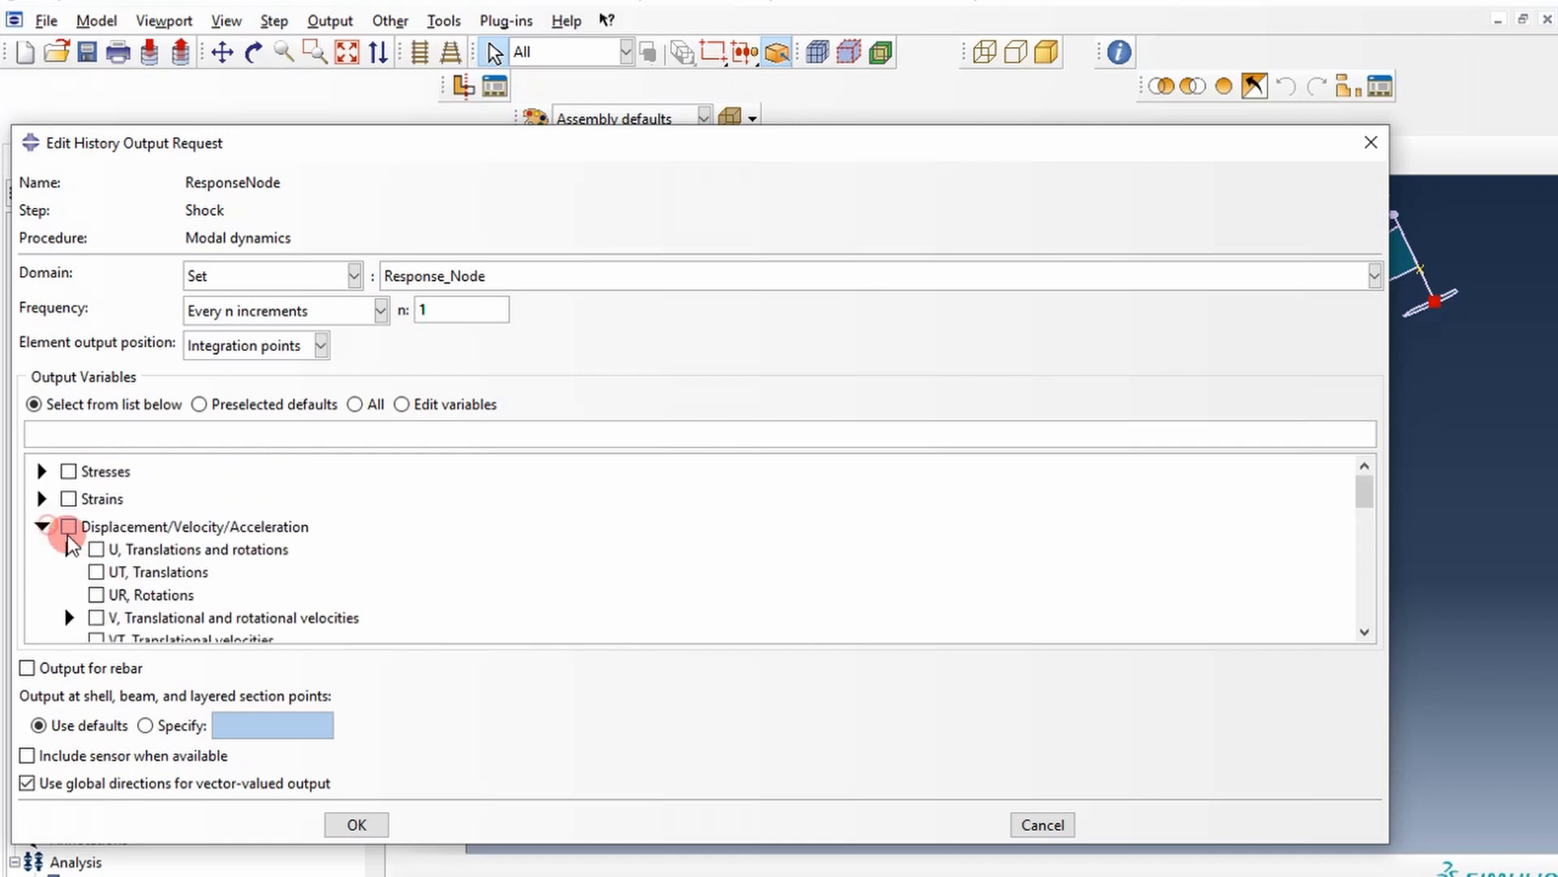
scroll(down, 3)
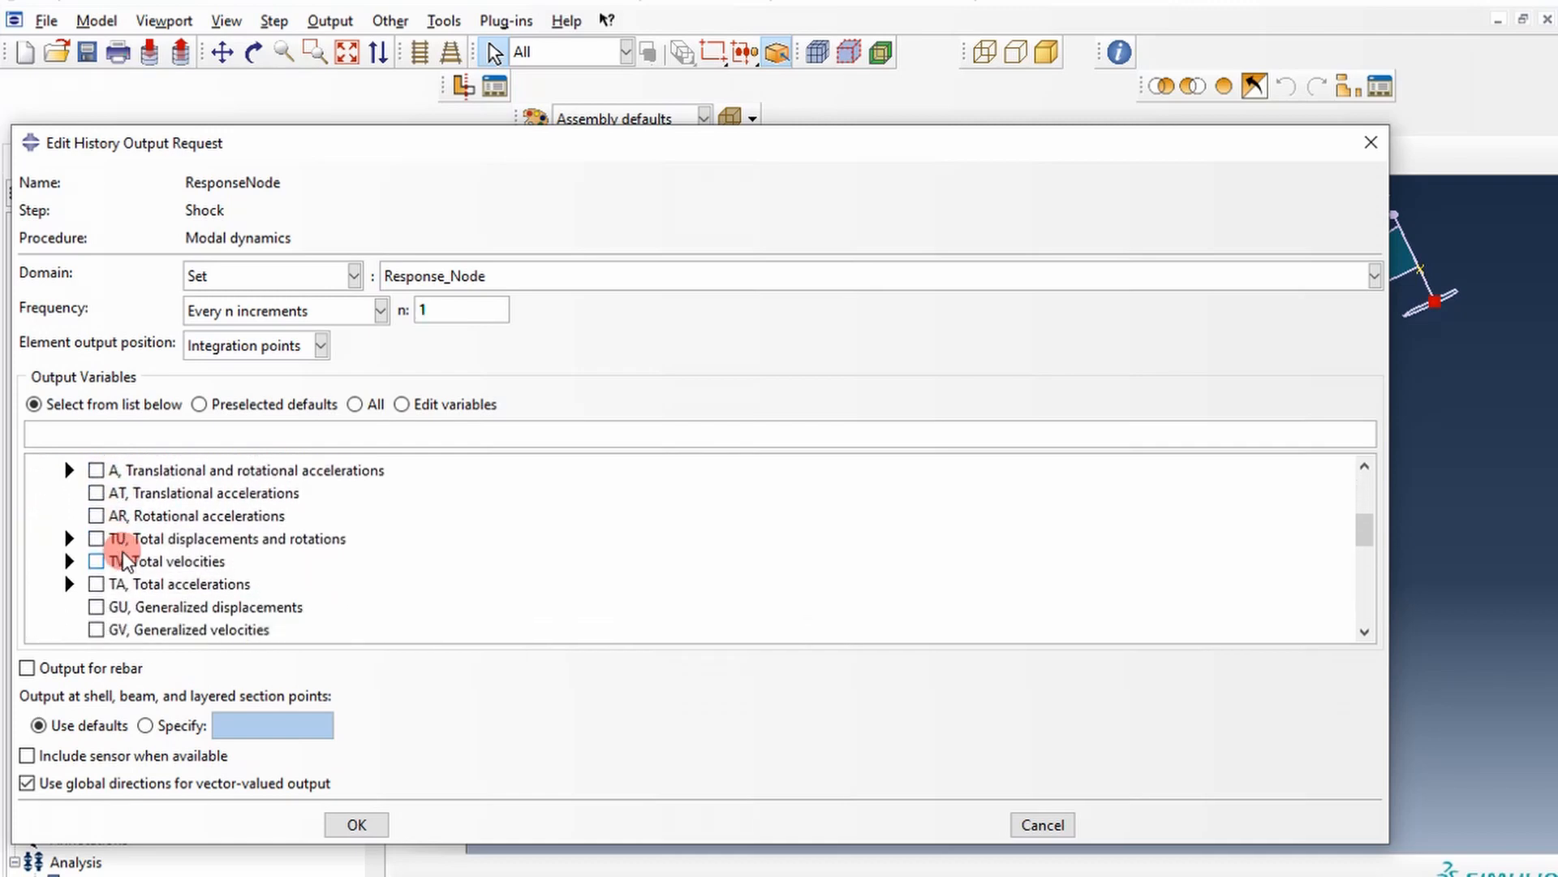
click(69, 513)
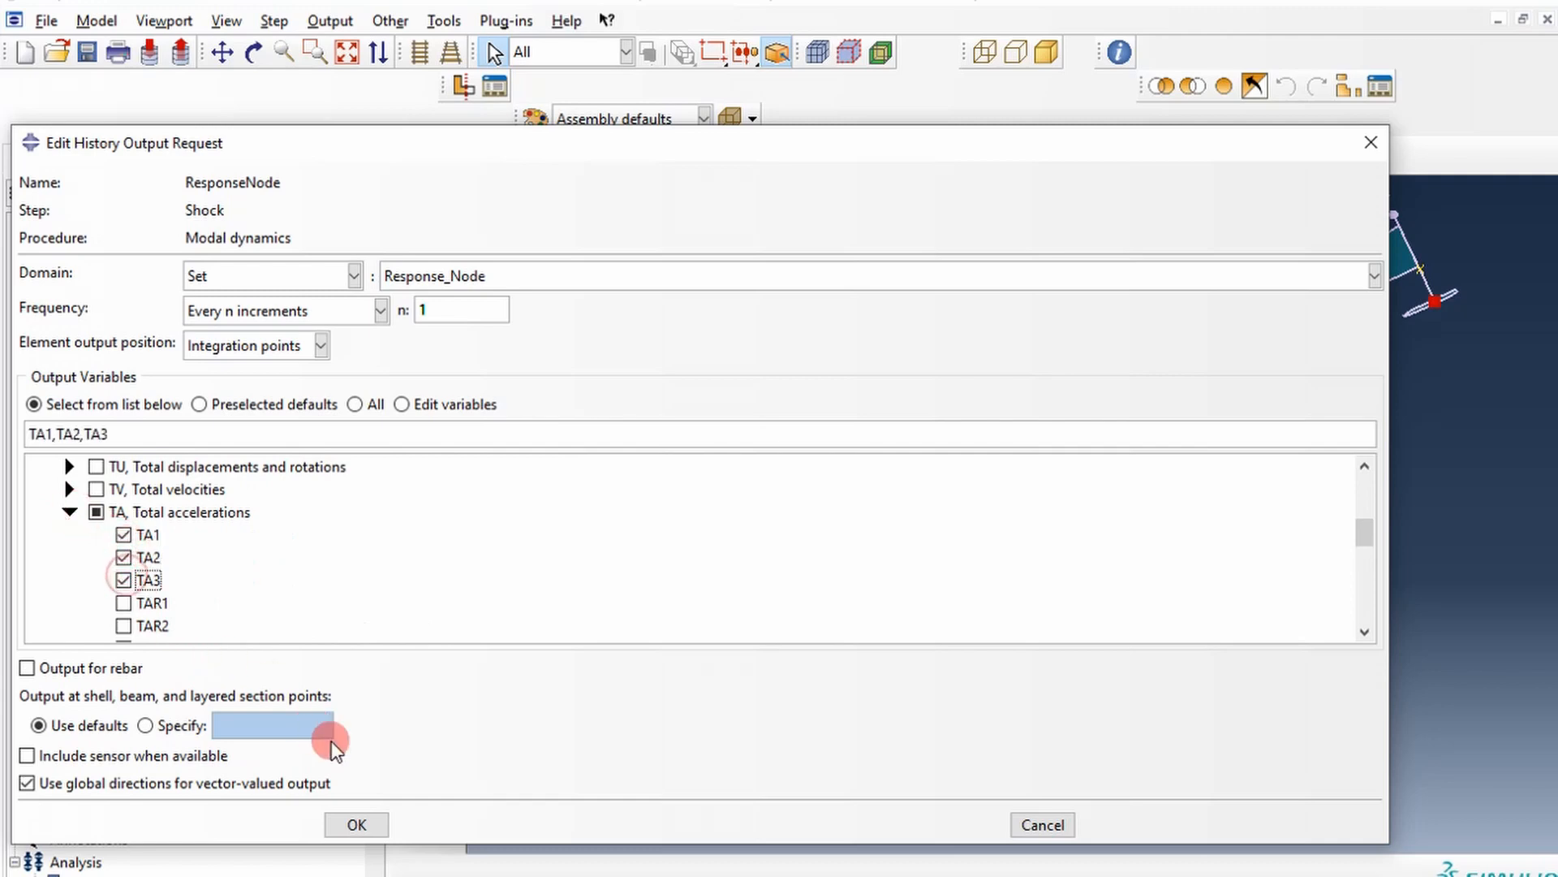
click(355, 824)
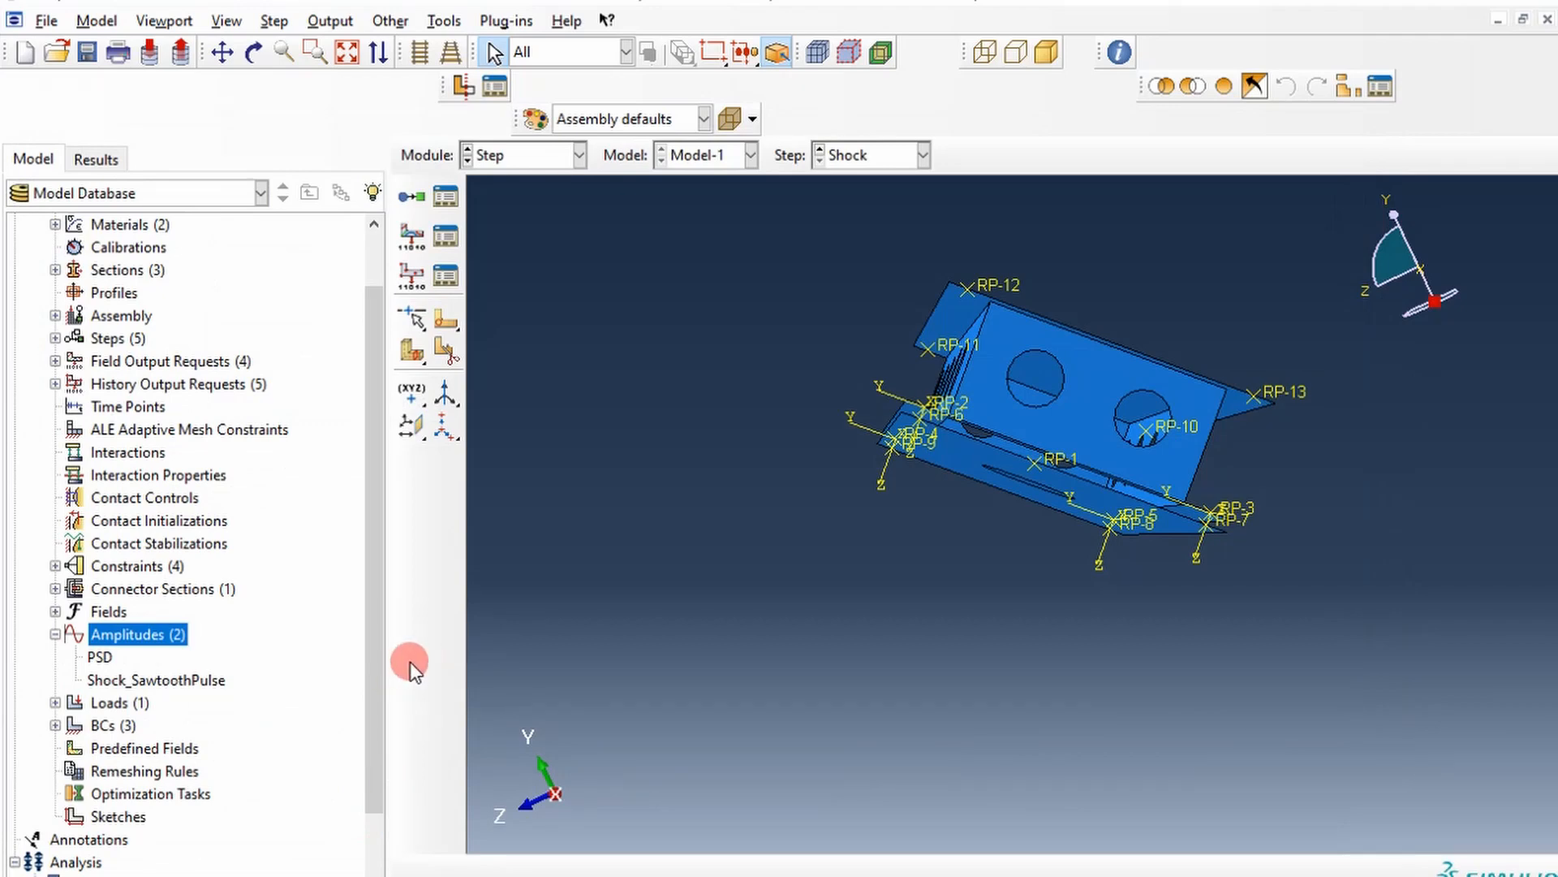
Edit the Shock_SawtoothPulse time values so row 3 reads 0.011000000001, and apply.
right_click(155, 680)
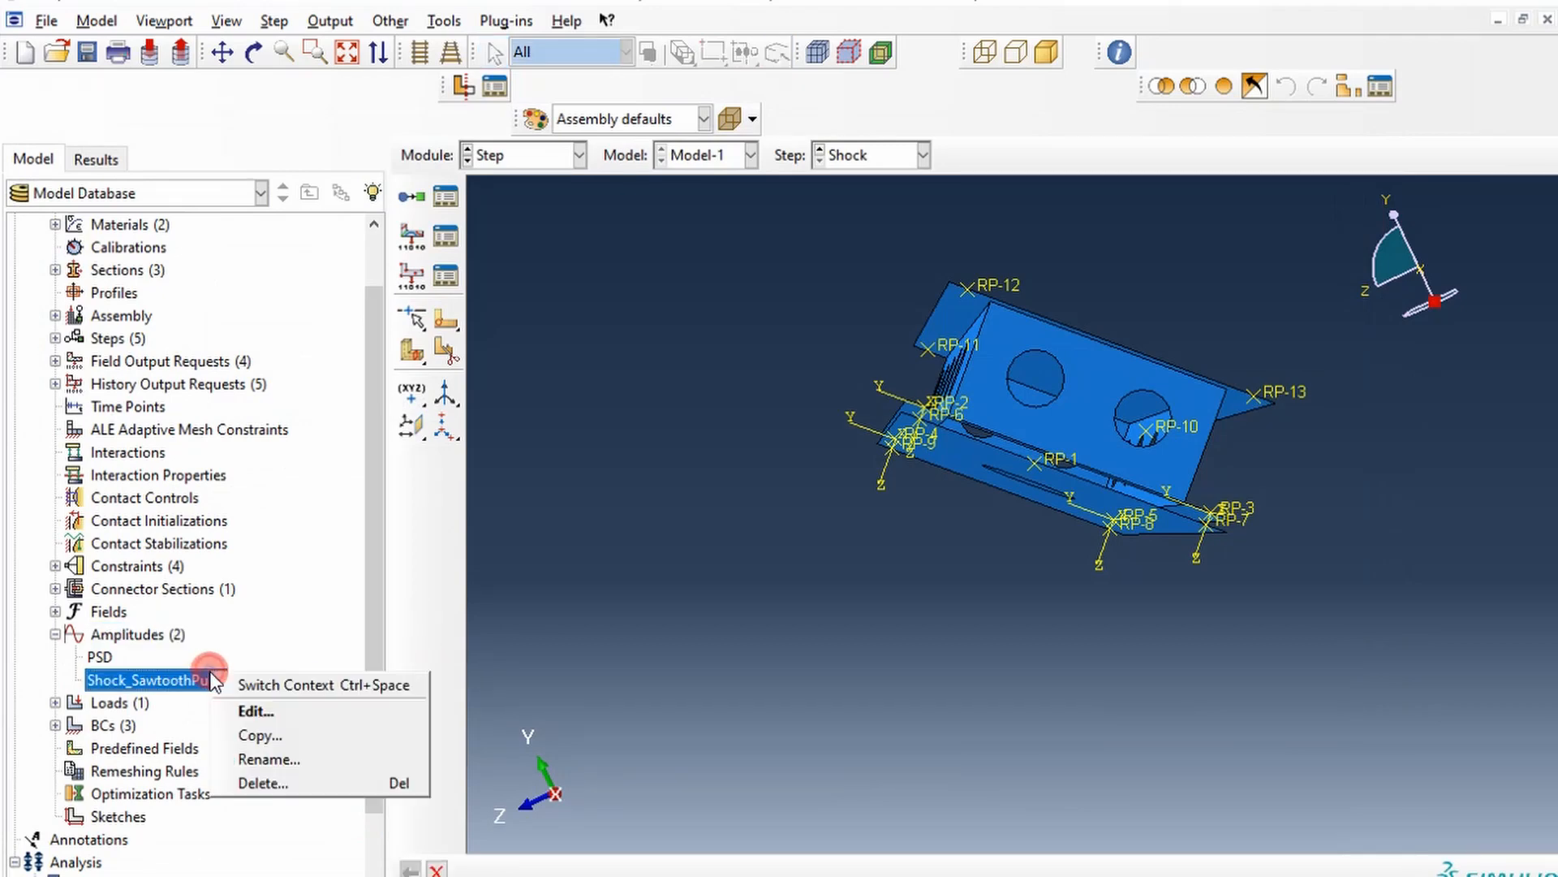
click(254, 709)
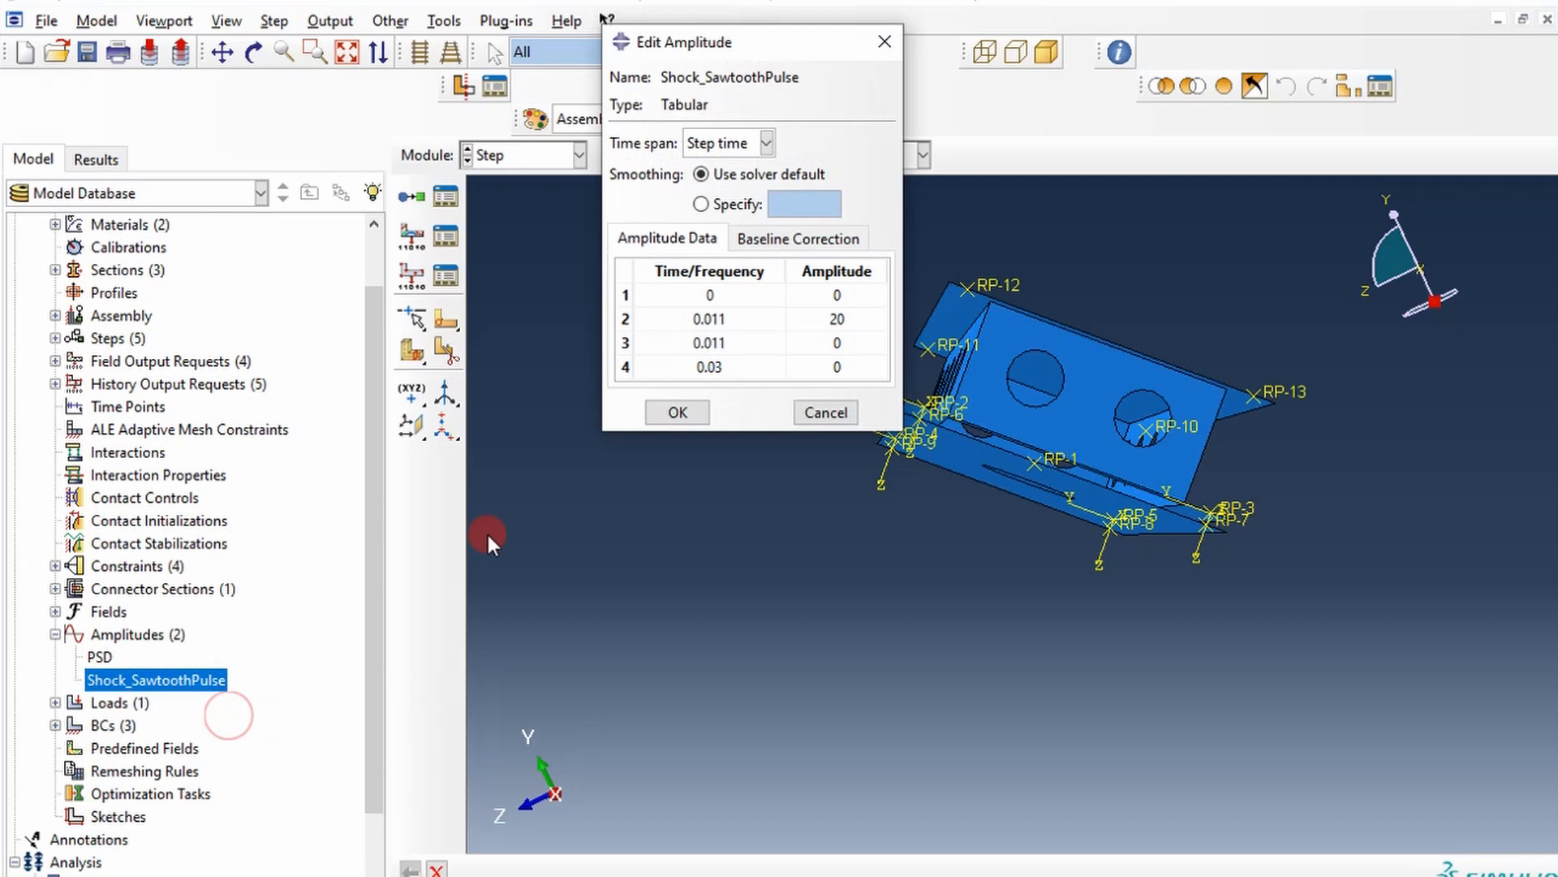
click(709, 366)
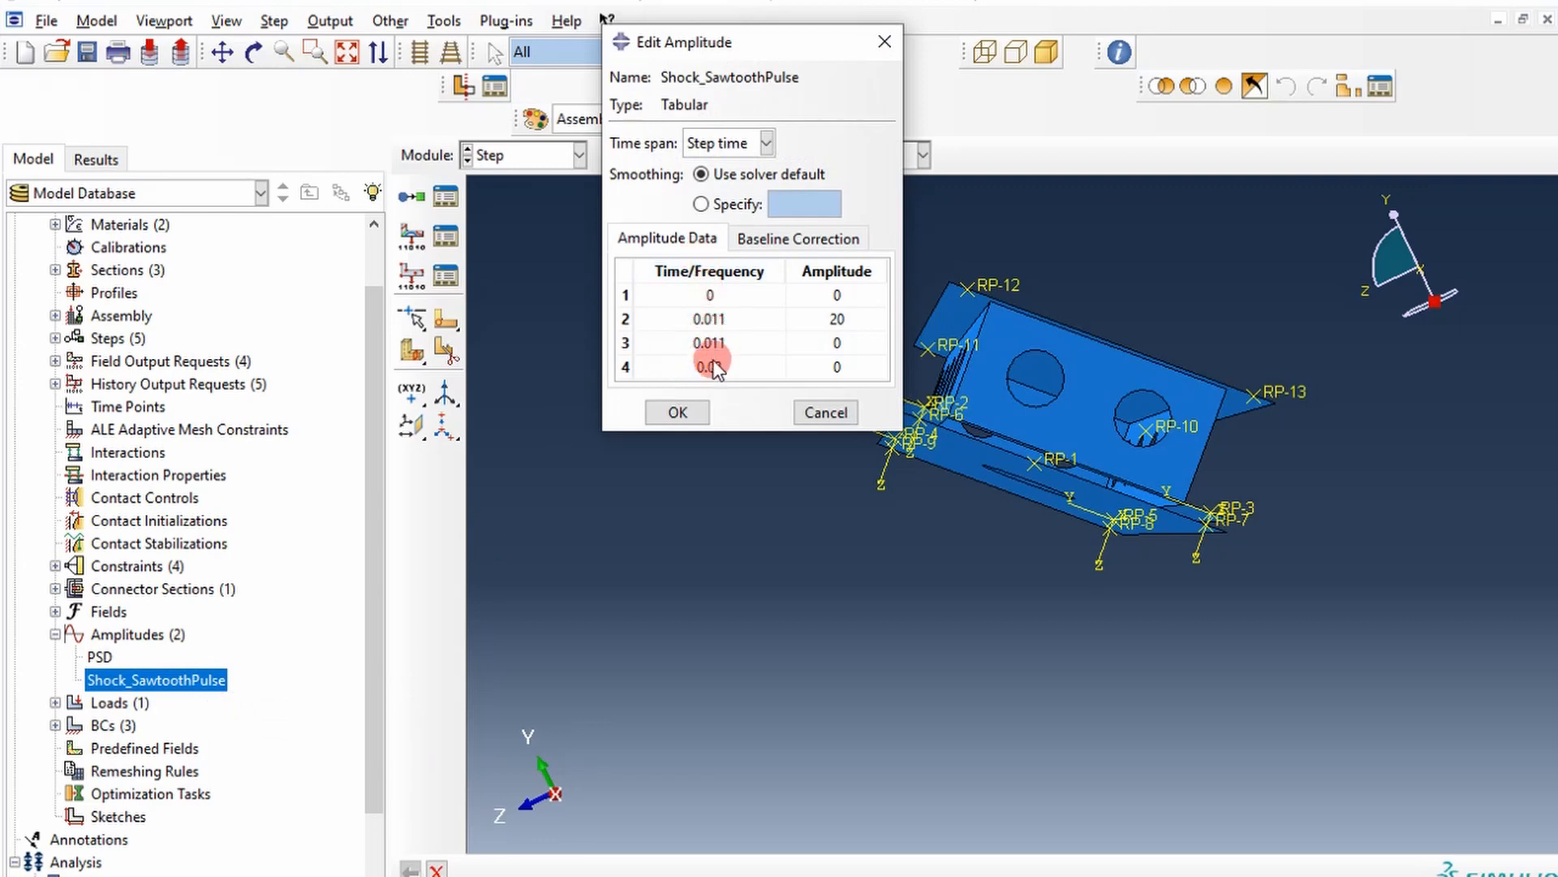
text(0.03)
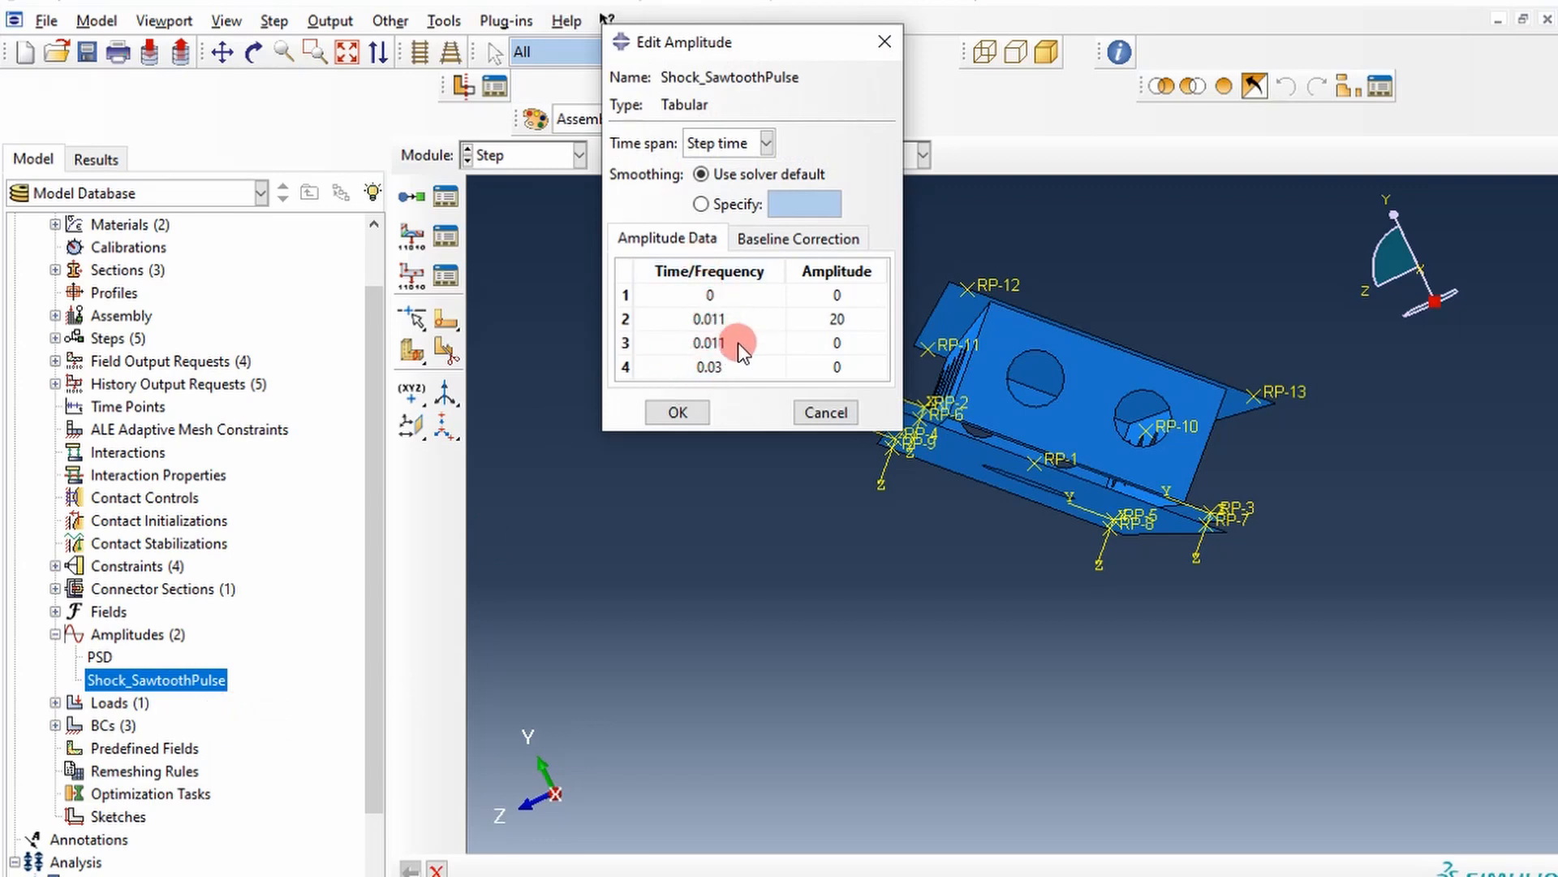
double_click(708, 342)
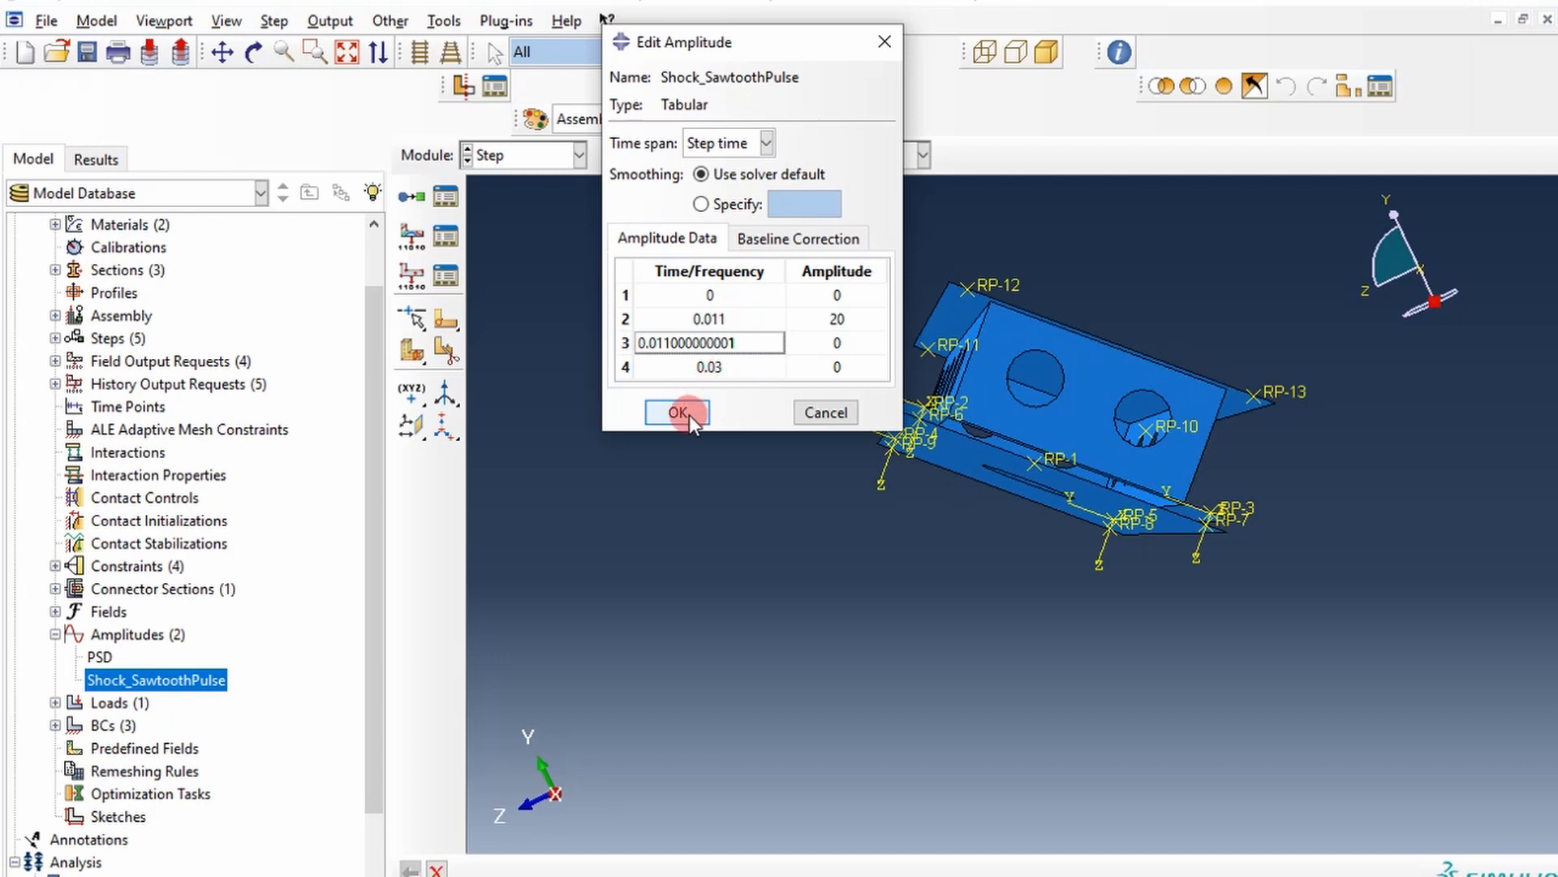
click(676, 412)
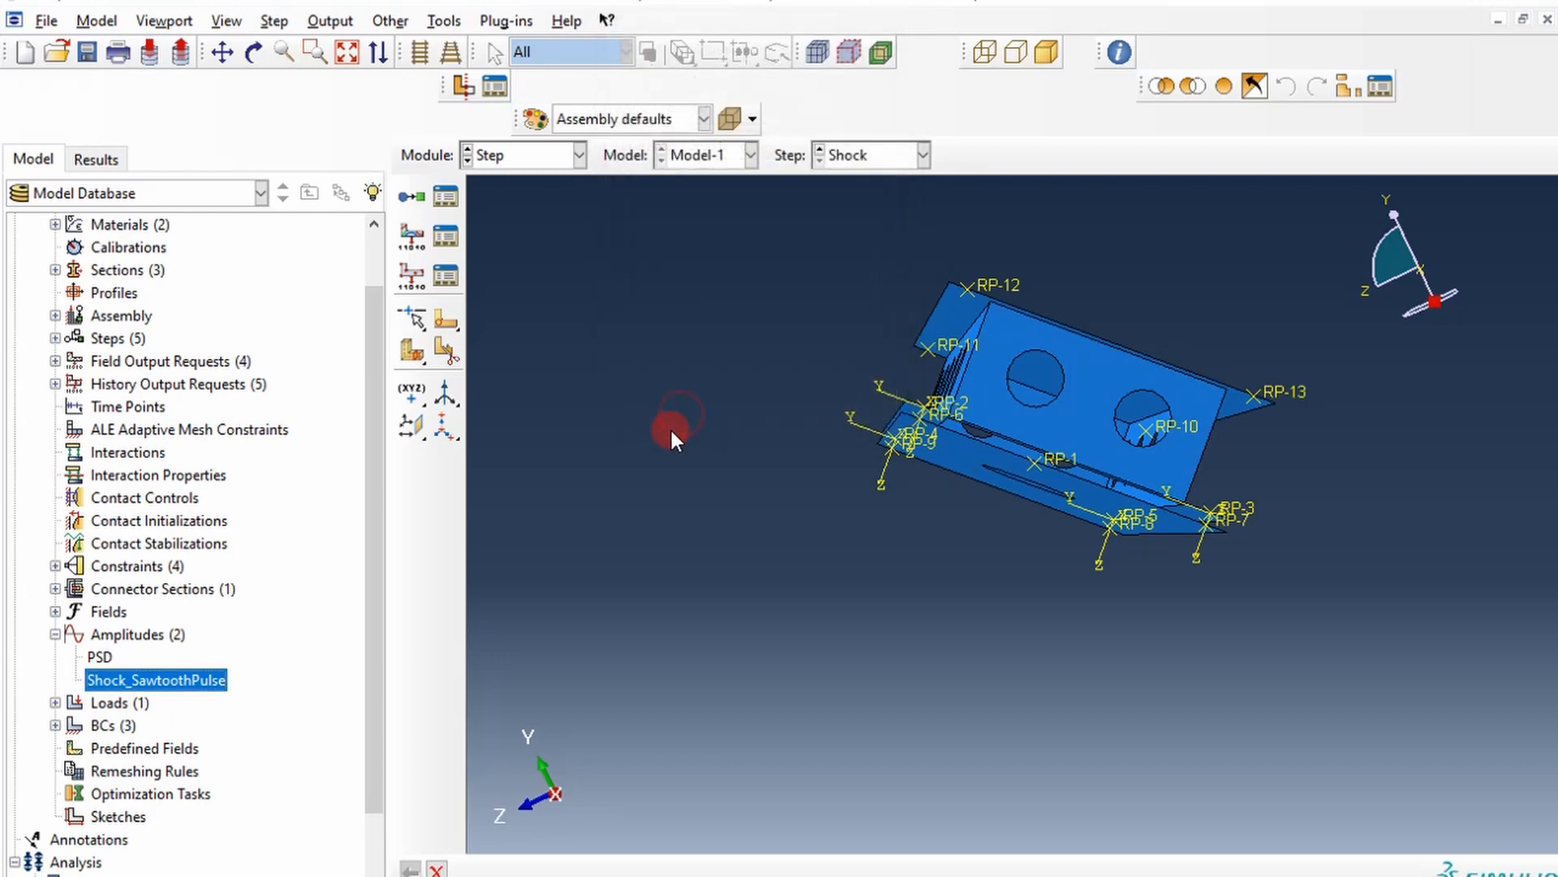
mouse_move(554, 296)
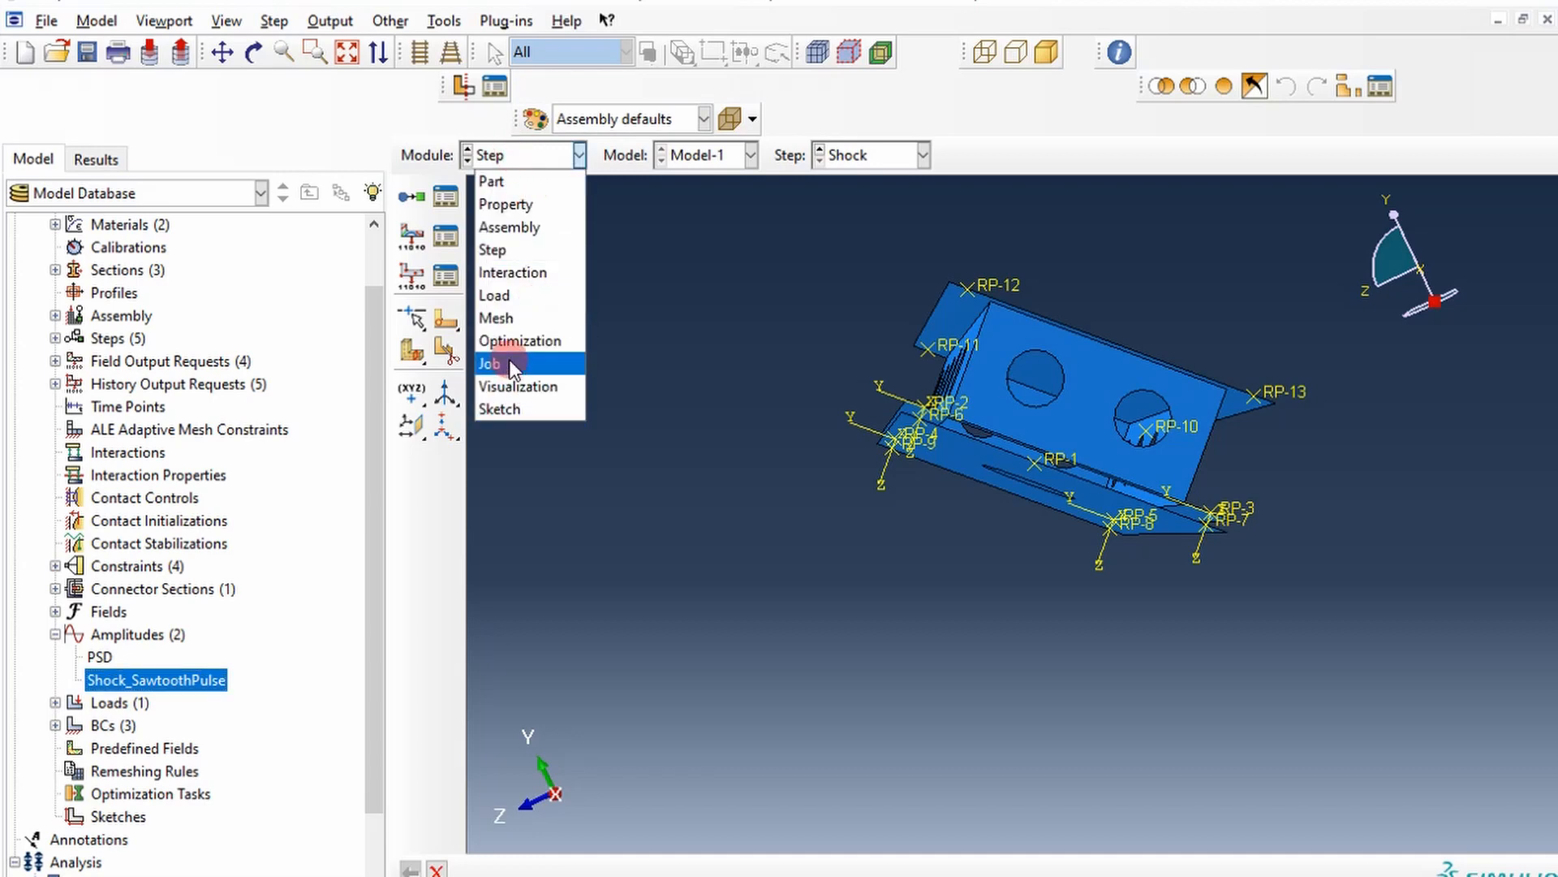
Create the ShockJob job for Model-1 and show it in the Job Manager.
click(491, 363)
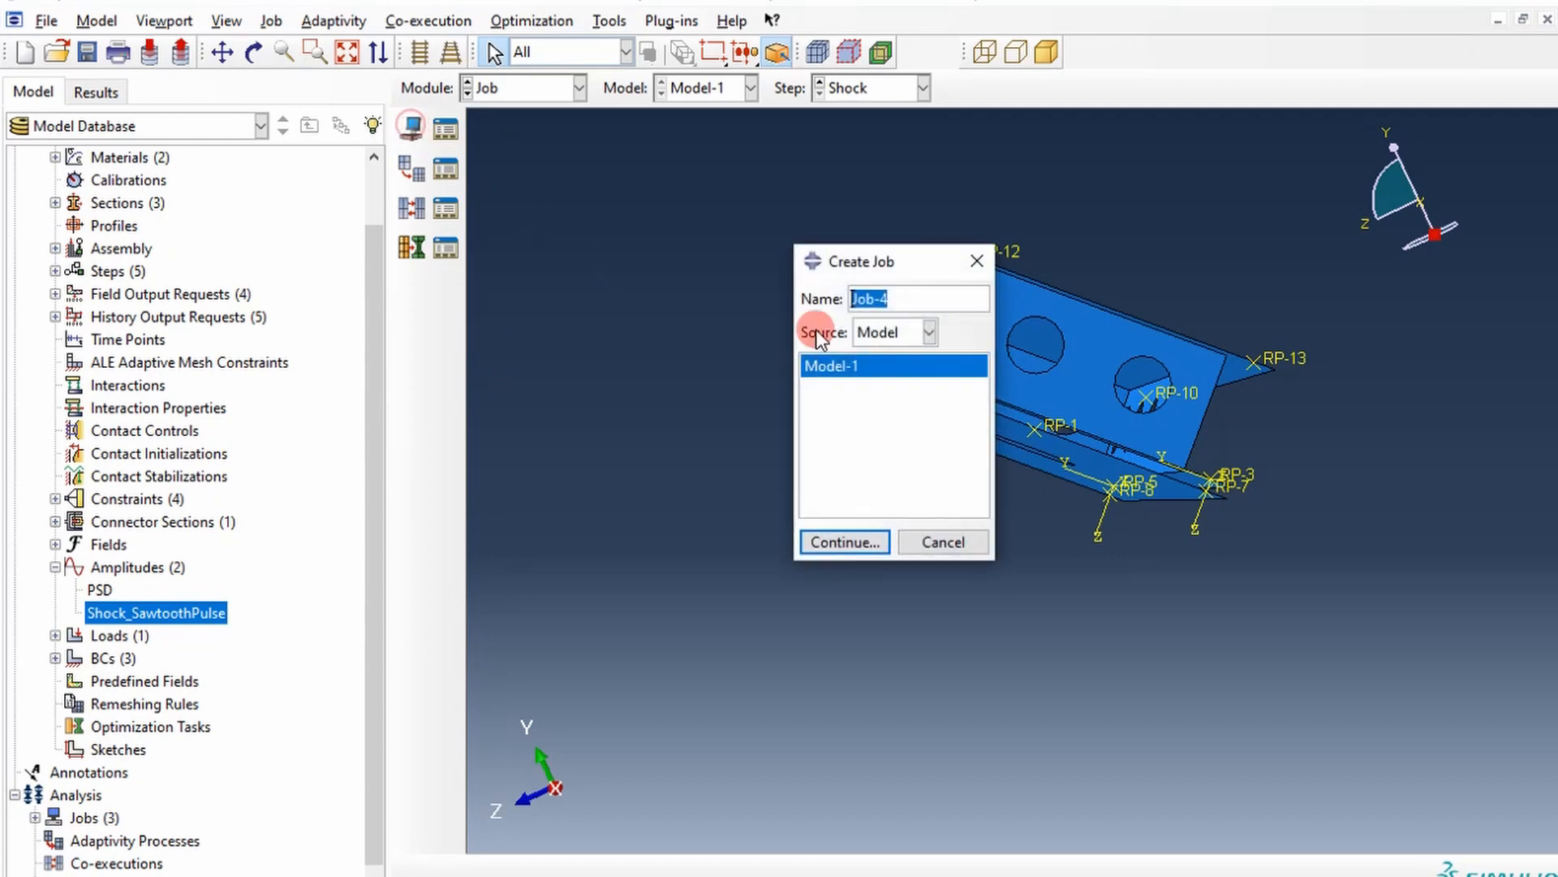
mouse_move(982, 332)
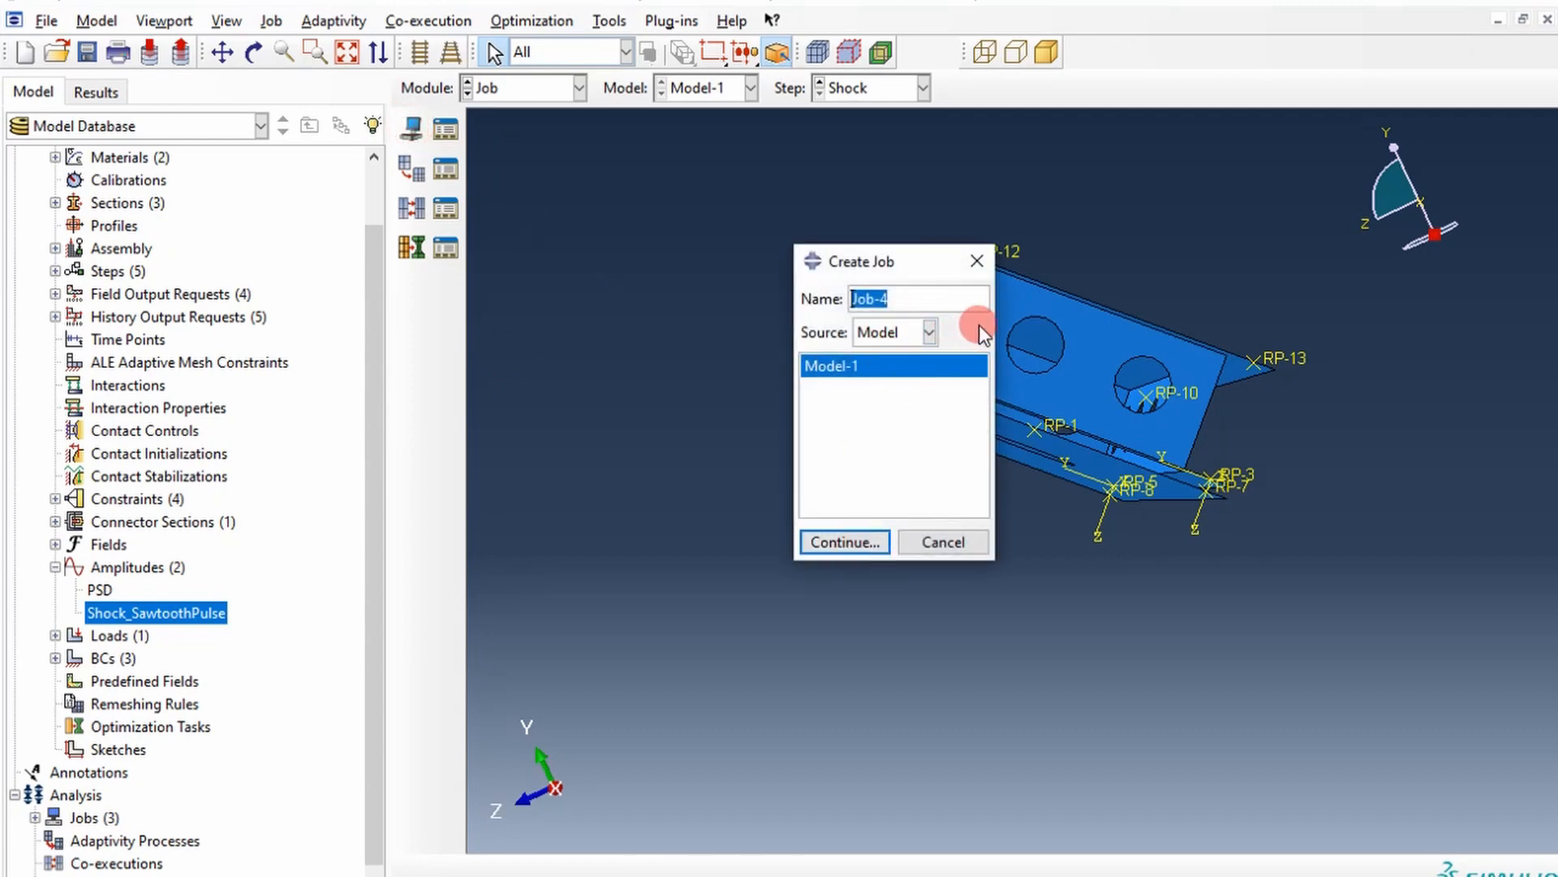
text(Shock)
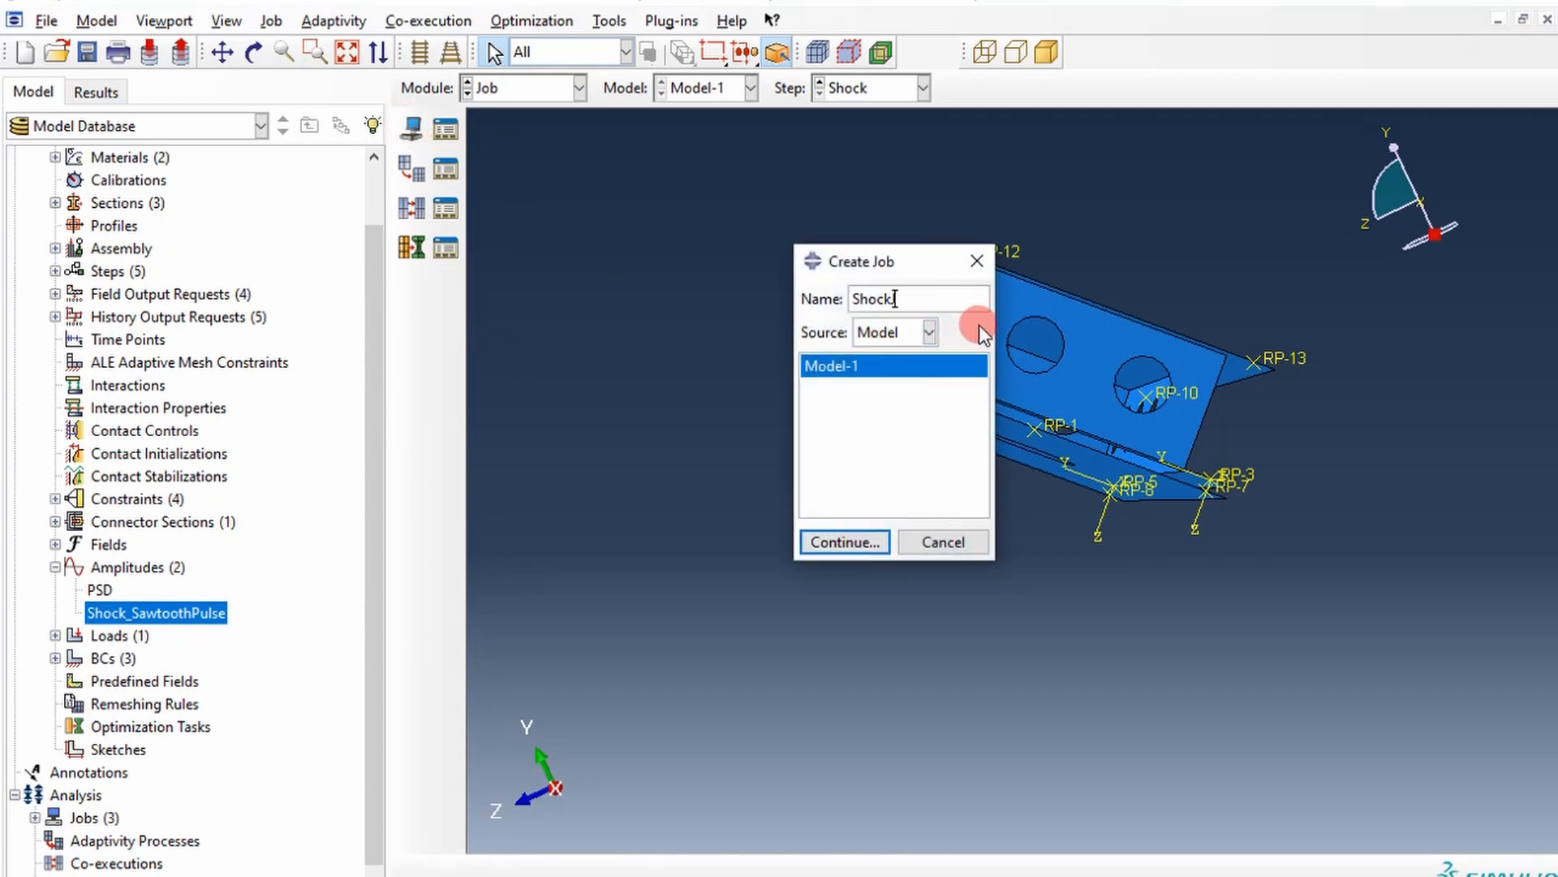
text(Jo)
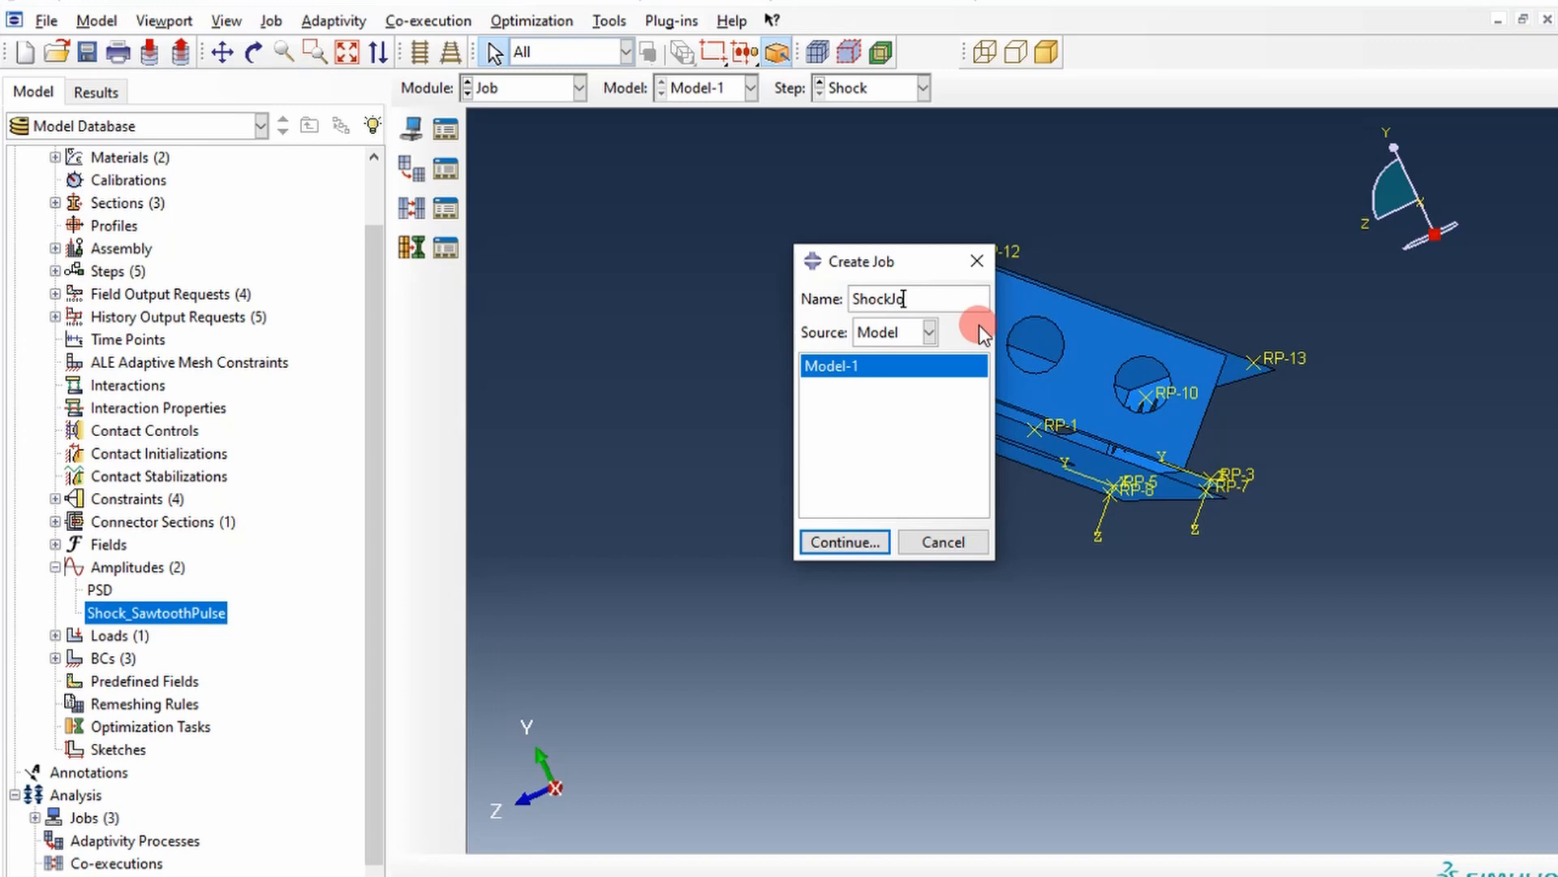
click(844, 541)
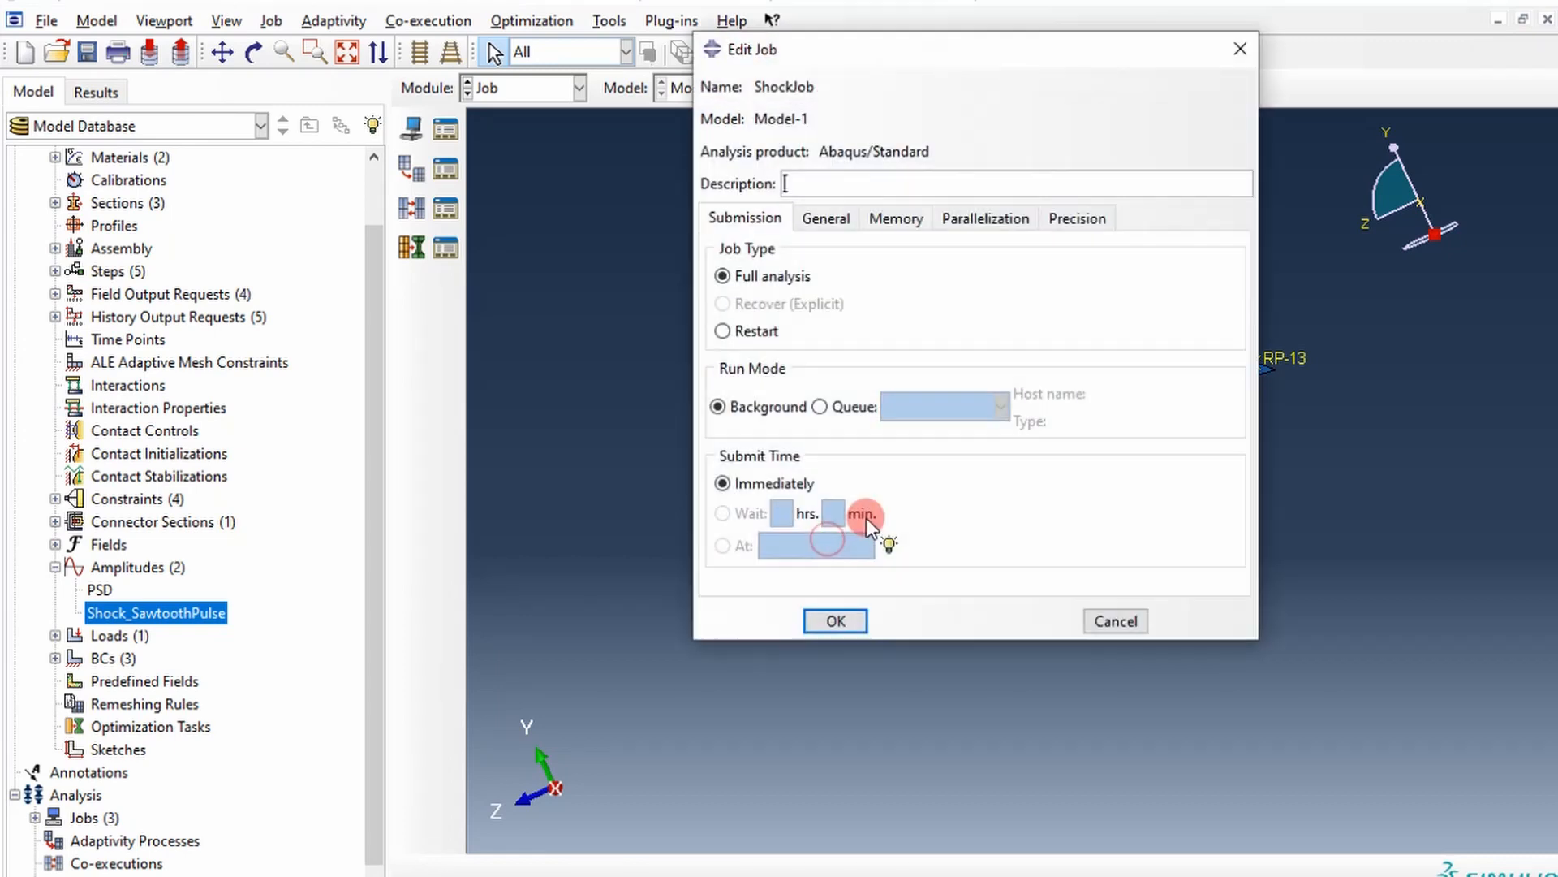
click(835, 620)
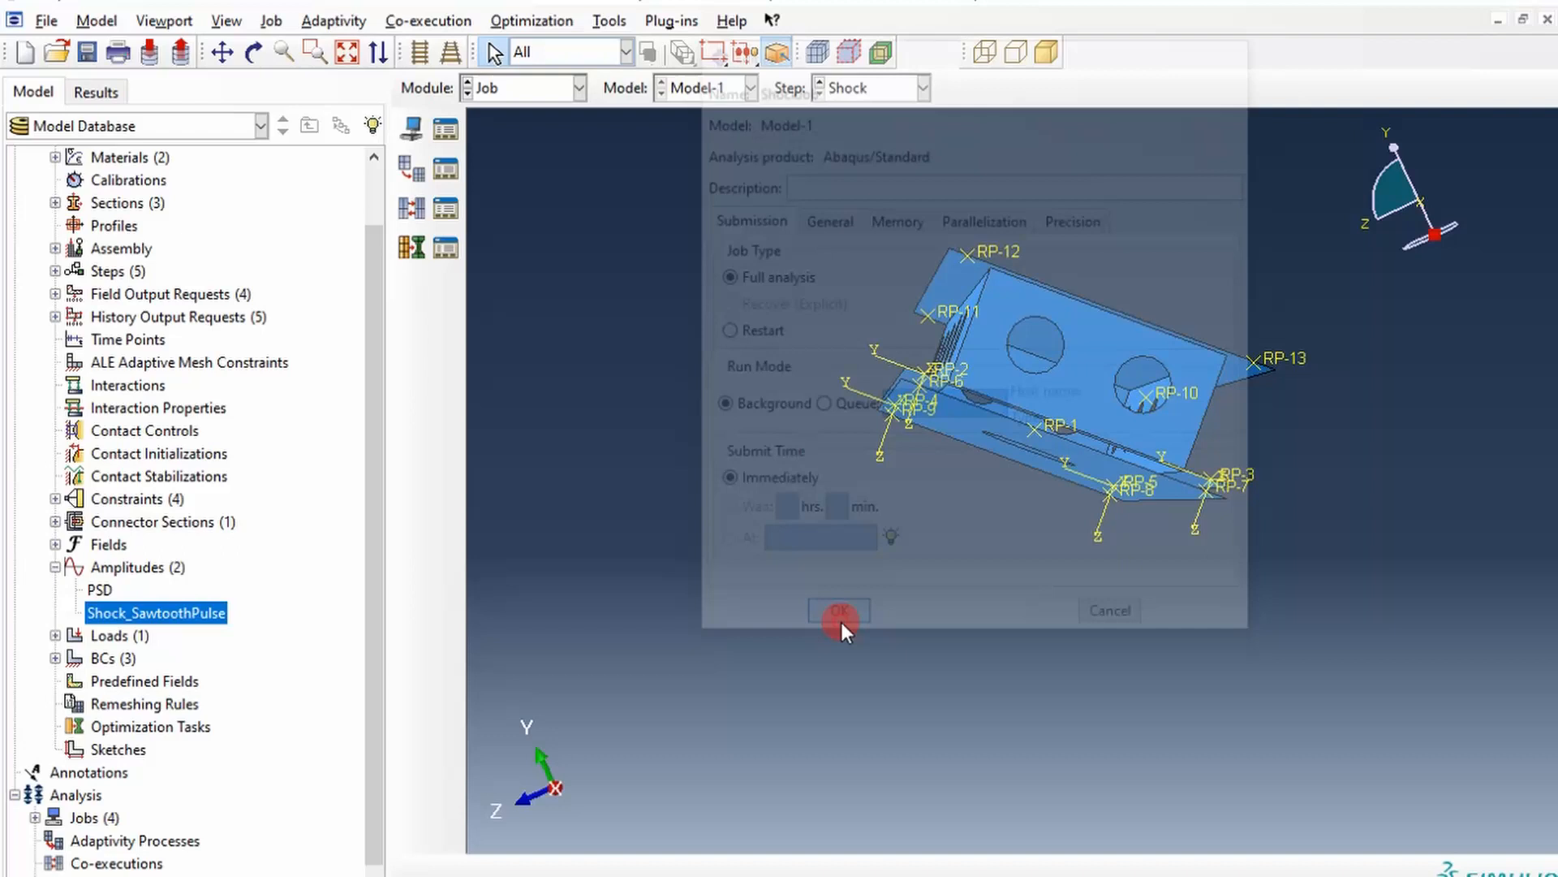
click(838, 609)
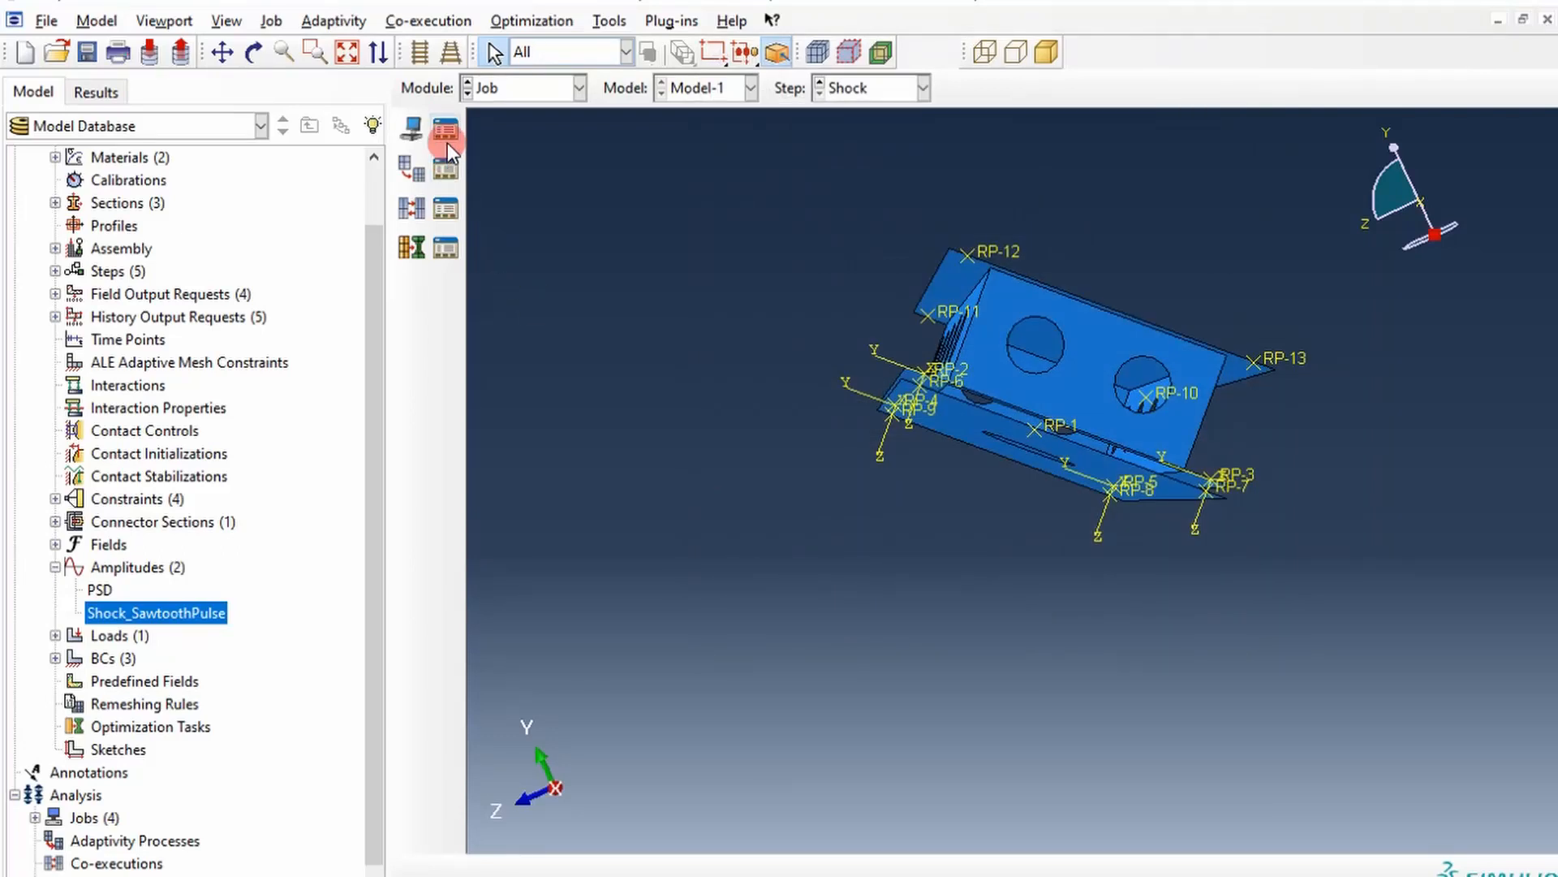
click(445, 134)
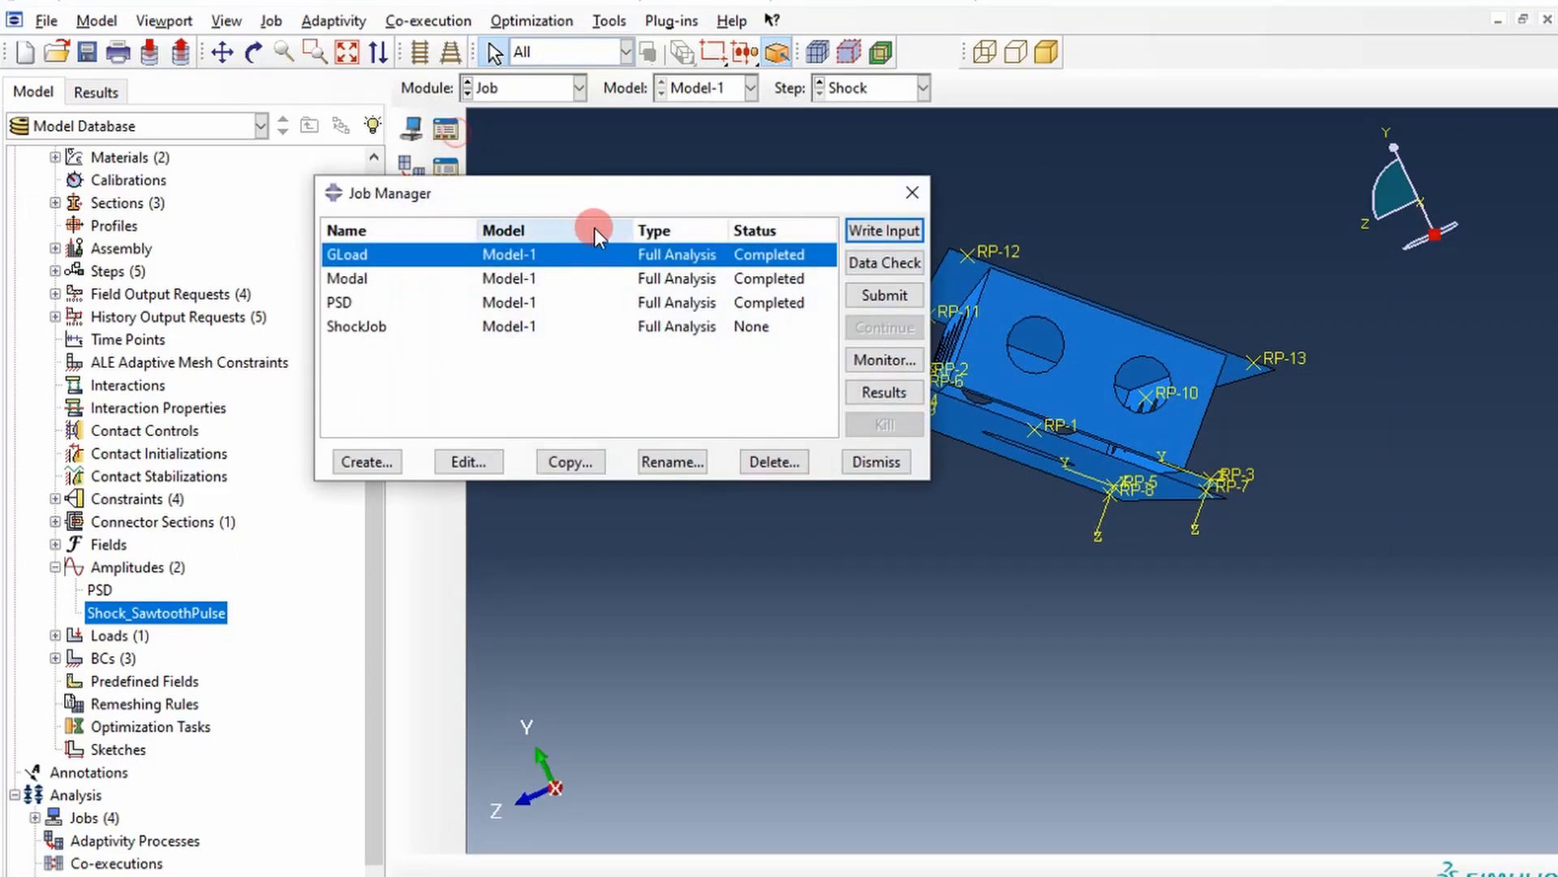
Select ShockJob in the Job Manager and submit it until it reads Completed.
click(882, 296)
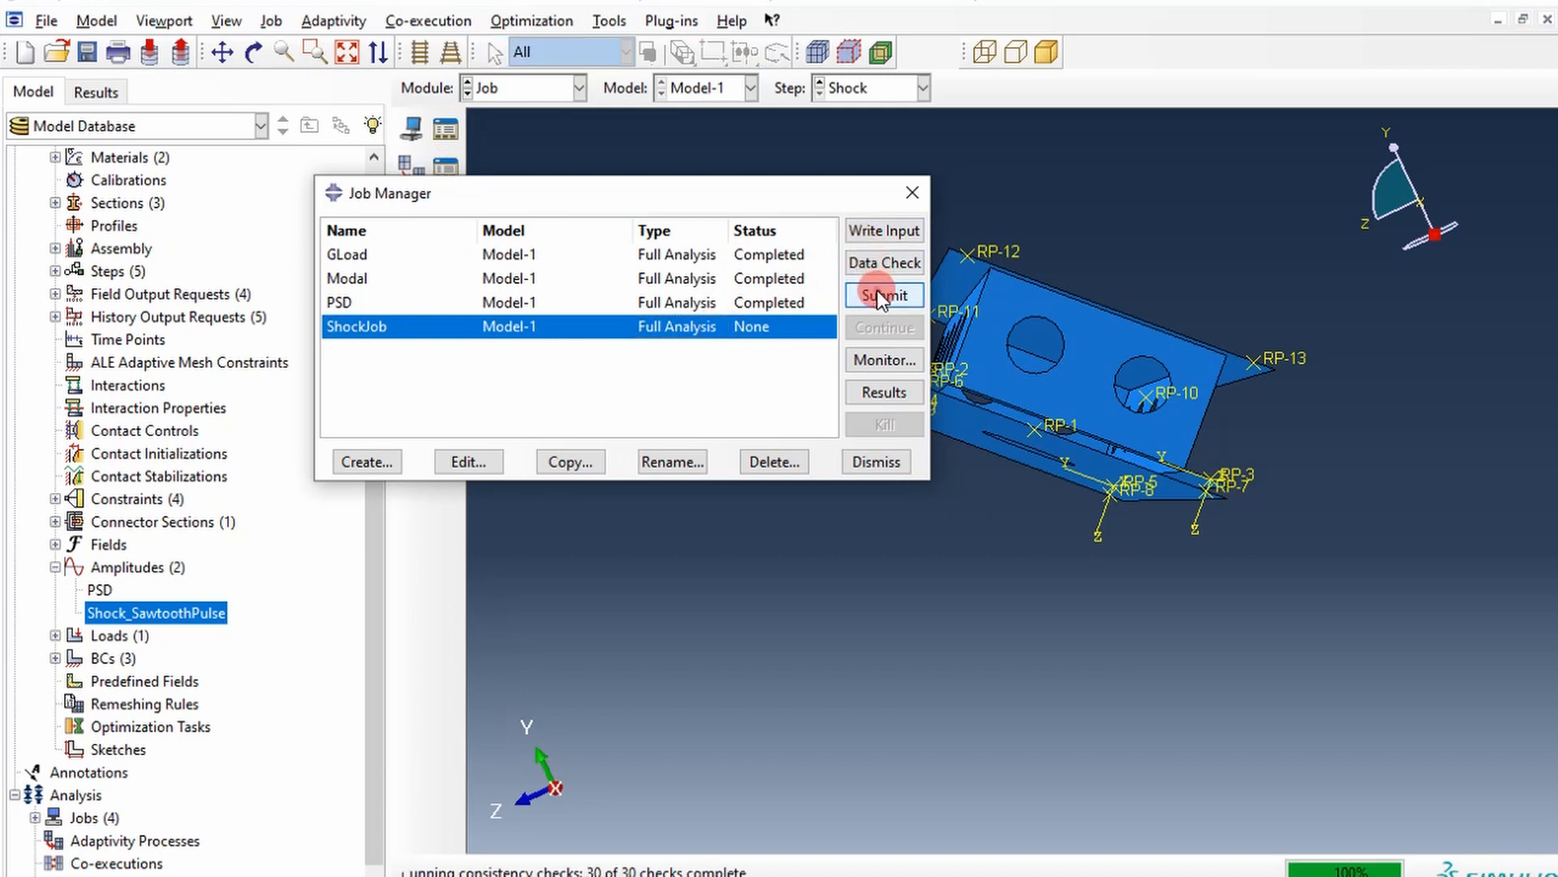
click(882, 294)
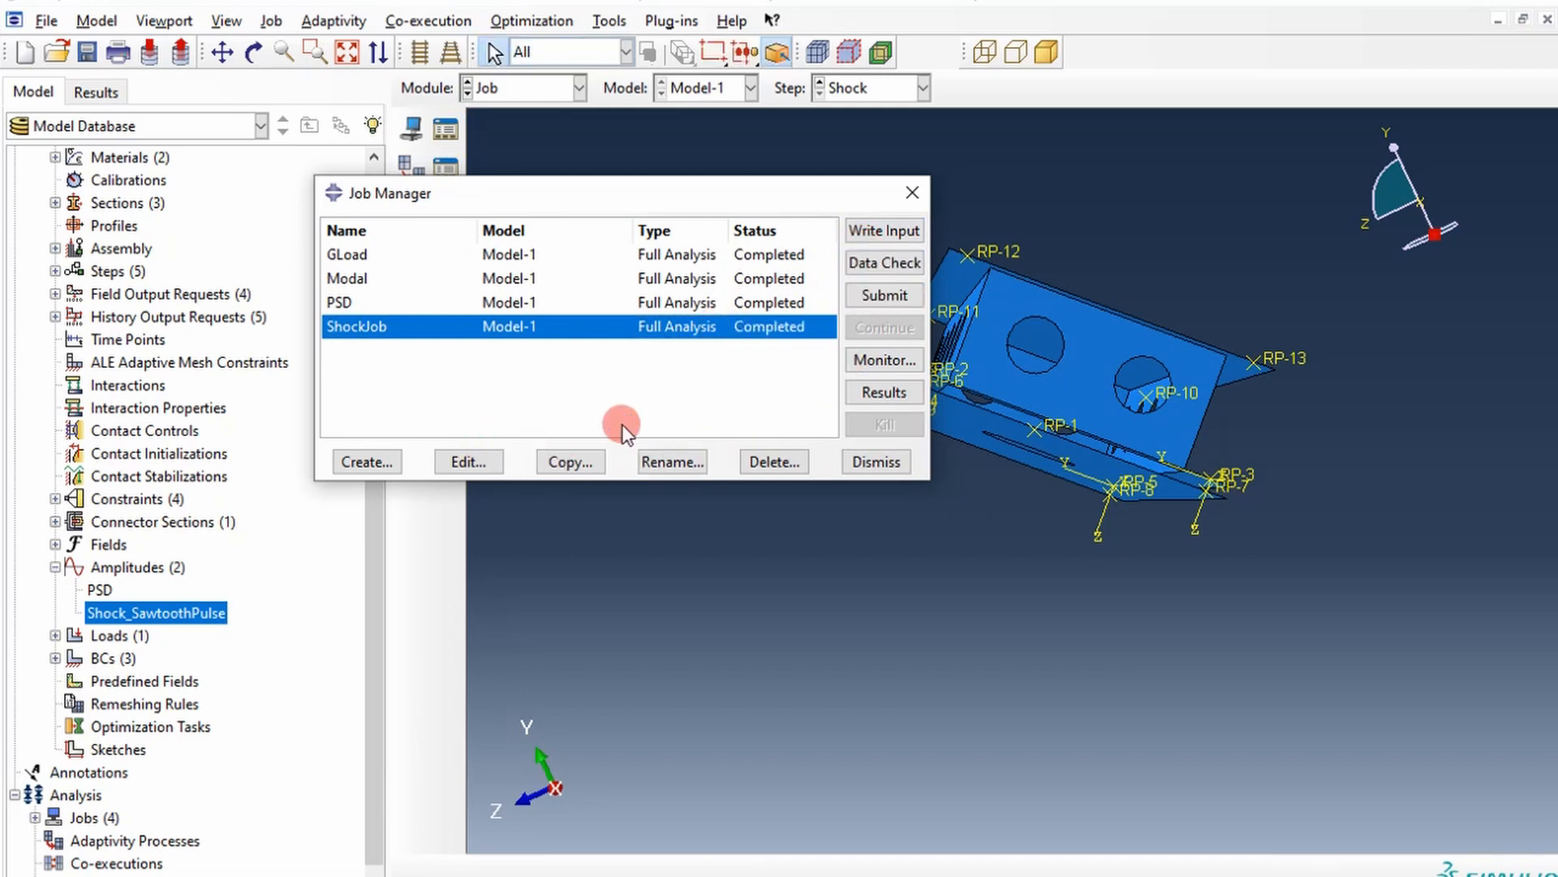
mouse_move(849, 326)
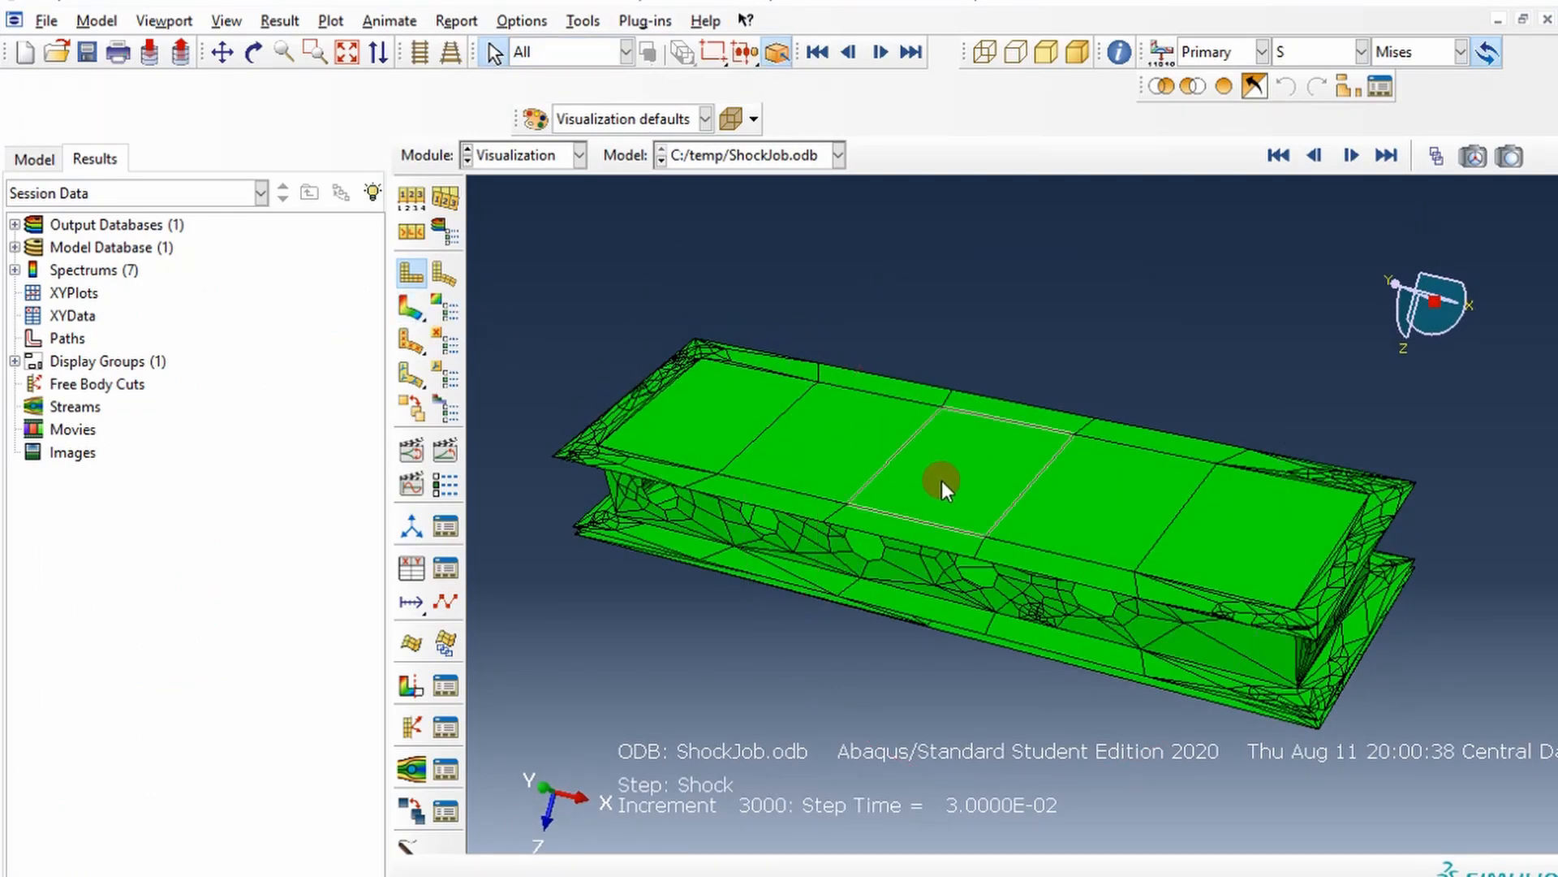
Show Mises stress contours on the ShockJob deformed shape and begin creating XY data.
click(411, 303)
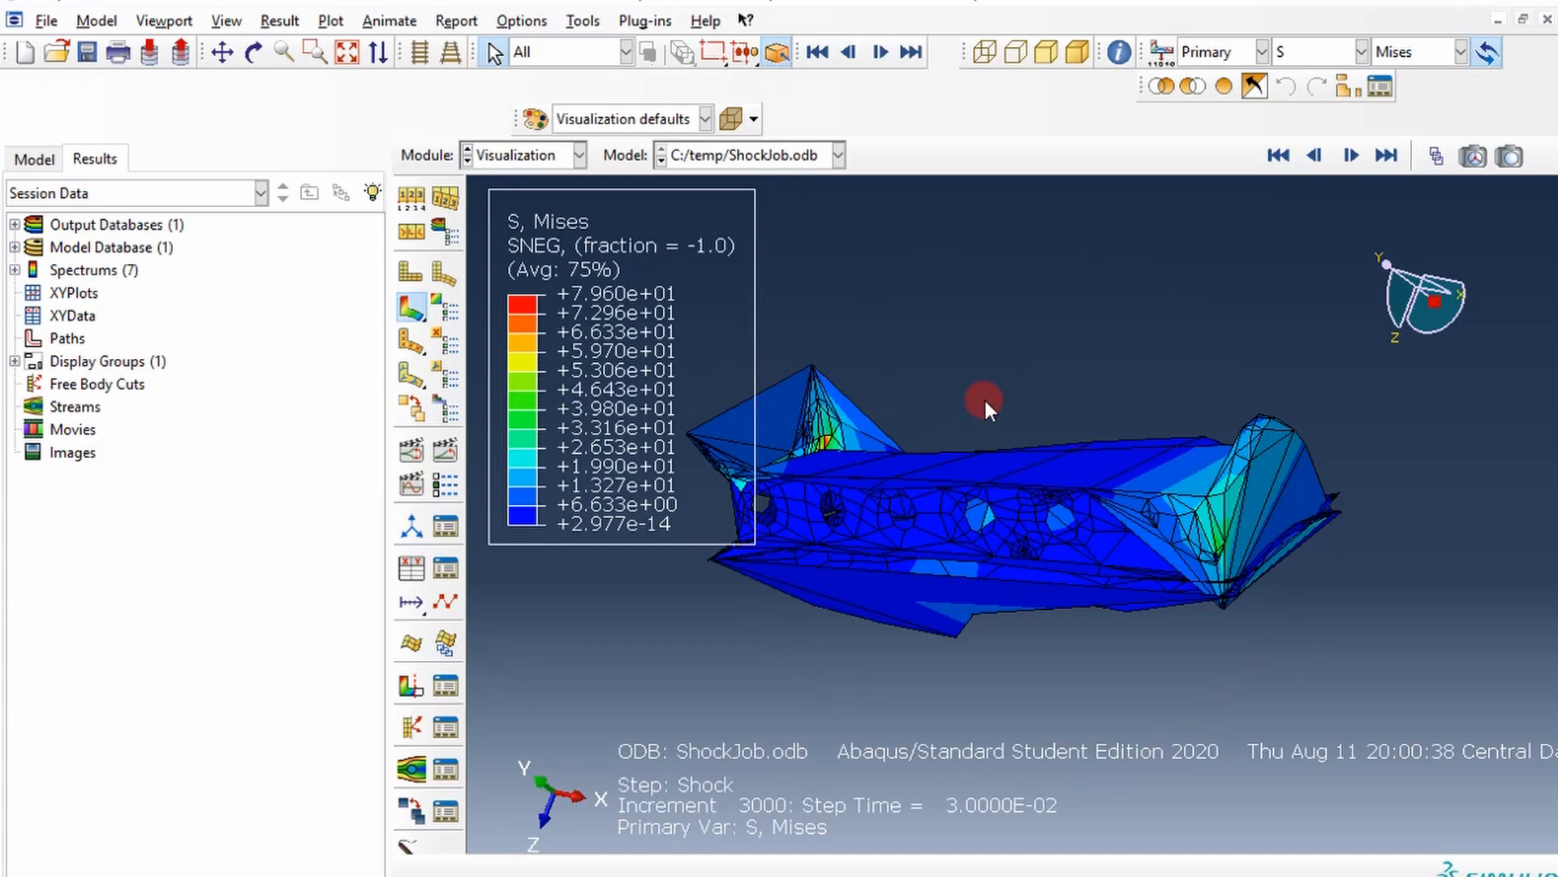
mouse_move(983, 410)
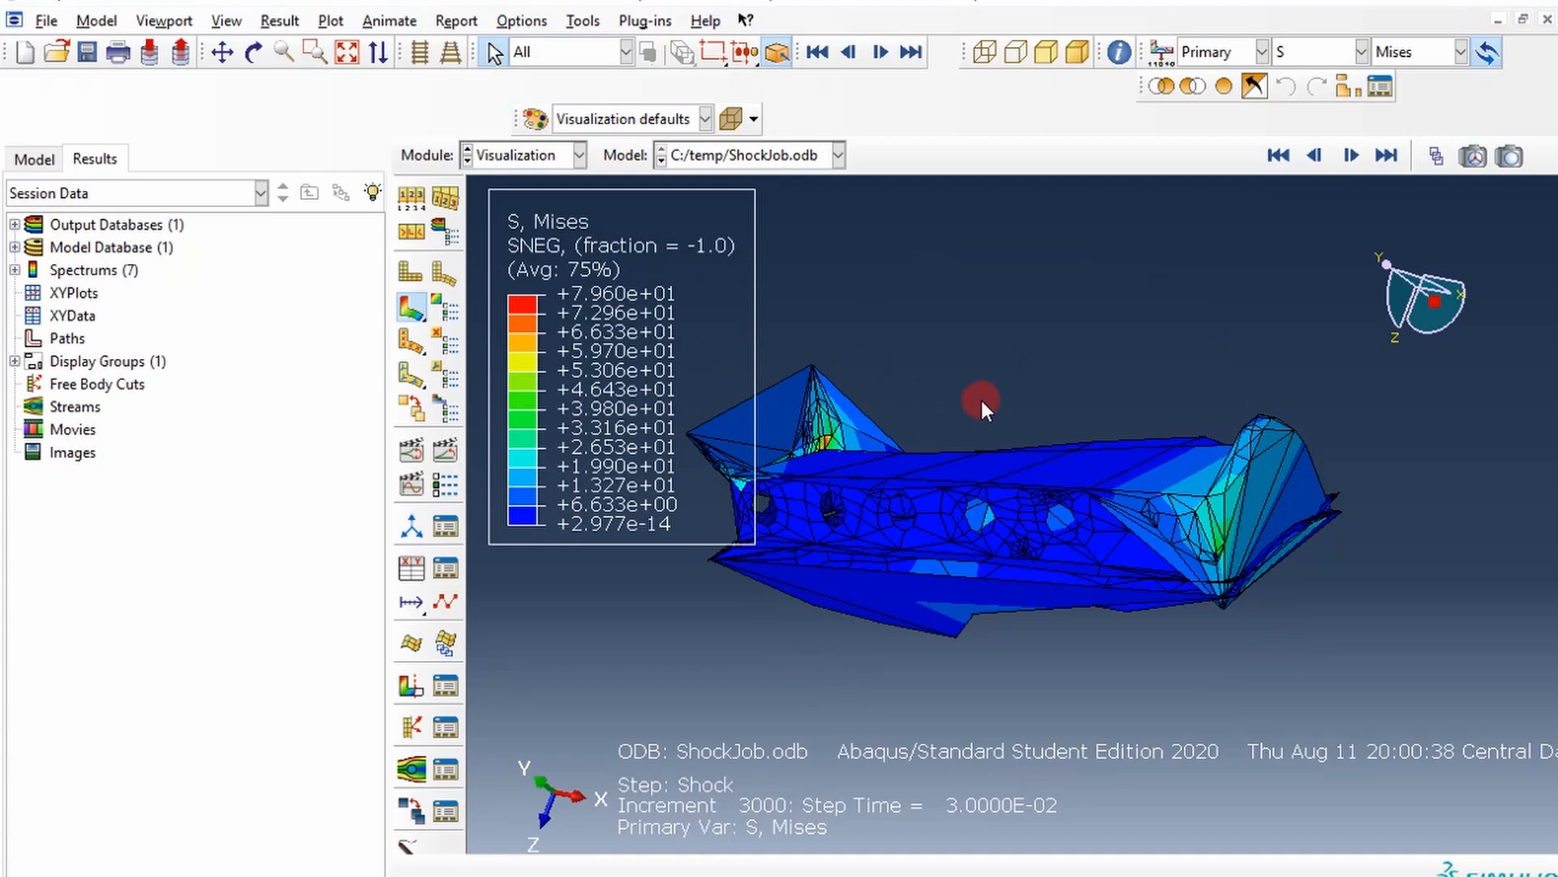
mouse_move(995, 409)
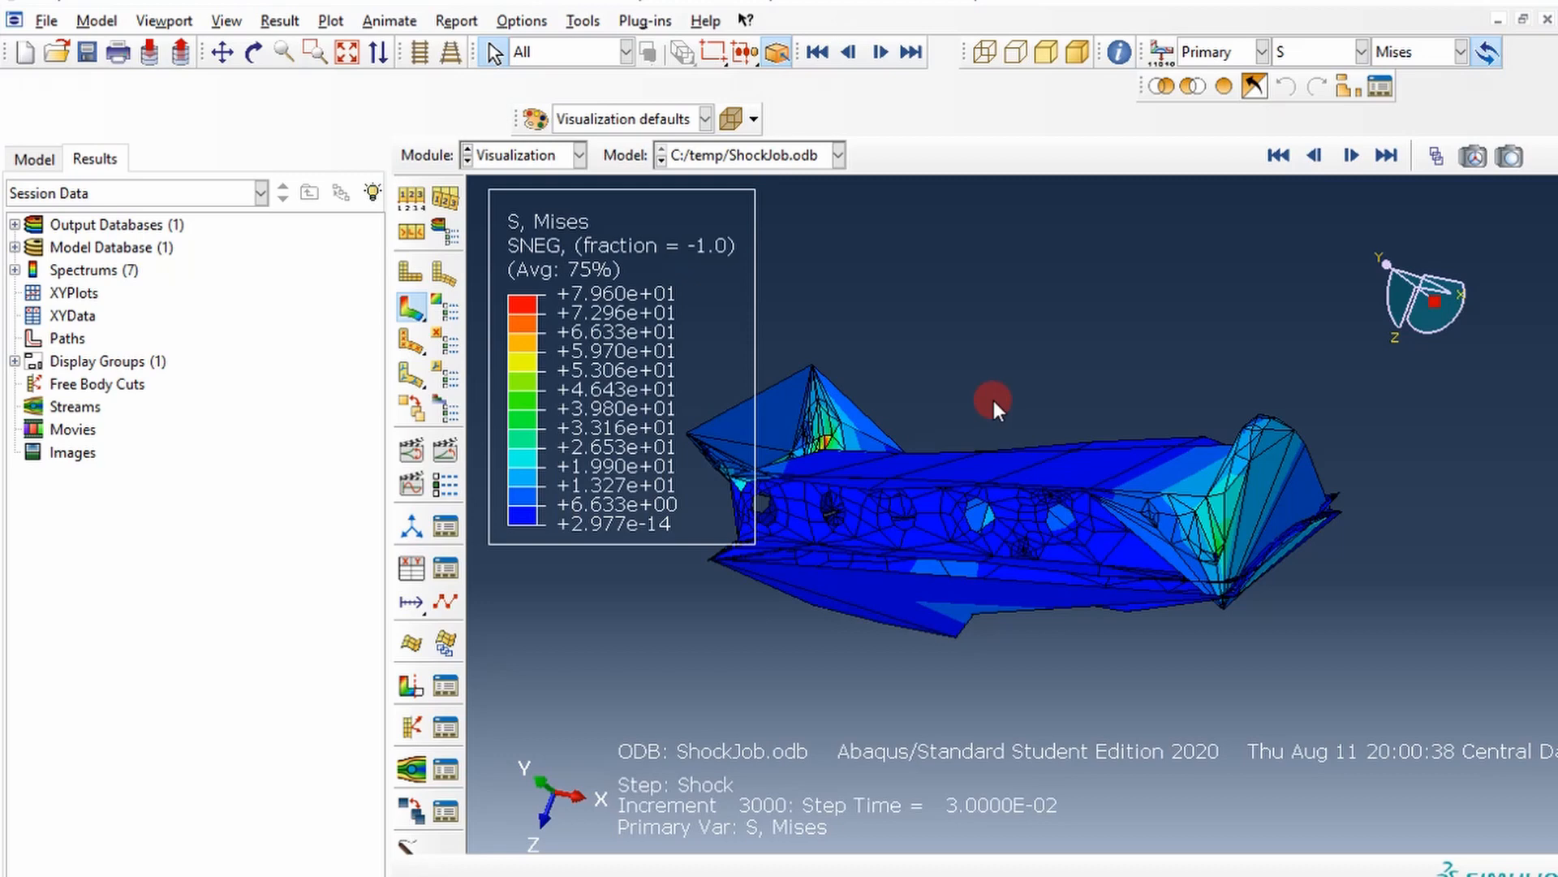
mouse_move(904, 438)
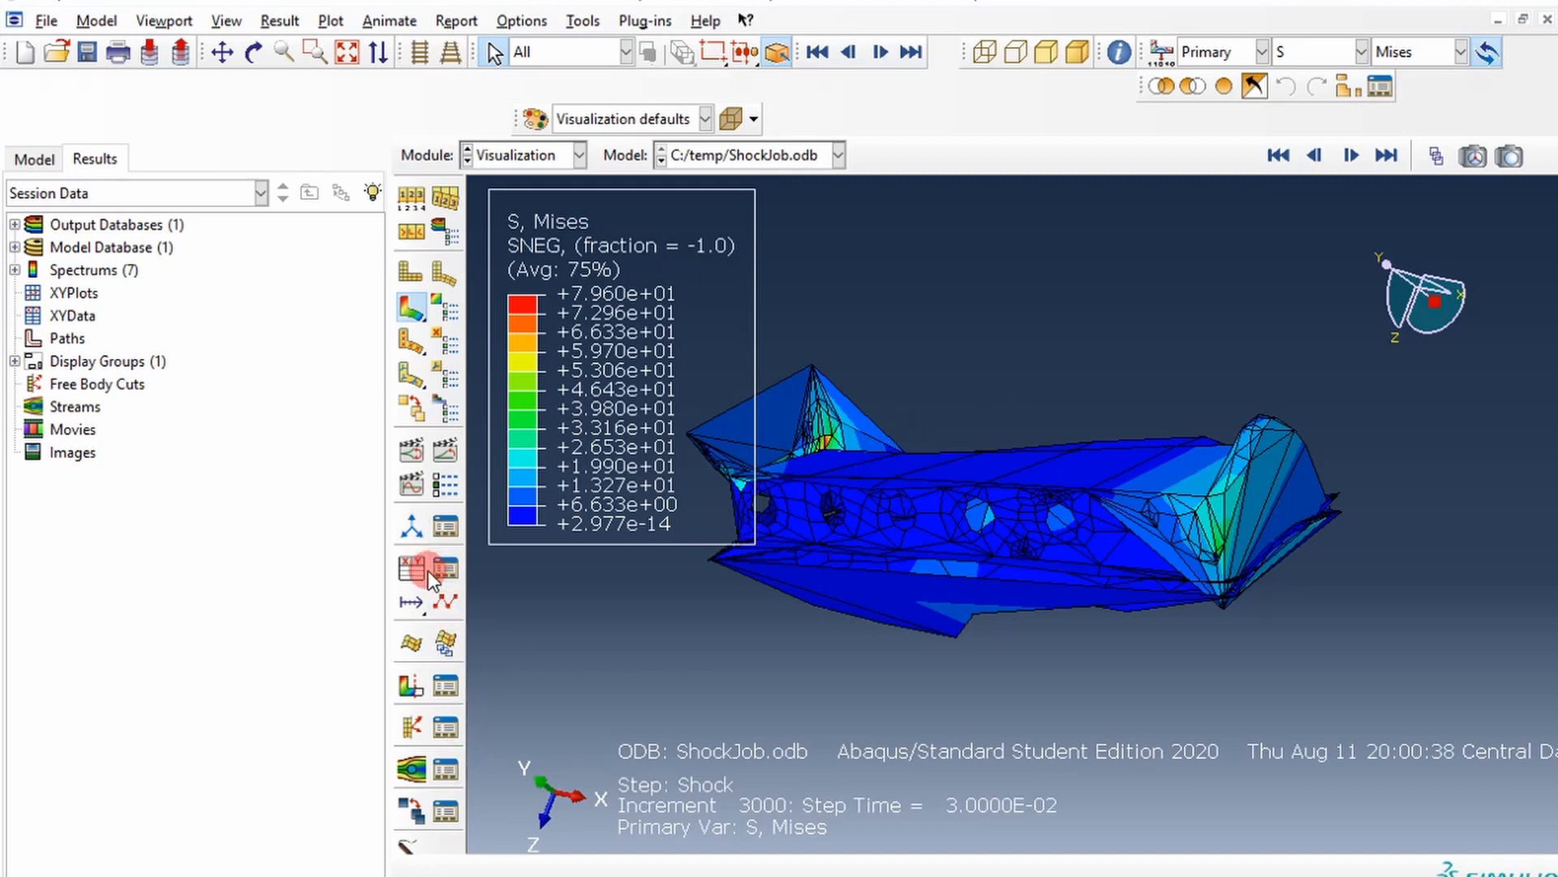
mouse_move(411, 568)
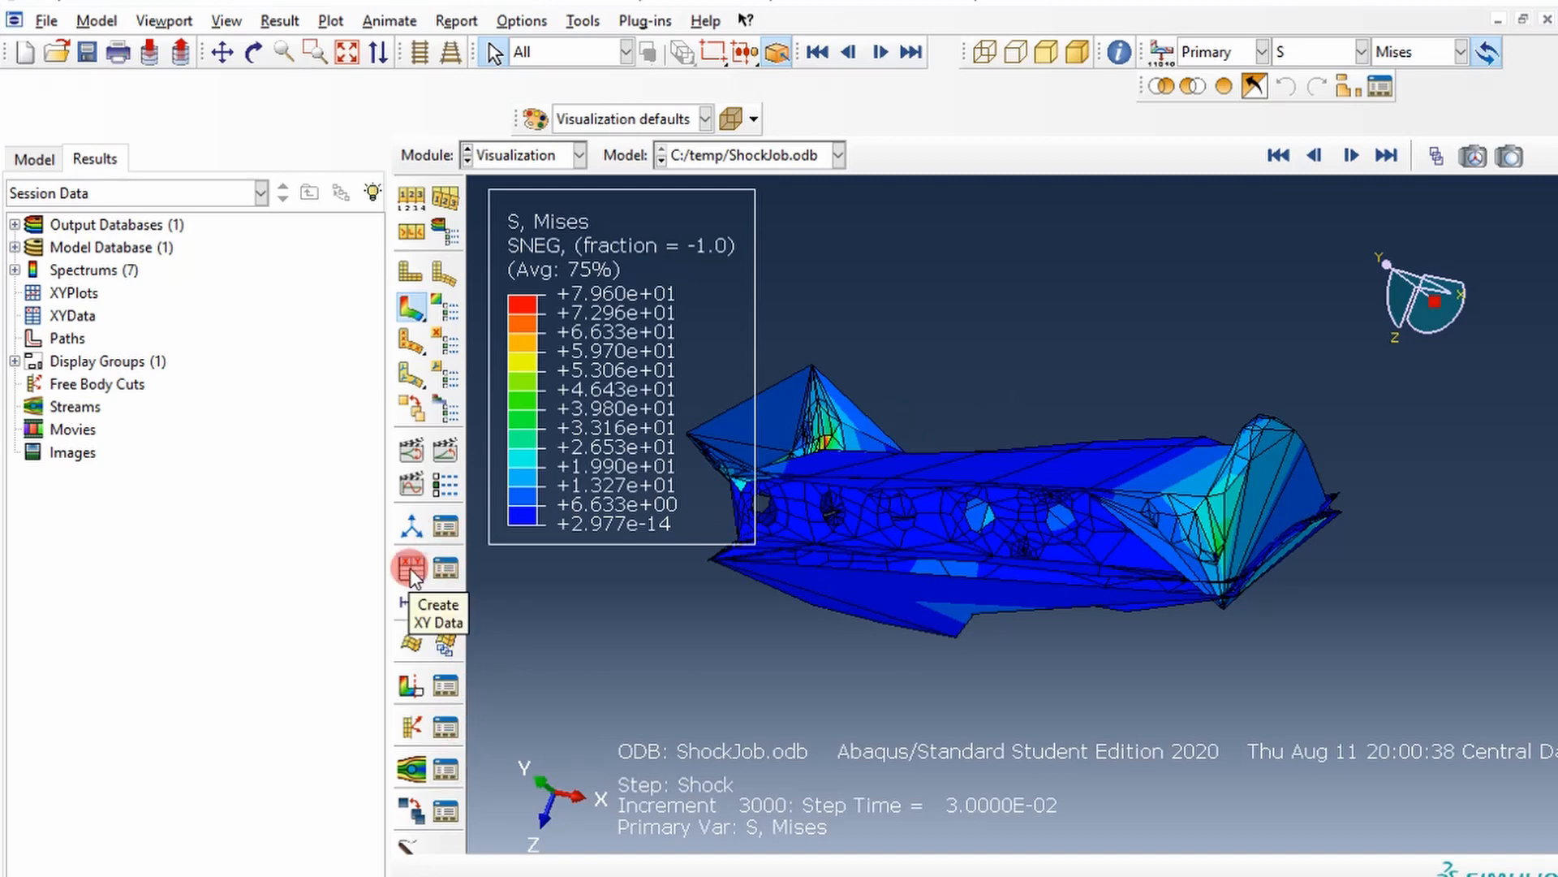
click(411, 567)
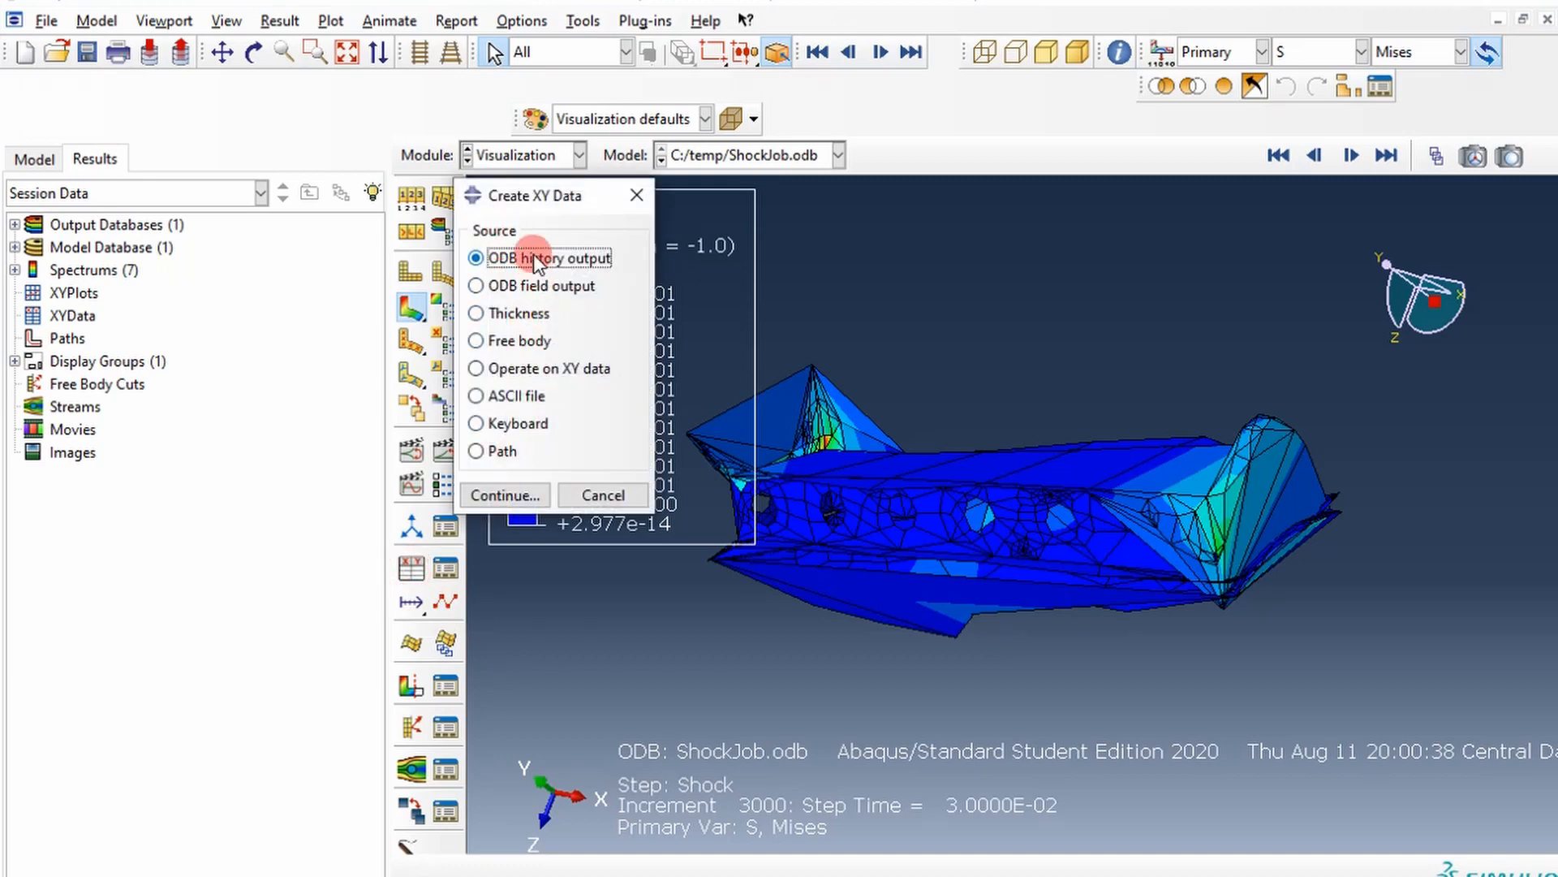
Plot TA1 at RP_BC Node 10 from ODB history output and save it as is.
click(504, 495)
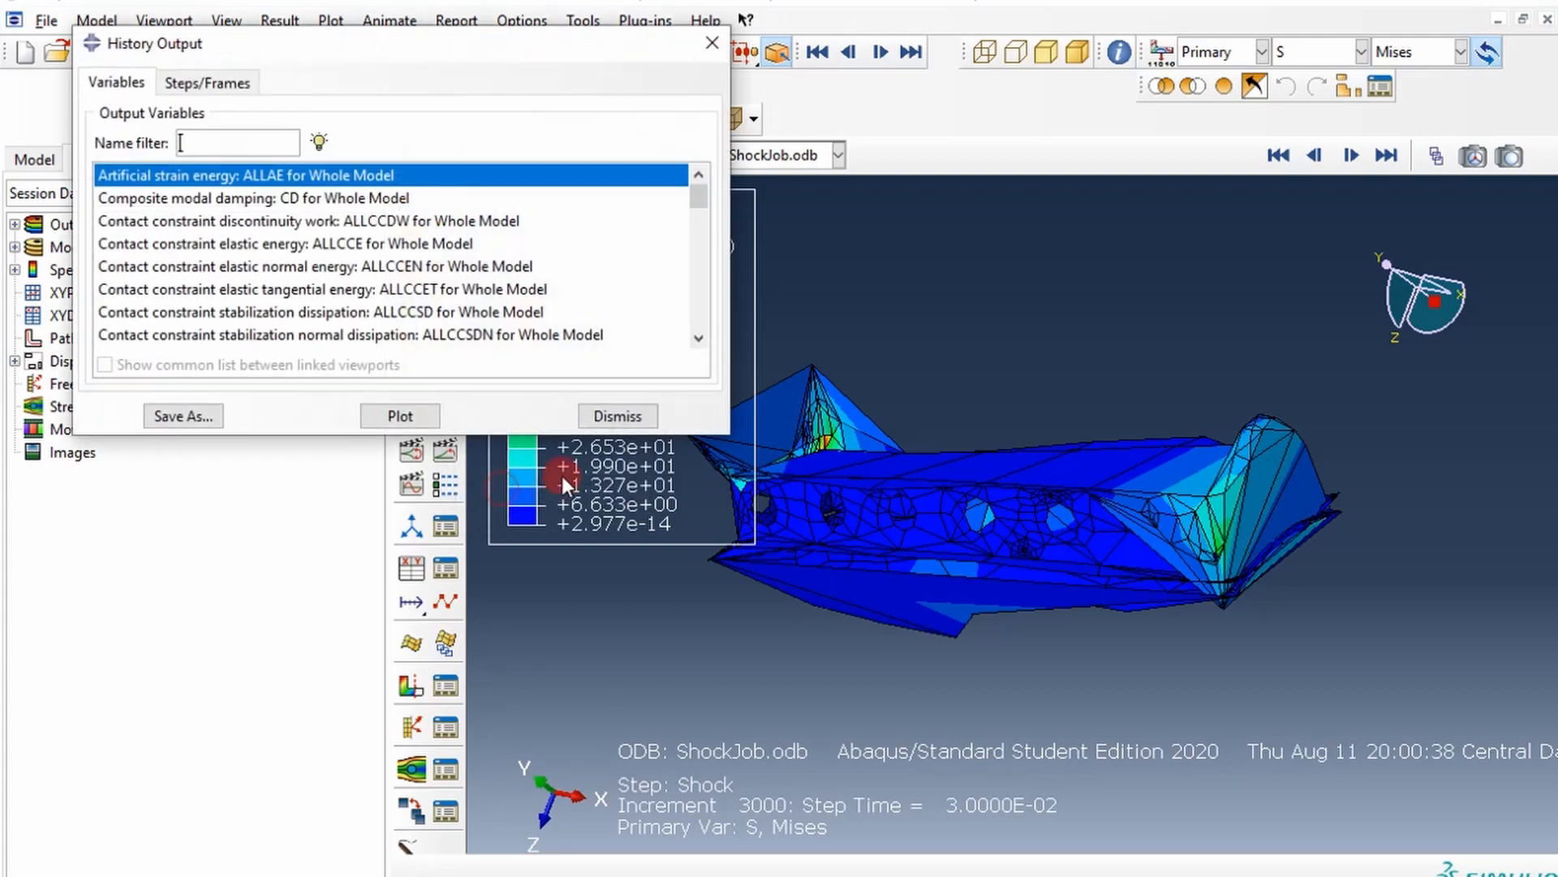
scroll(down, 3)
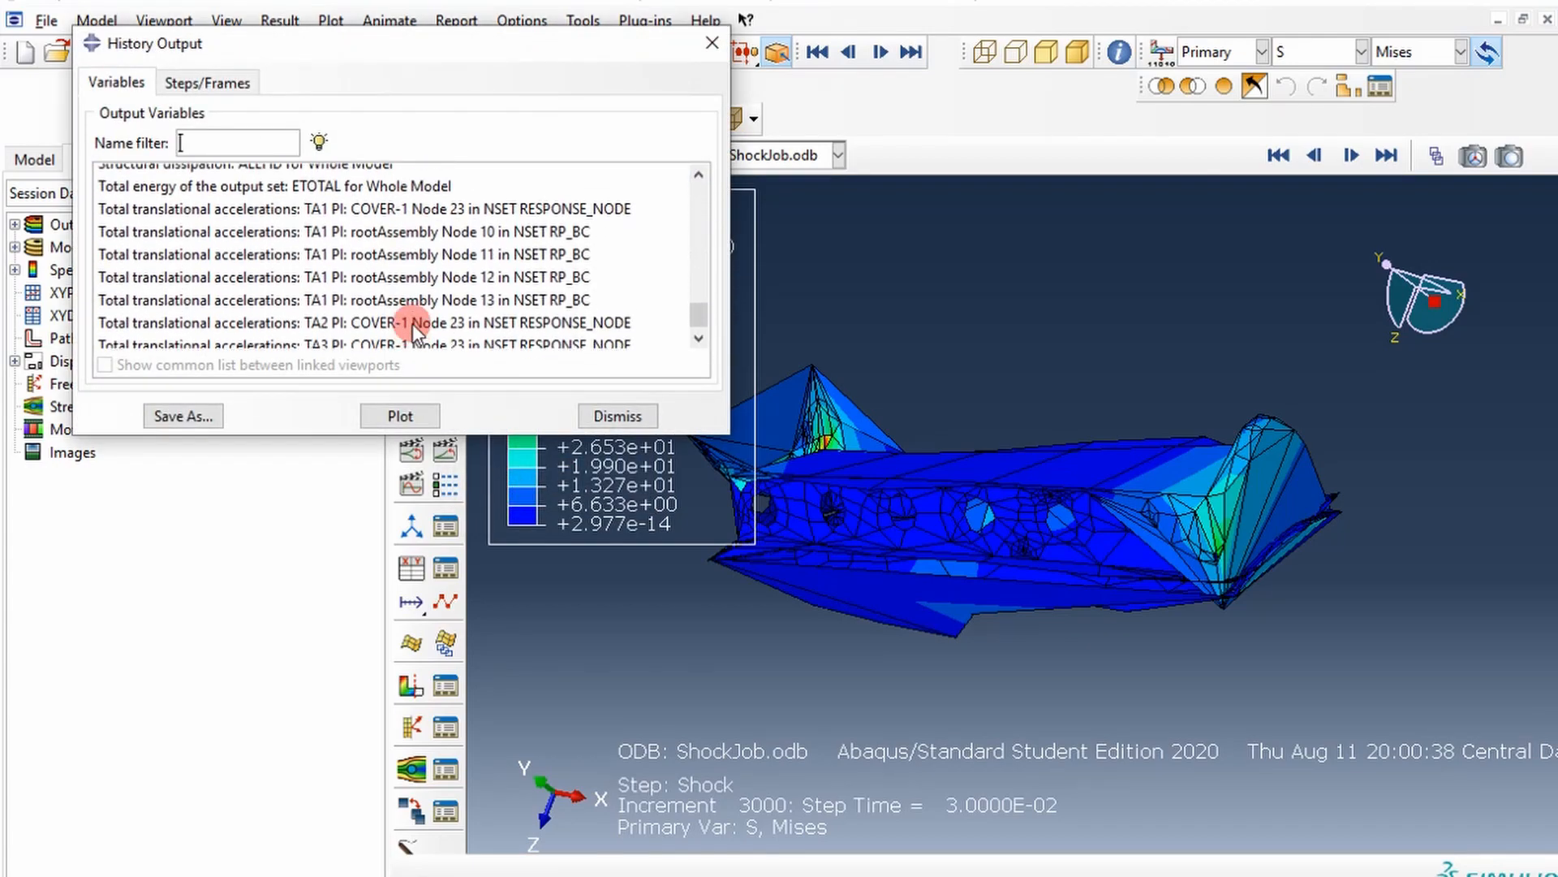
scroll(up, 3)
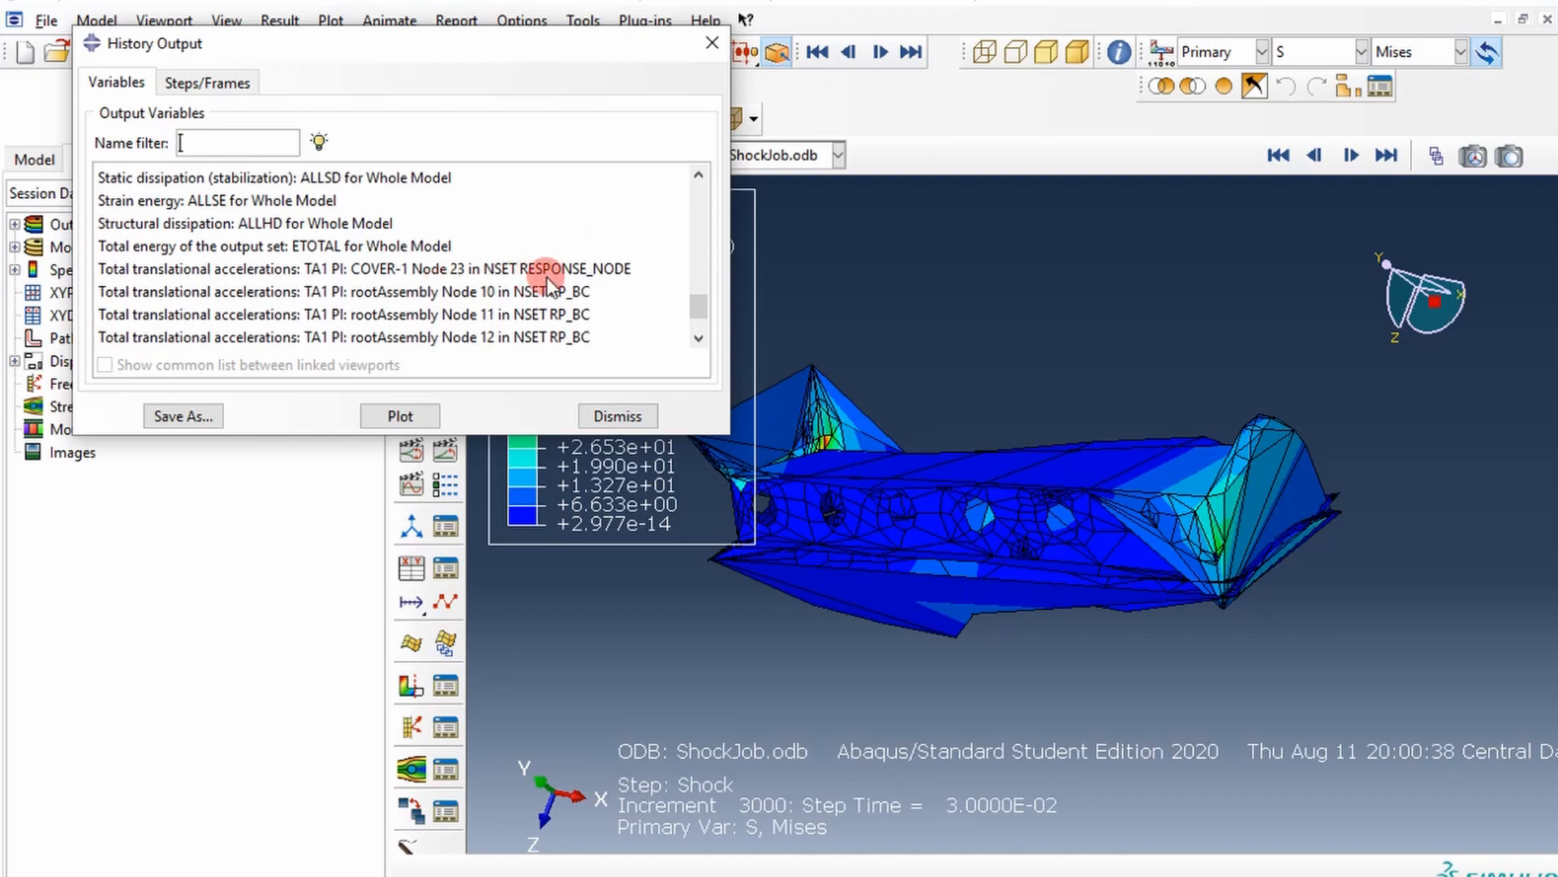
click(343, 292)
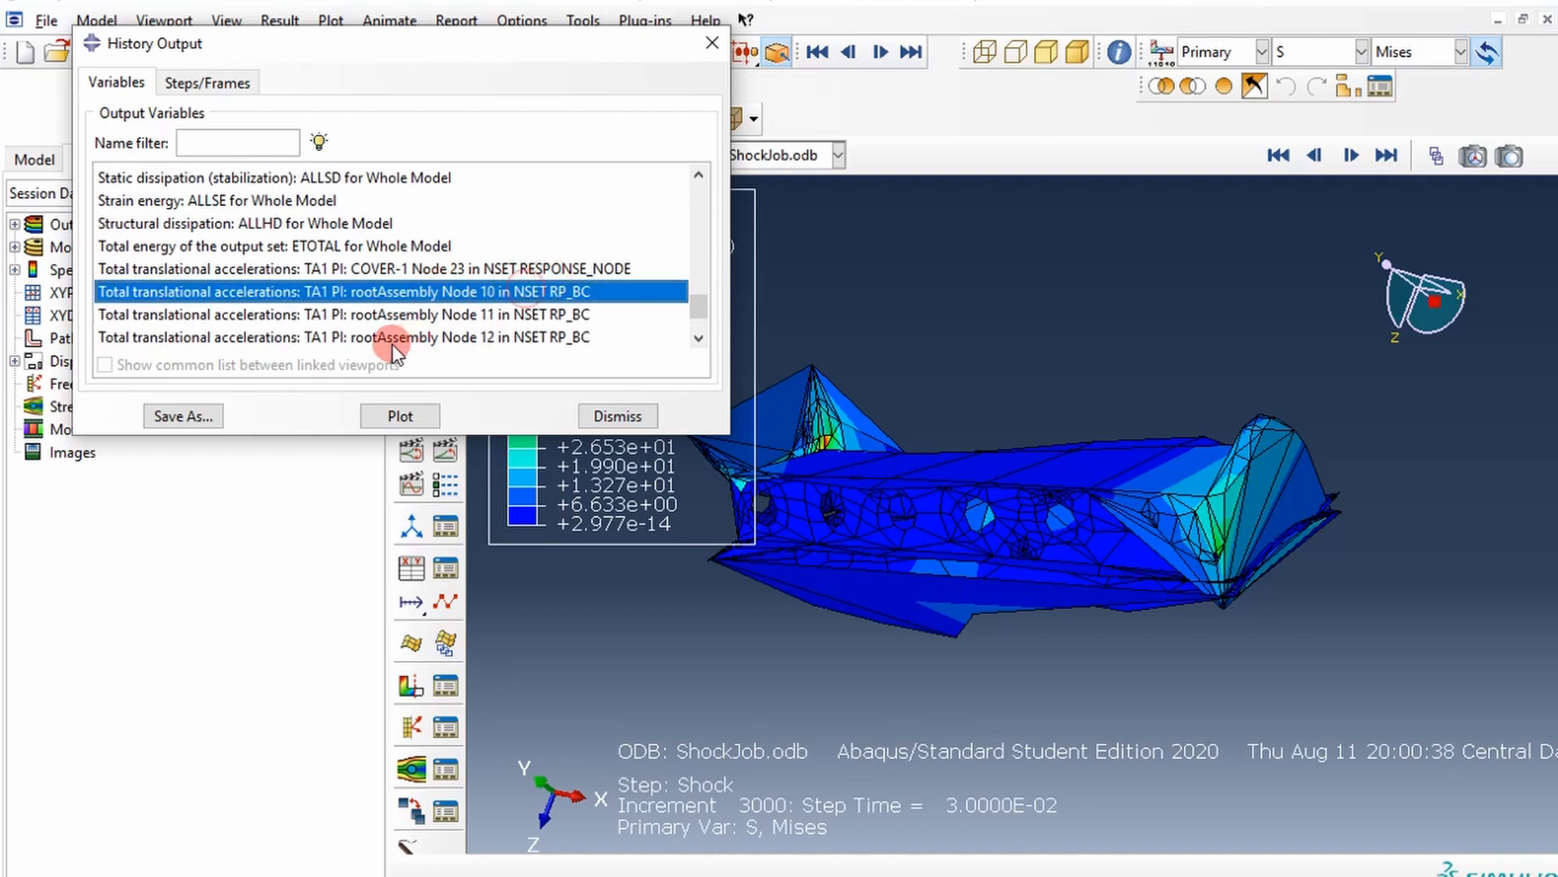
click(399, 414)
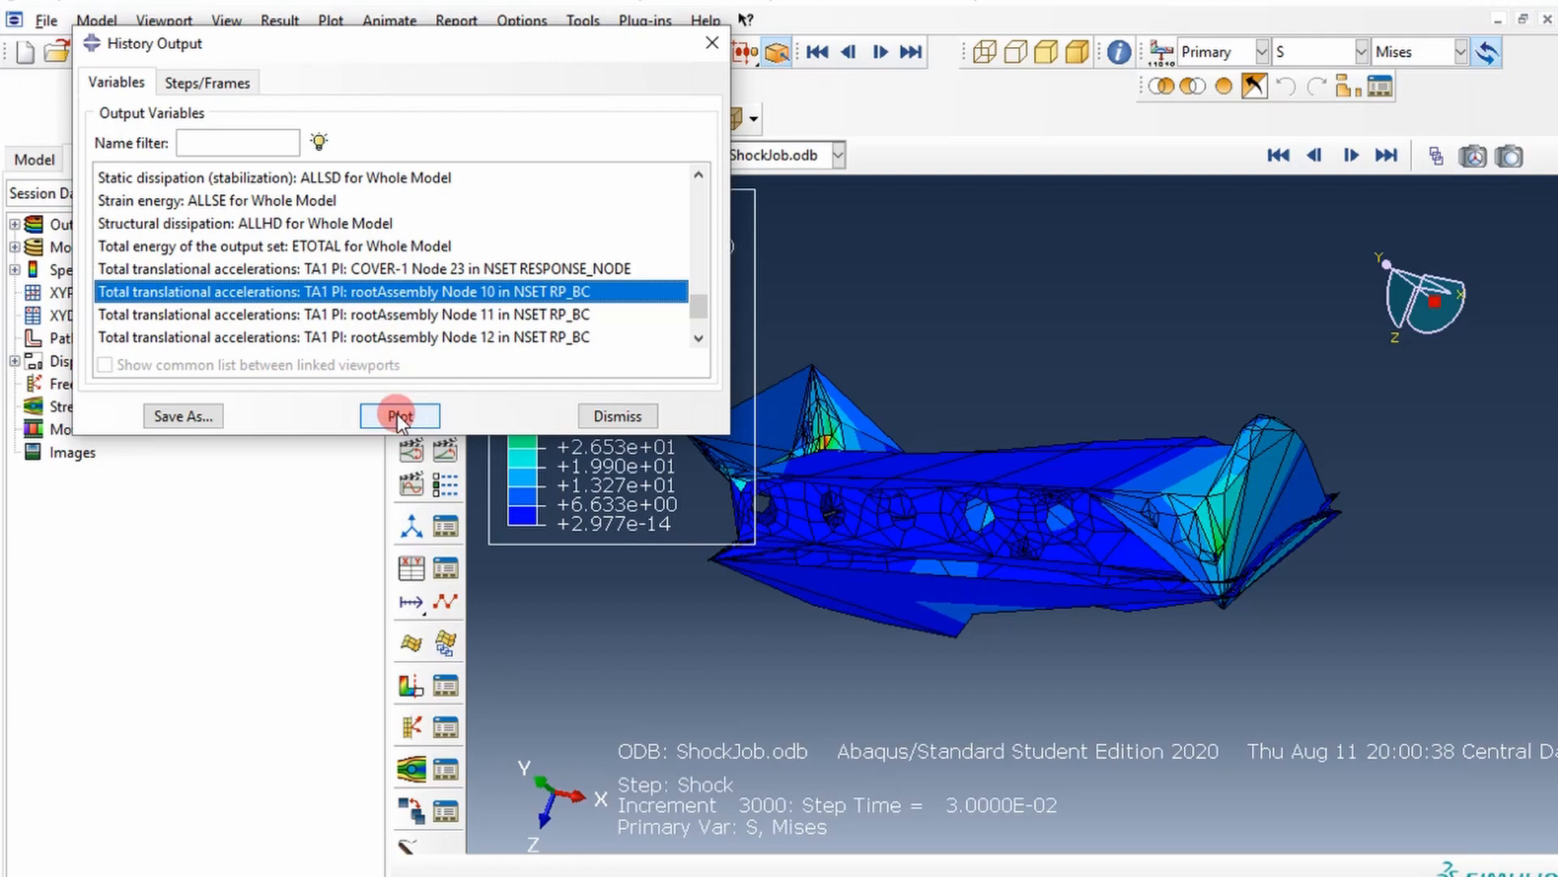
click(182, 416)
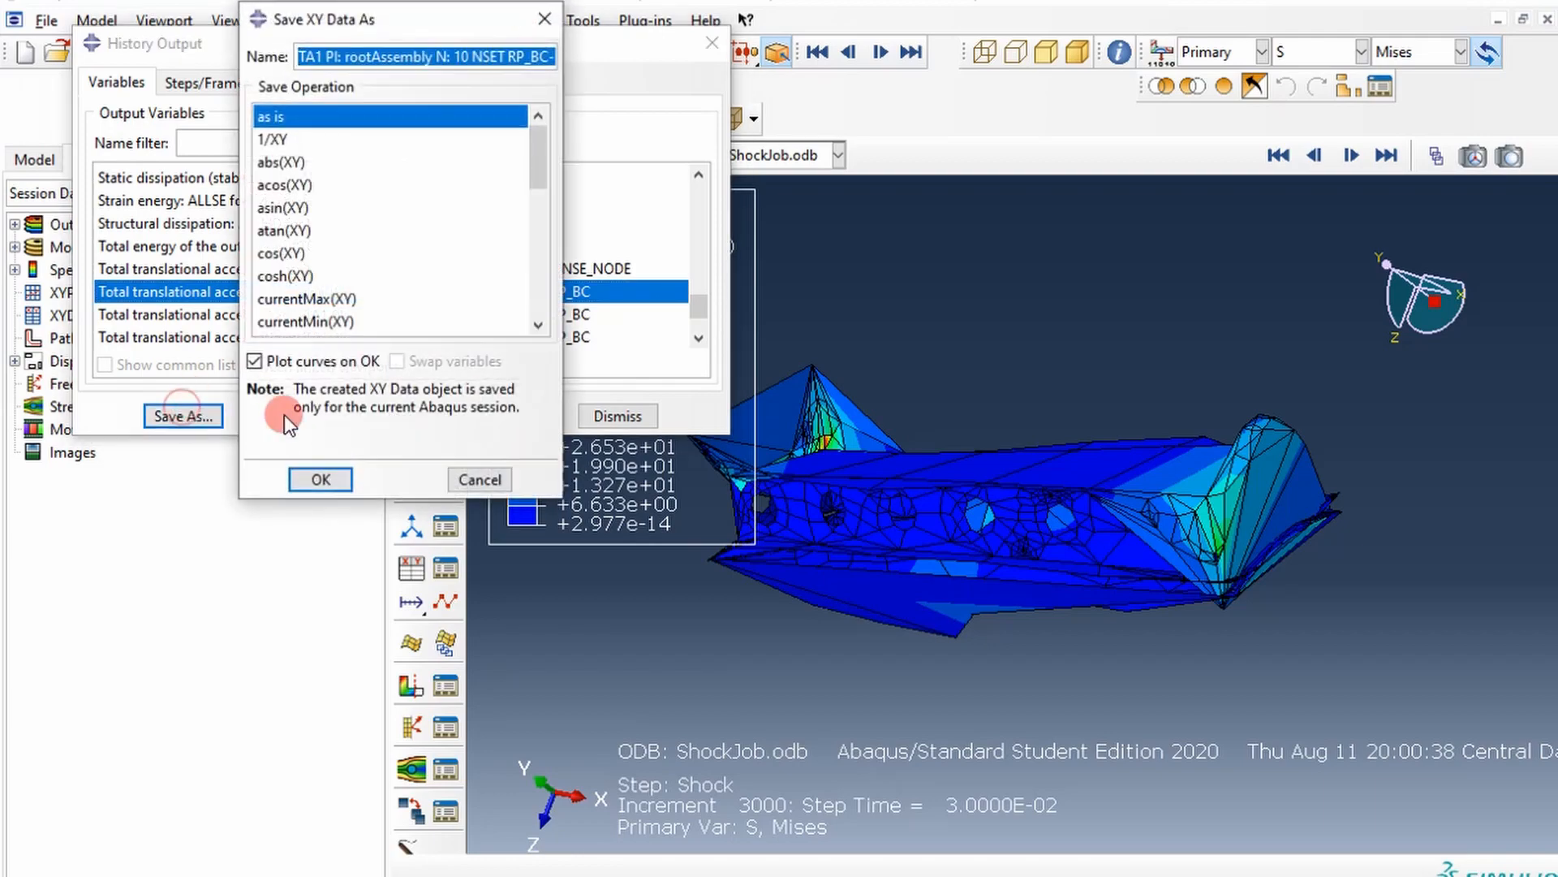
click(319, 478)
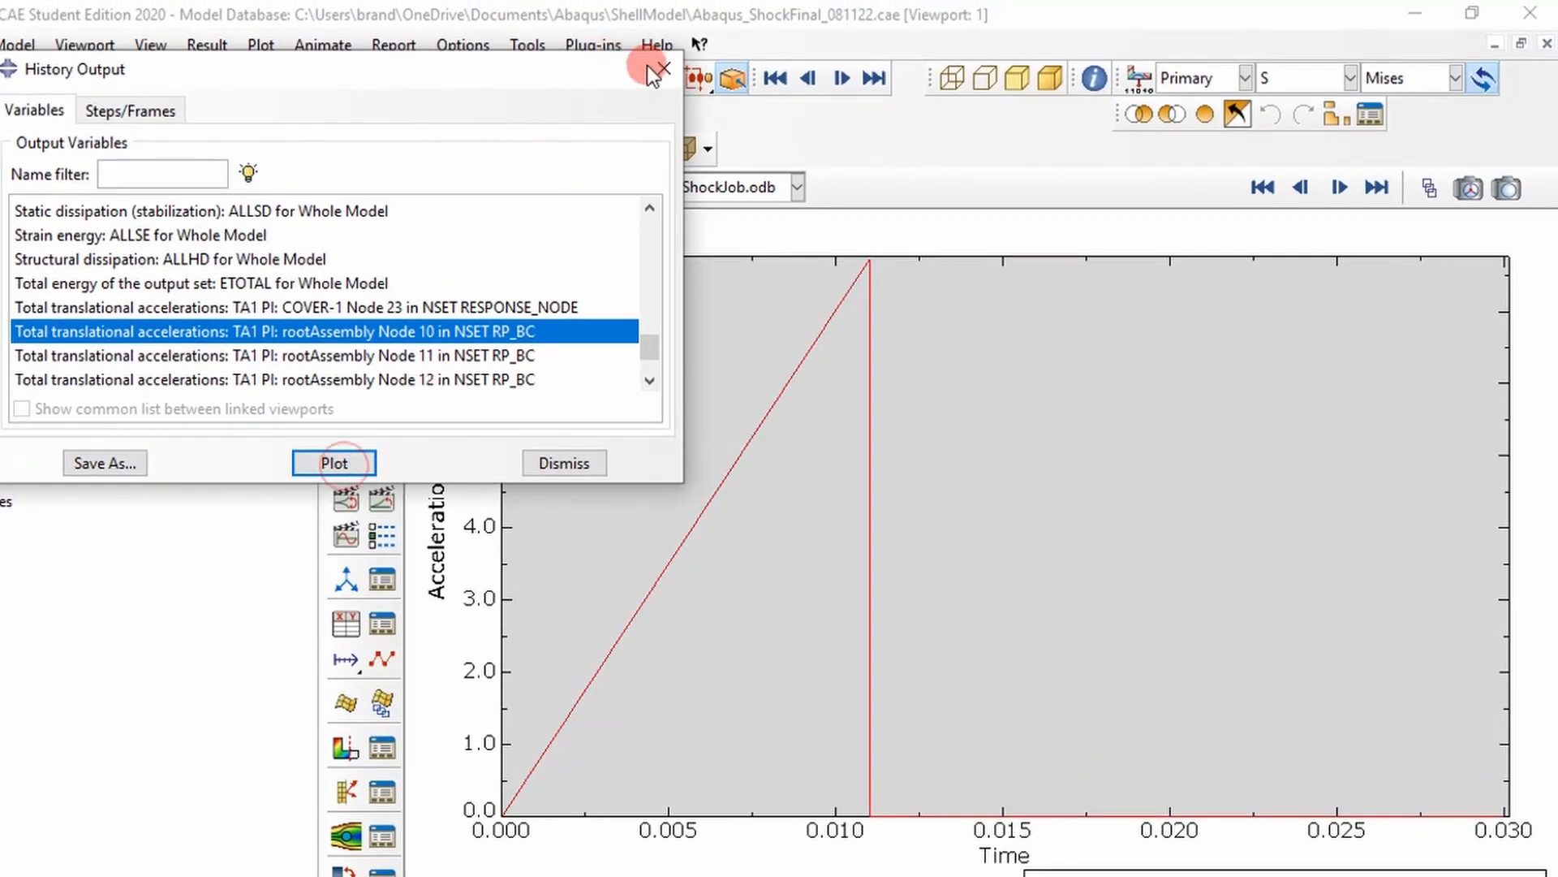
Close History Output and open the saved TA1 Node 10 curve's data values.
click(659, 68)
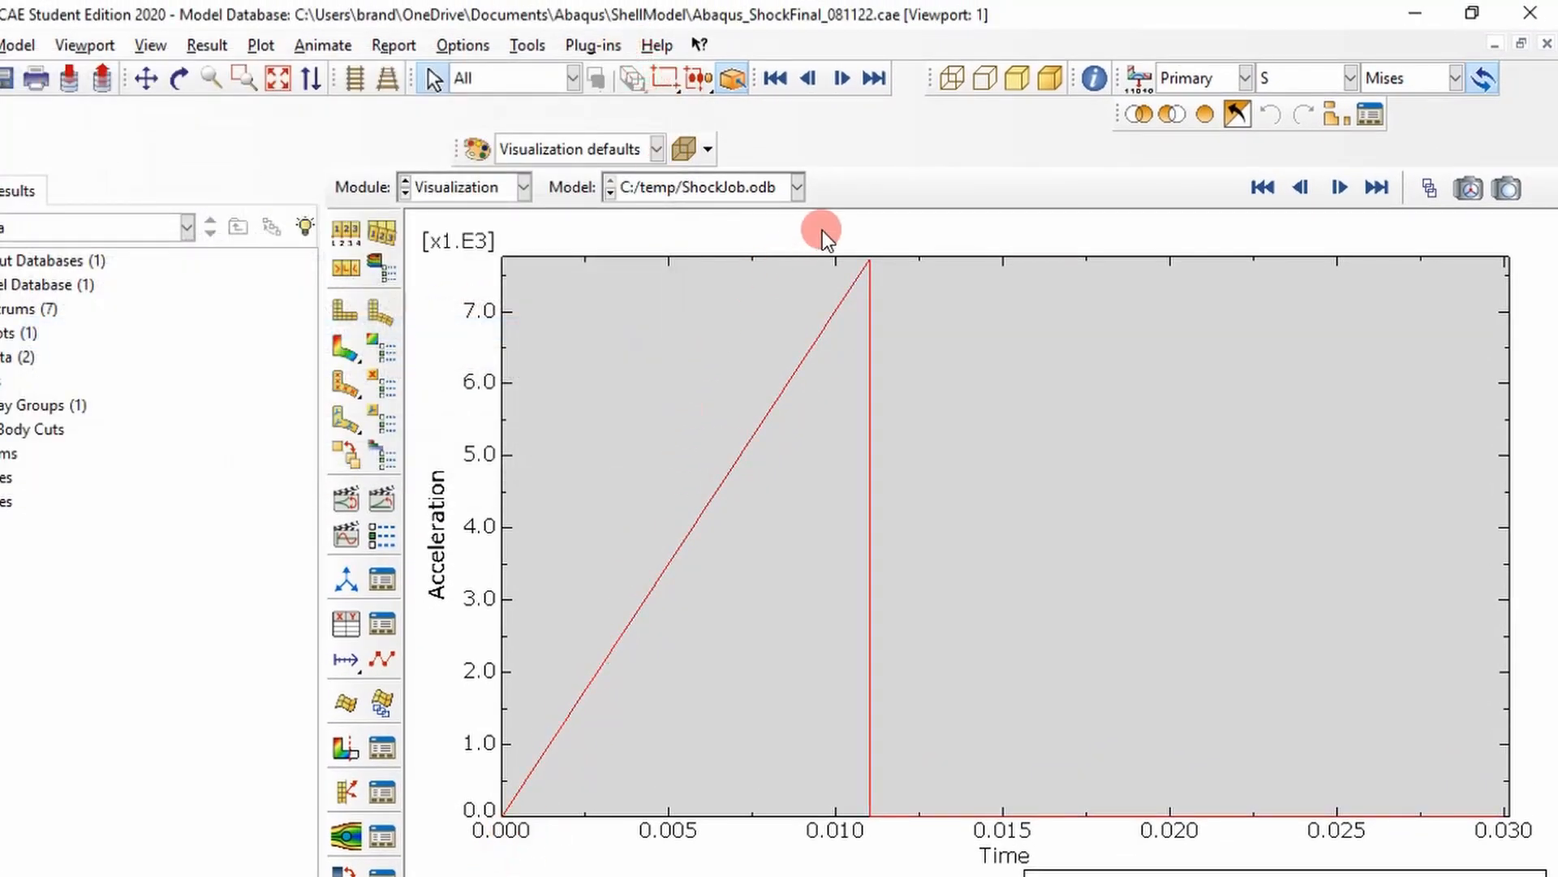
mouse_move(942, 829)
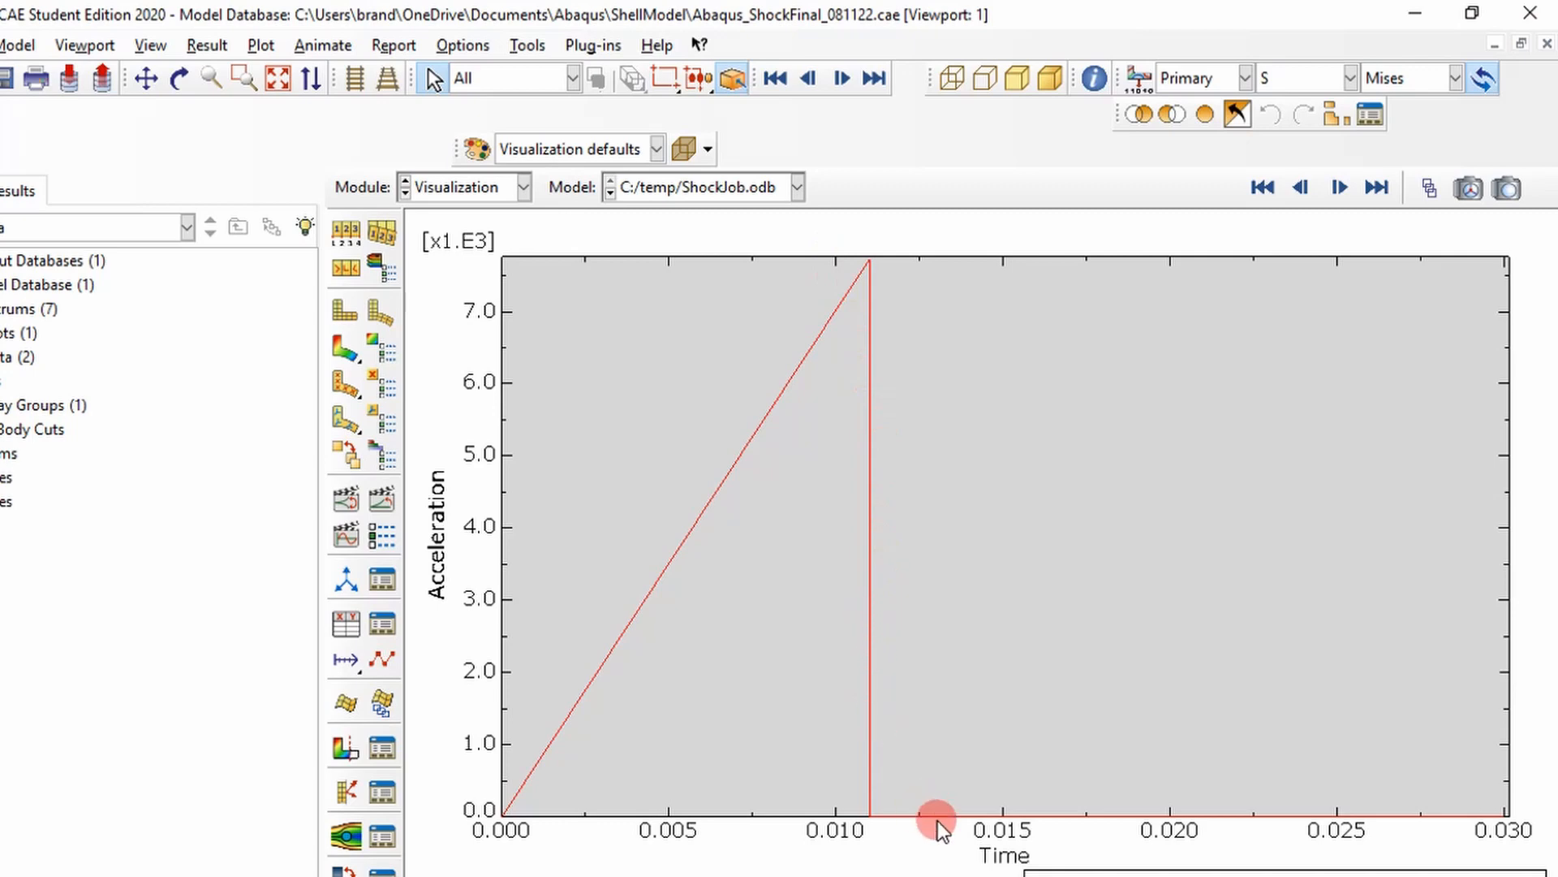
mouse_move(925, 182)
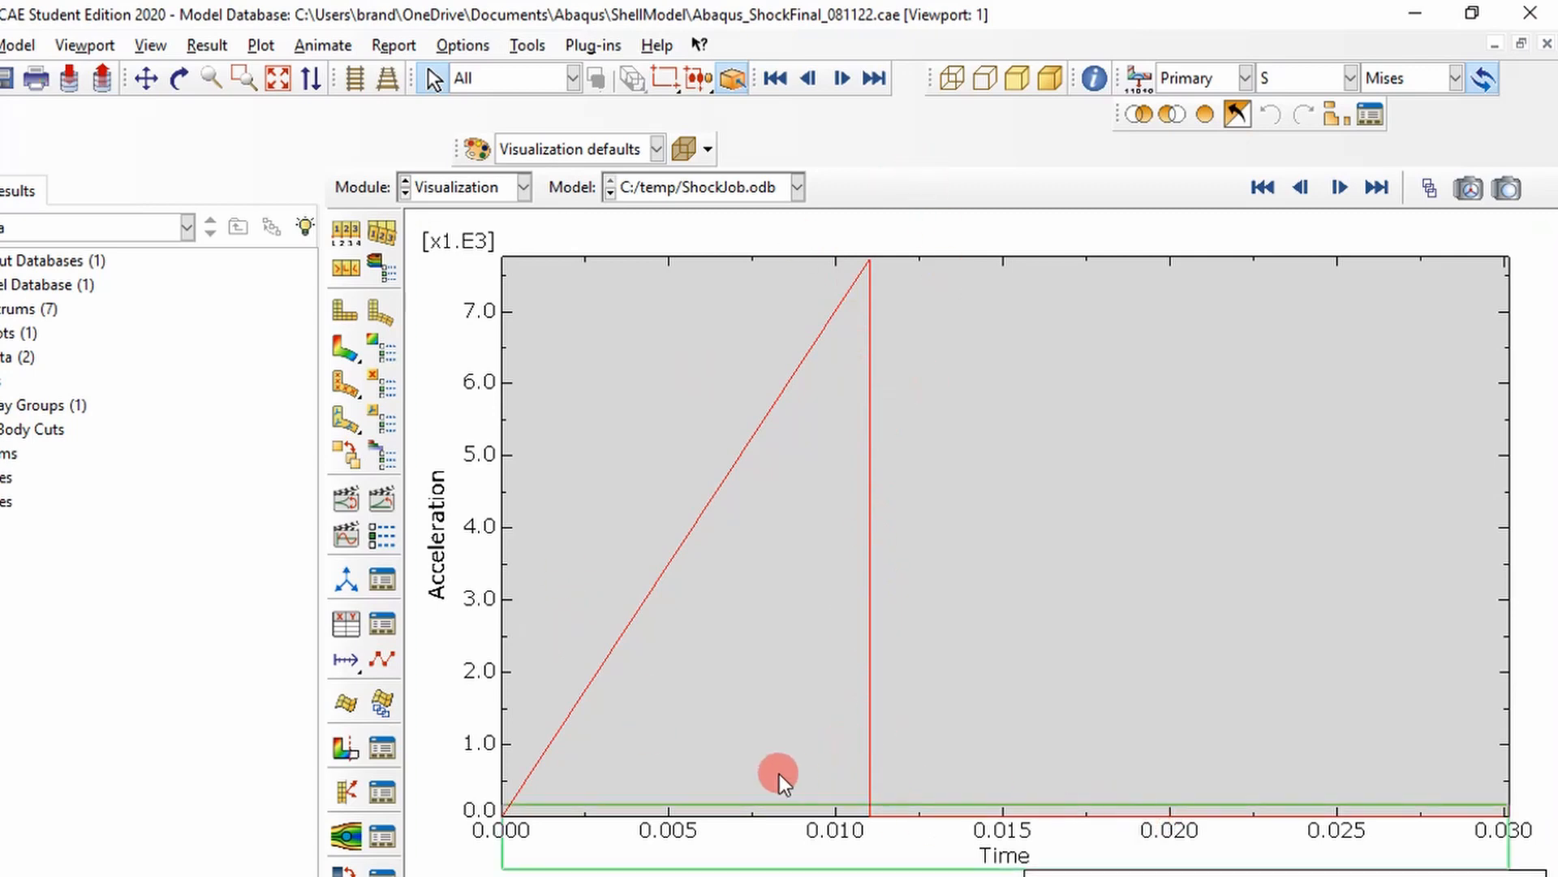
mouse_move(434, 634)
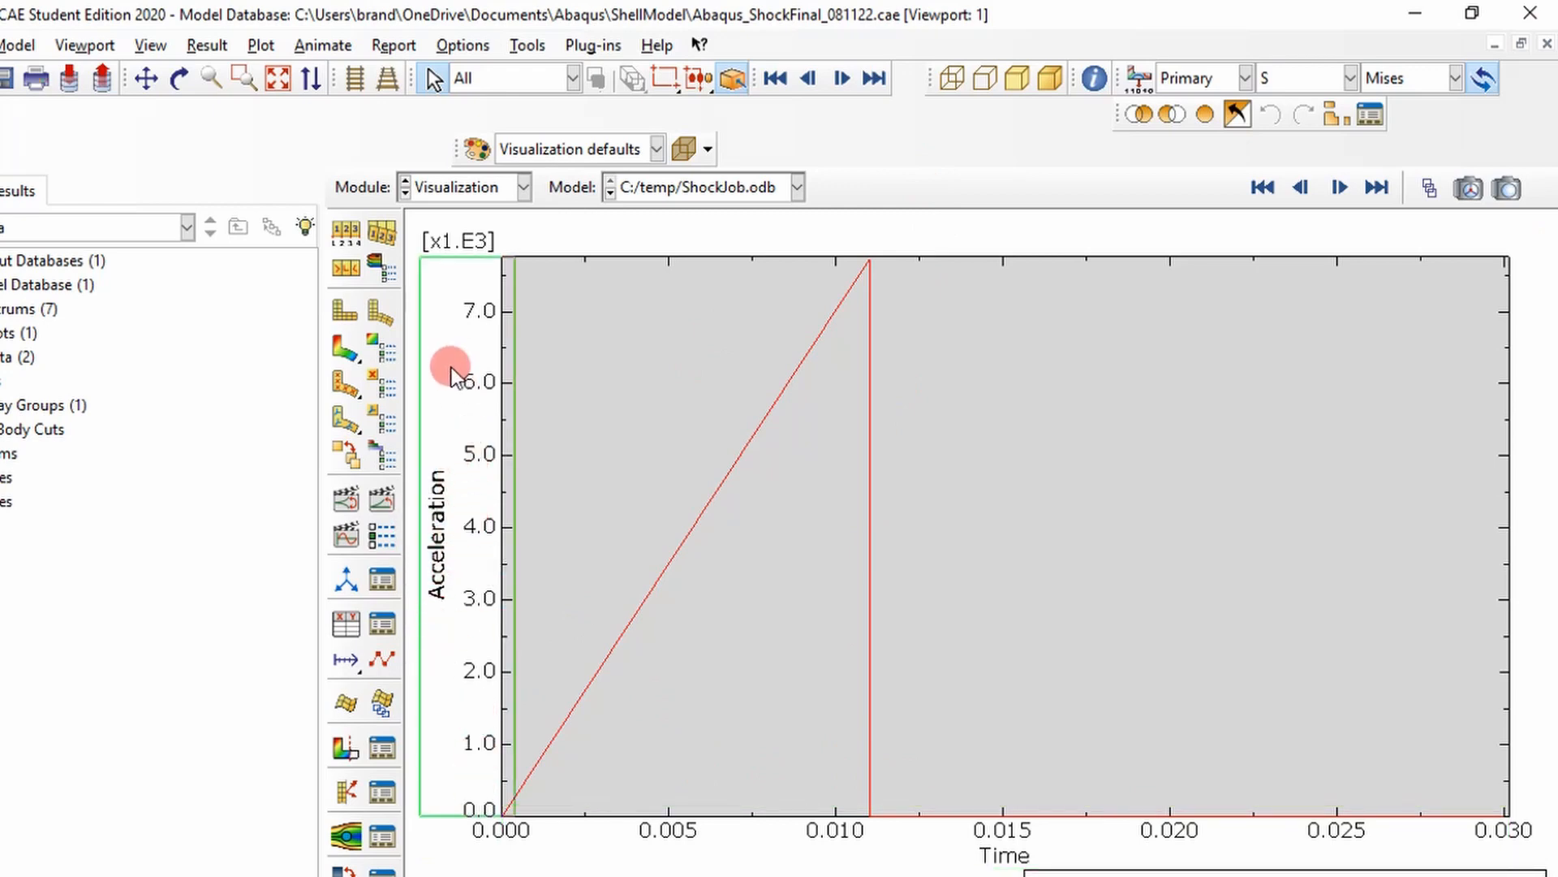
mouse_move(442, 606)
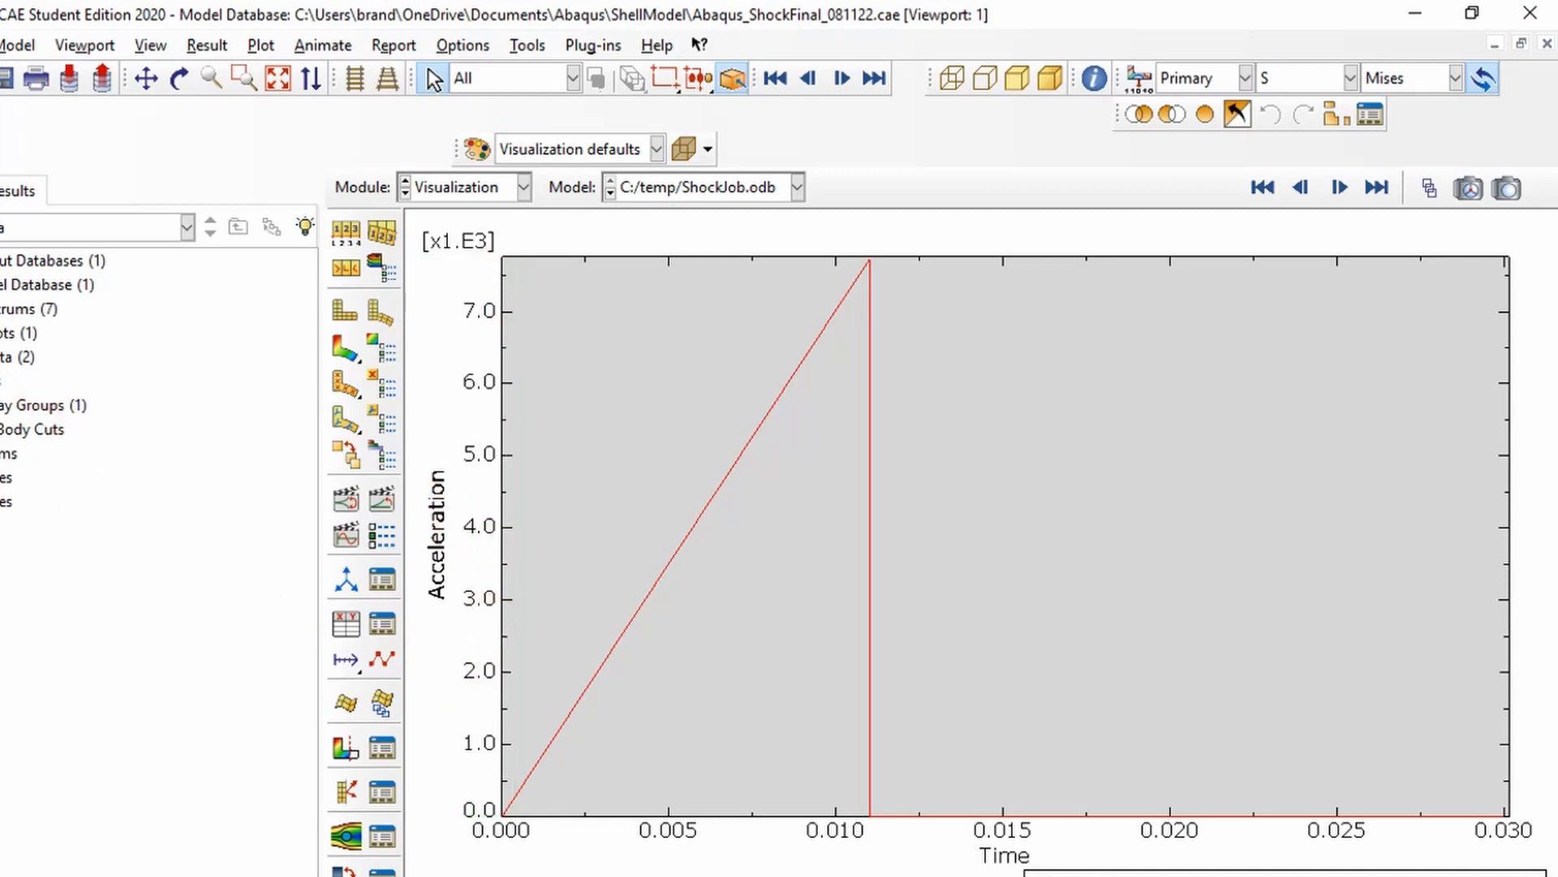
click(36, 310)
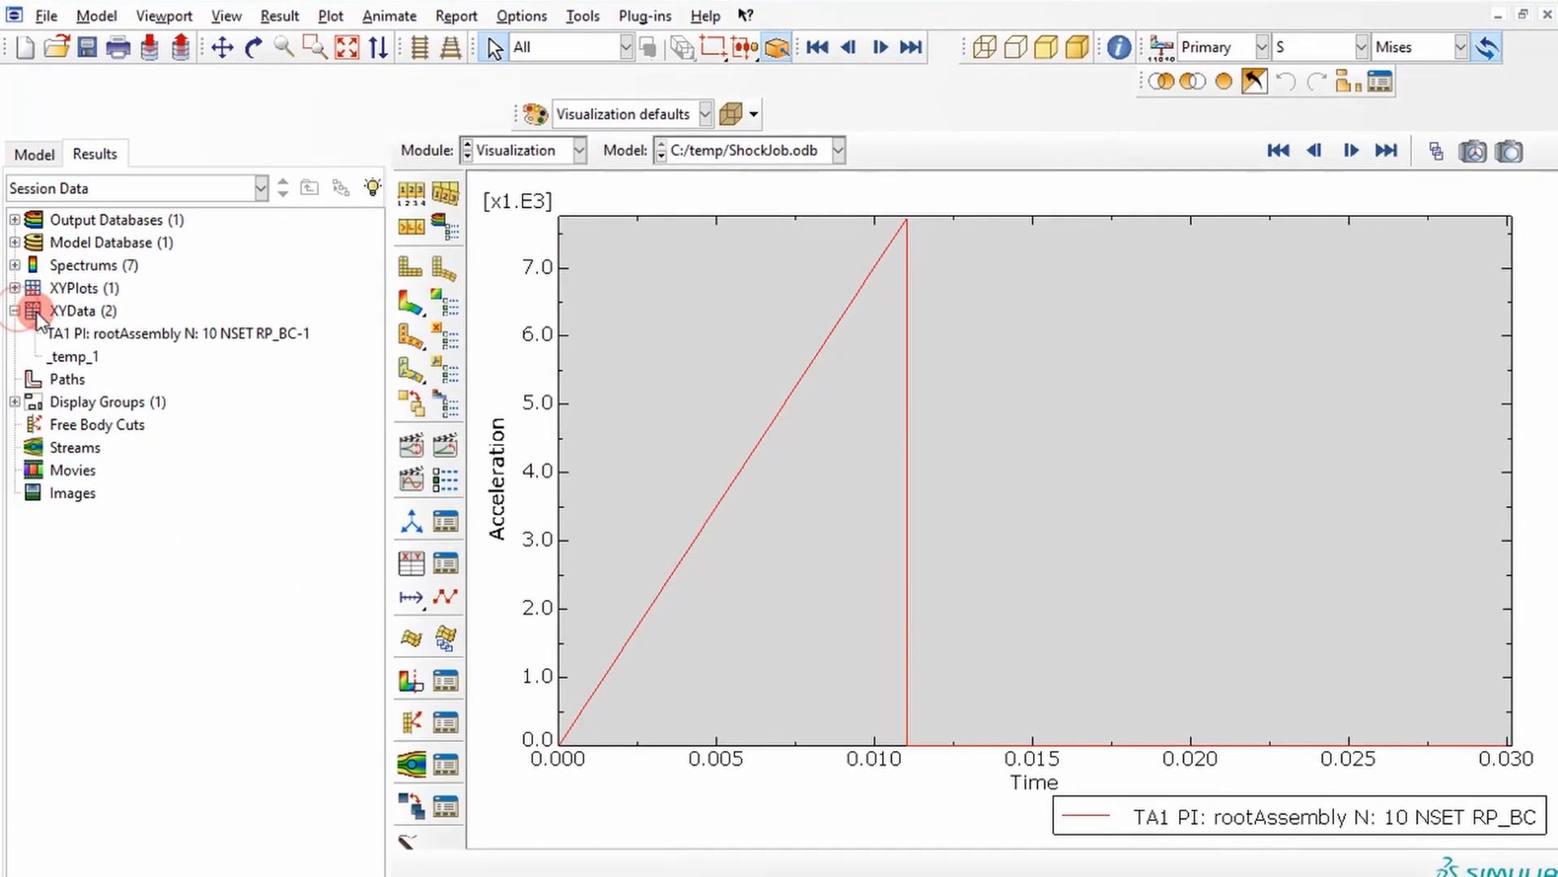
right_click(177, 333)
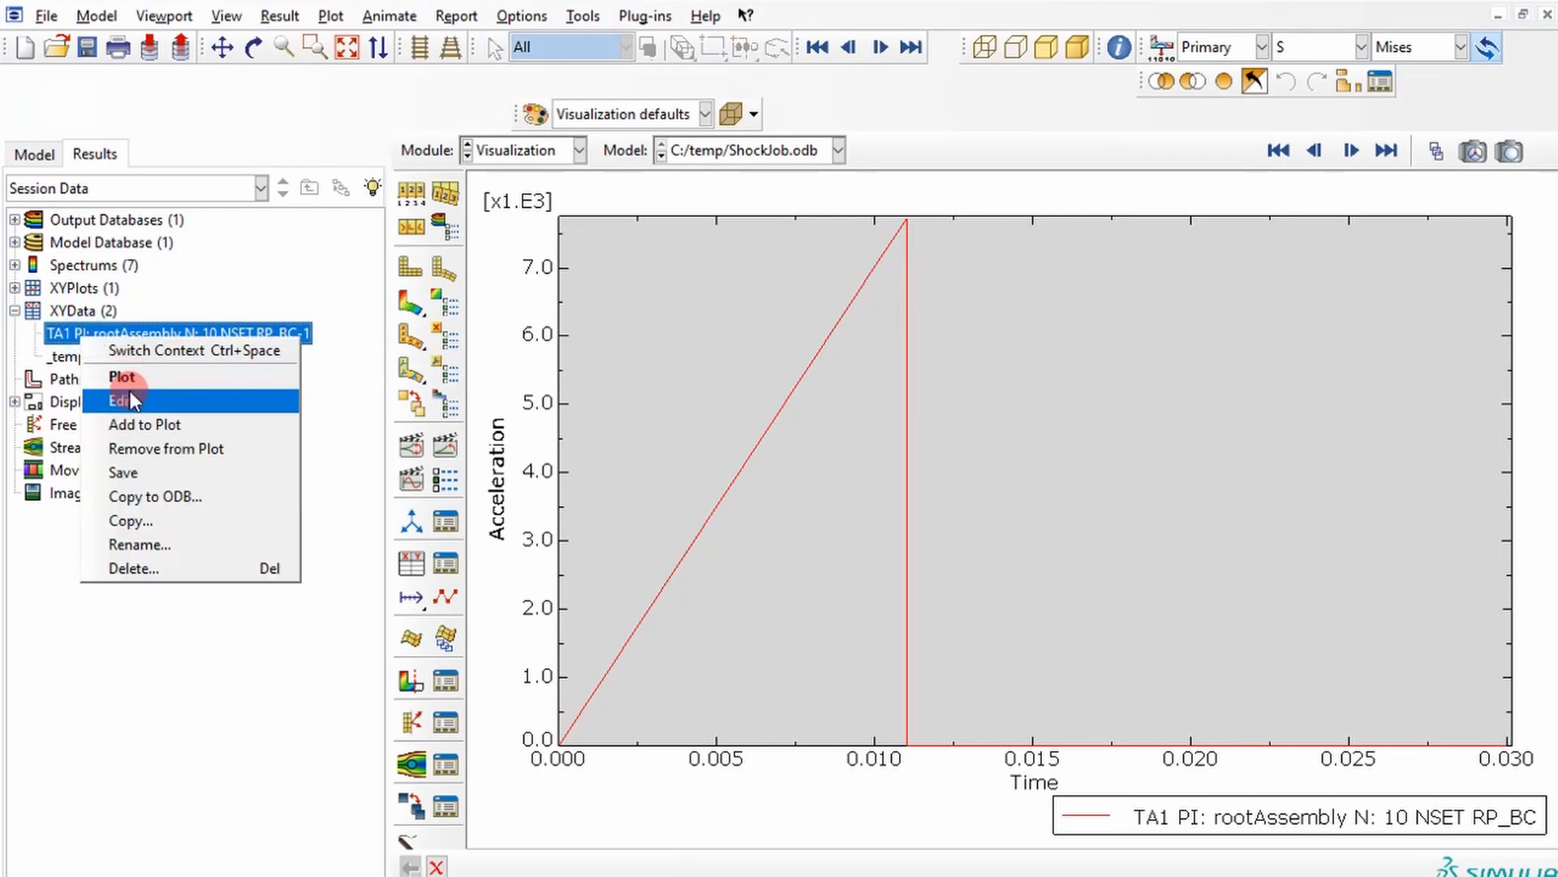
click(119, 399)
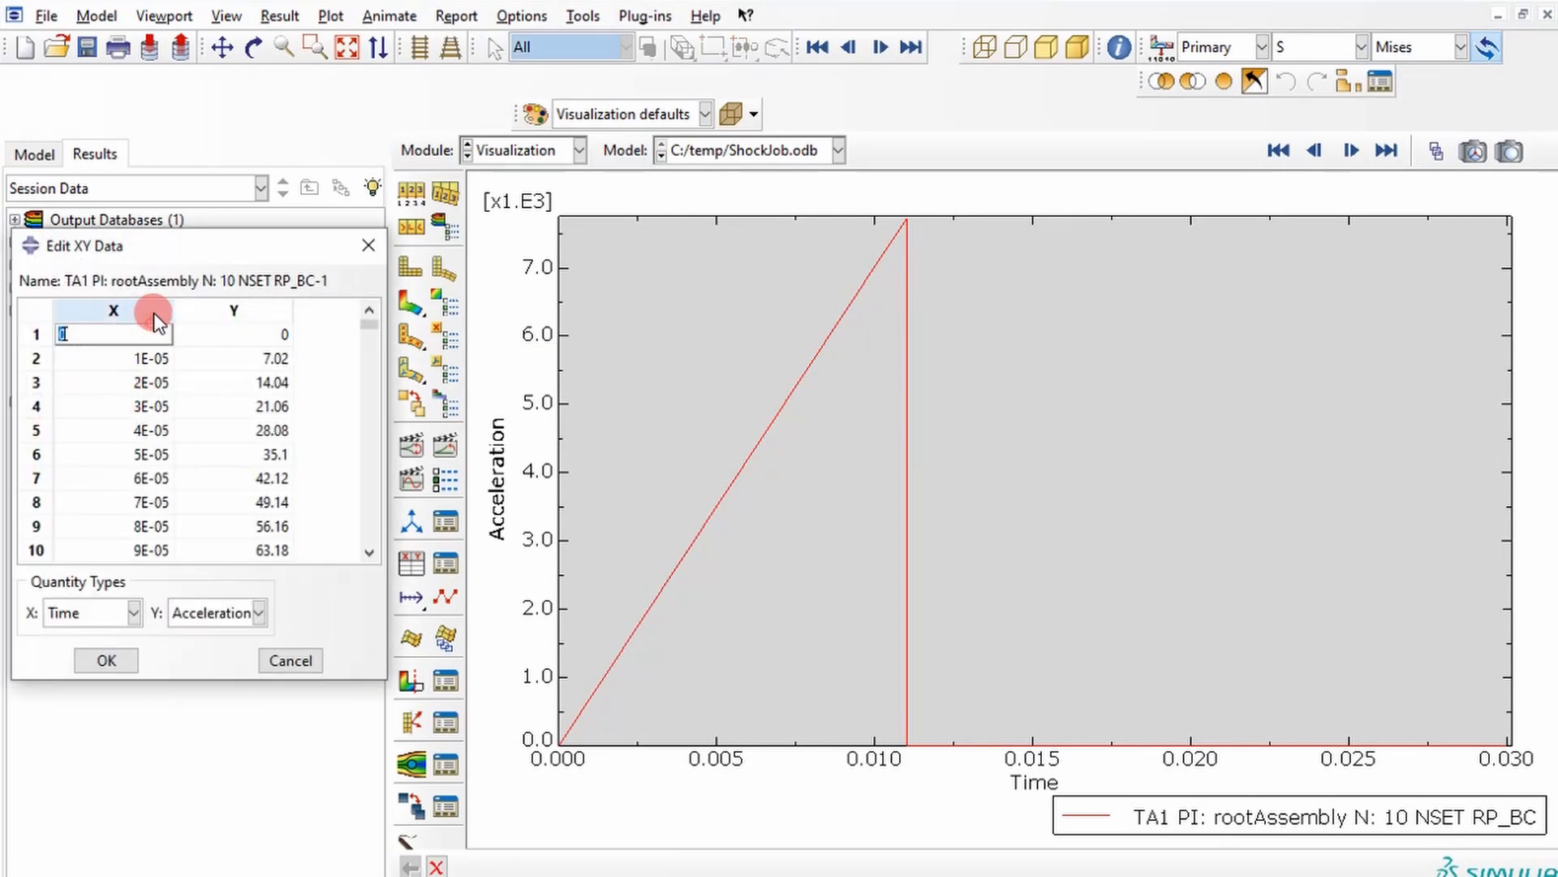
click(112, 310)
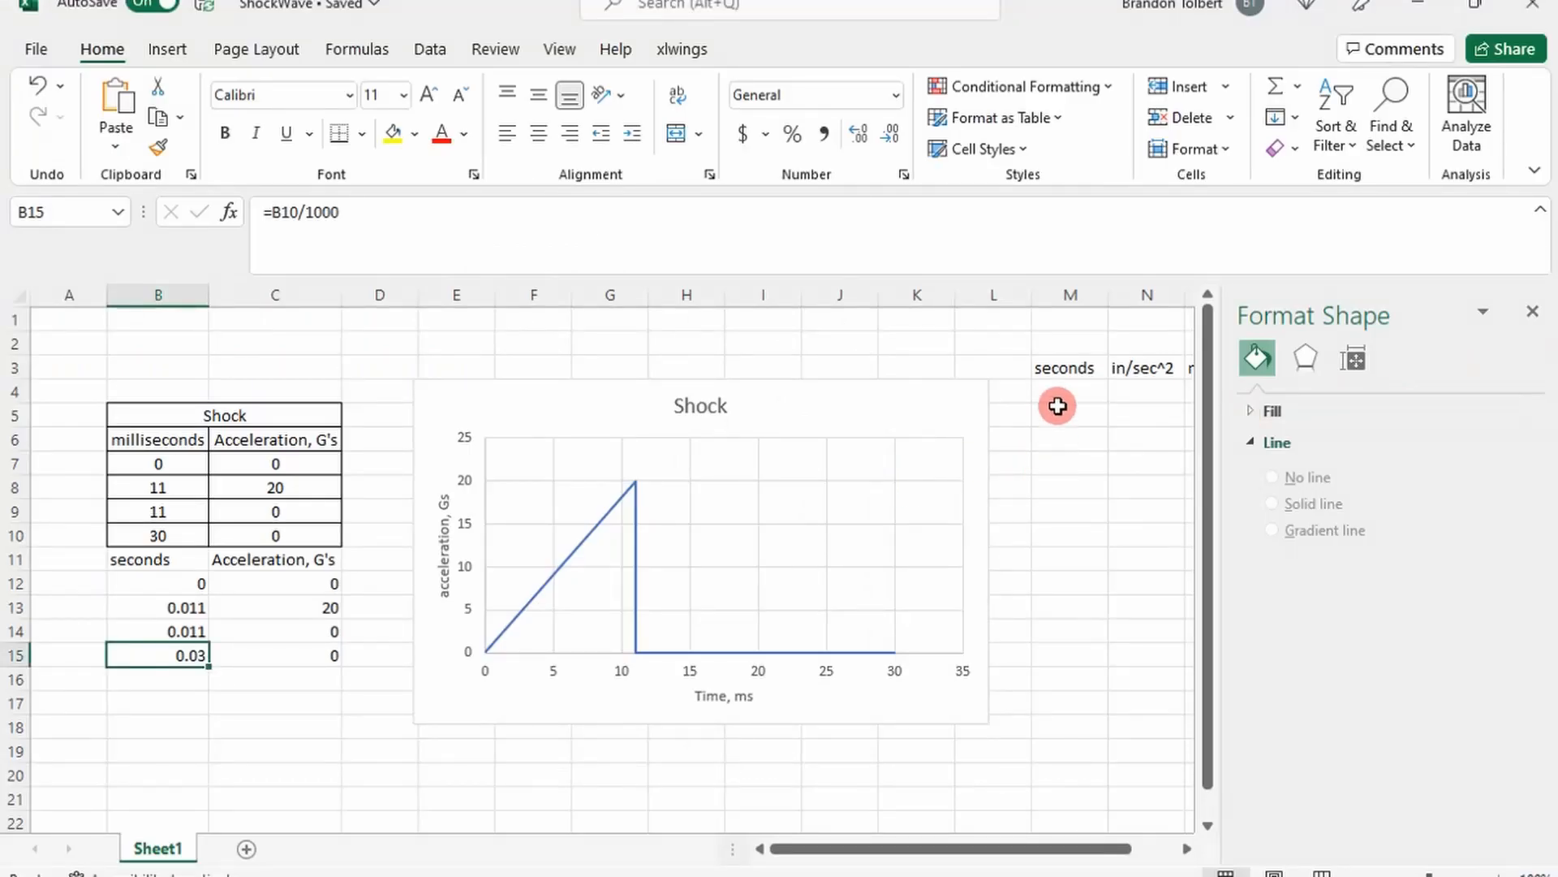
Paste the shock time and acceleration data into M4 under seconds and in/sec^2.
click(1070, 390)
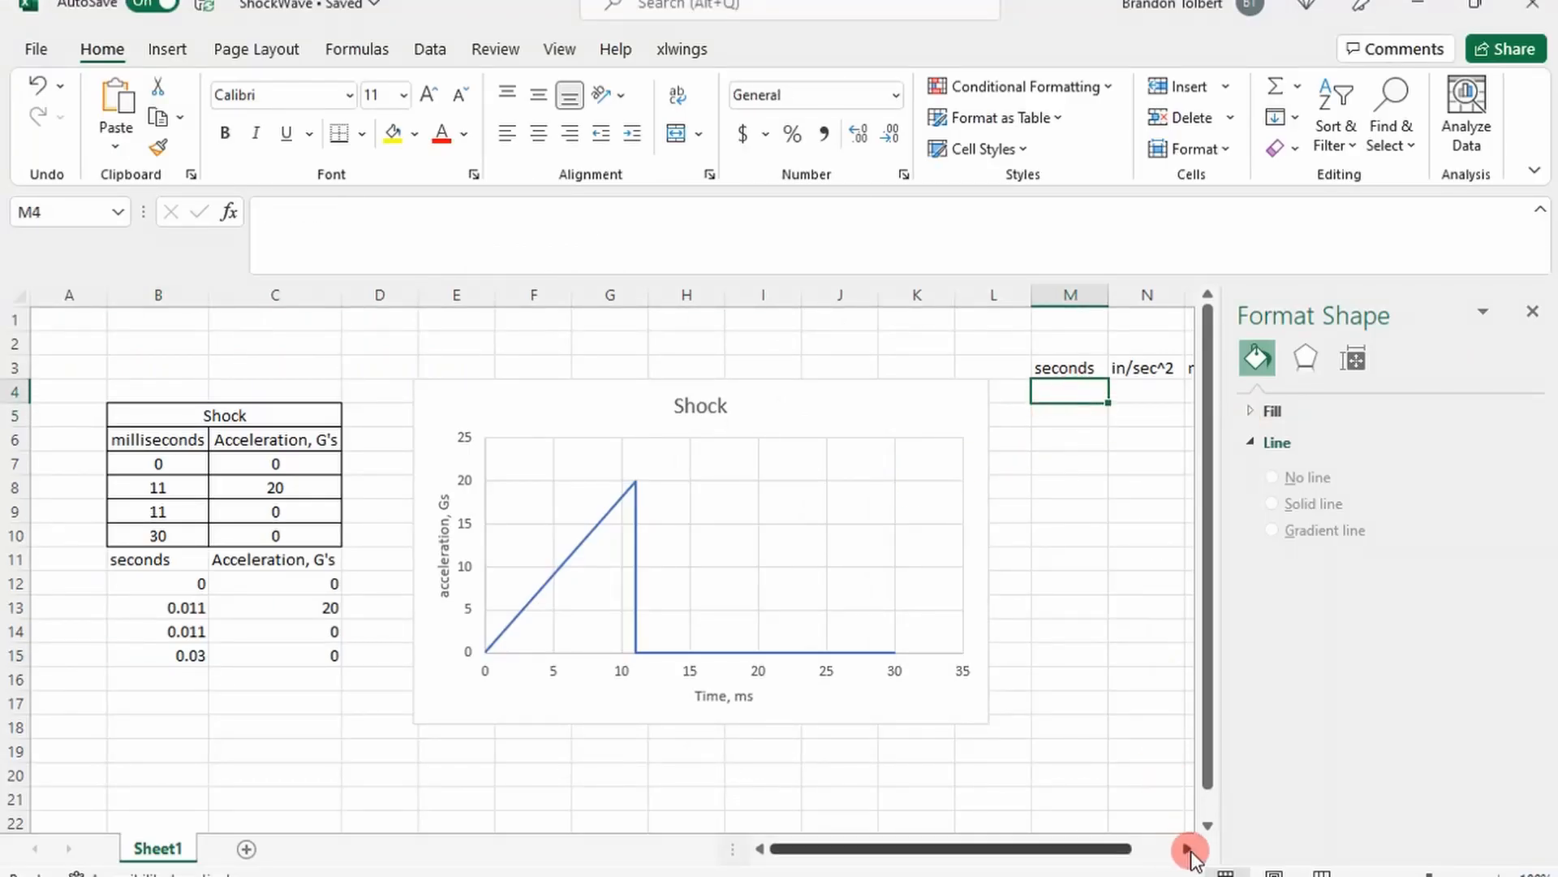
scroll(right, 3)
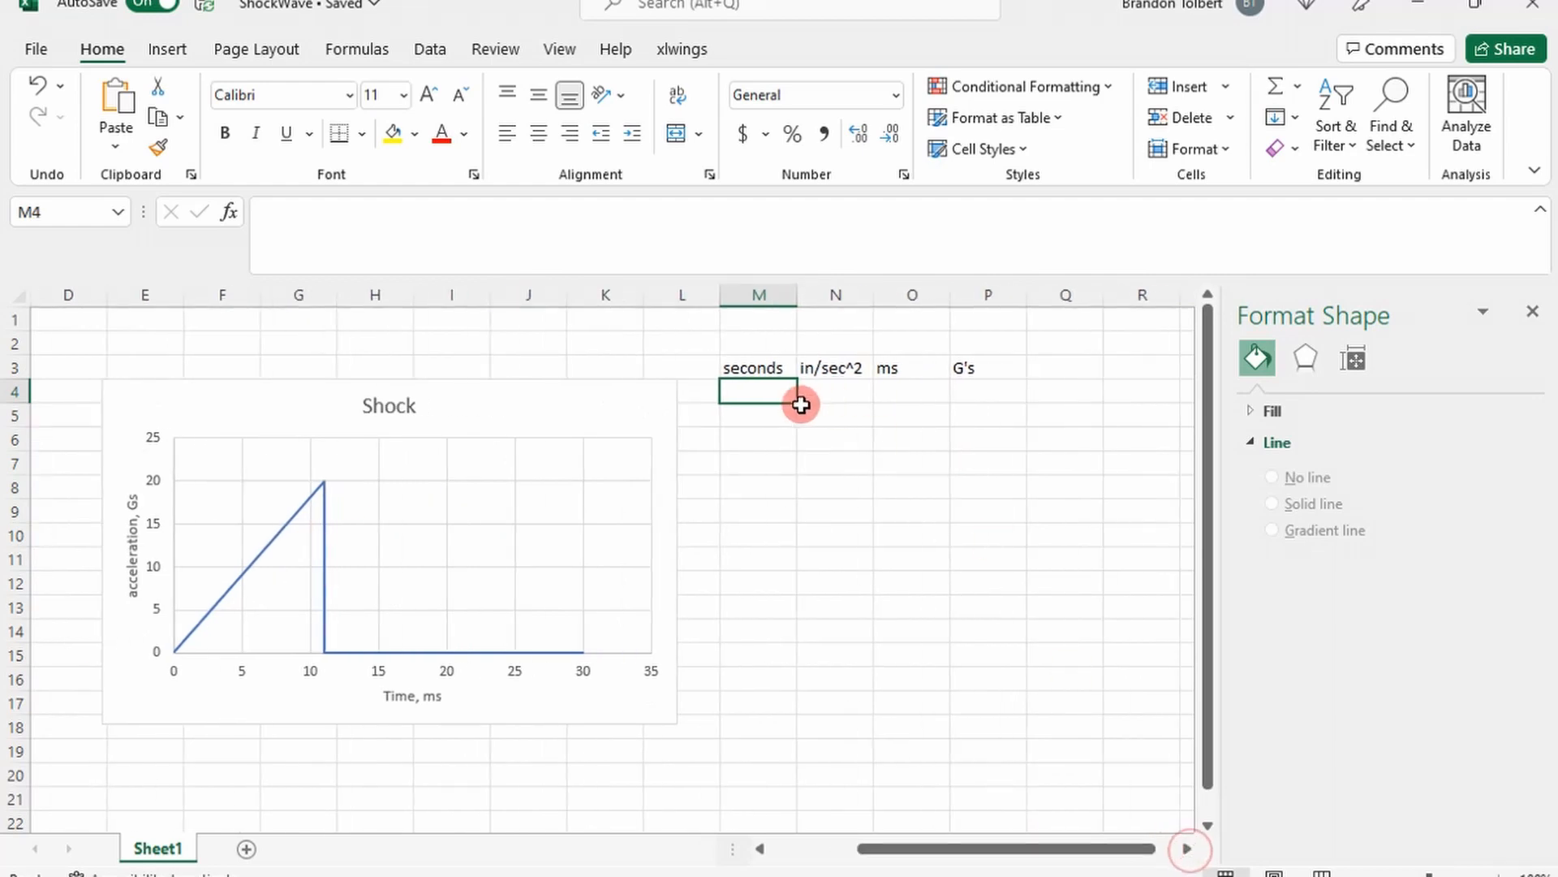
key(ctrl+v)
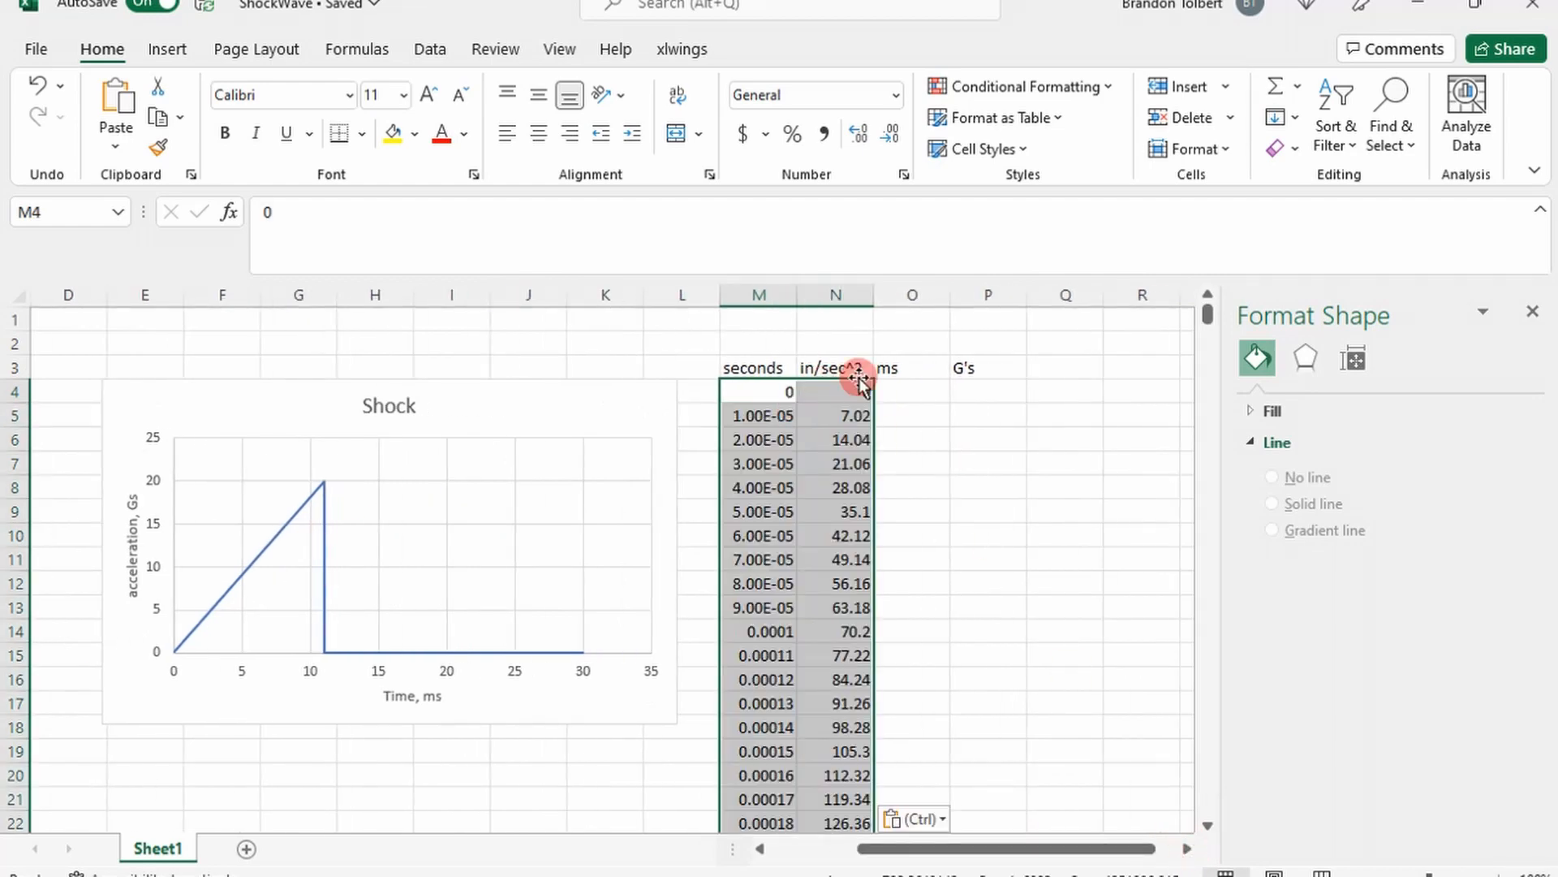
Enter =M4*1000 in the ms column and the 386.1 G's conversion.
click(911, 389)
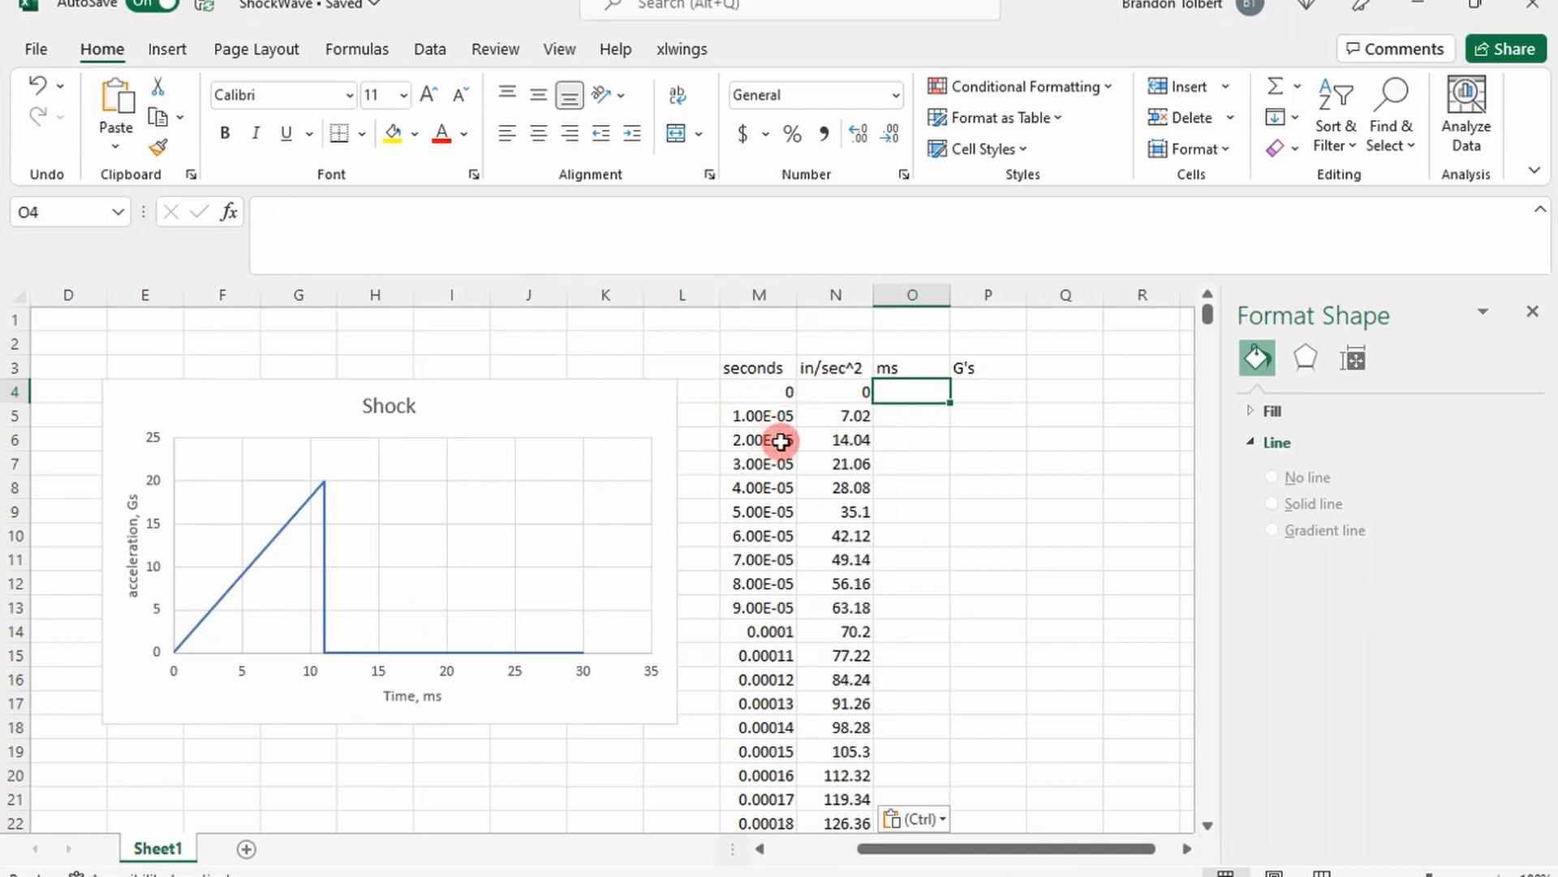
mouse_move(842, 388)
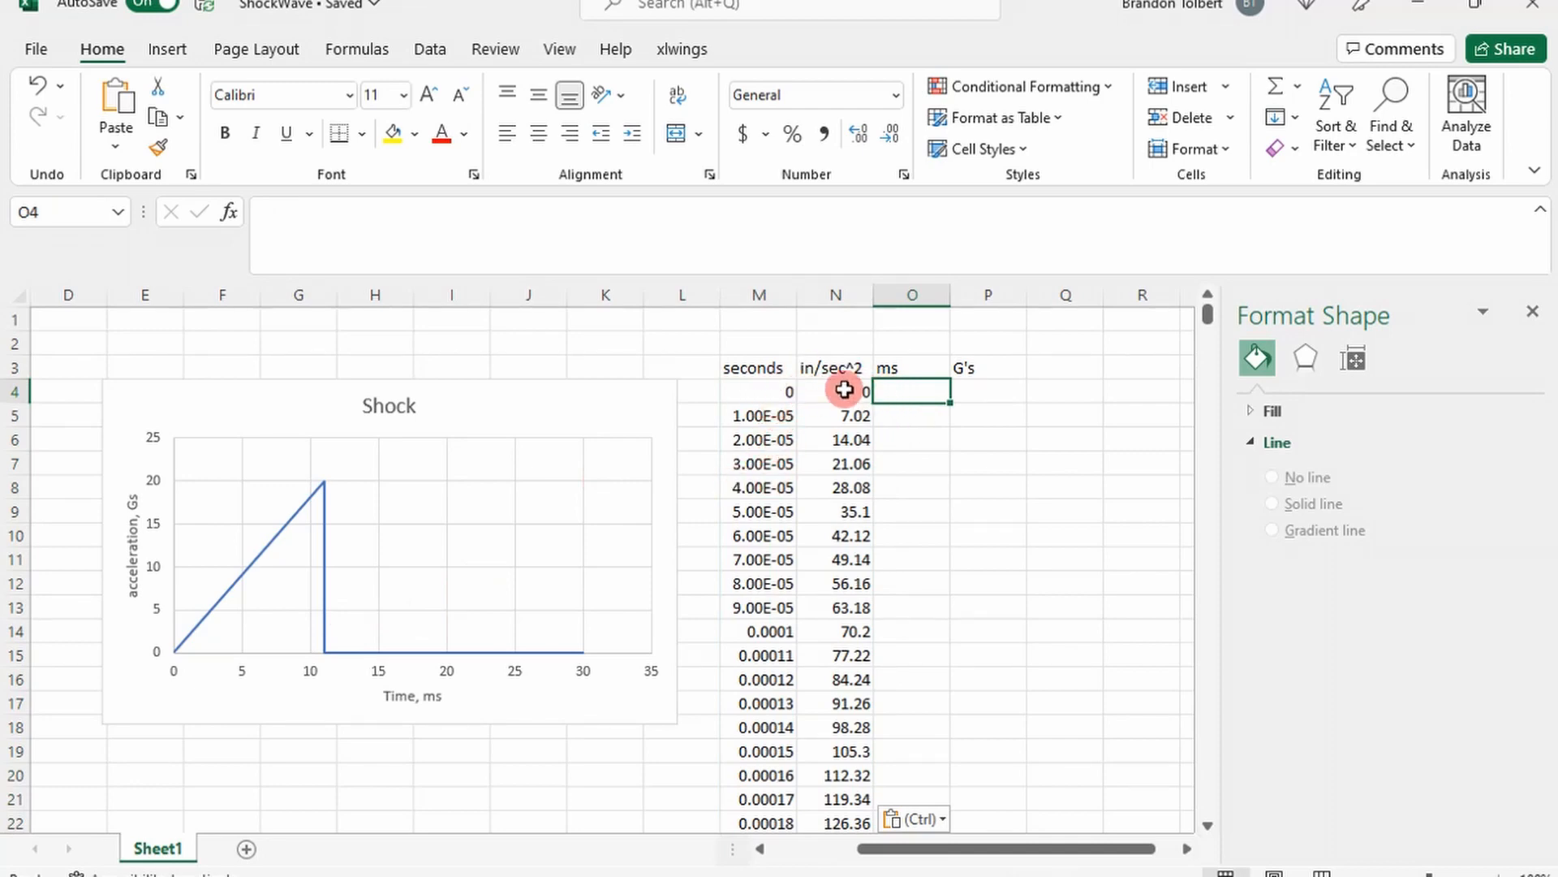
mouse_move(353, 546)
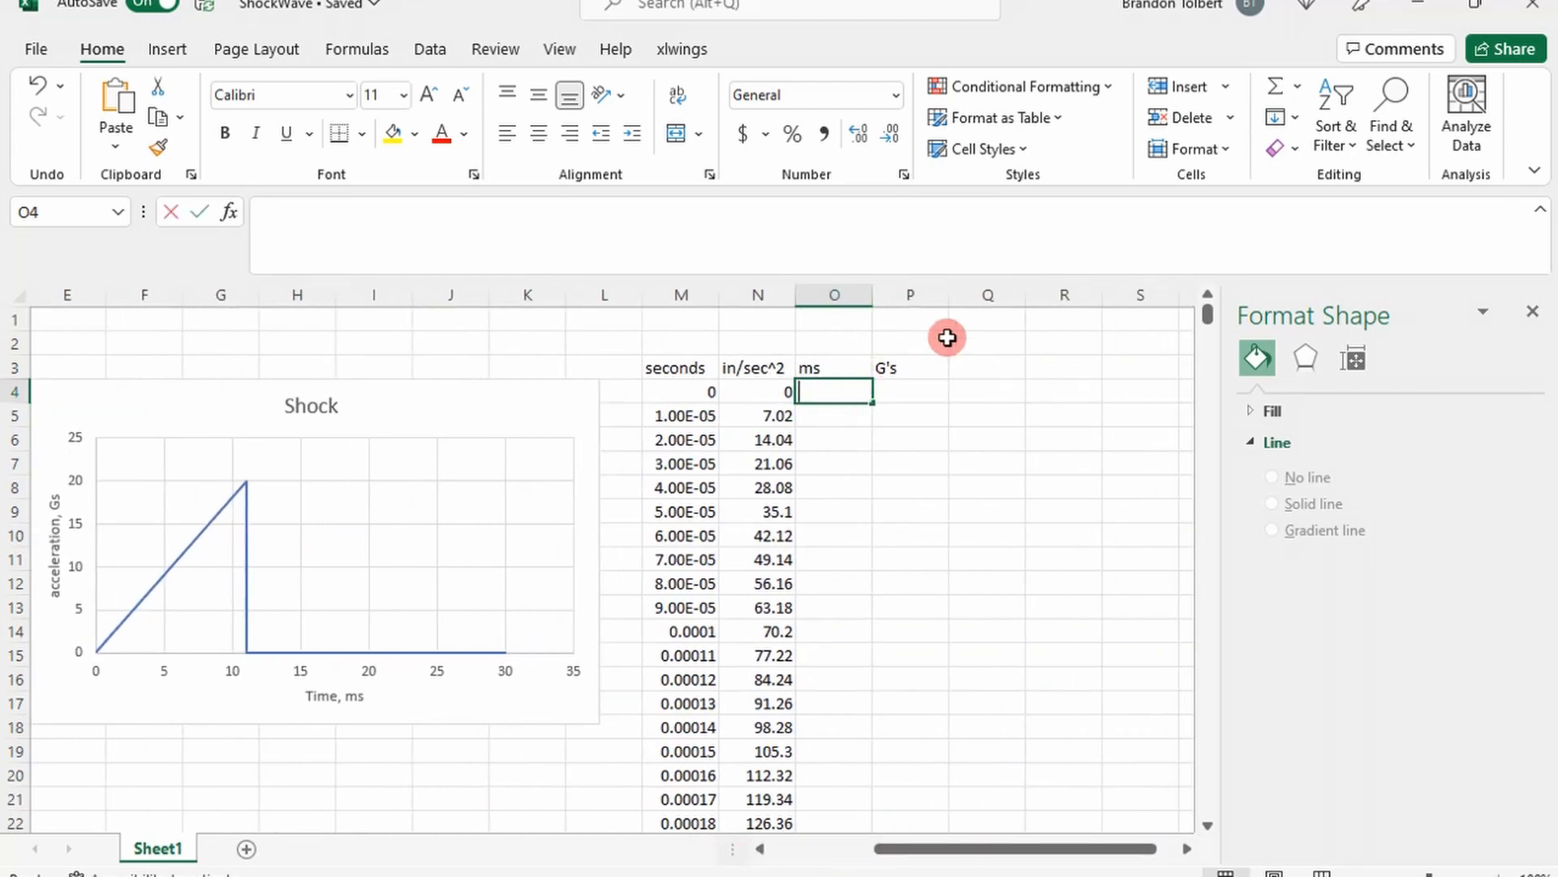
text(=M4)
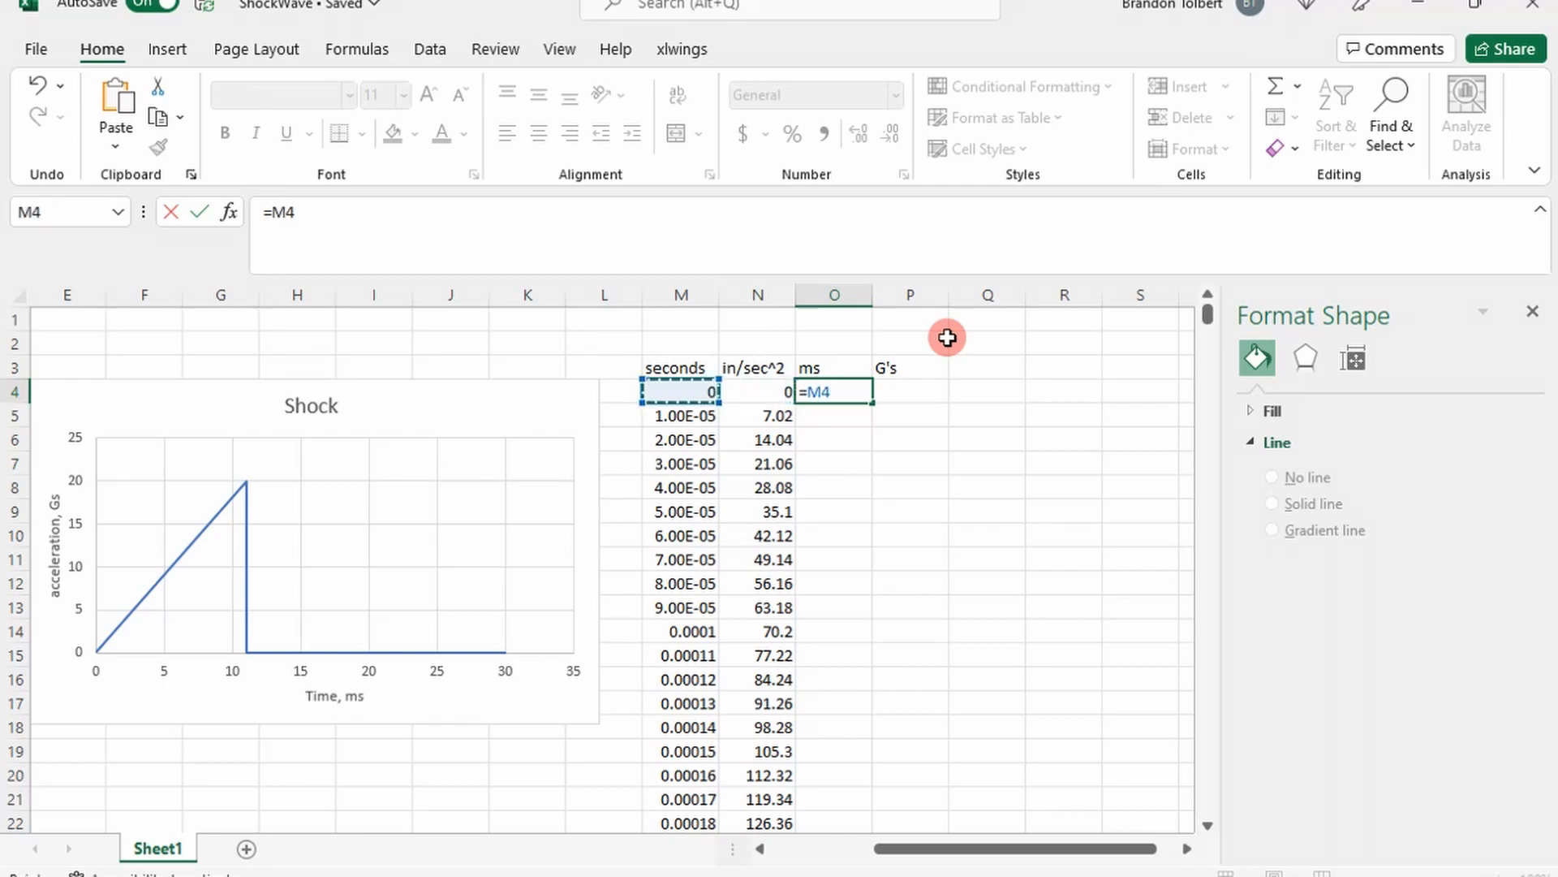
text(*)
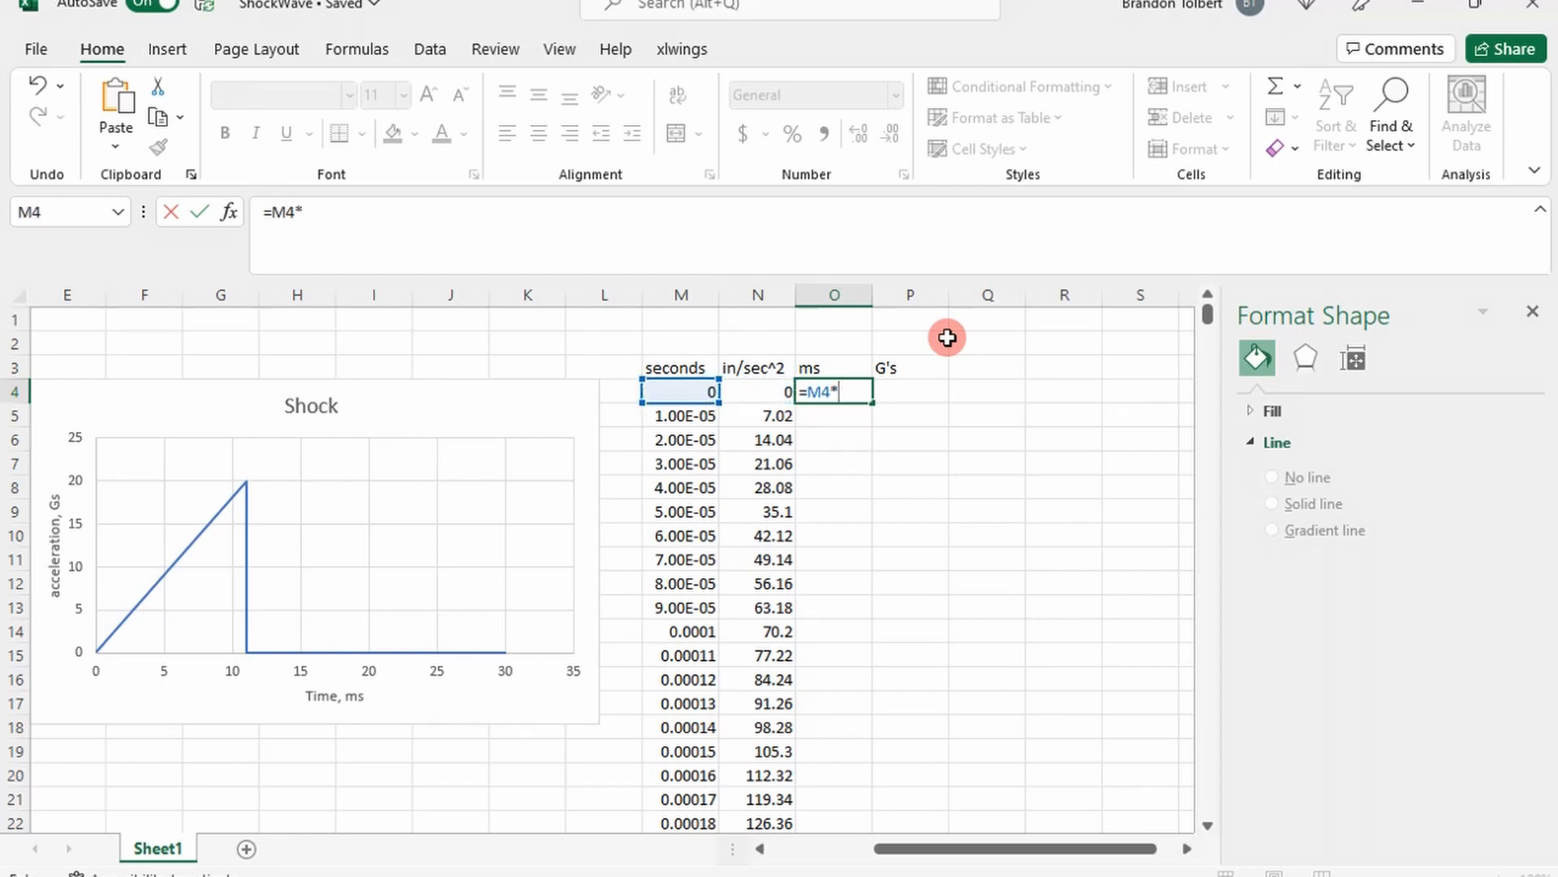
text(1000)
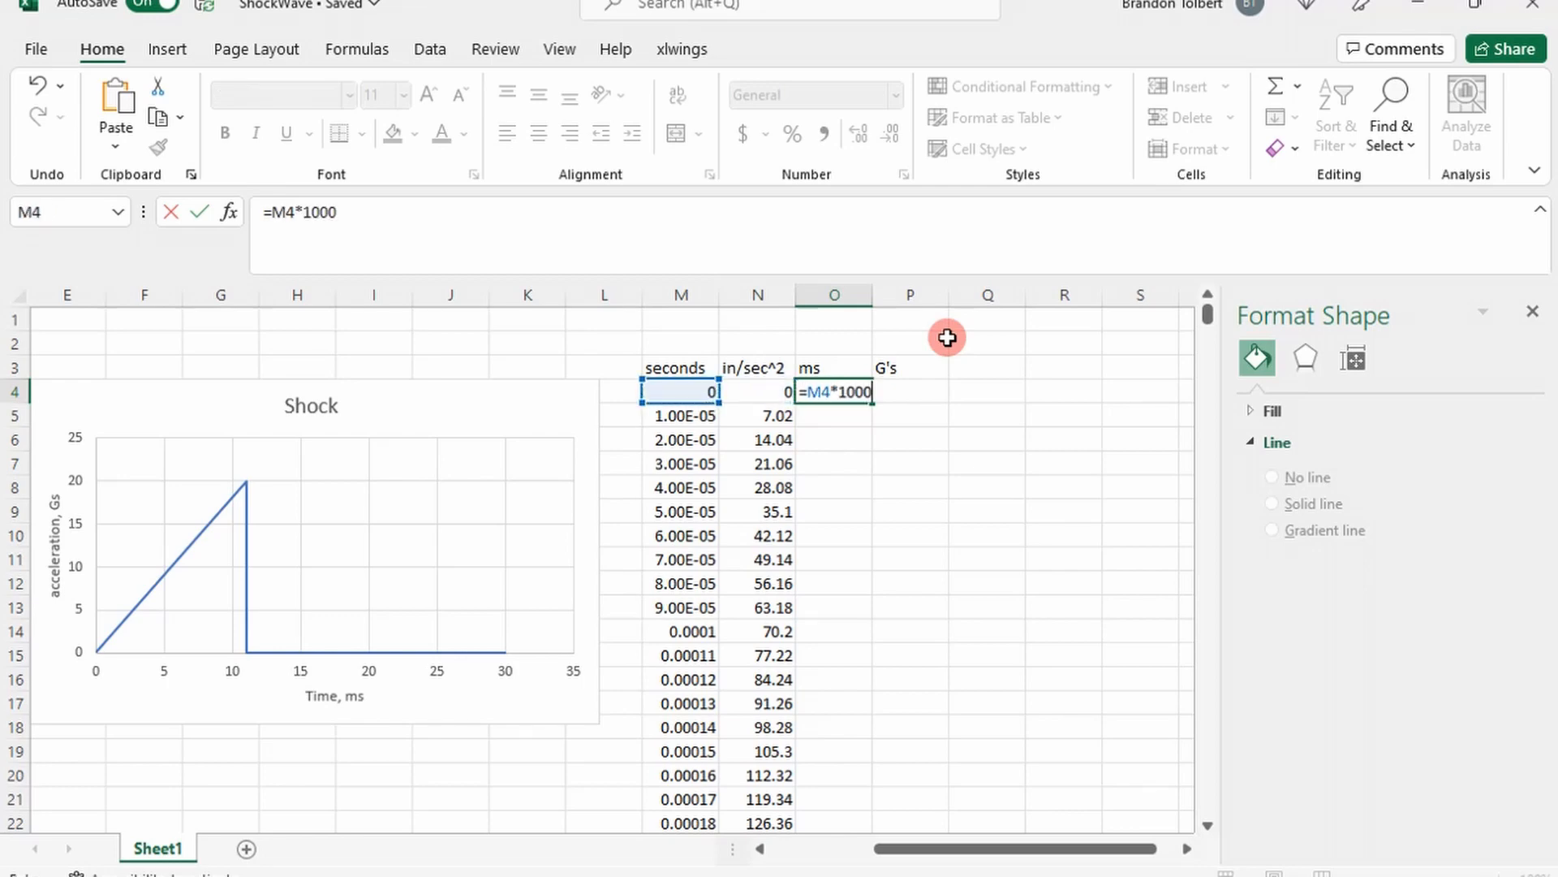
key(Return)
text(=N4/)
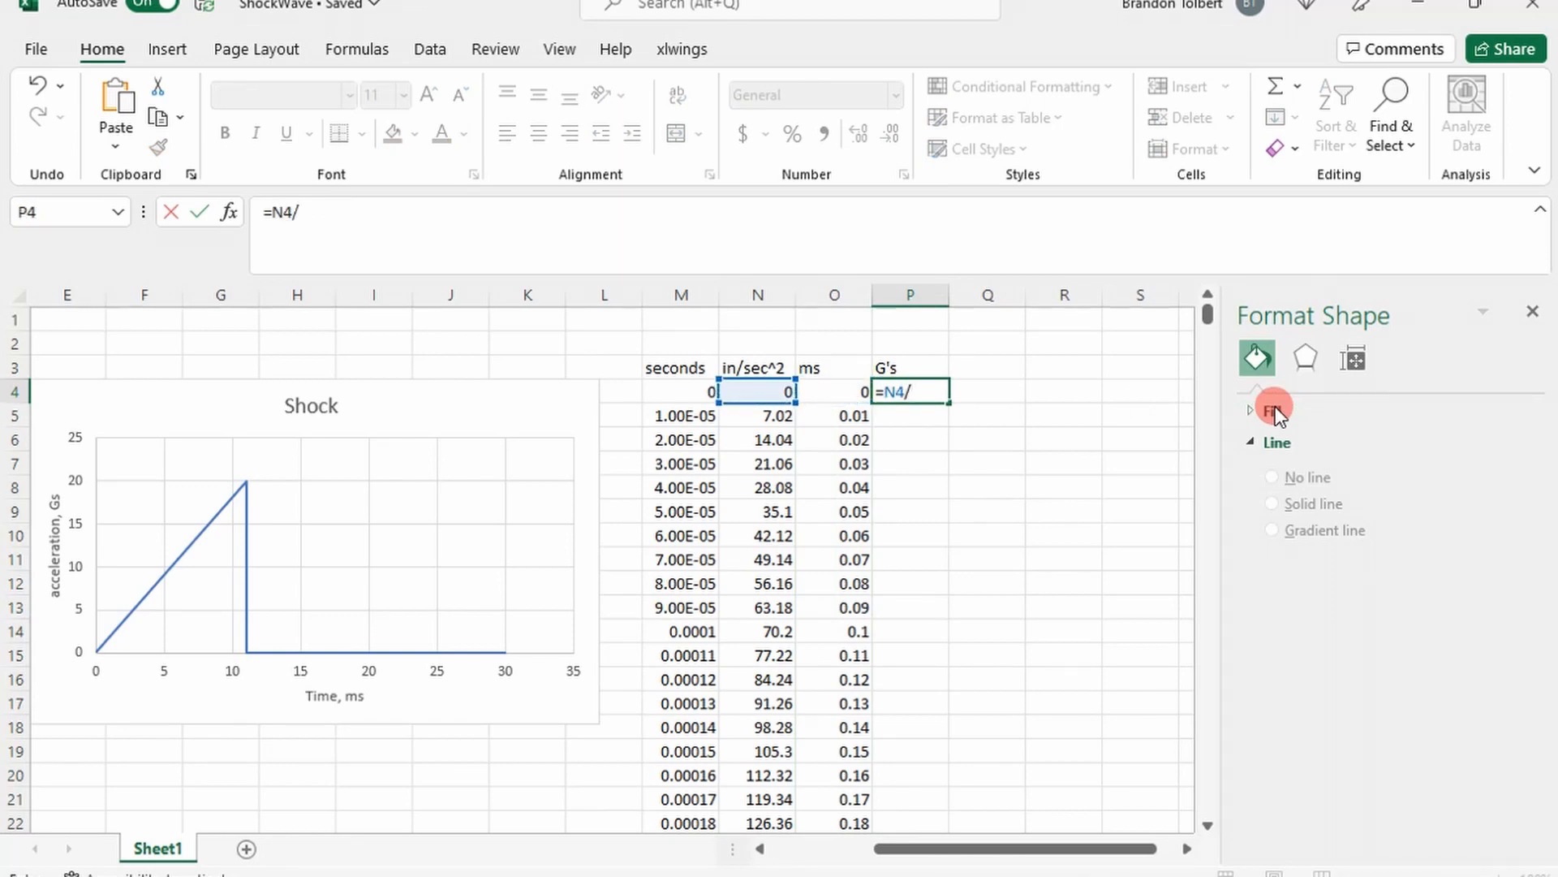
text(386)
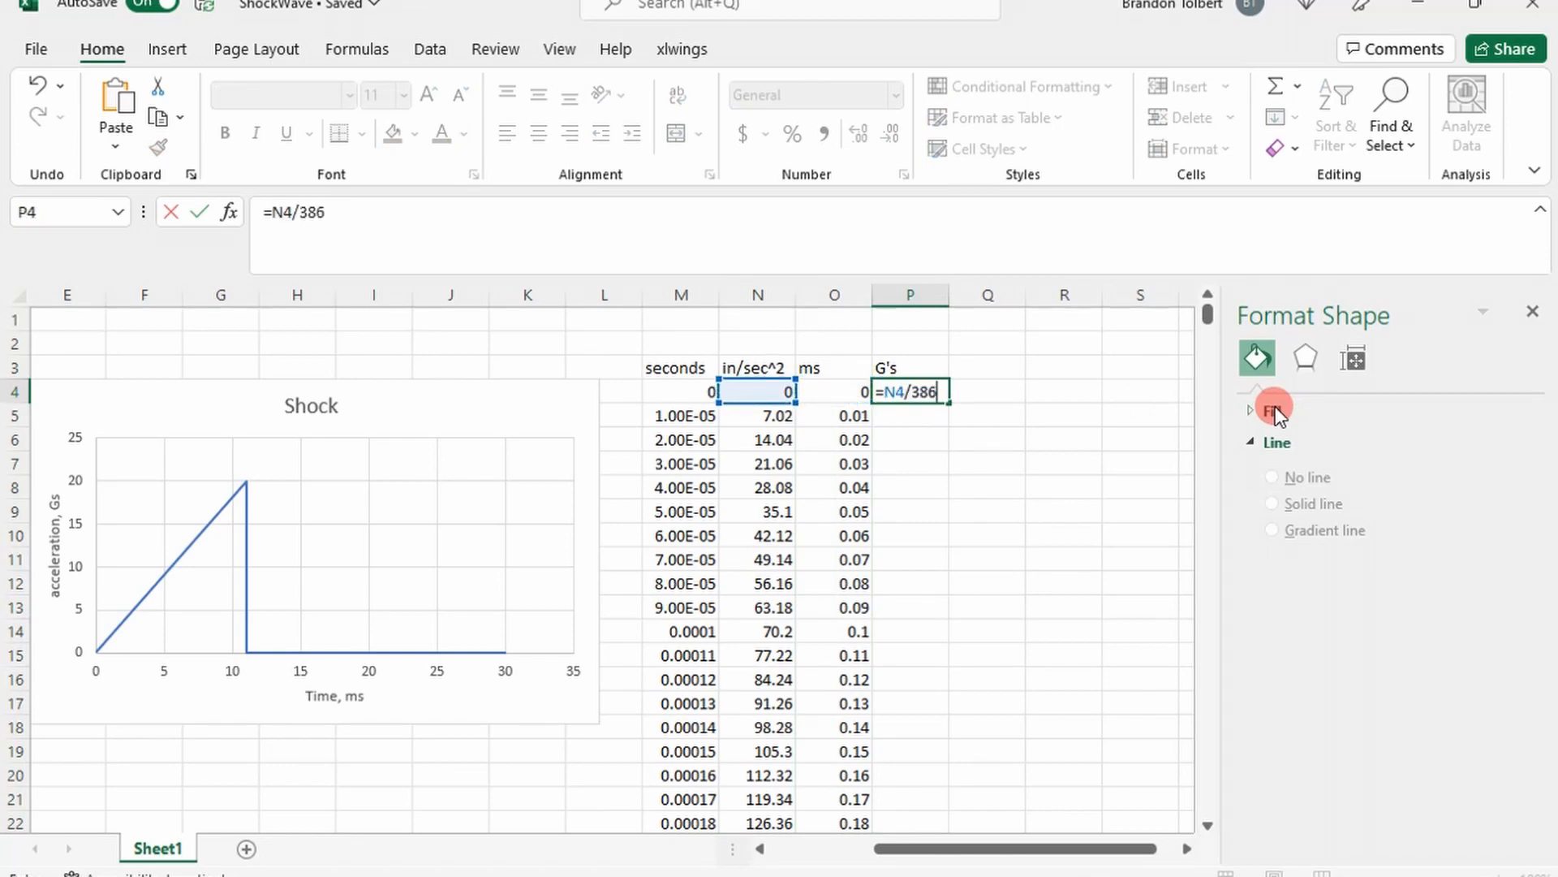
text(.1)
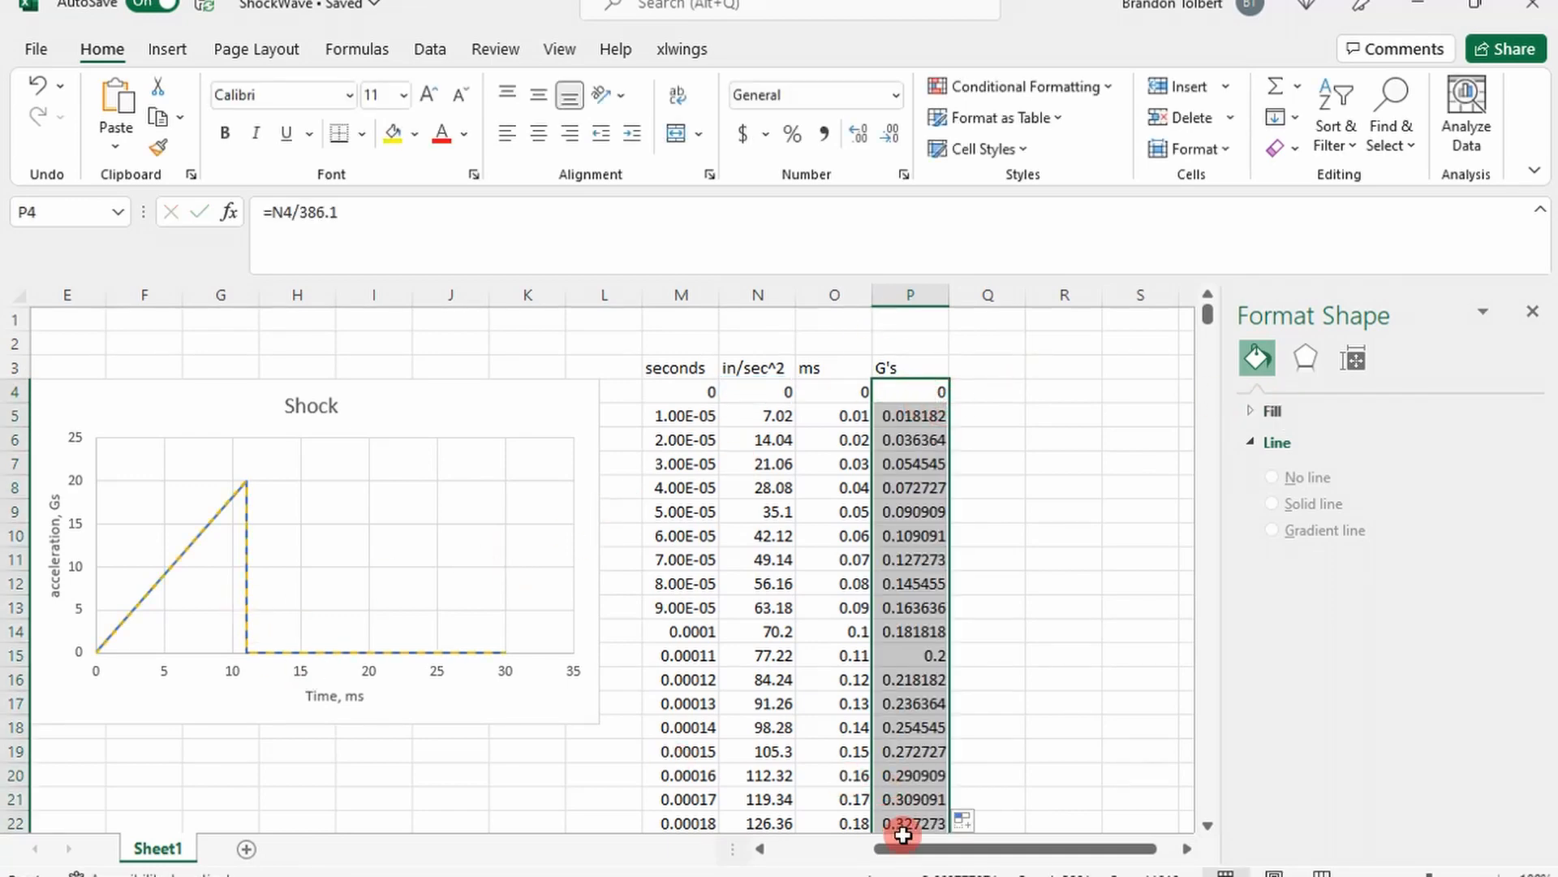
scroll(left, 3)
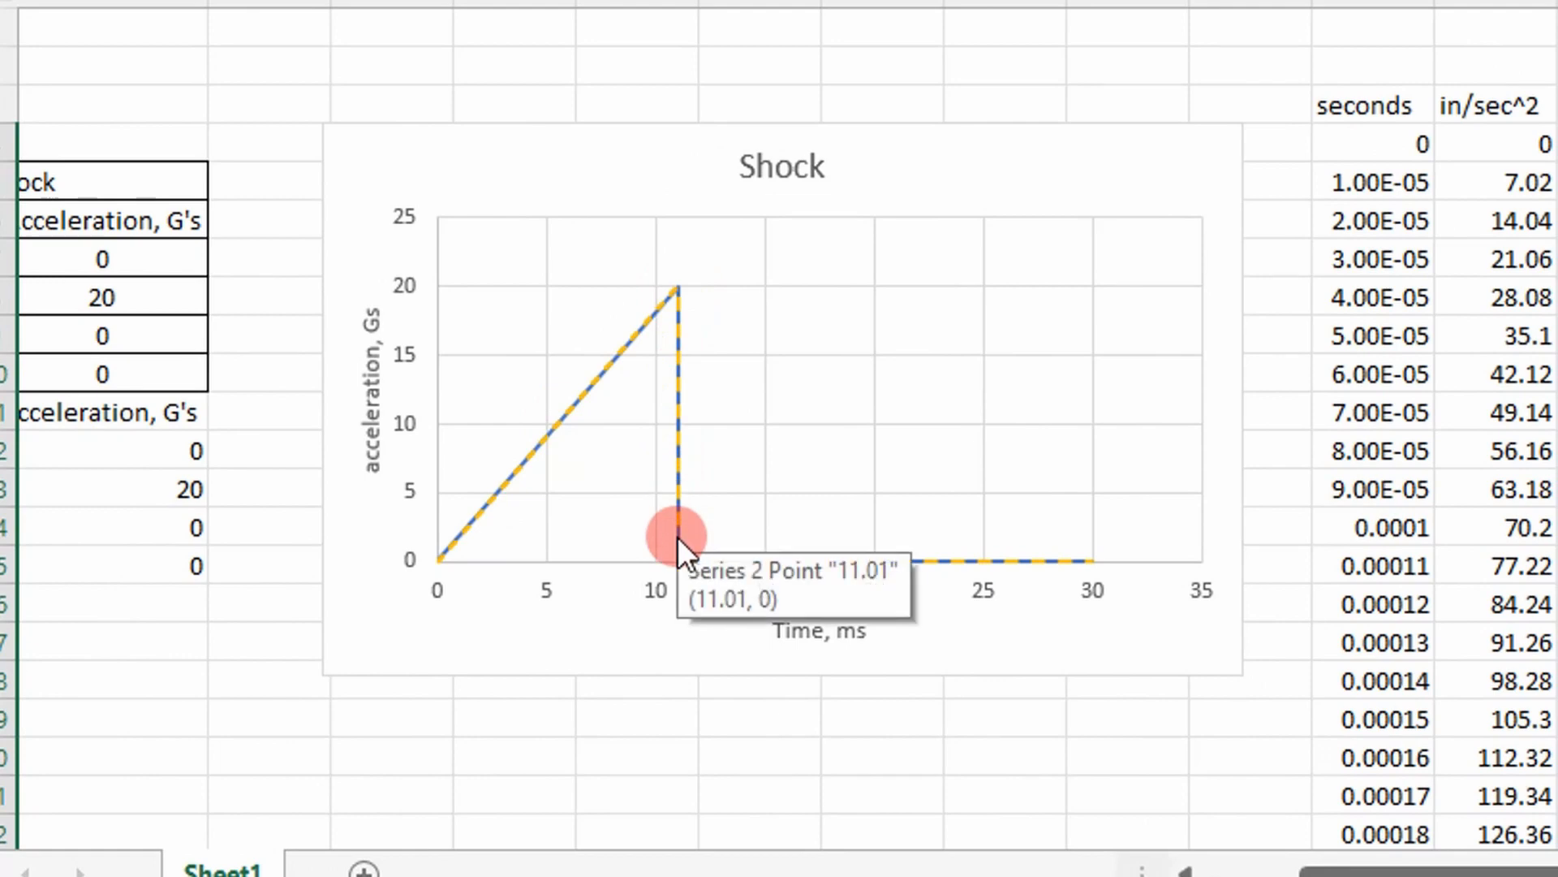
mouse_move(1125, 641)
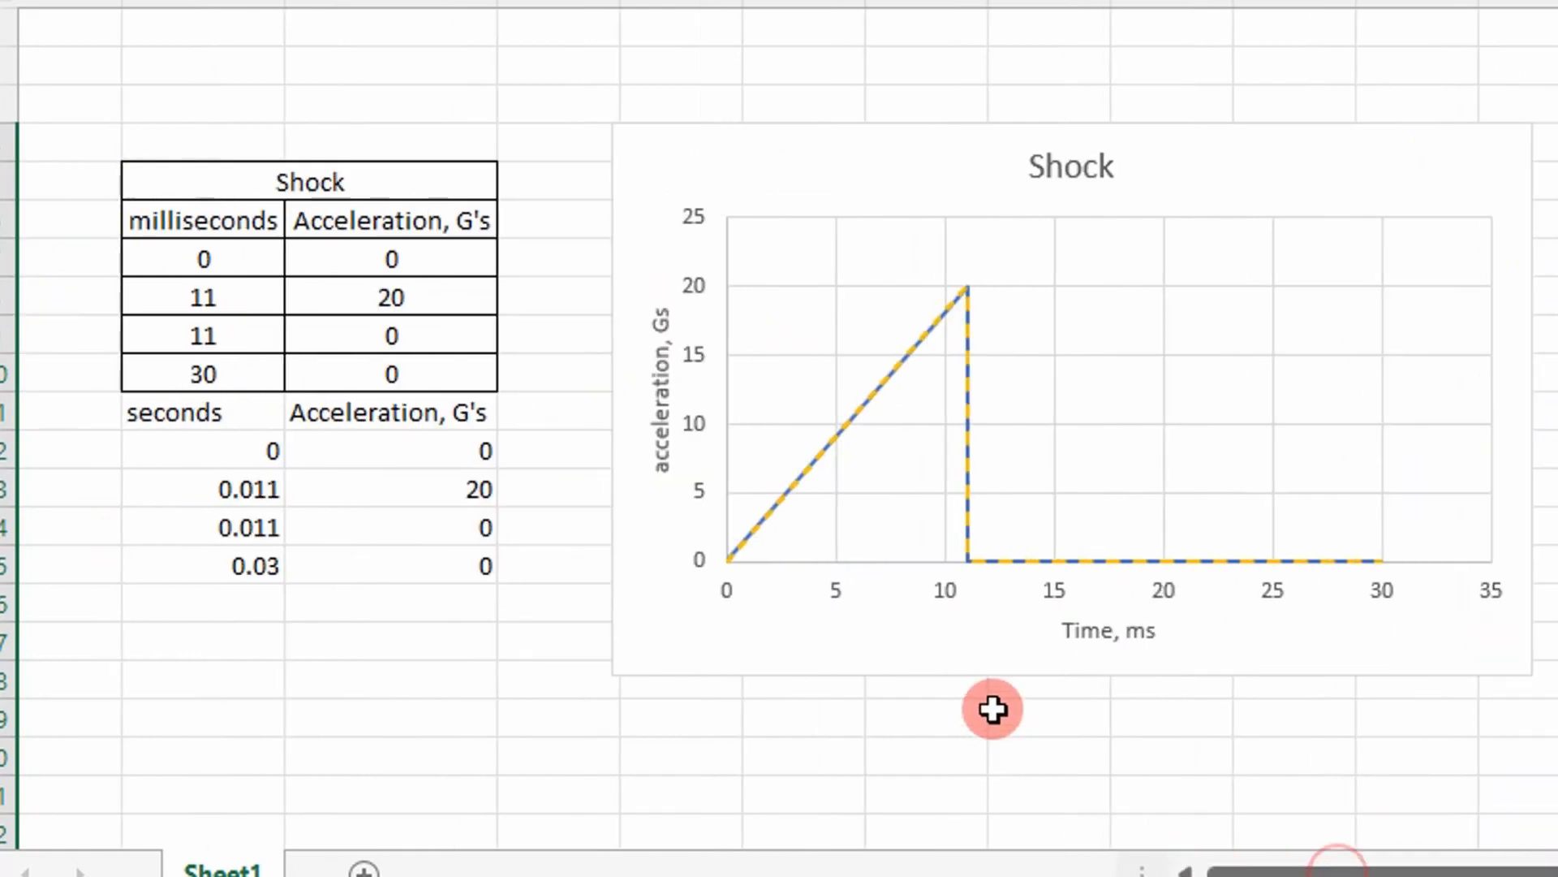
mouse_move(1348, 431)
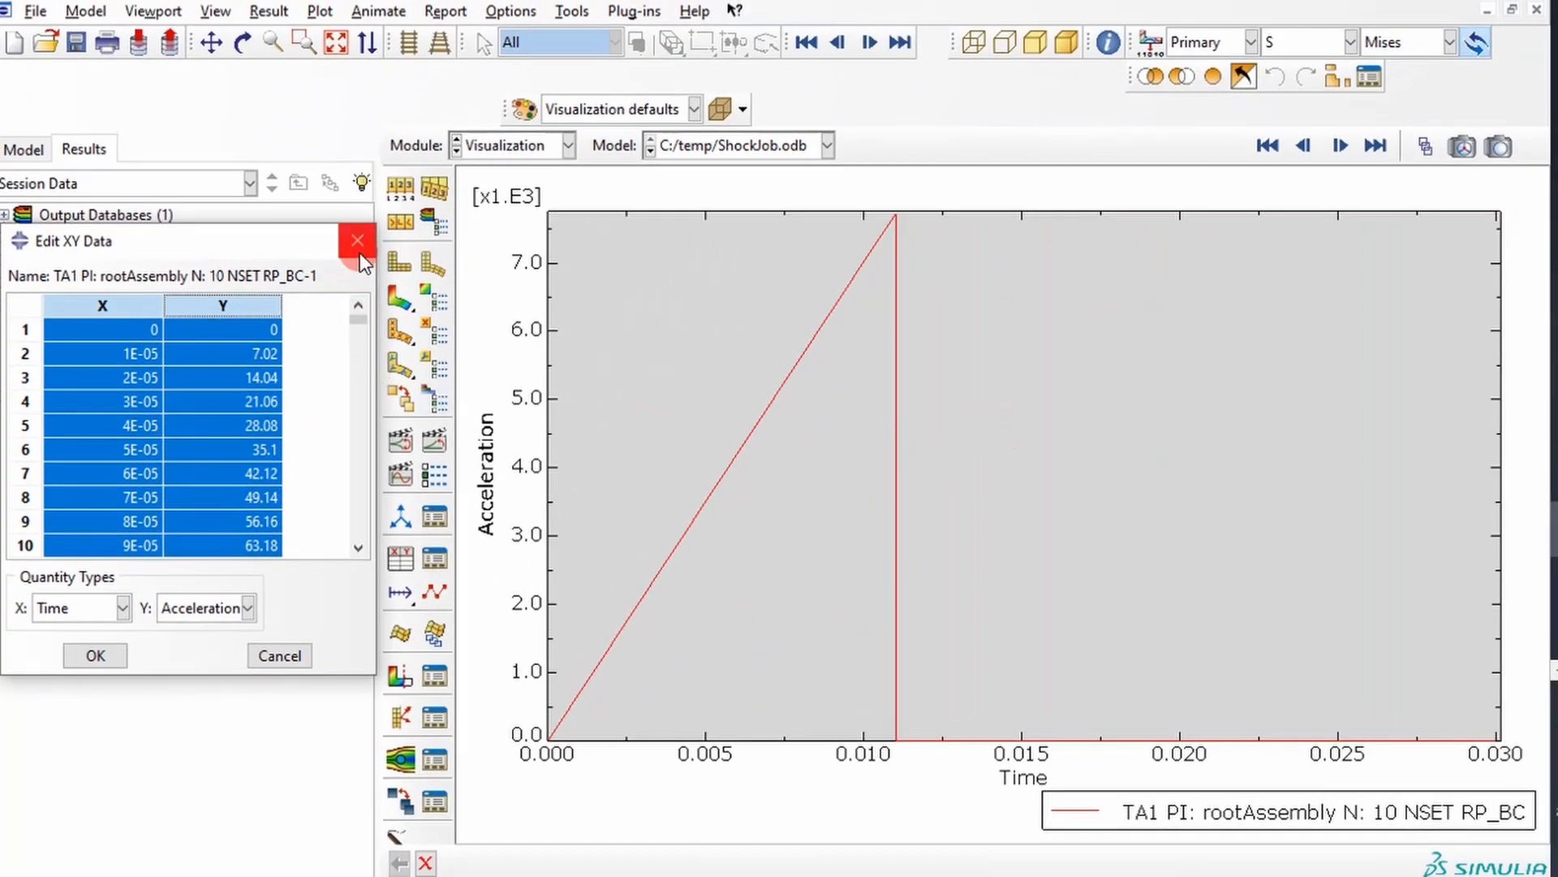
Close the XY data table and start new XY data from ODB history output.
click(358, 240)
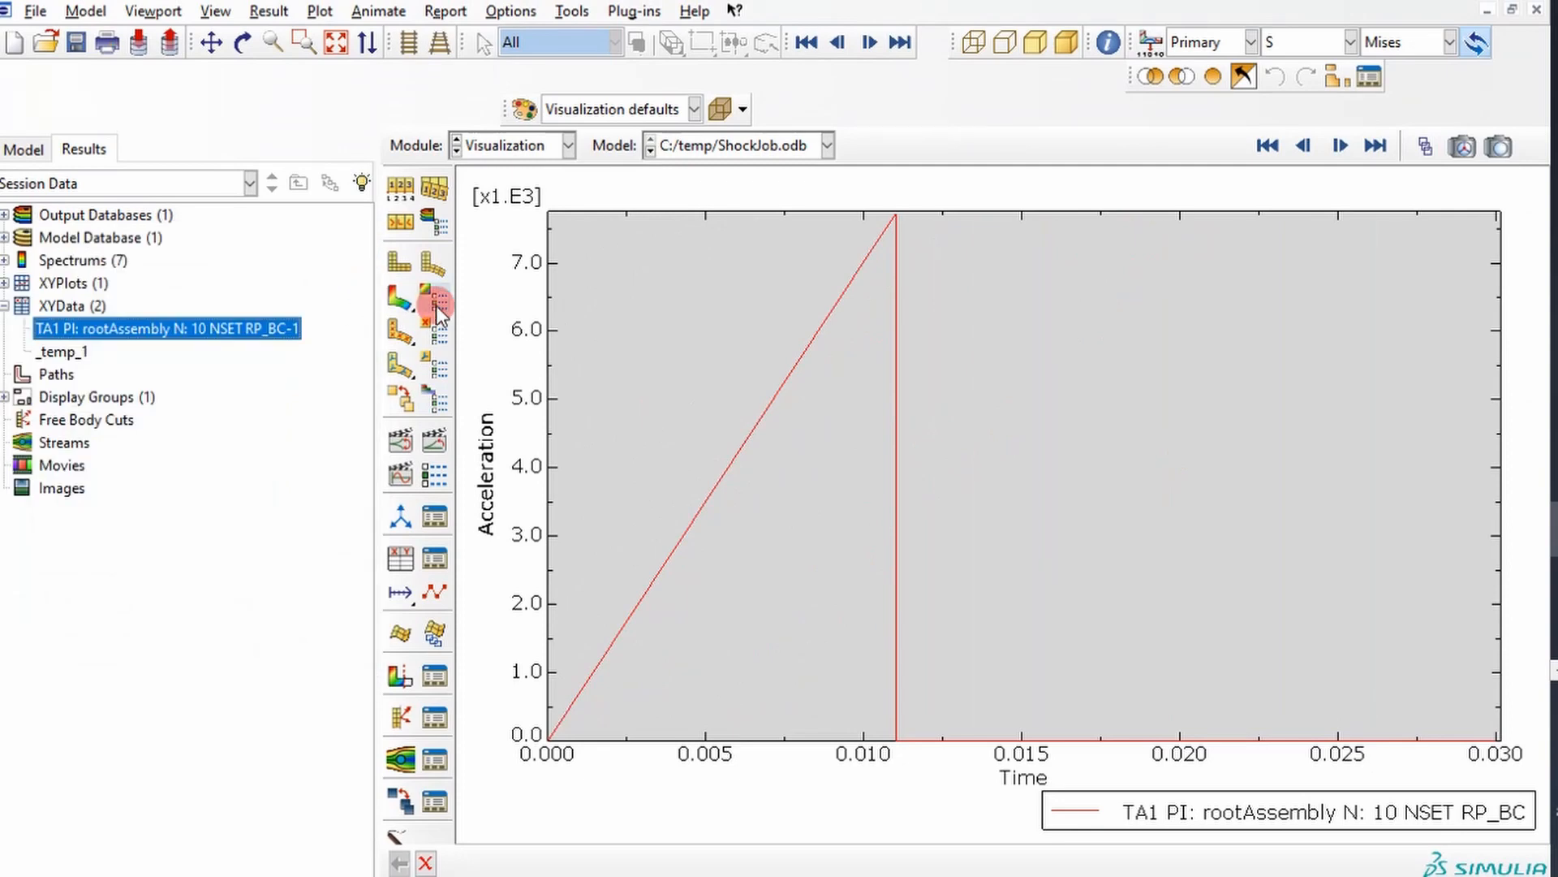
mouse_move(428, 429)
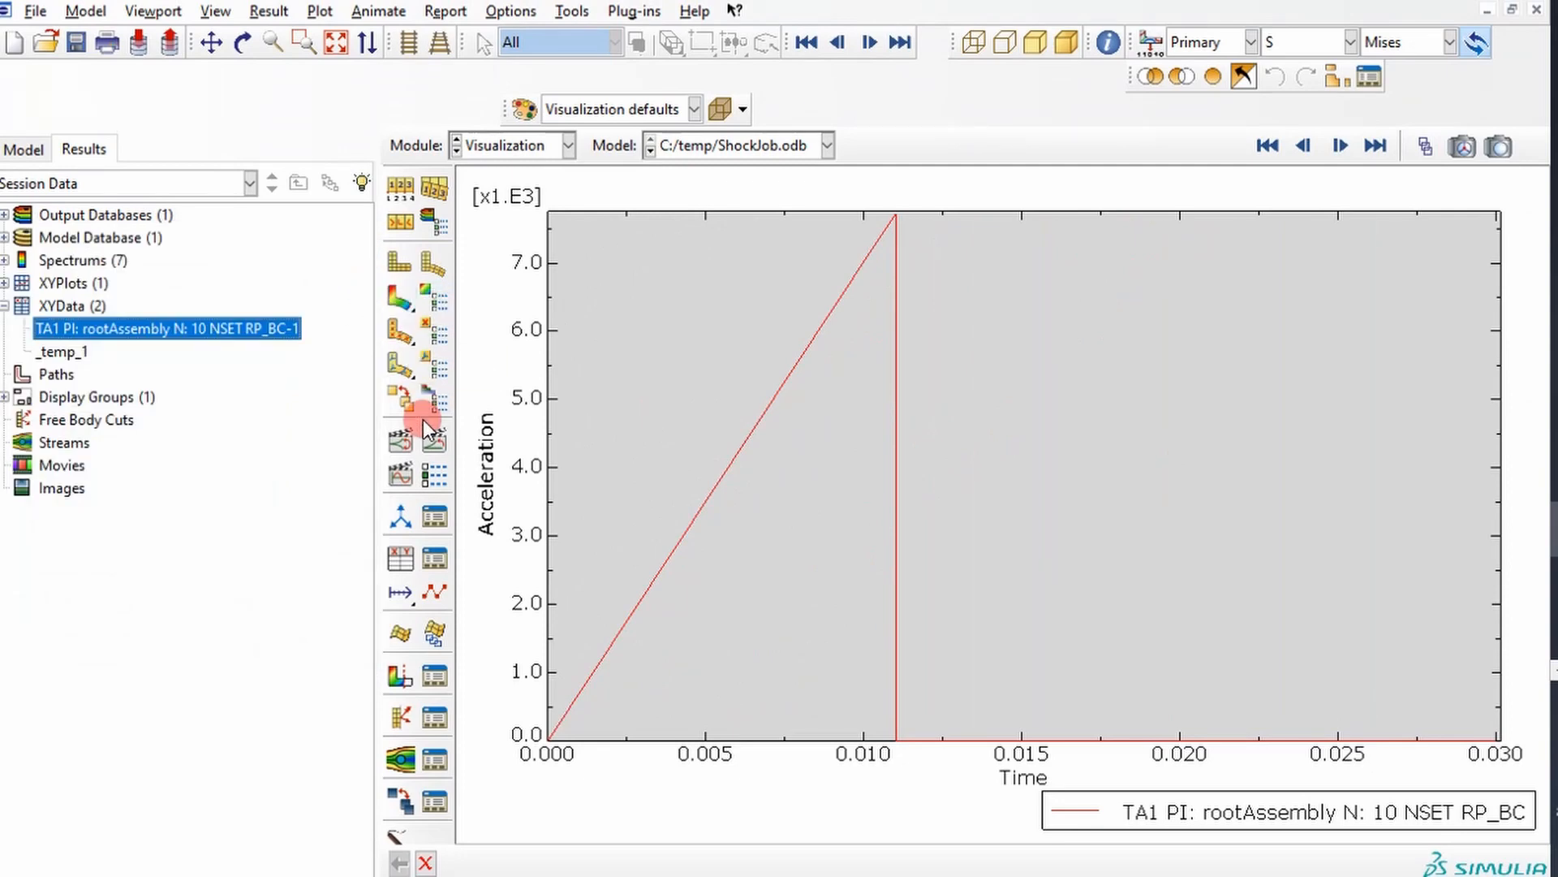
mouse_move(400, 557)
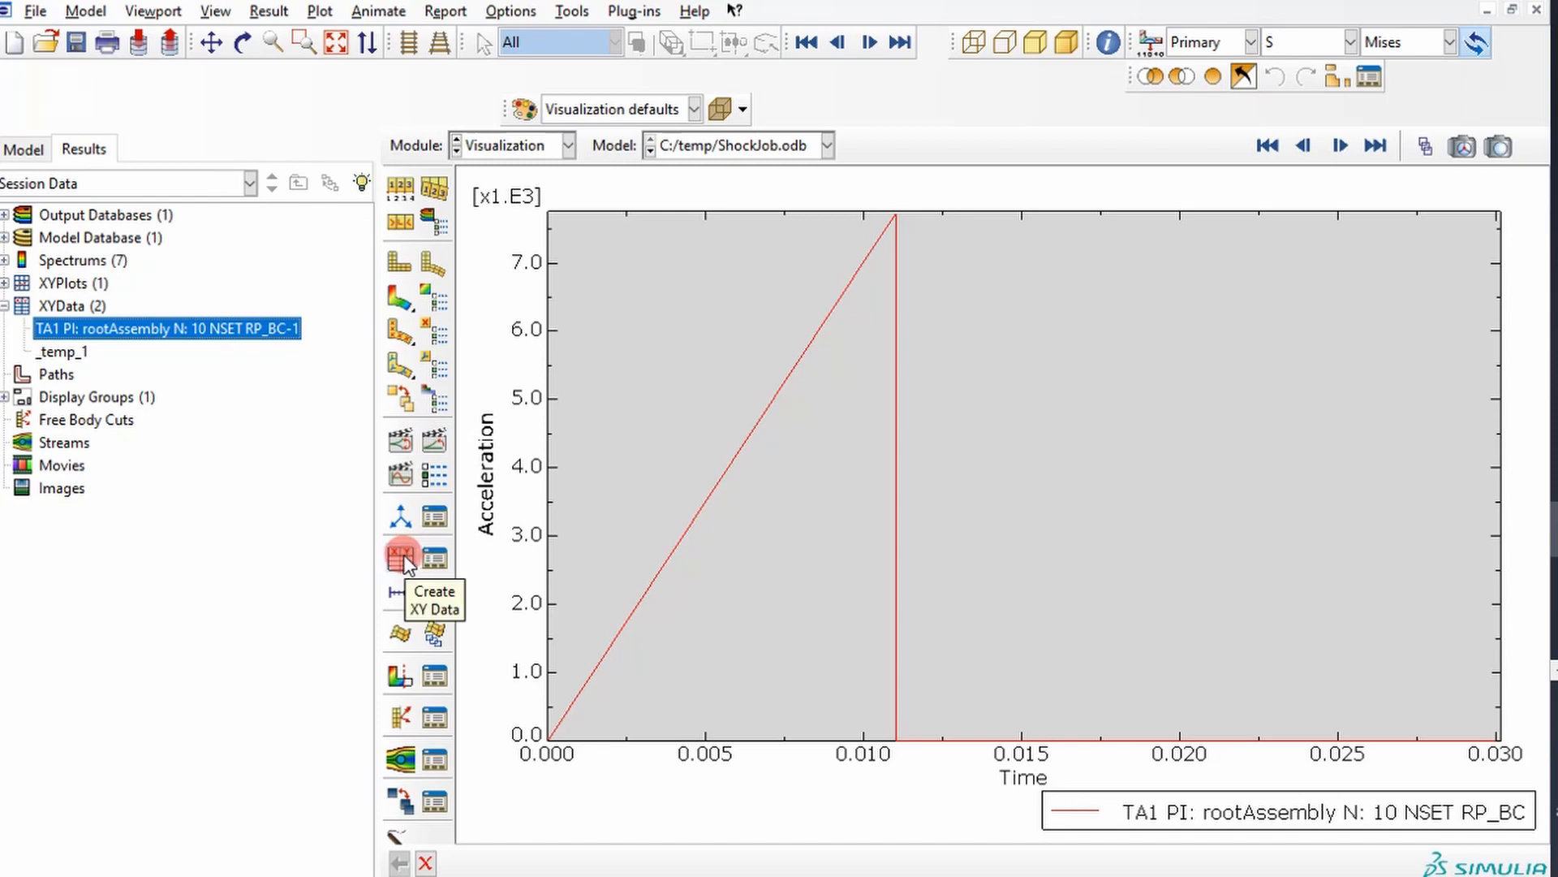
click(403, 557)
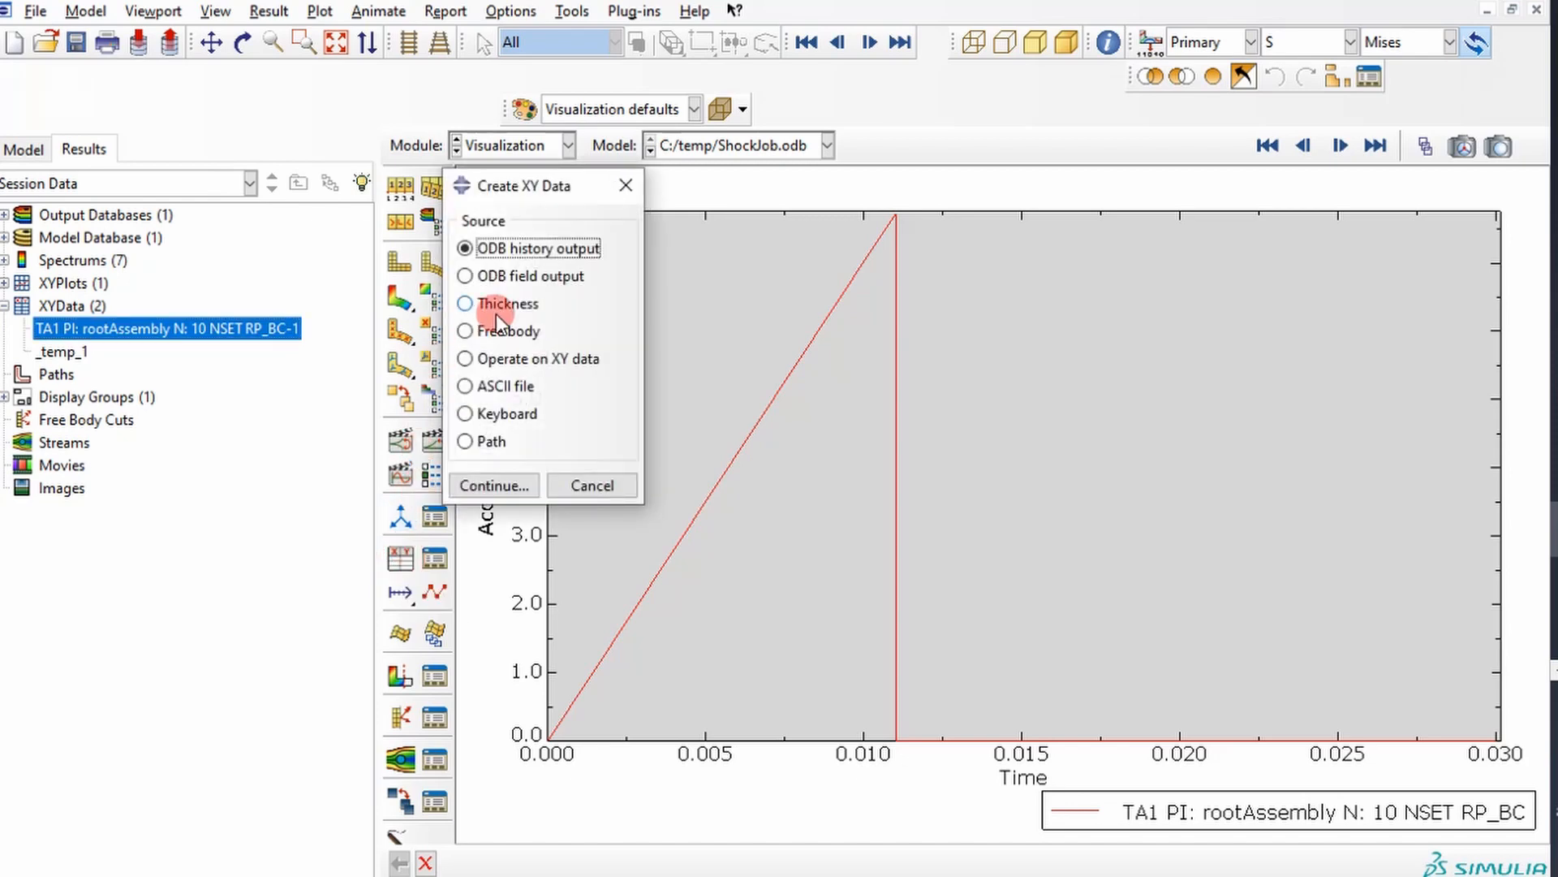
click(492, 485)
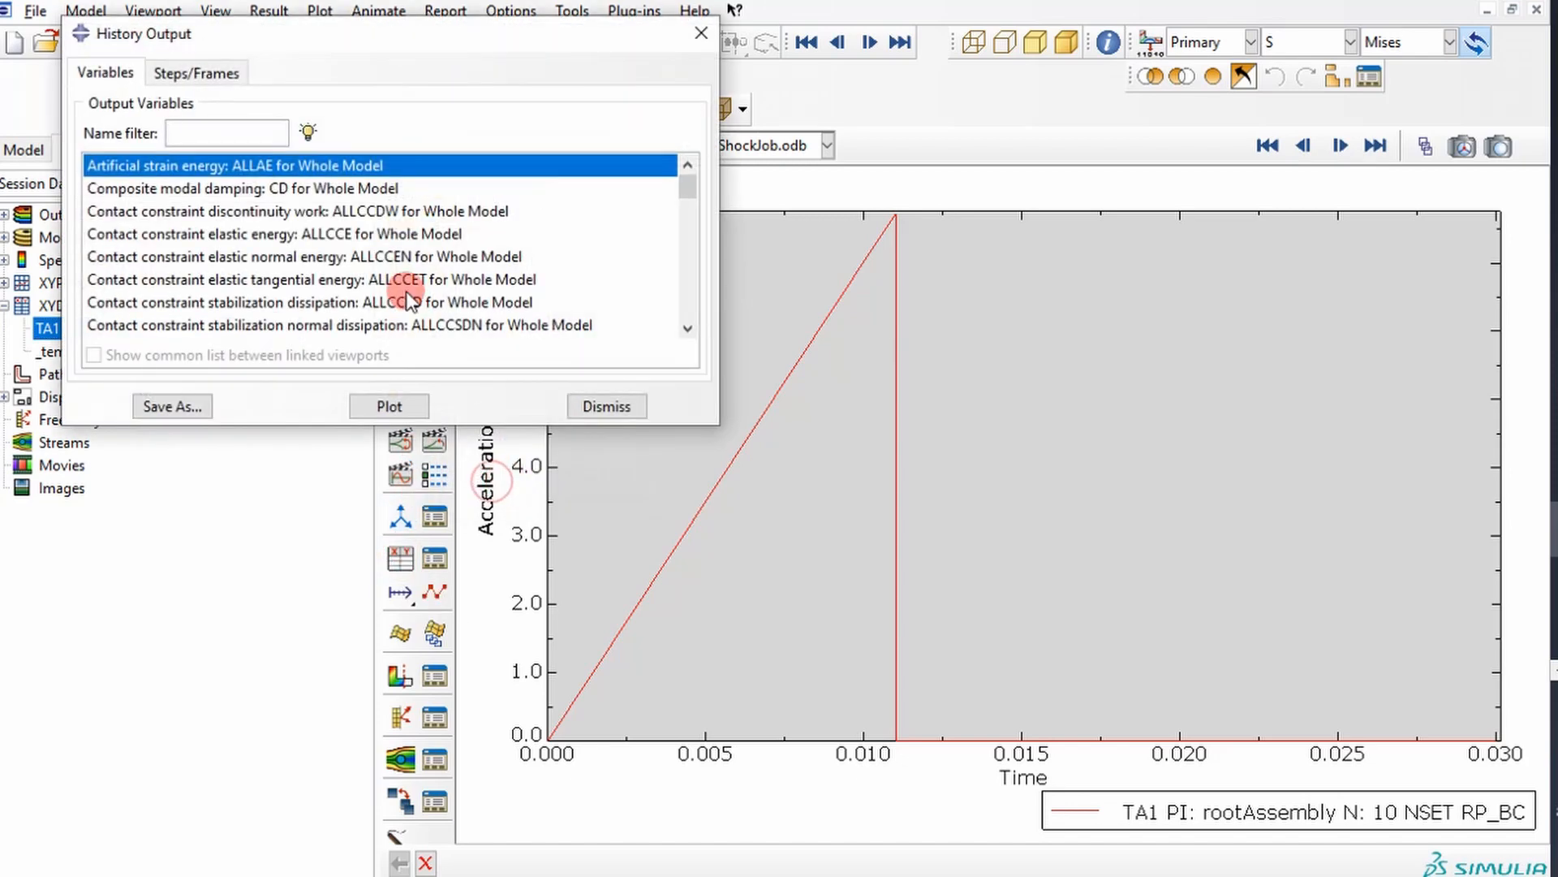
scroll(down, 3)
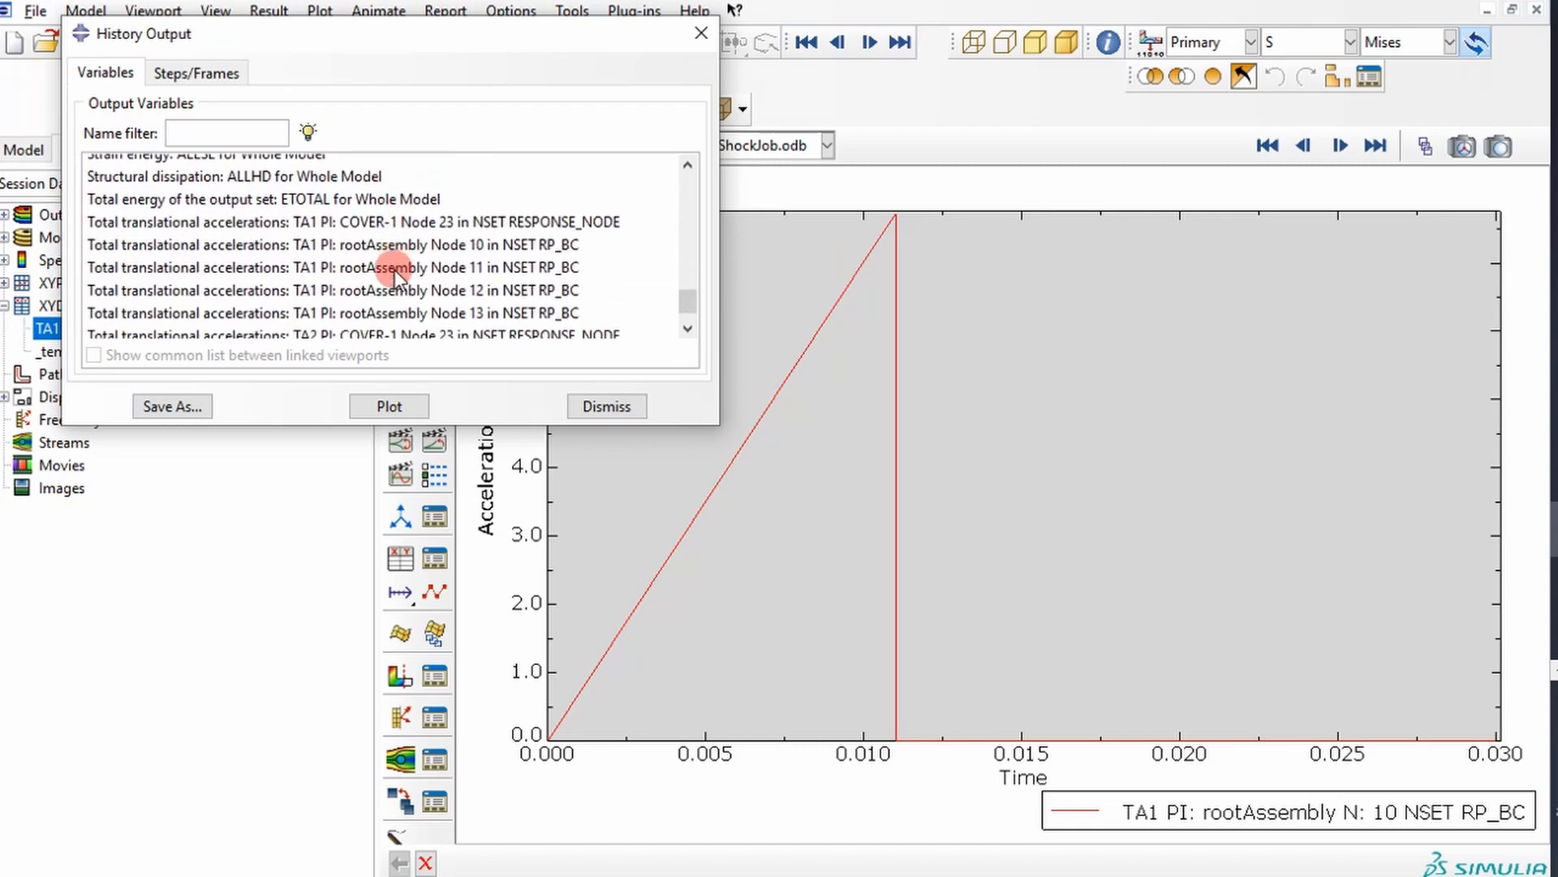
scroll(down, 3)
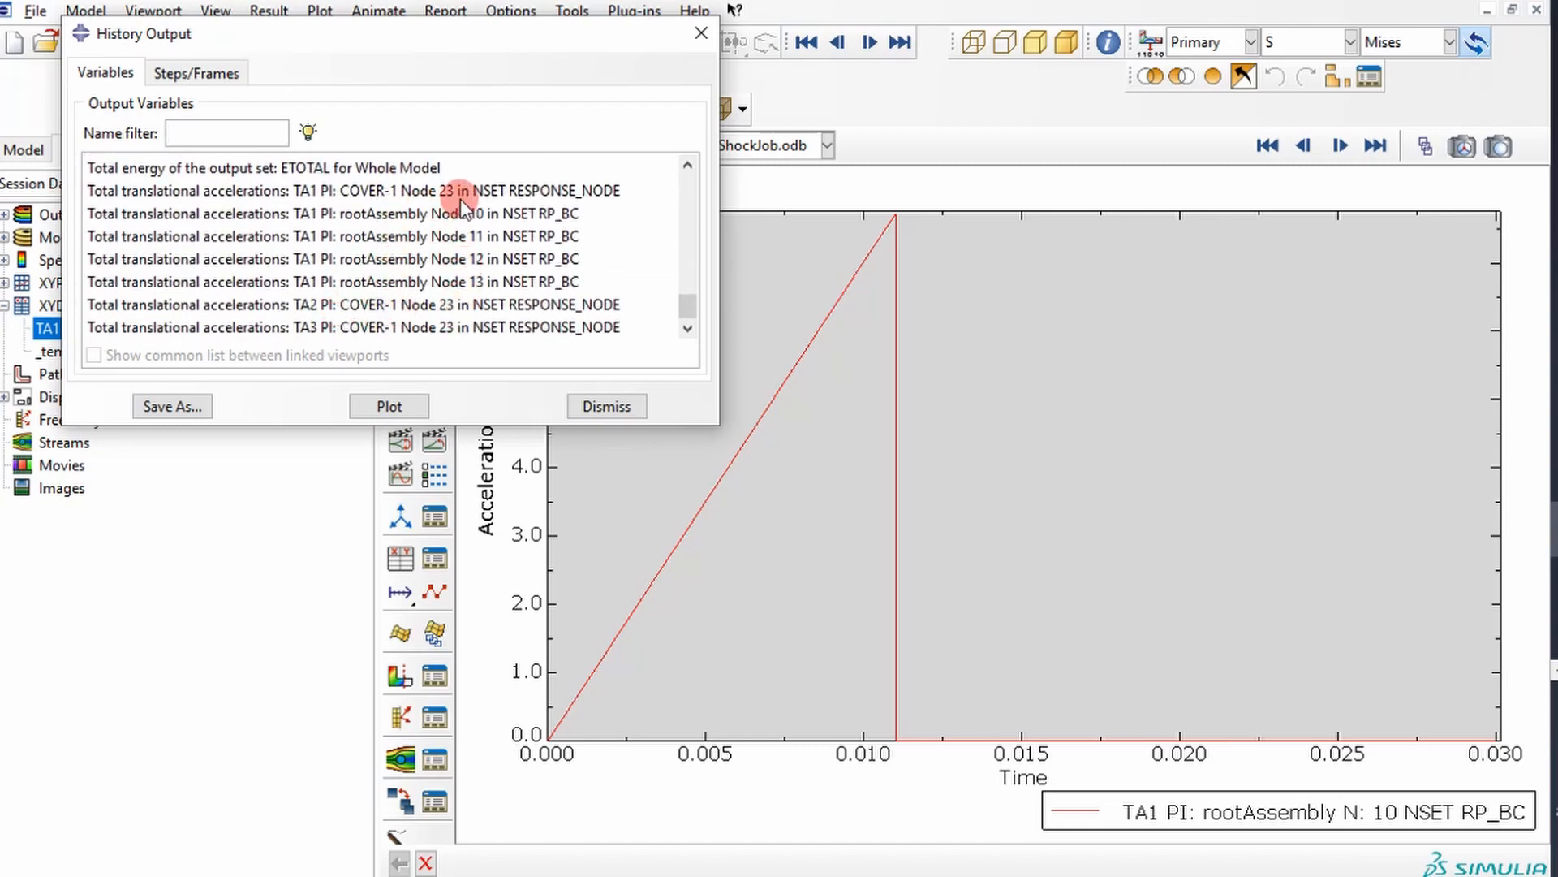
Plot the TA1, TA2 and TA3 accelerations of COVER-1 node 23 in turn.
click(388, 405)
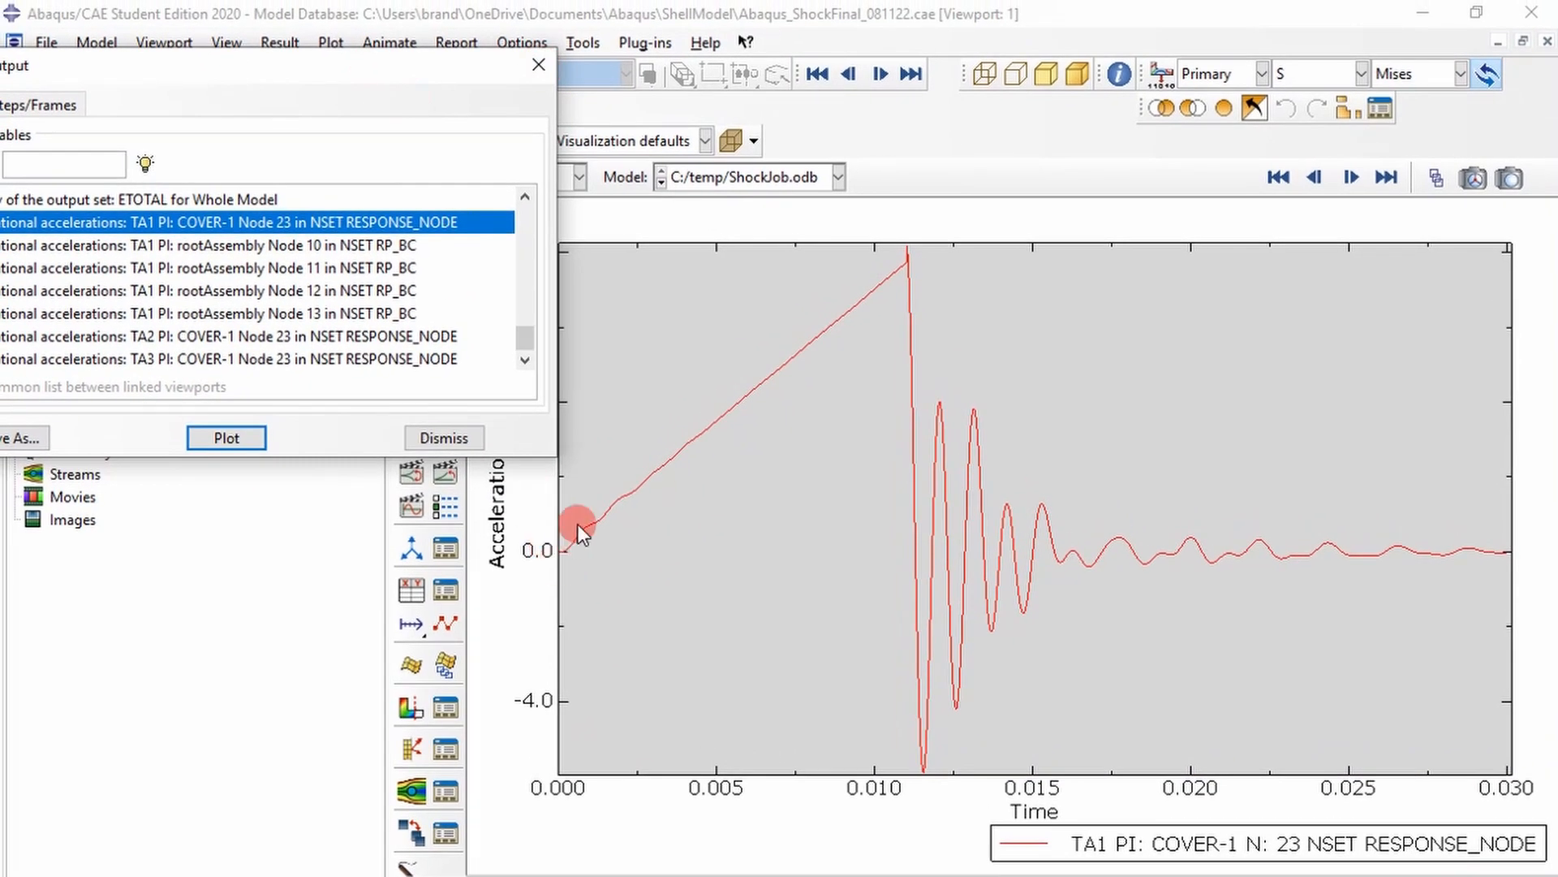
mouse_move(925, 800)
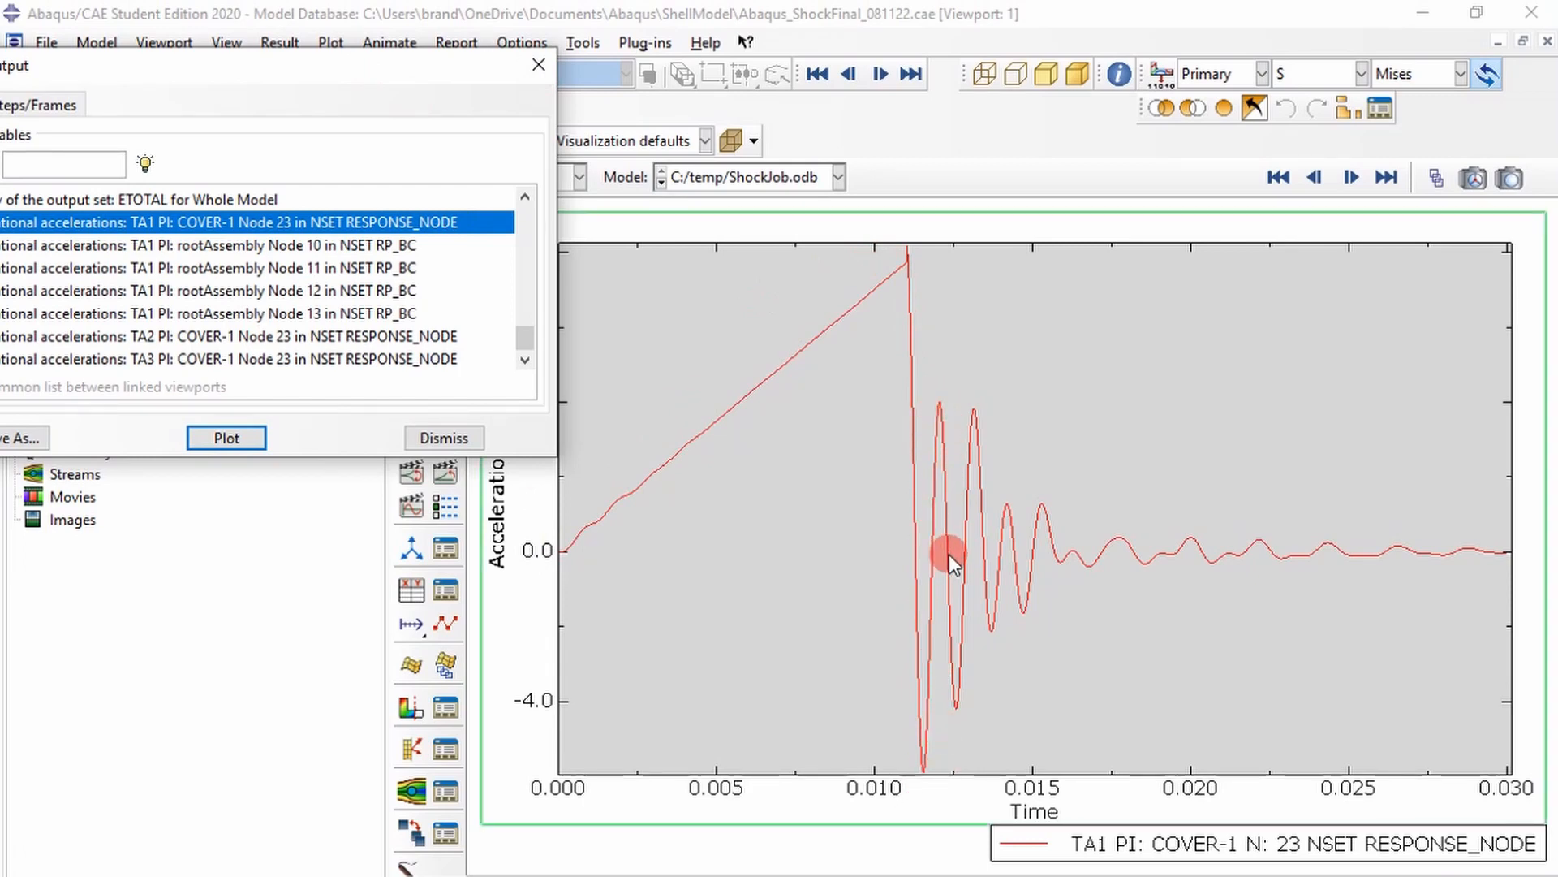
mouse_move(1160, 705)
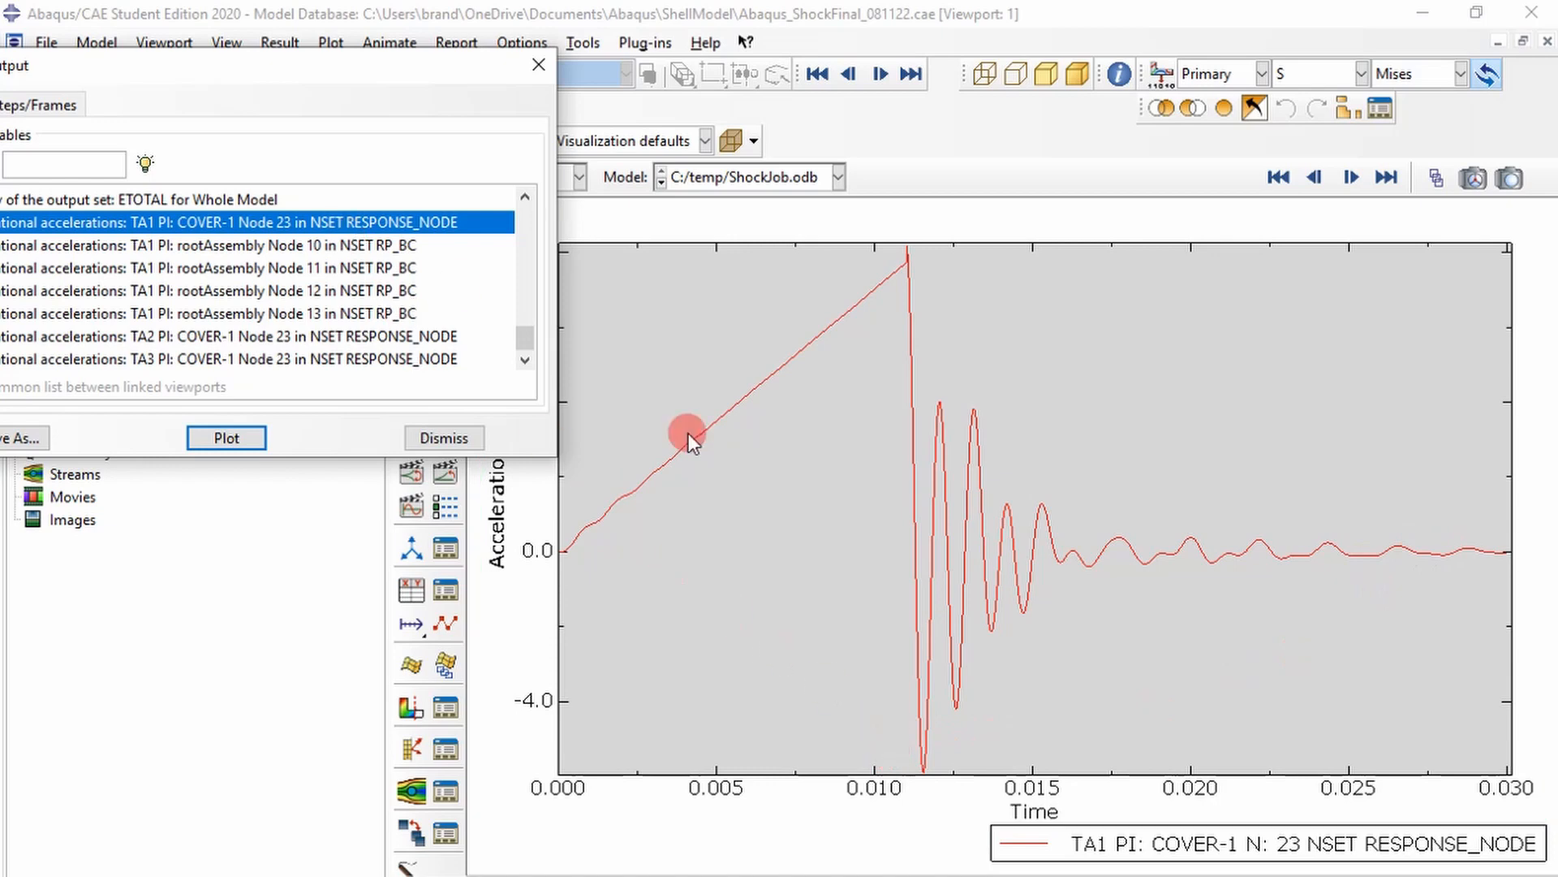
mouse_move(308, 340)
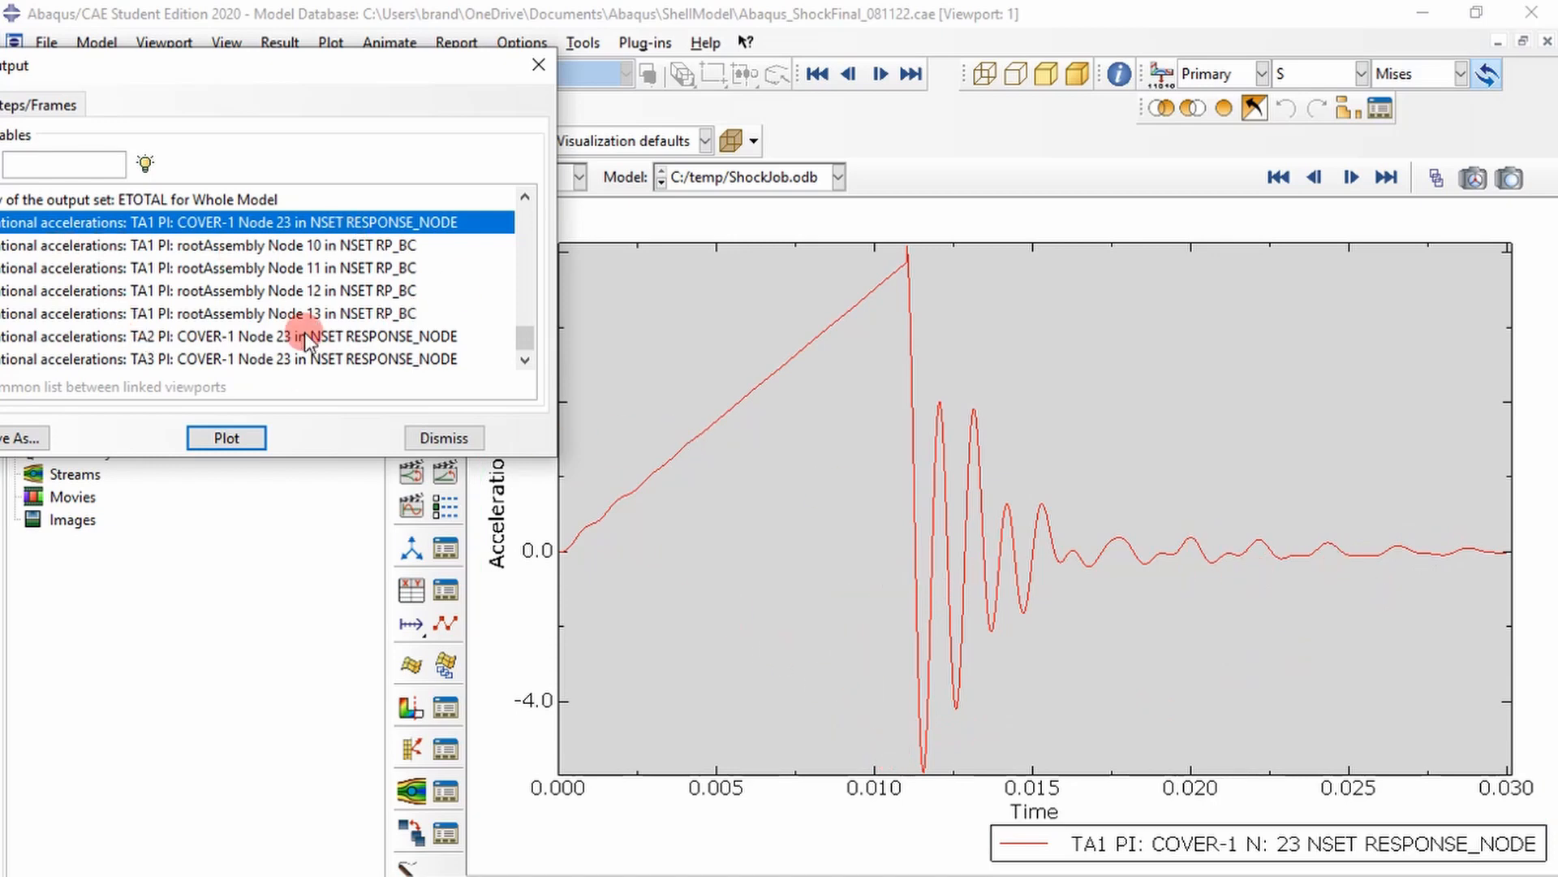
click(225, 437)
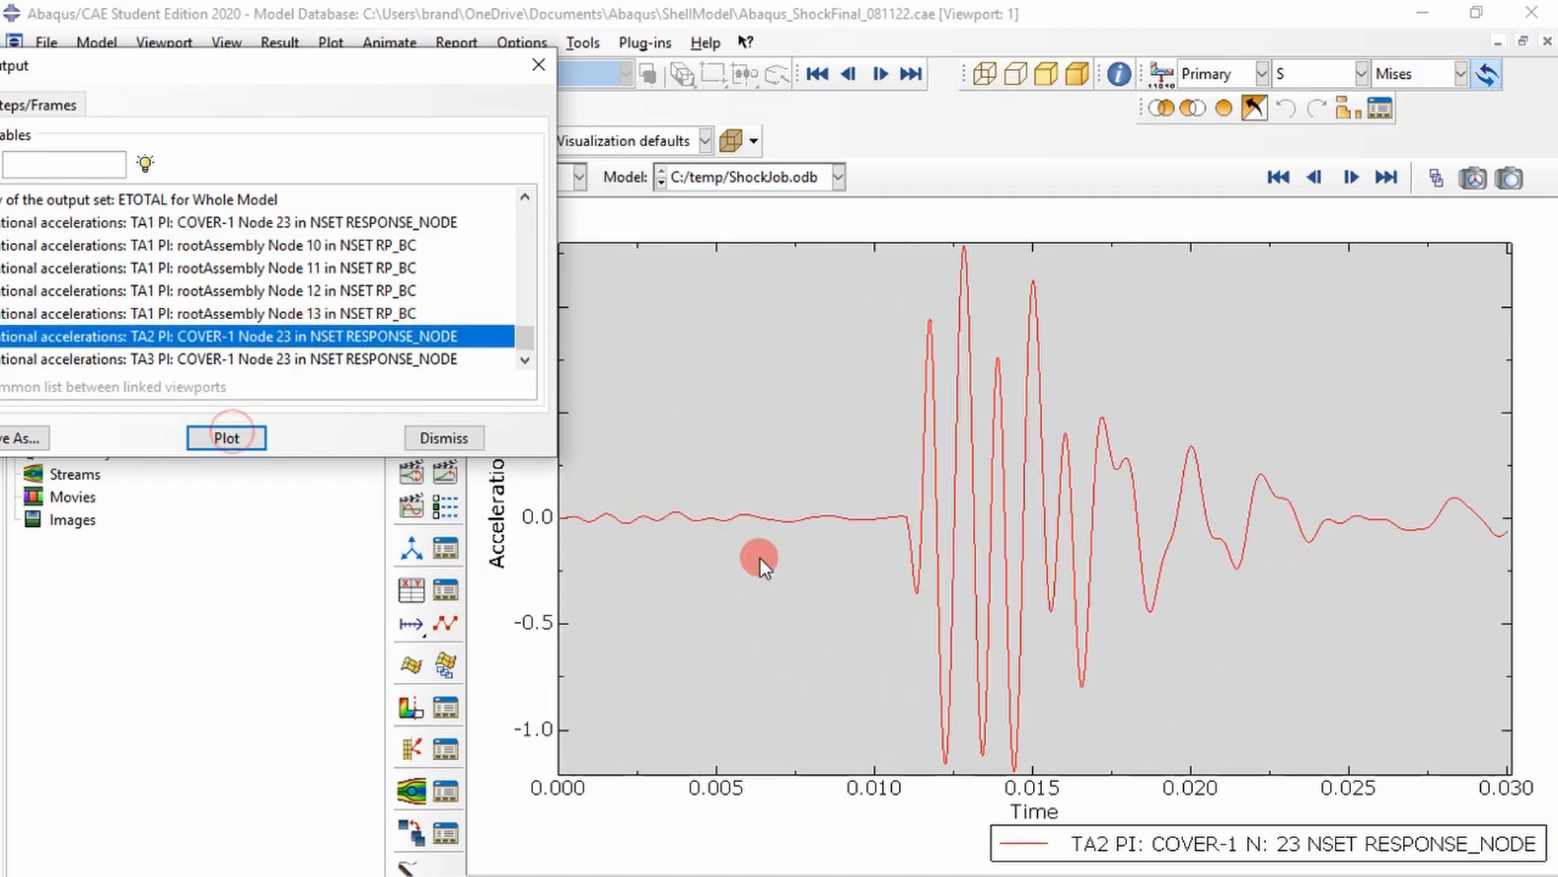
mouse_move(1447, 472)
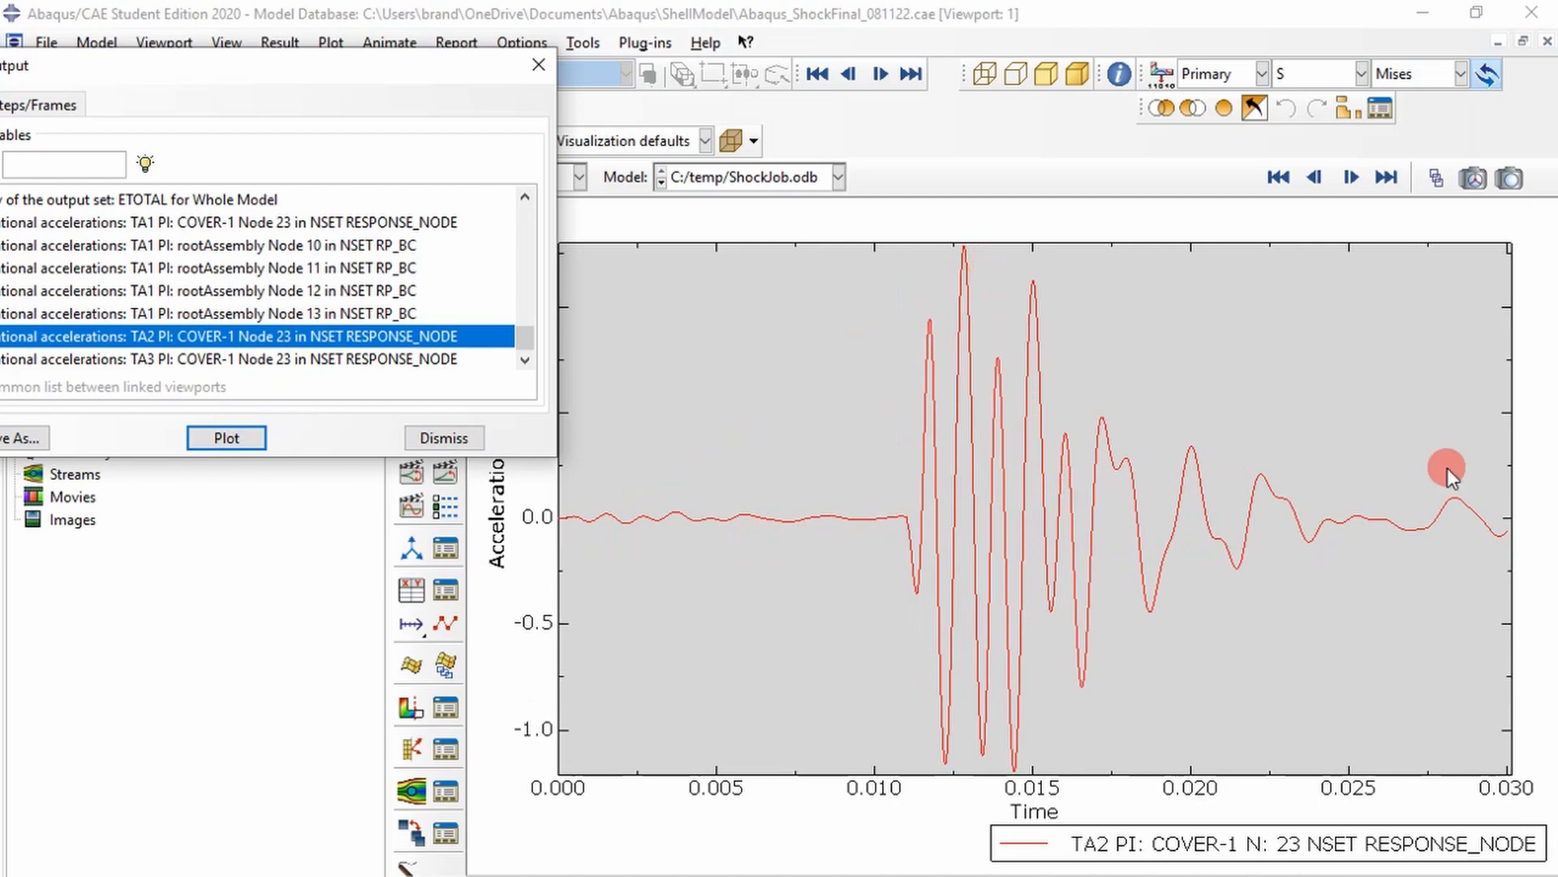
click(228, 359)
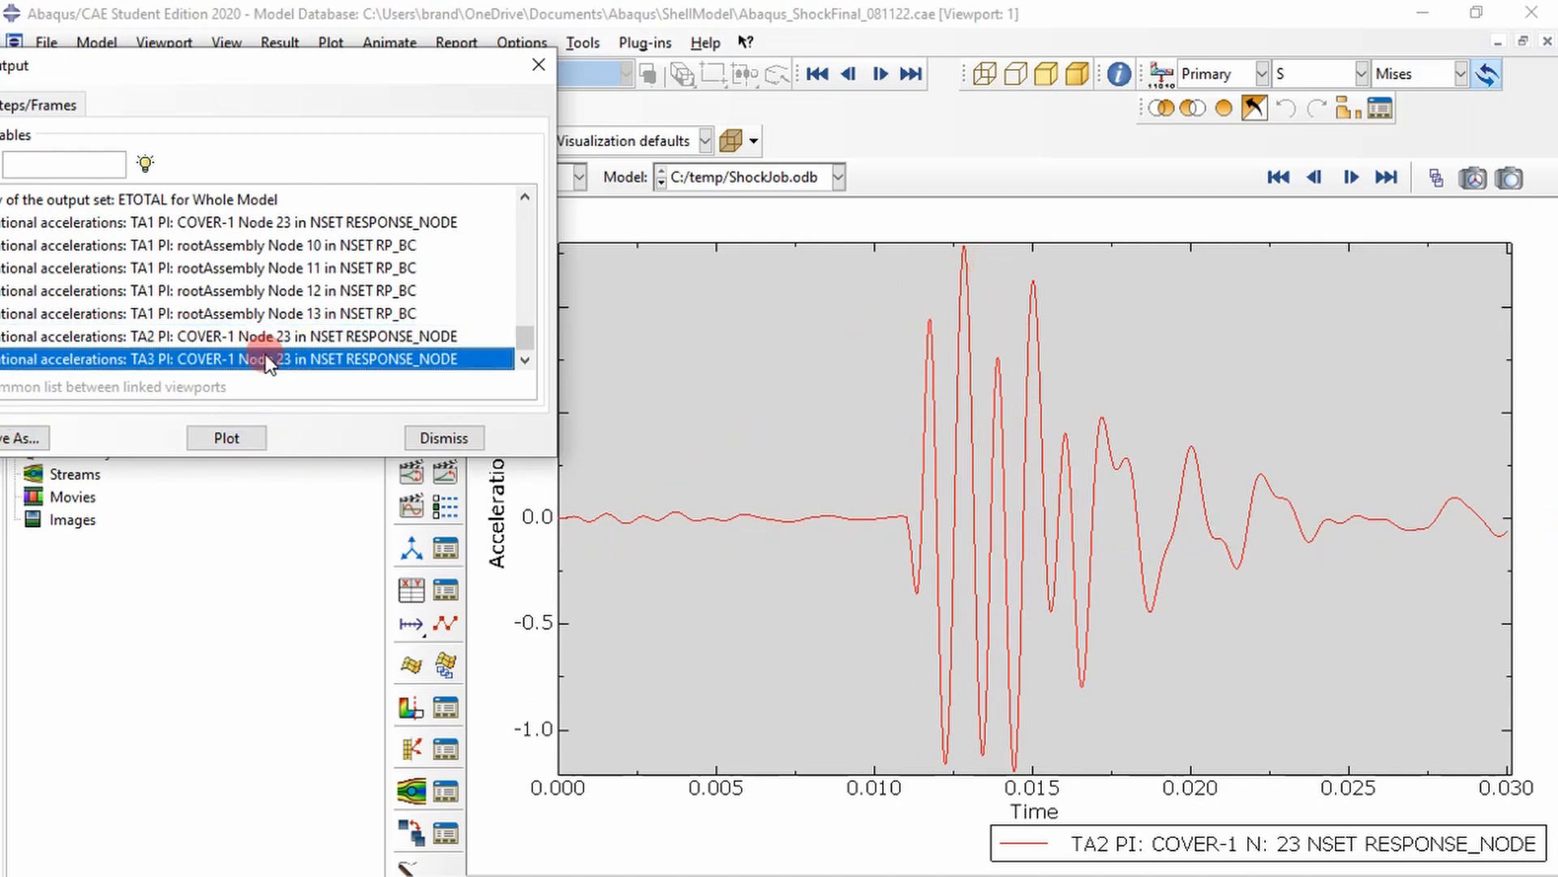
click(226, 437)
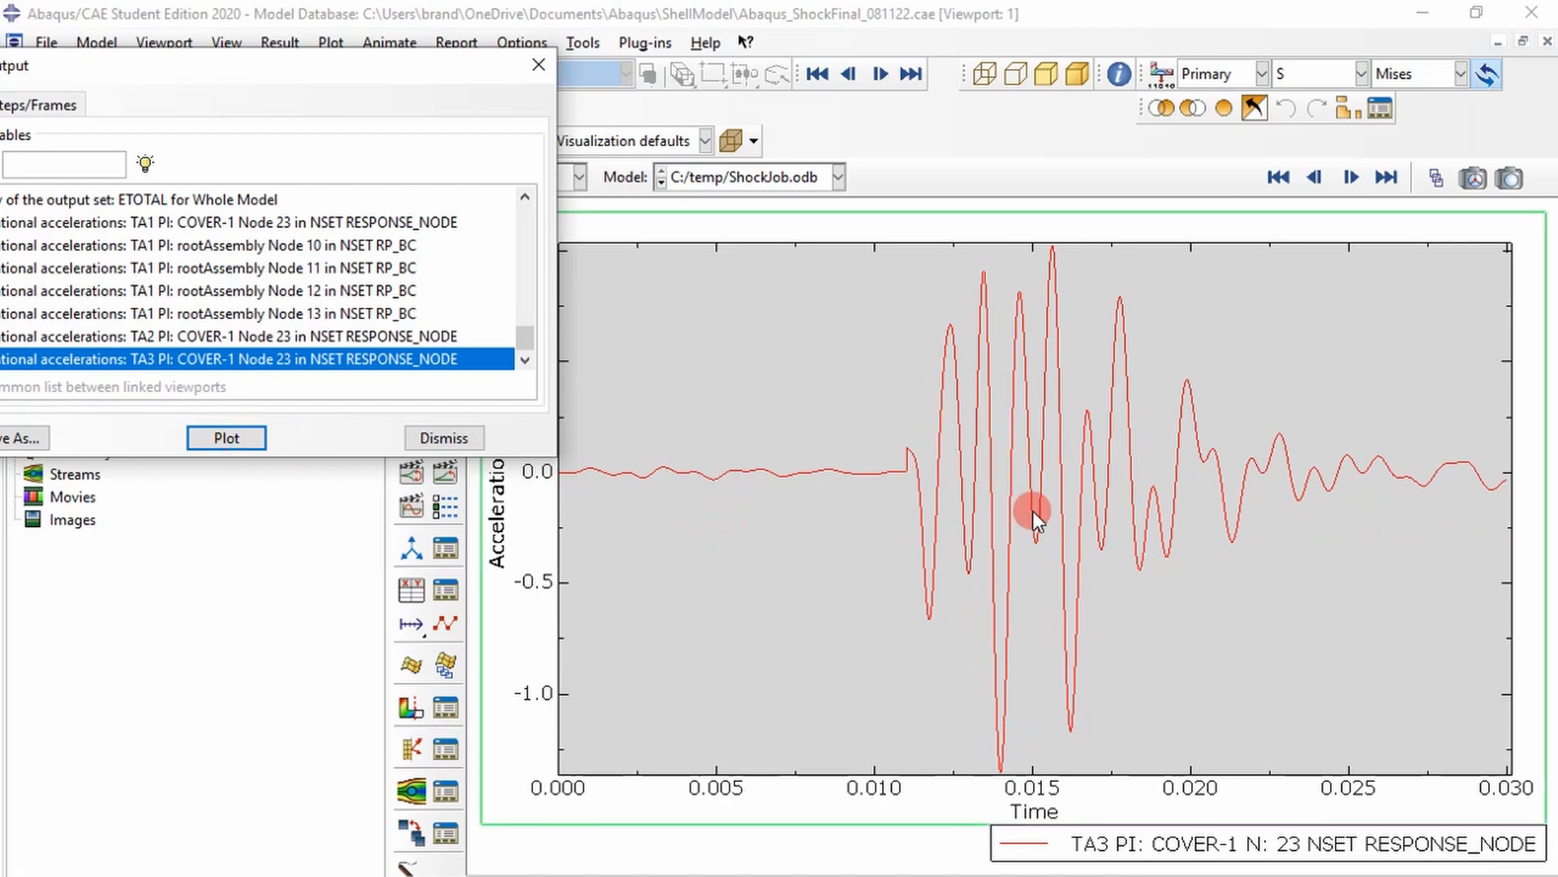
mouse_move(1461, 457)
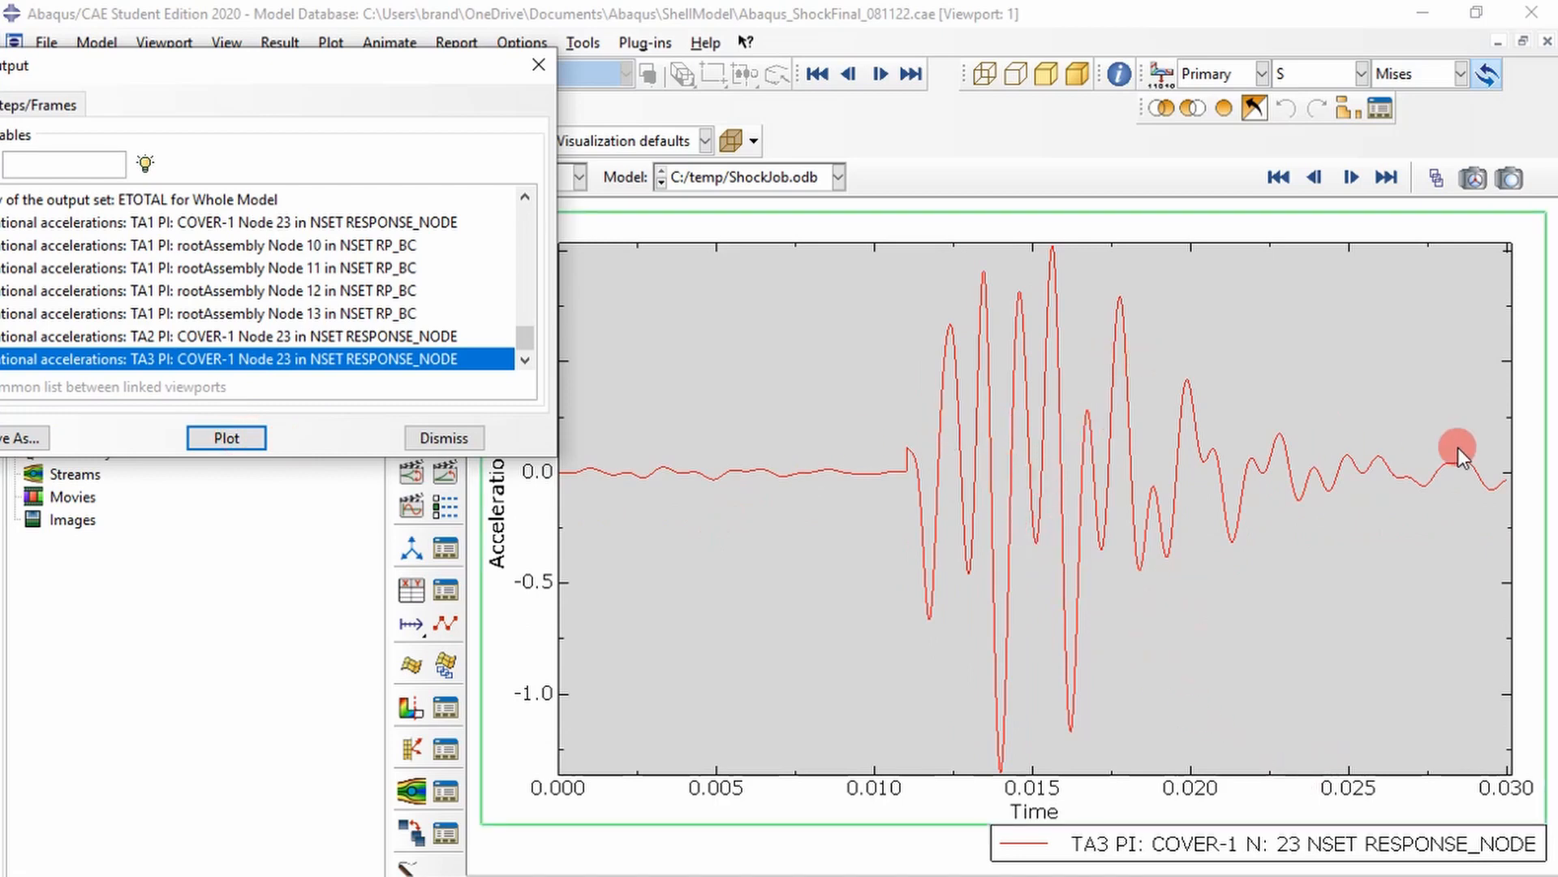
mouse_move(810, 502)
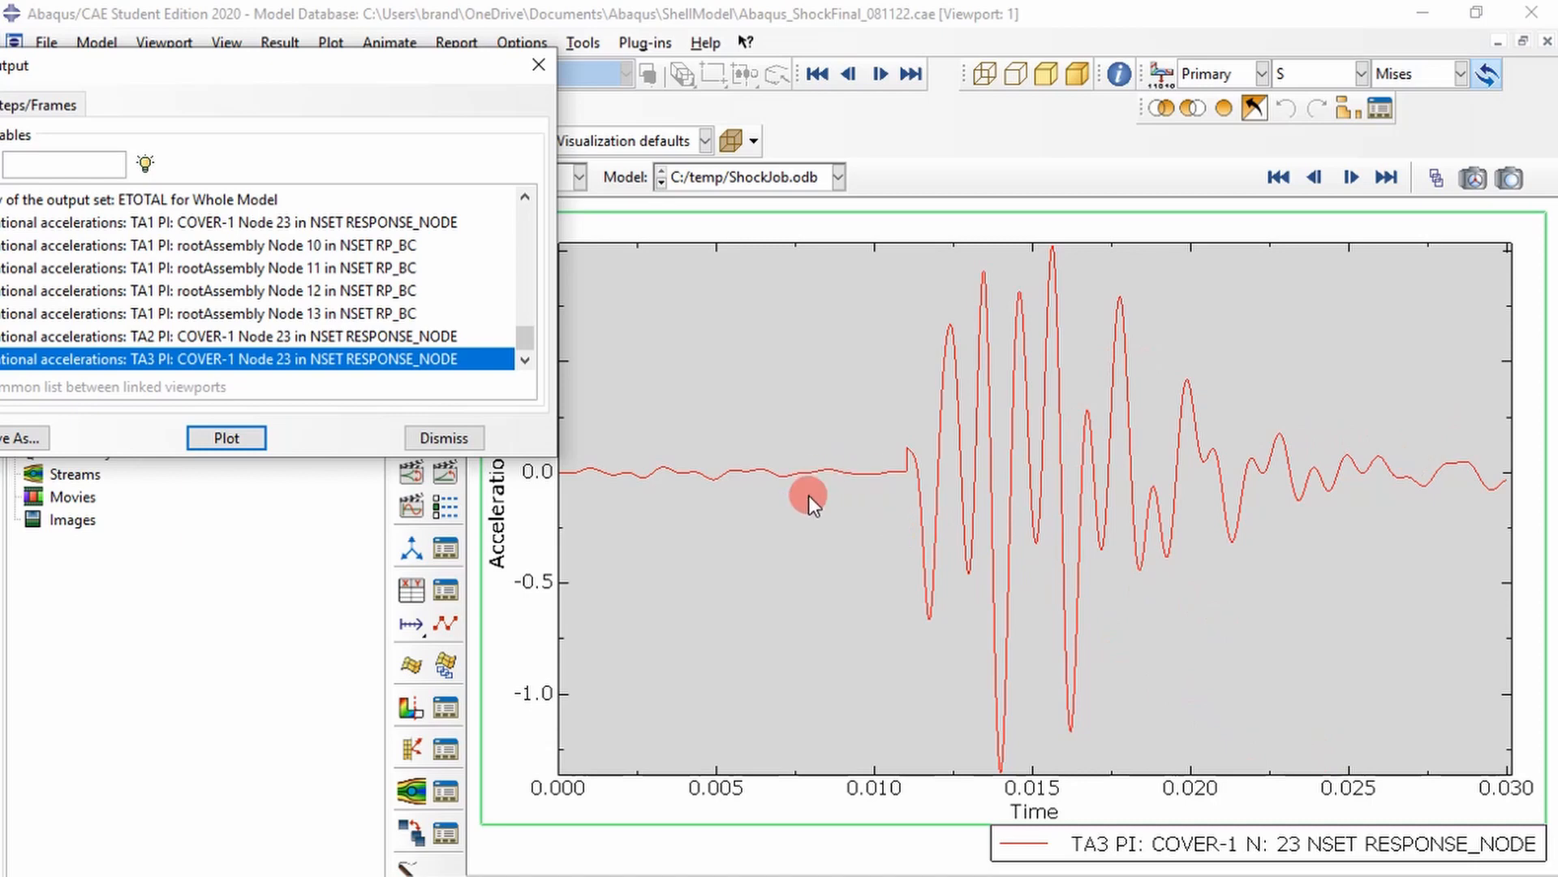
mouse_move(565, 35)
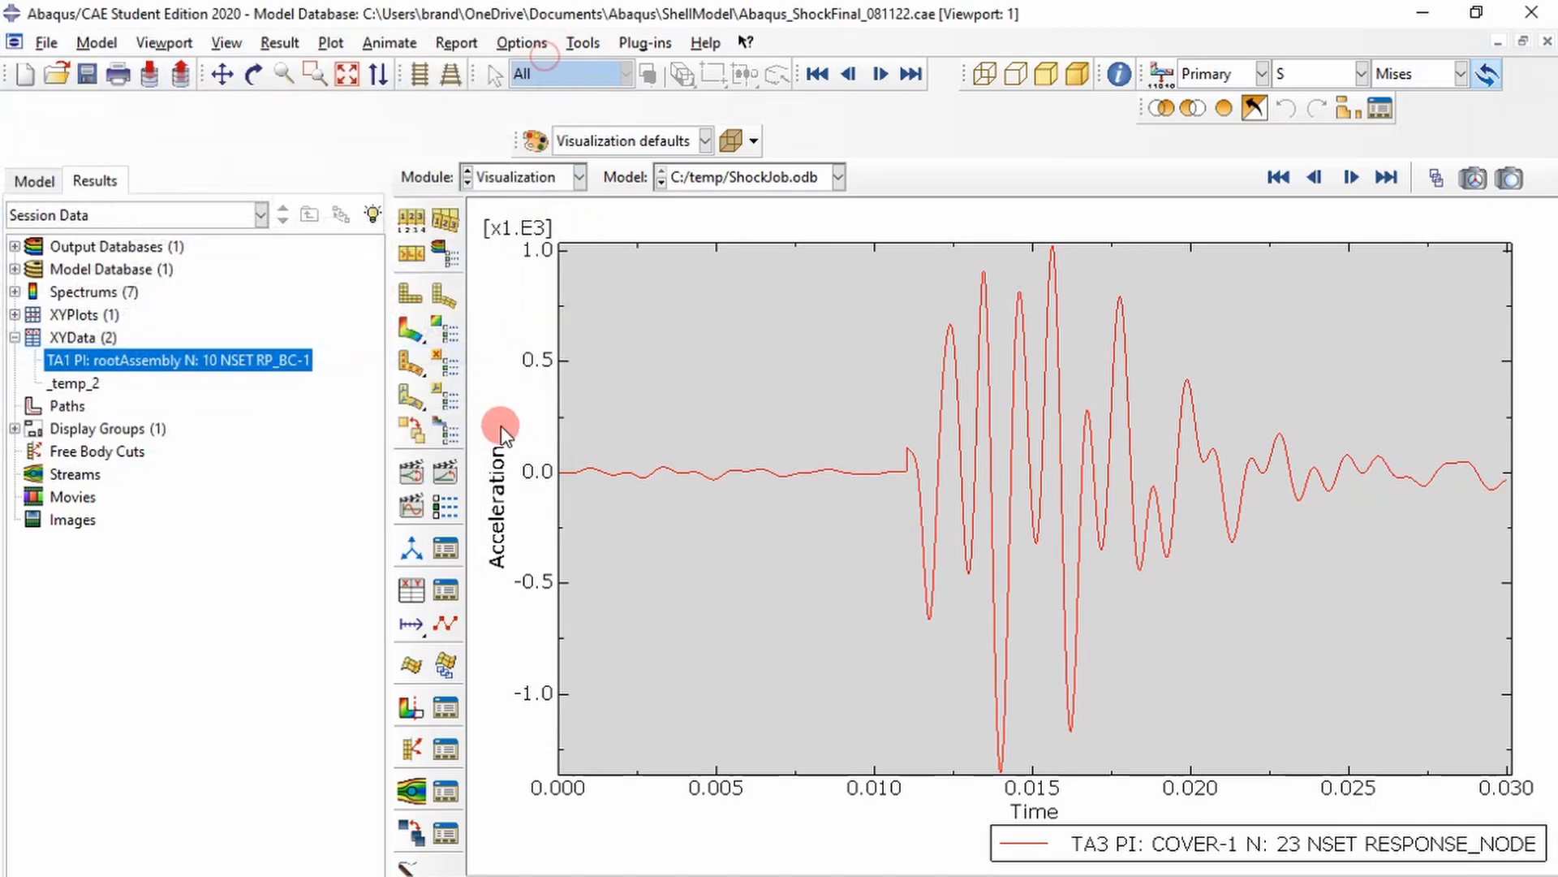
mouse_move(411, 341)
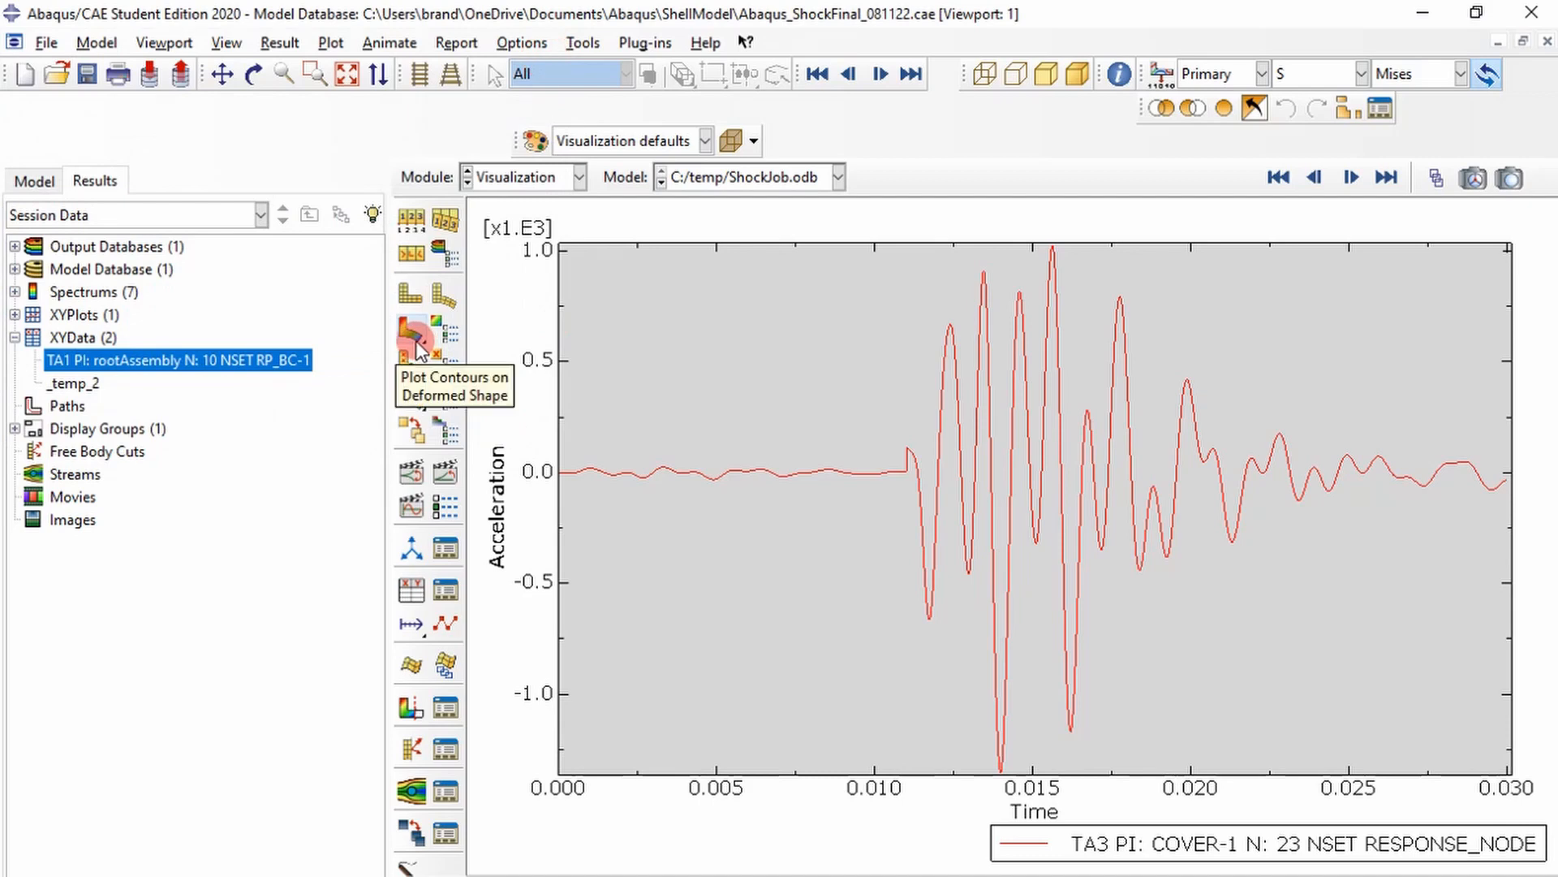
Contour Mises stress on the deformed beam and step back eight frames to increment 2670.
click(410, 336)
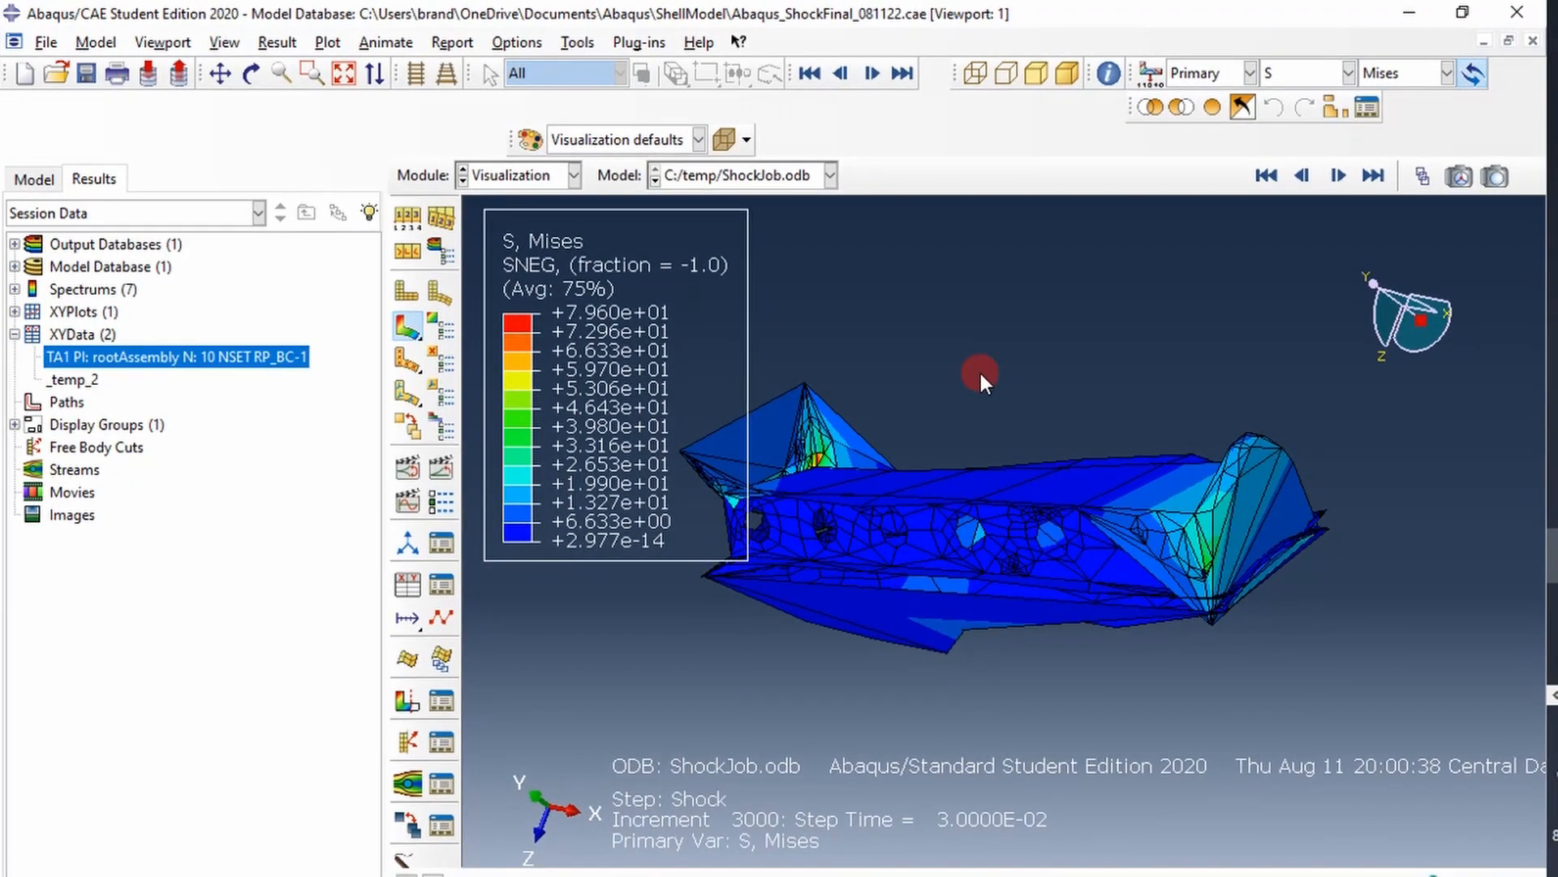
mouse_move(747, 840)
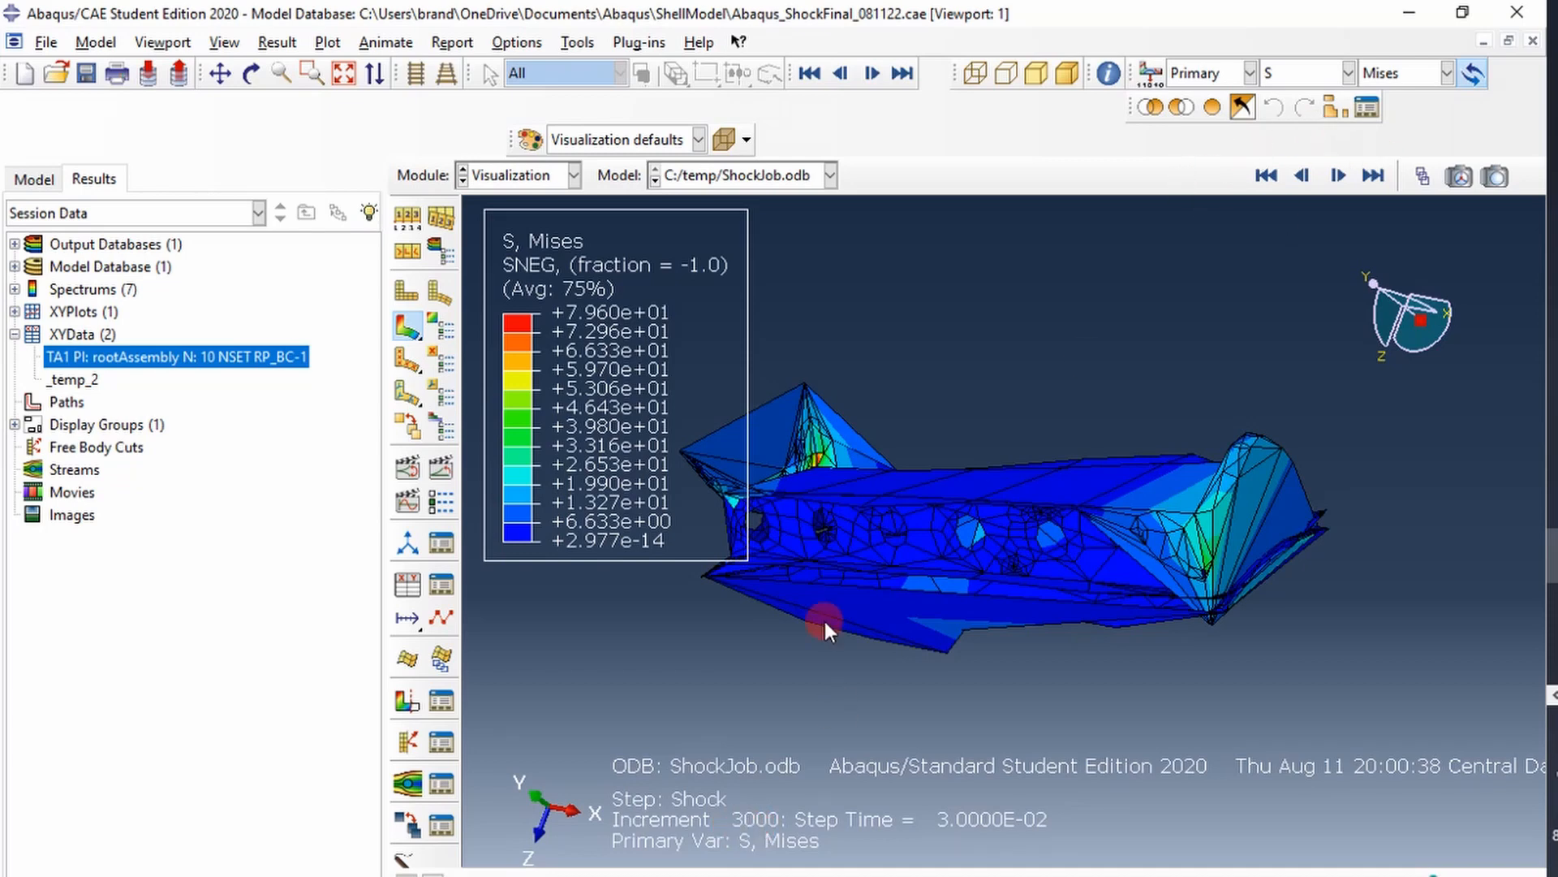
mouse_move(721, 830)
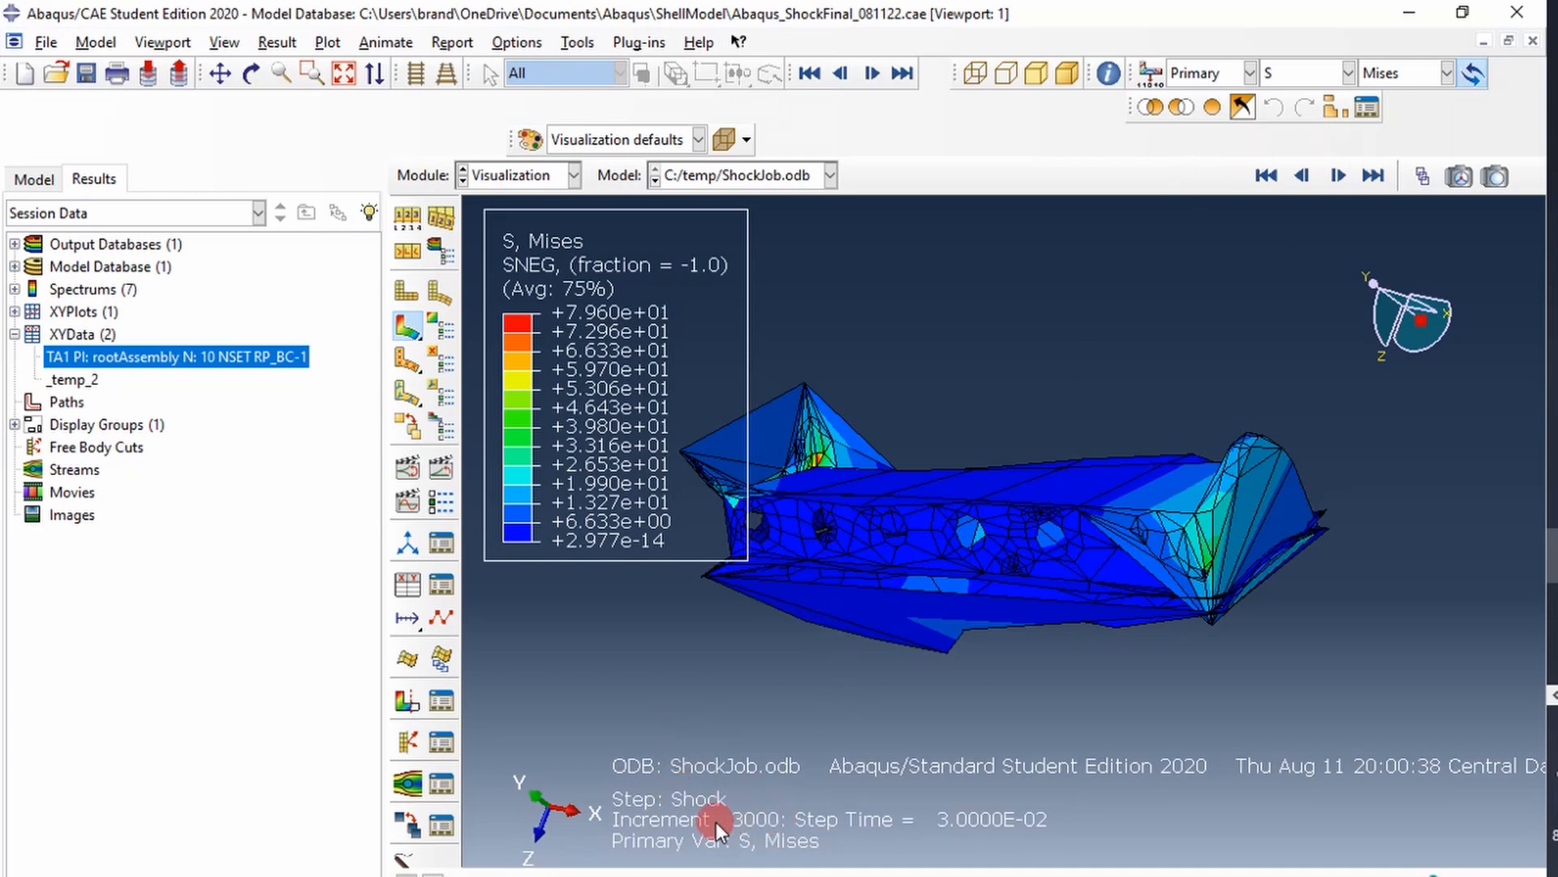
mouse_move(1285, 212)
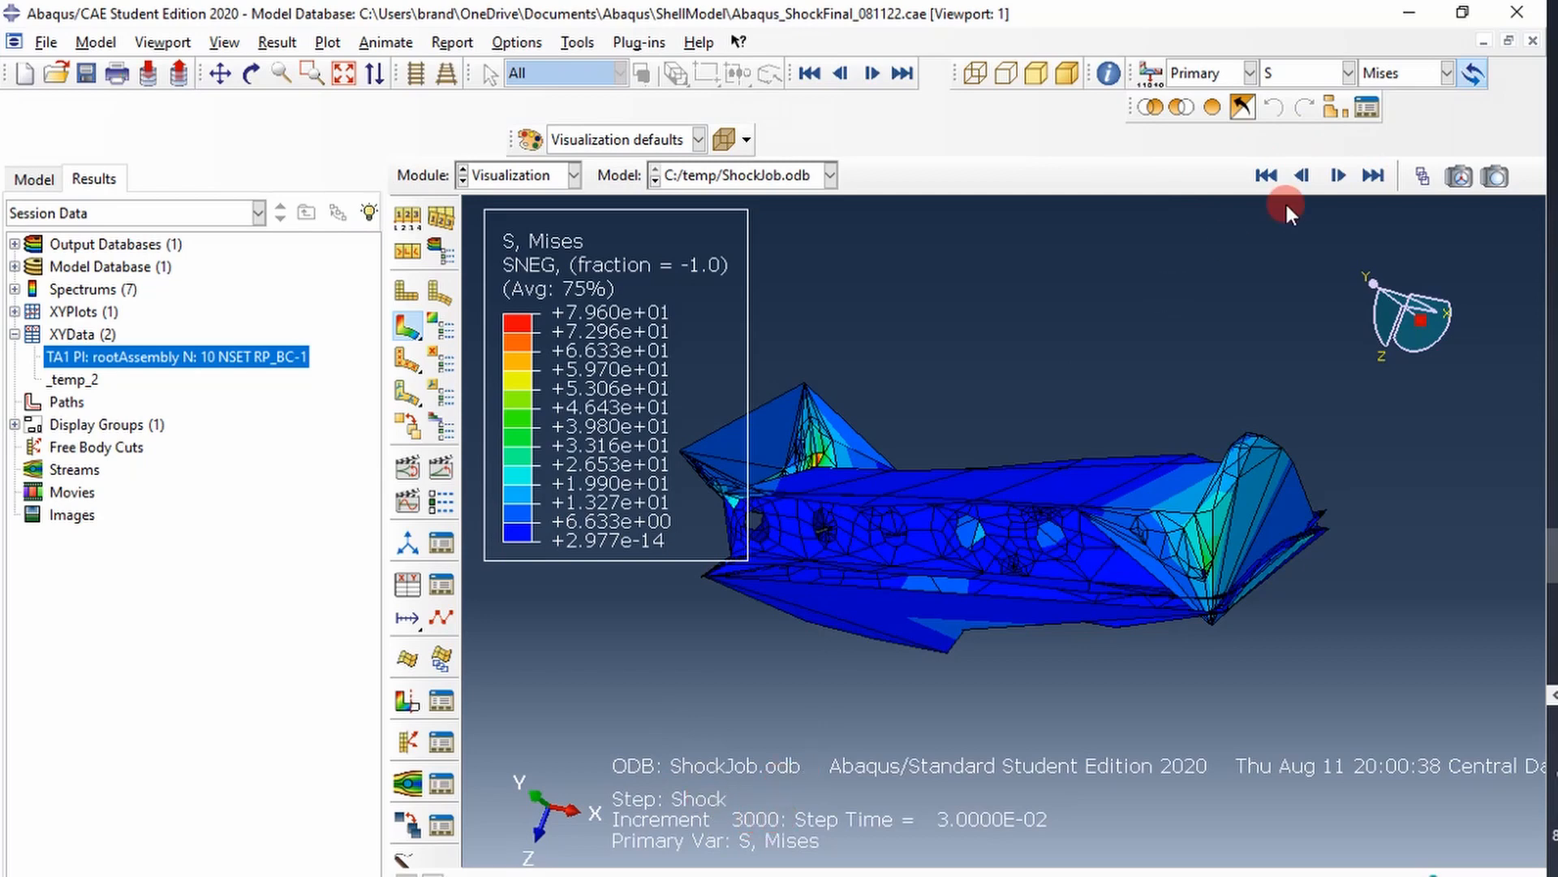
click(1301, 175)
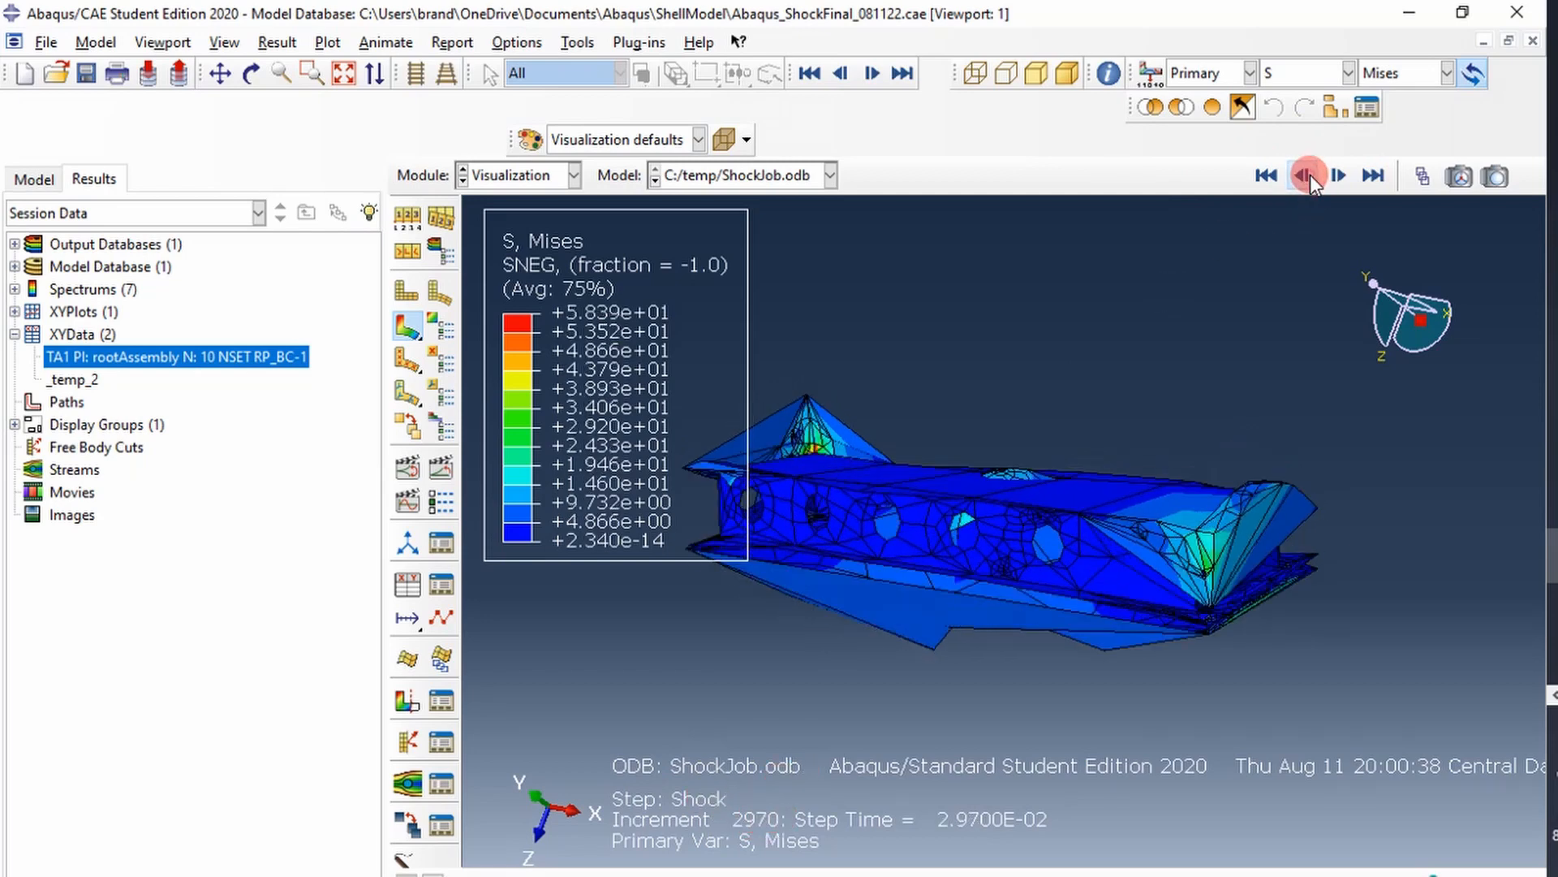
click(1305, 175)
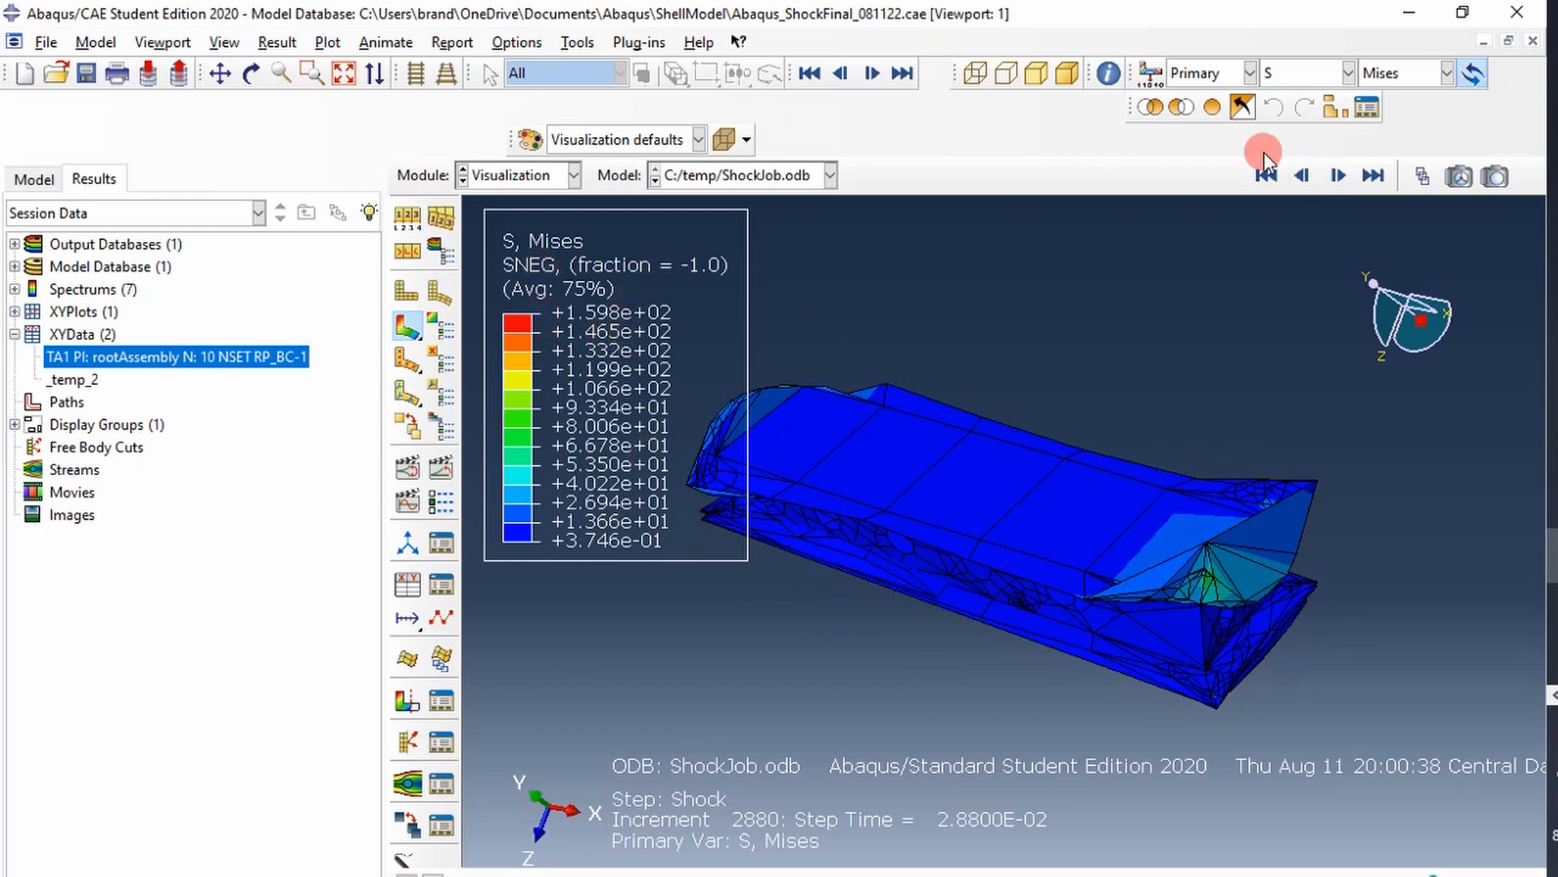
click(1300, 176)
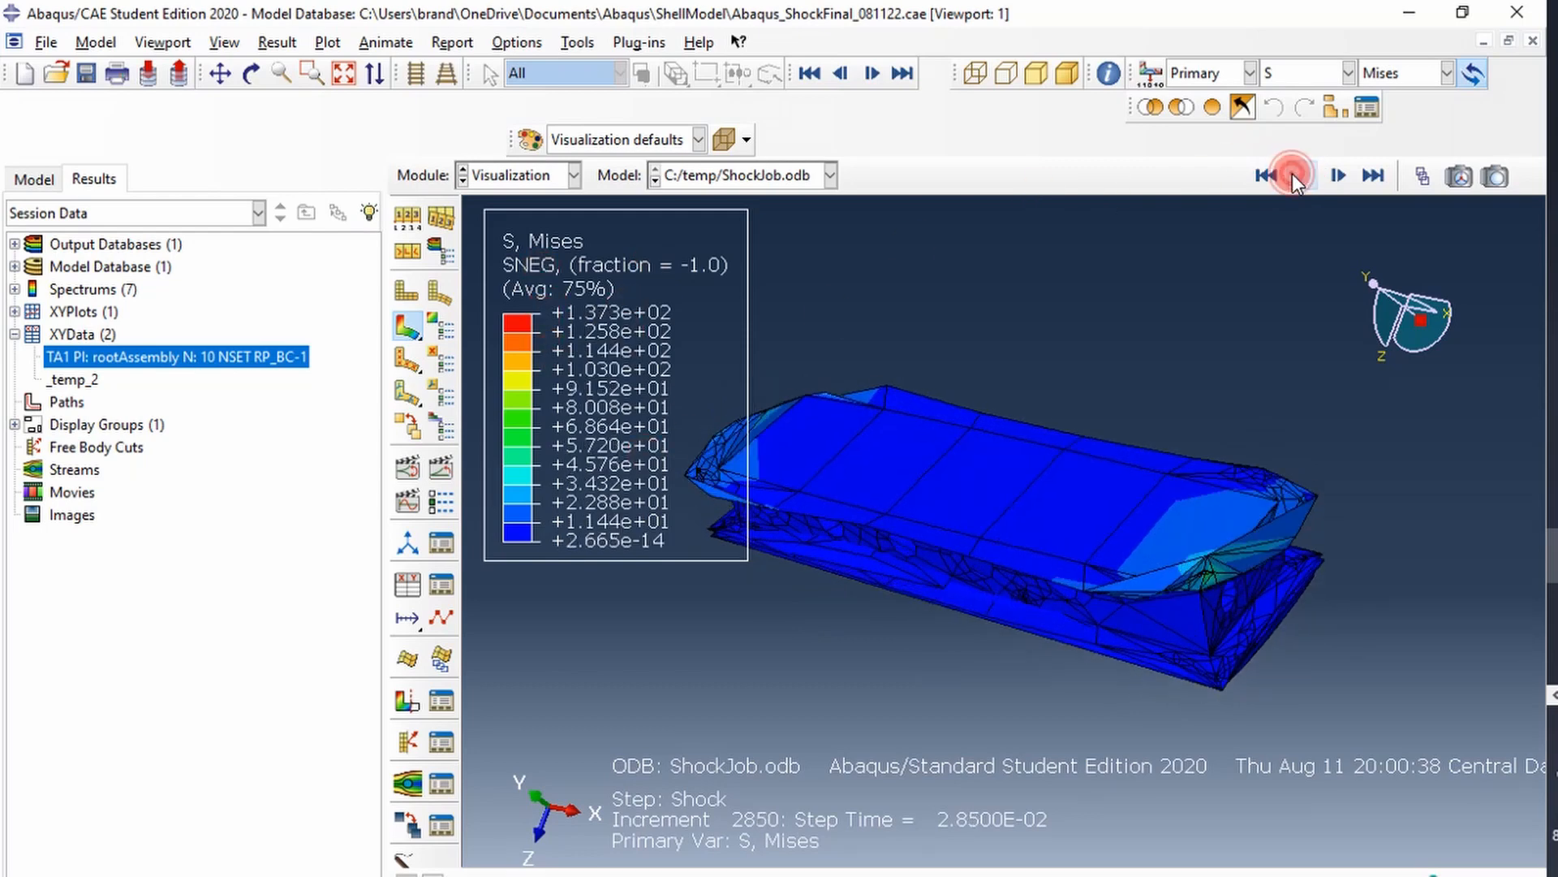
click(1295, 175)
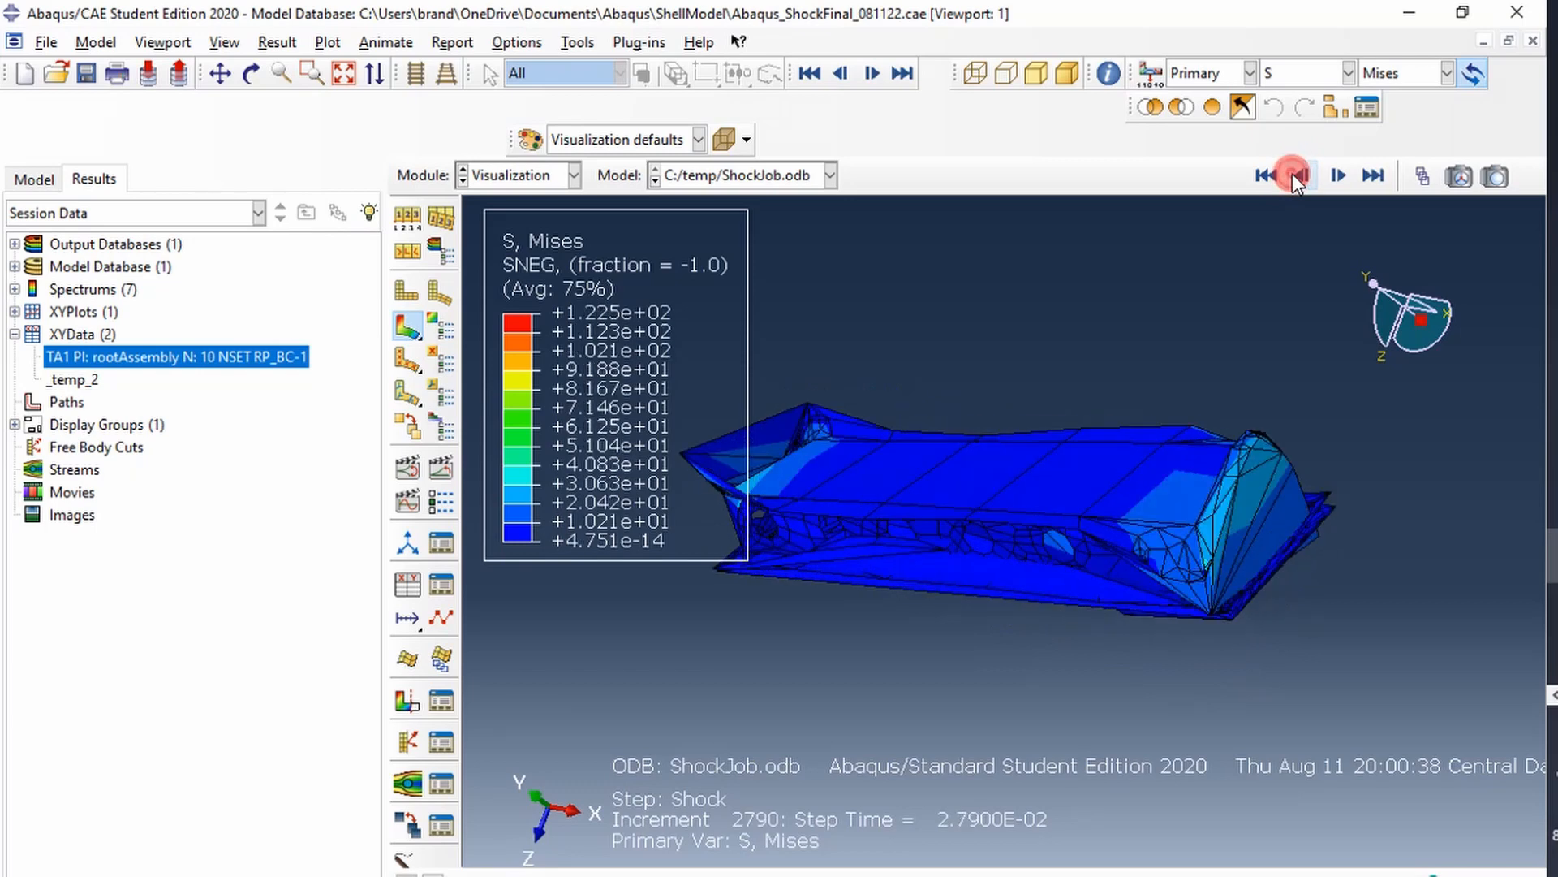
click(1289, 175)
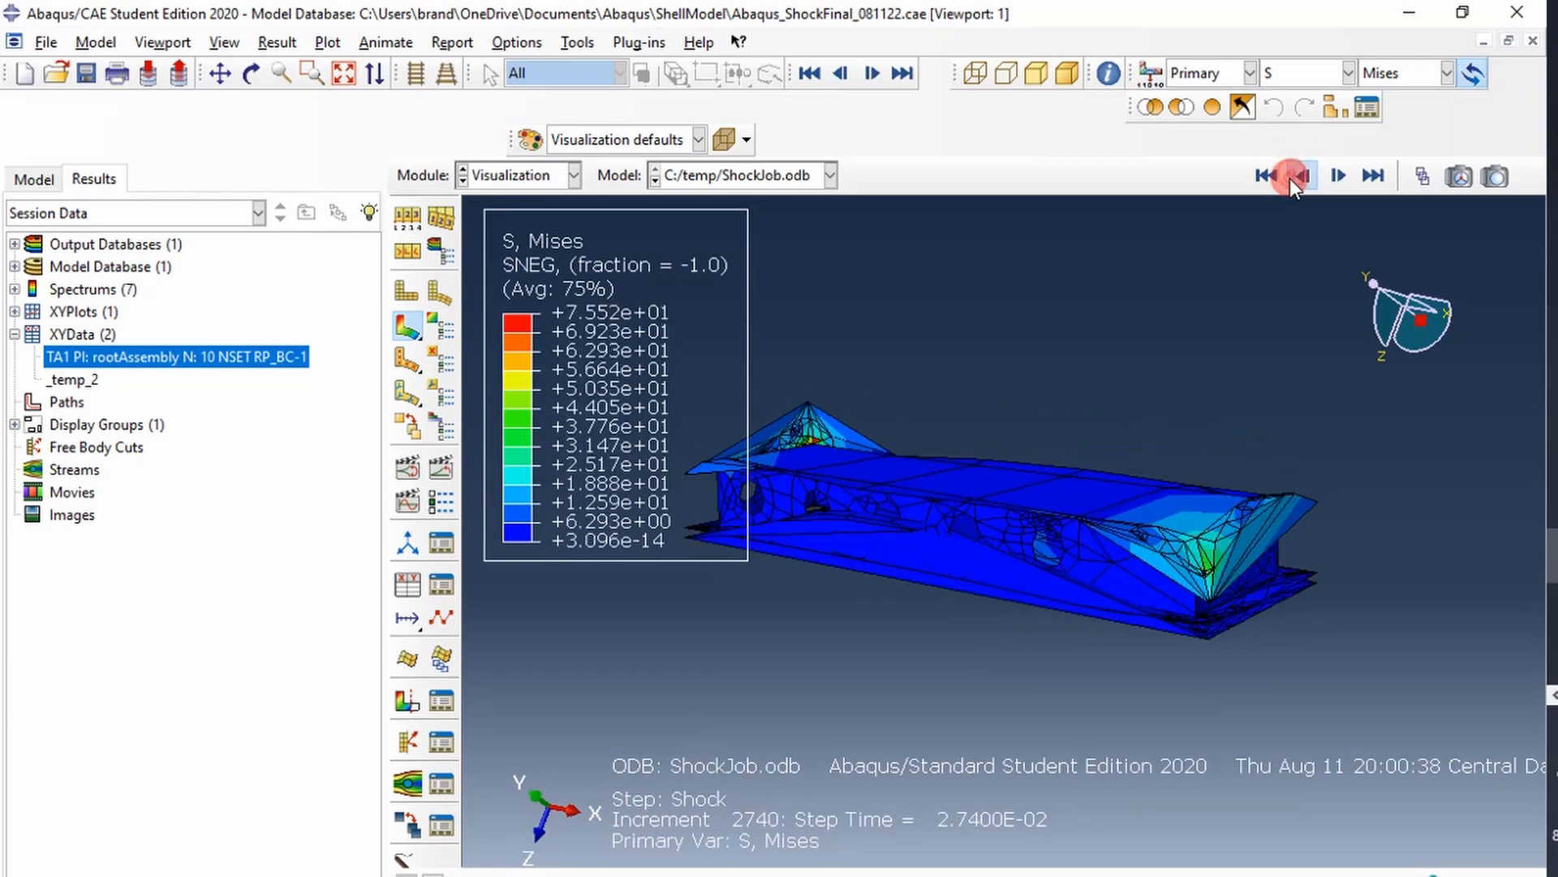
click(1309, 175)
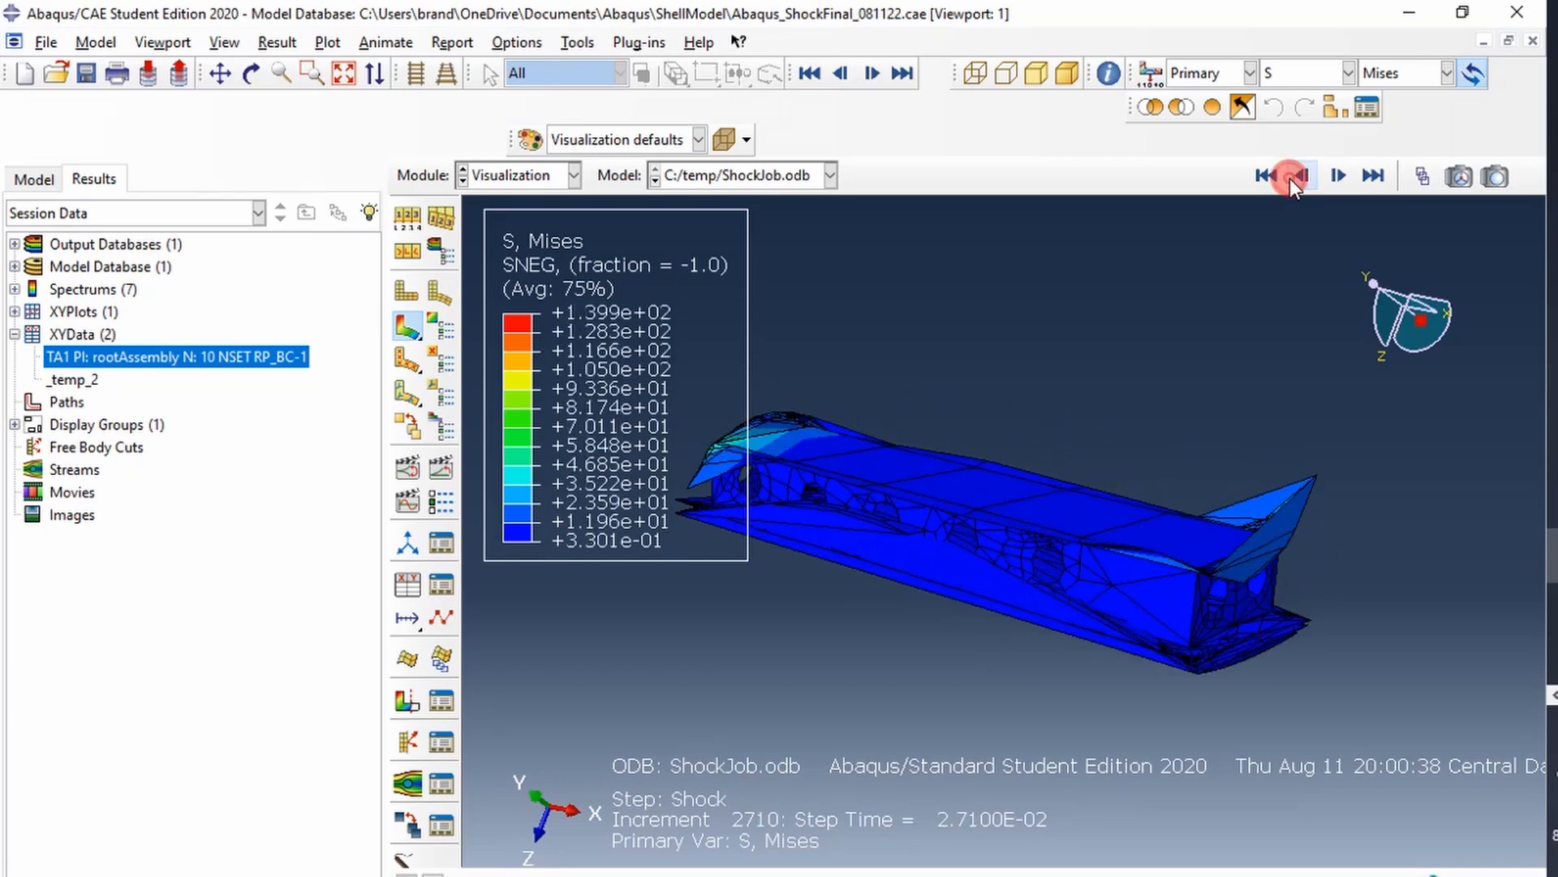
click(1286, 175)
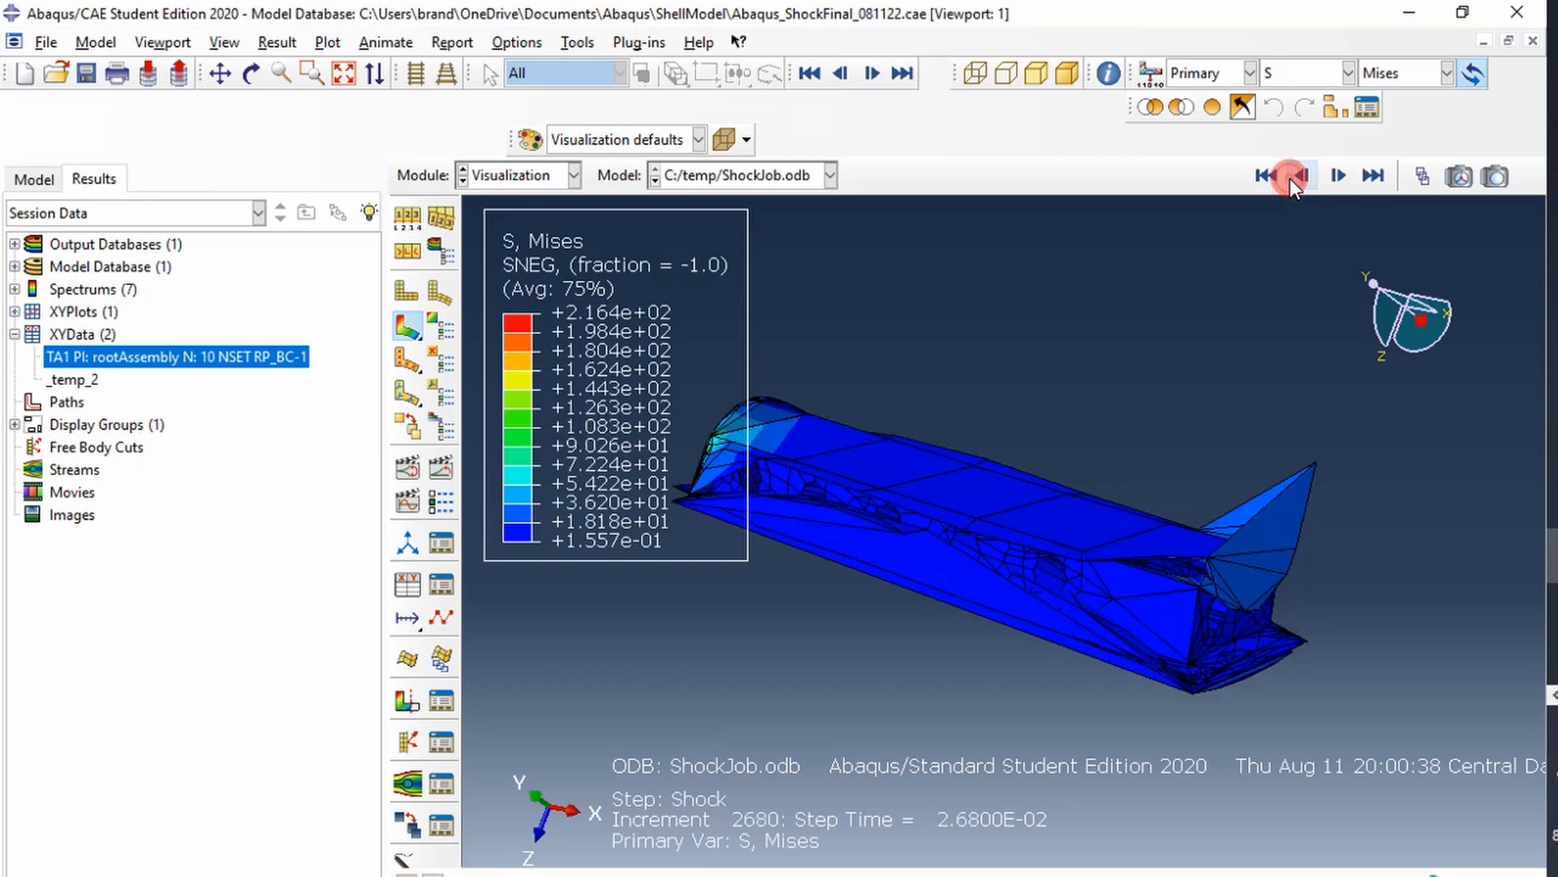
click(1301, 175)
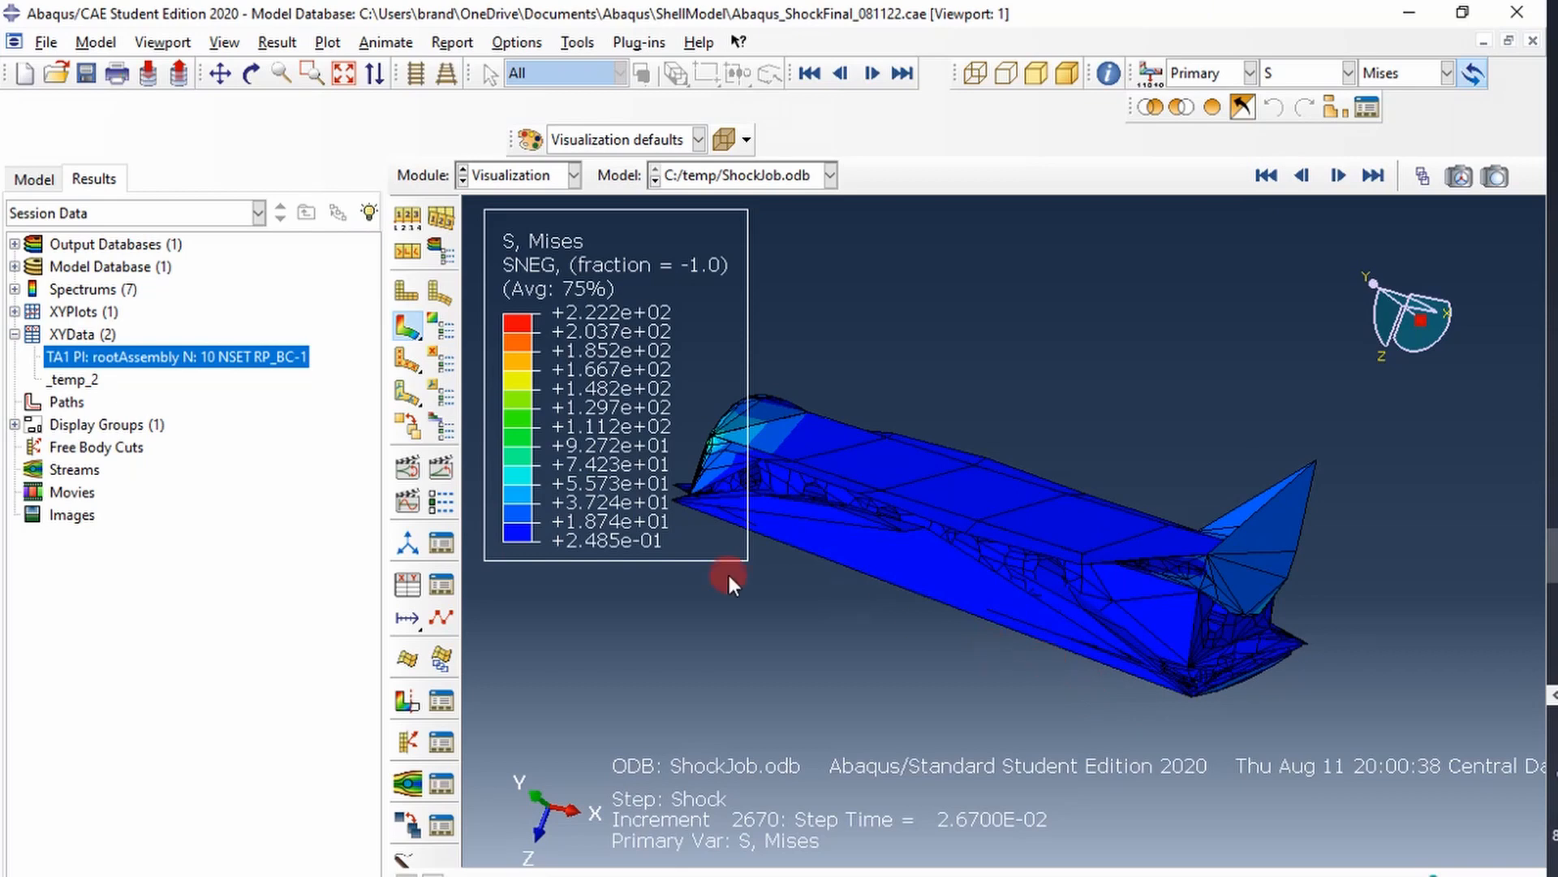
mouse_move(857, 444)
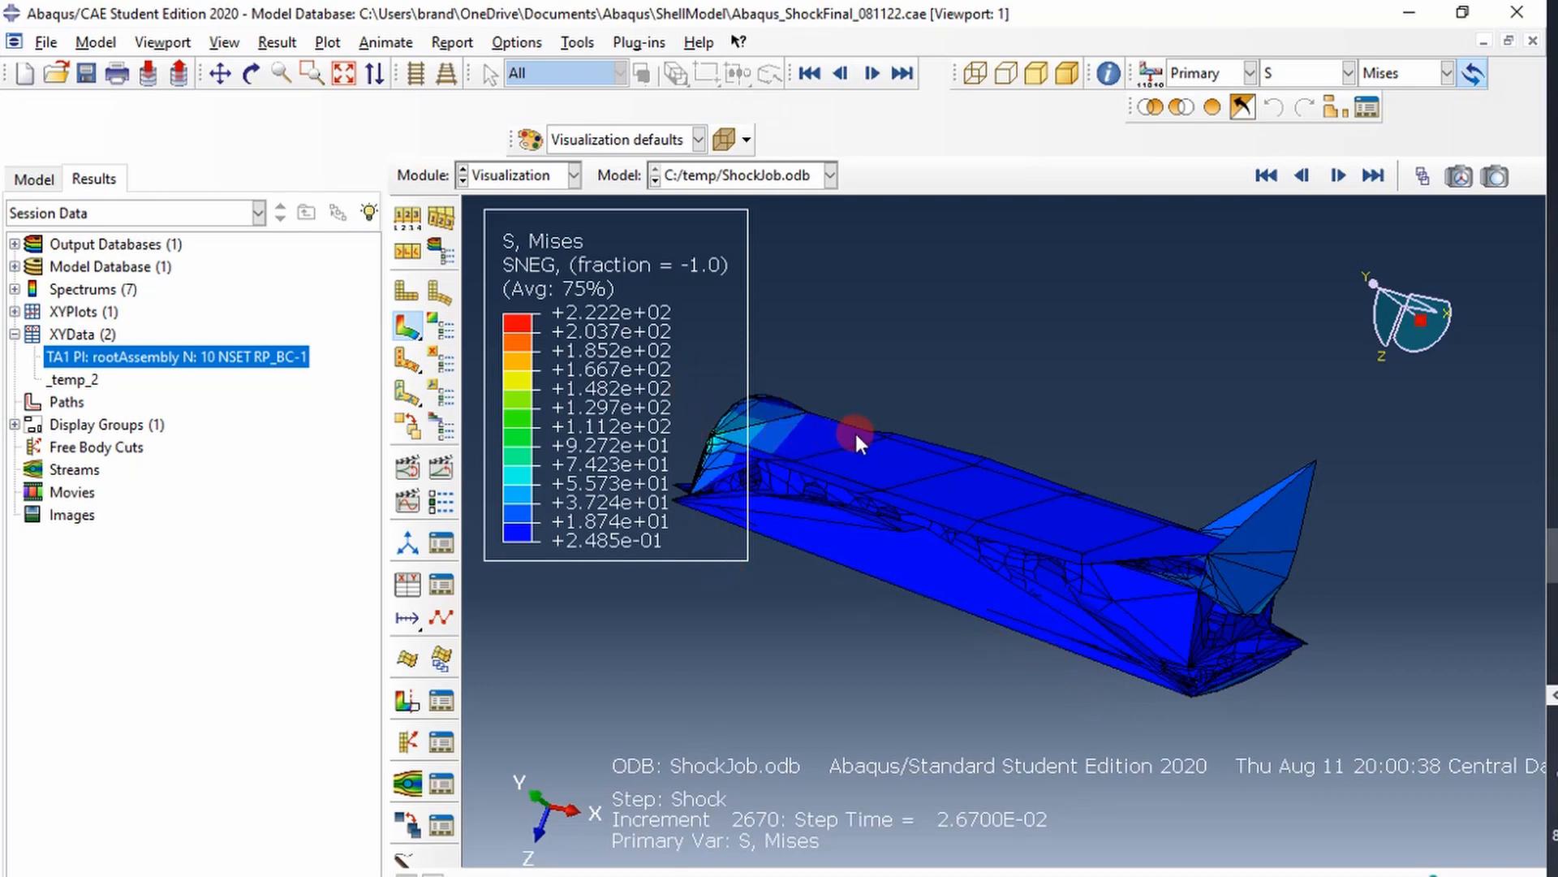
mouse_move(695, 829)
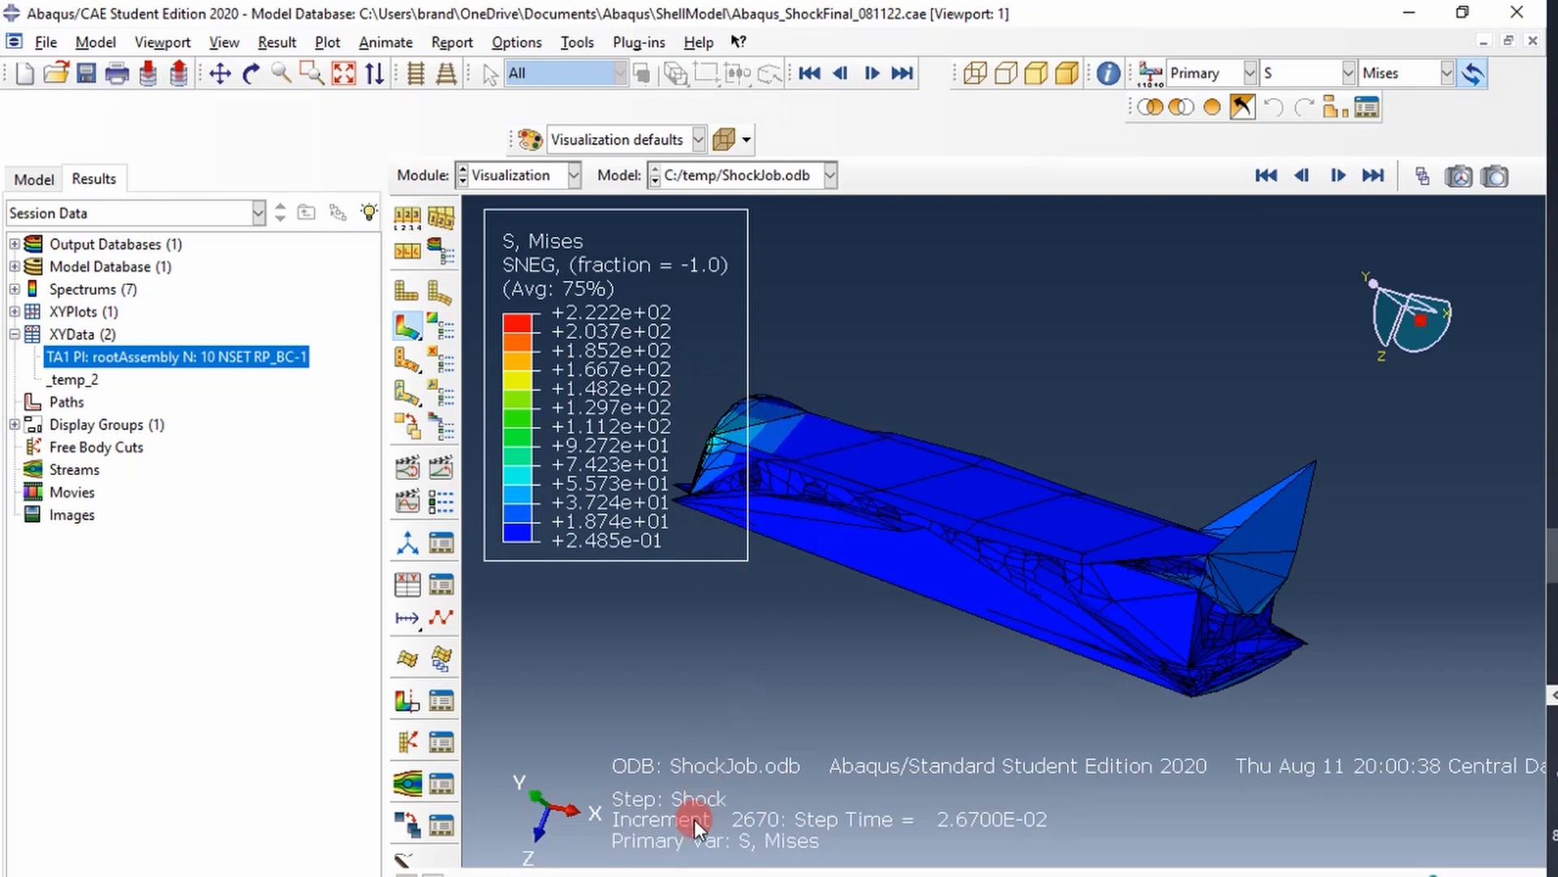
mouse_move(540, 260)
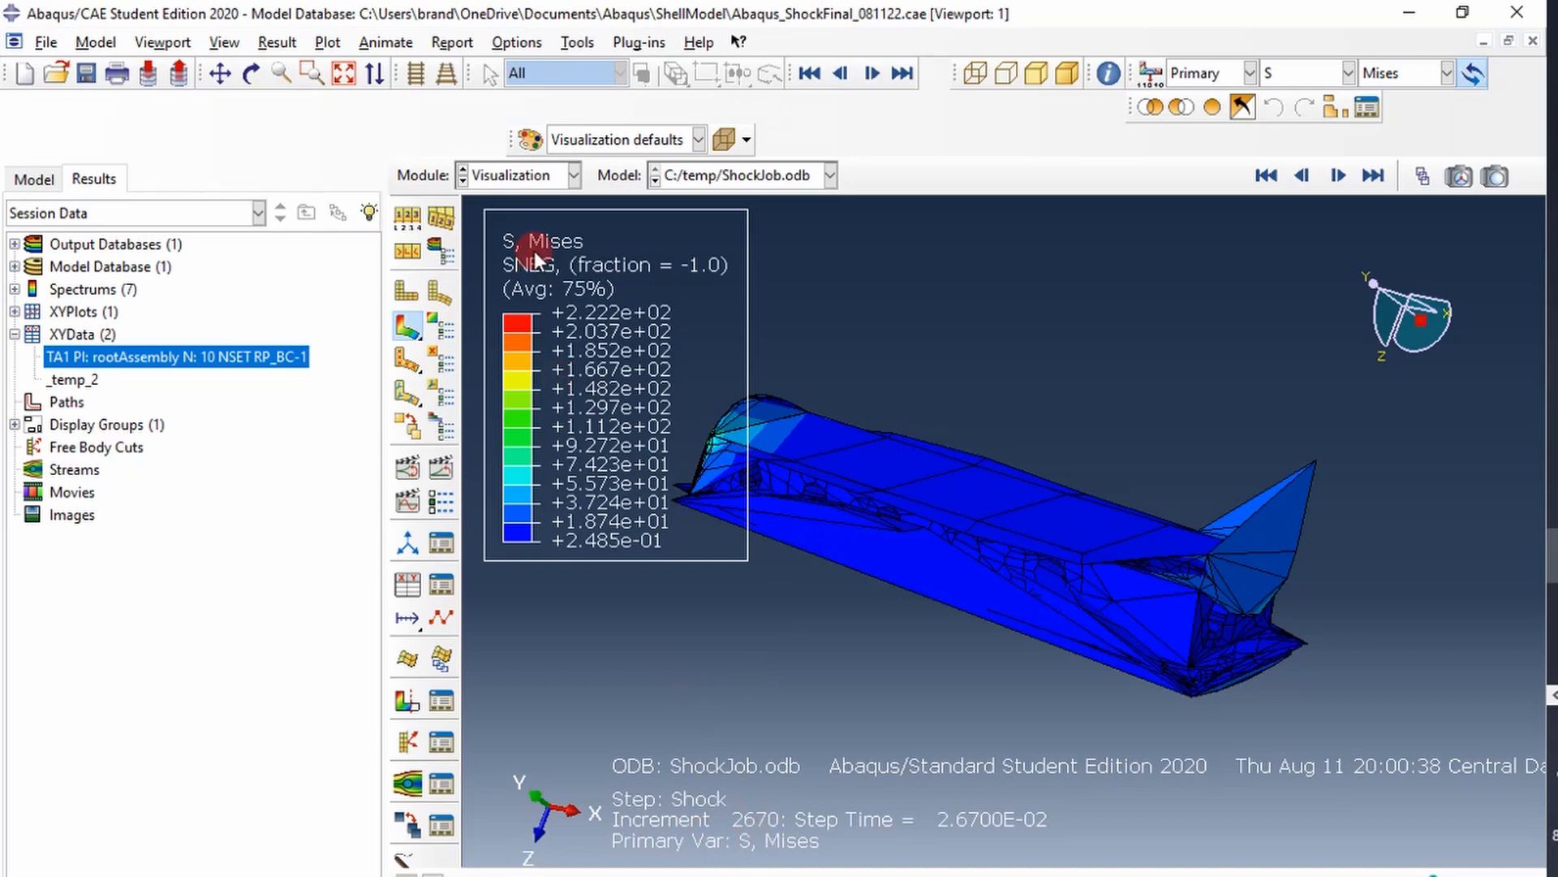
click(577, 41)
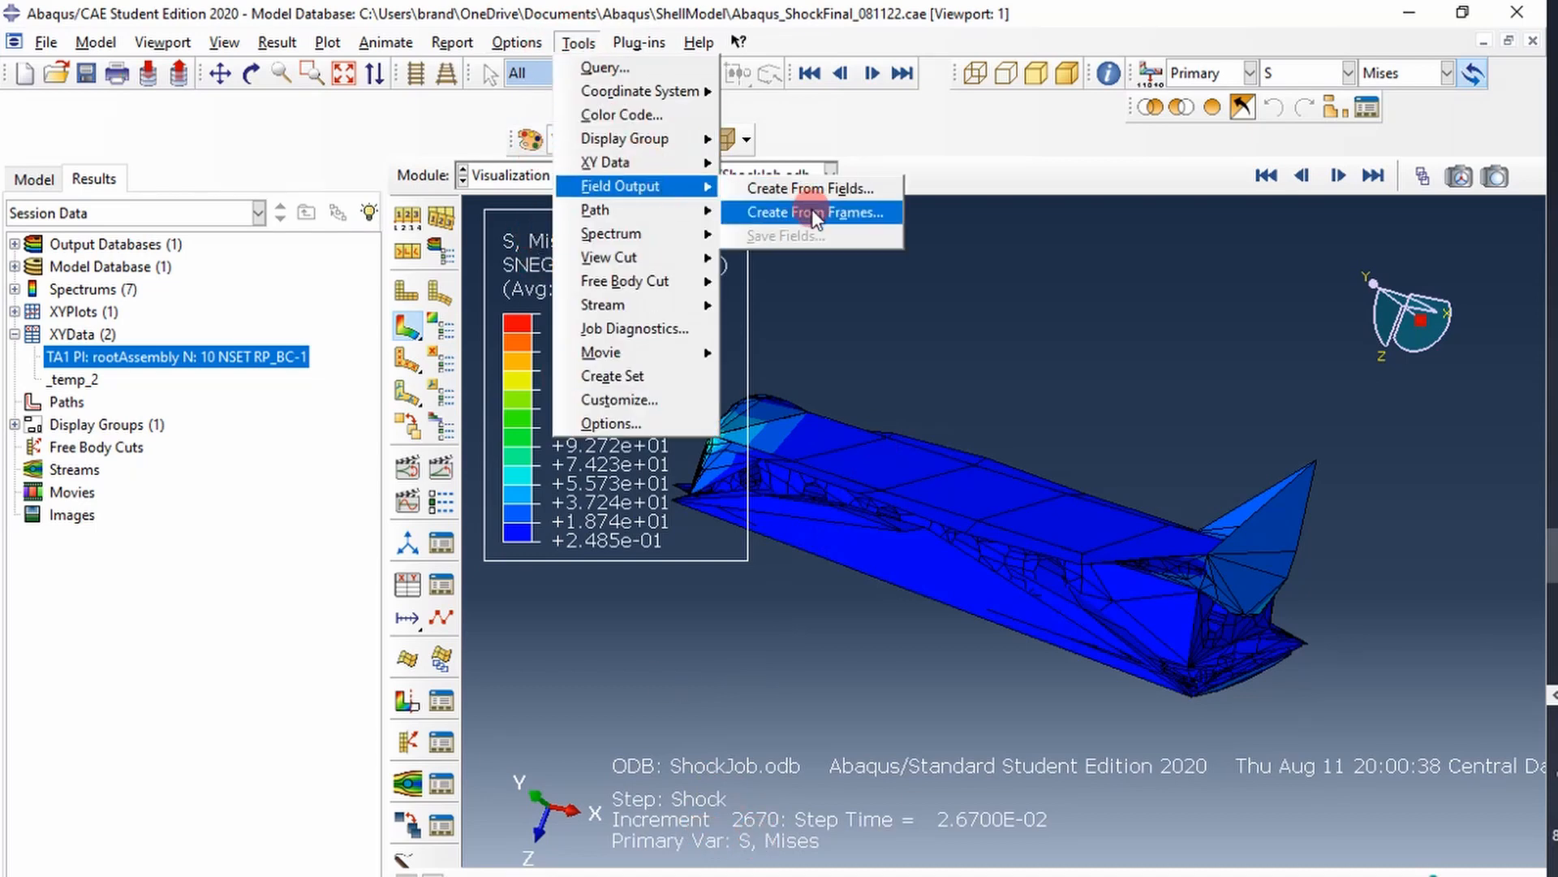
Create a field output from frames using maximum over all frames, load case MaxVonMises.
click(814, 211)
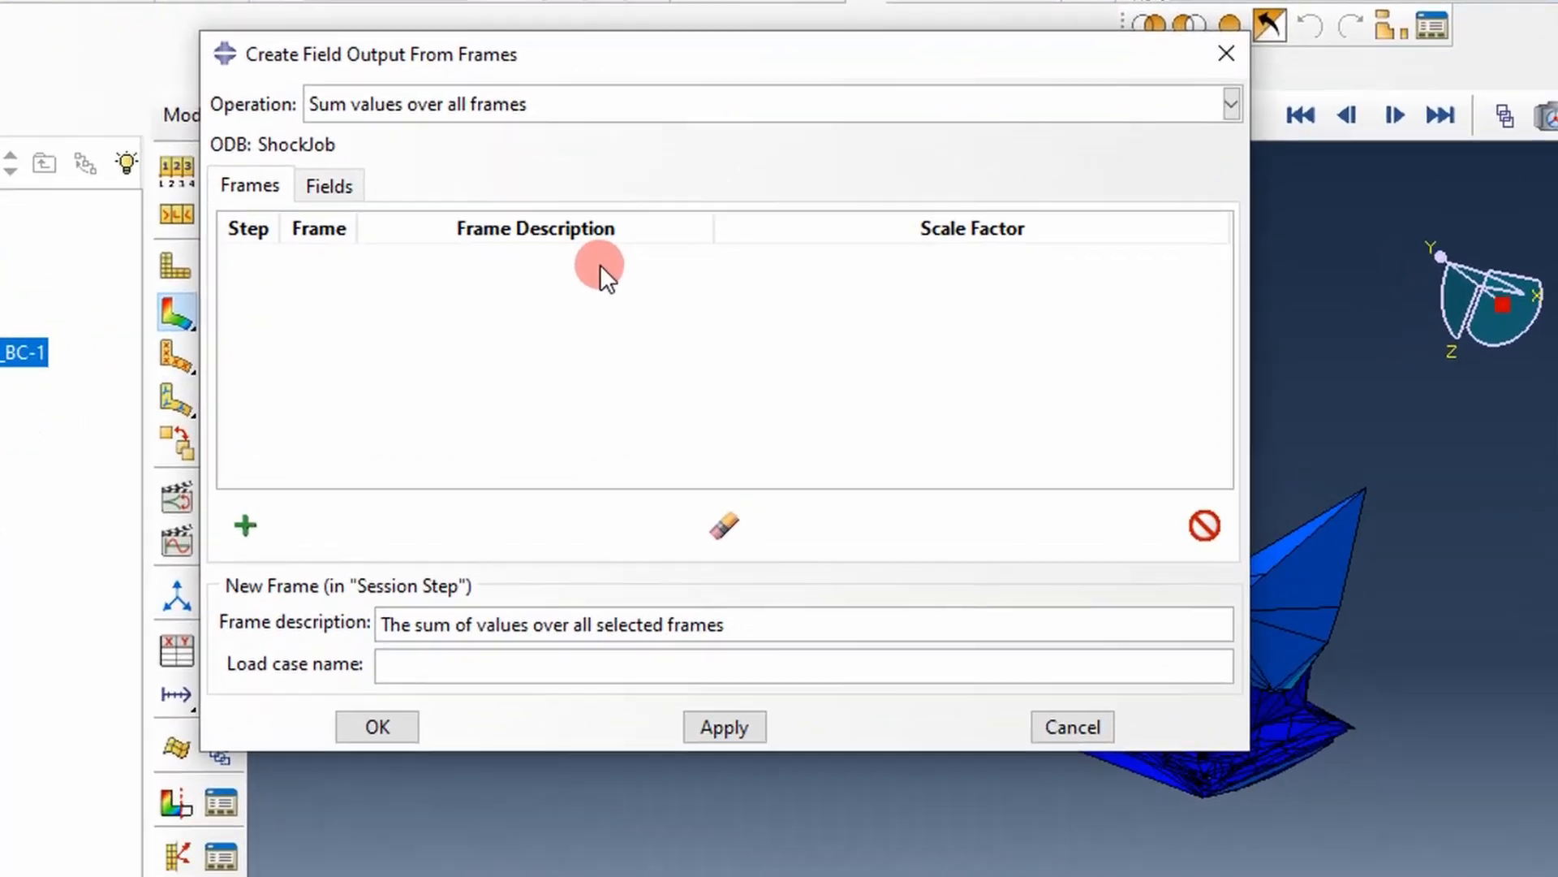
click(1230, 103)
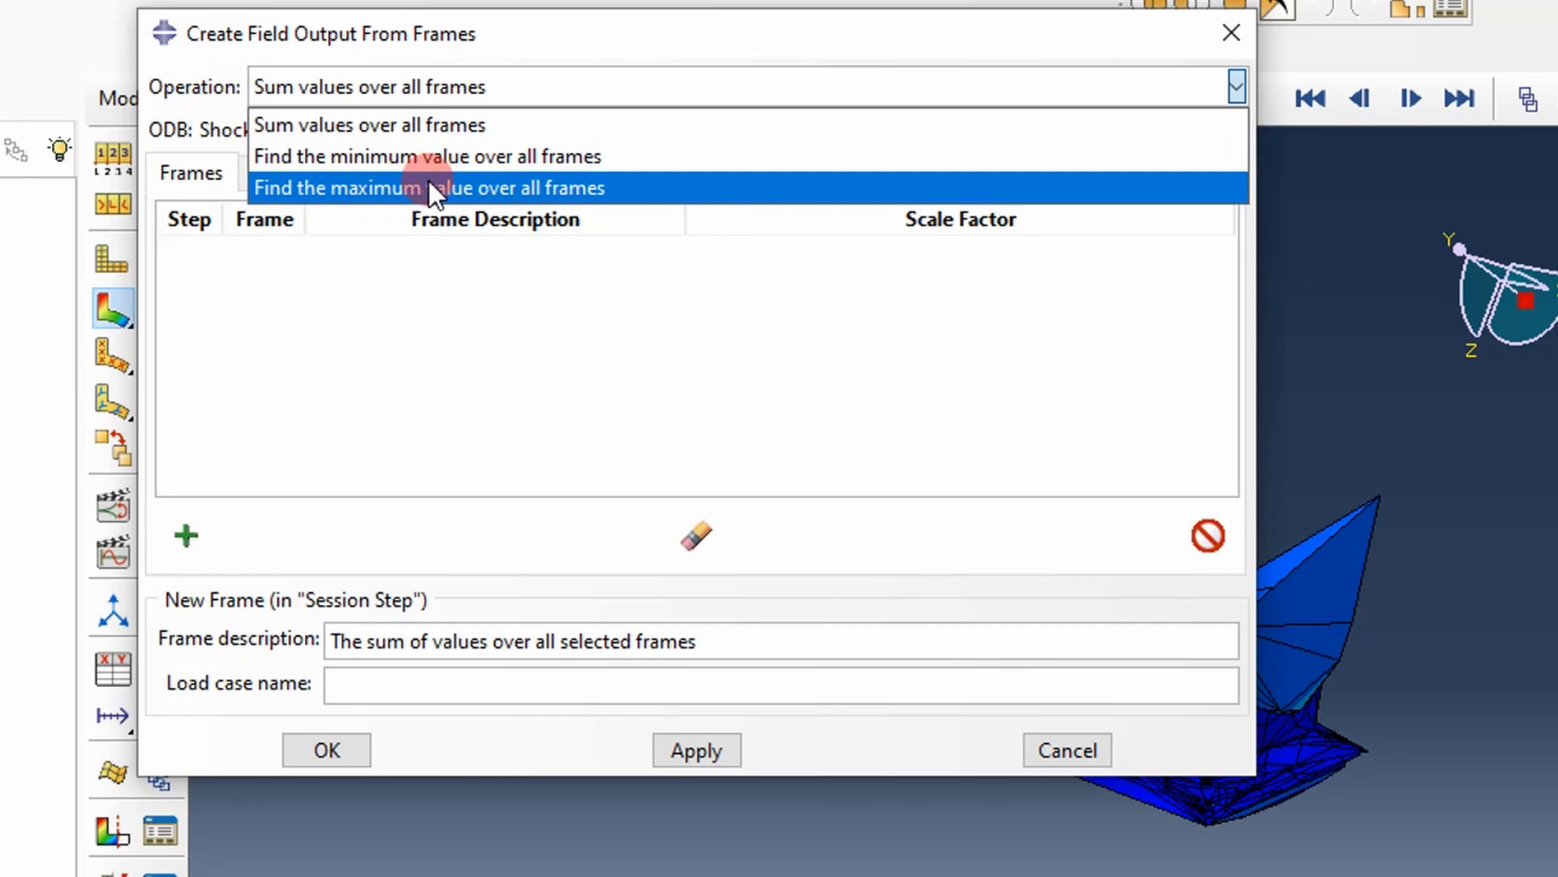
mouse_move(522, 199)
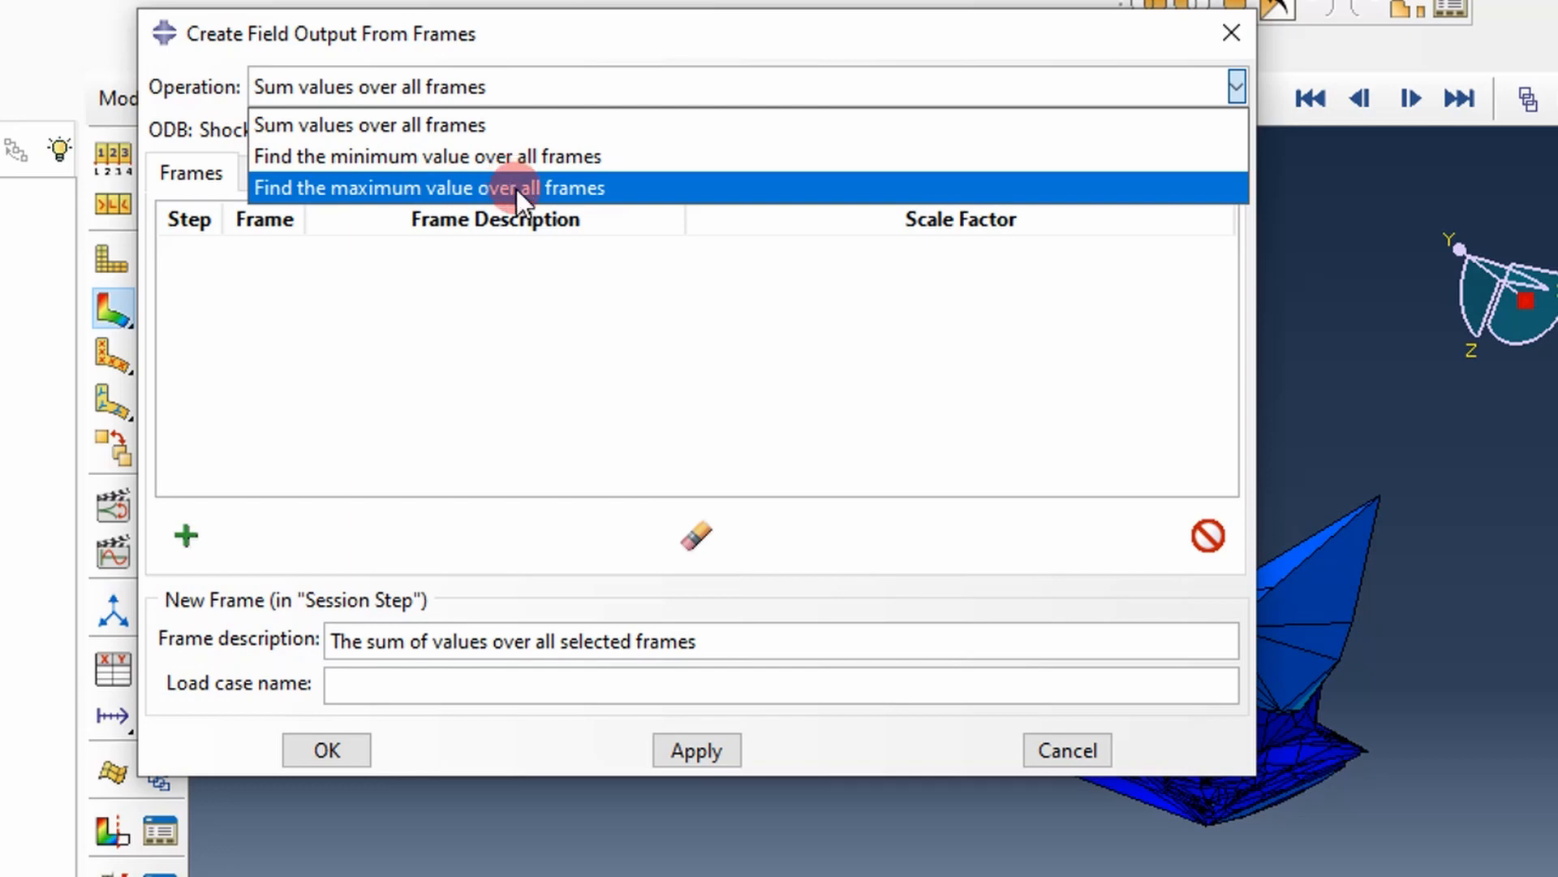
click(429, 187)
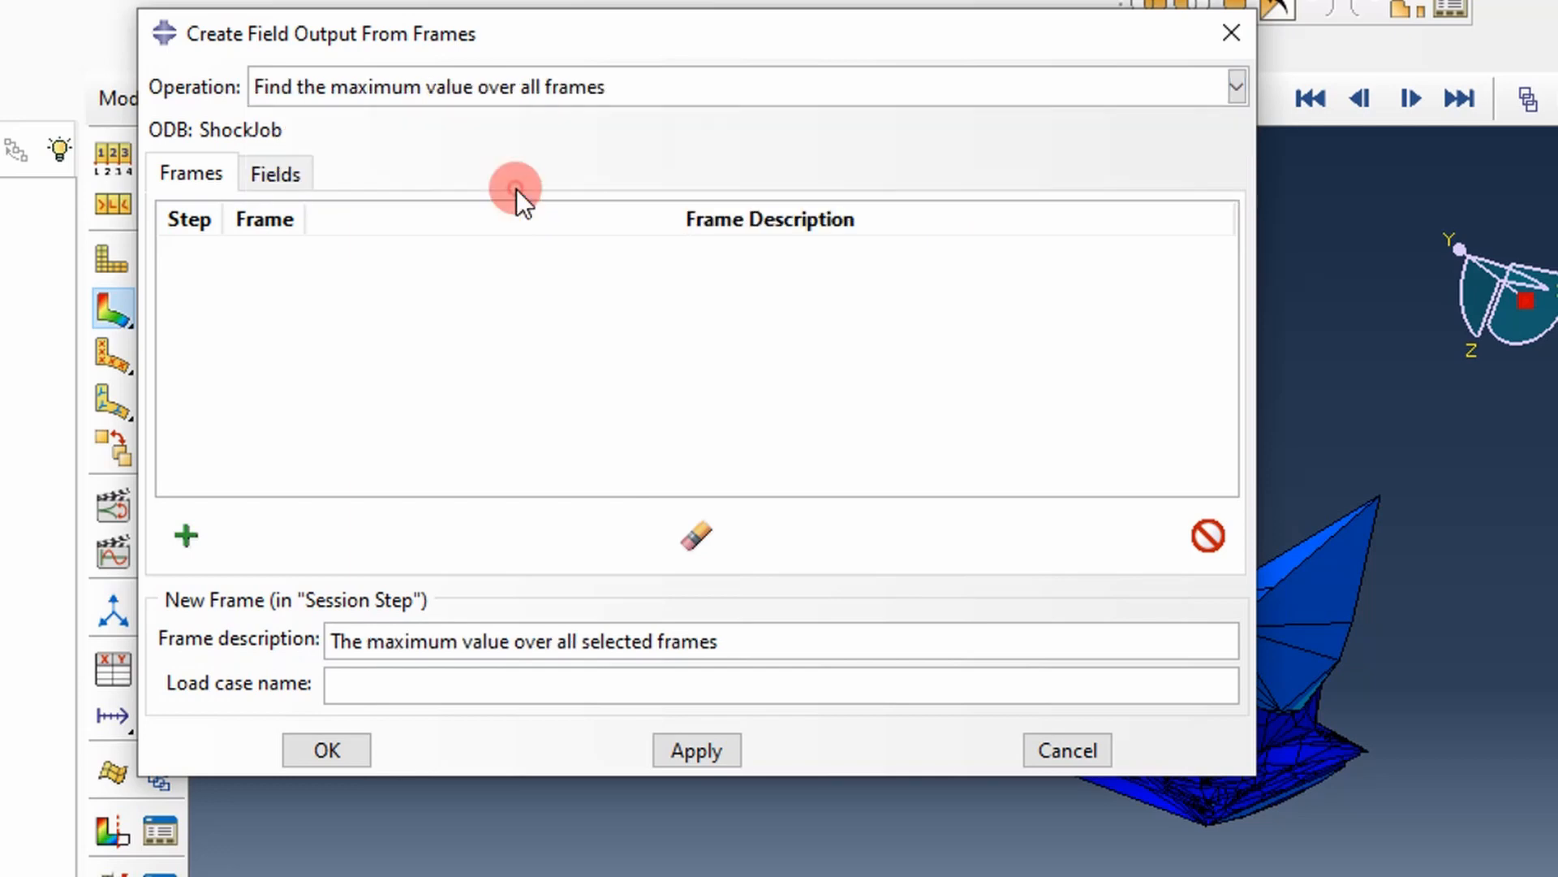
mouse_move(592, 109)
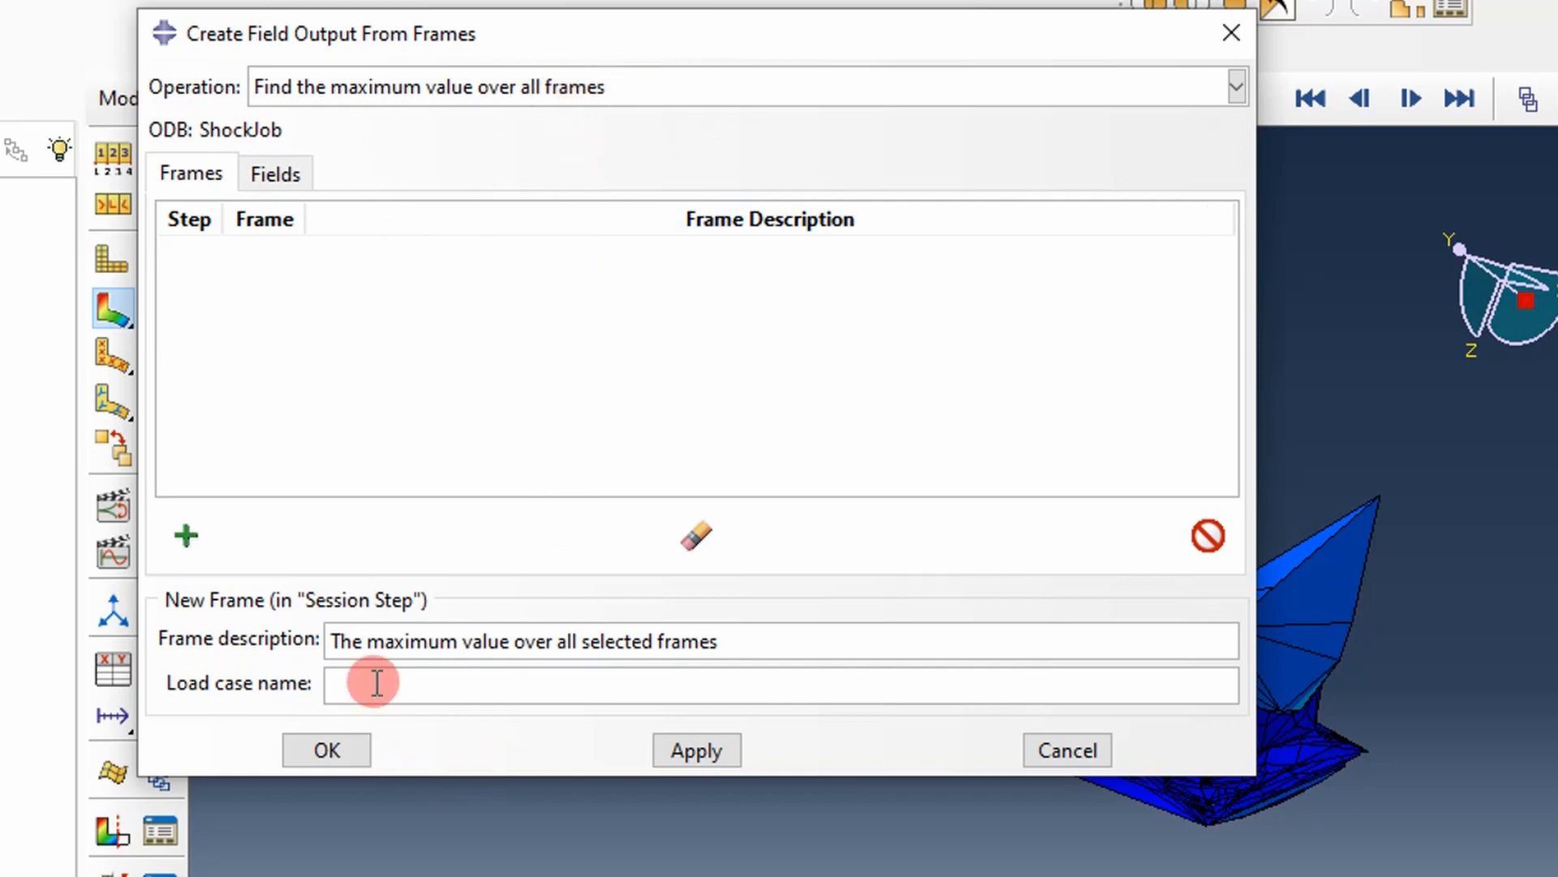
text(MaxVonMises)
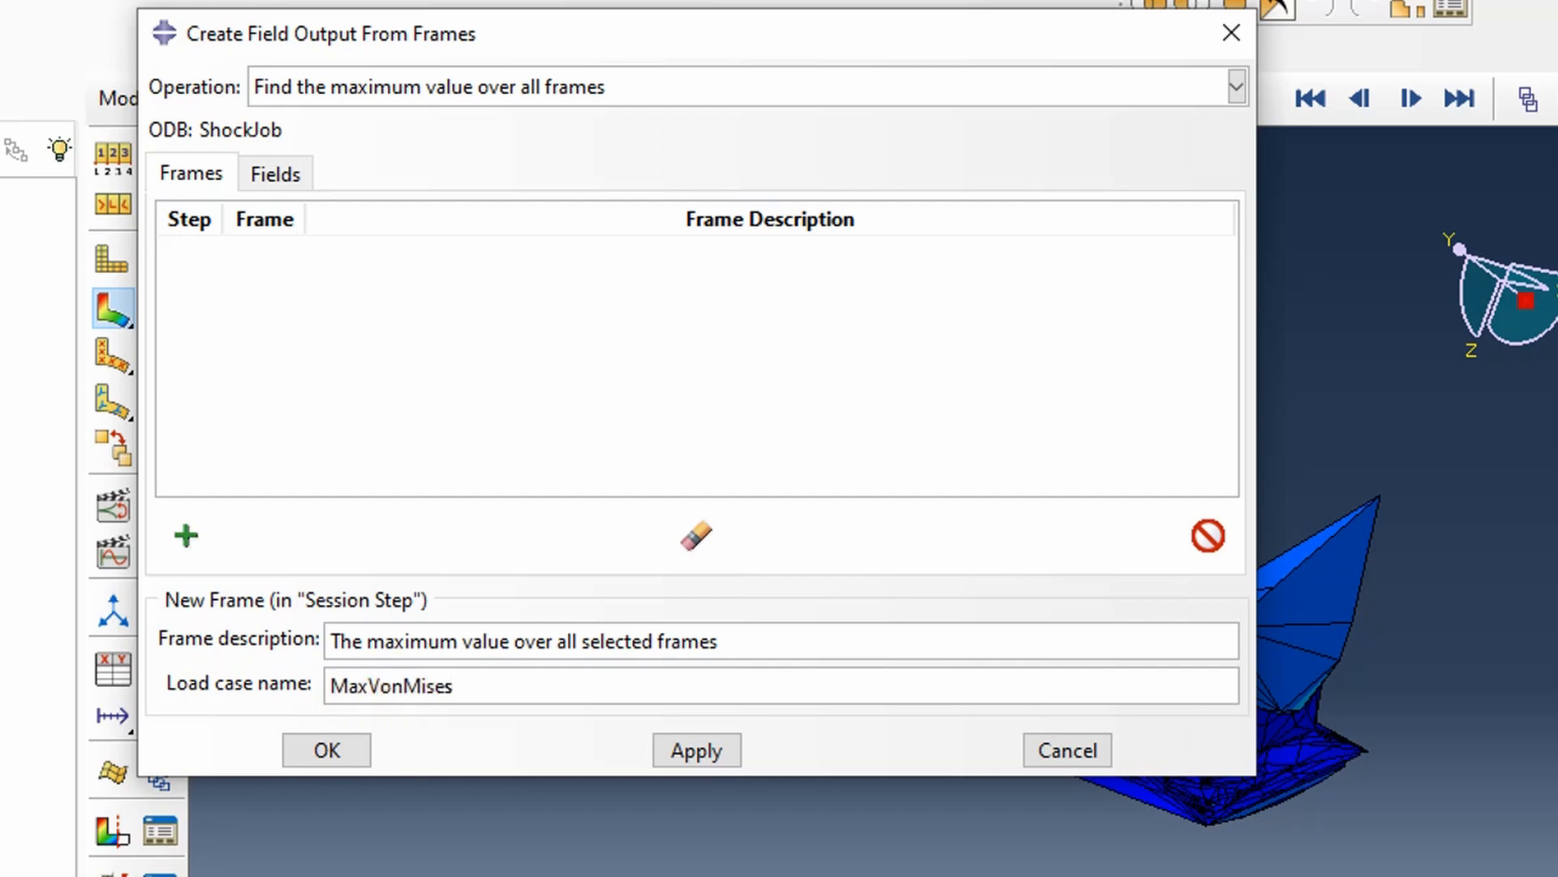
click(184, 537)
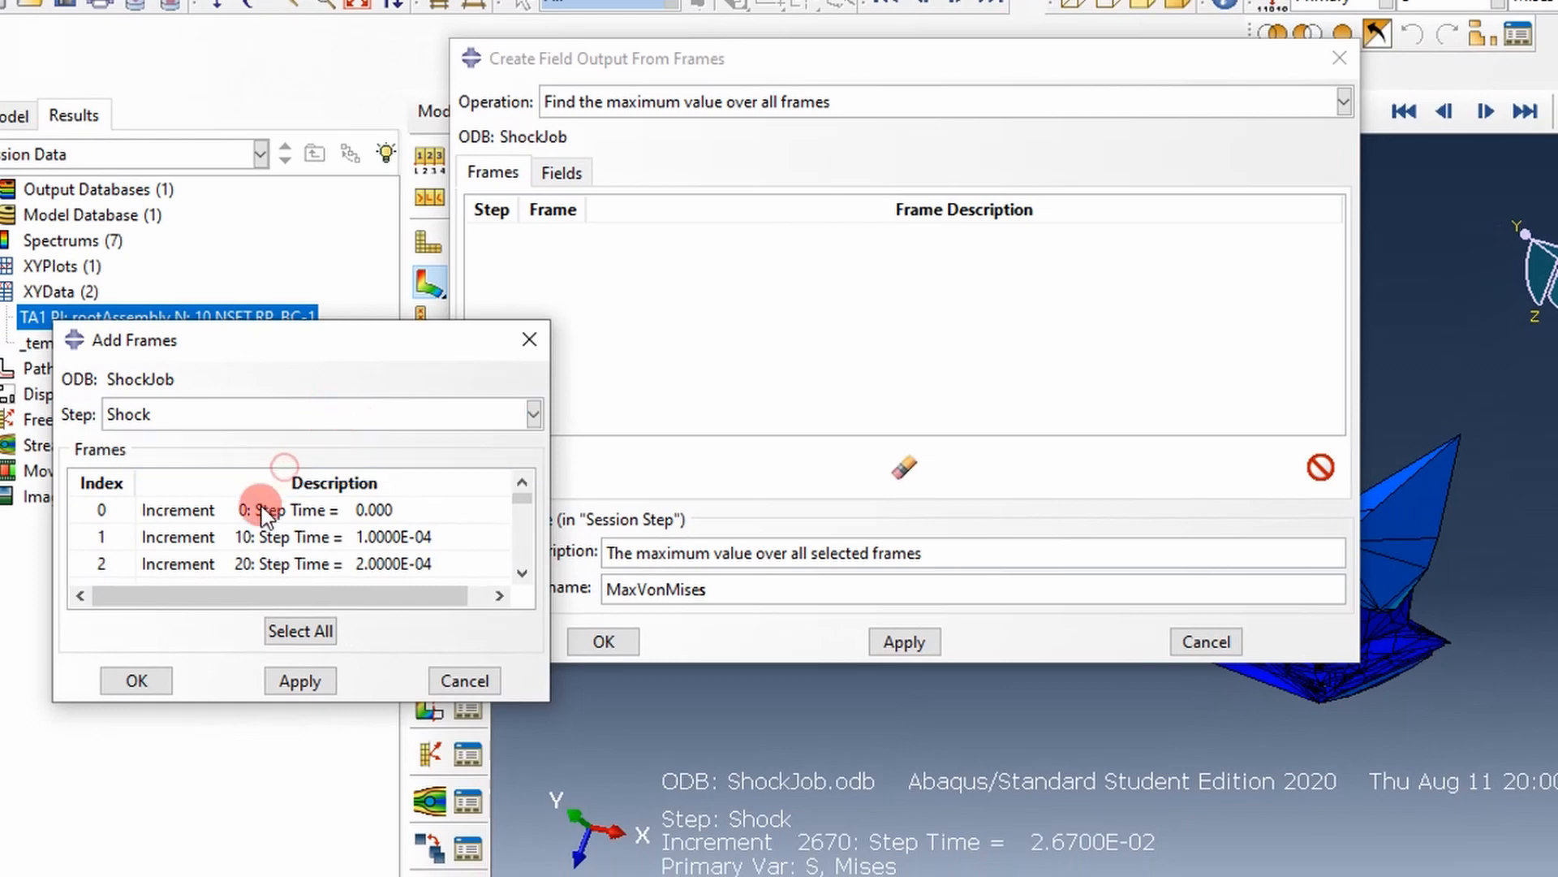
Add all Shock frames 0–300 with Select All and check the Frames list.
click(301, 630)
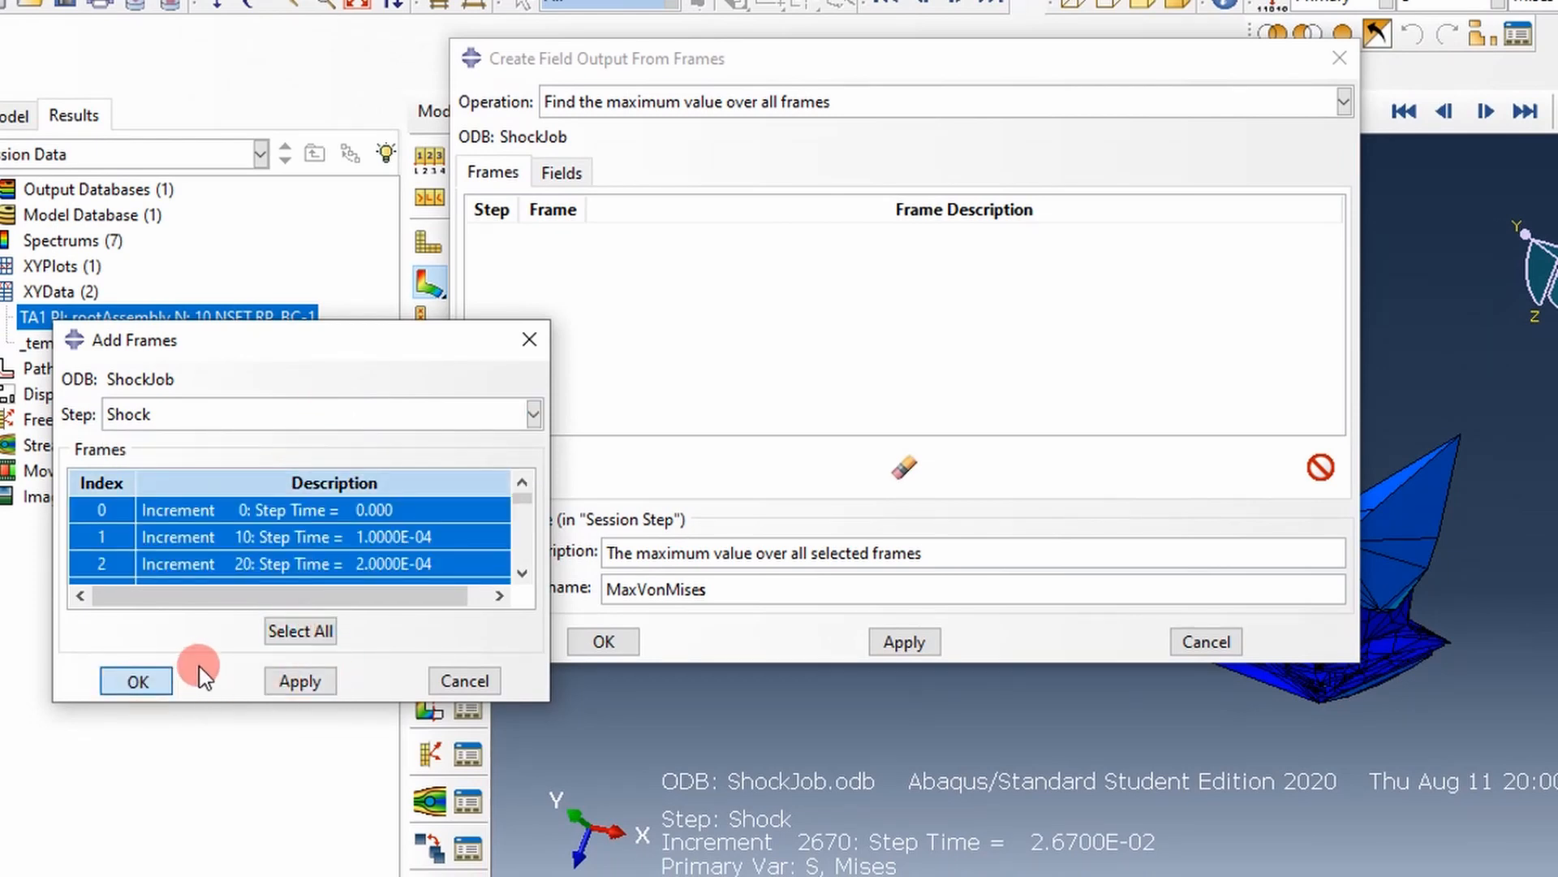
click(136, 681)
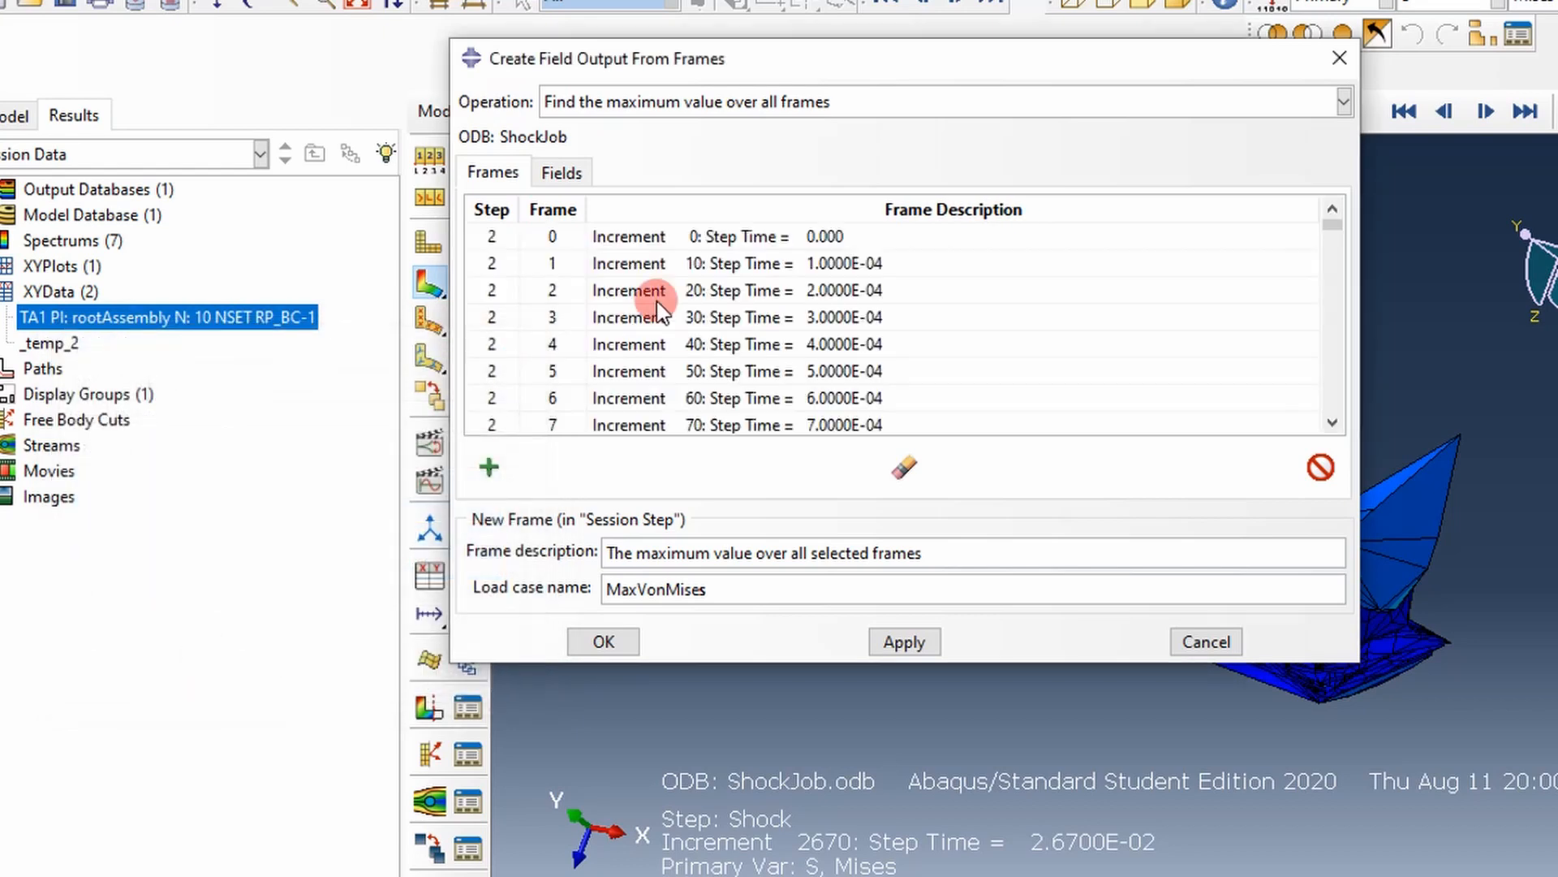
scroll(down, 3)
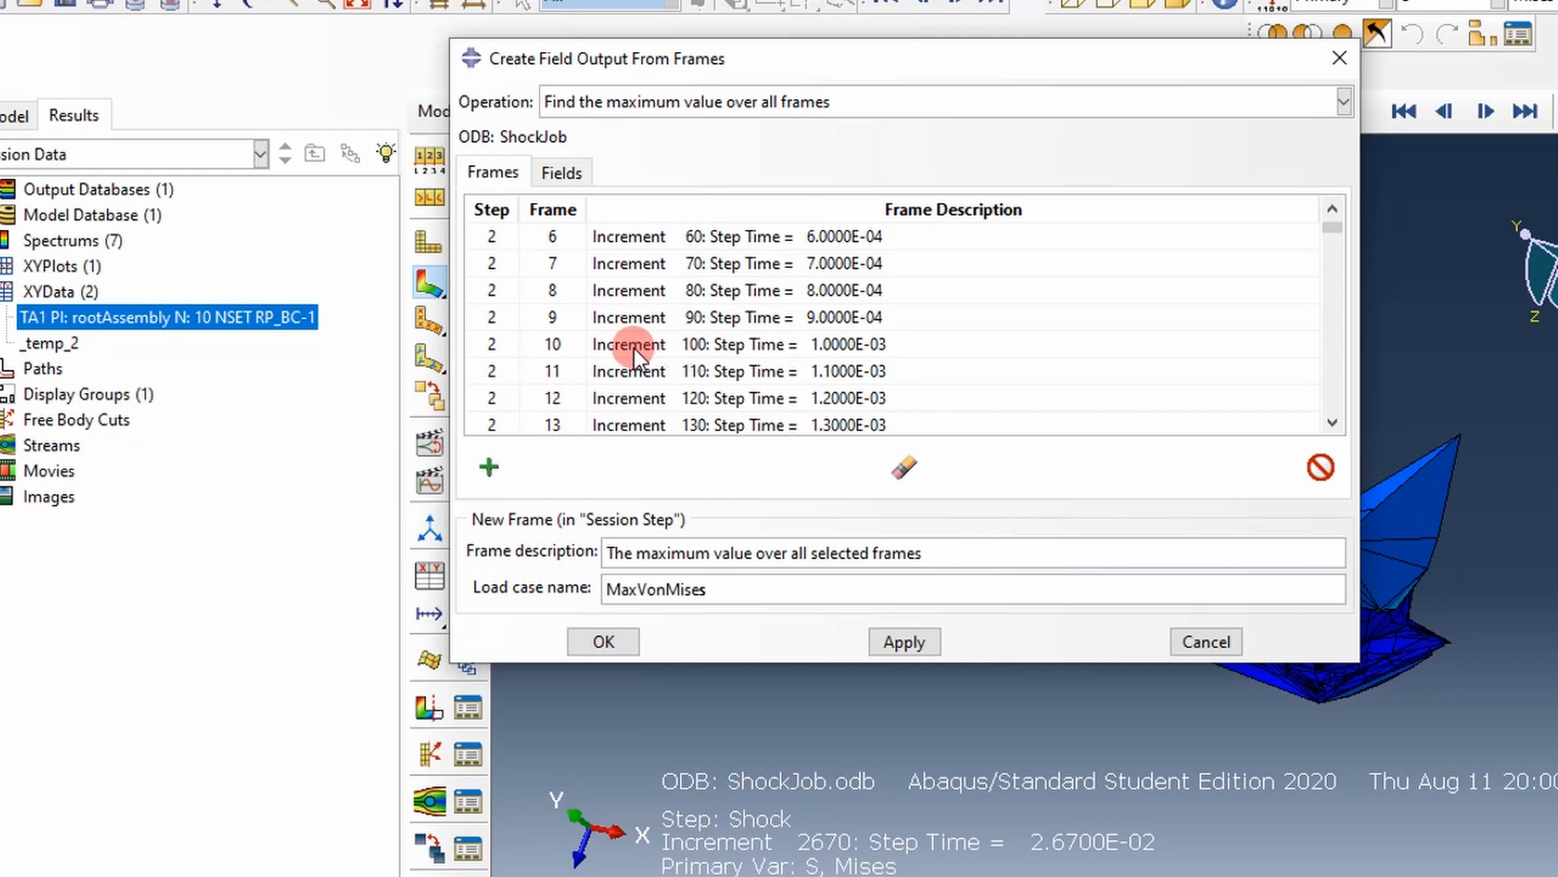
scroll(down, 3)
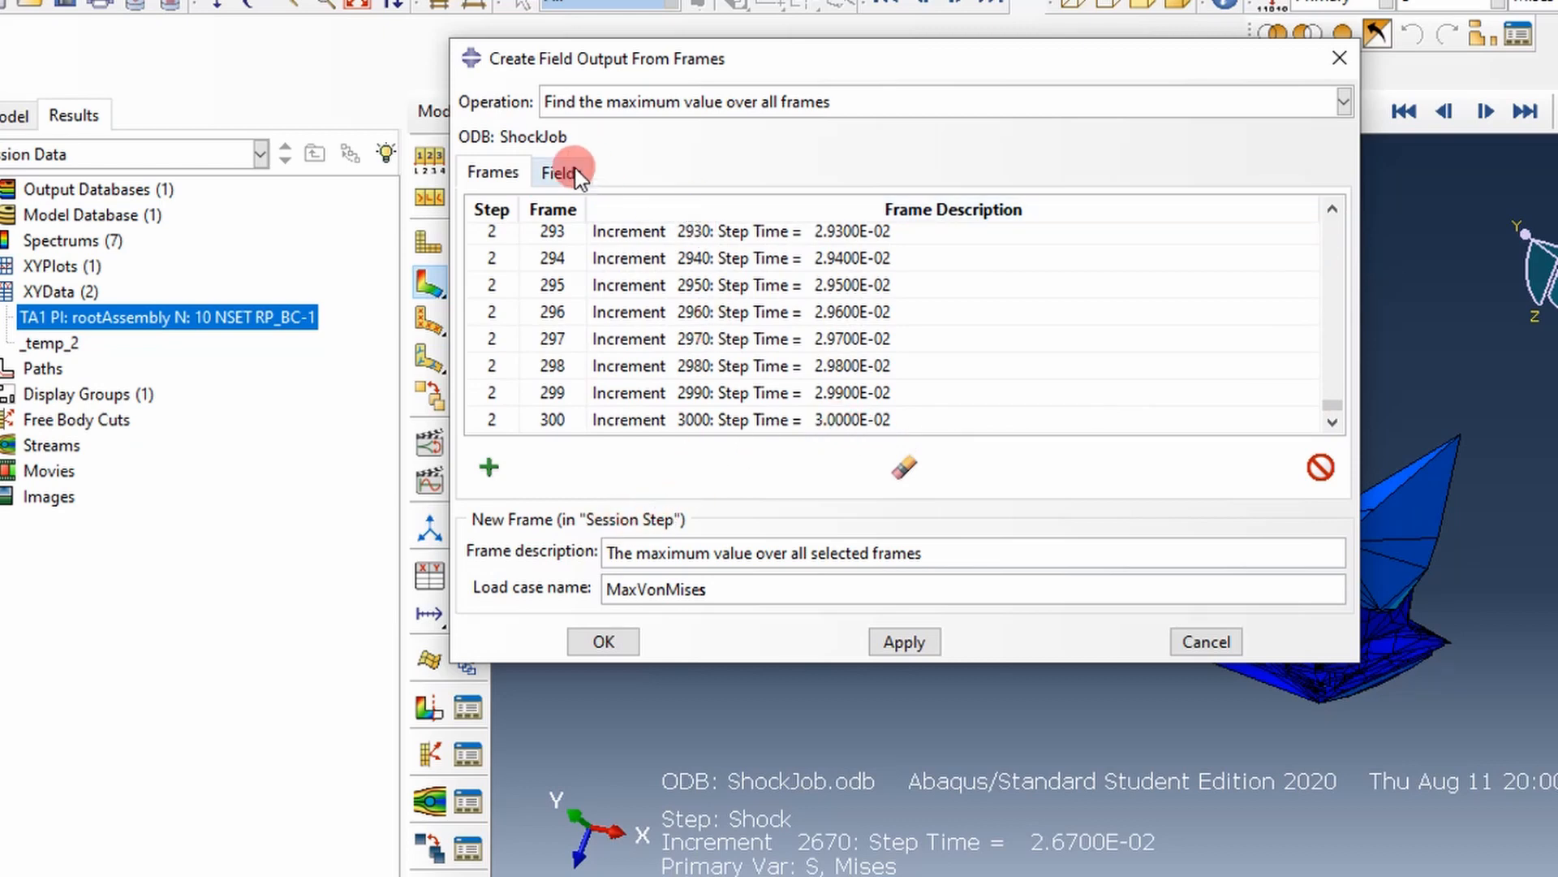
Restrict the MaxVonMises output to stress S only and confirm creating it.
click(559, 172)
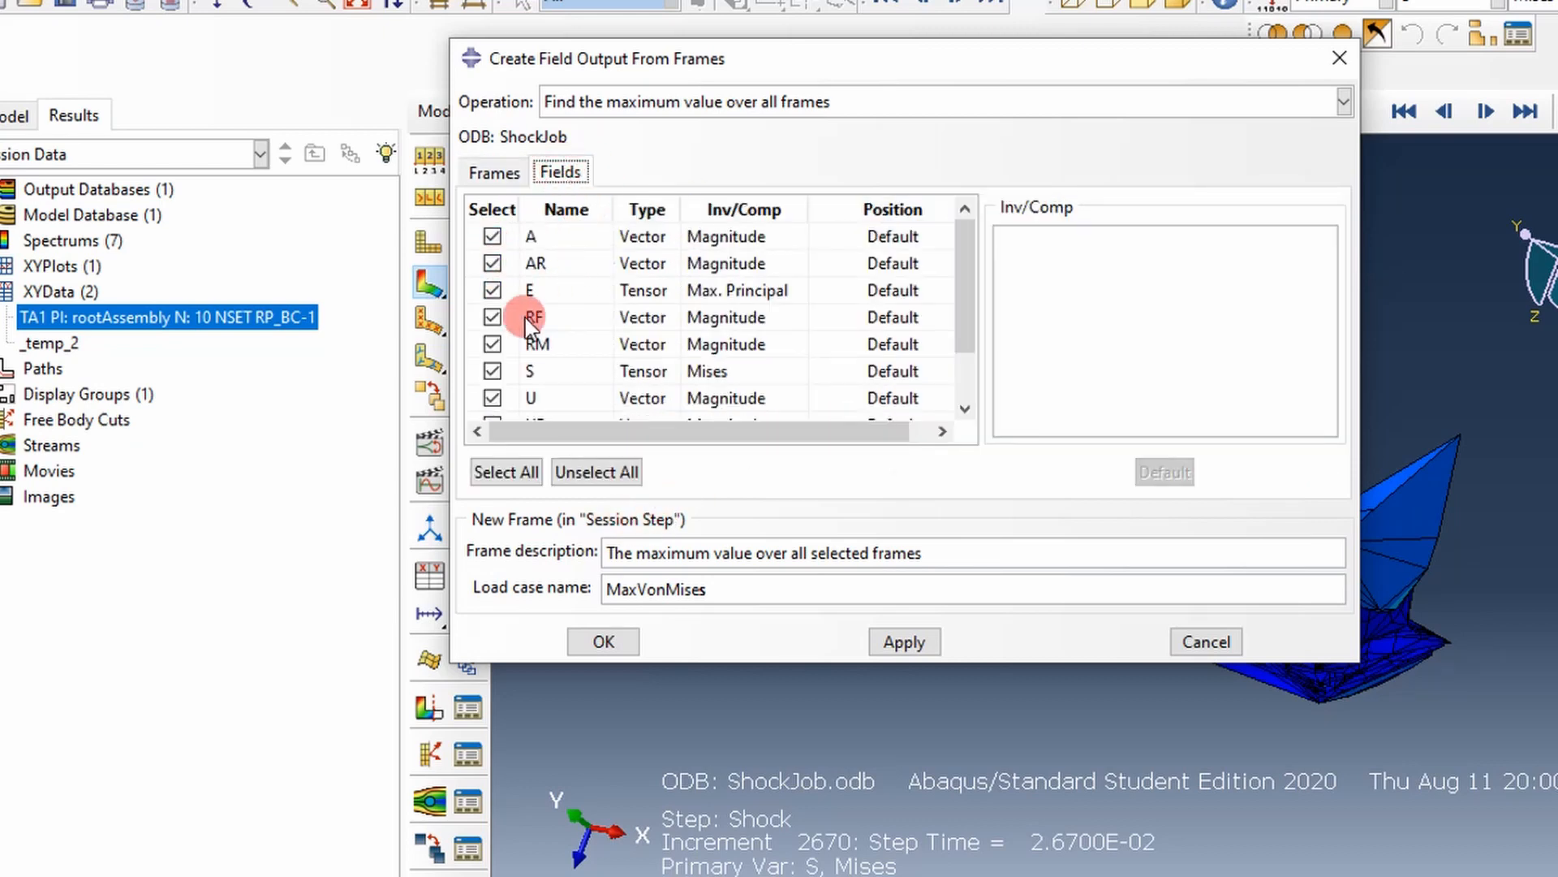
mouse_move(528, 238)
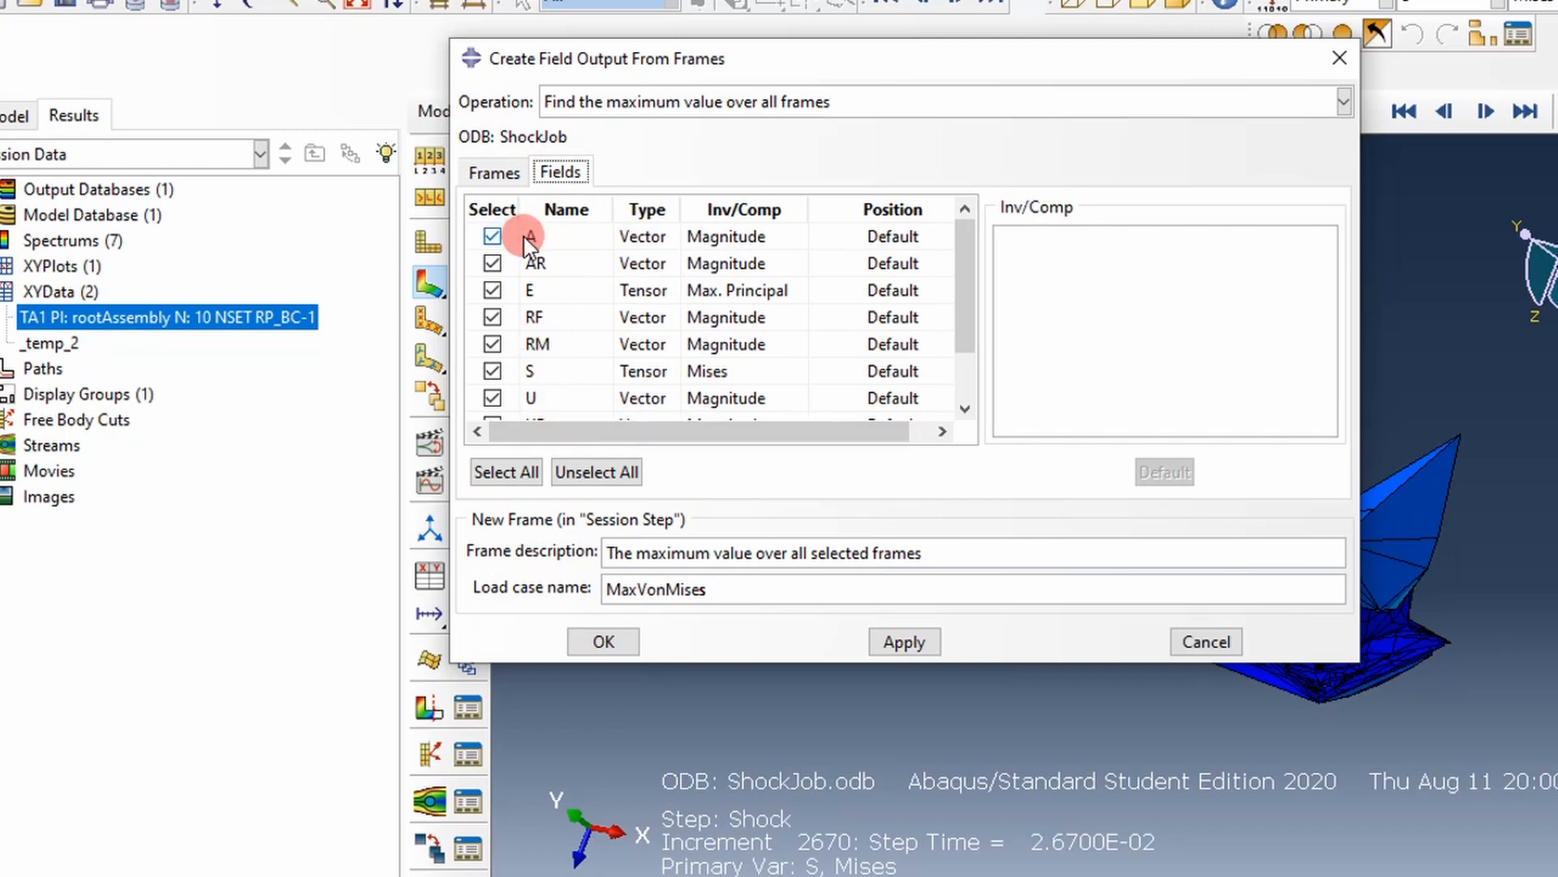
mouse_move(595, 471)
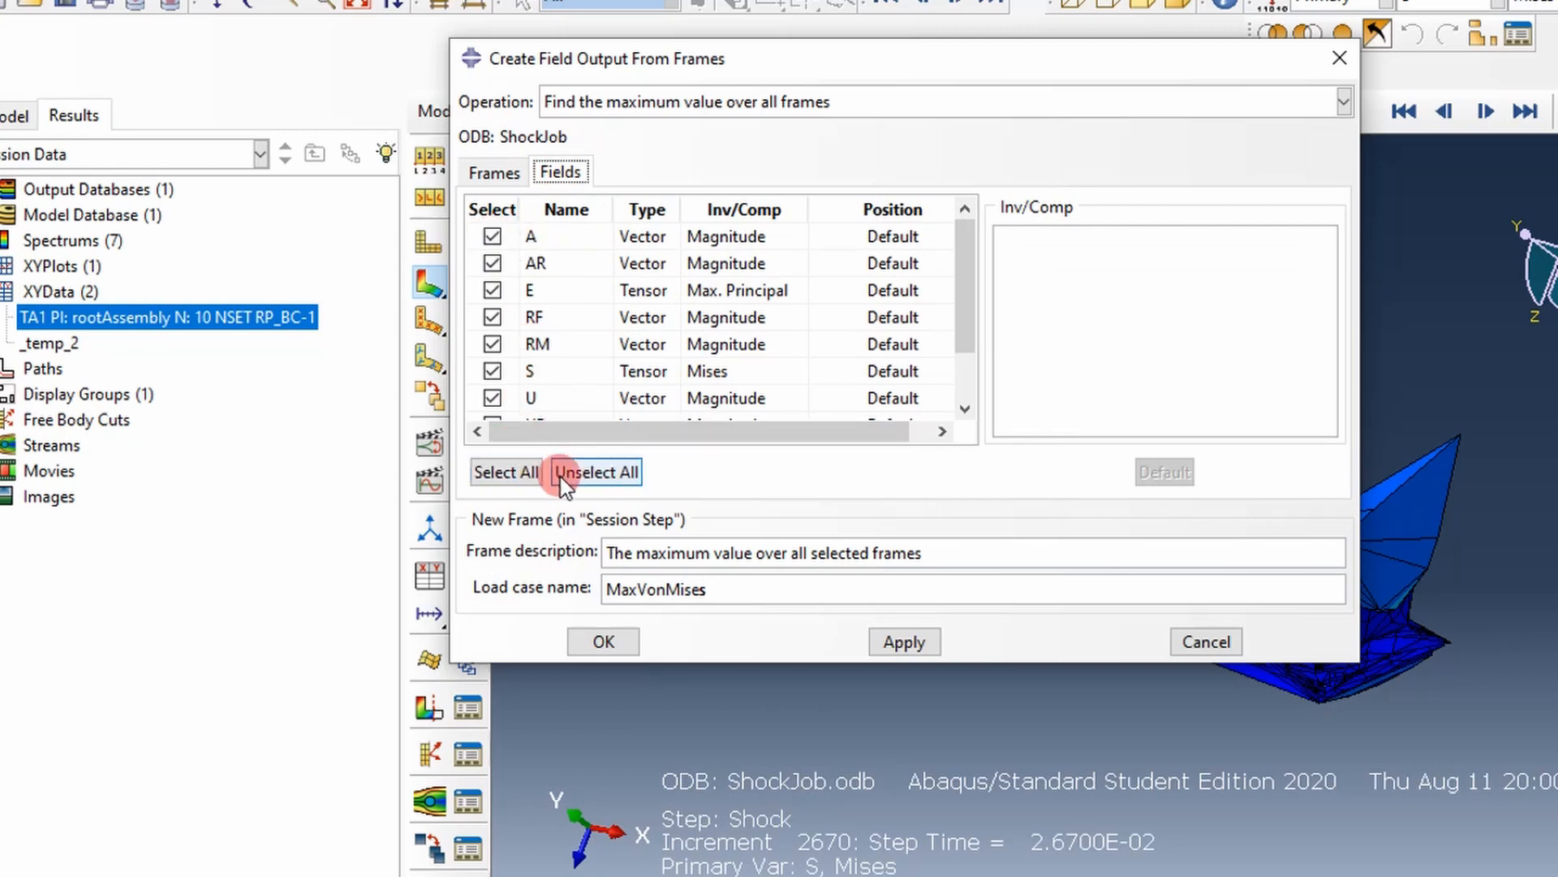
click(595, 471)
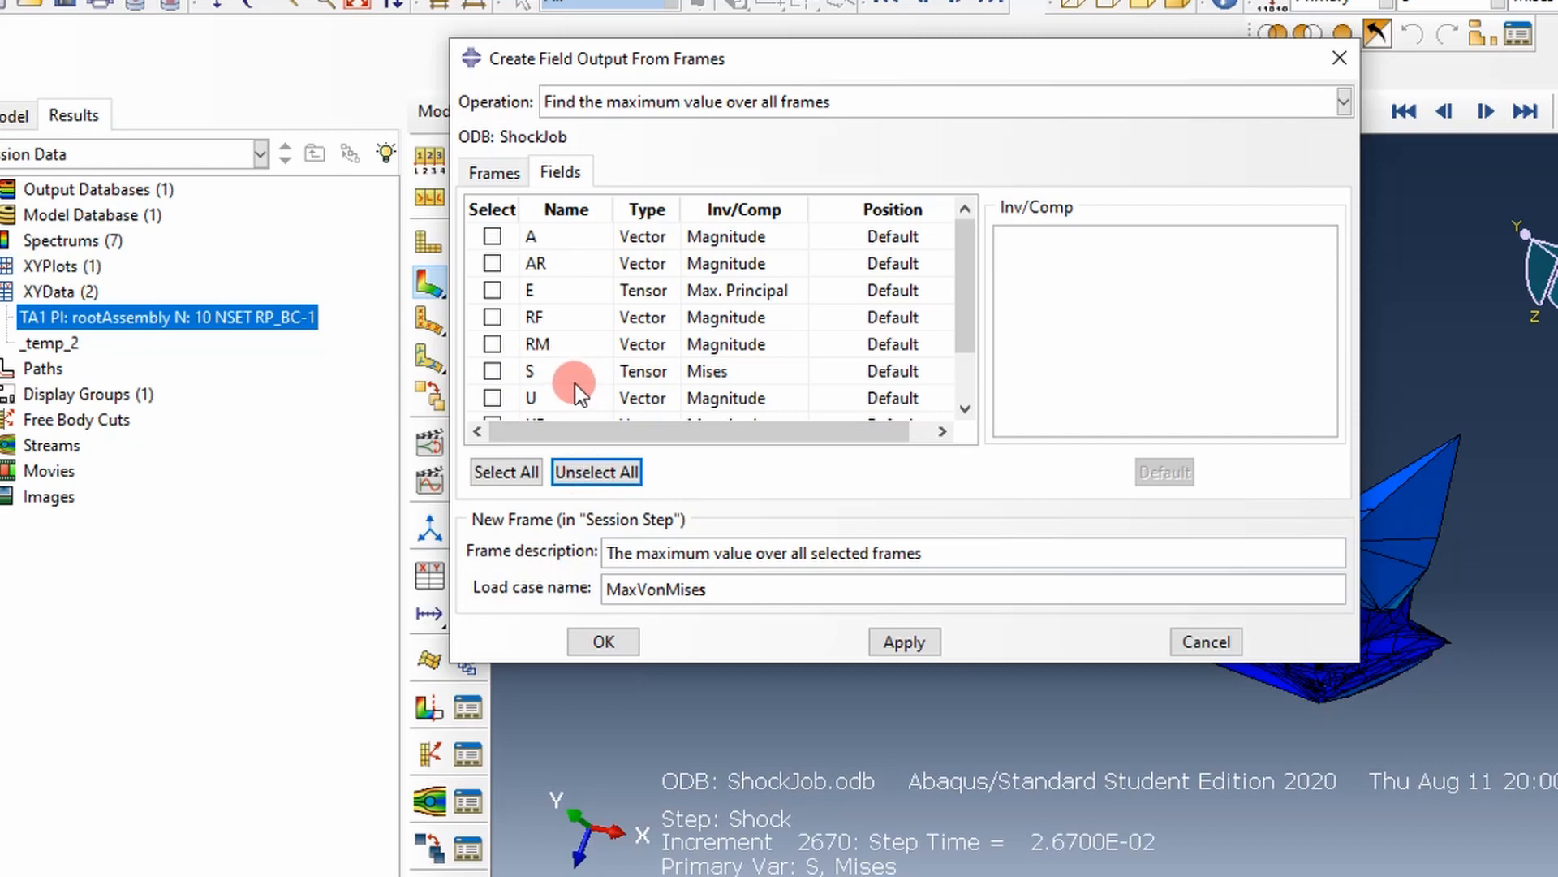
click(493, 371)
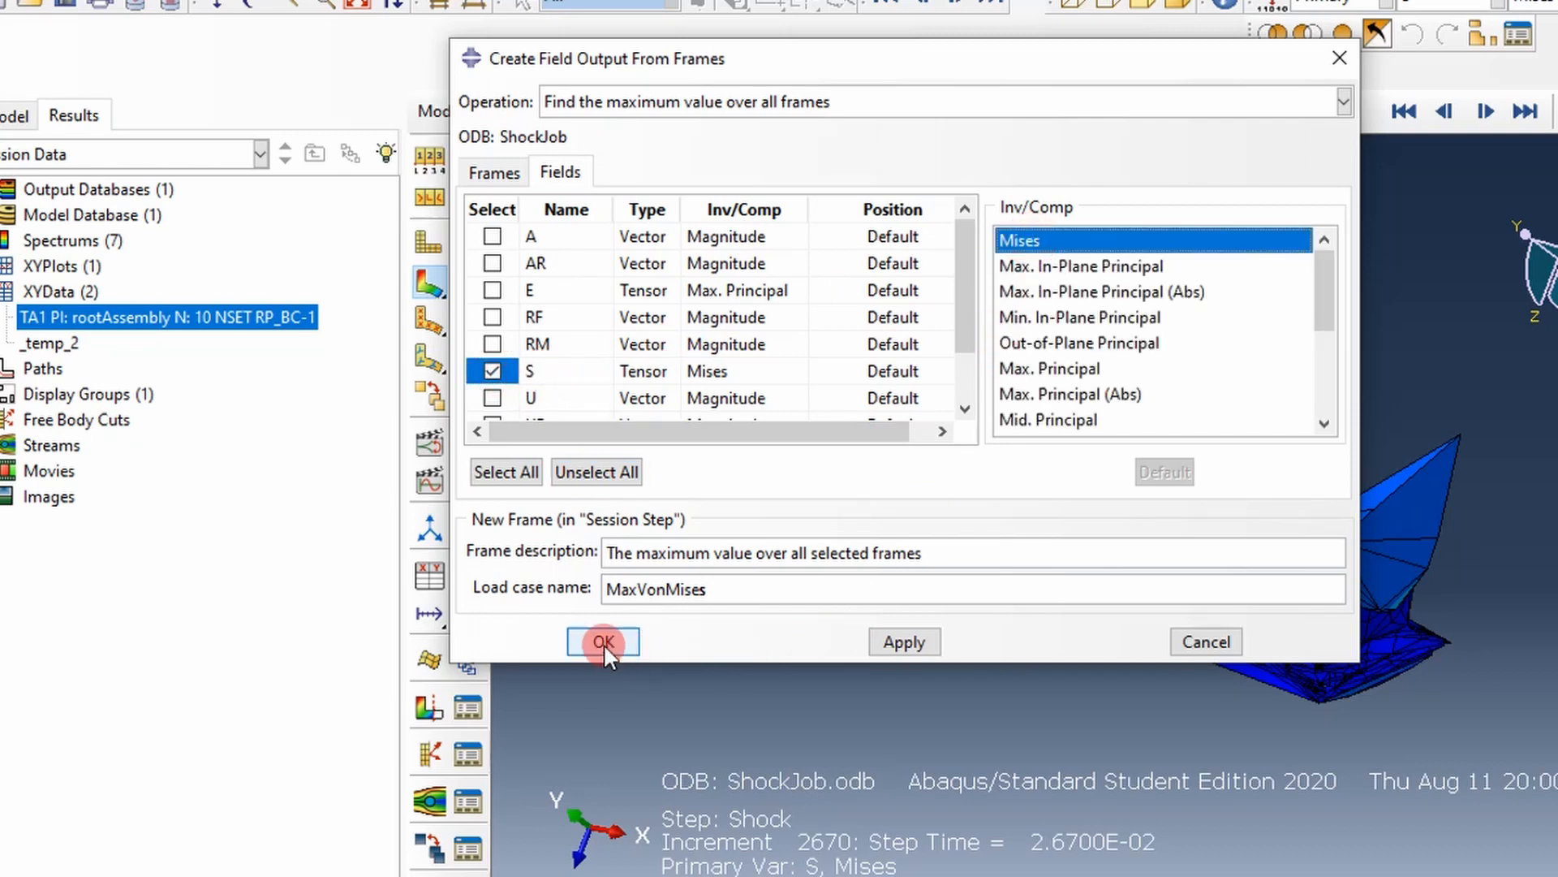
click(602, 641)
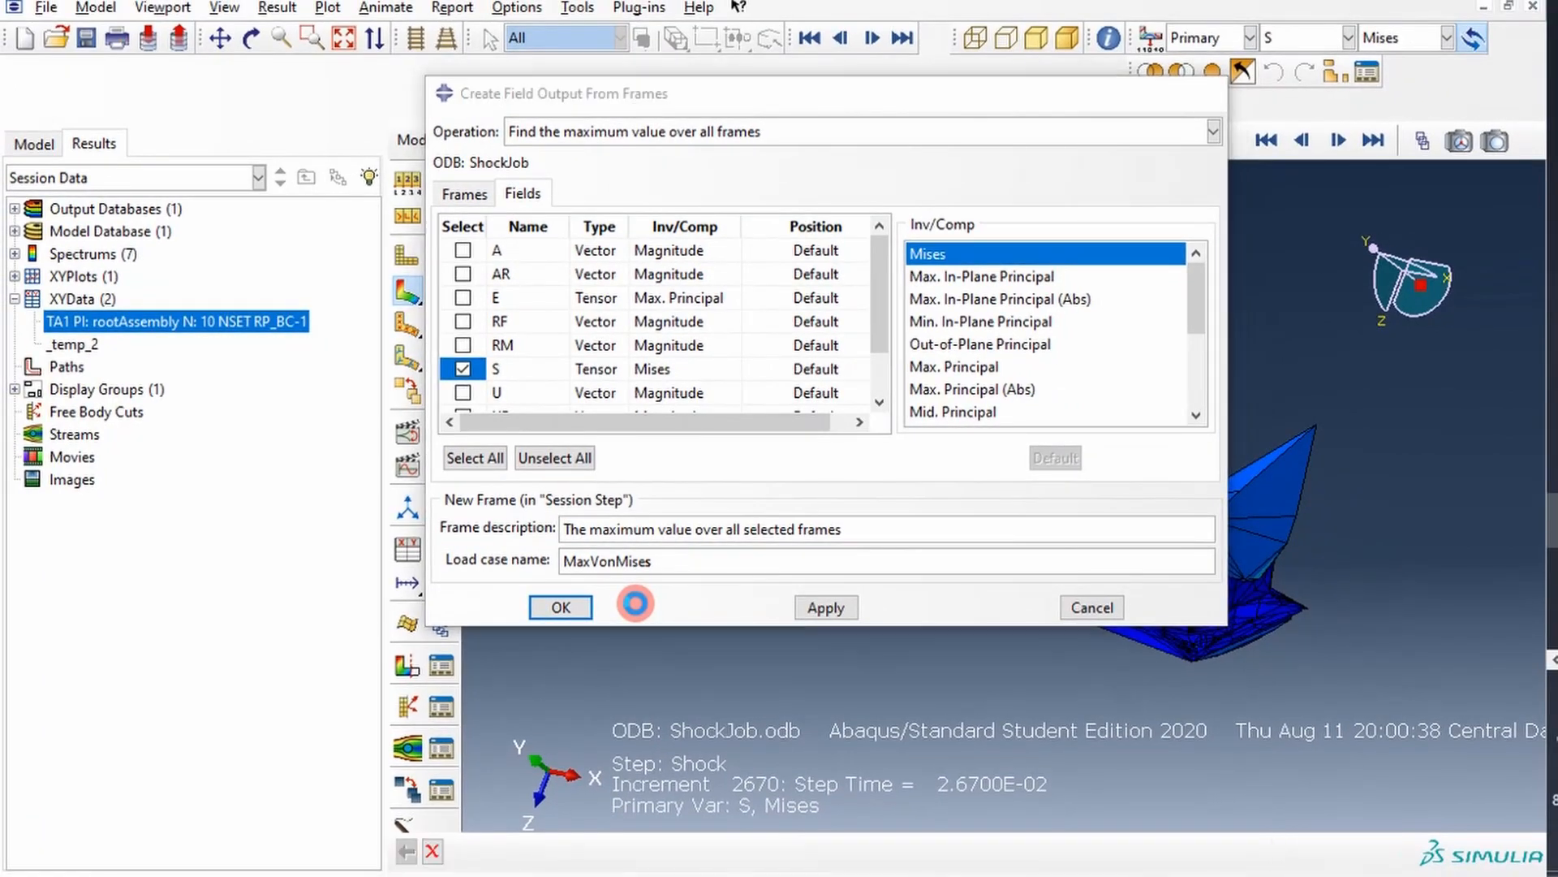
click(559, 607)
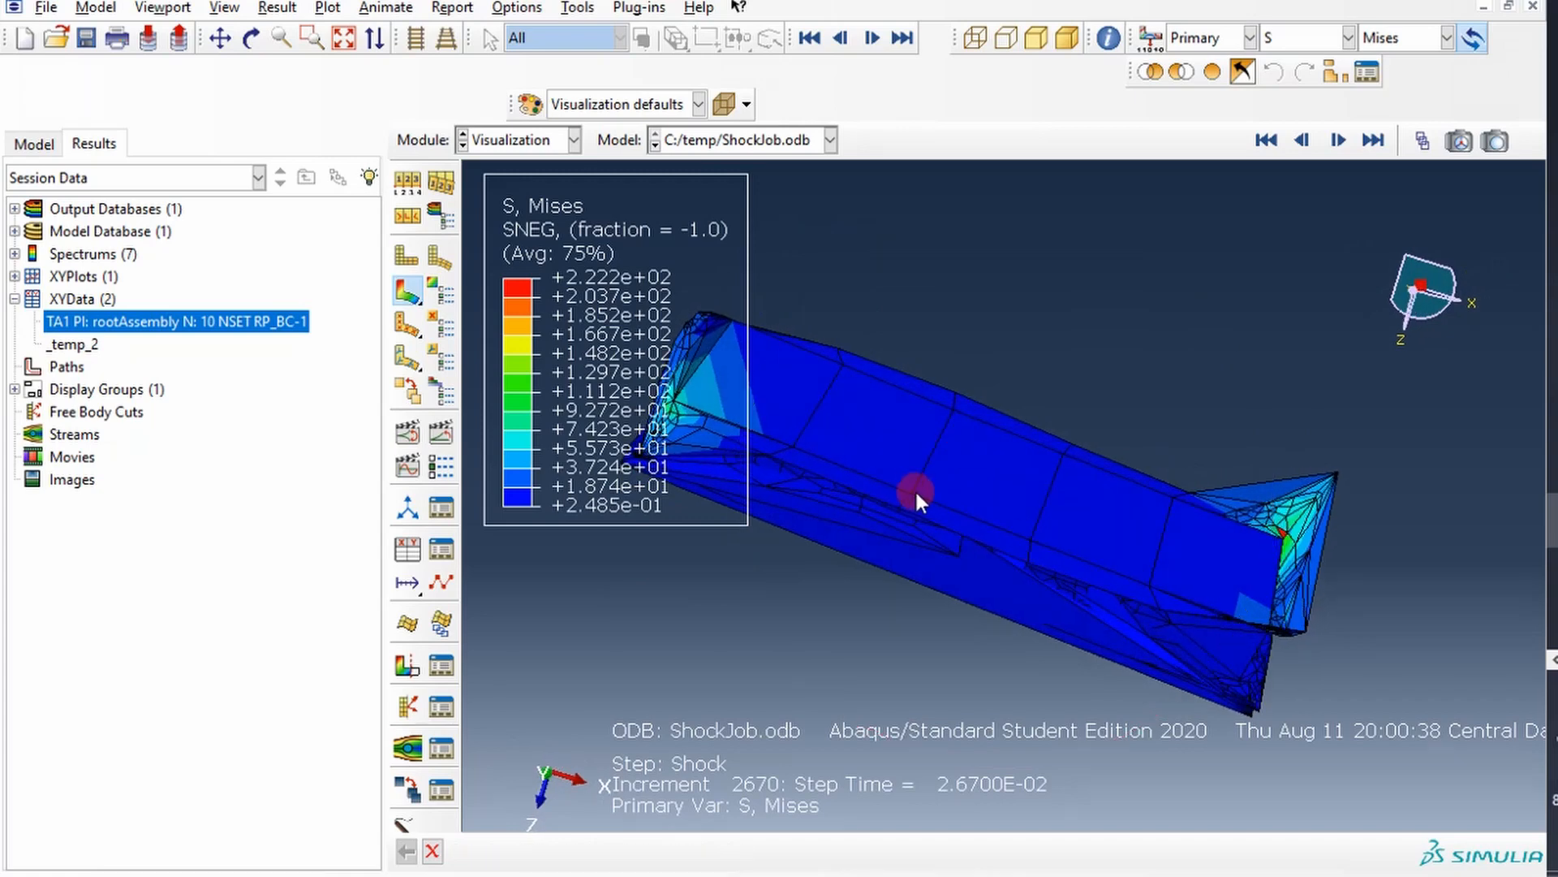
mouse_move(711, 368)
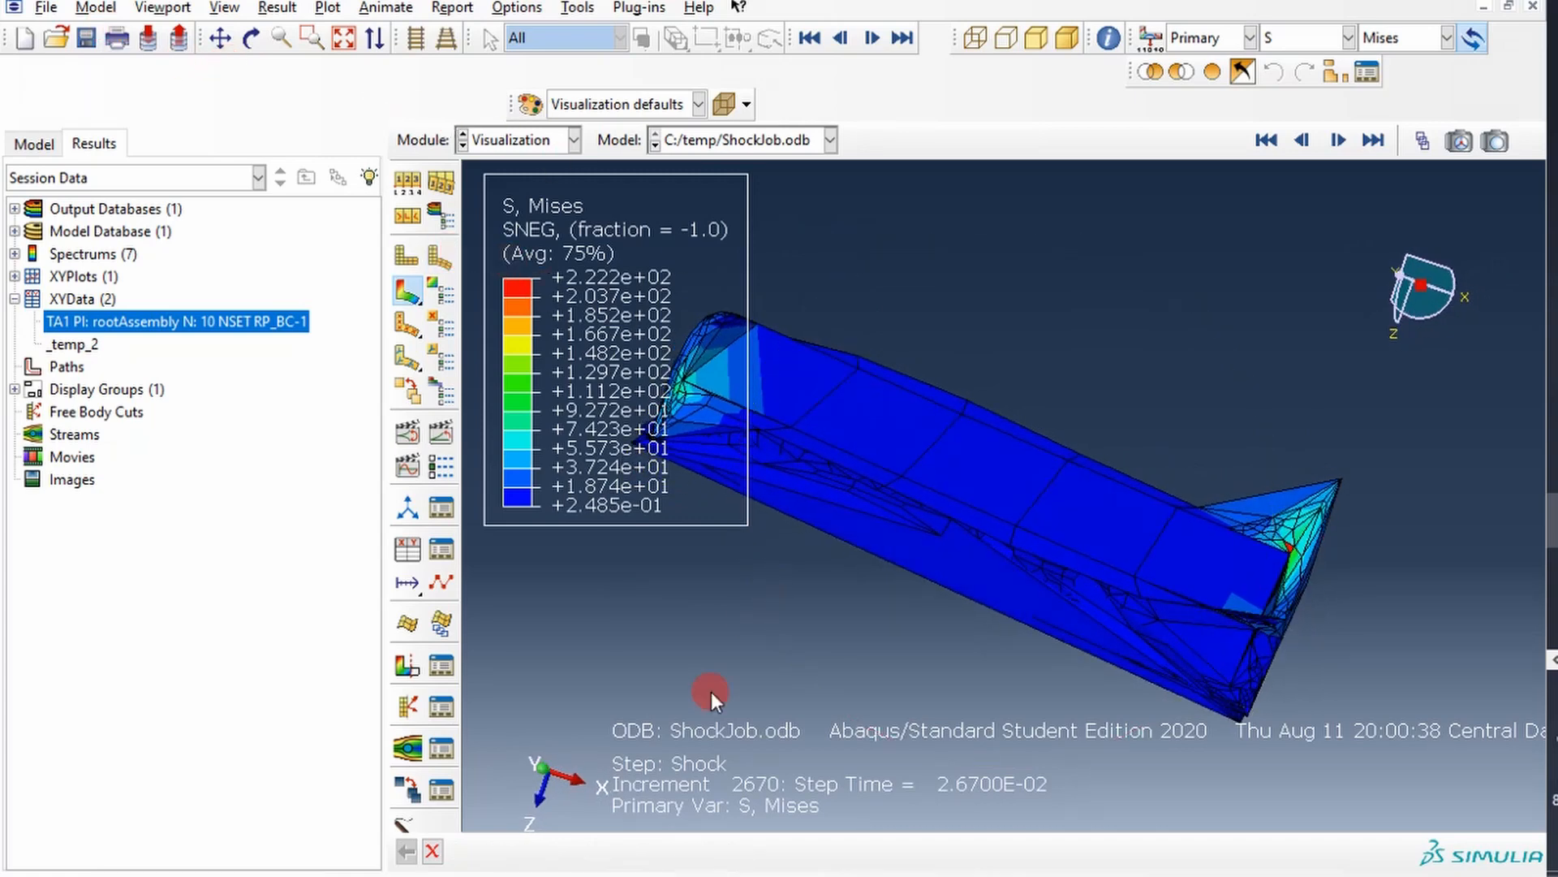
mouse_move(850, 313)
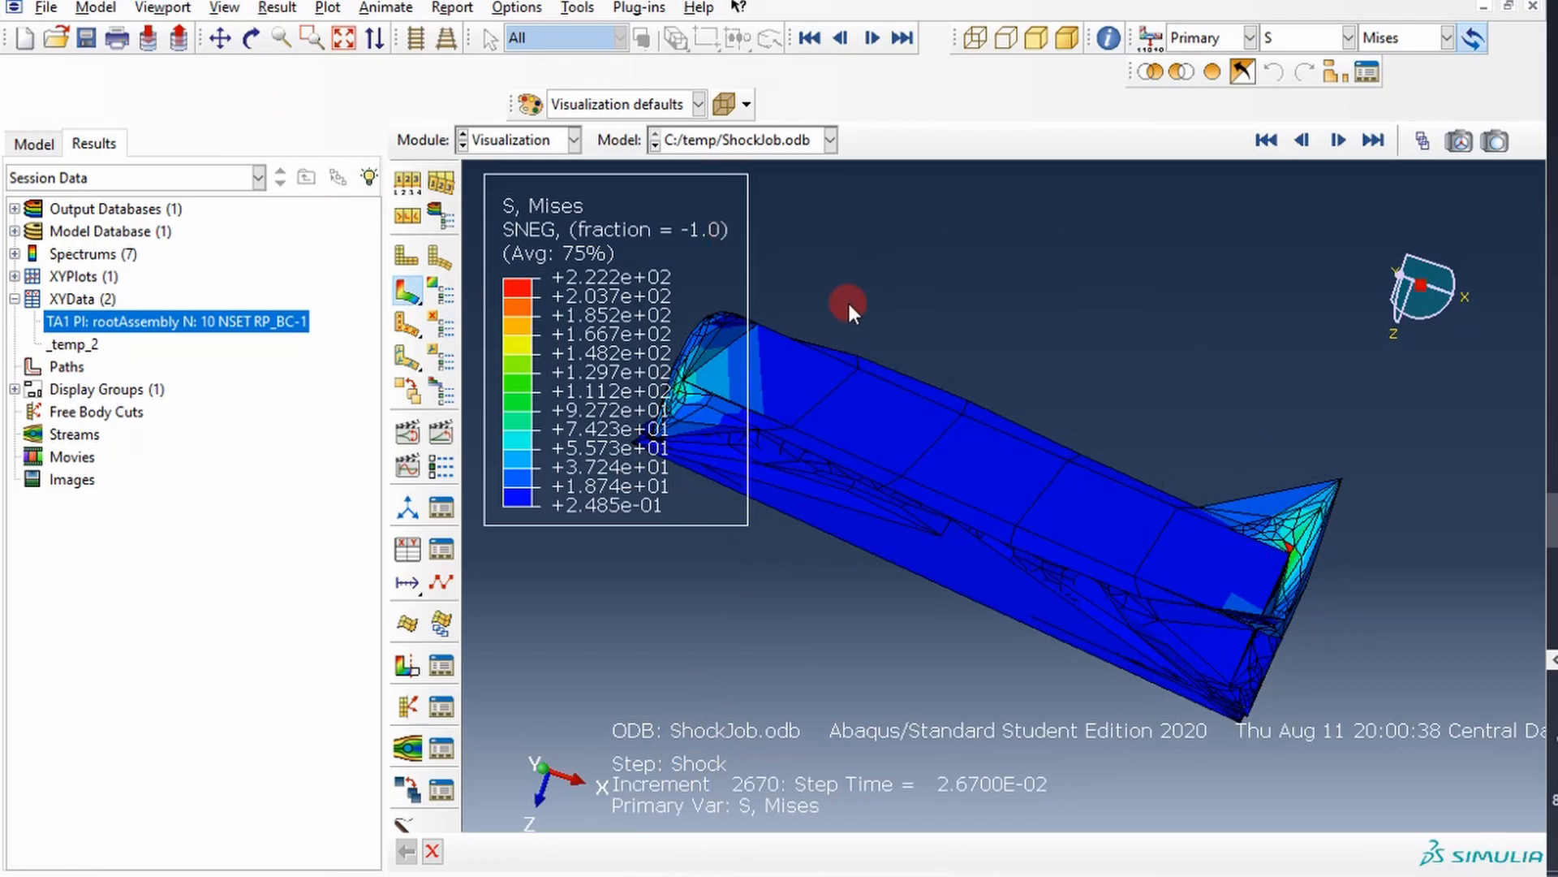
Open the Result menu.
click(279, 9)
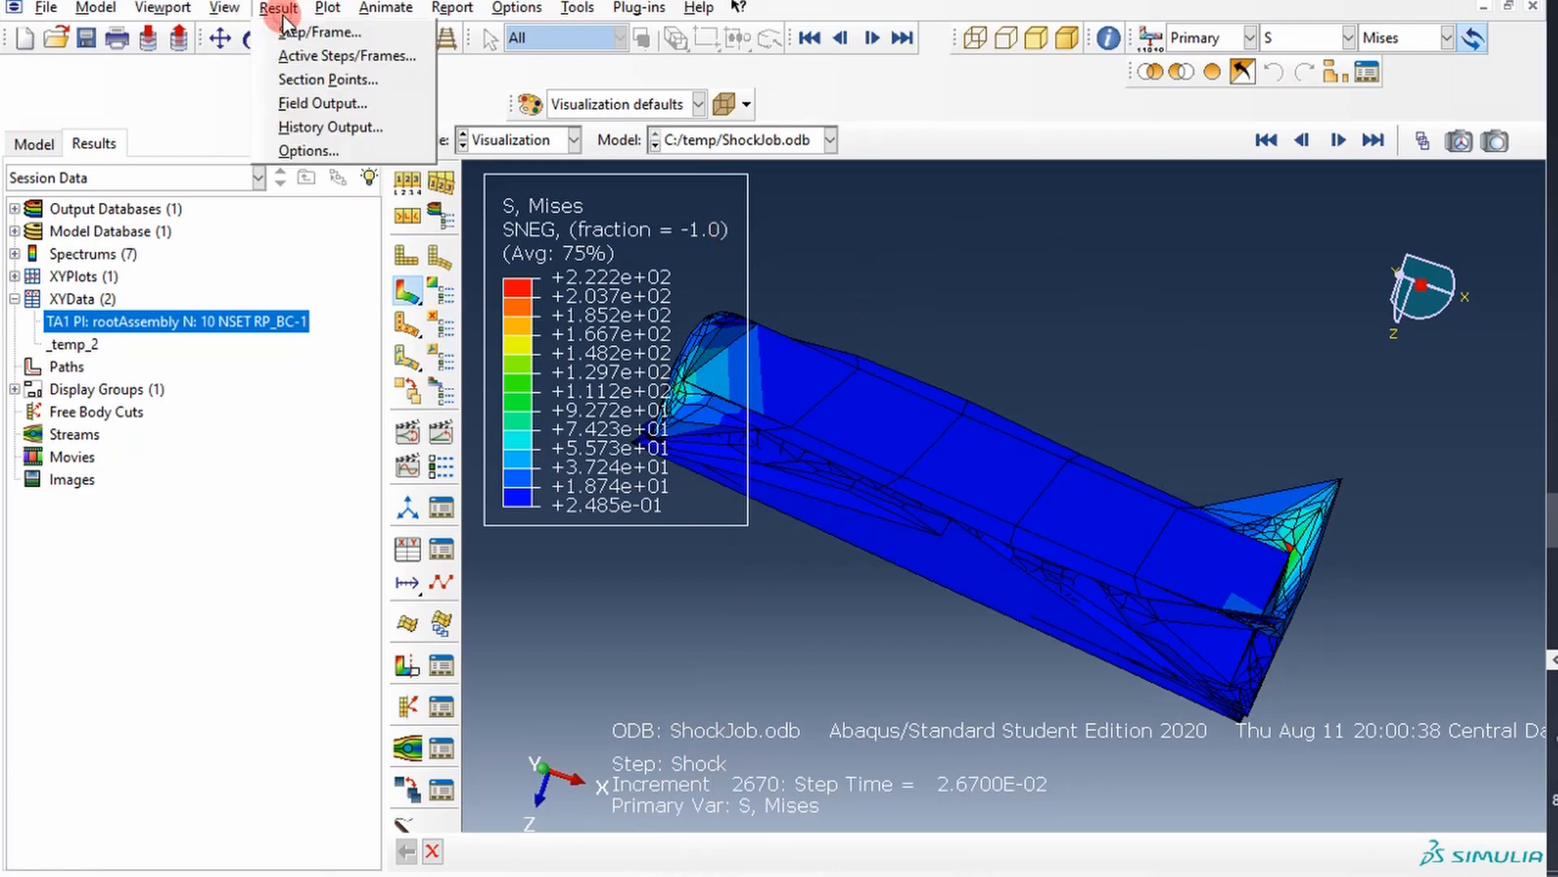
Display the Session Step MaxVonMises frame, contouring S_max Mises peaking near 1253.
click(318, 32)
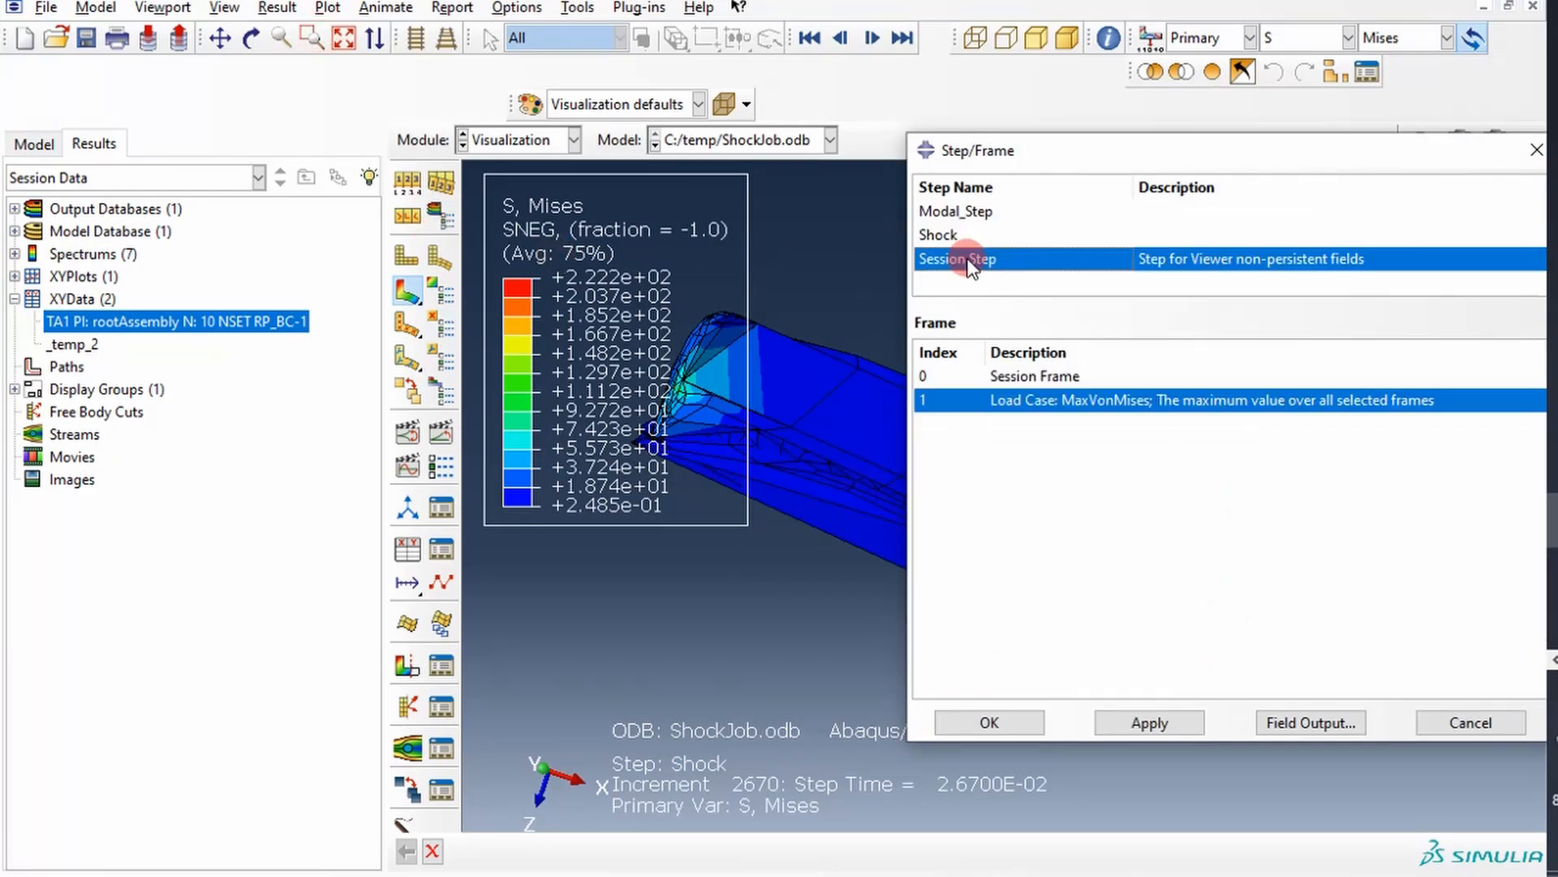
mouse_move(1107, 510)
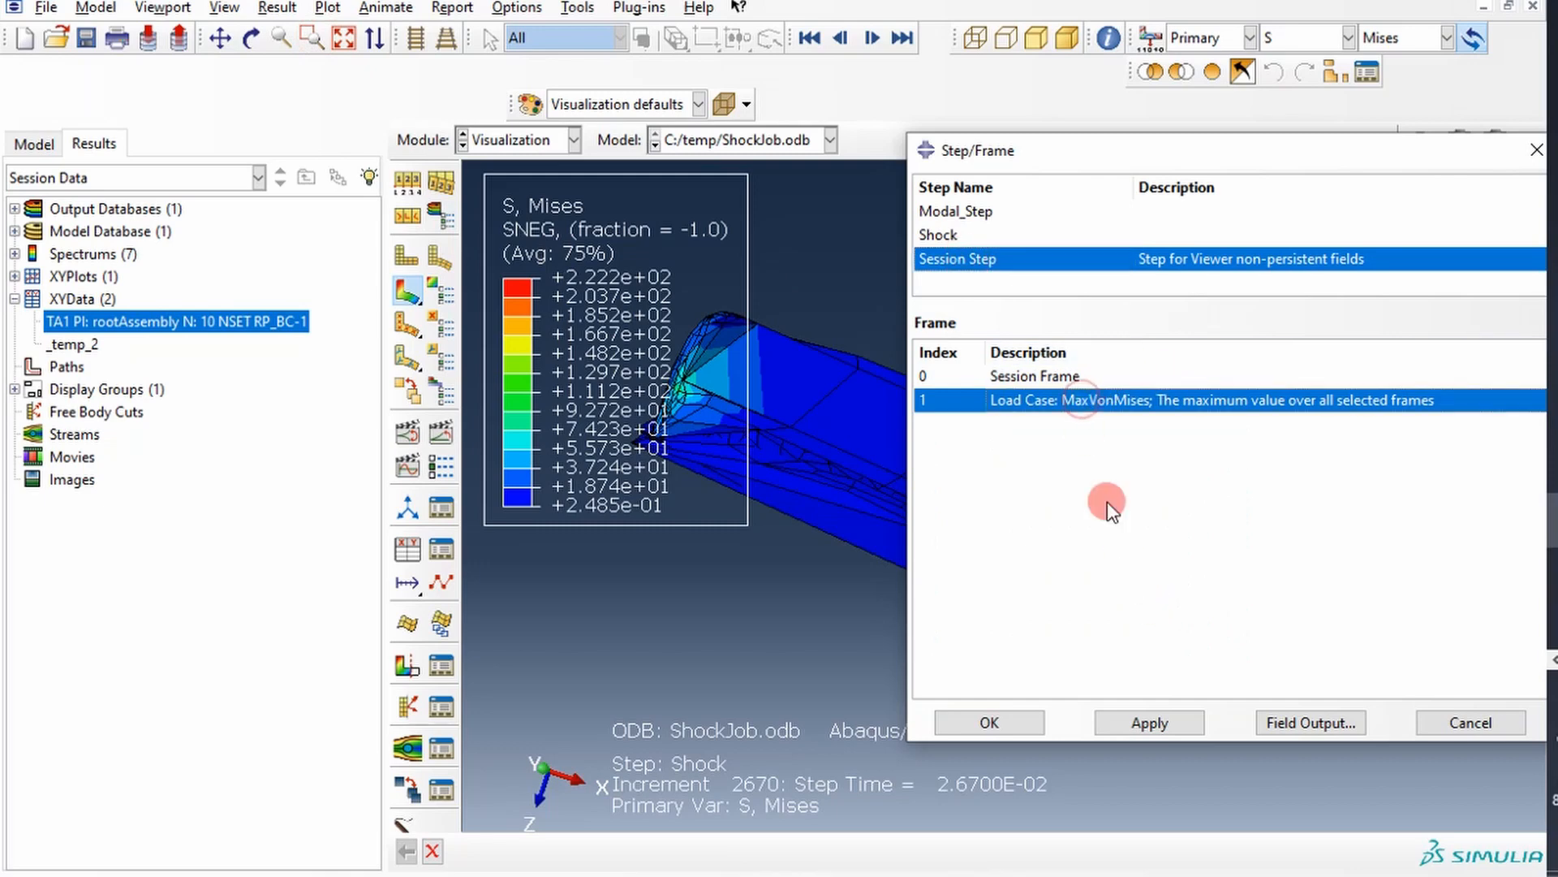
mouse_move(1121, 412)
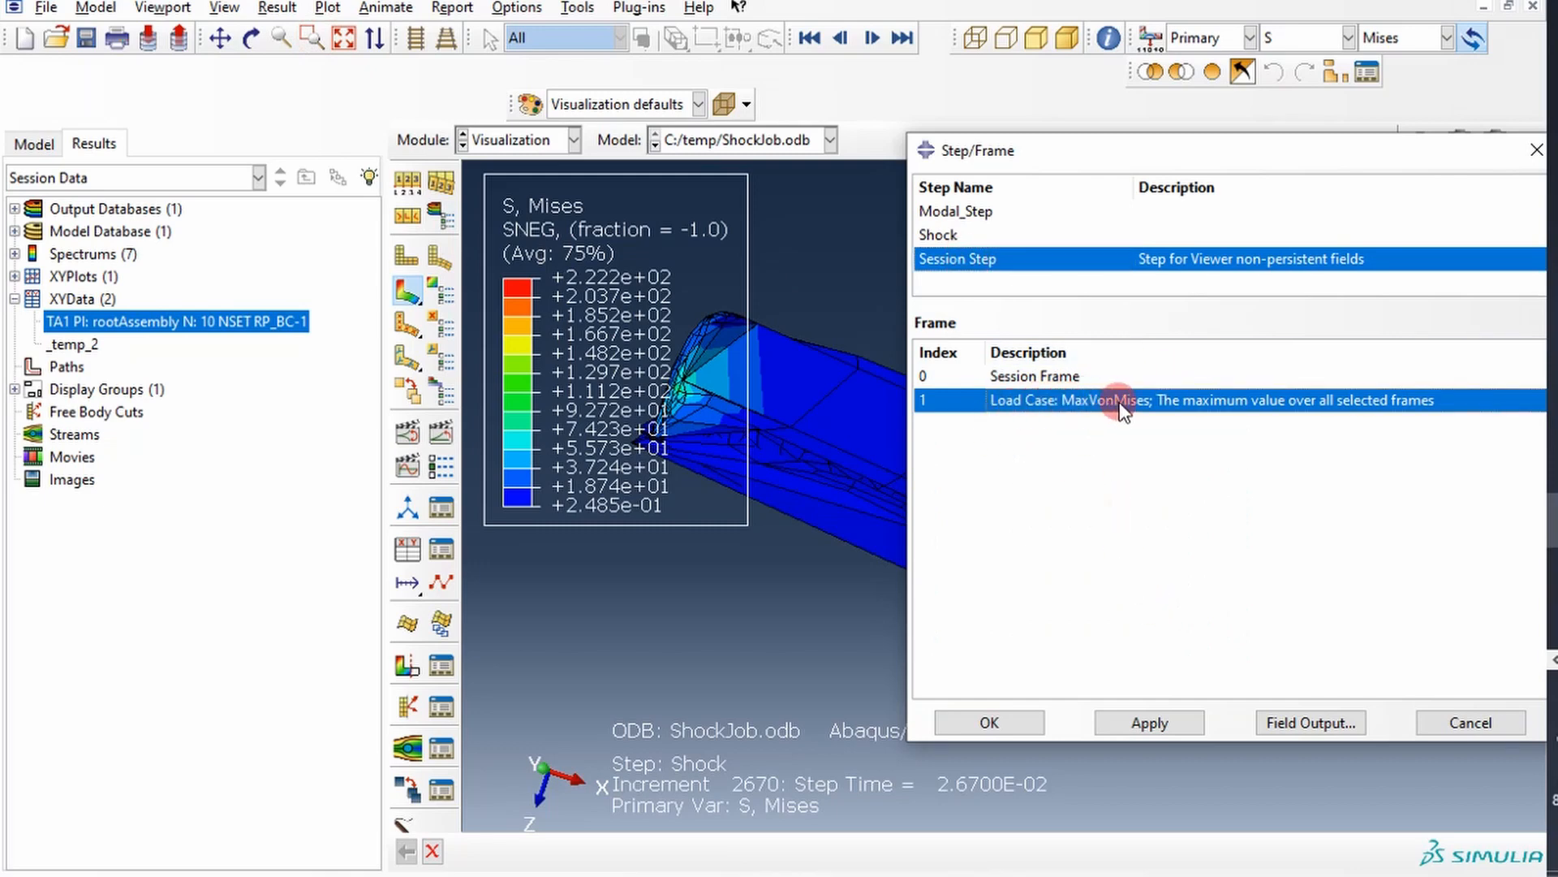
mouse_move(1078, 400)
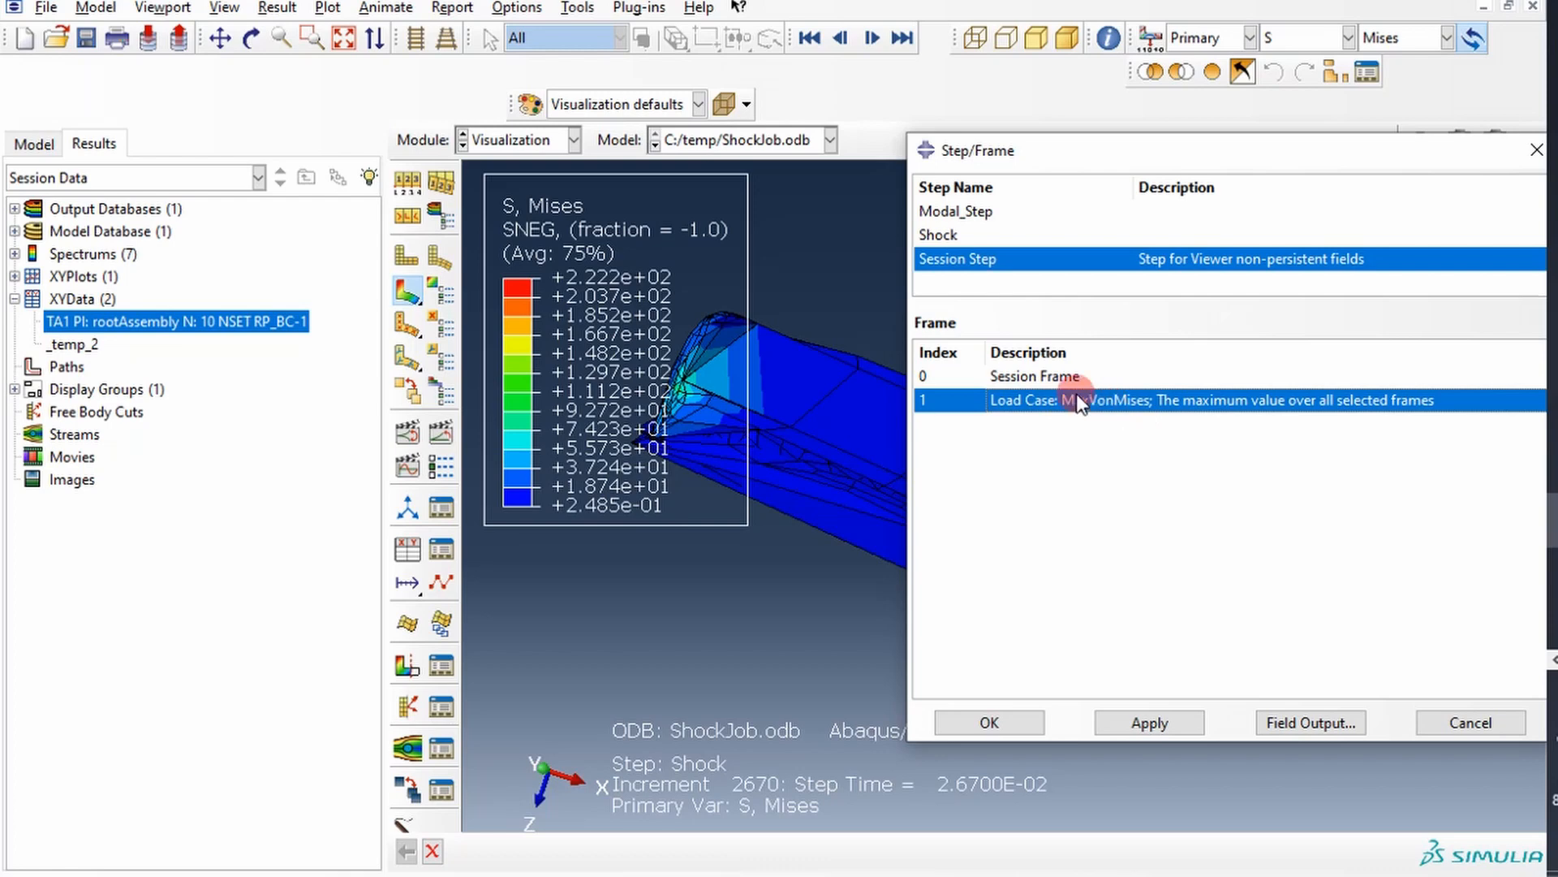
mouse_move(1158, 411)
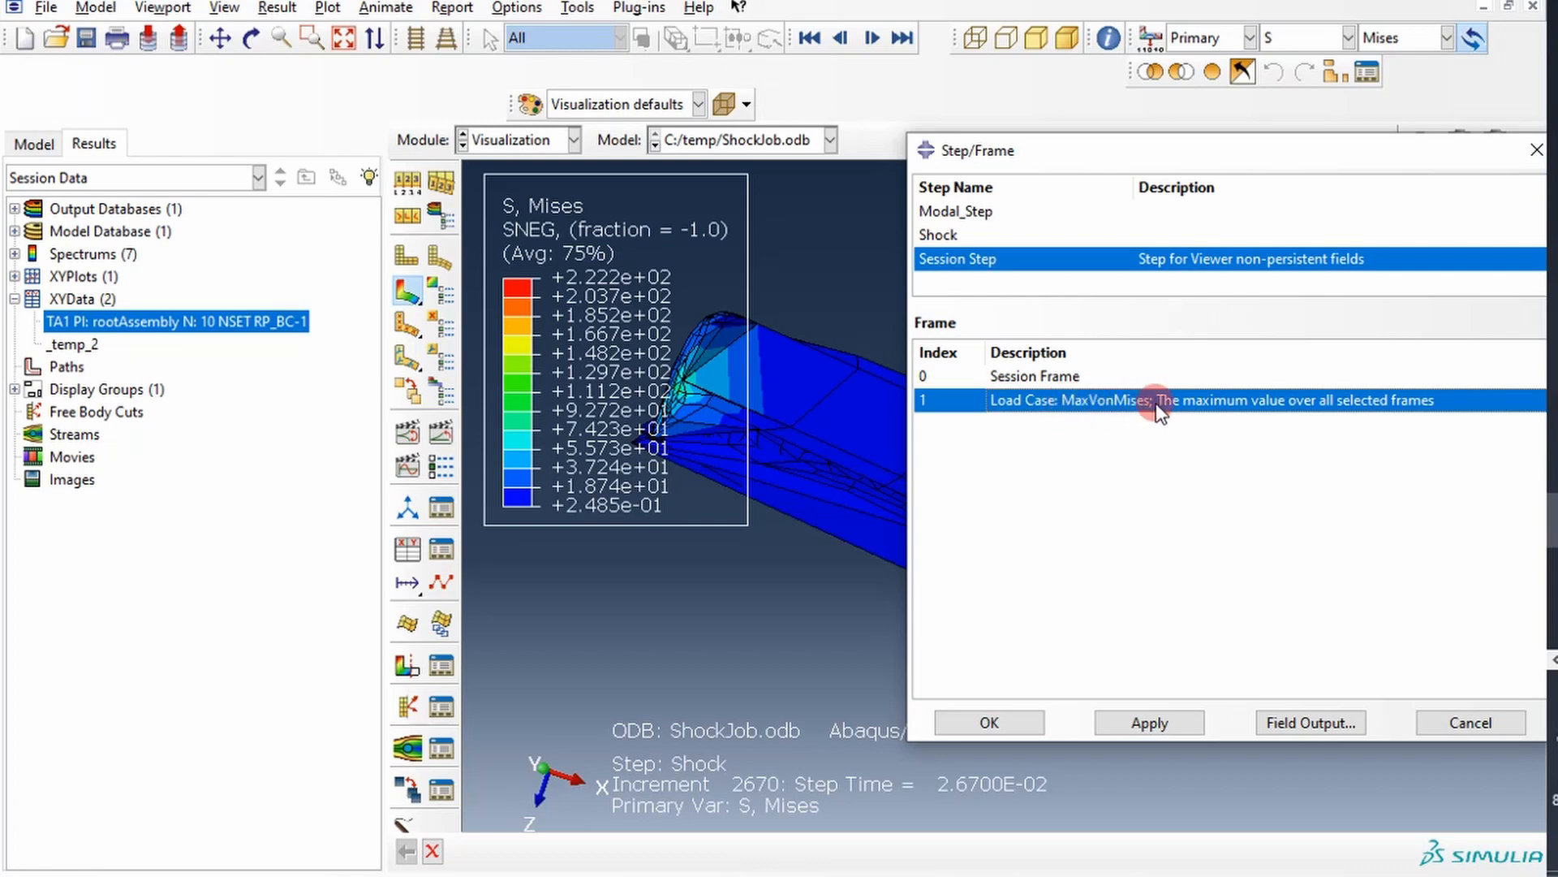
mouse_move(1203, 412)
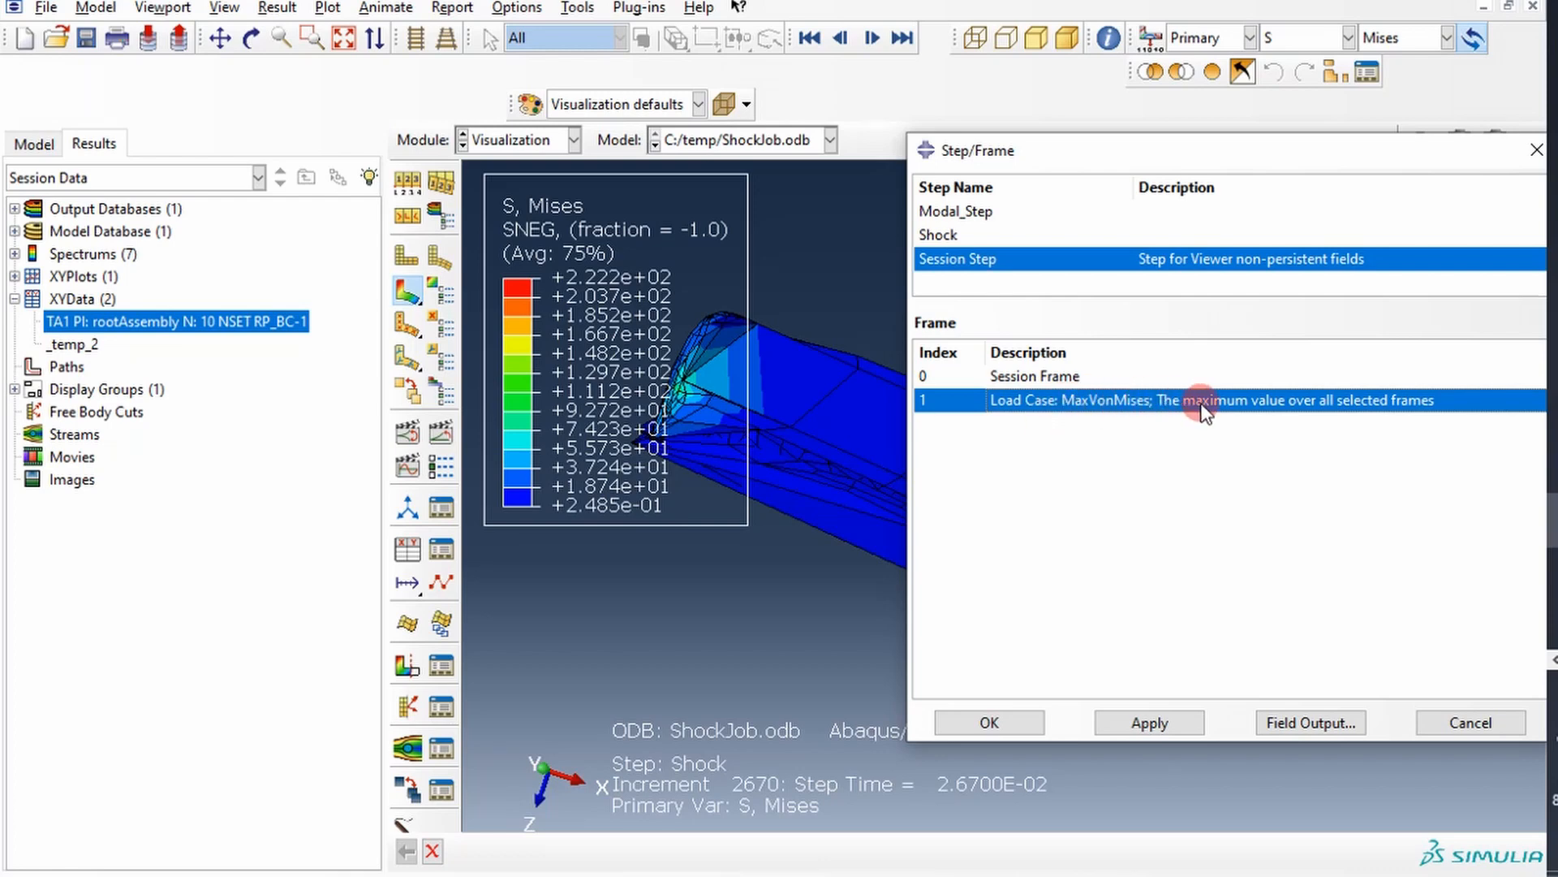
mouse_move(1244, 415)
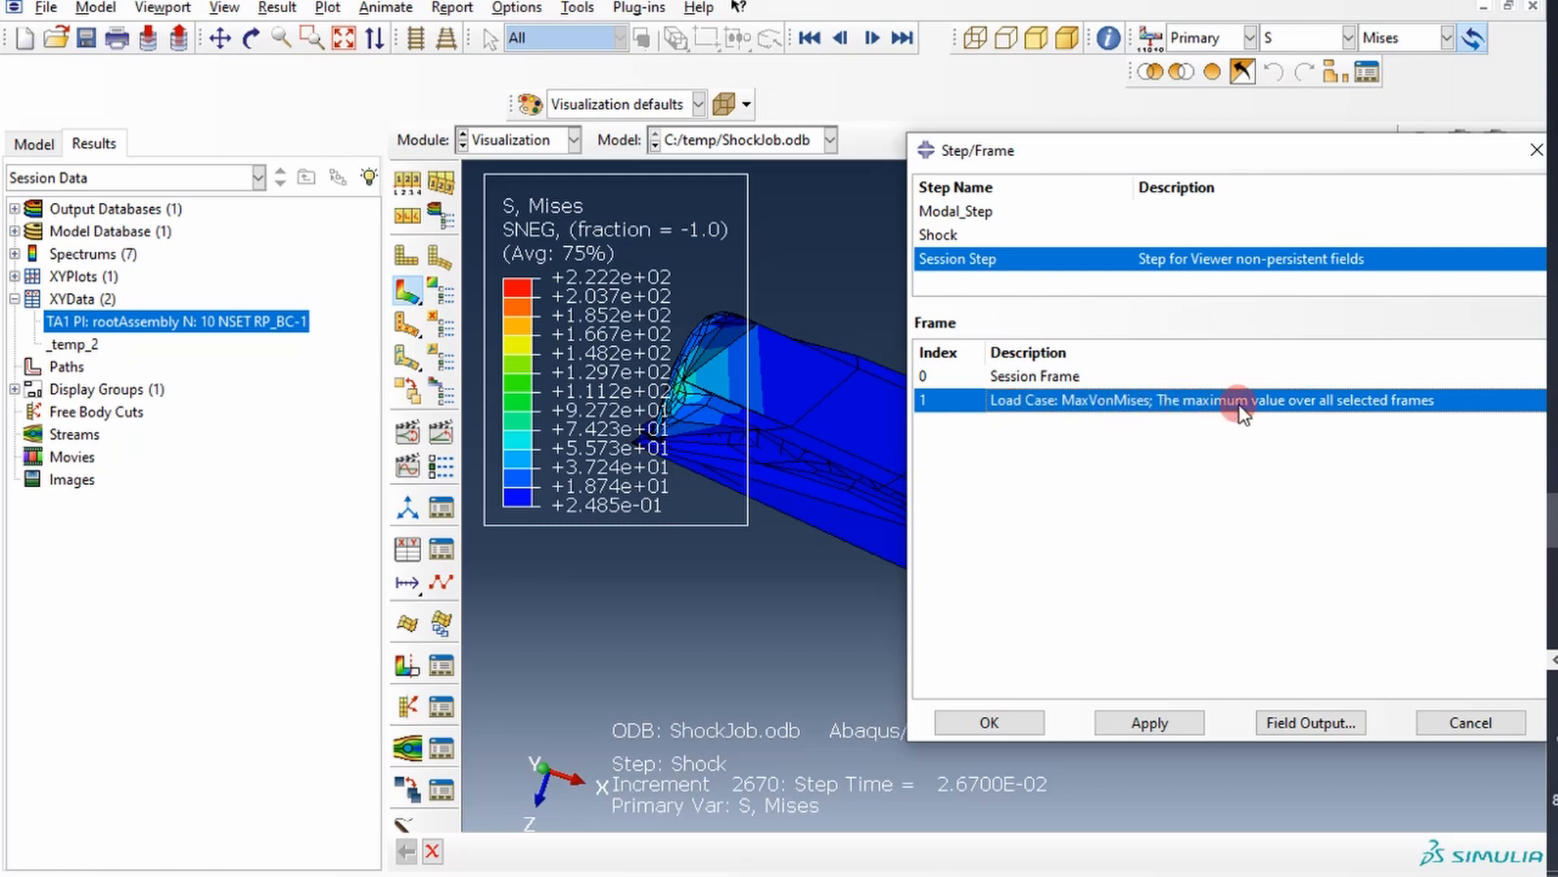
mouse_move(1257, 581)
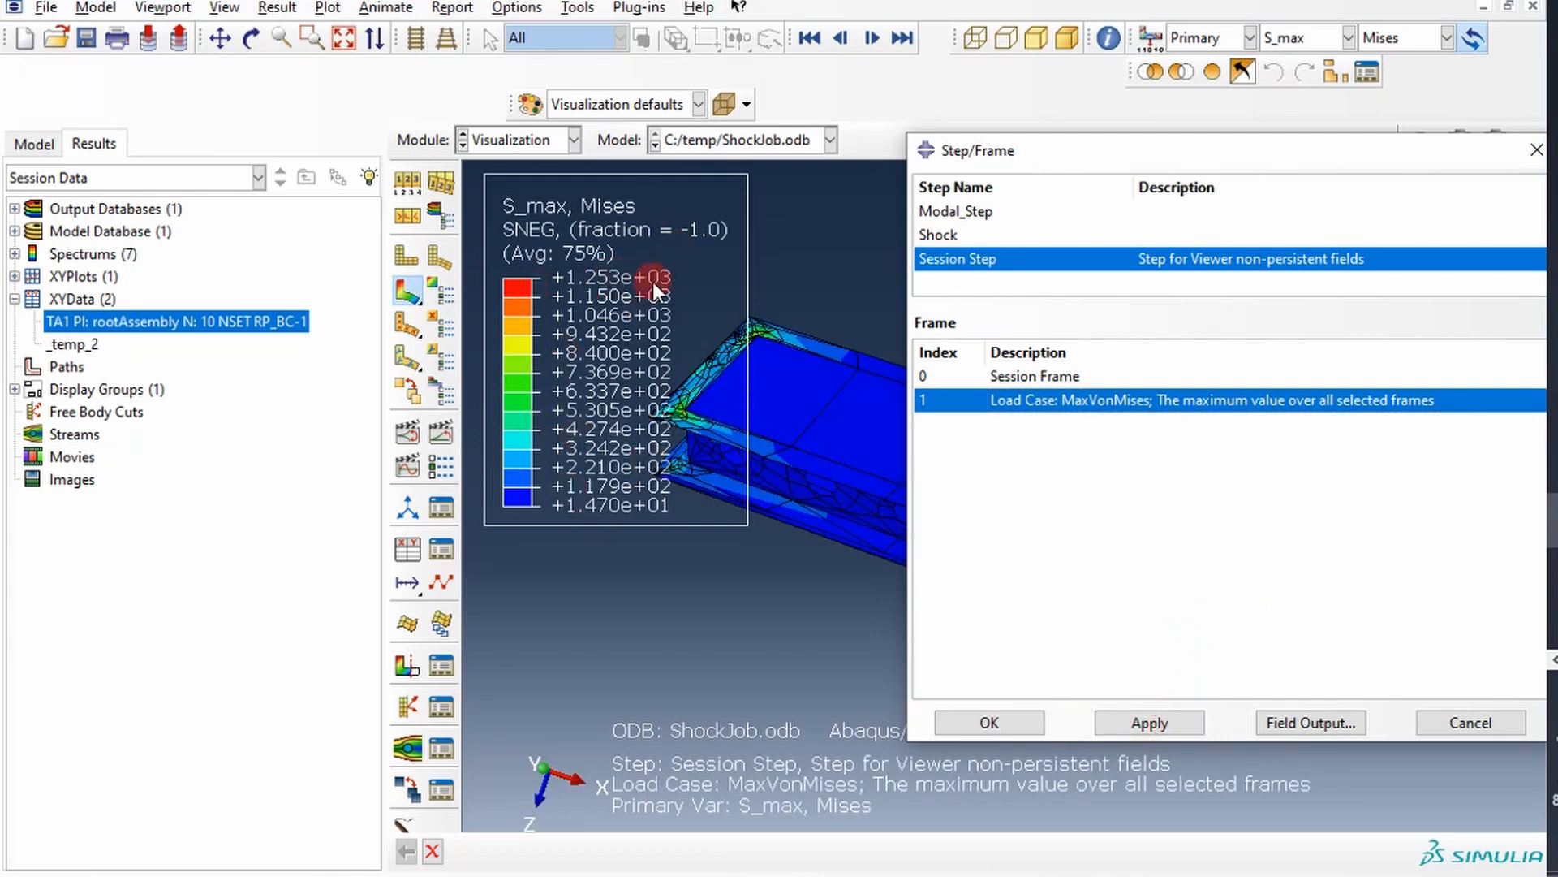
mouse_move(664, 390)
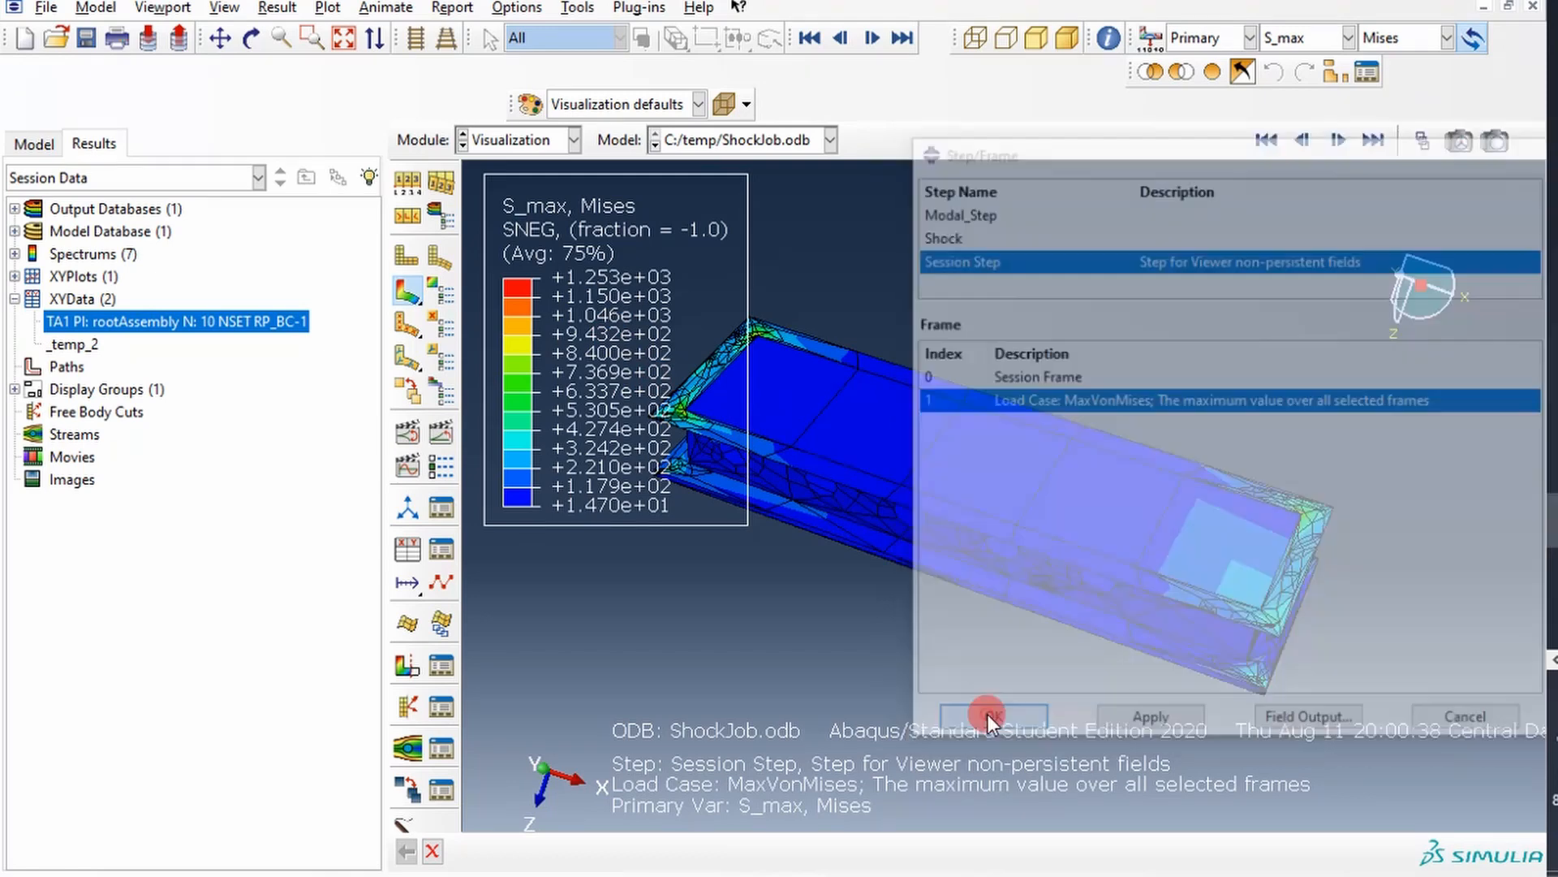
click(989, 717)
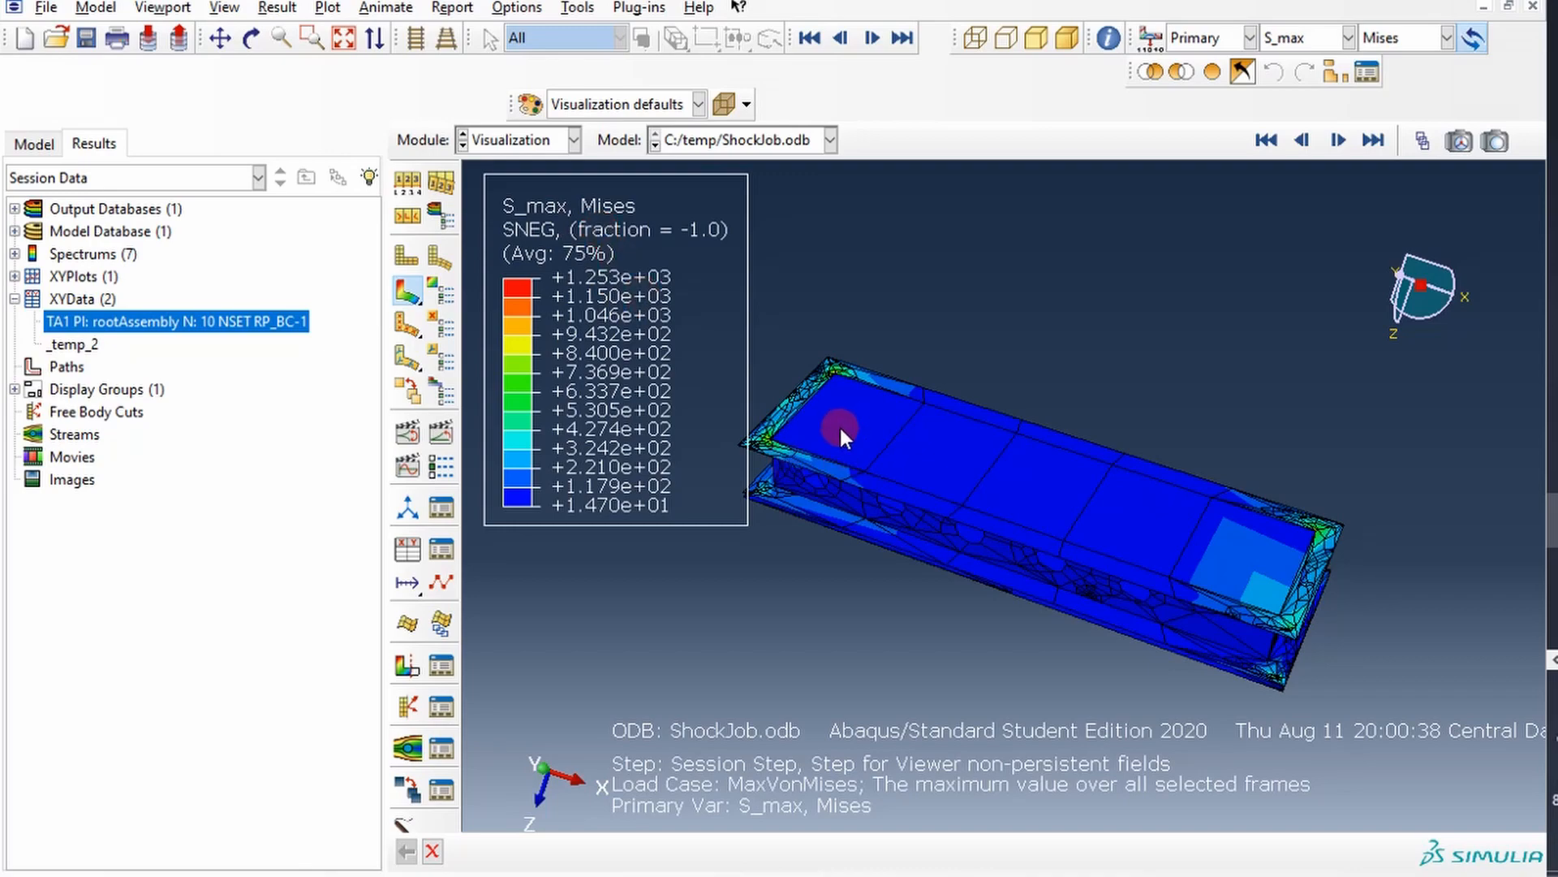
mouse_move(767, 527)
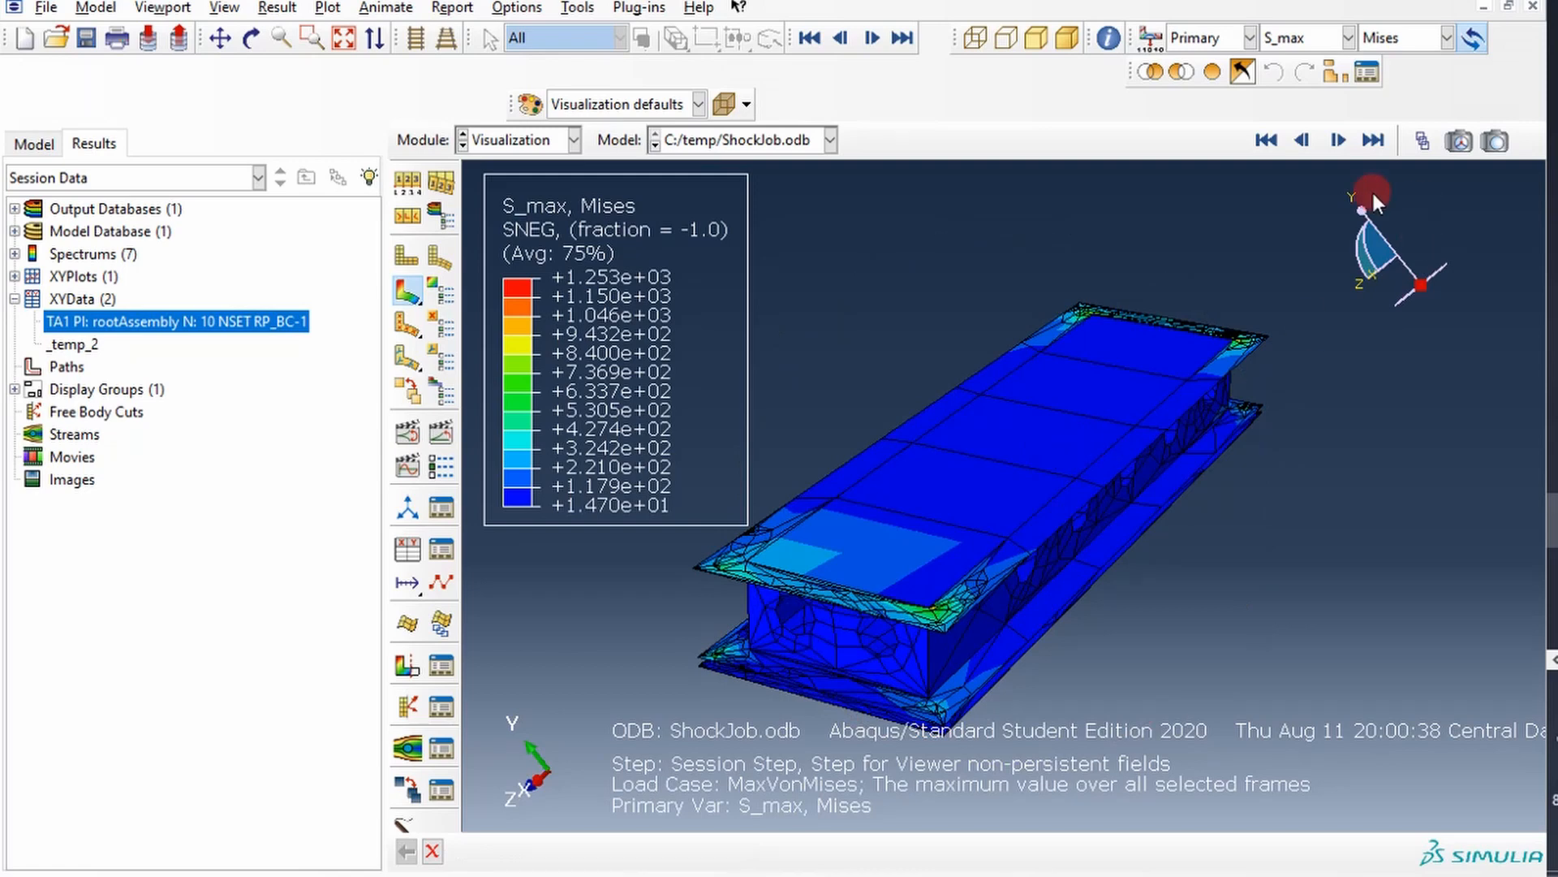
mouse_move(1034, 438)
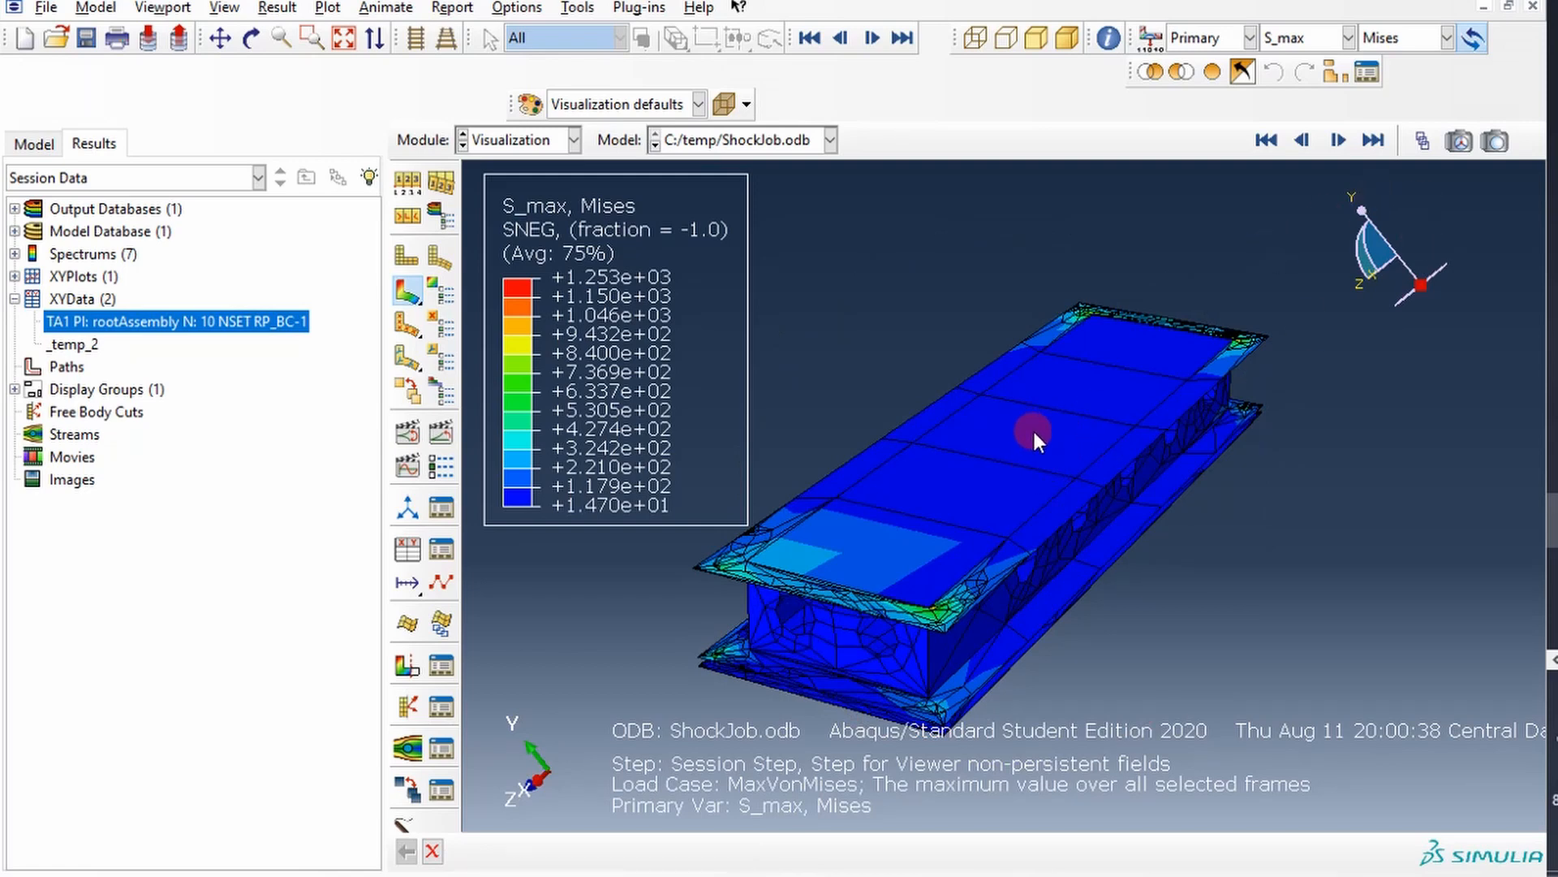
mouse_move(954, 370)
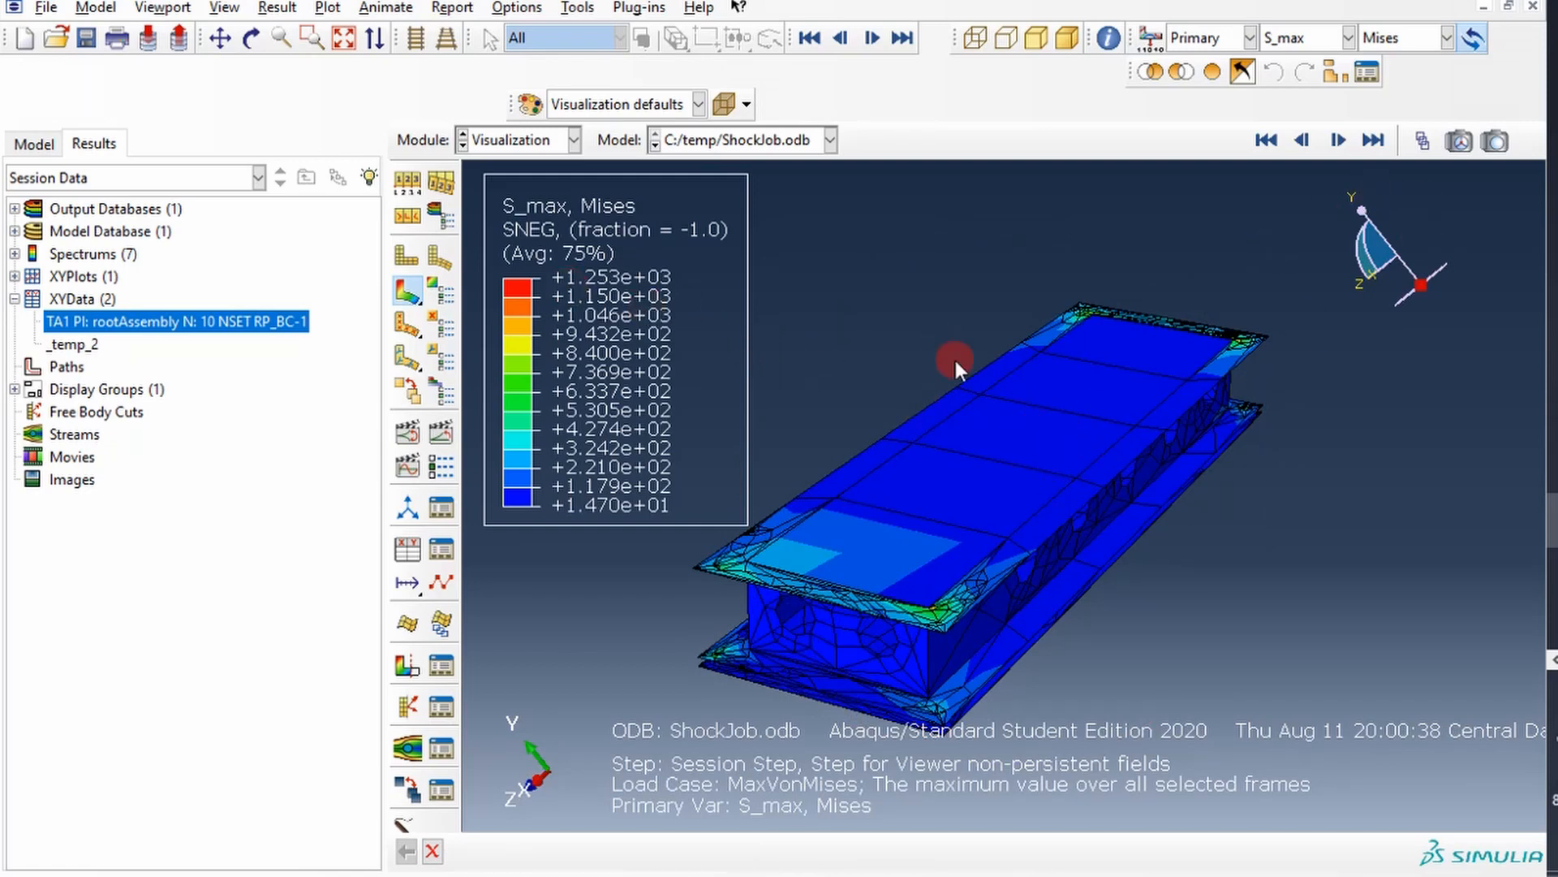
mouse_move(406, 825)
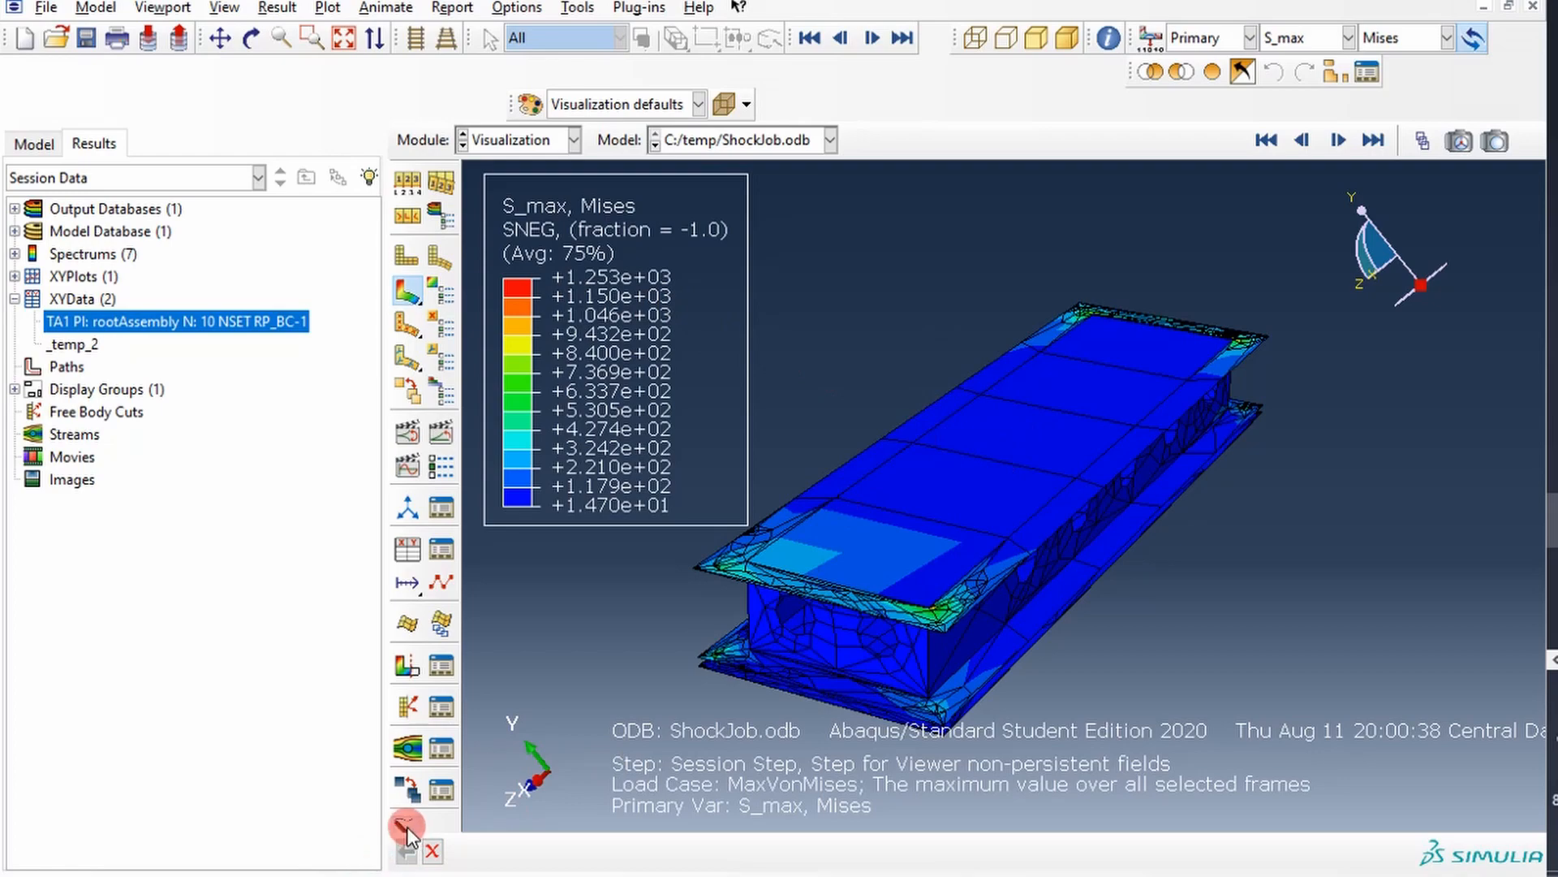
Start the Query/Probe Values tool on the MaxVonMises result.
click(405, 827)
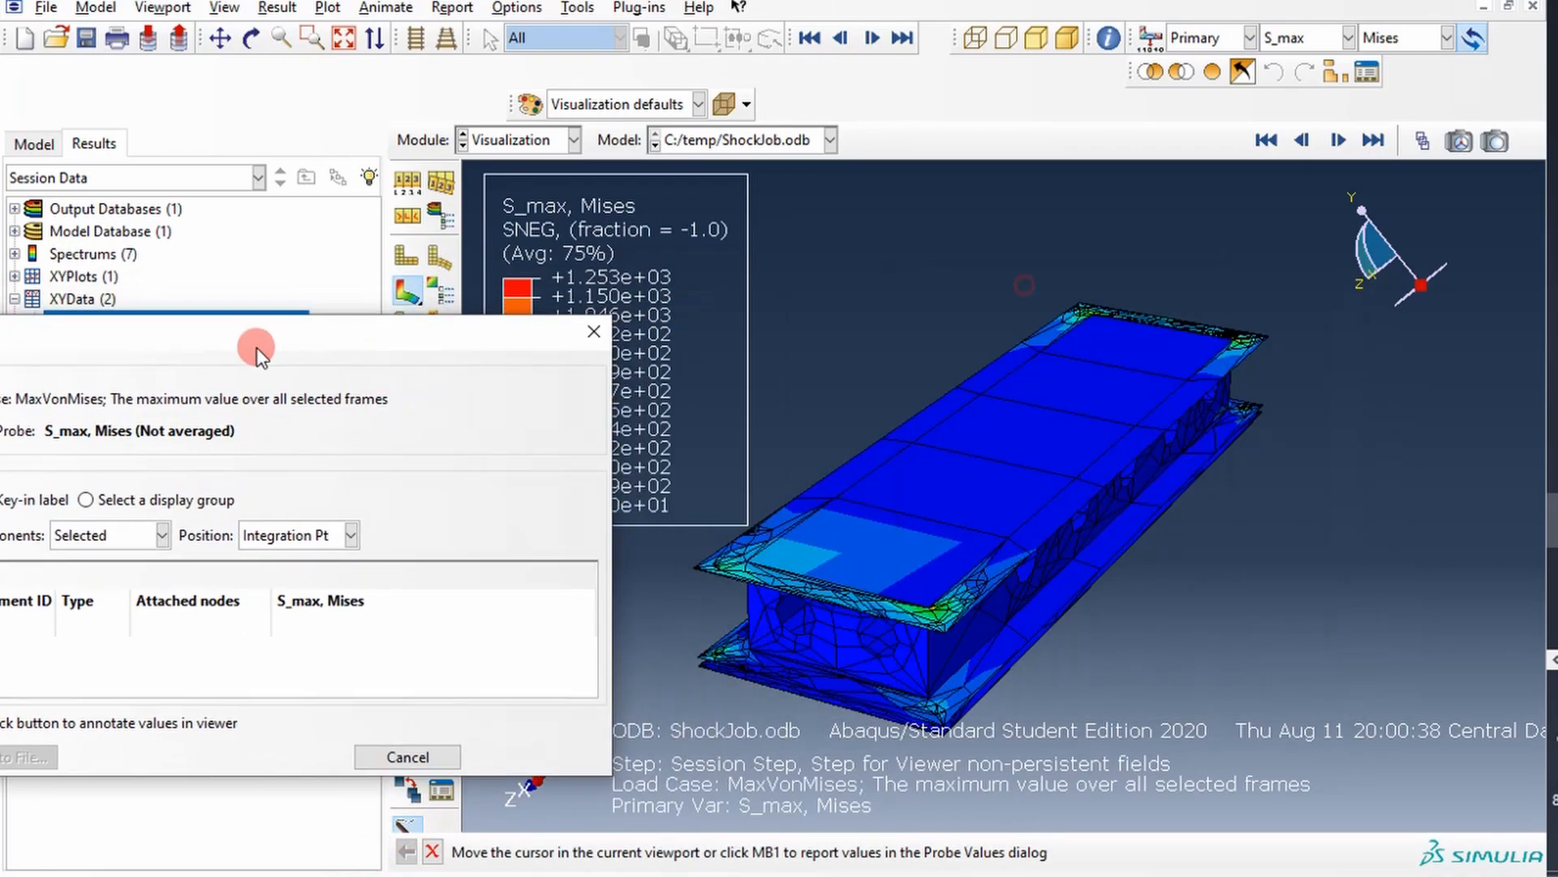
Probe S4R elements for S_max Mises (about 28–33), then close without saving.
click(736, 546)
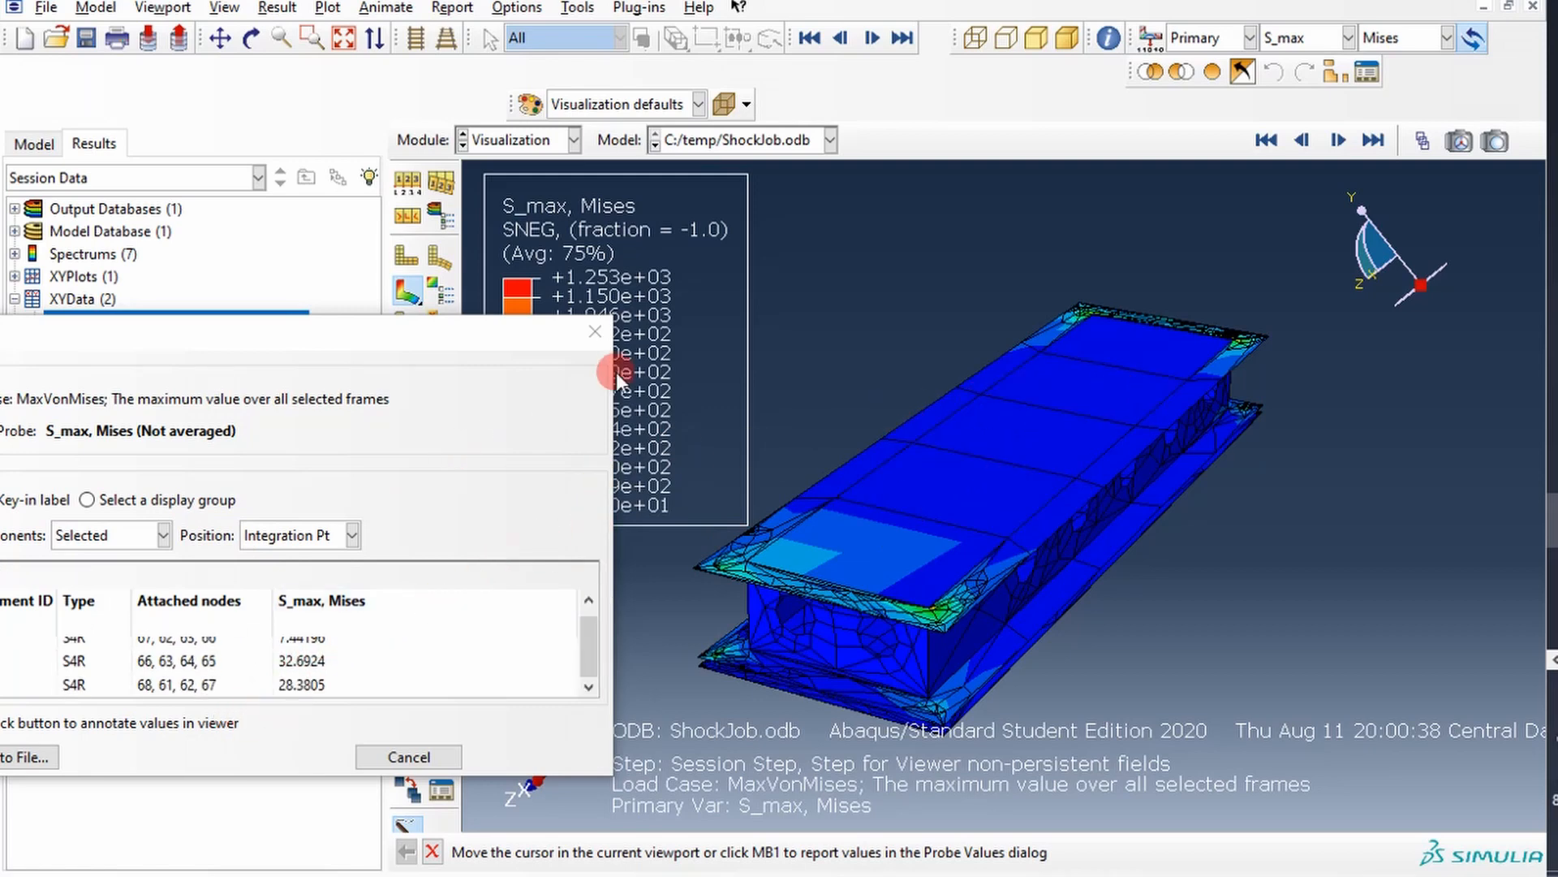
click(407, 757)
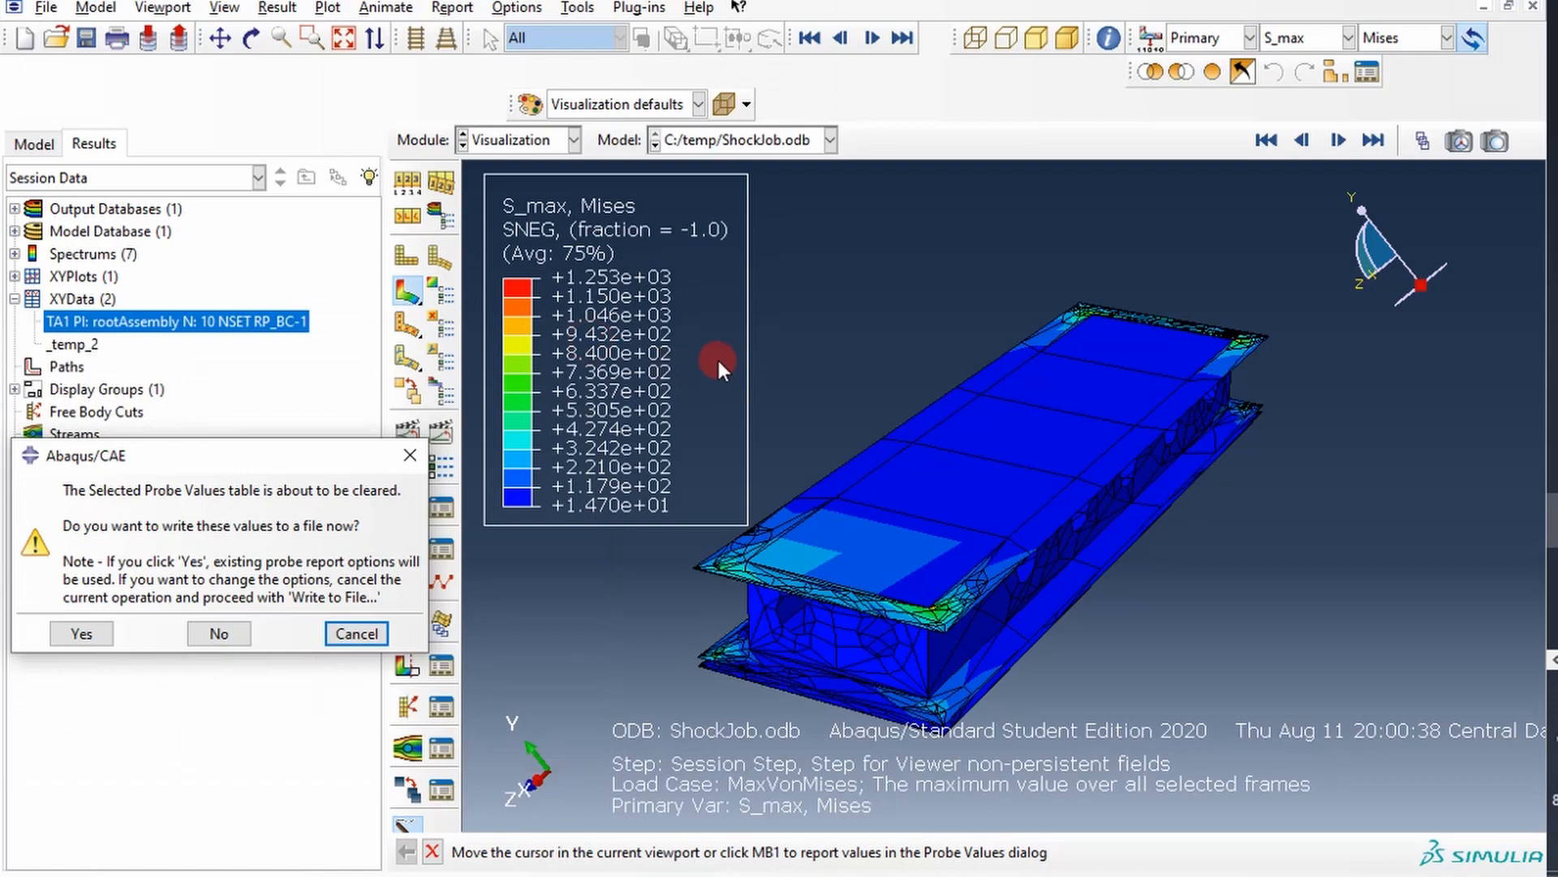
mouse_move(313, 499)
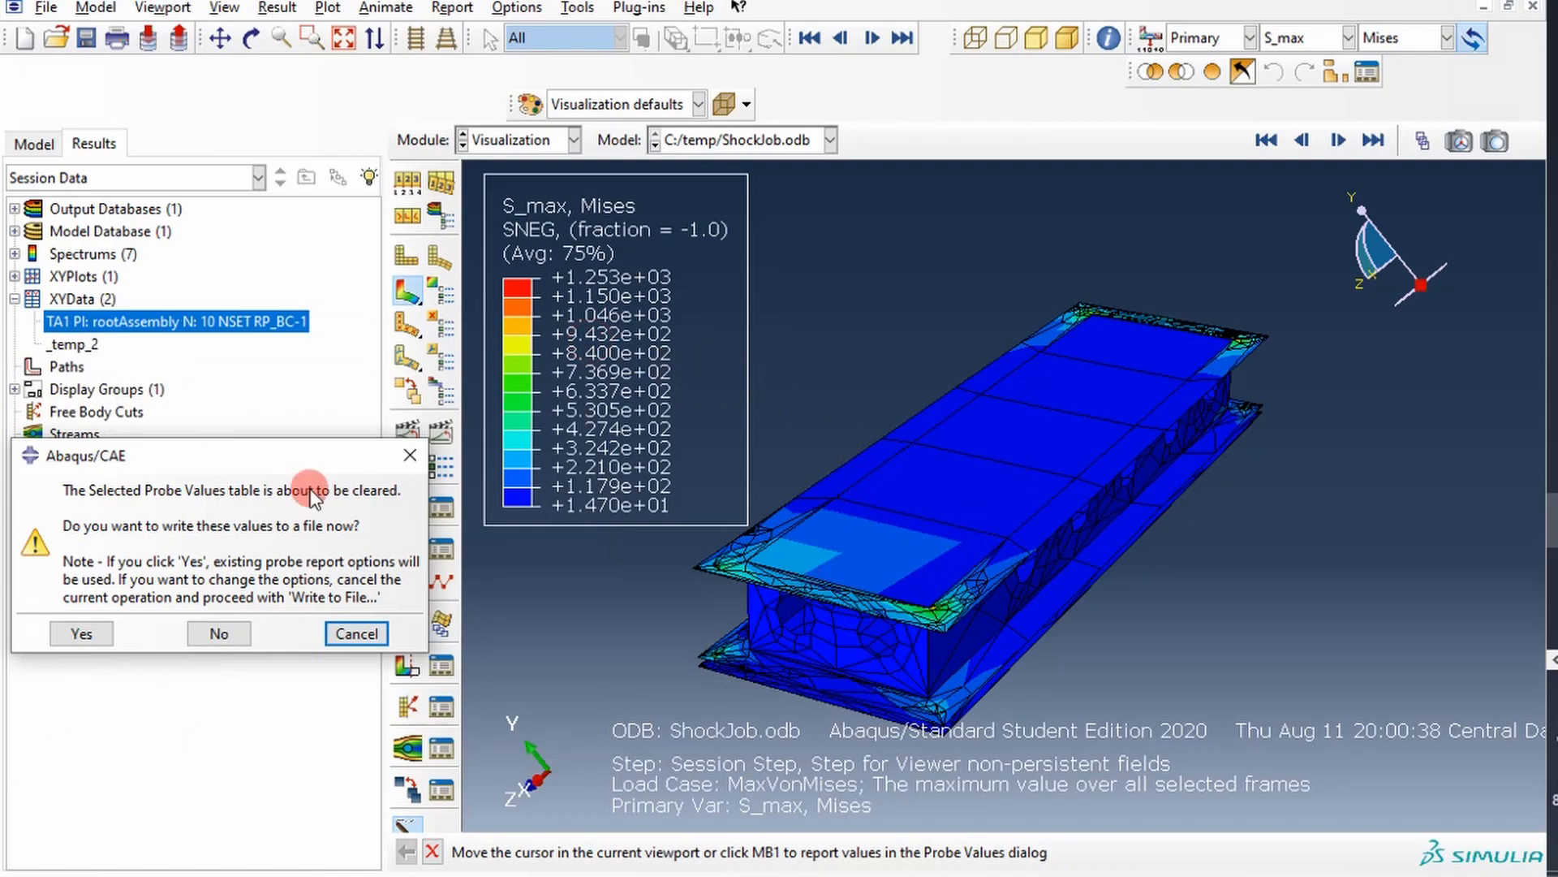
click(218, 633)
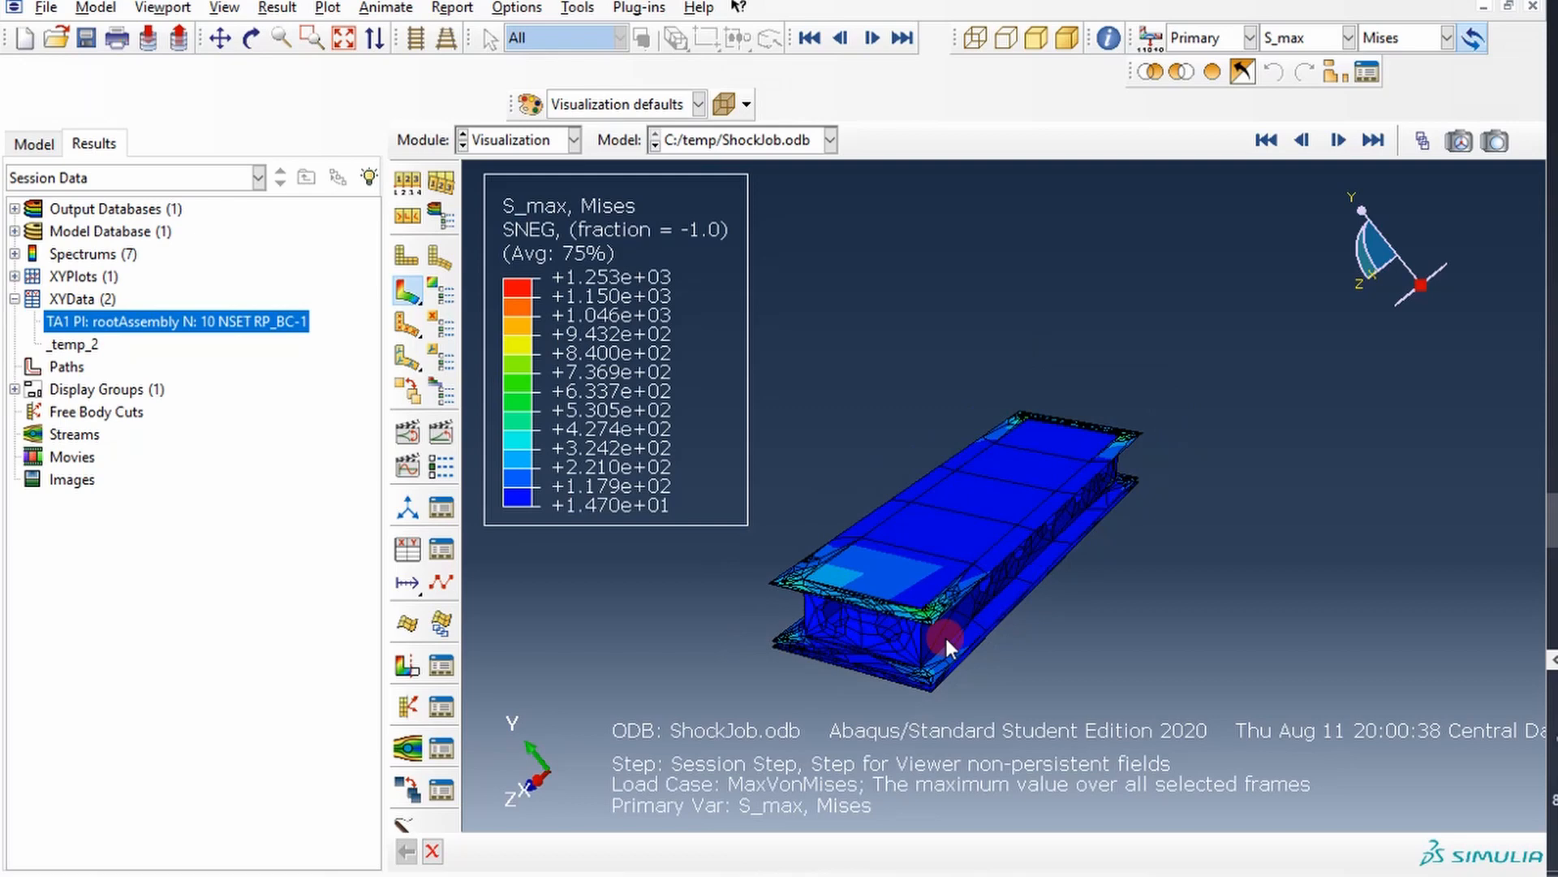
mouse_move(952, 637)
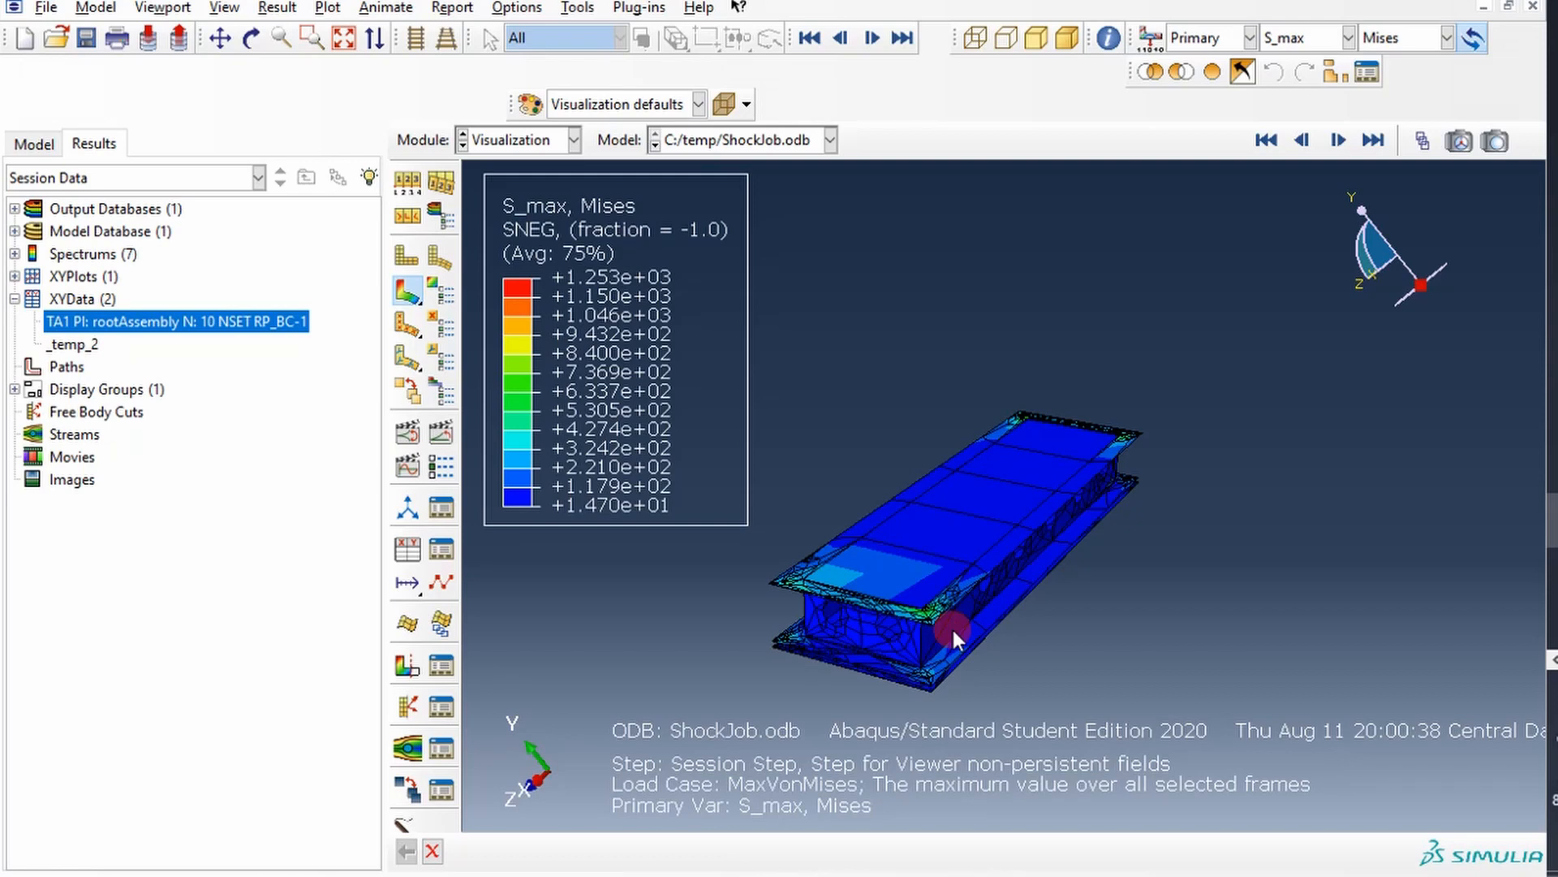